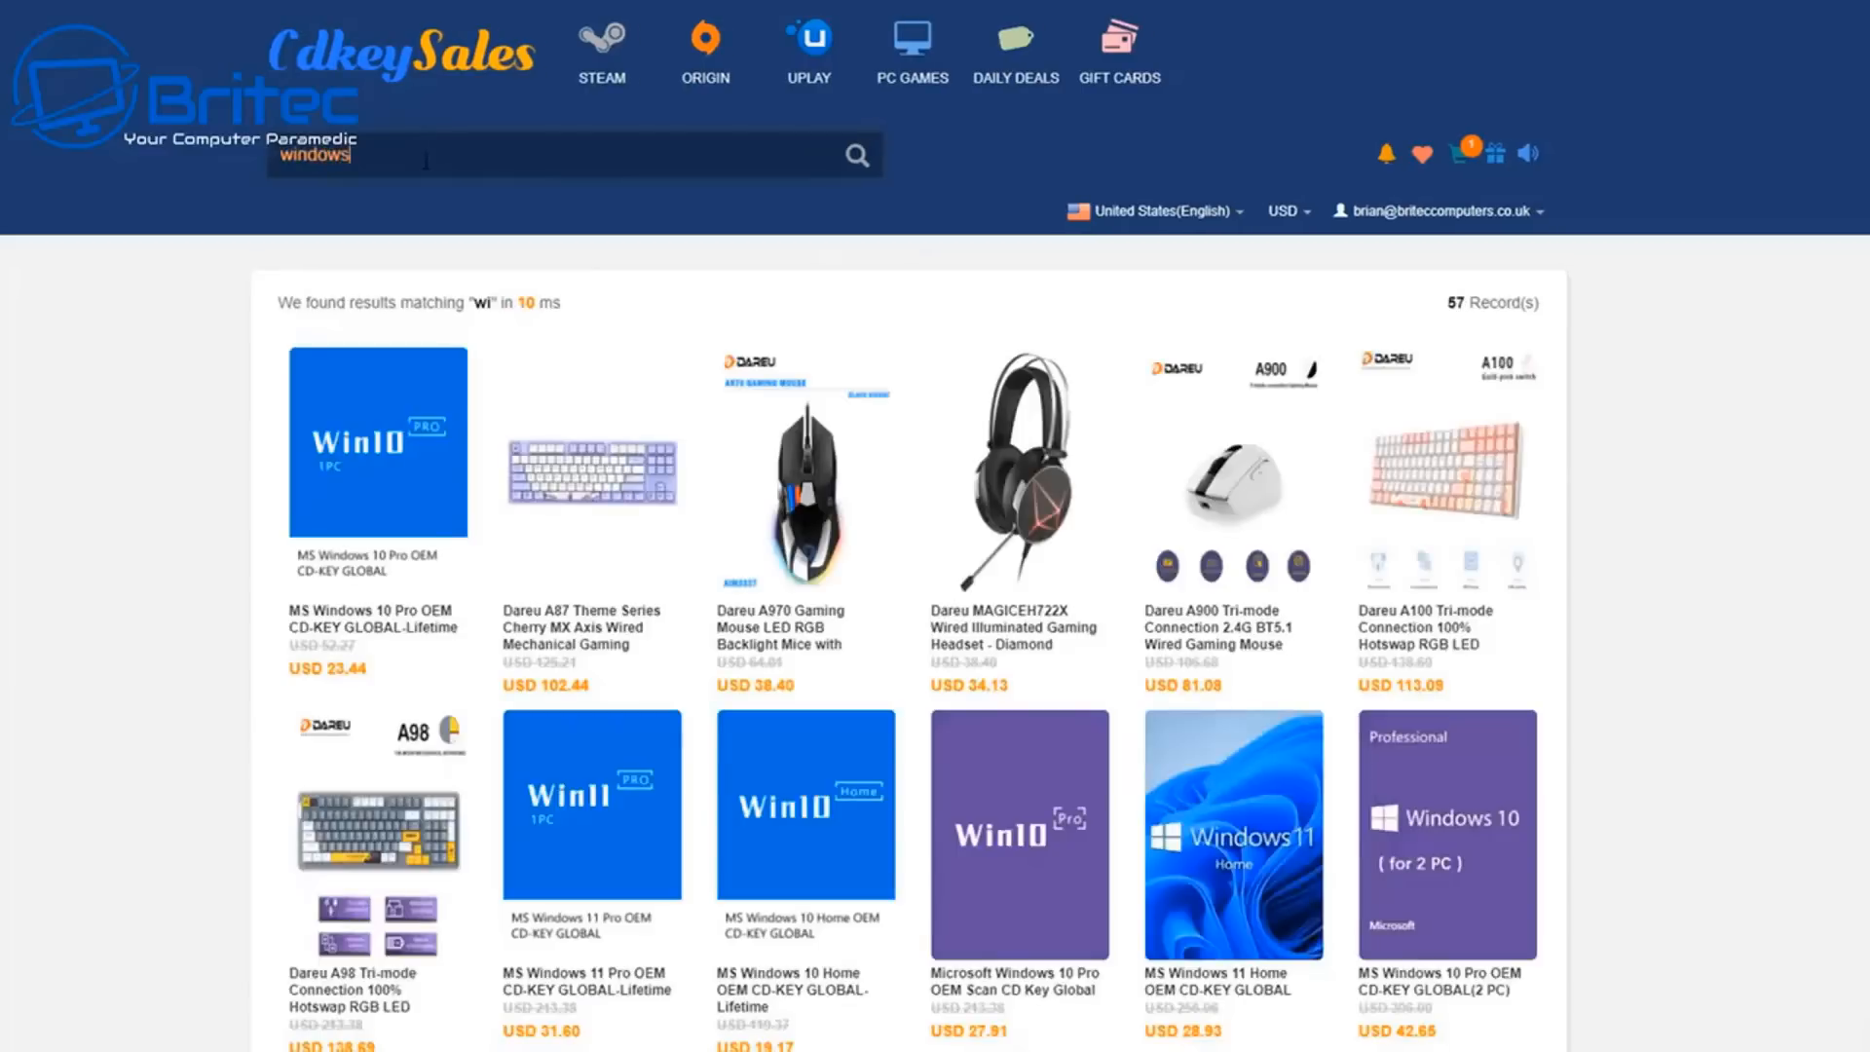
# Search CdkeySales for Windows 10 and buy the Windows 10 Pro key
pyautogui.write('10')
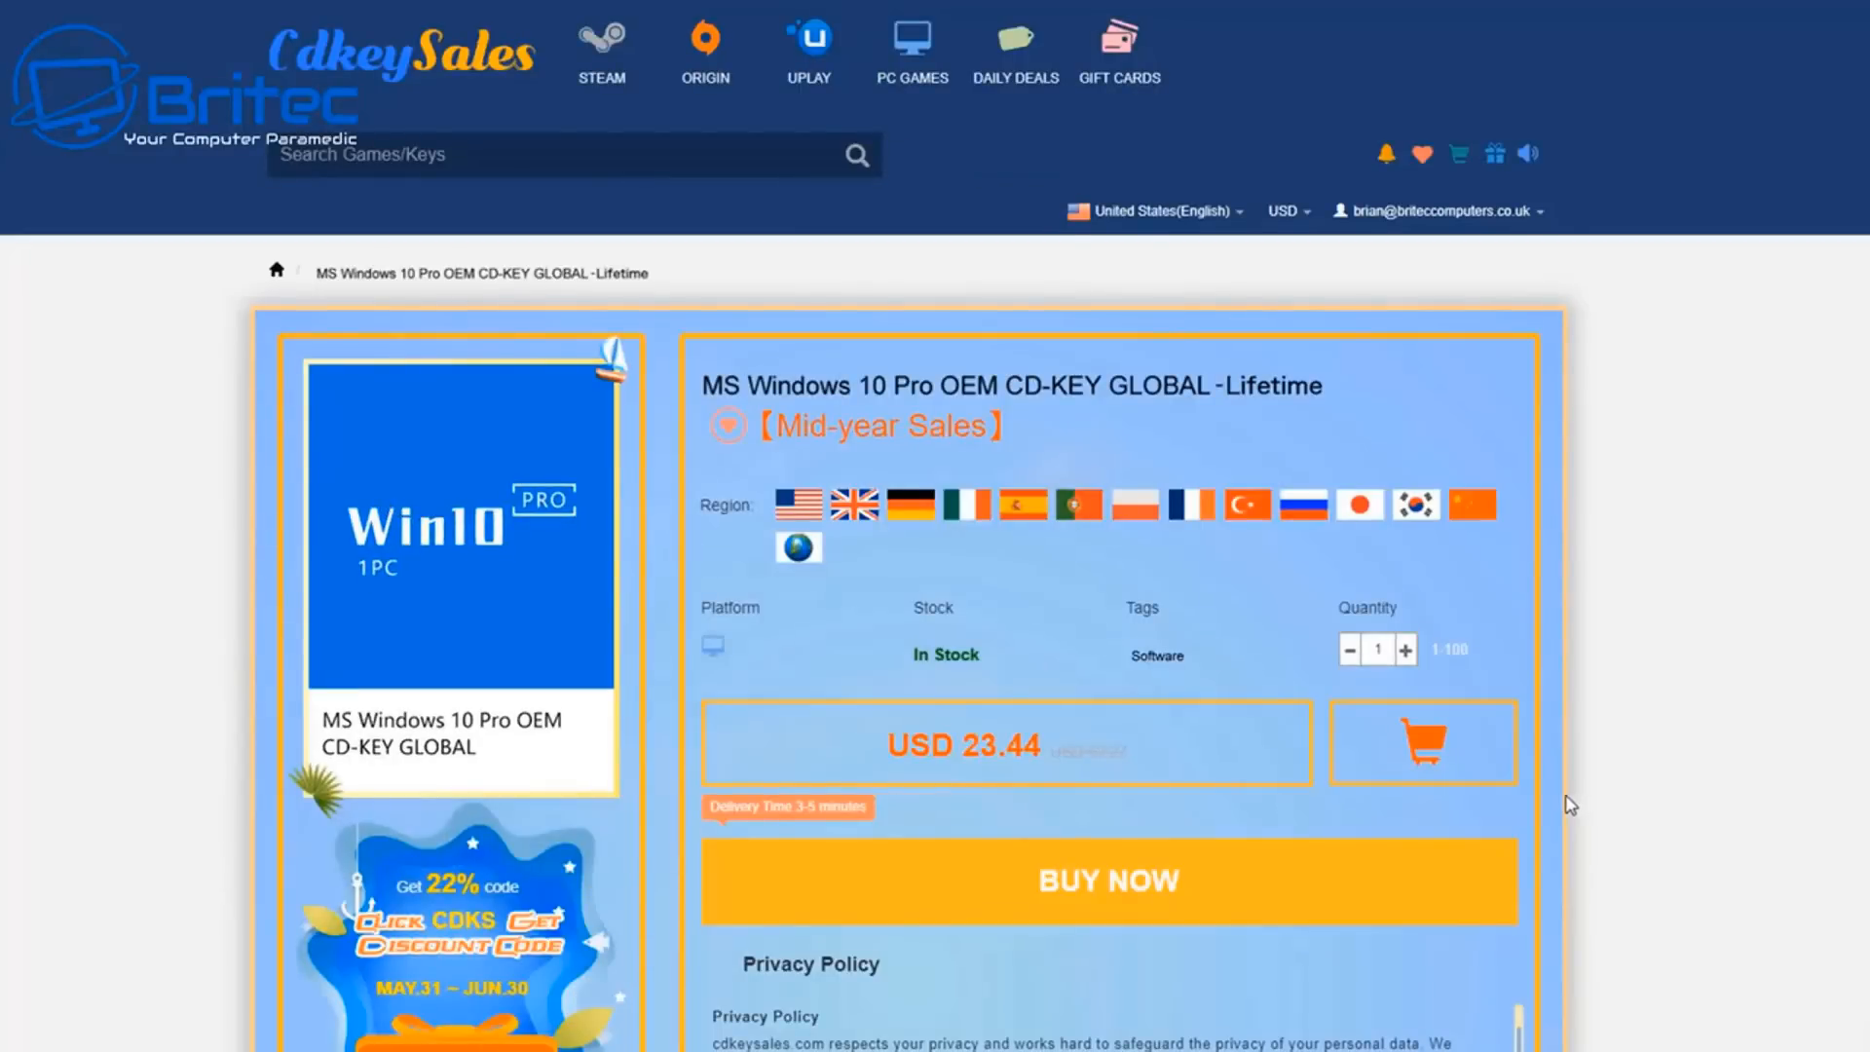
pyautogui.scroll(-3)
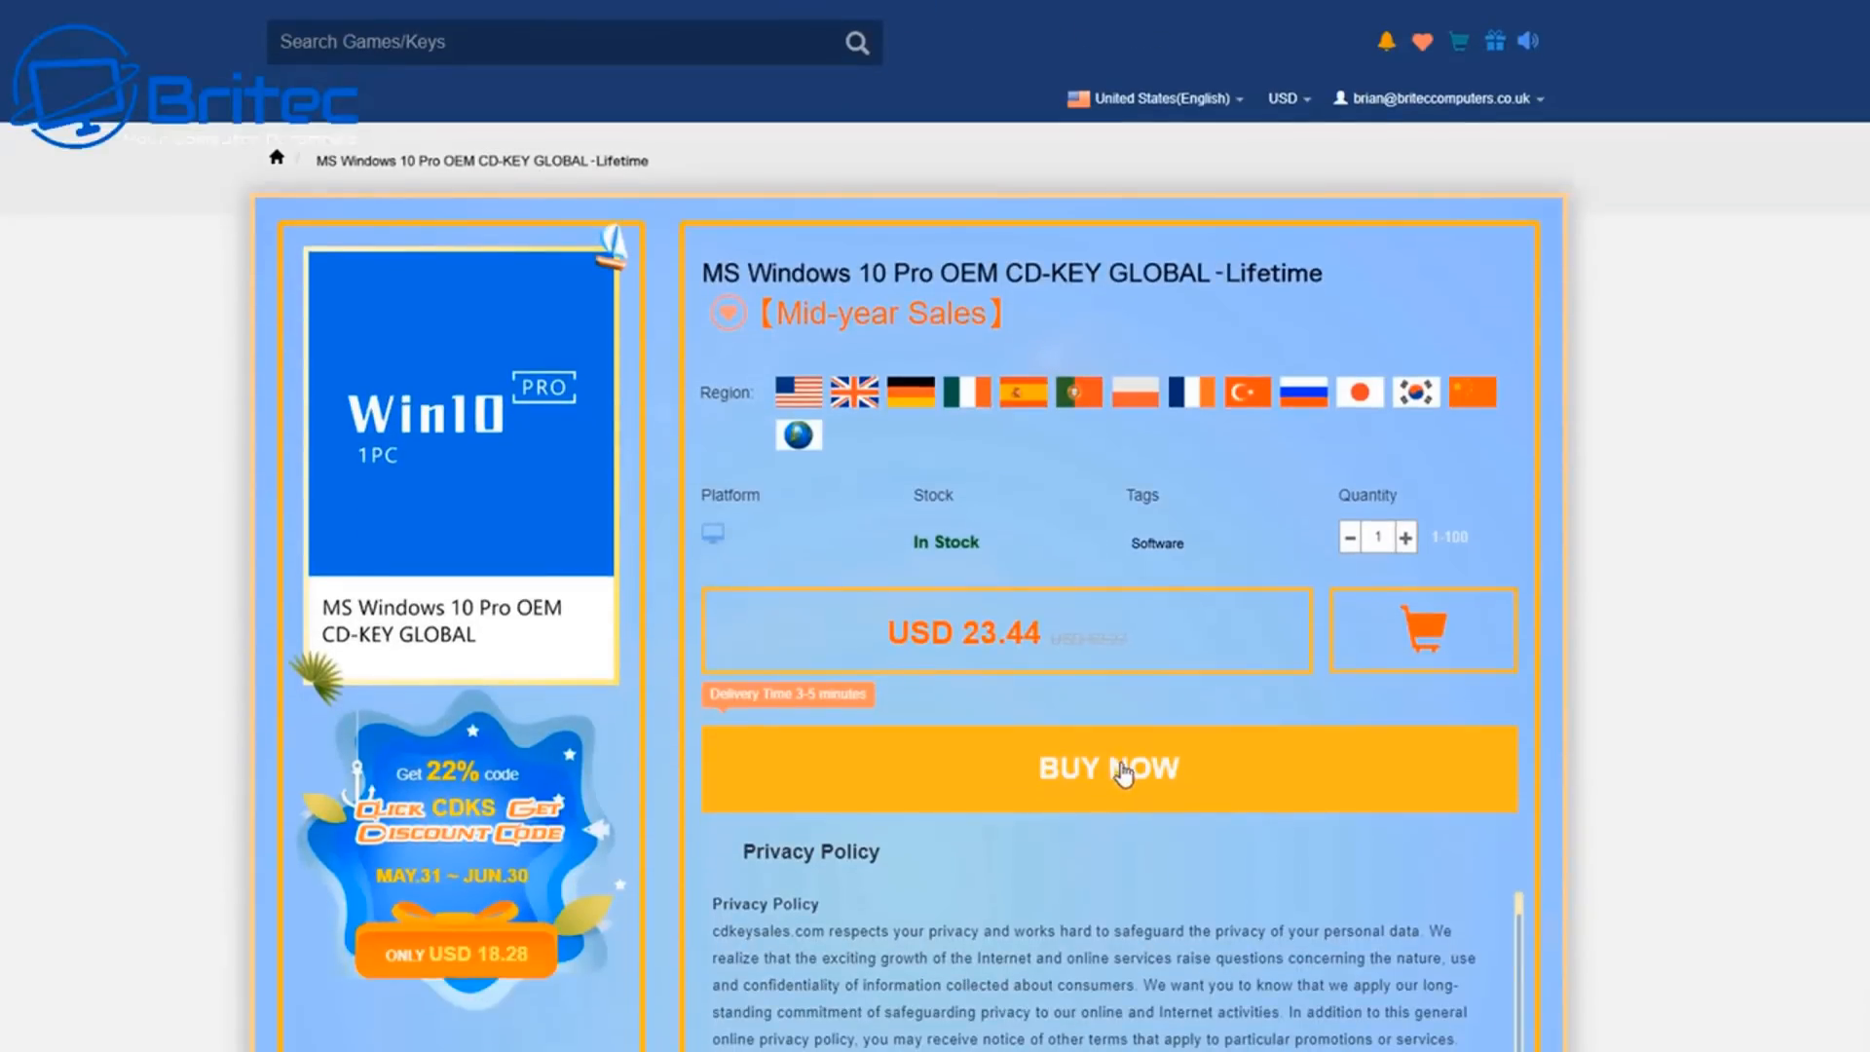
pyautogui.click(1106, 768)
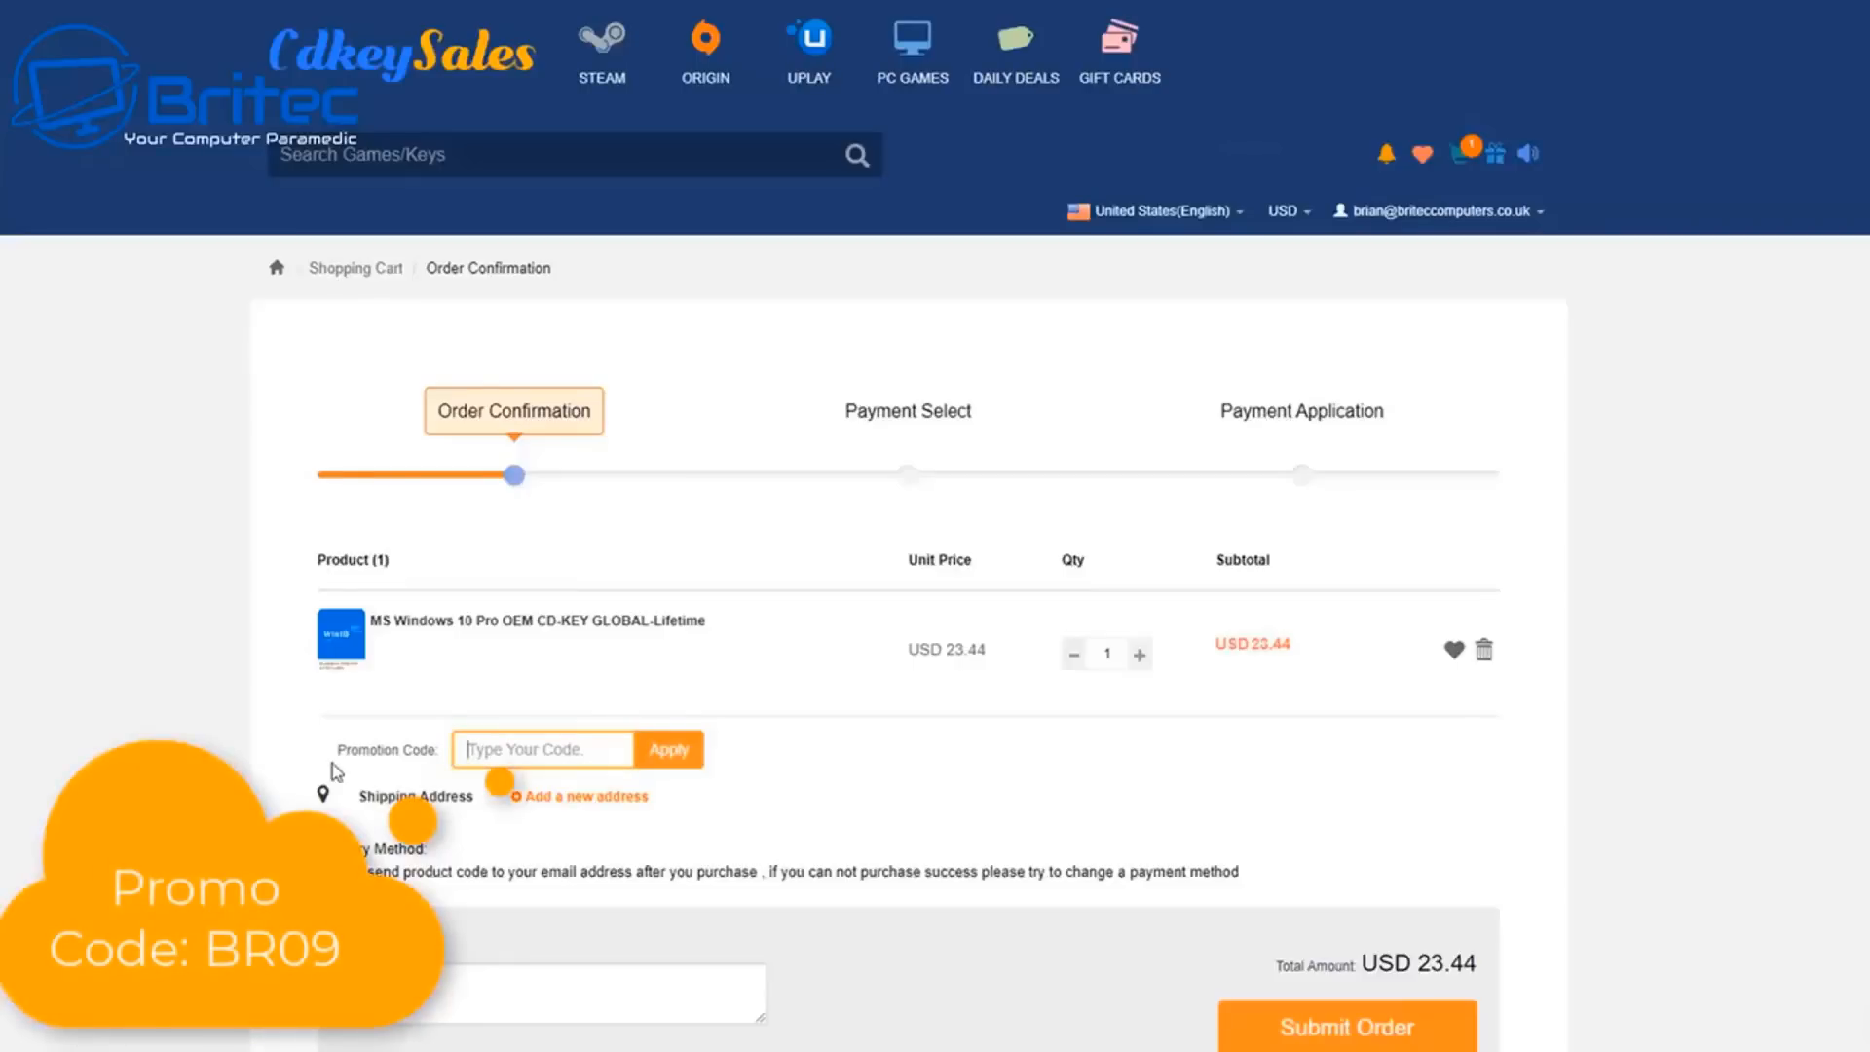
# Apply the promo code to cut the total to USD 16.41, then activate Windows
pyautogui.write('BR')
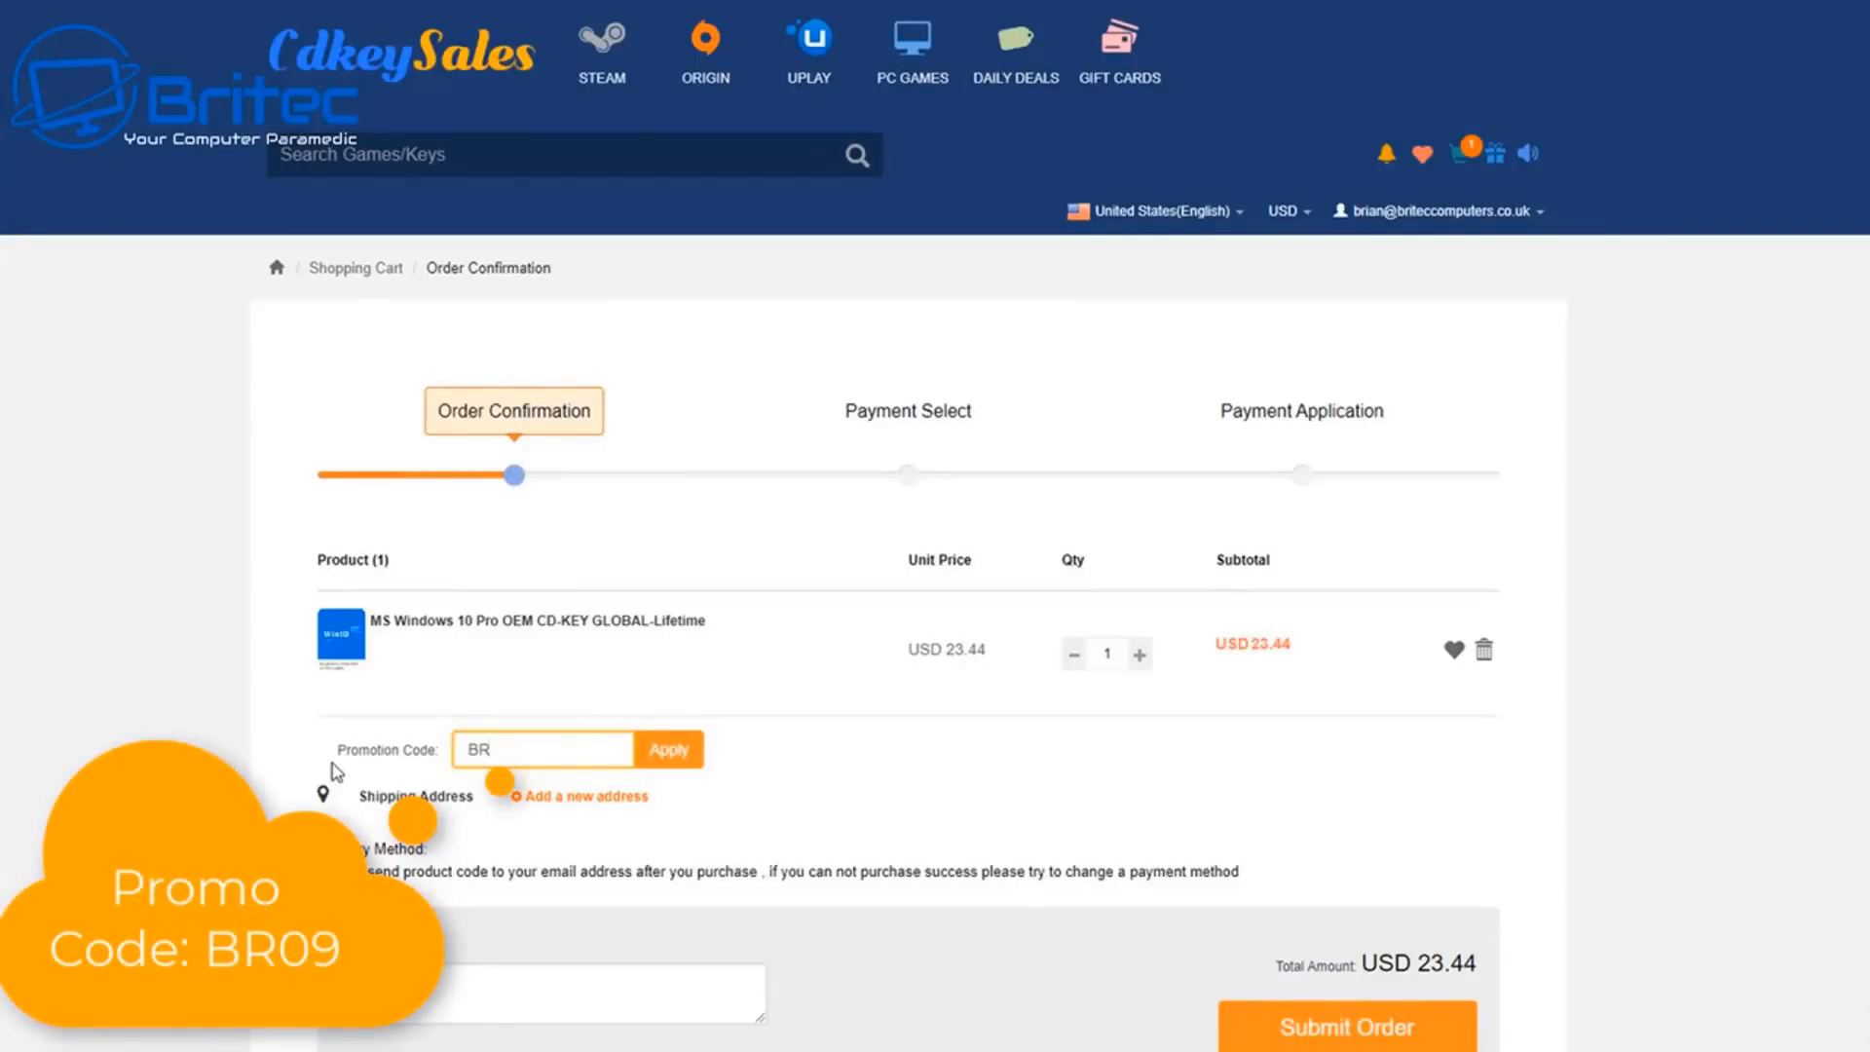
pyautogui.write('09')
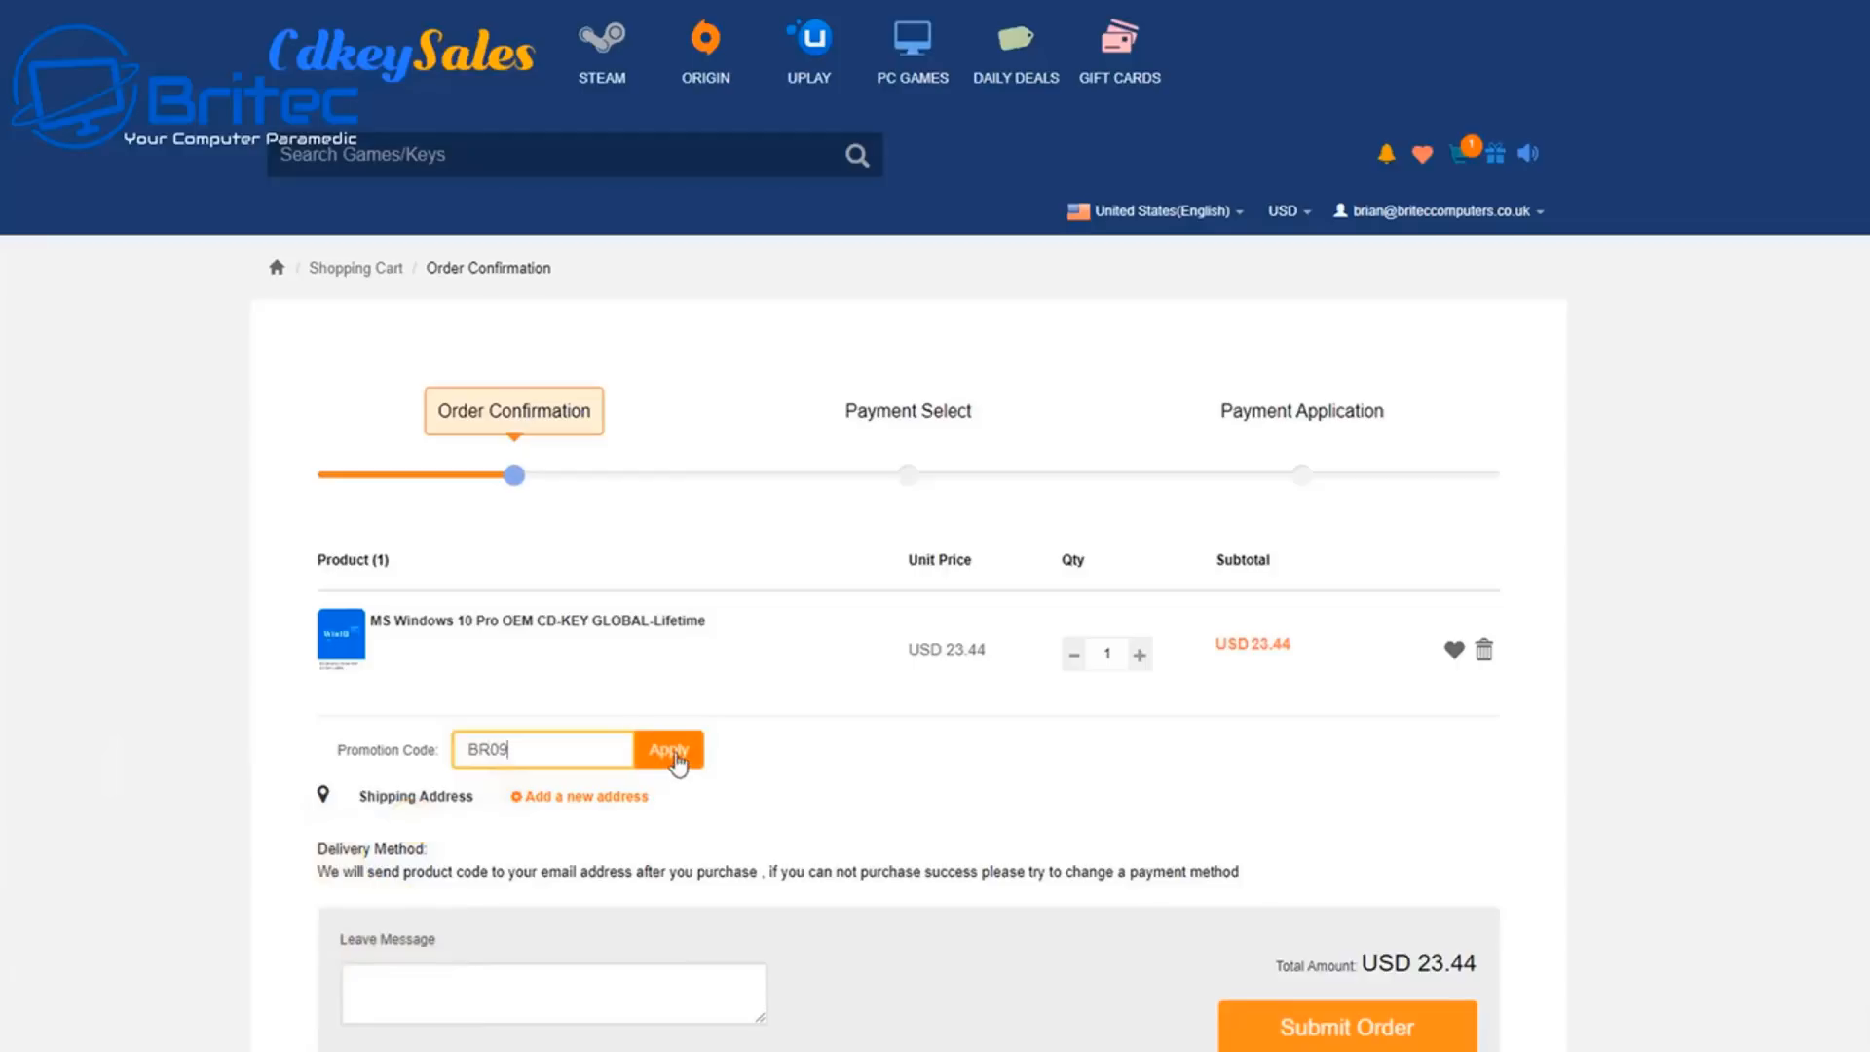
pyautogui.click(668, 749)
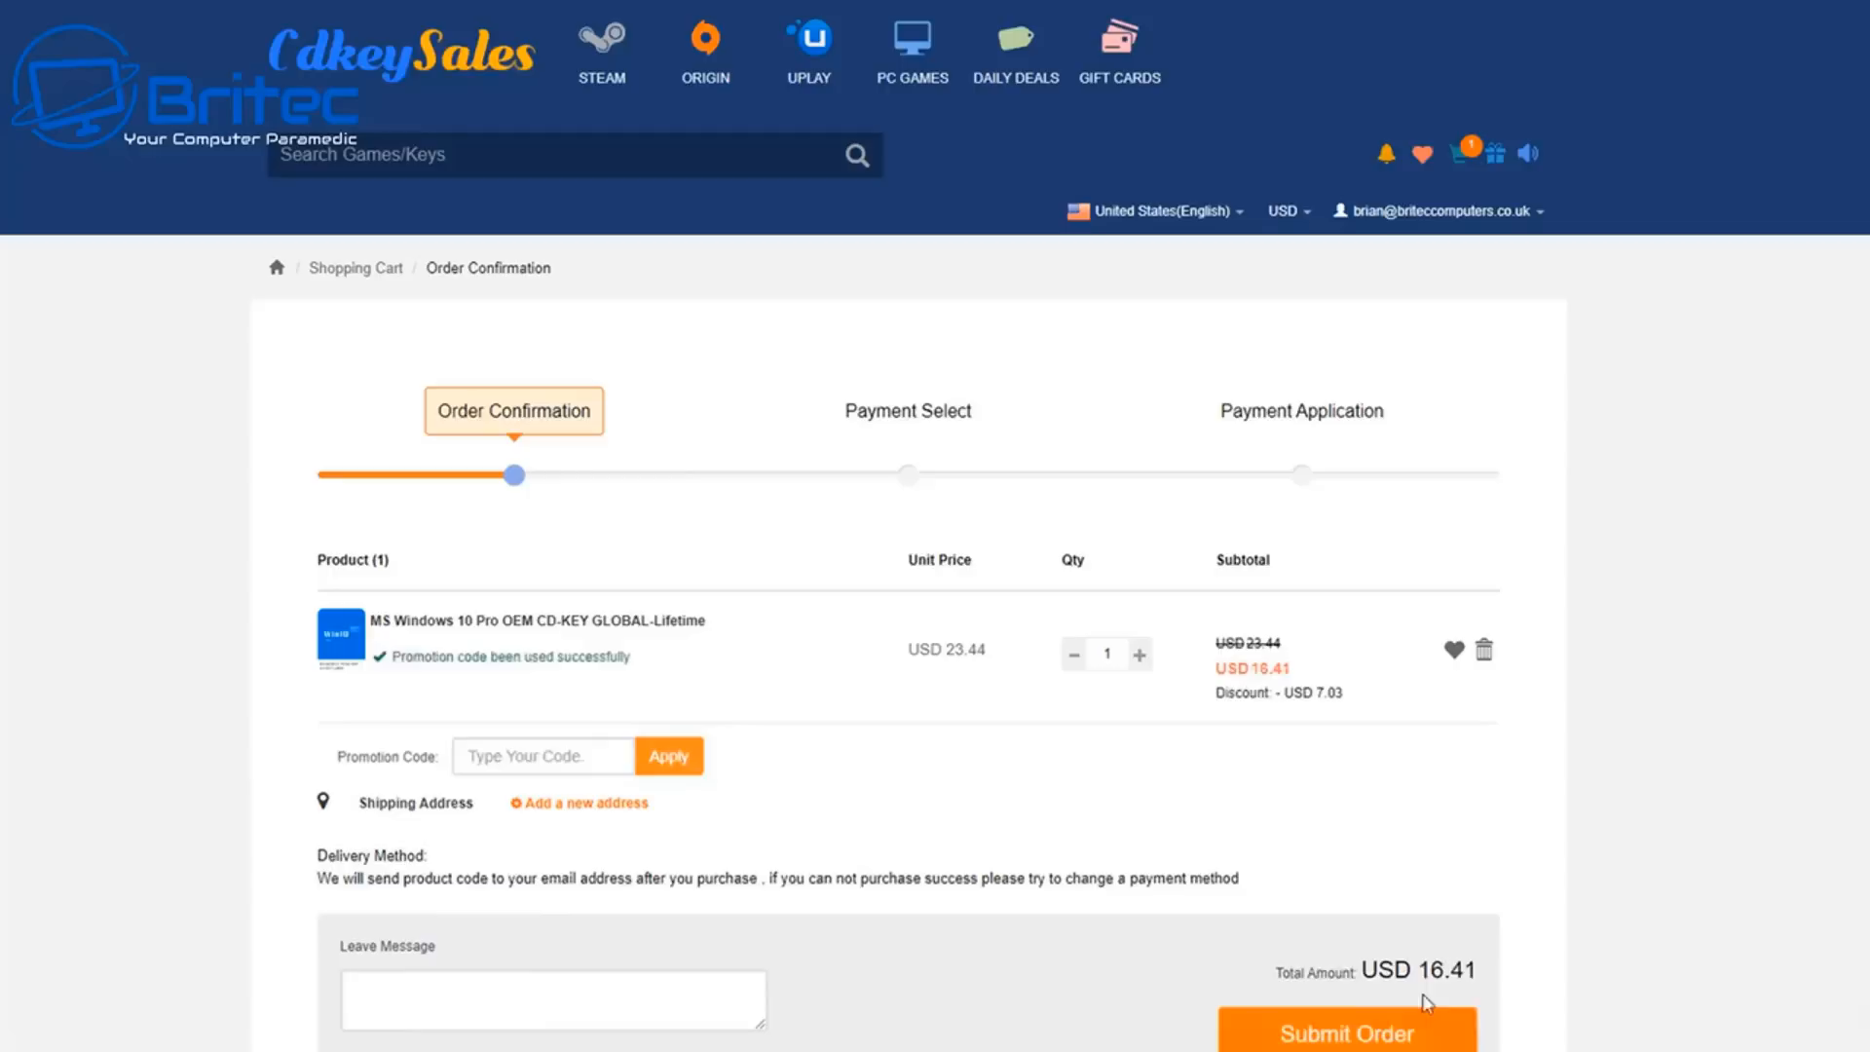
pyautogui.moveTo(1642, 1023)
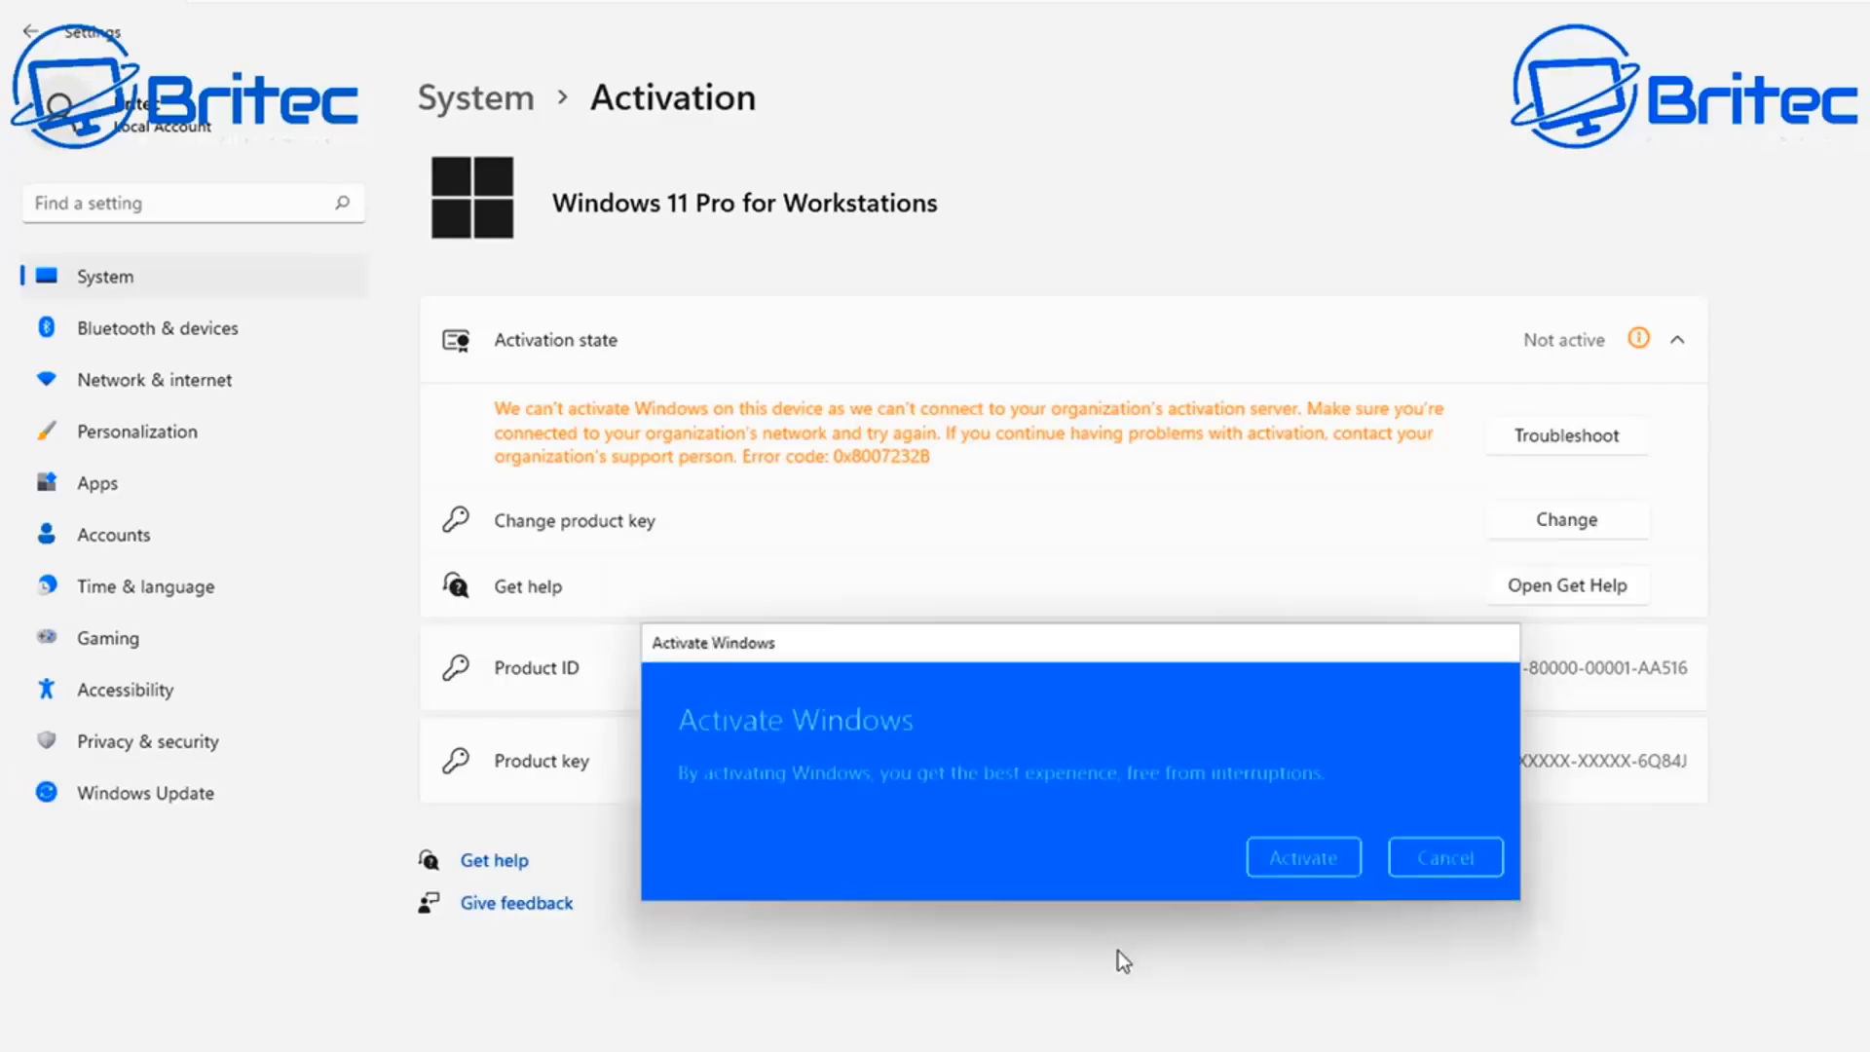
pyautogui.click(1303, 856)
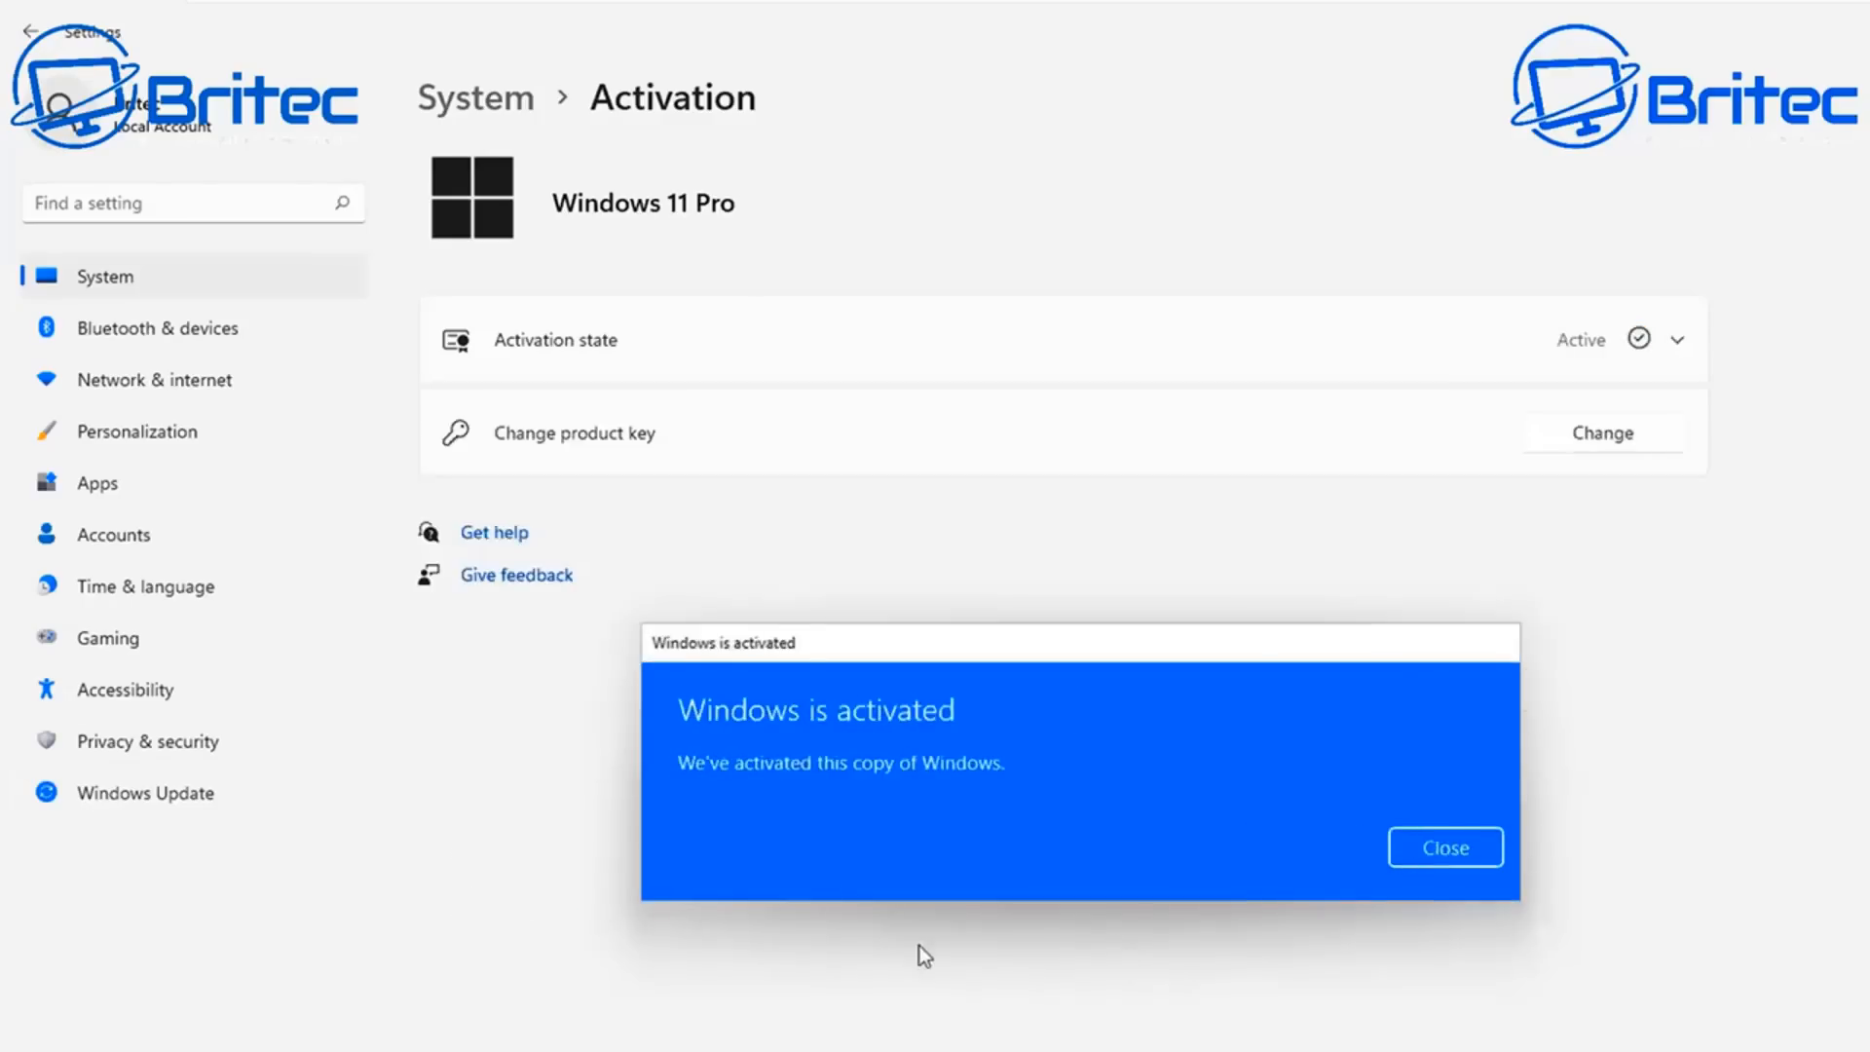
pyautogui.click(1444, 846)
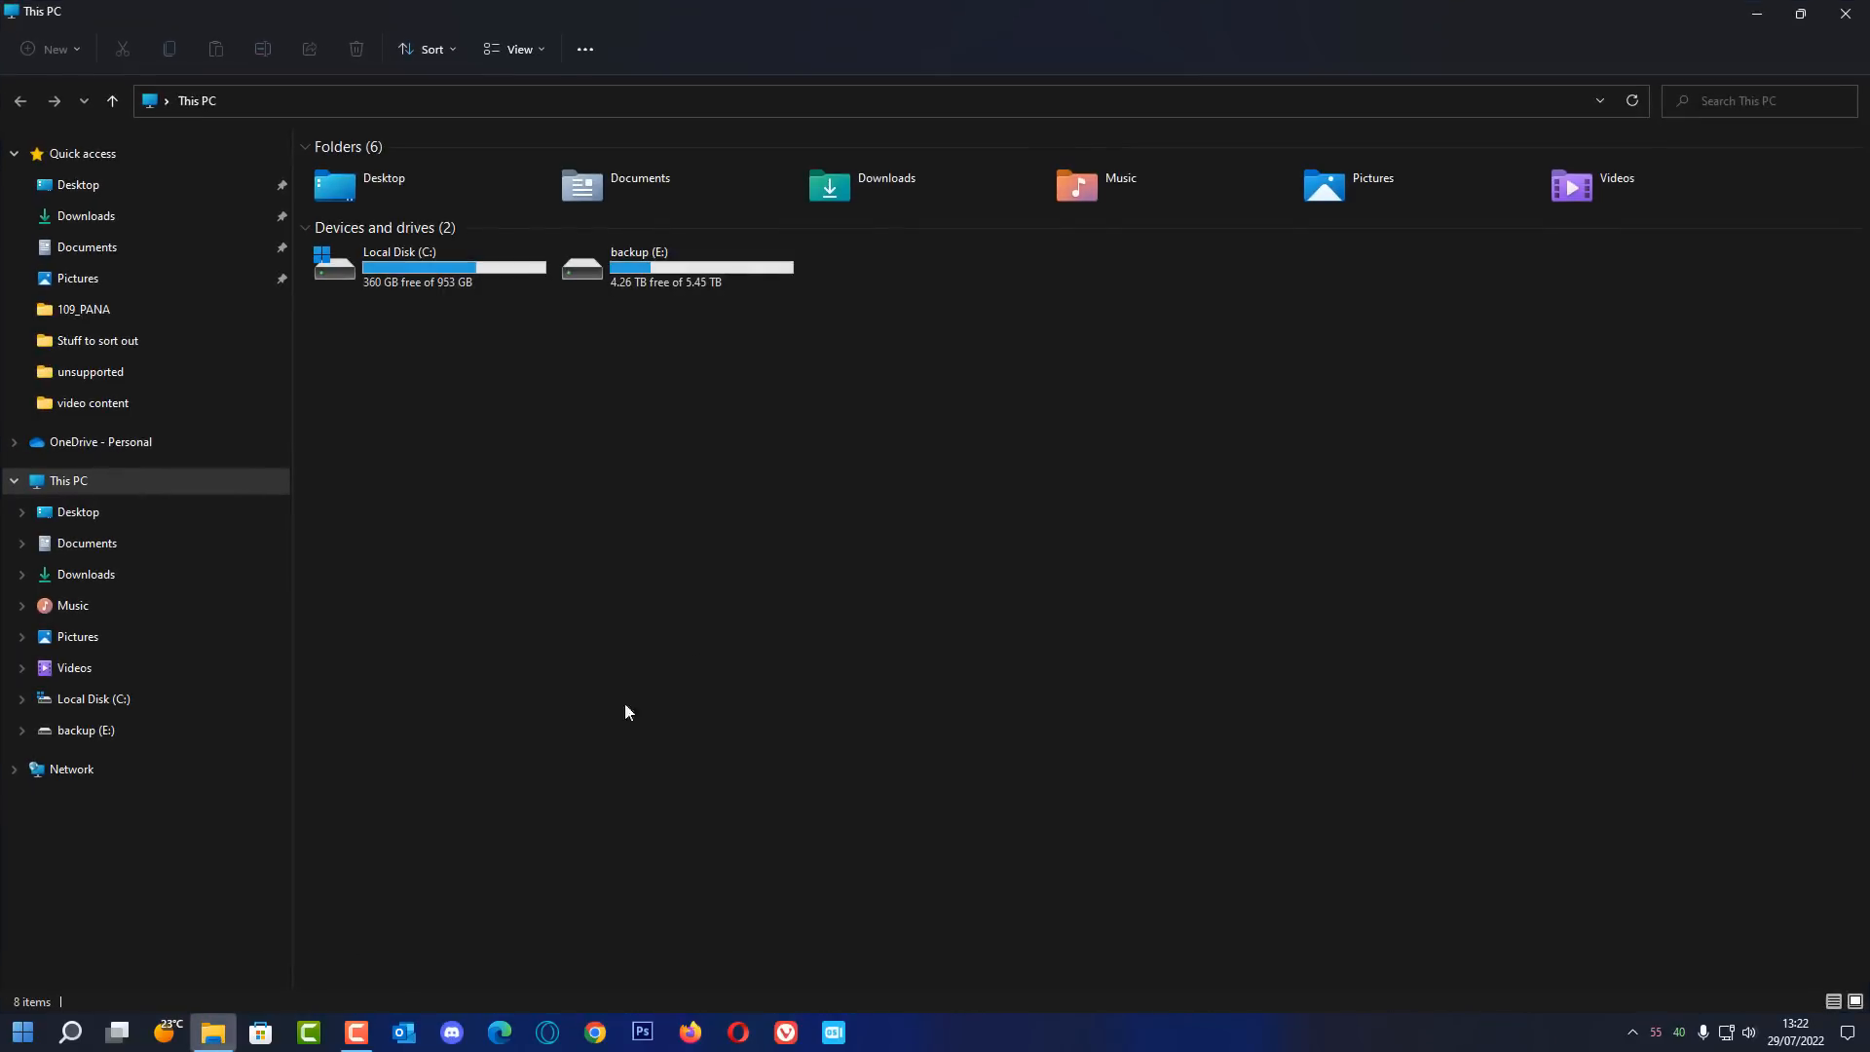
pyautogui.moveTo(6, 829)
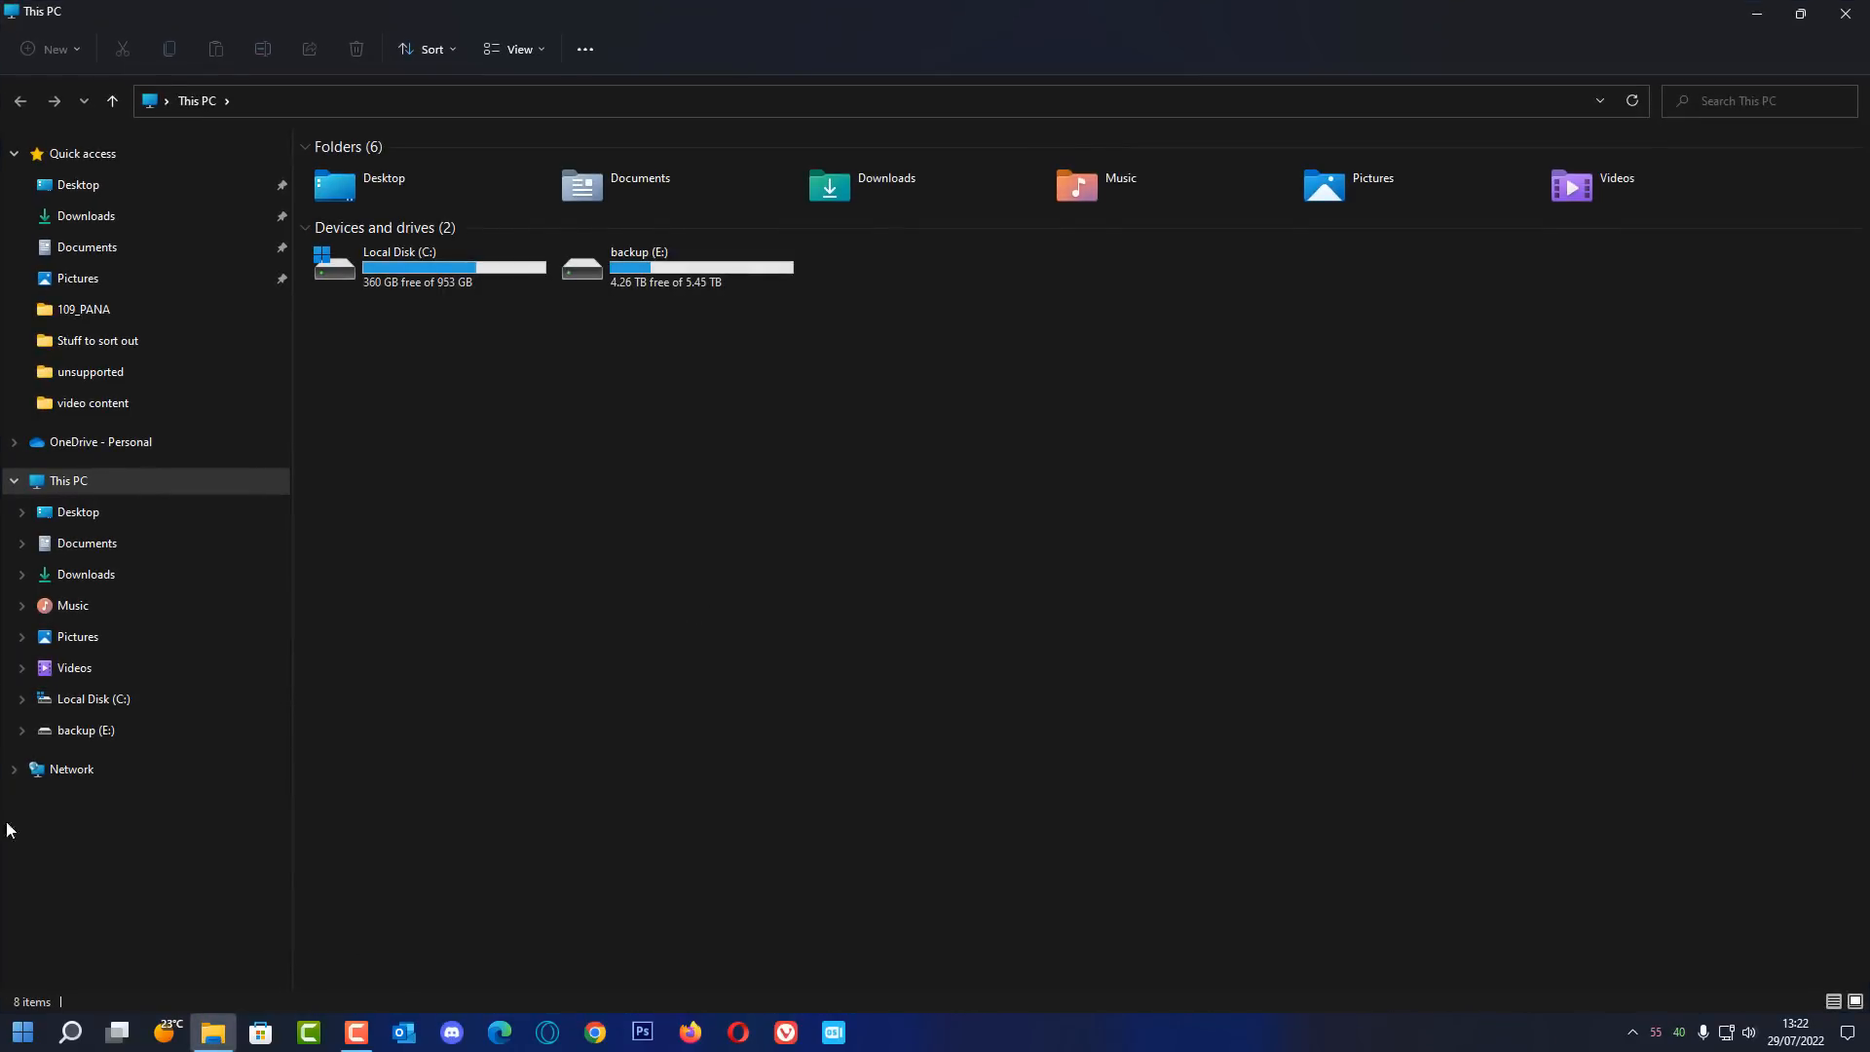
pyautogui.click(78, 511)
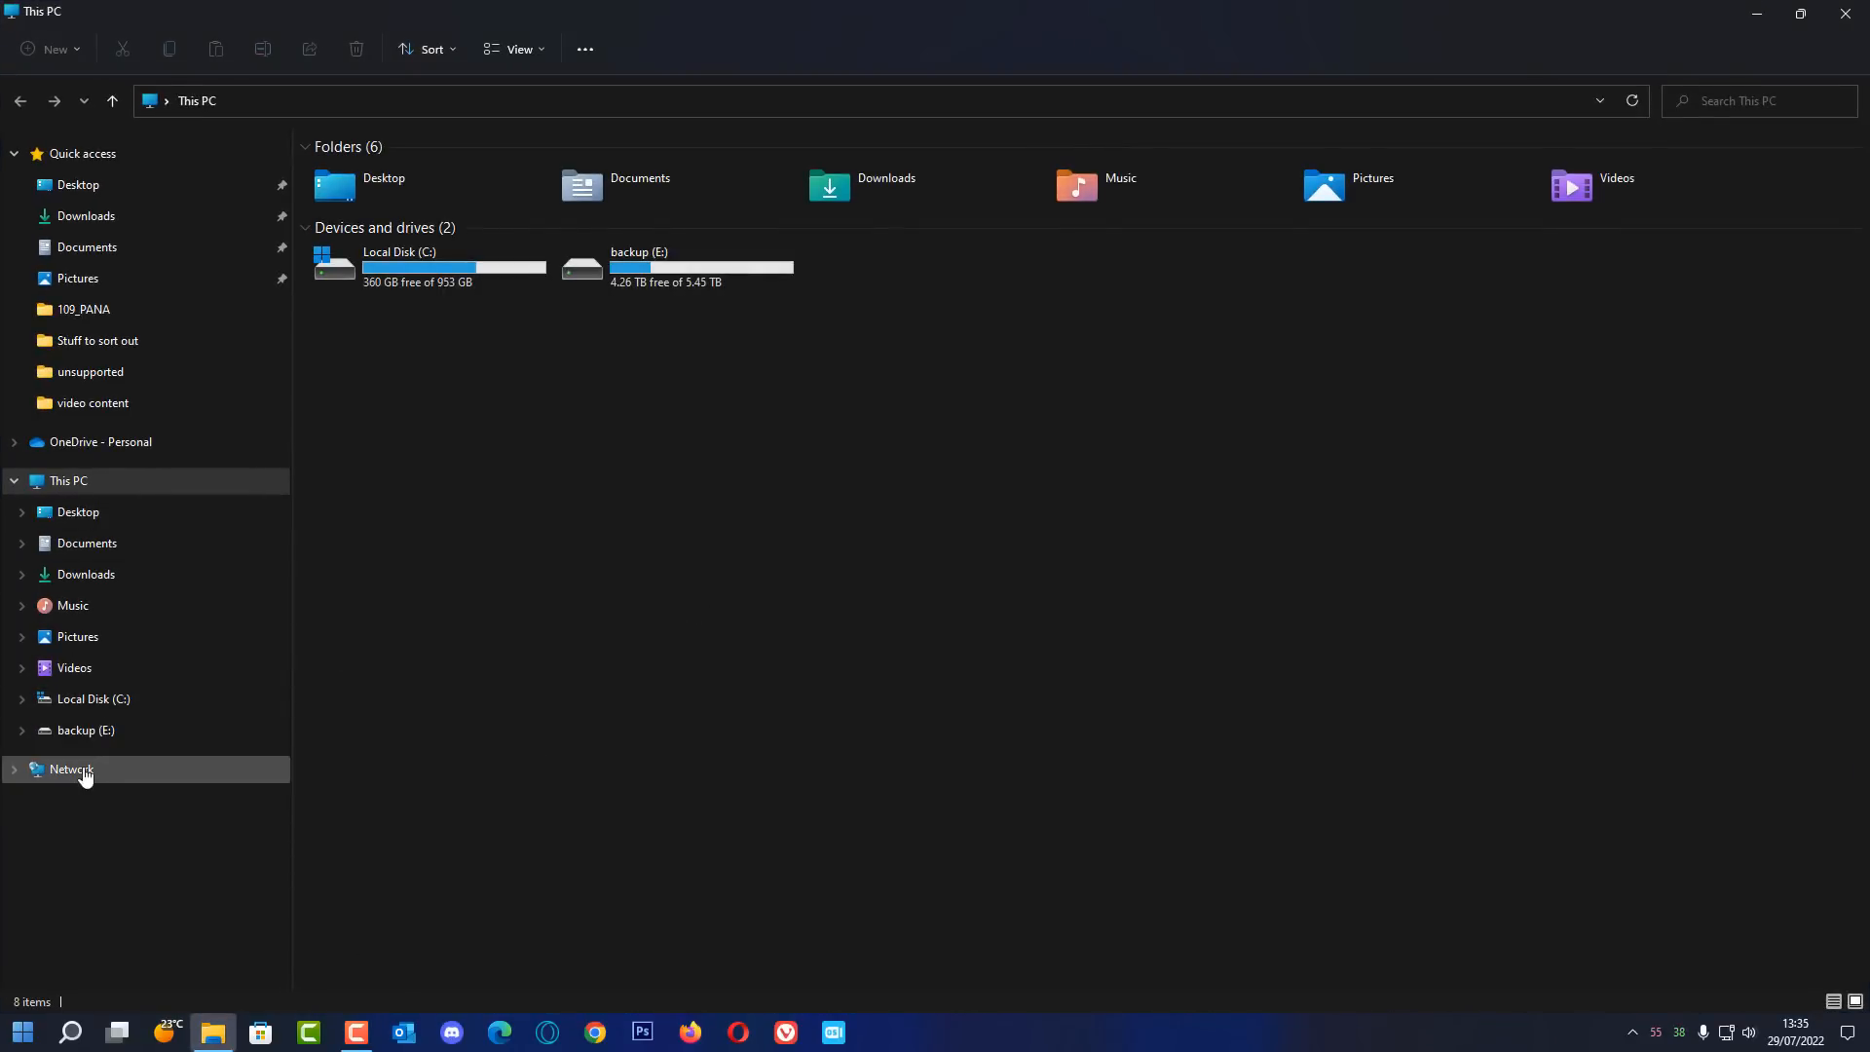
pyautogui.click(70, 769)
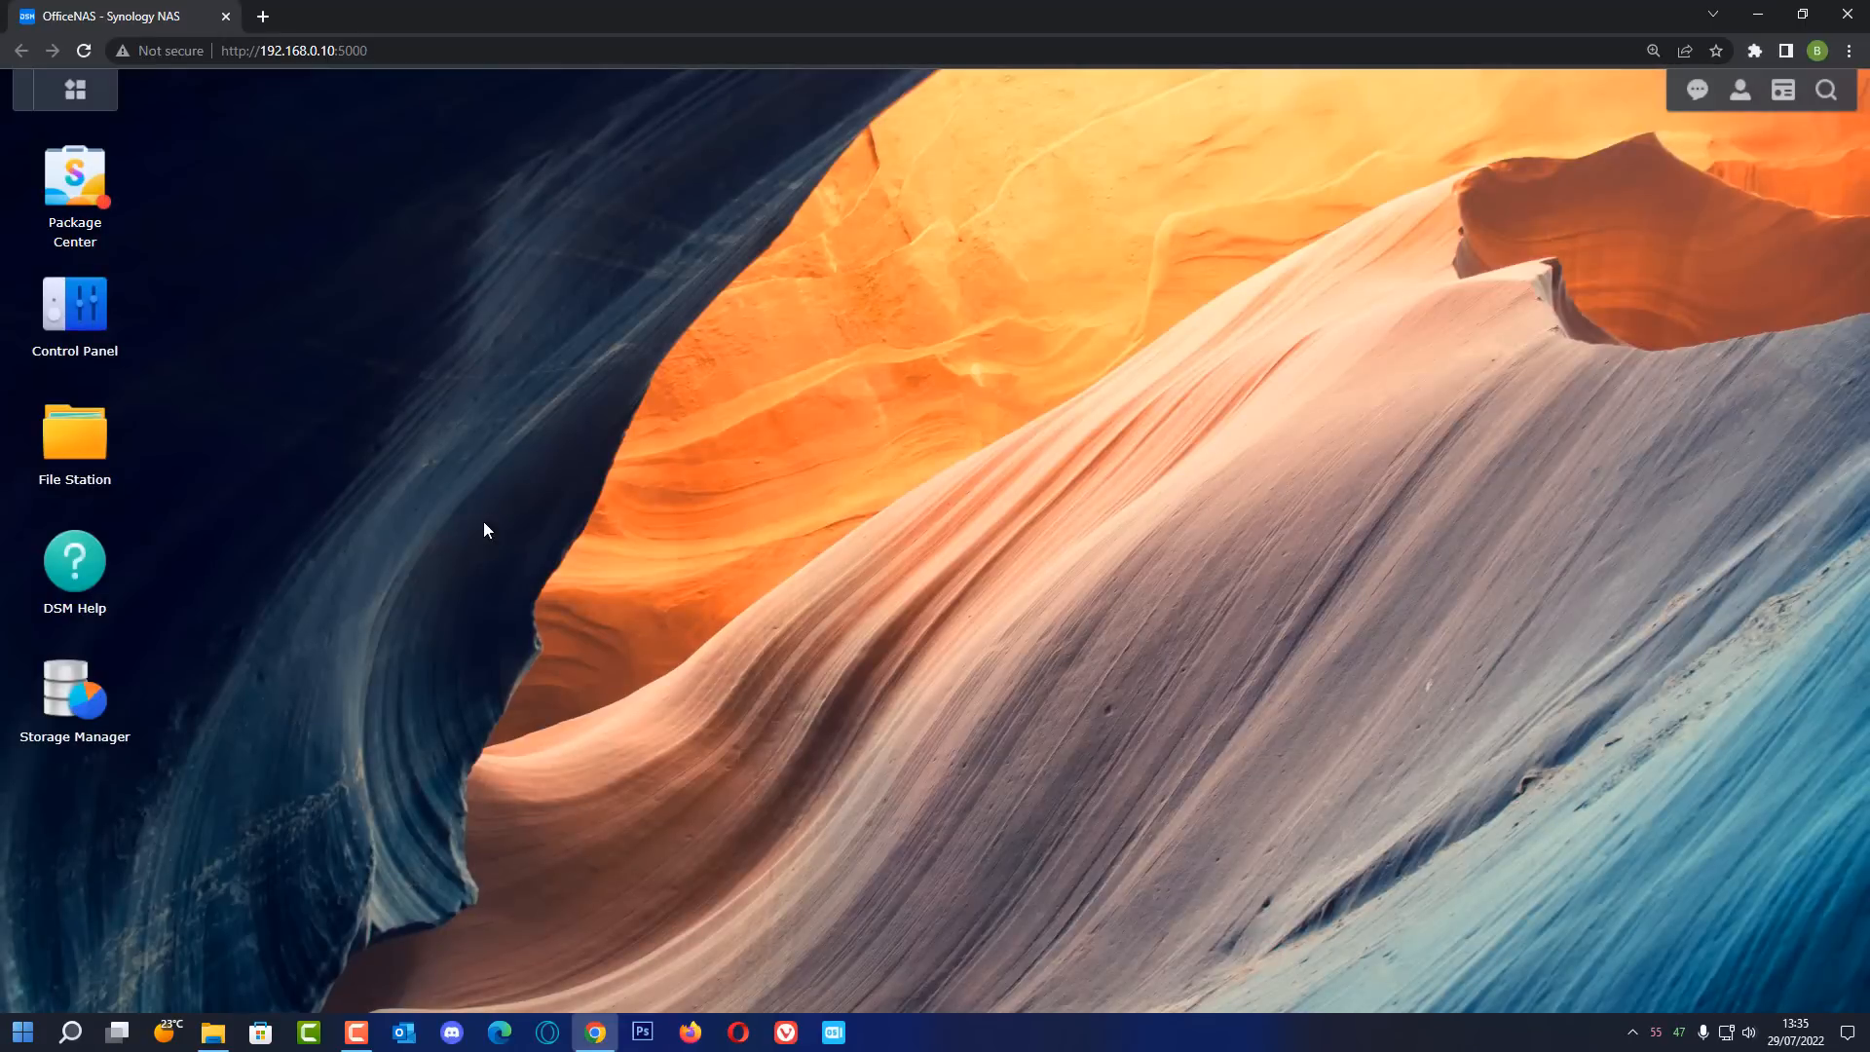
pyautogui.moveTo(465, 538)
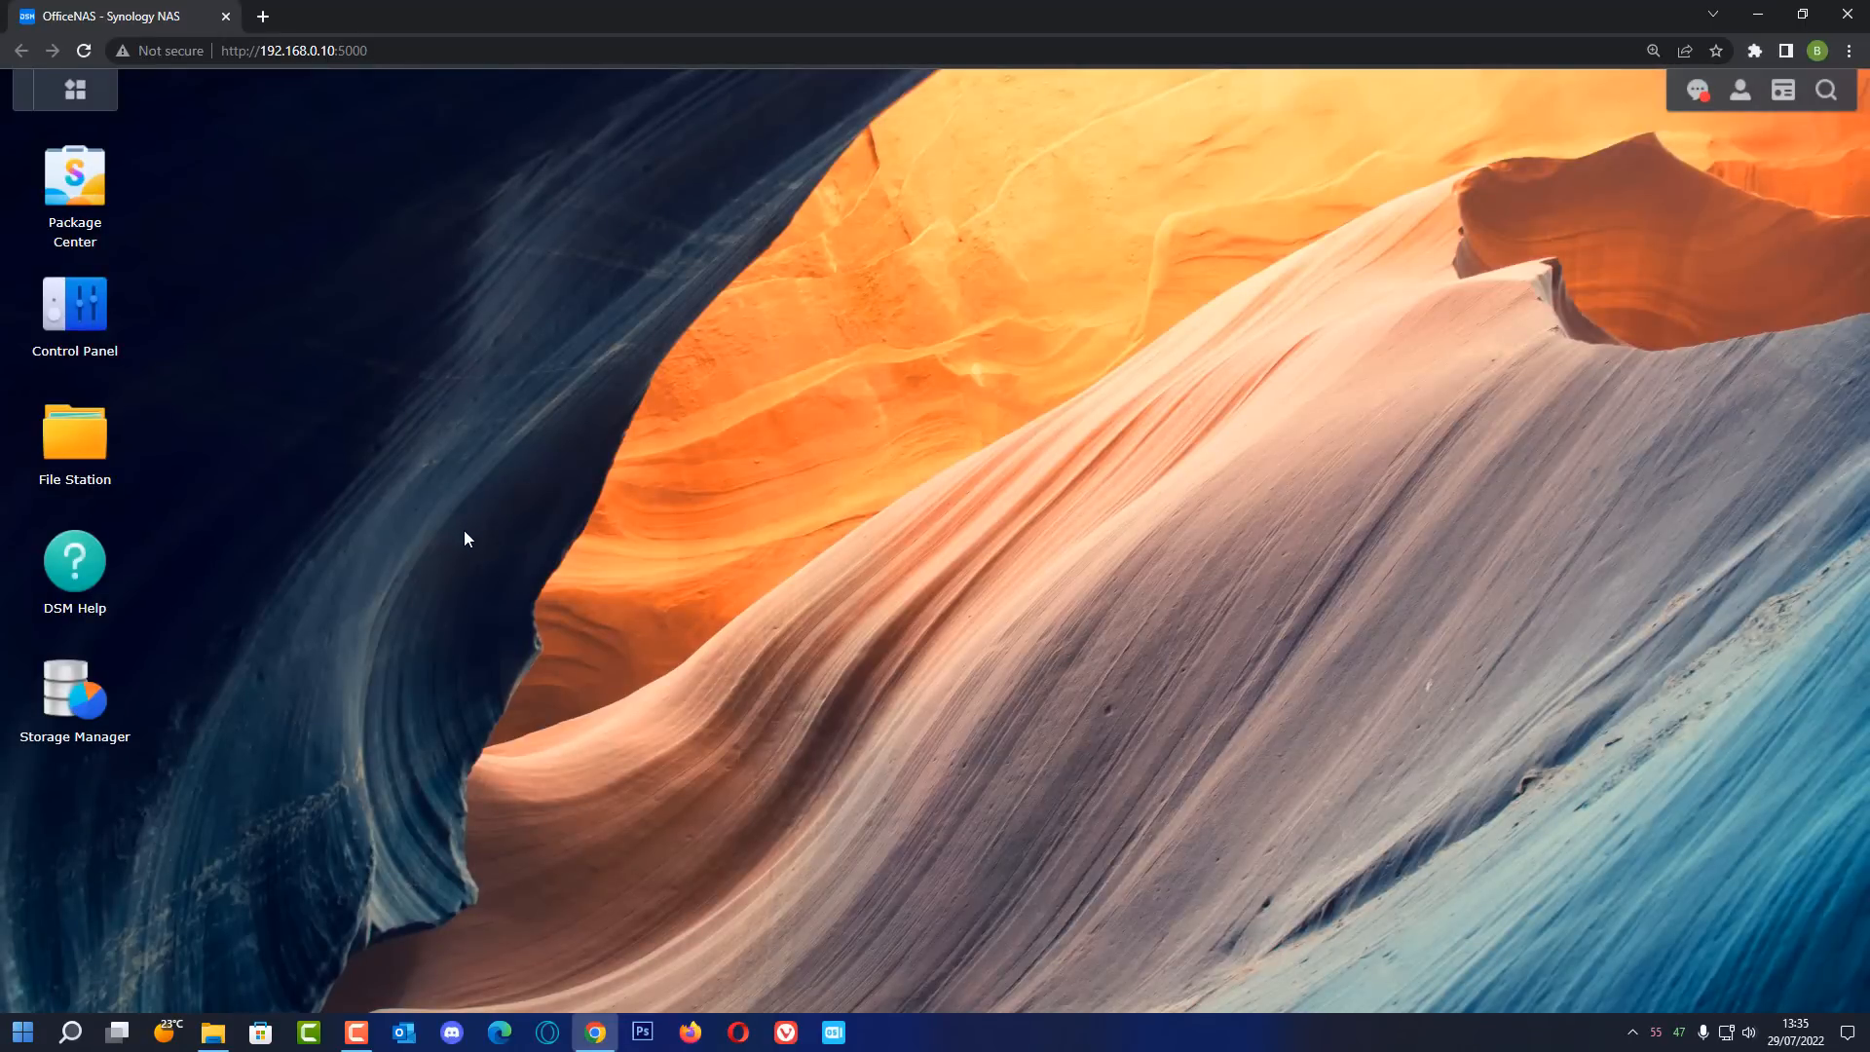
pyautogui.moveTo(418, 594)
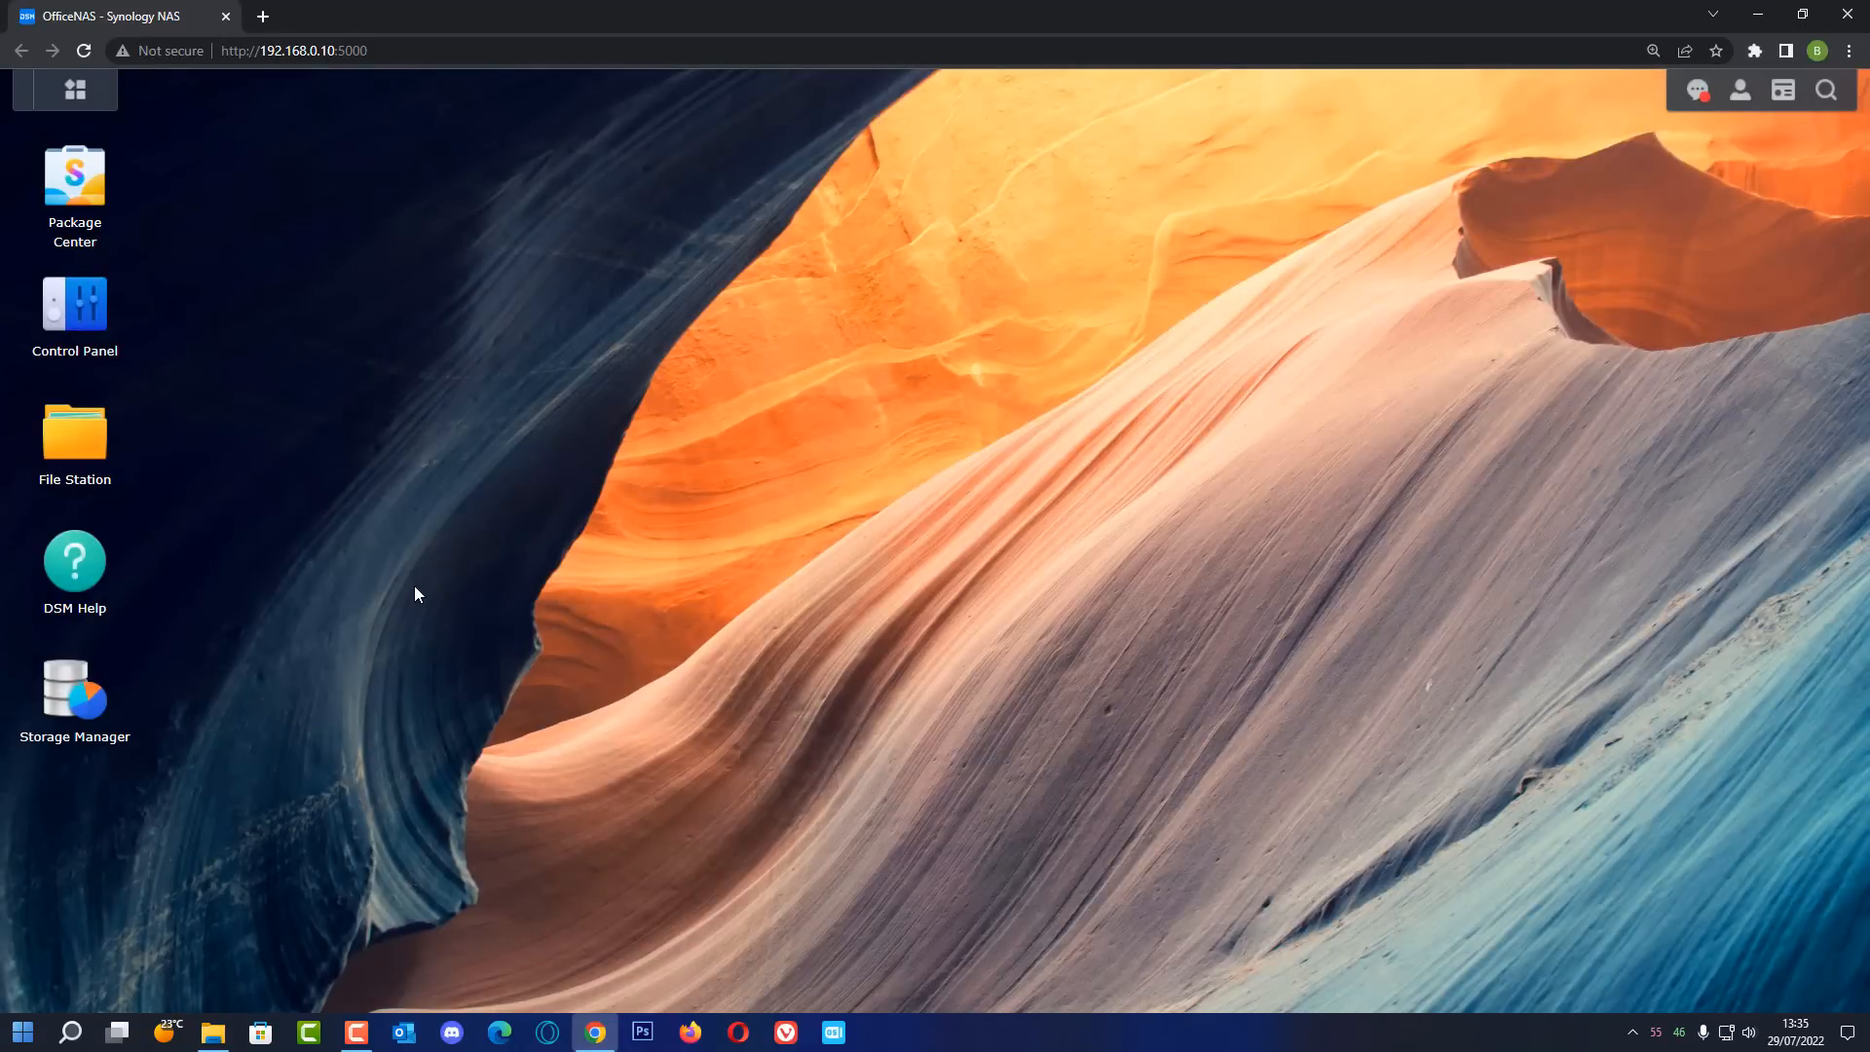
pyautogui.moveTo(212, 229)
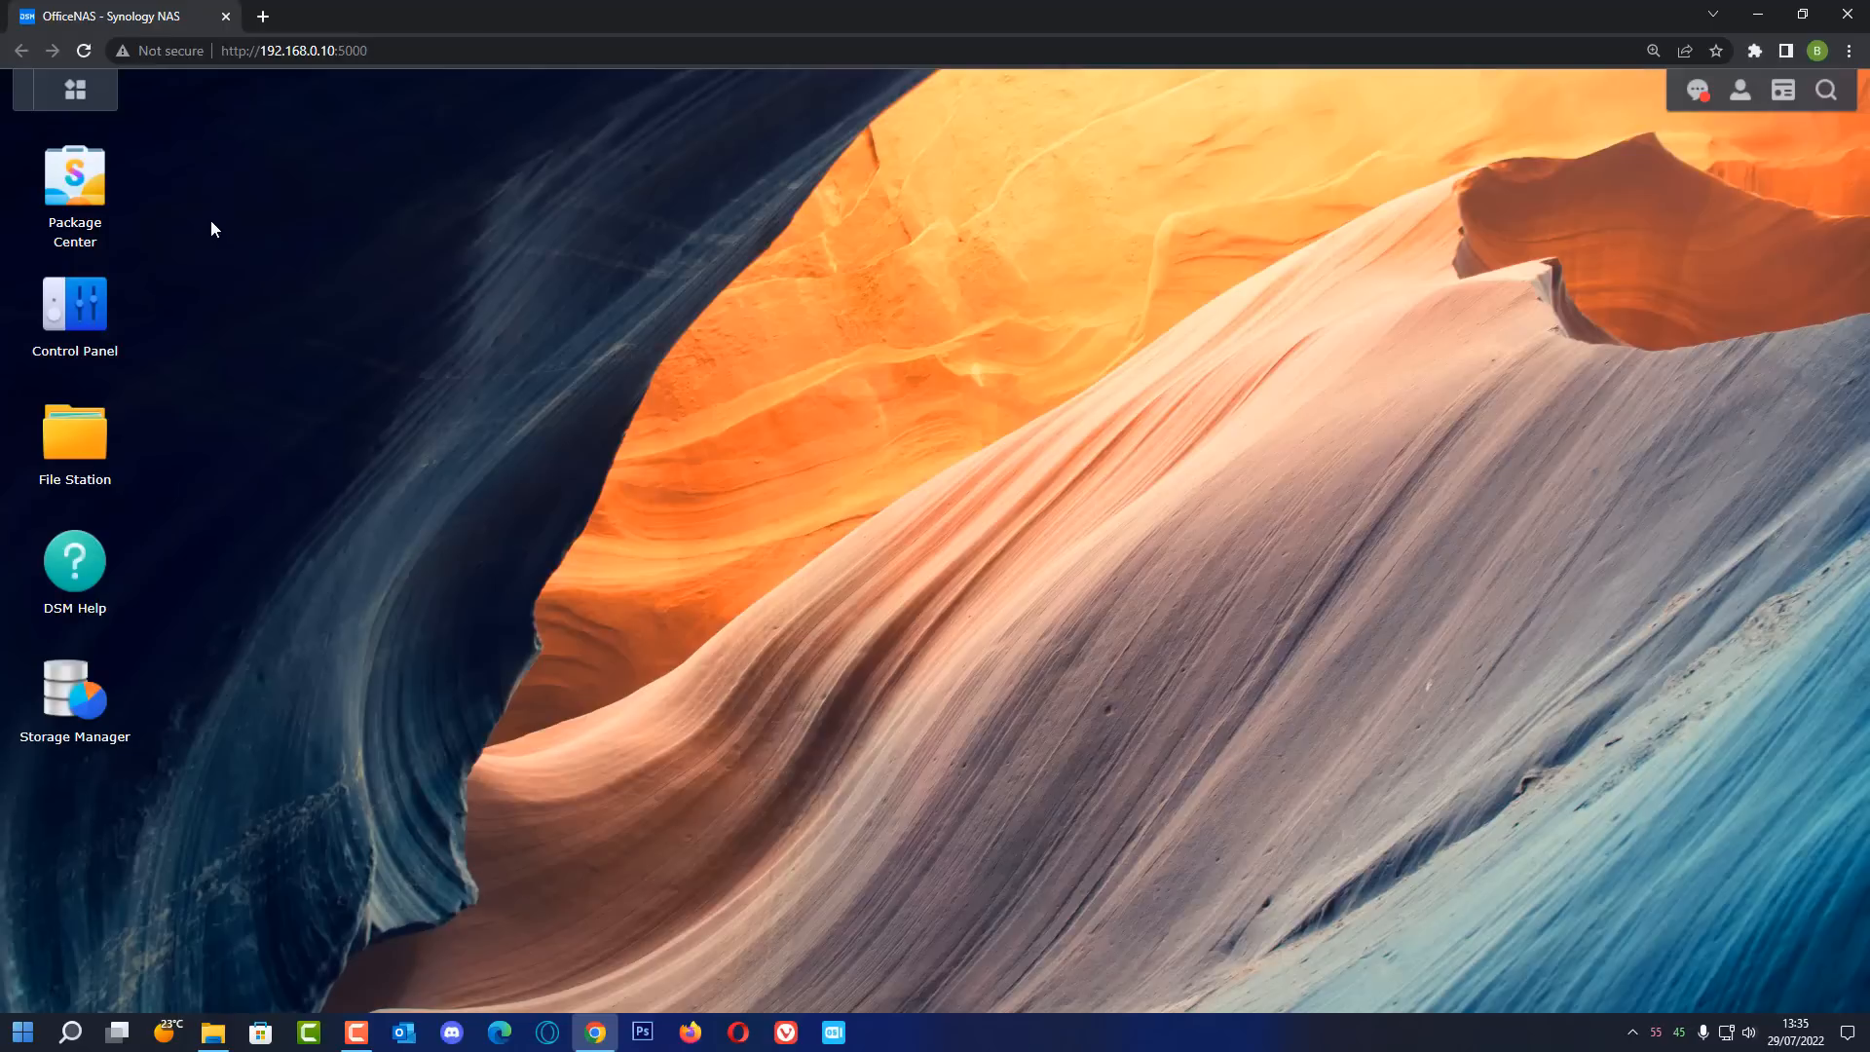
pyautogui.moveTo(169, 437)
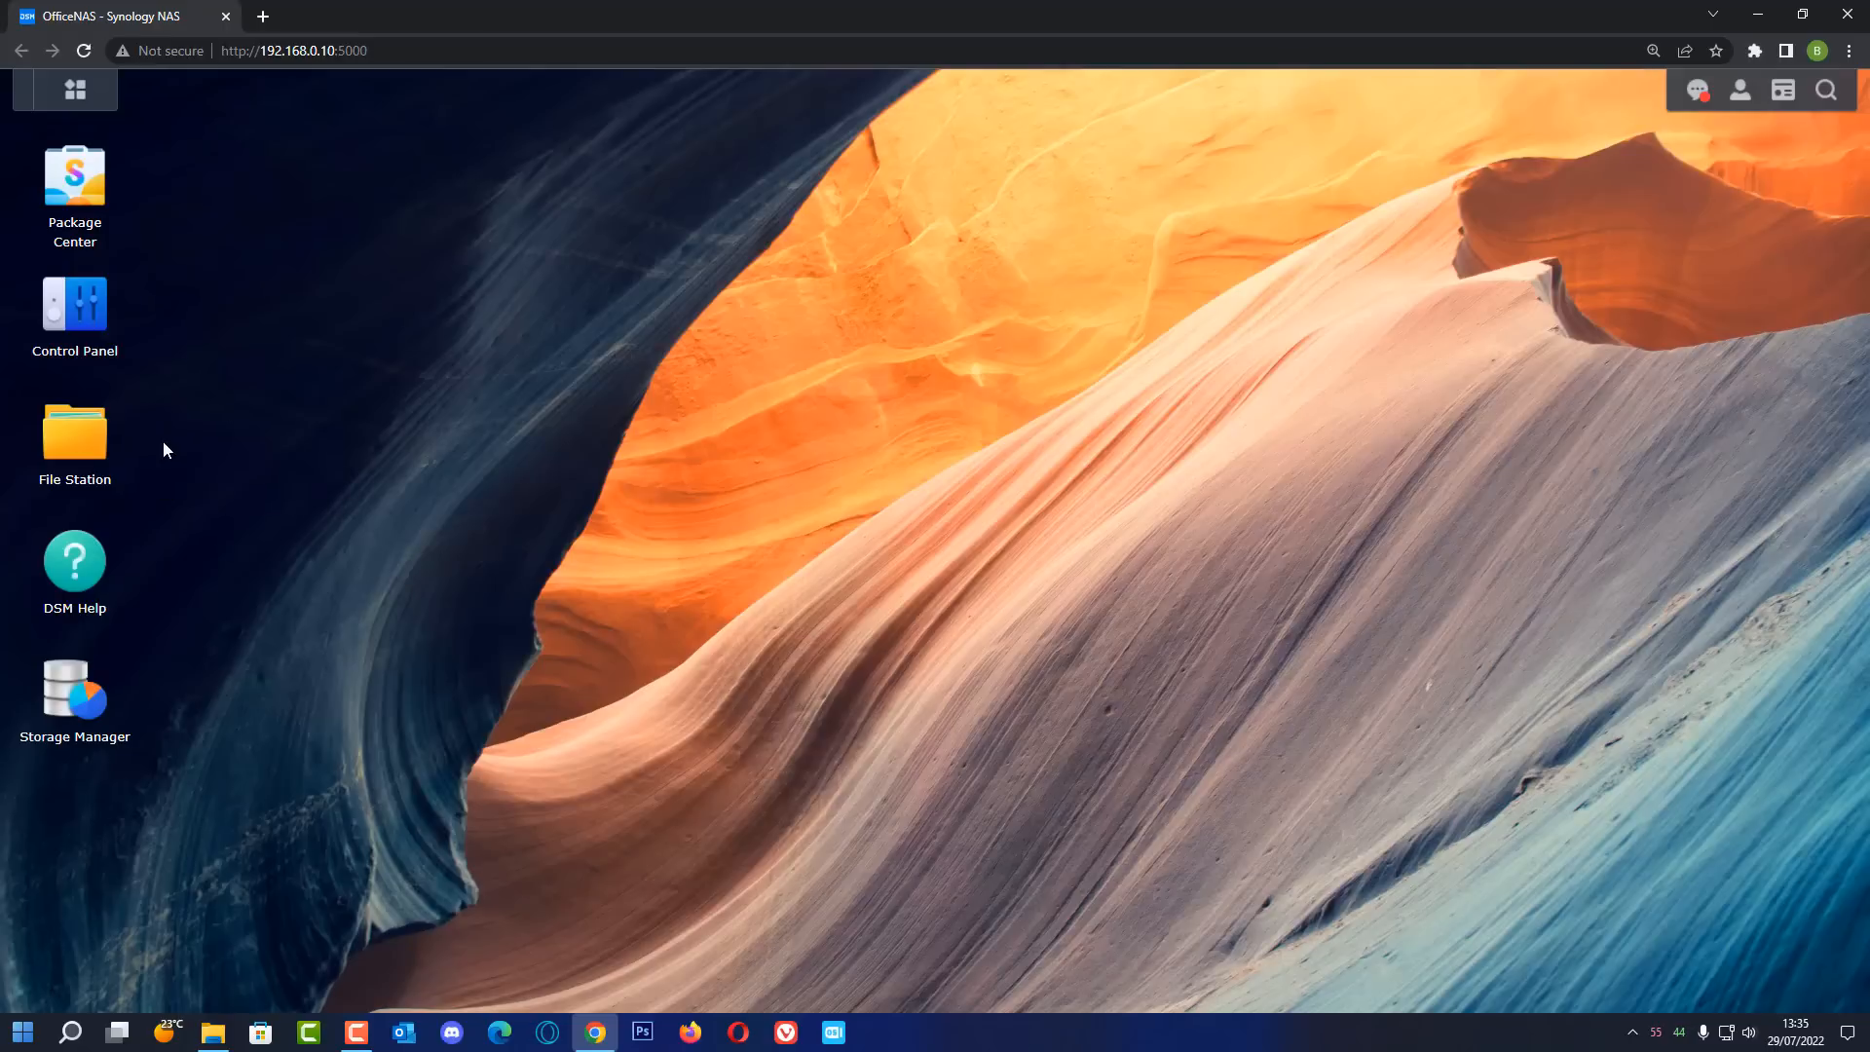
# Review USB Disk 1's ntfs partition, shared as usbshare1, in Control Panel's External Devices
pyautogui.doubleClick(74, 305)
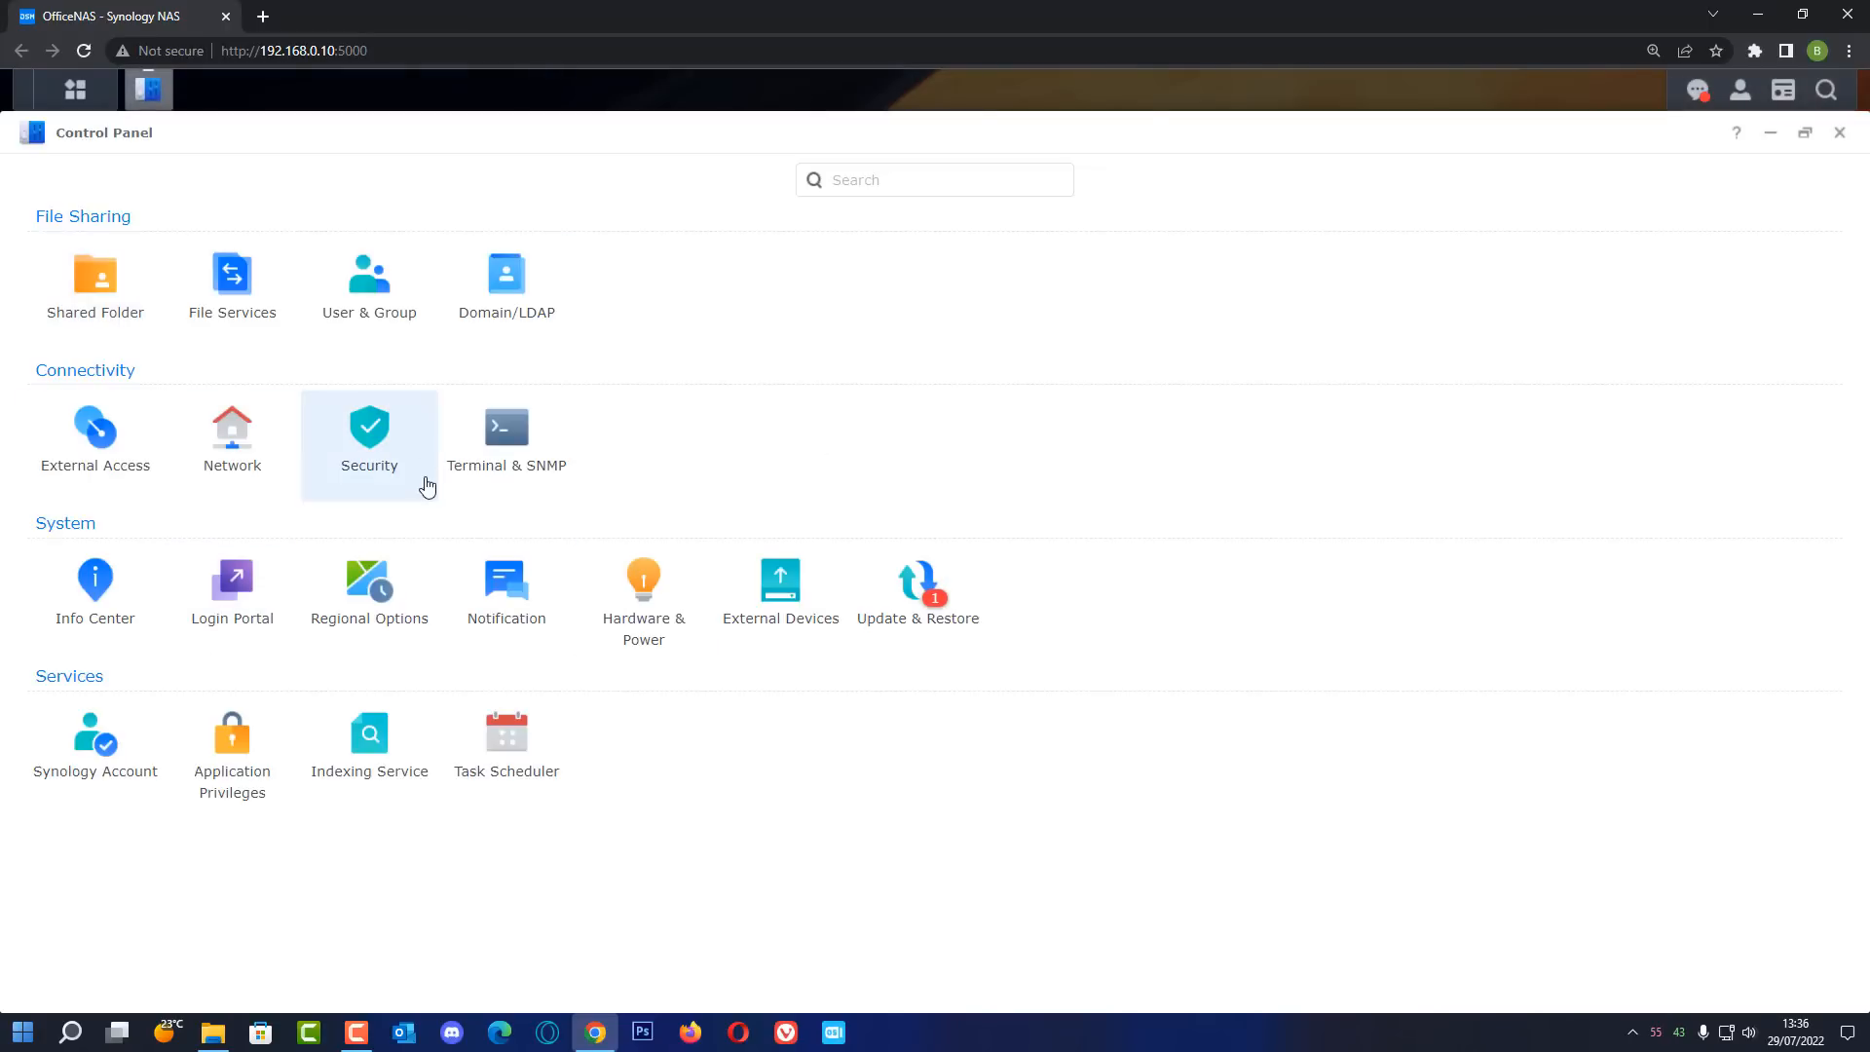
pyautogui.moveTo(780, 596)
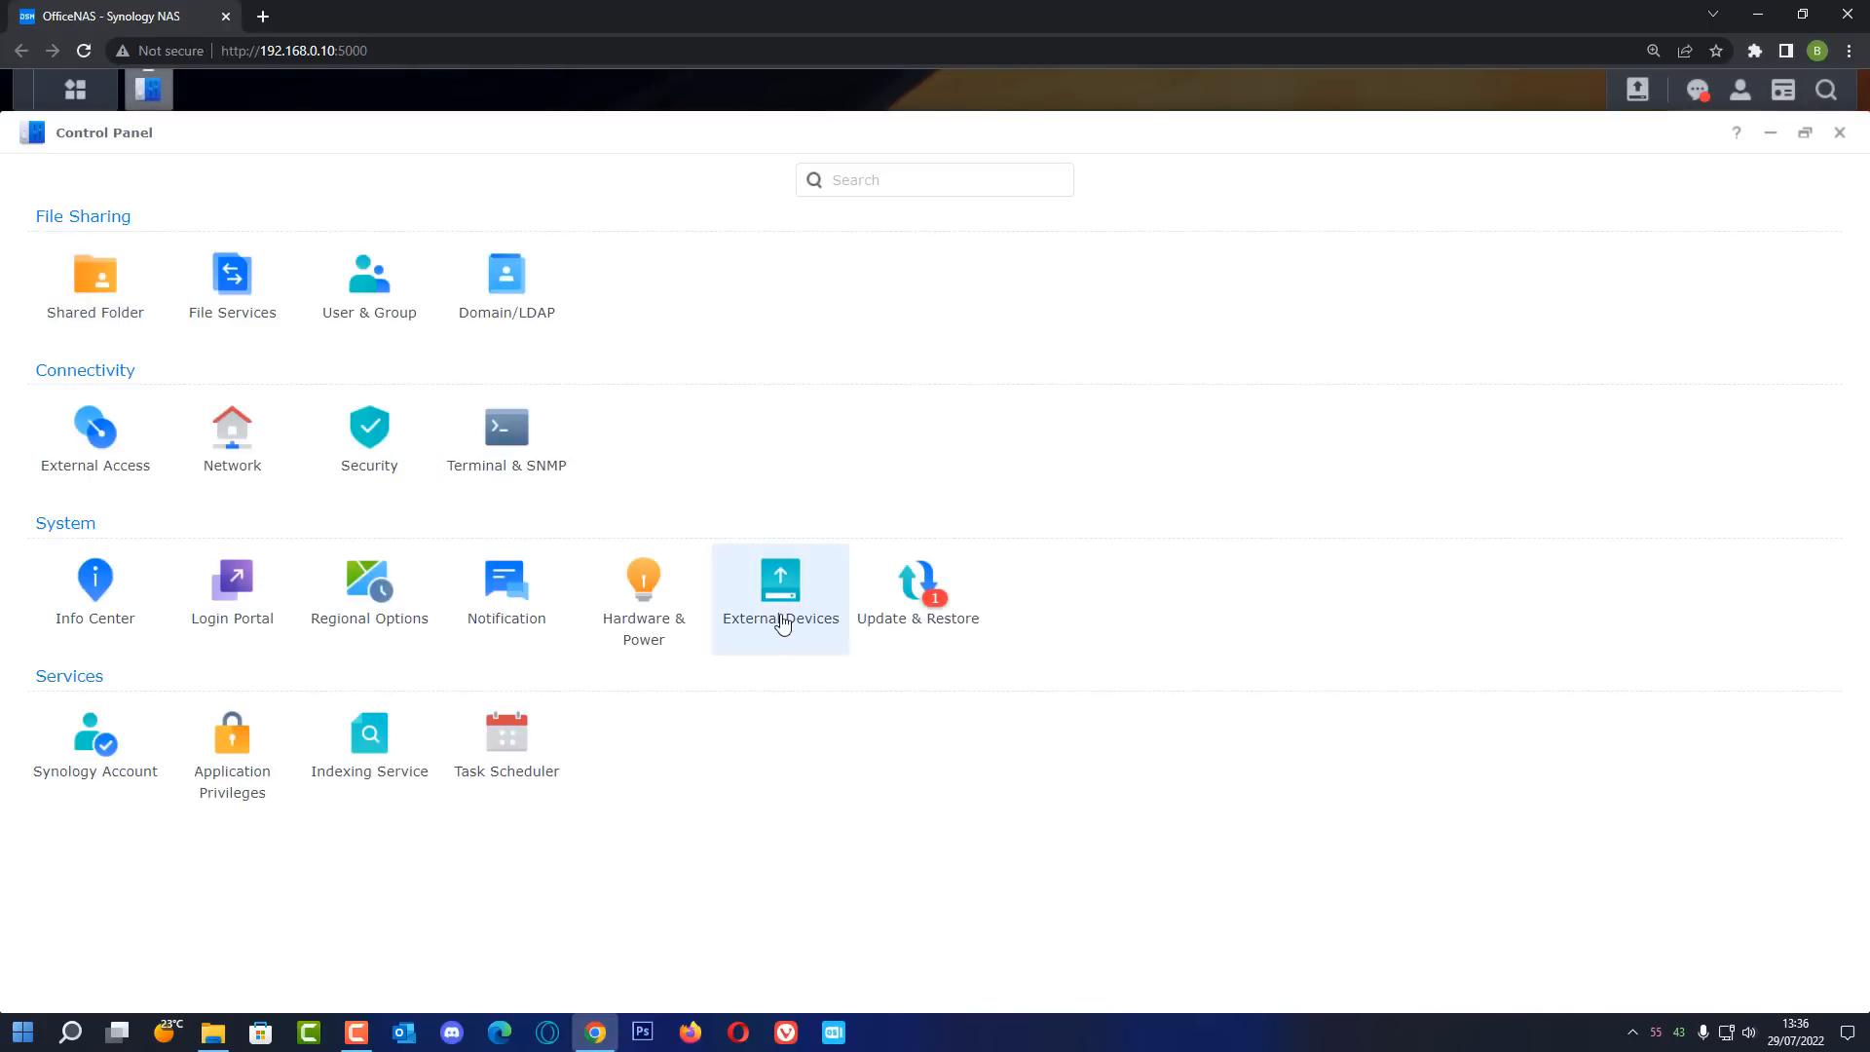
pyautogui.click(780, 584)
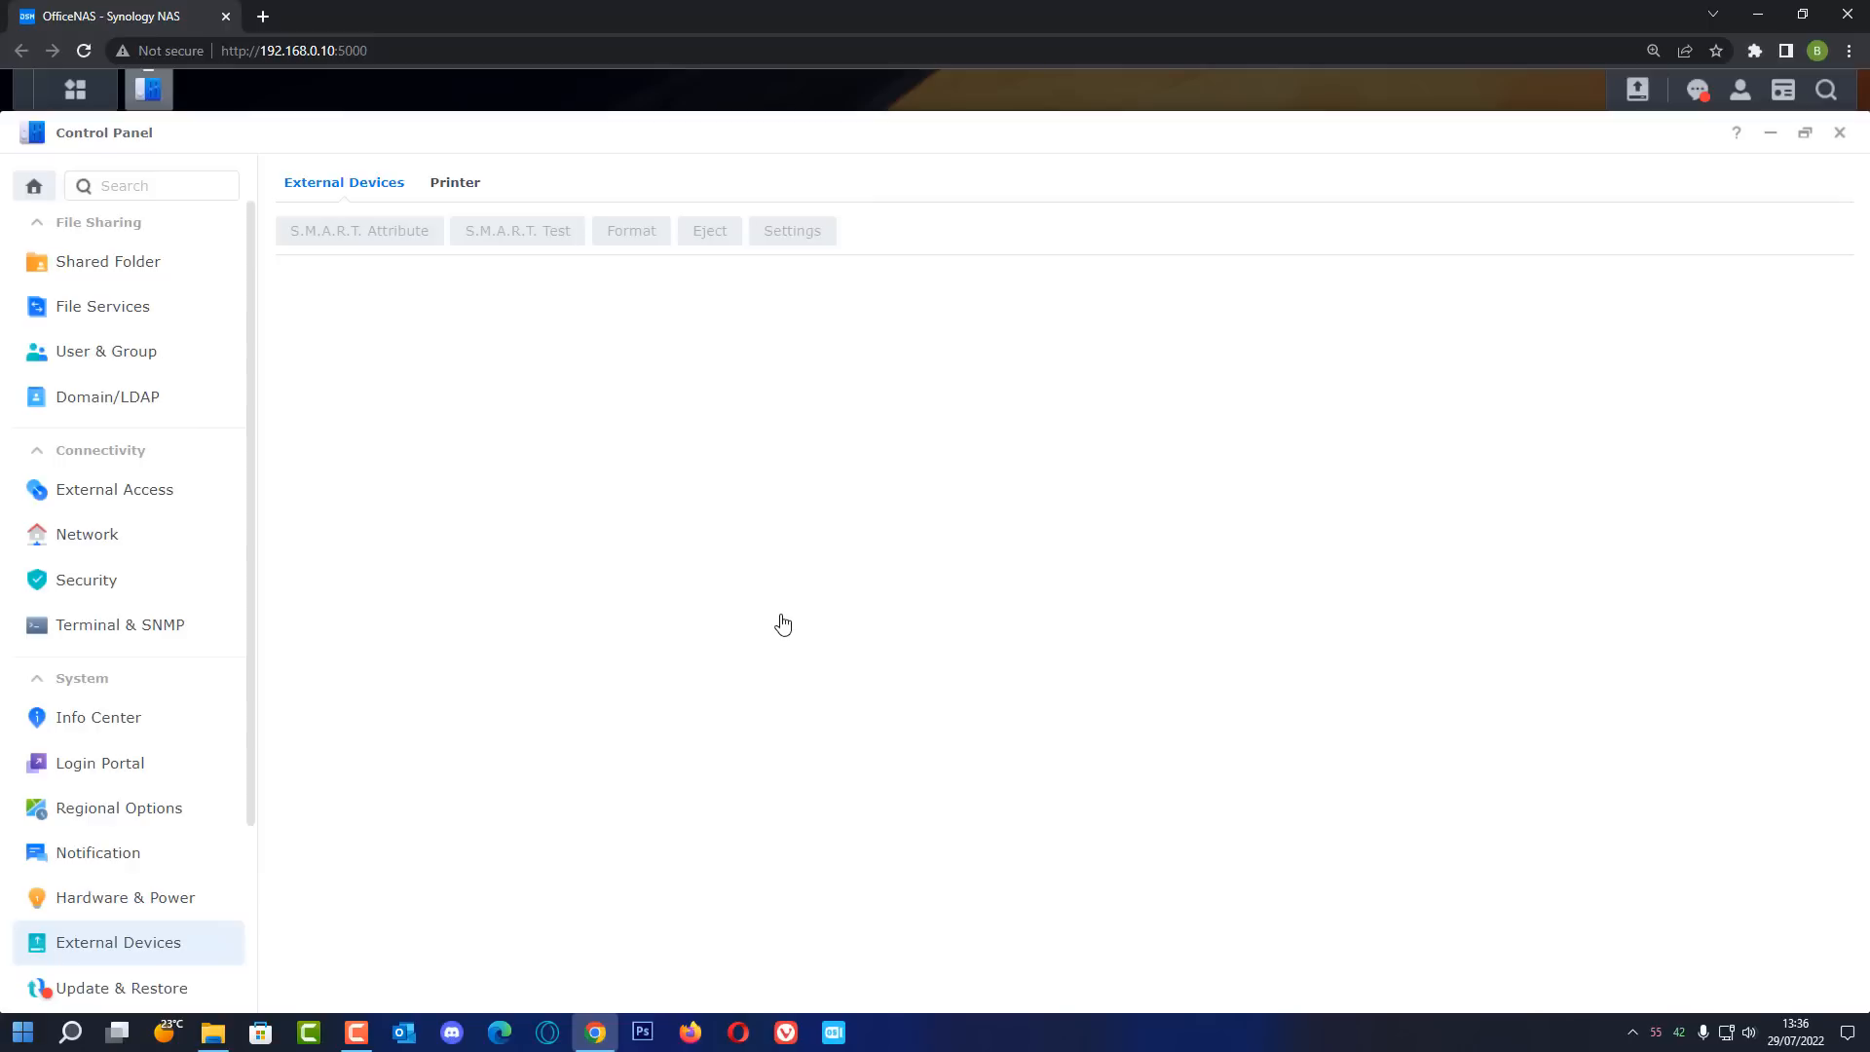
pyautogui.click(344, 182)
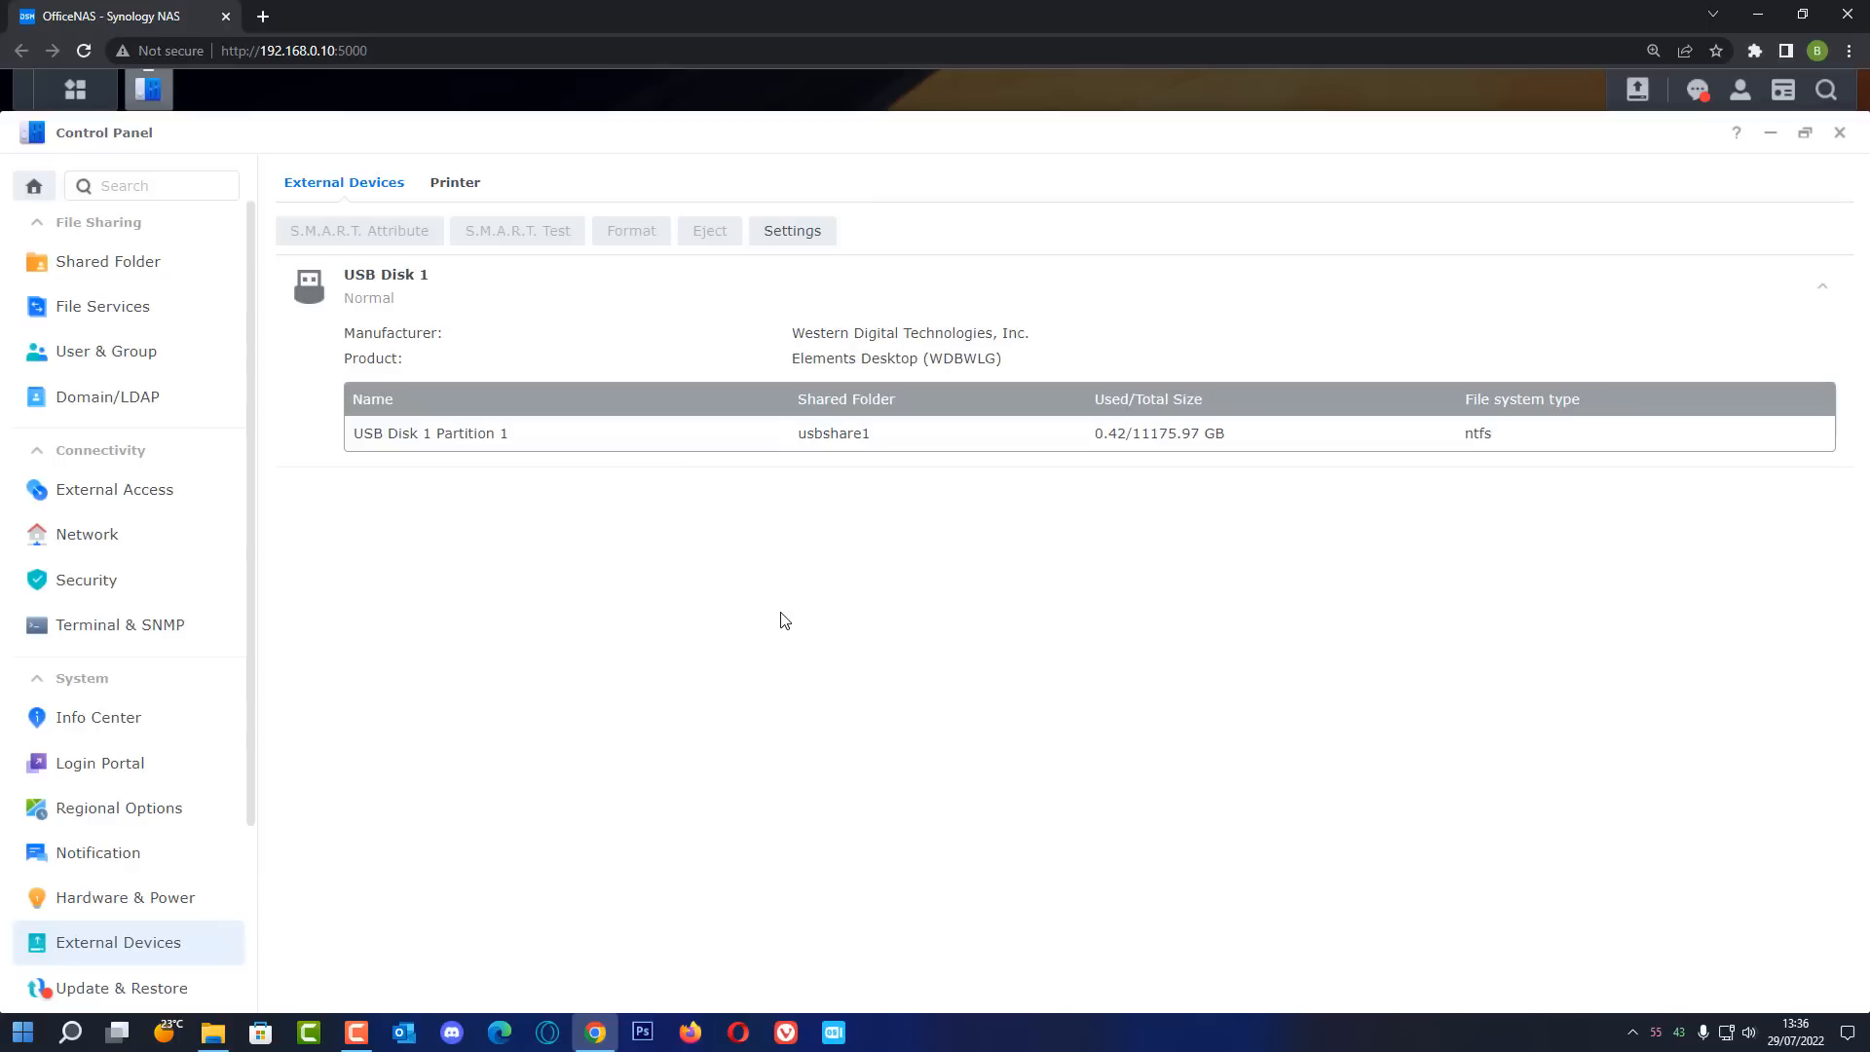
pyautogui.moveTo(493, 462)
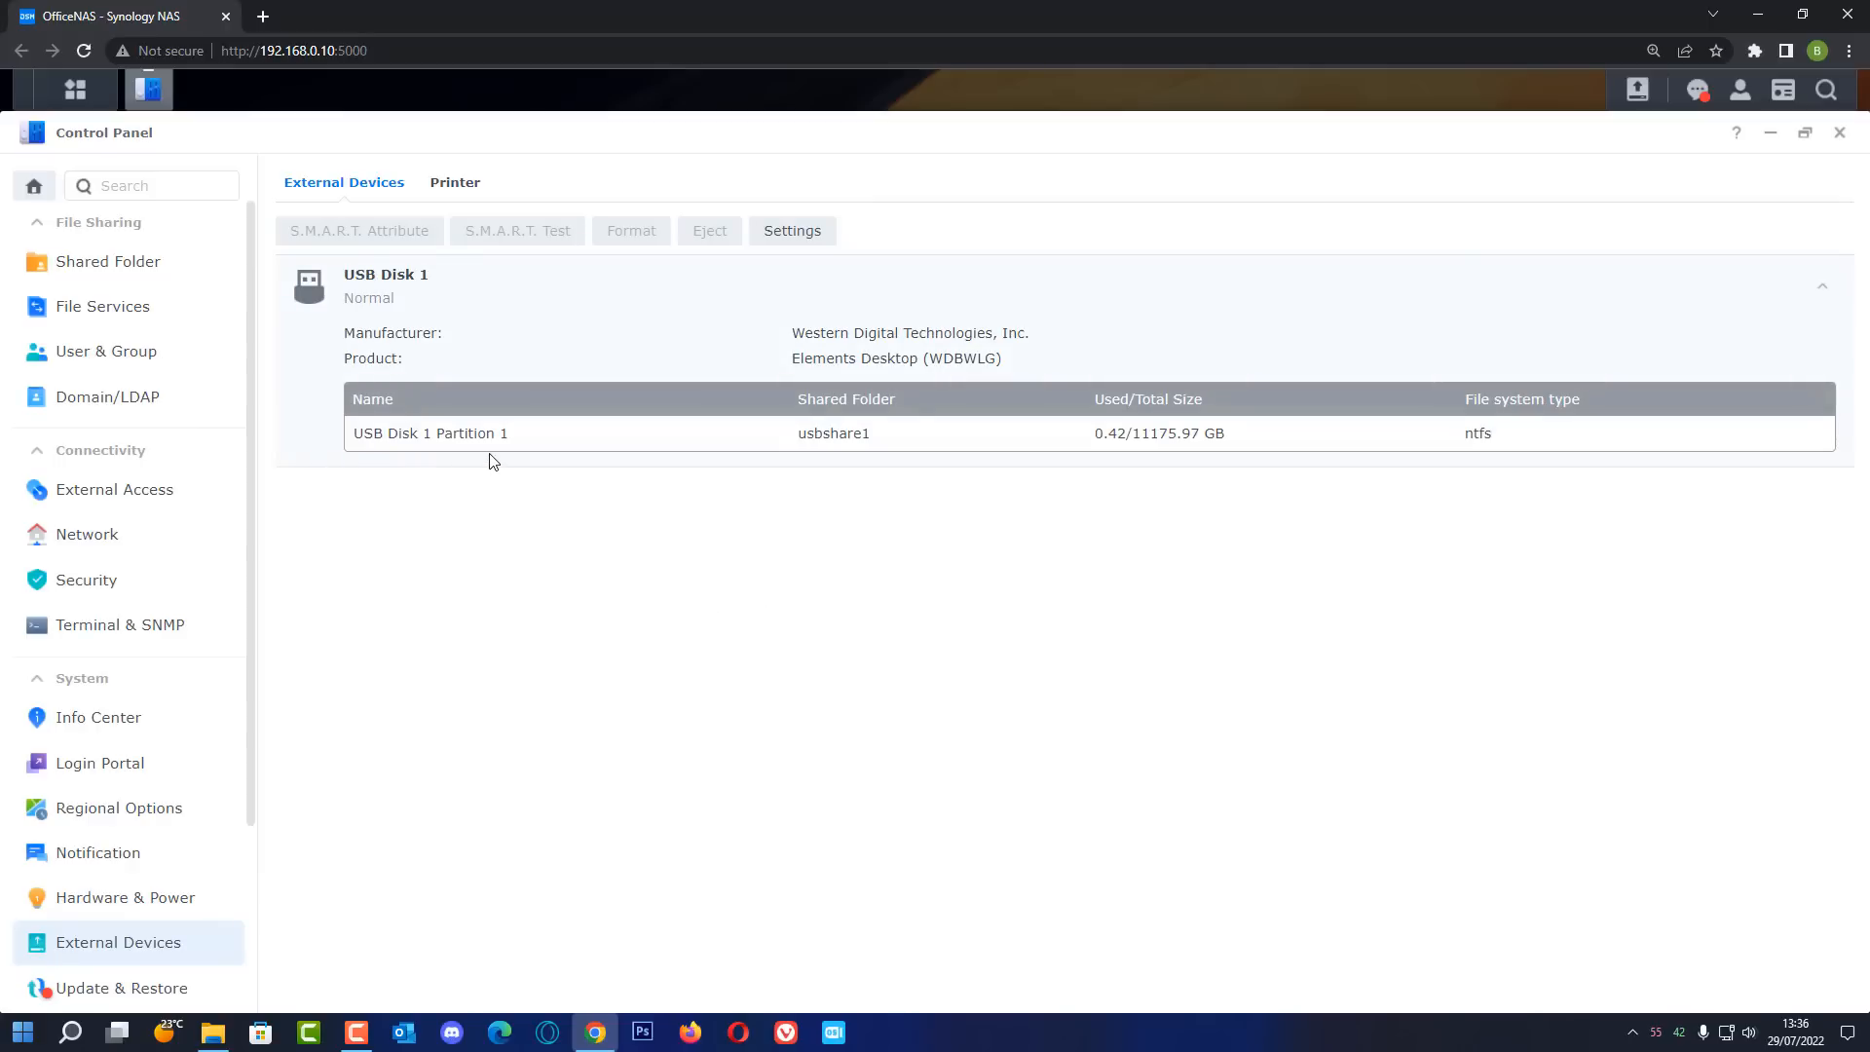
pyautogui.moveTo(472, 451)
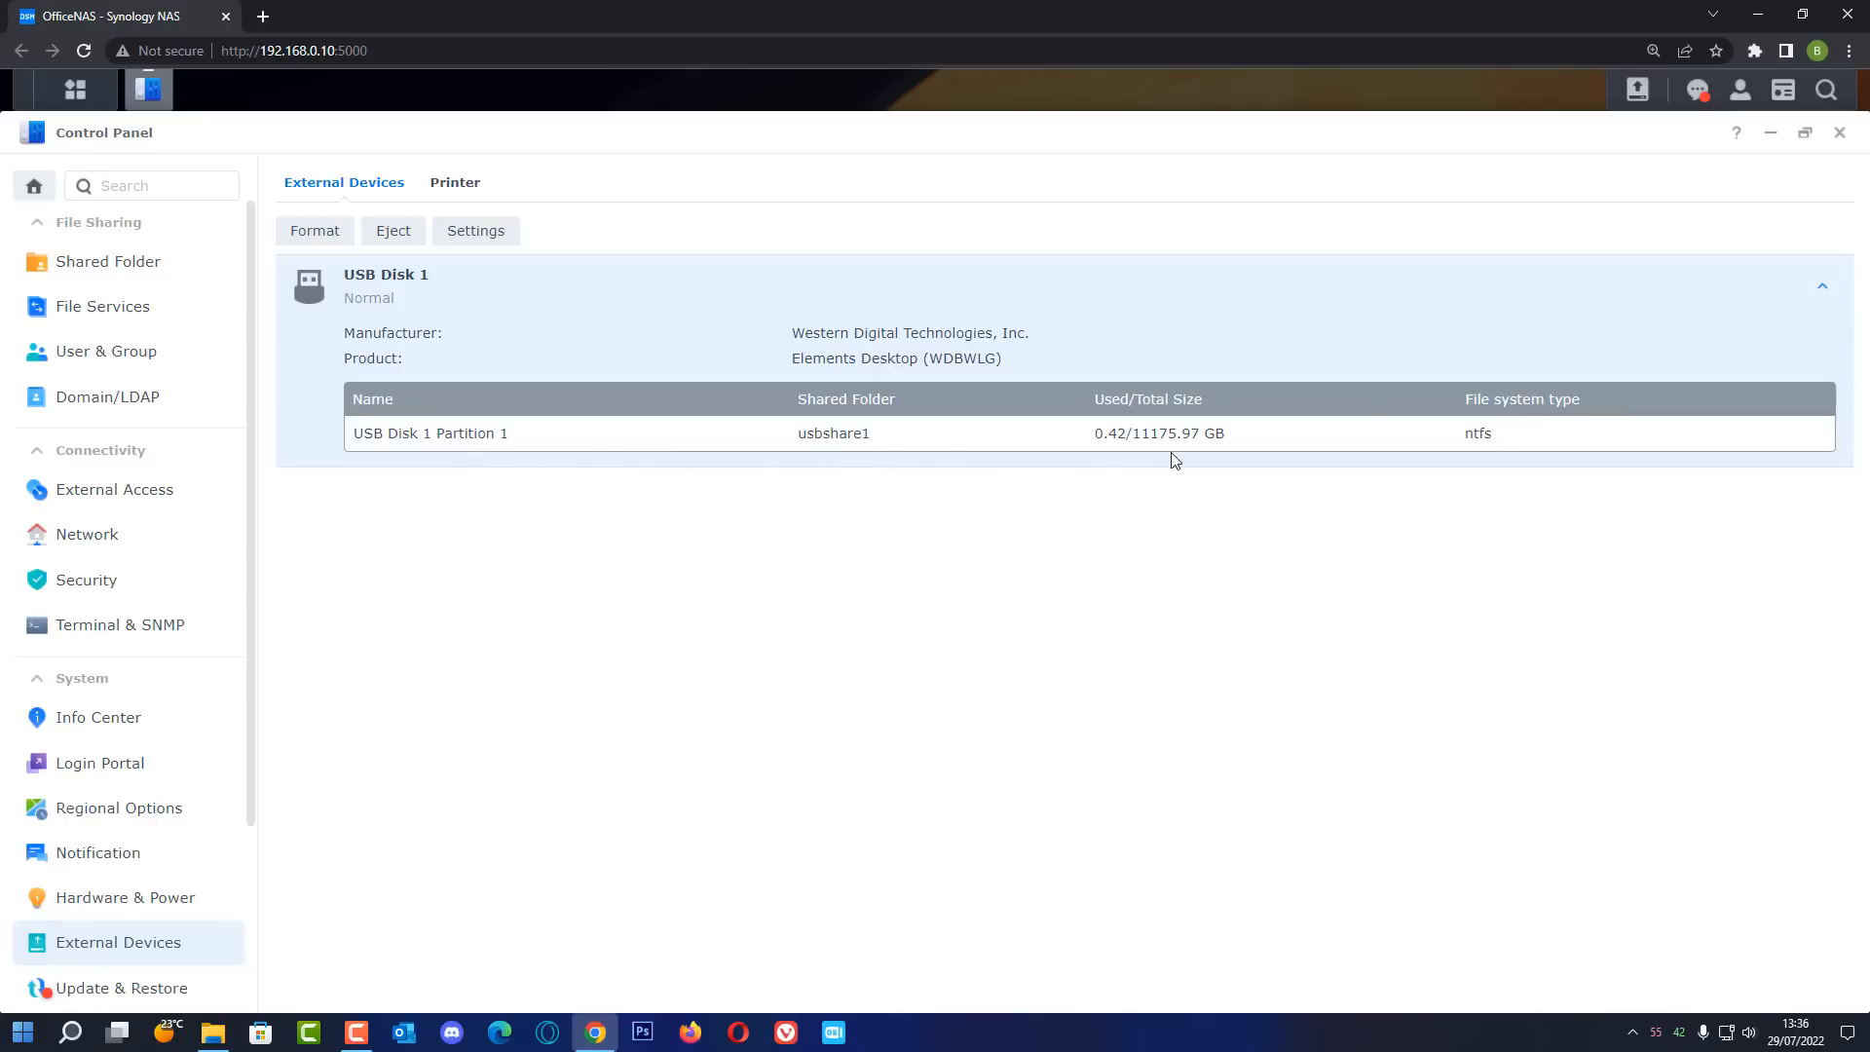
pyautogui.moveTo(1496, 451)
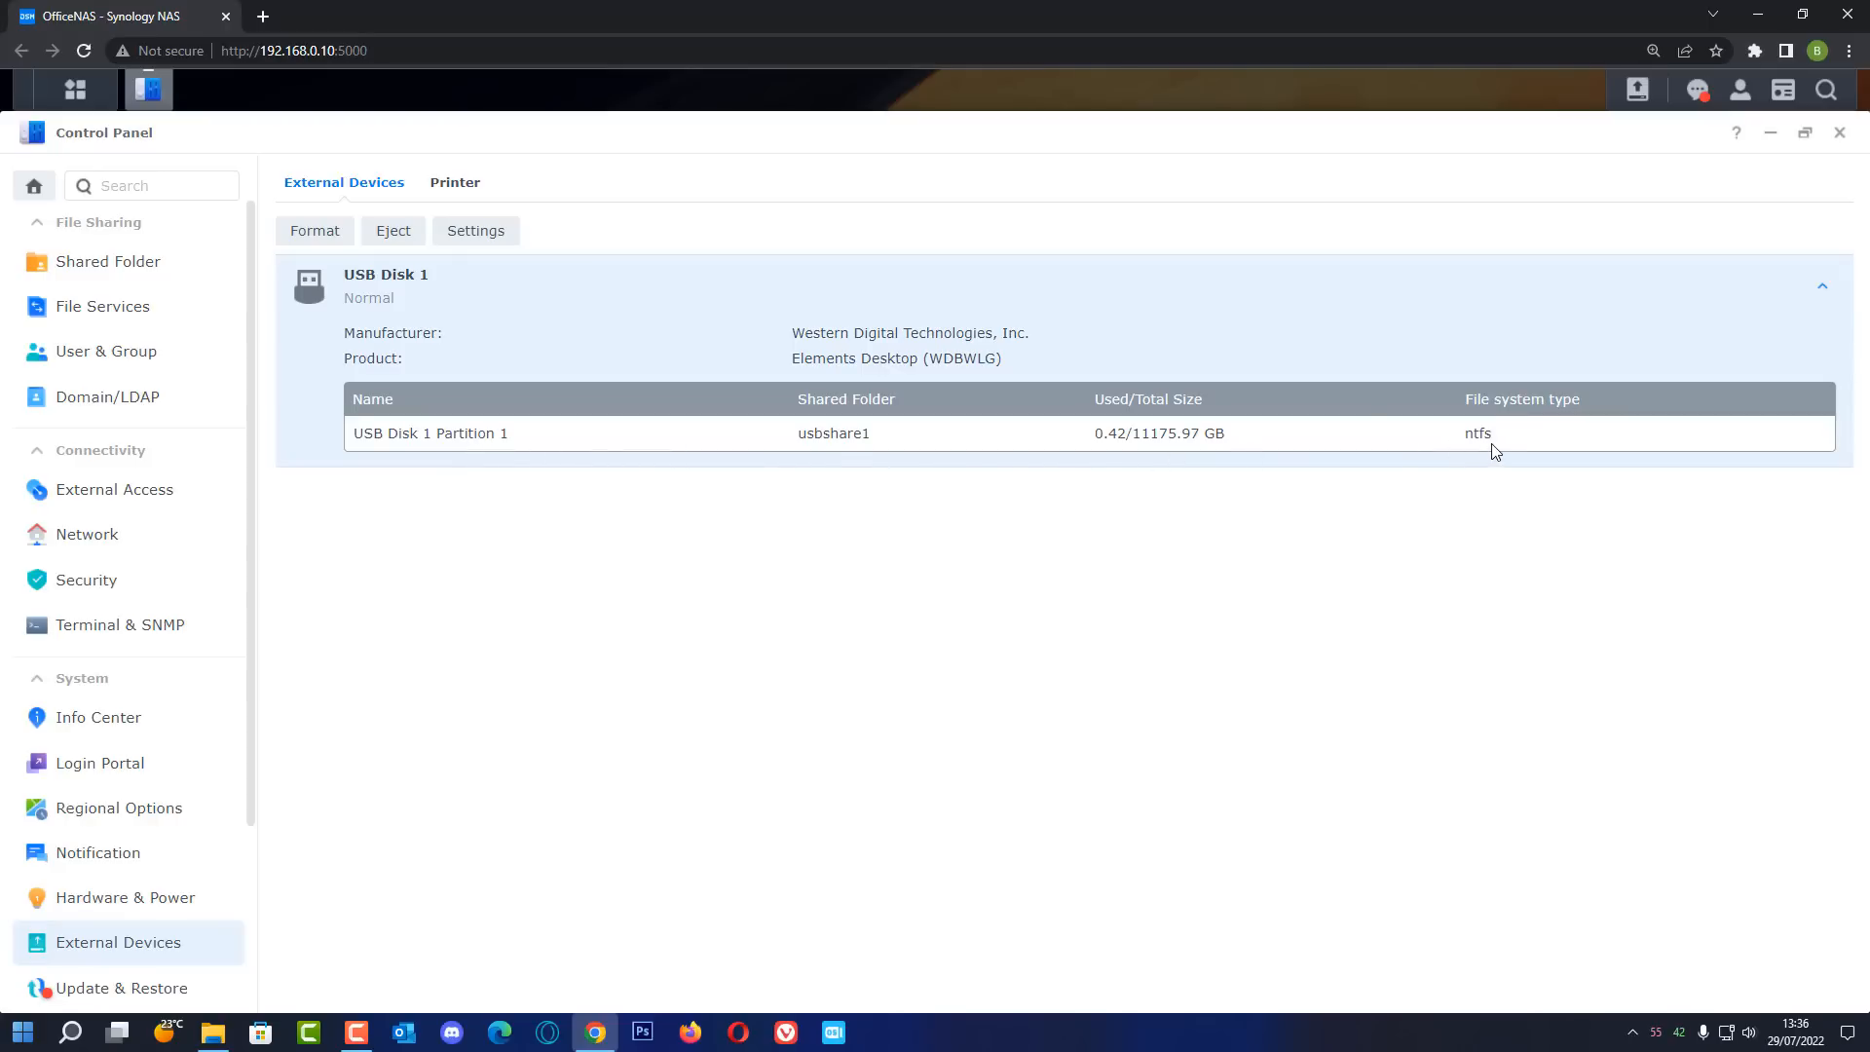
pyautogui.moveTo(1472, 451)
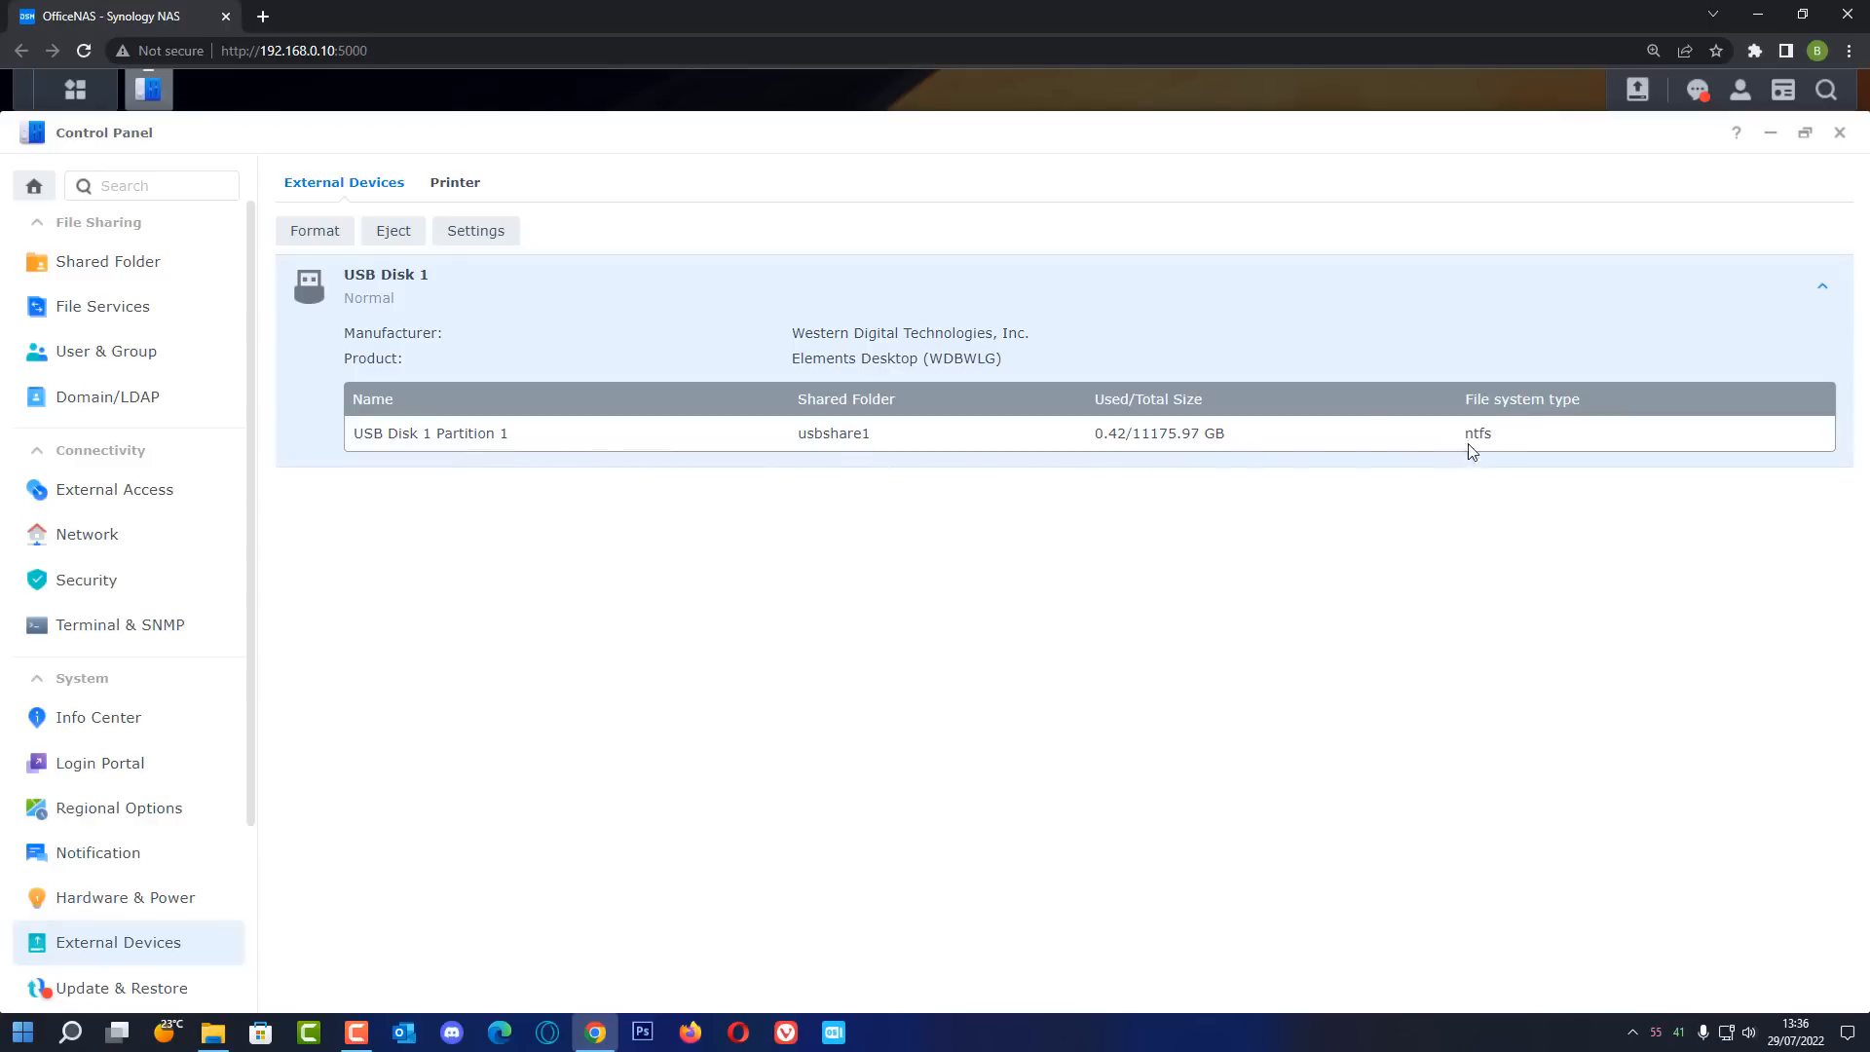
pyautogui.moveTo(539, 438)
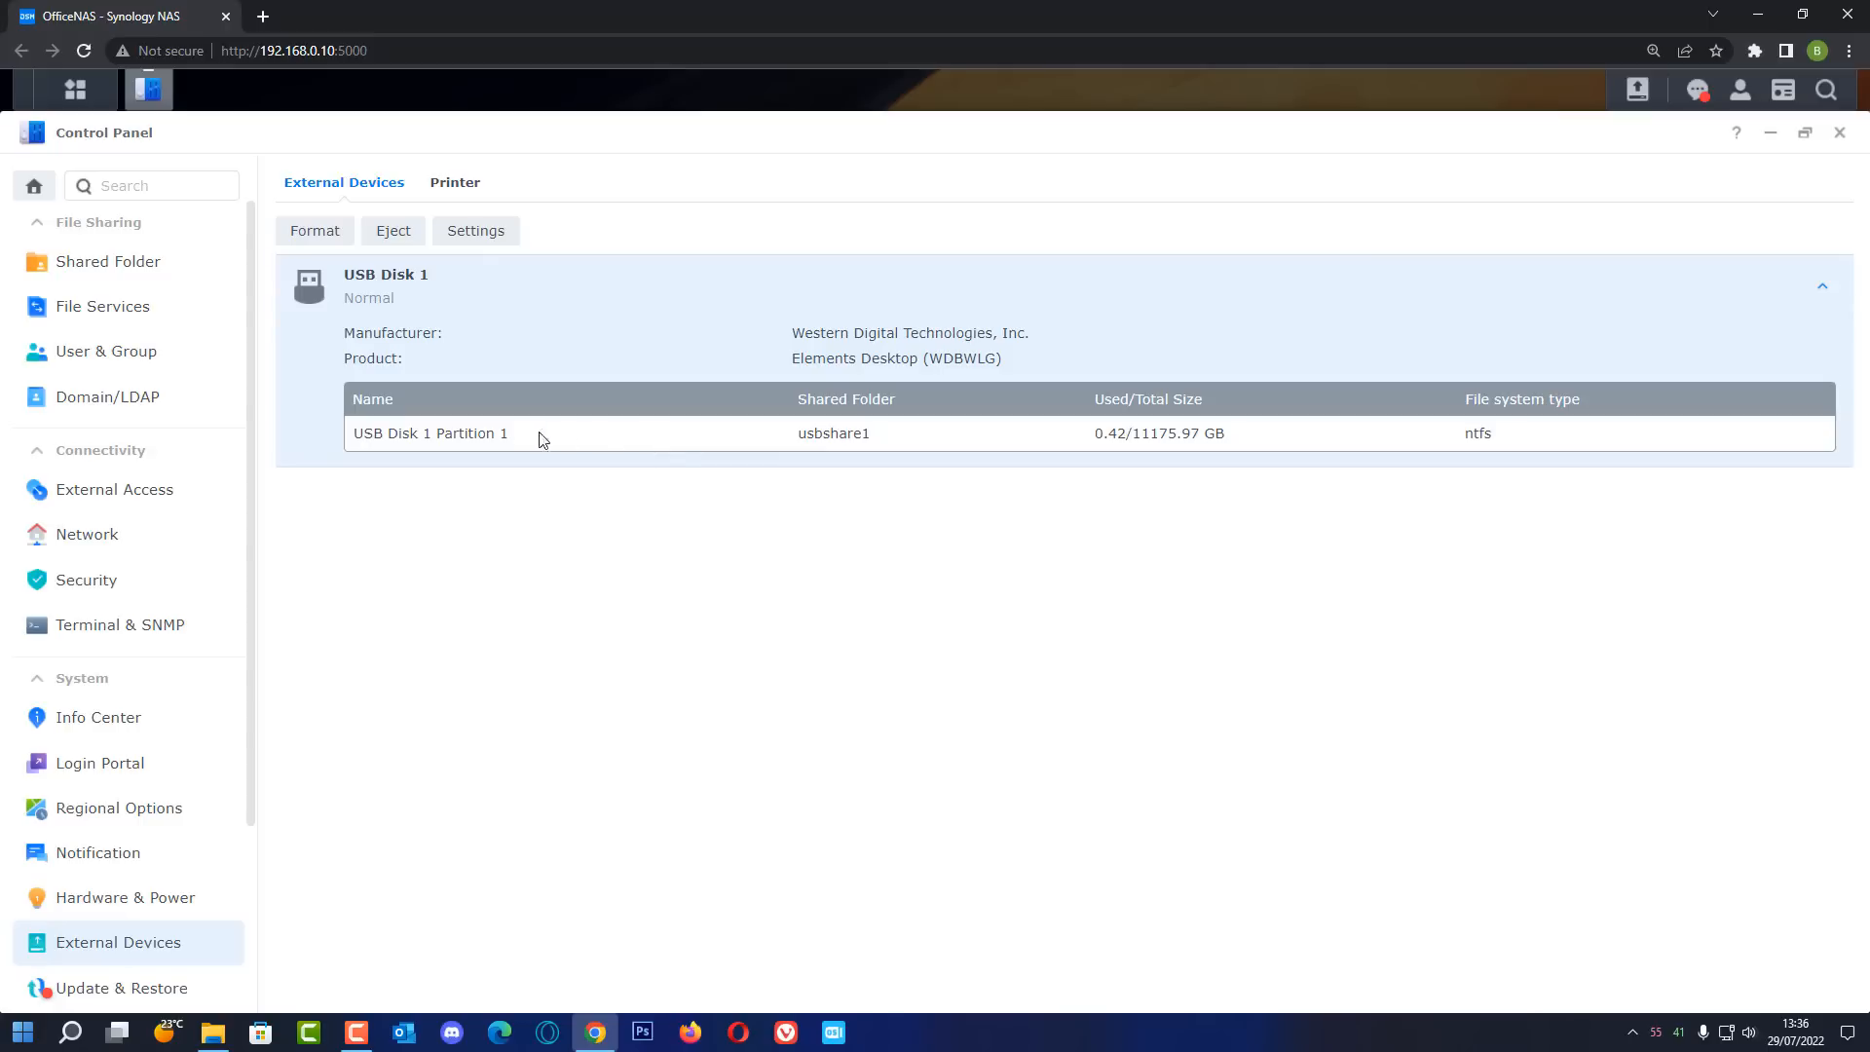
pyautogui.moveTo(476, 441)
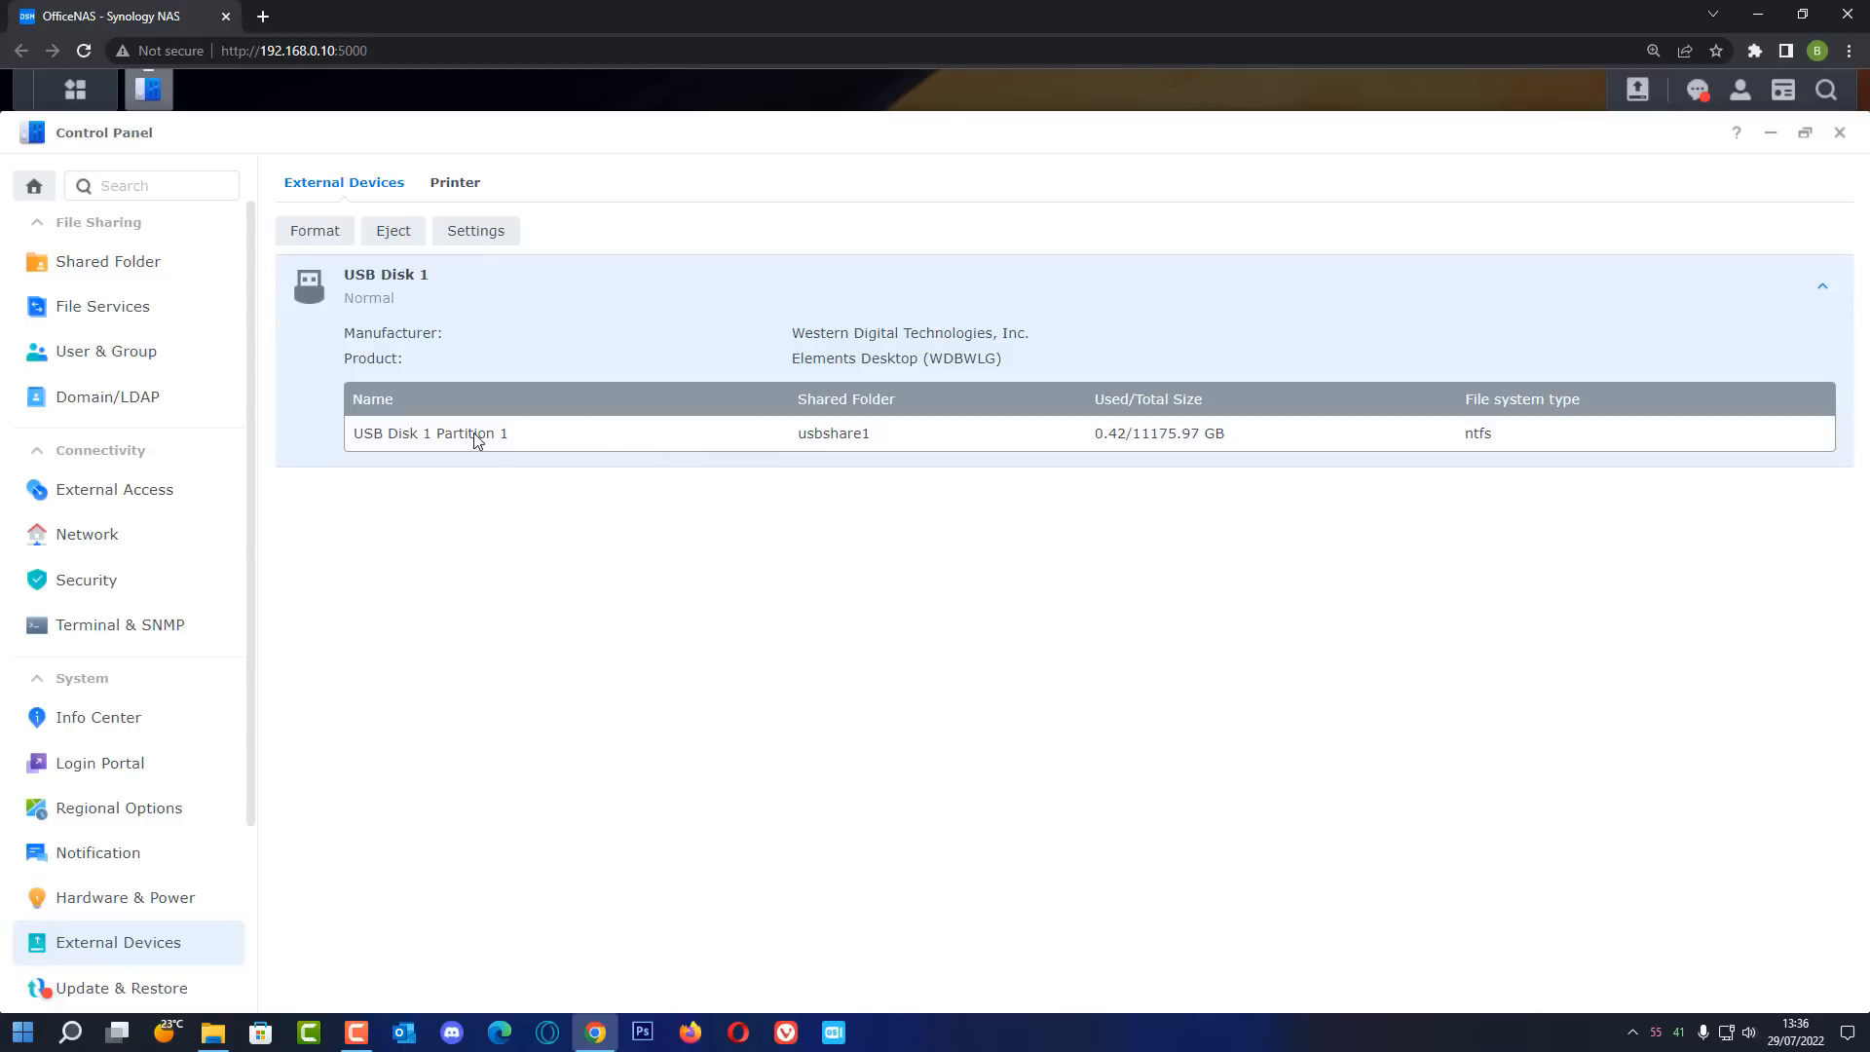
# Make external device defaults read-only for one local user and no access for guest
pyautogui.click(475, 230)
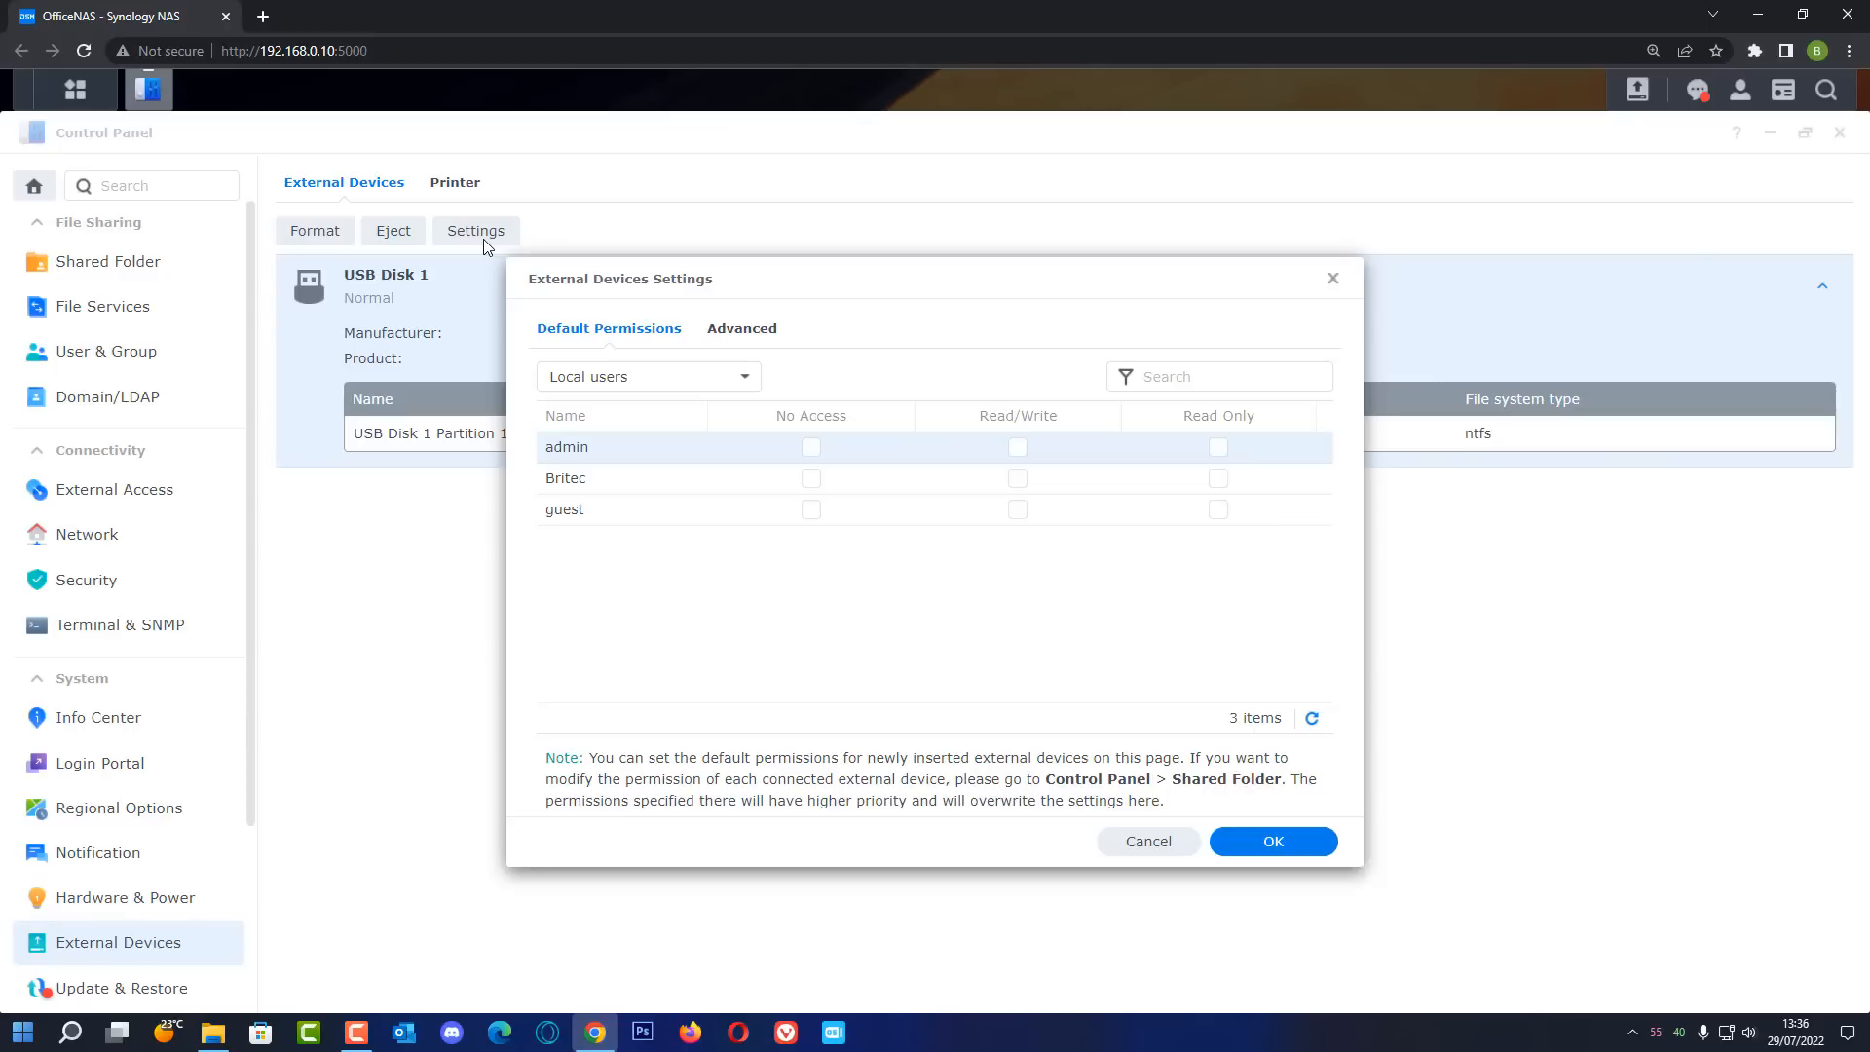
pyautogui.moveTo(585, 339)
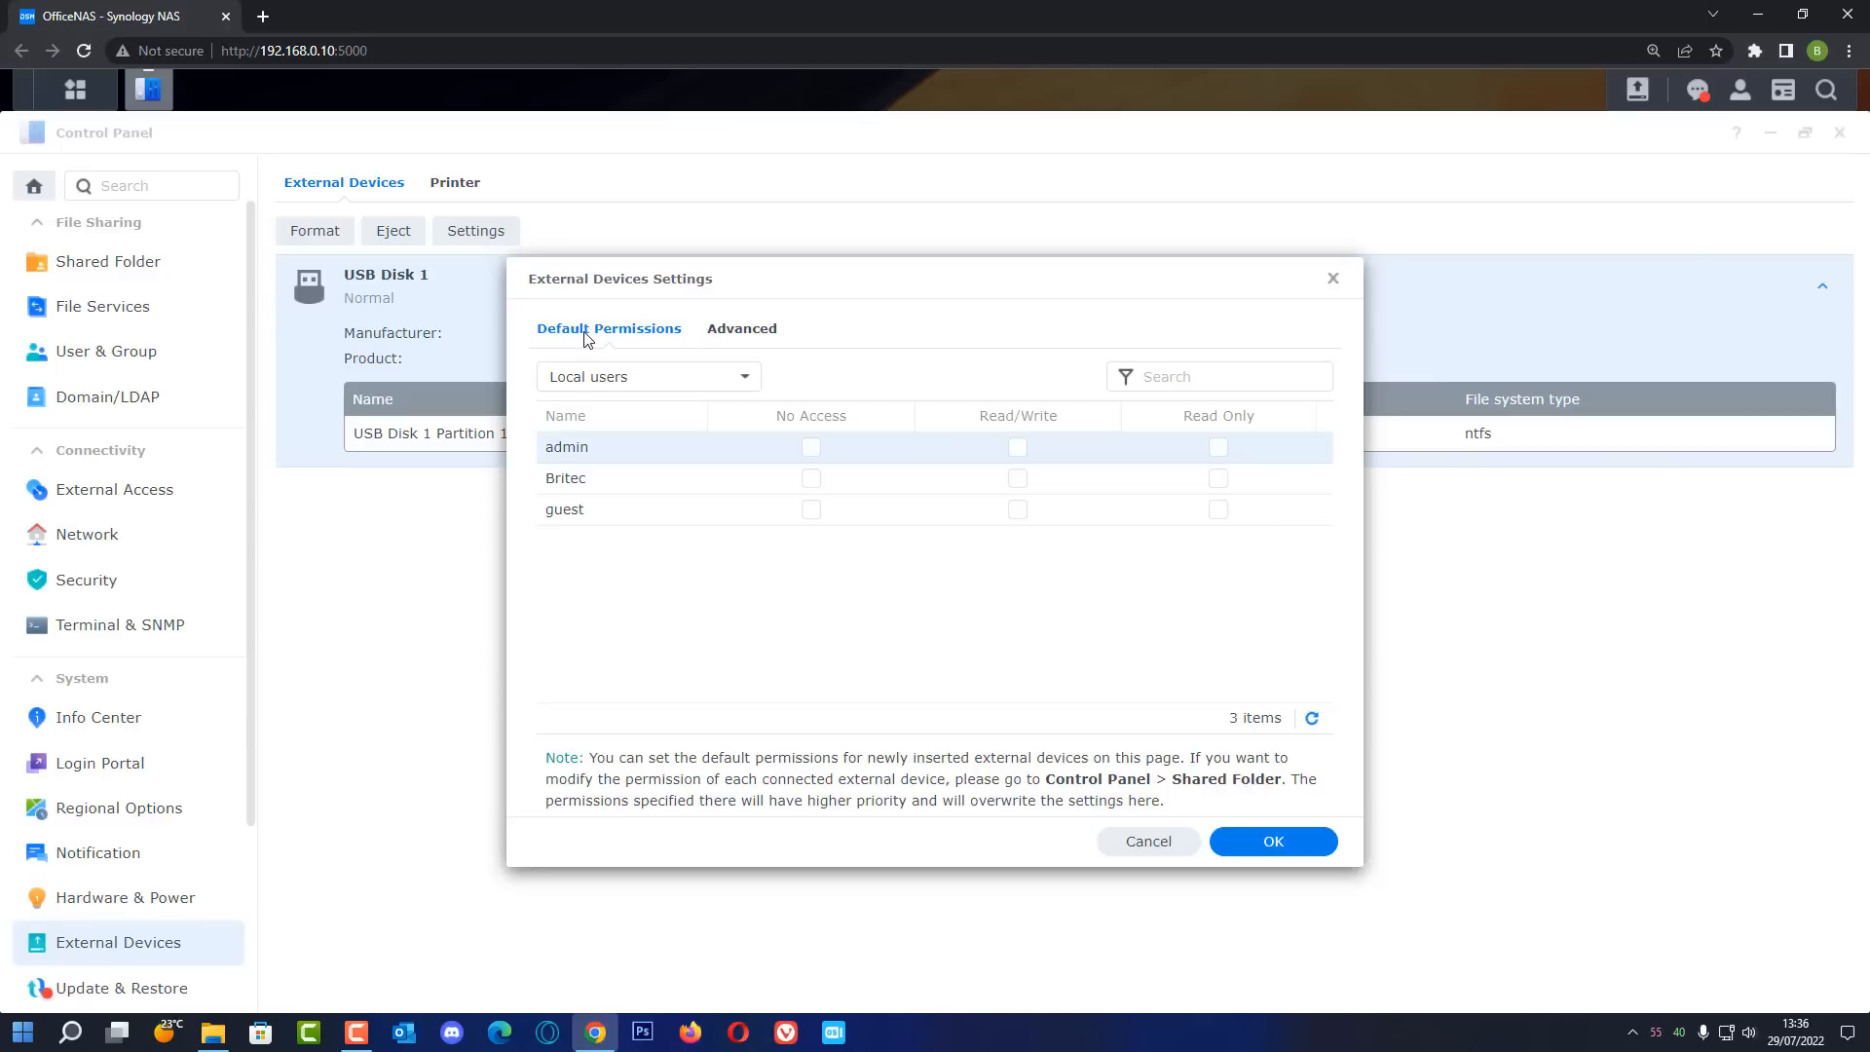
pyautogui.moveTo(632, 464)
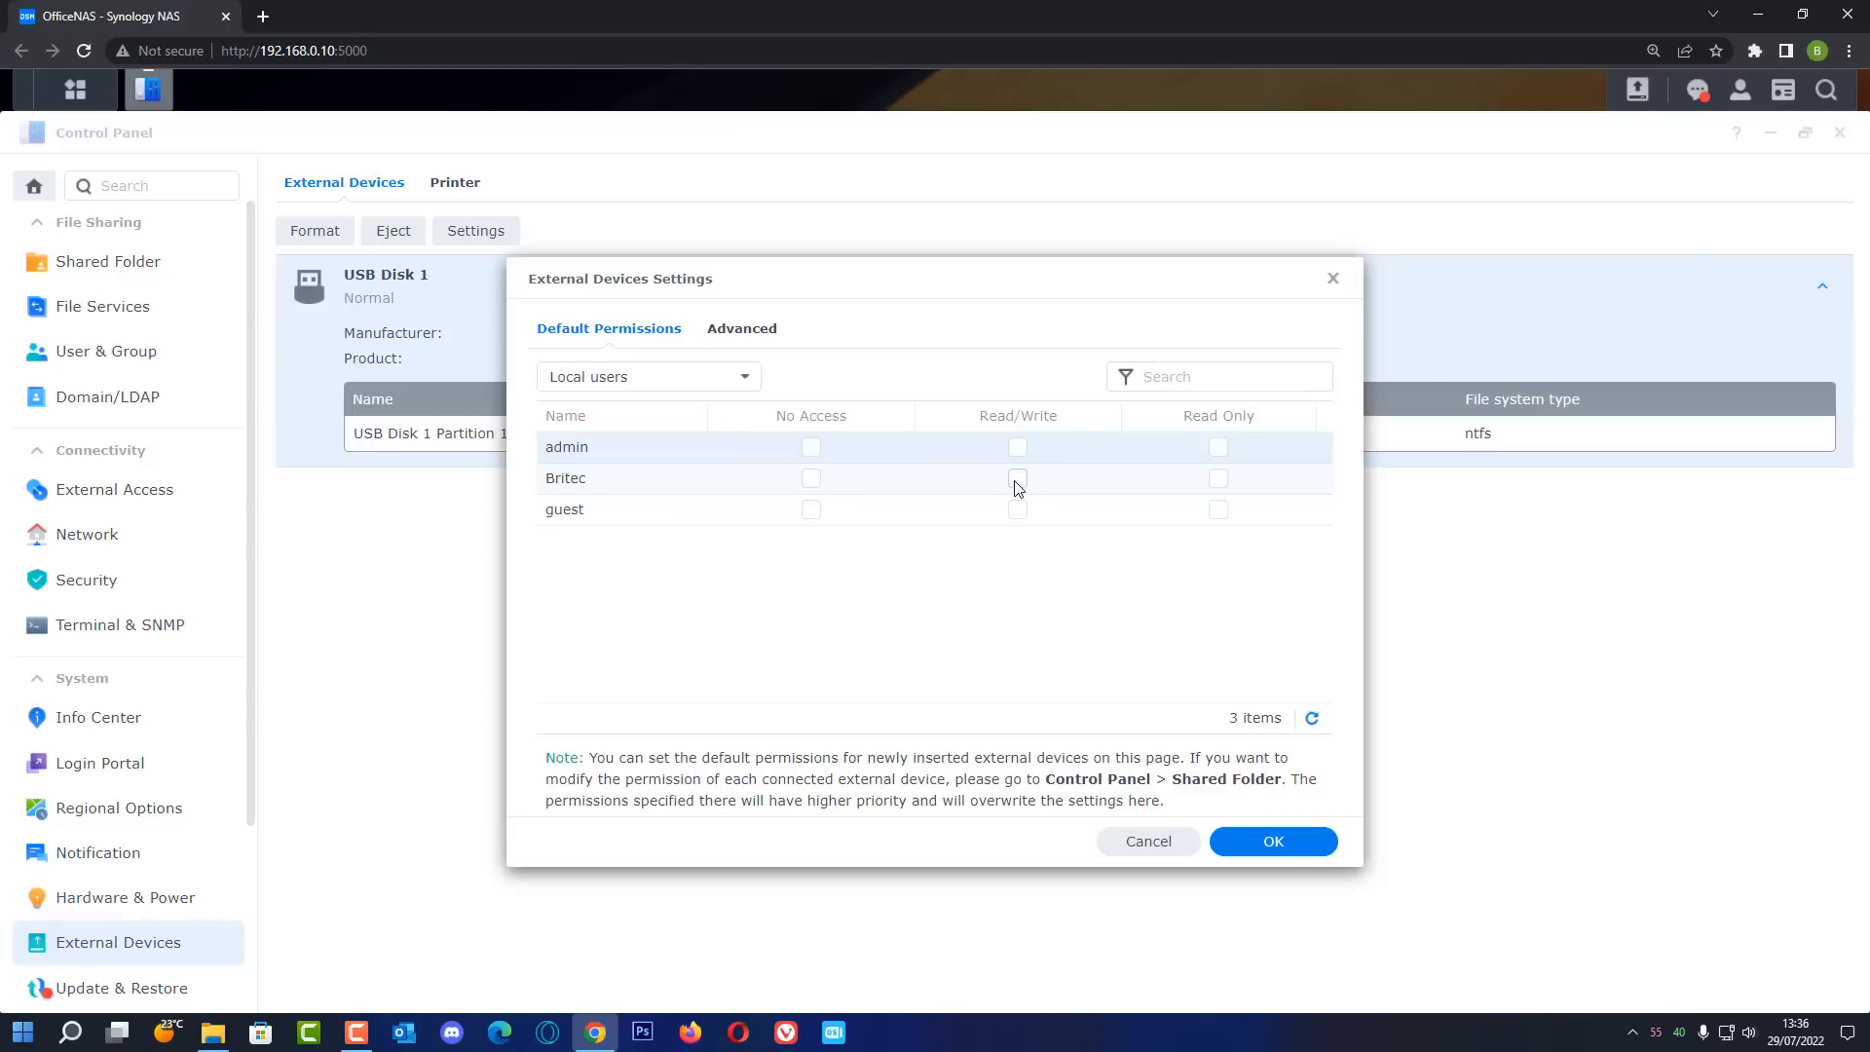
pyautogui.click(1017, 477)
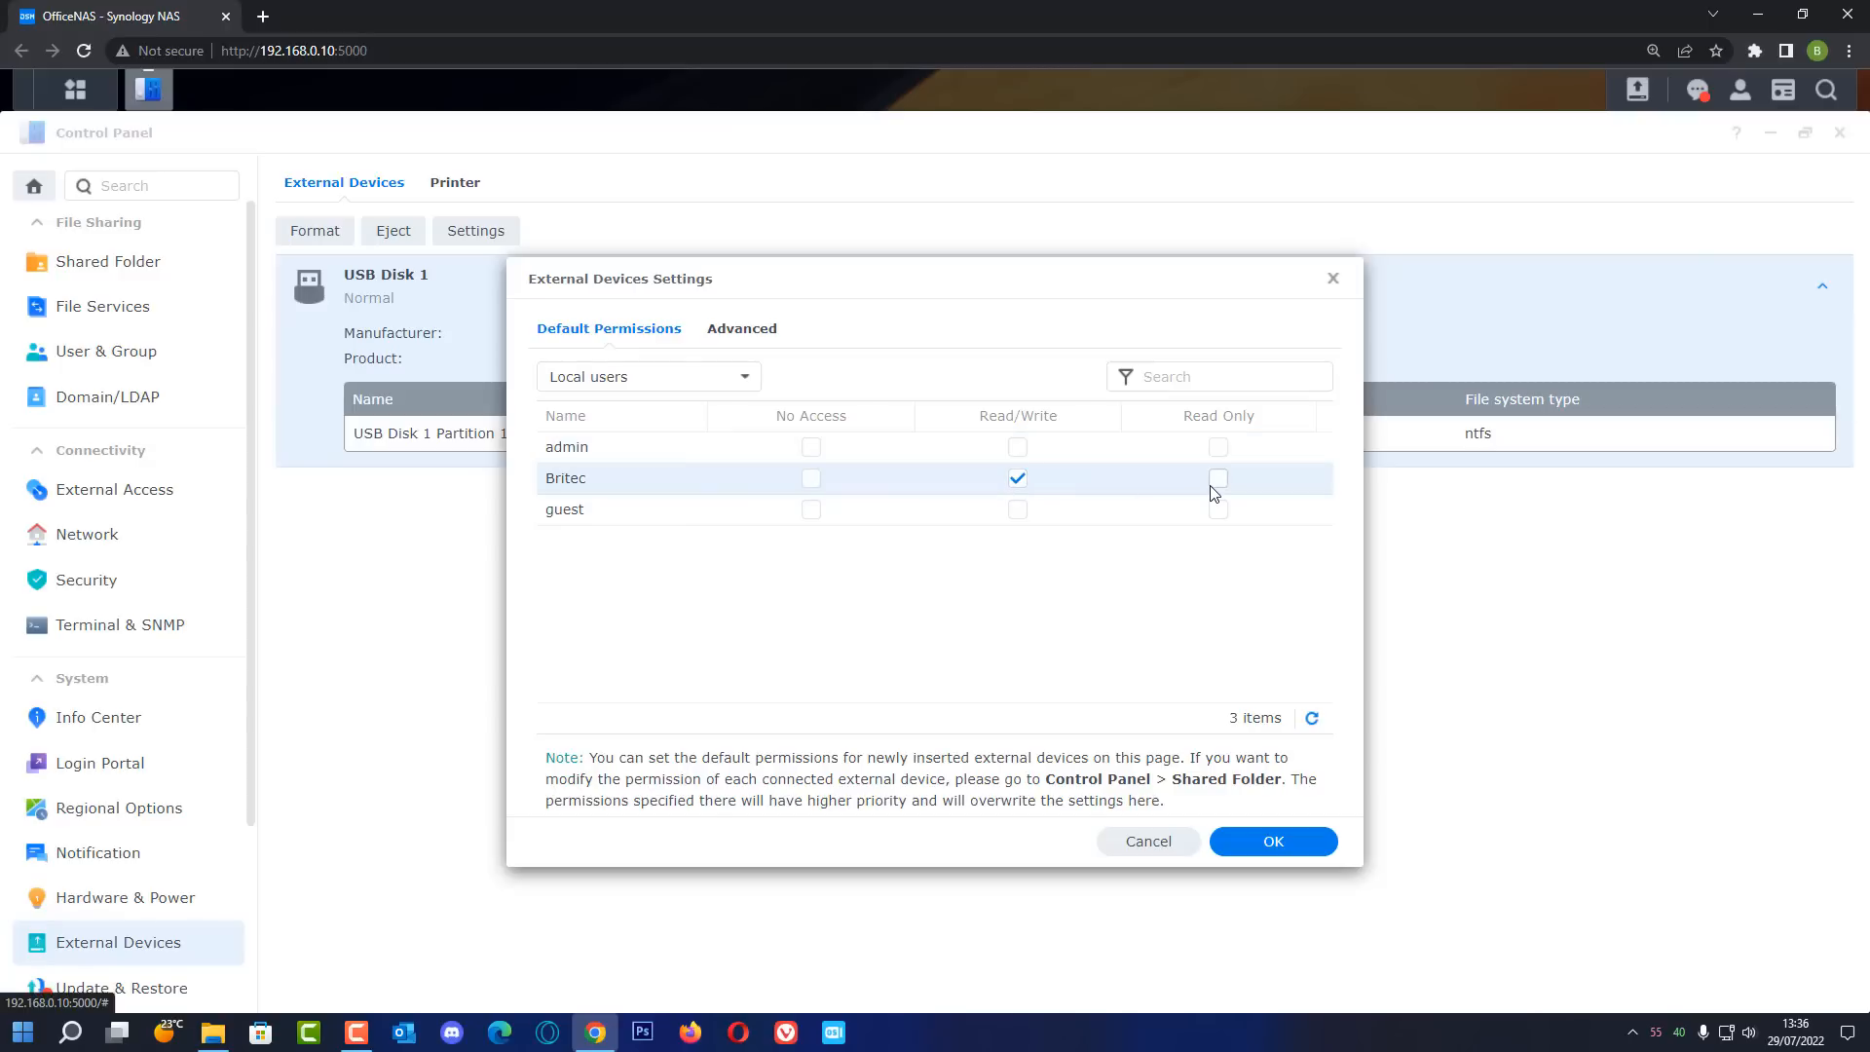
pyautogui.click(1218, 477)
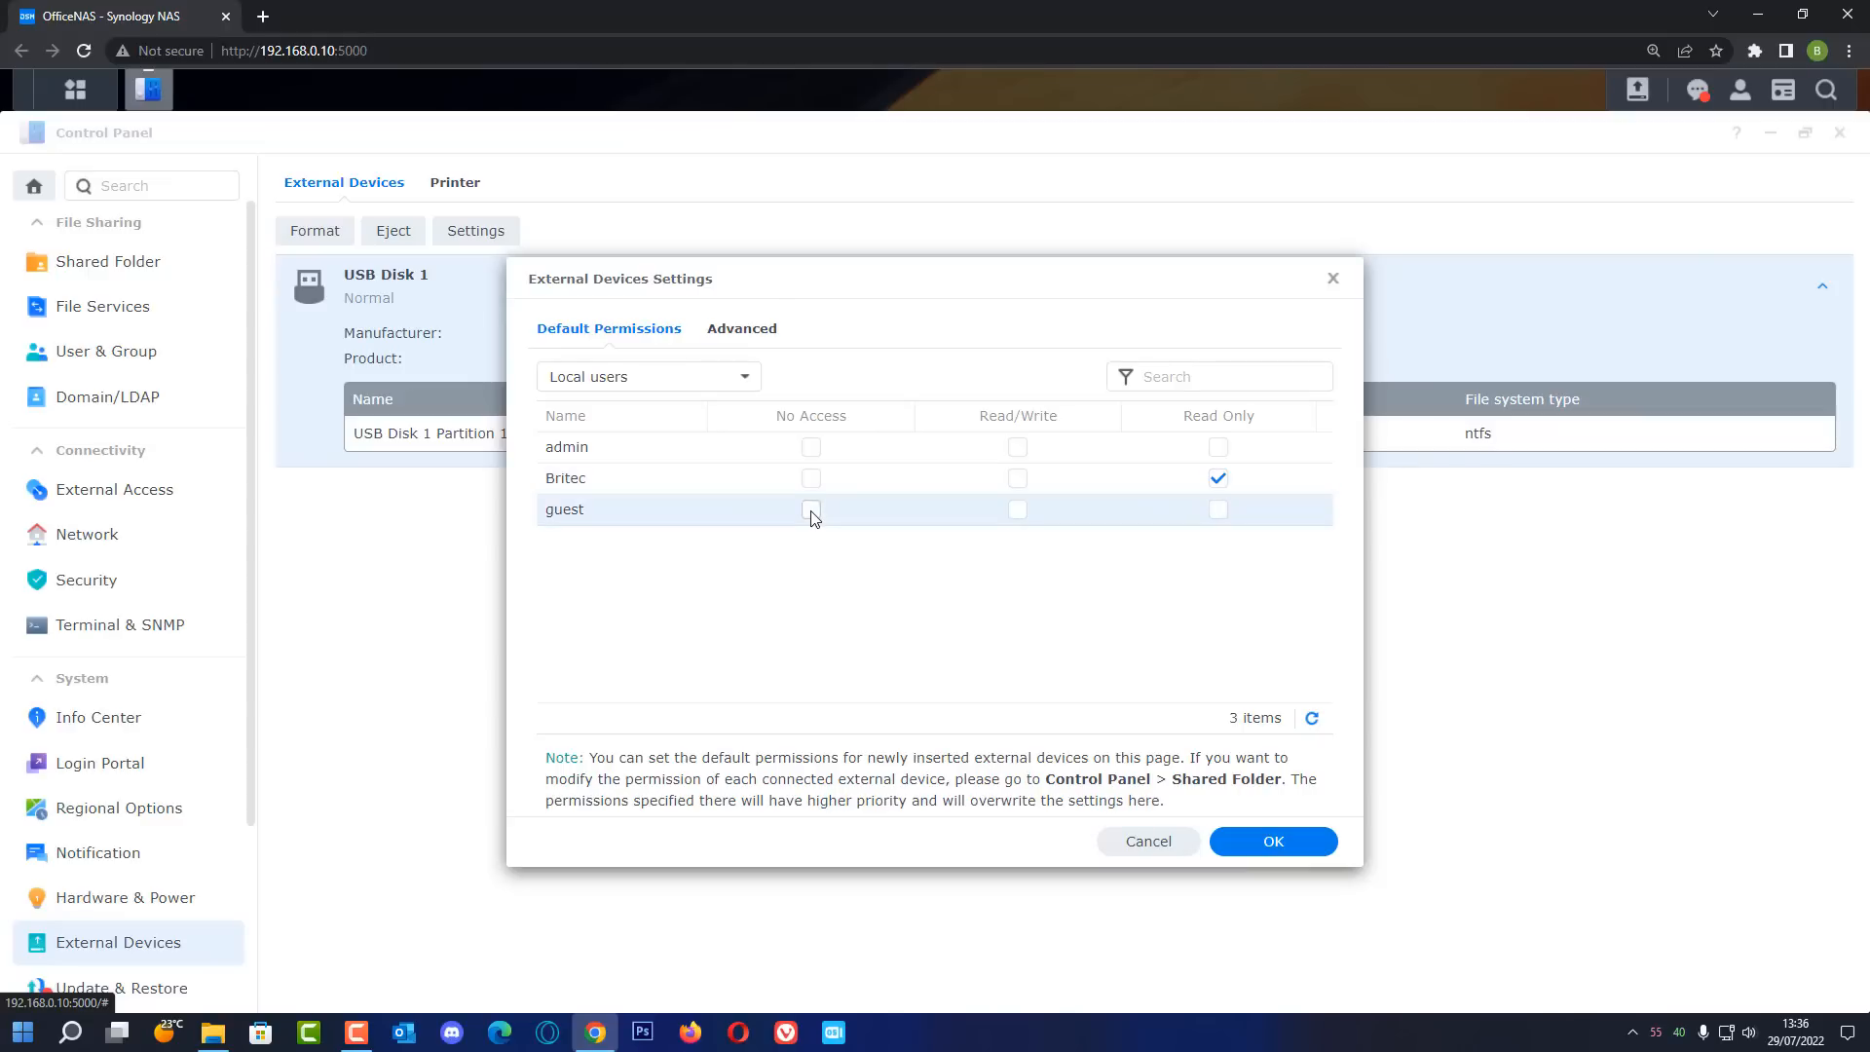
pyautogui.click(811, 510)
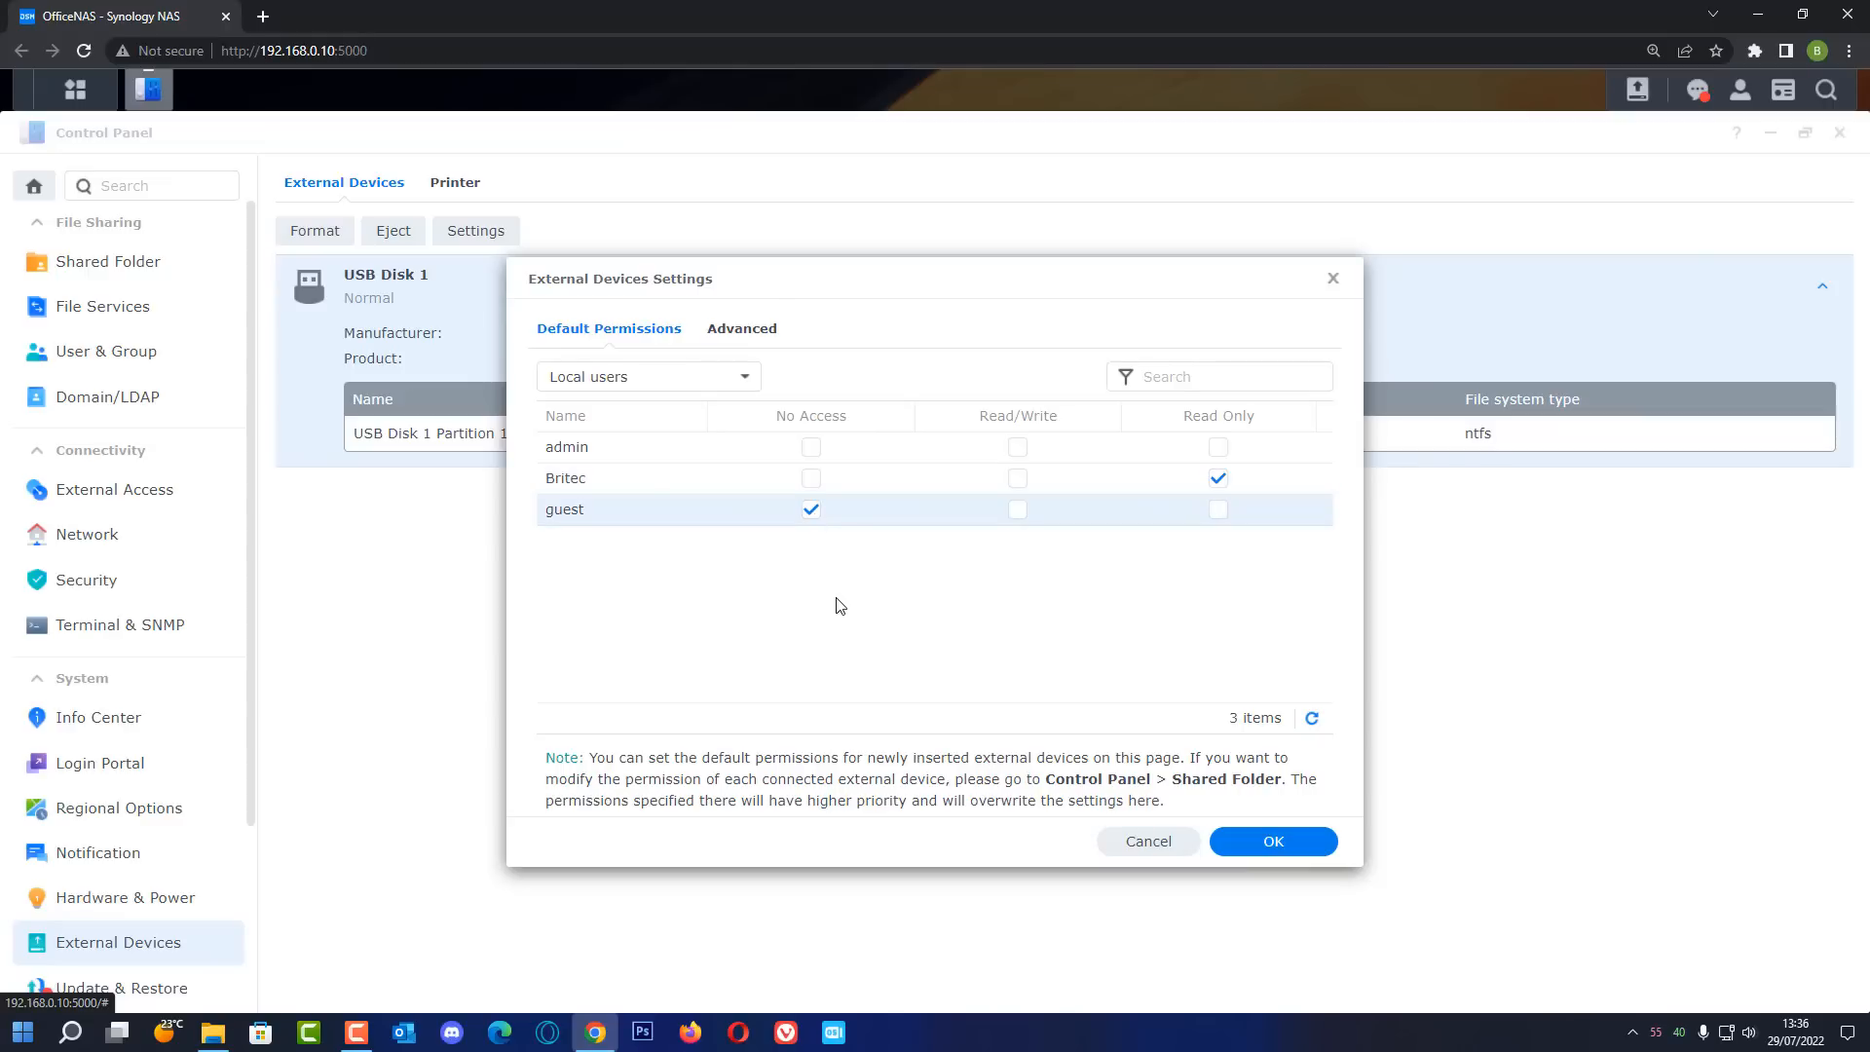
pyautogui.click(1271, 841)
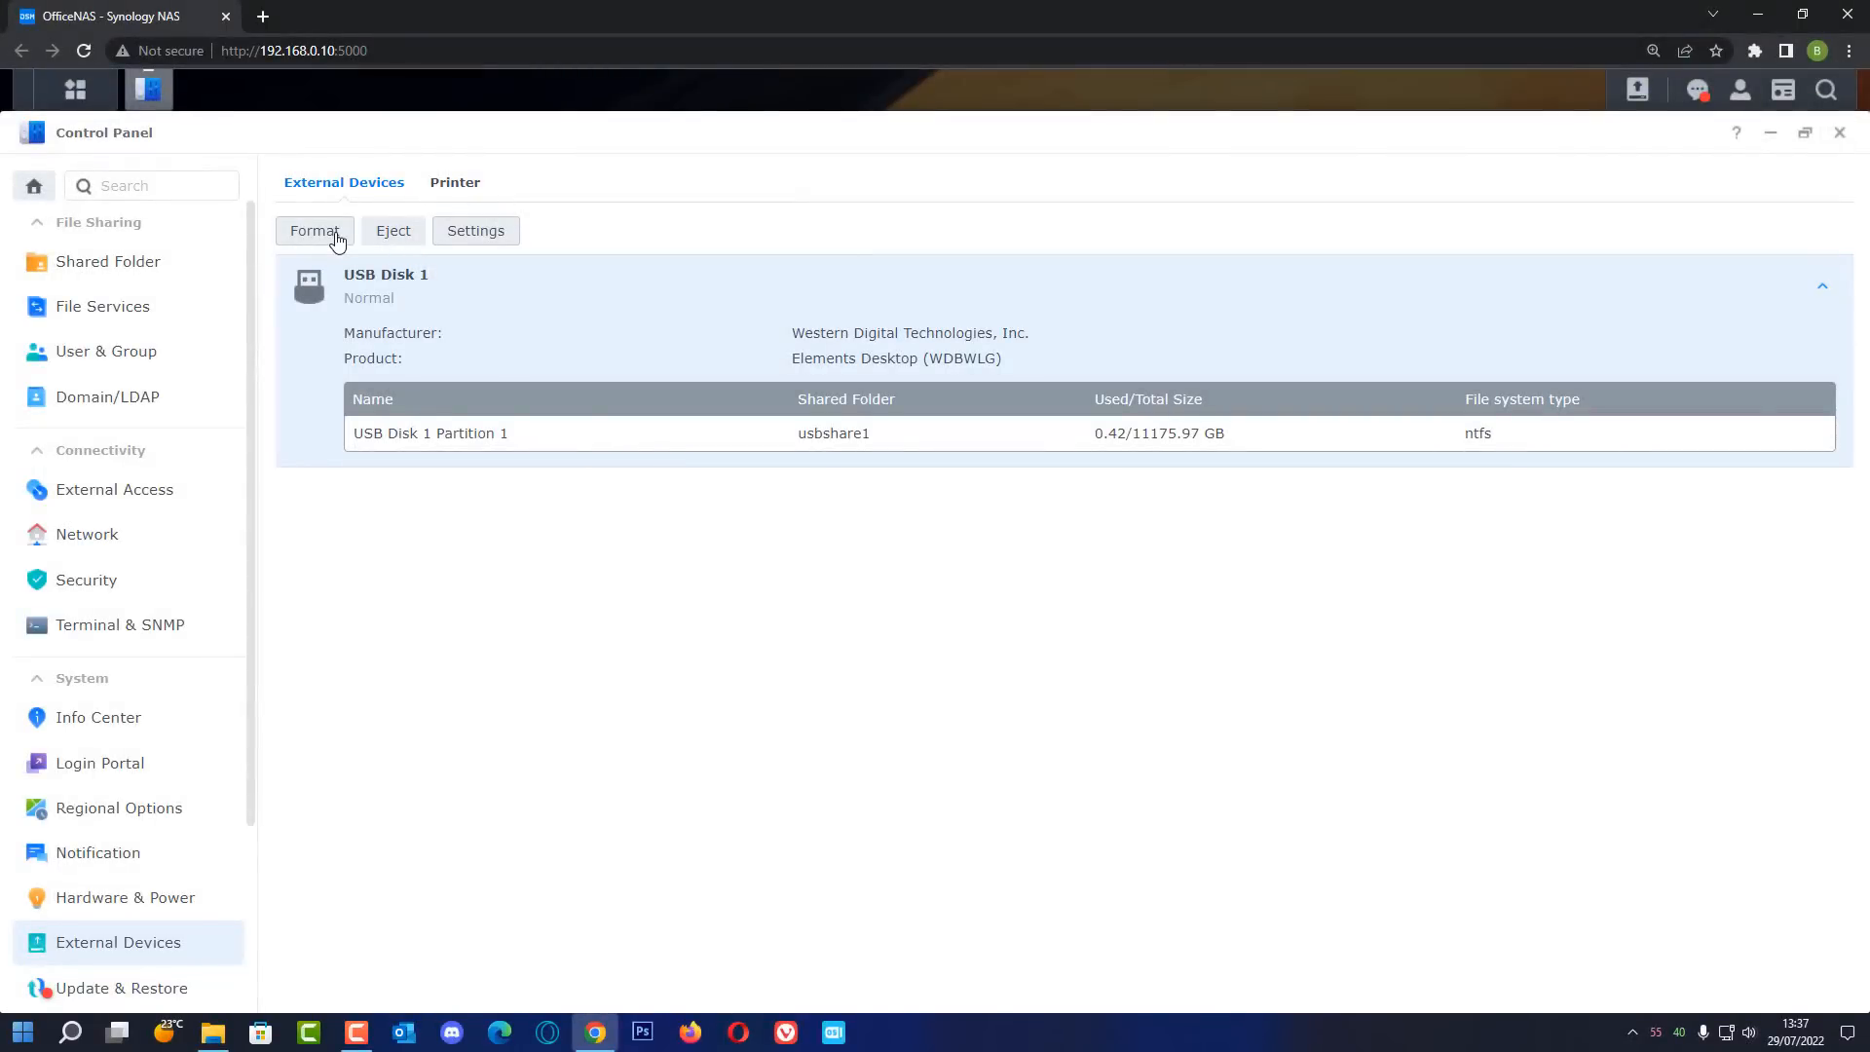
pyautogui.click(313, 230)
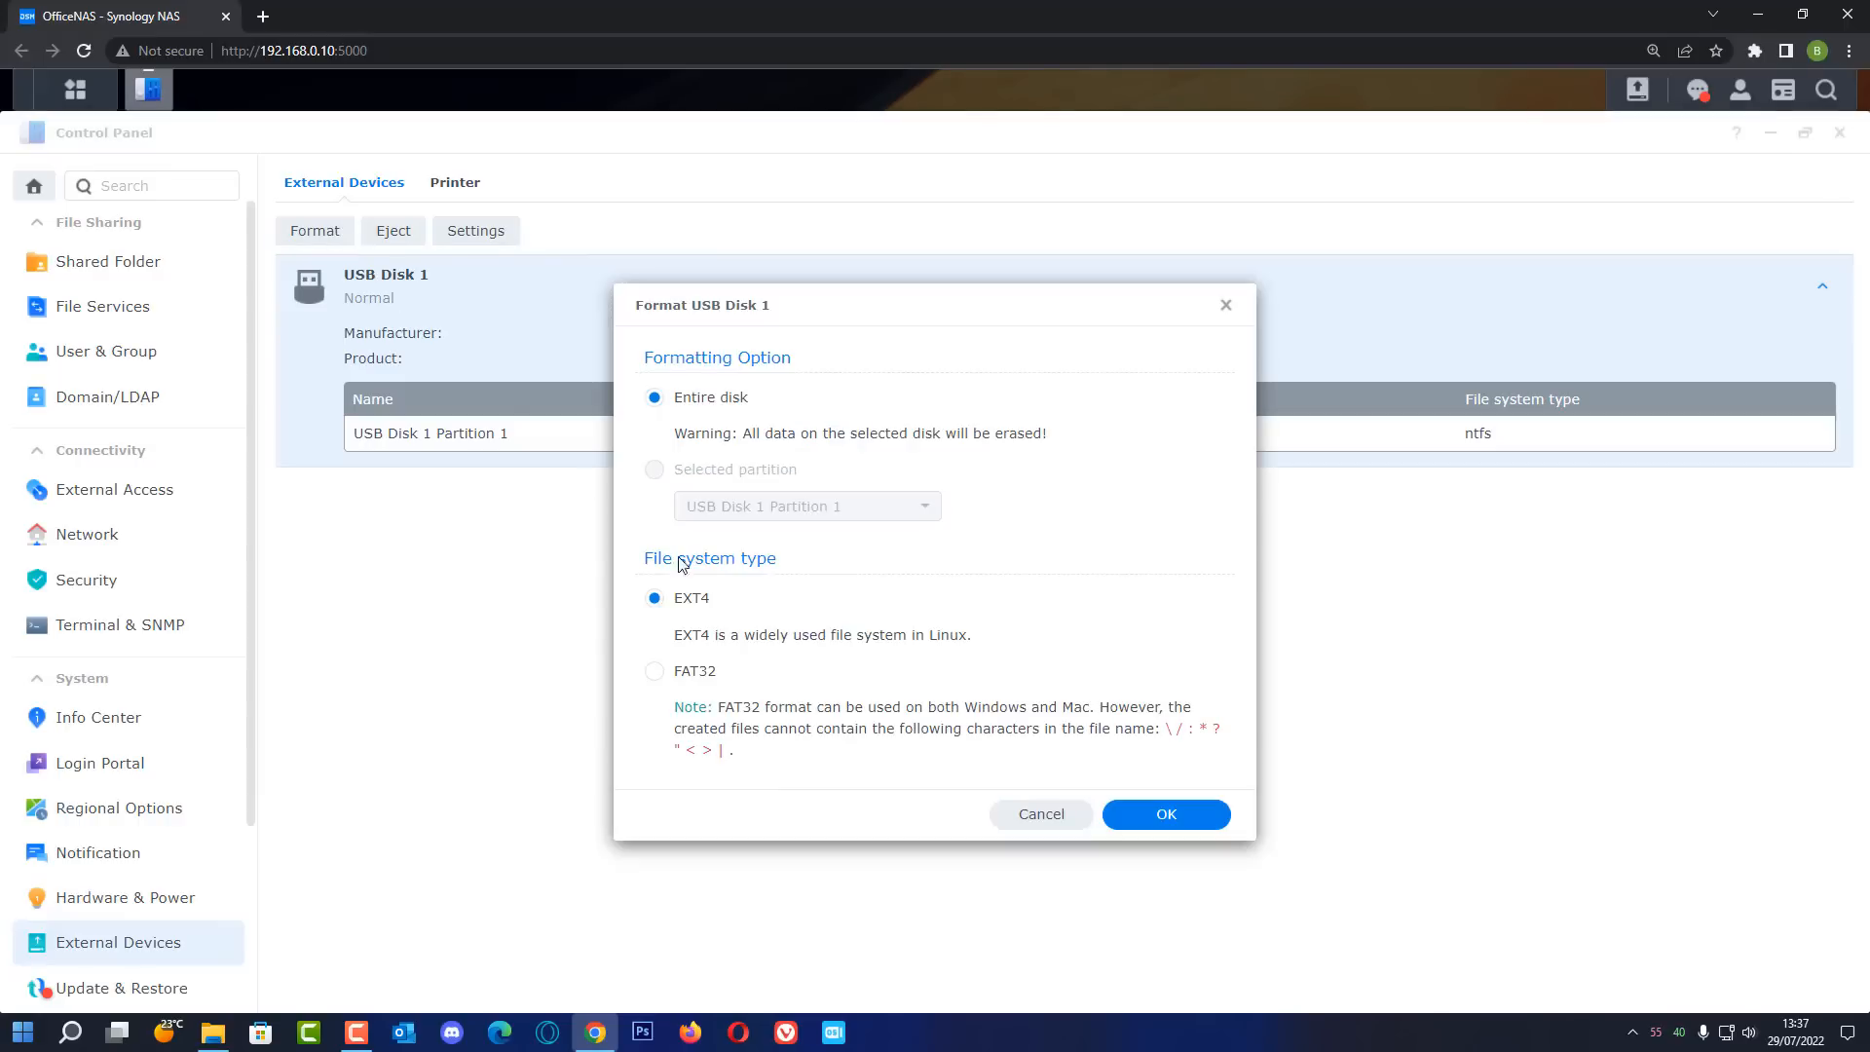
pyautogui.moveTo(815, 849)
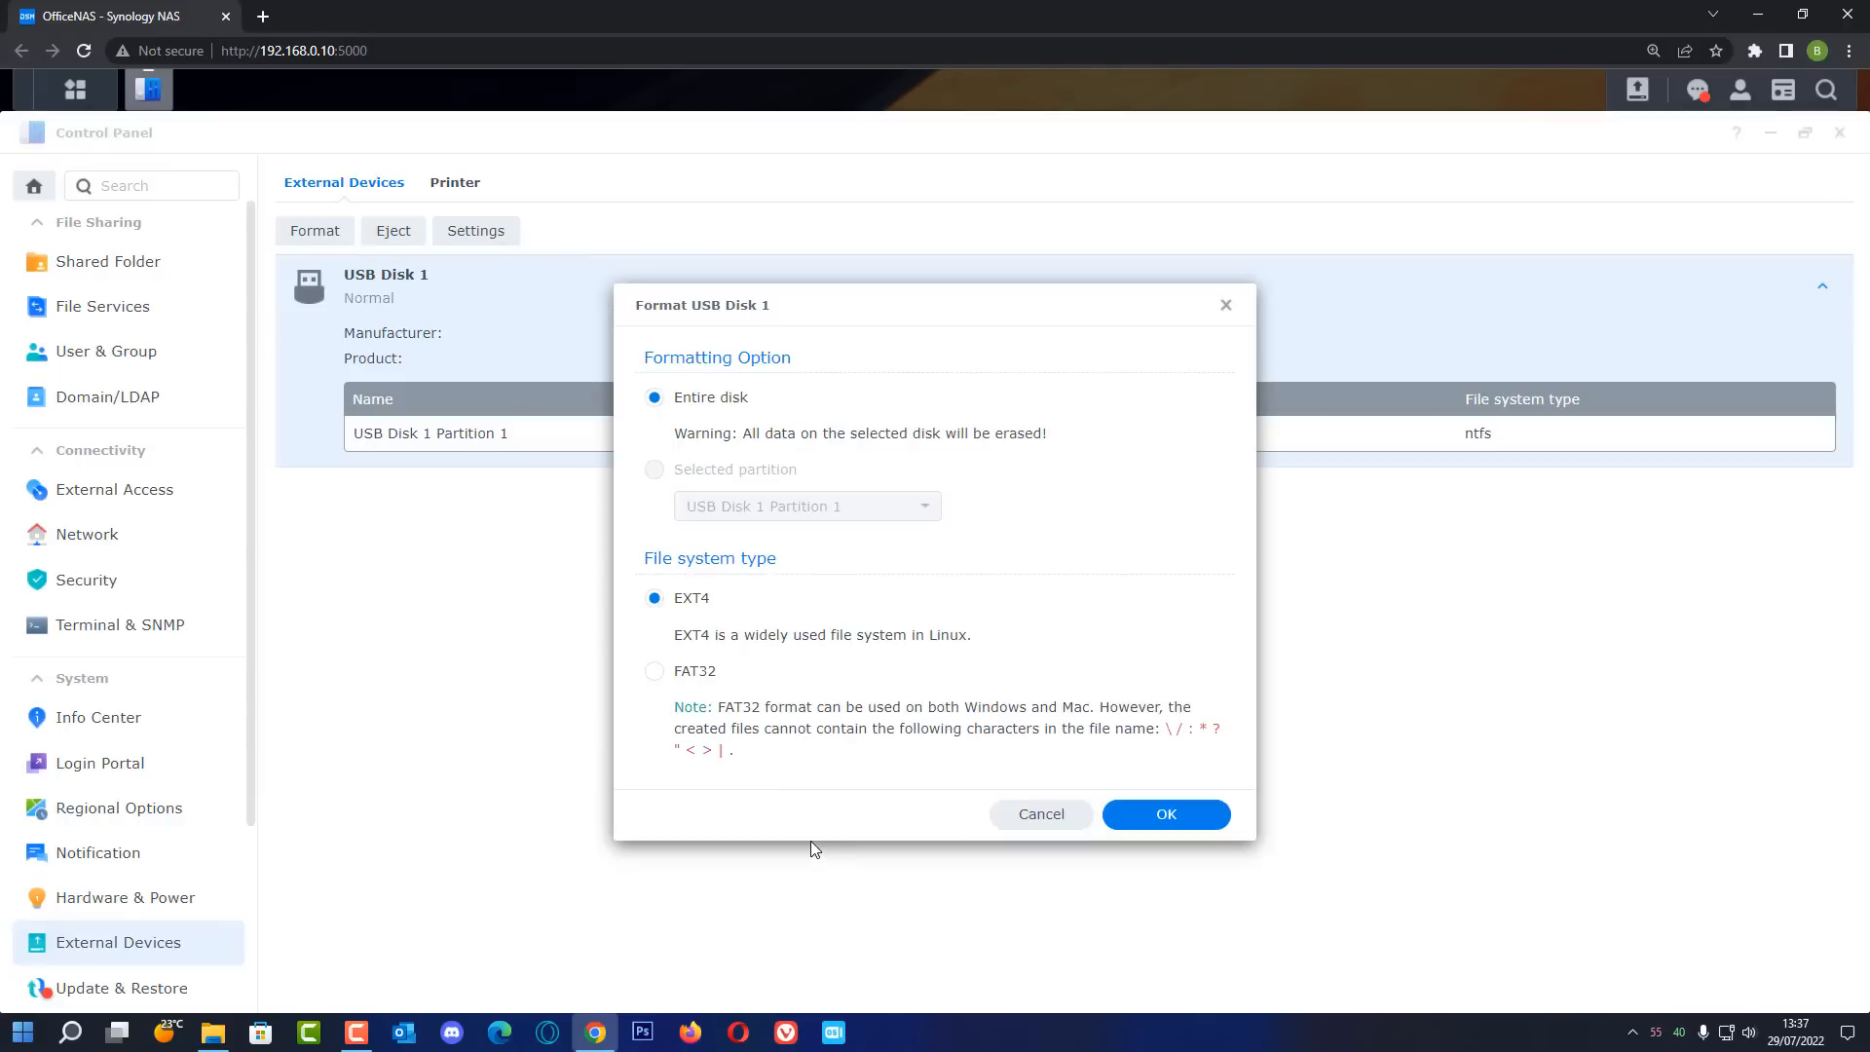
pyautogui.moveTo(754, 610)
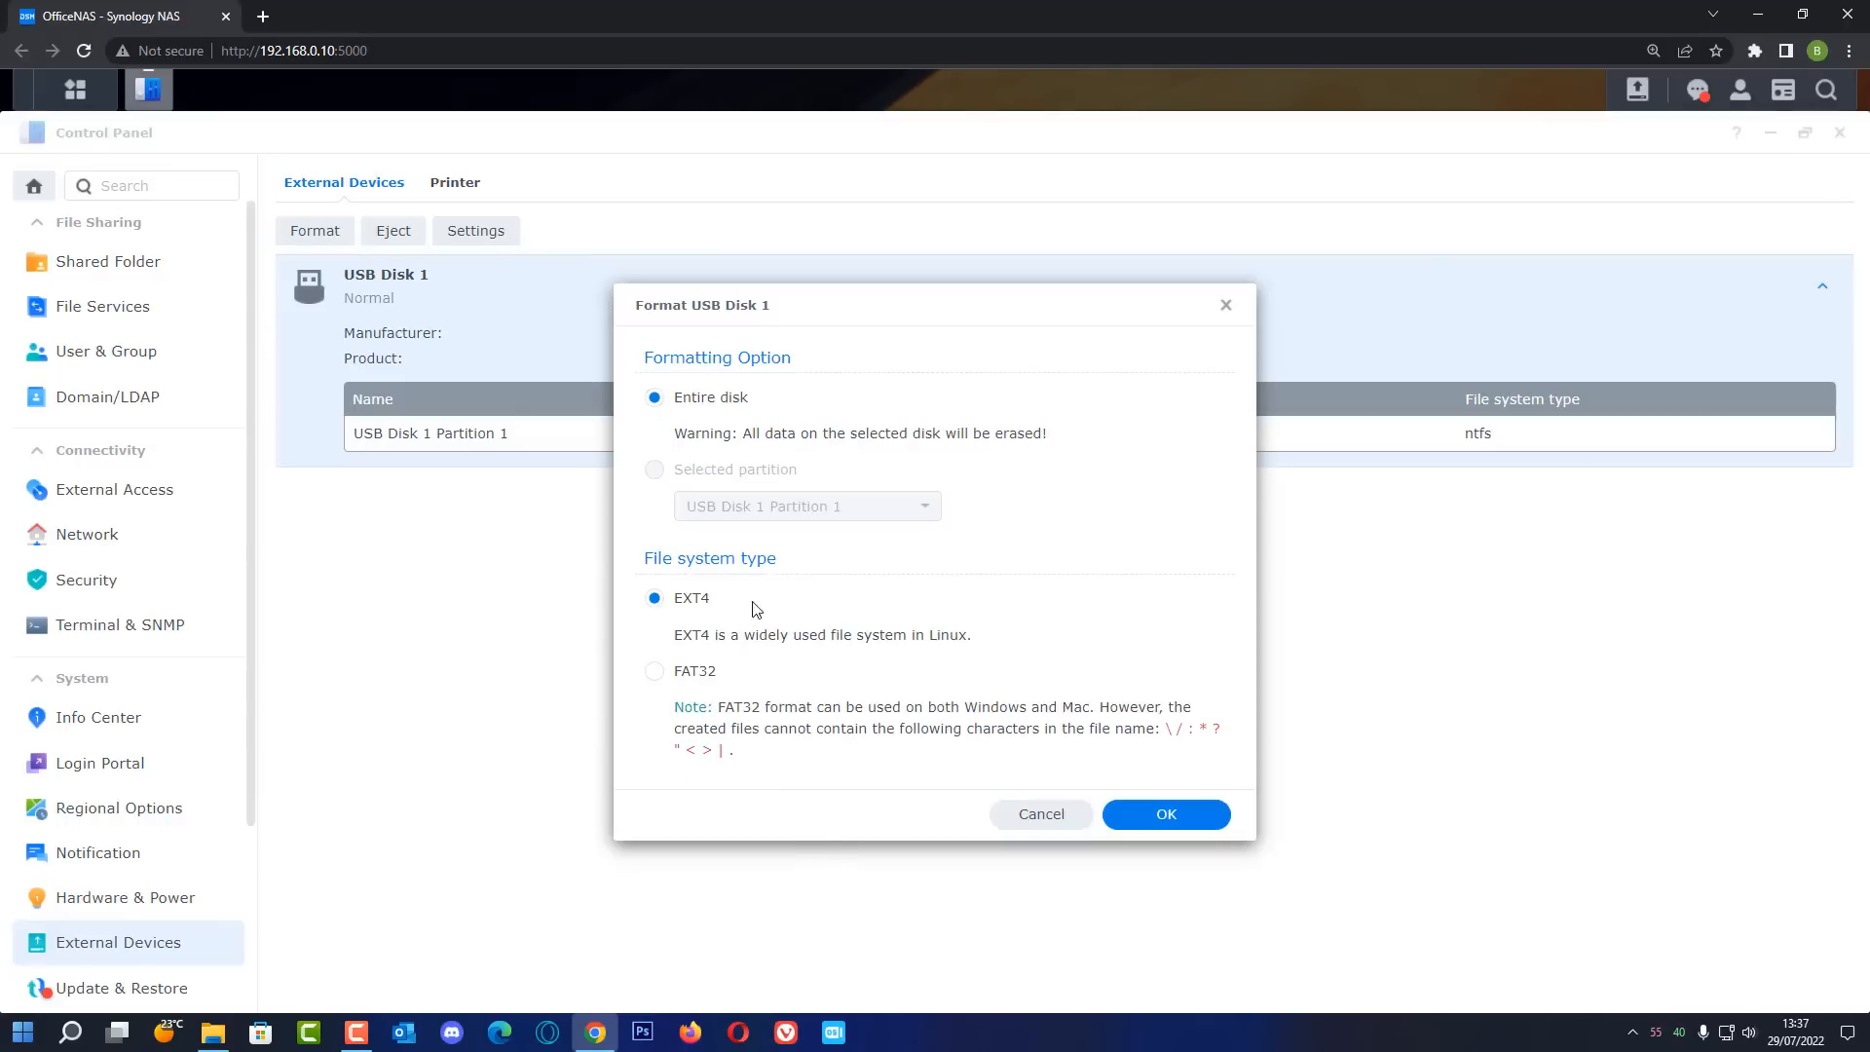
pyautogui.moveTo(649, 627)
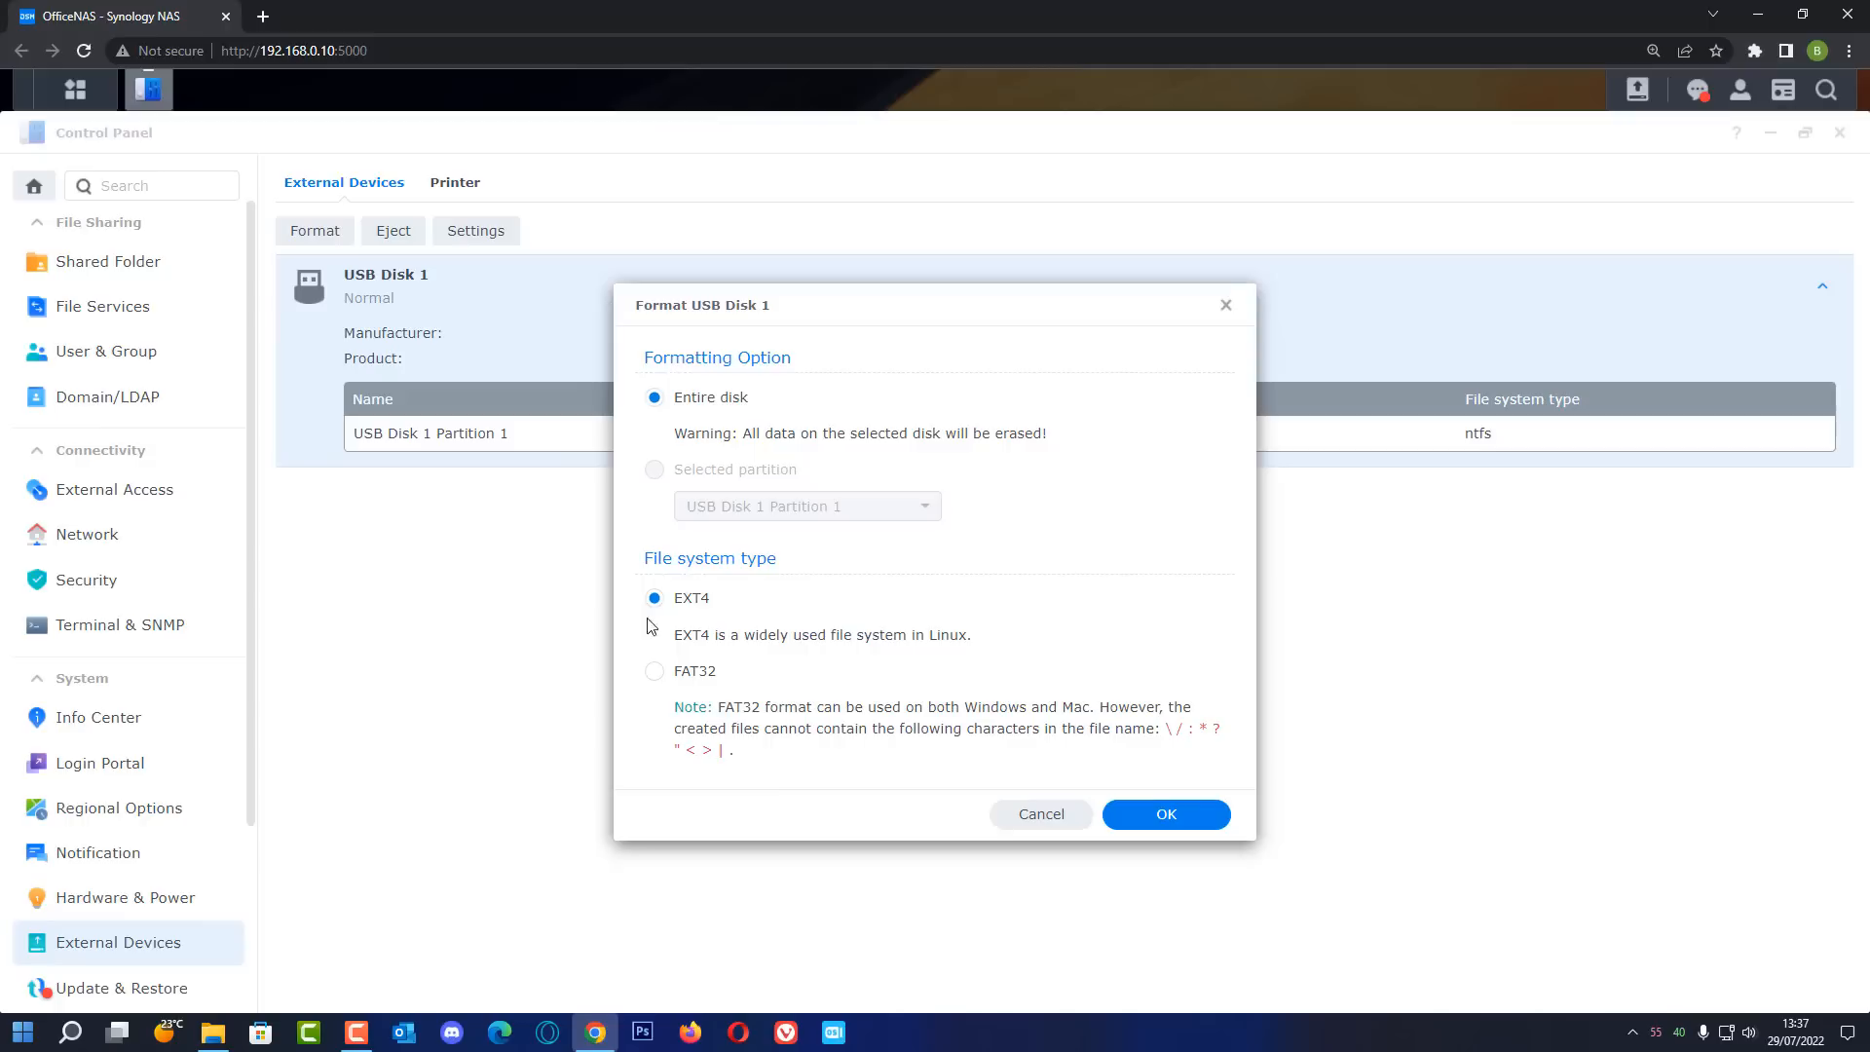
pyautogui.moveTo(846, 654)
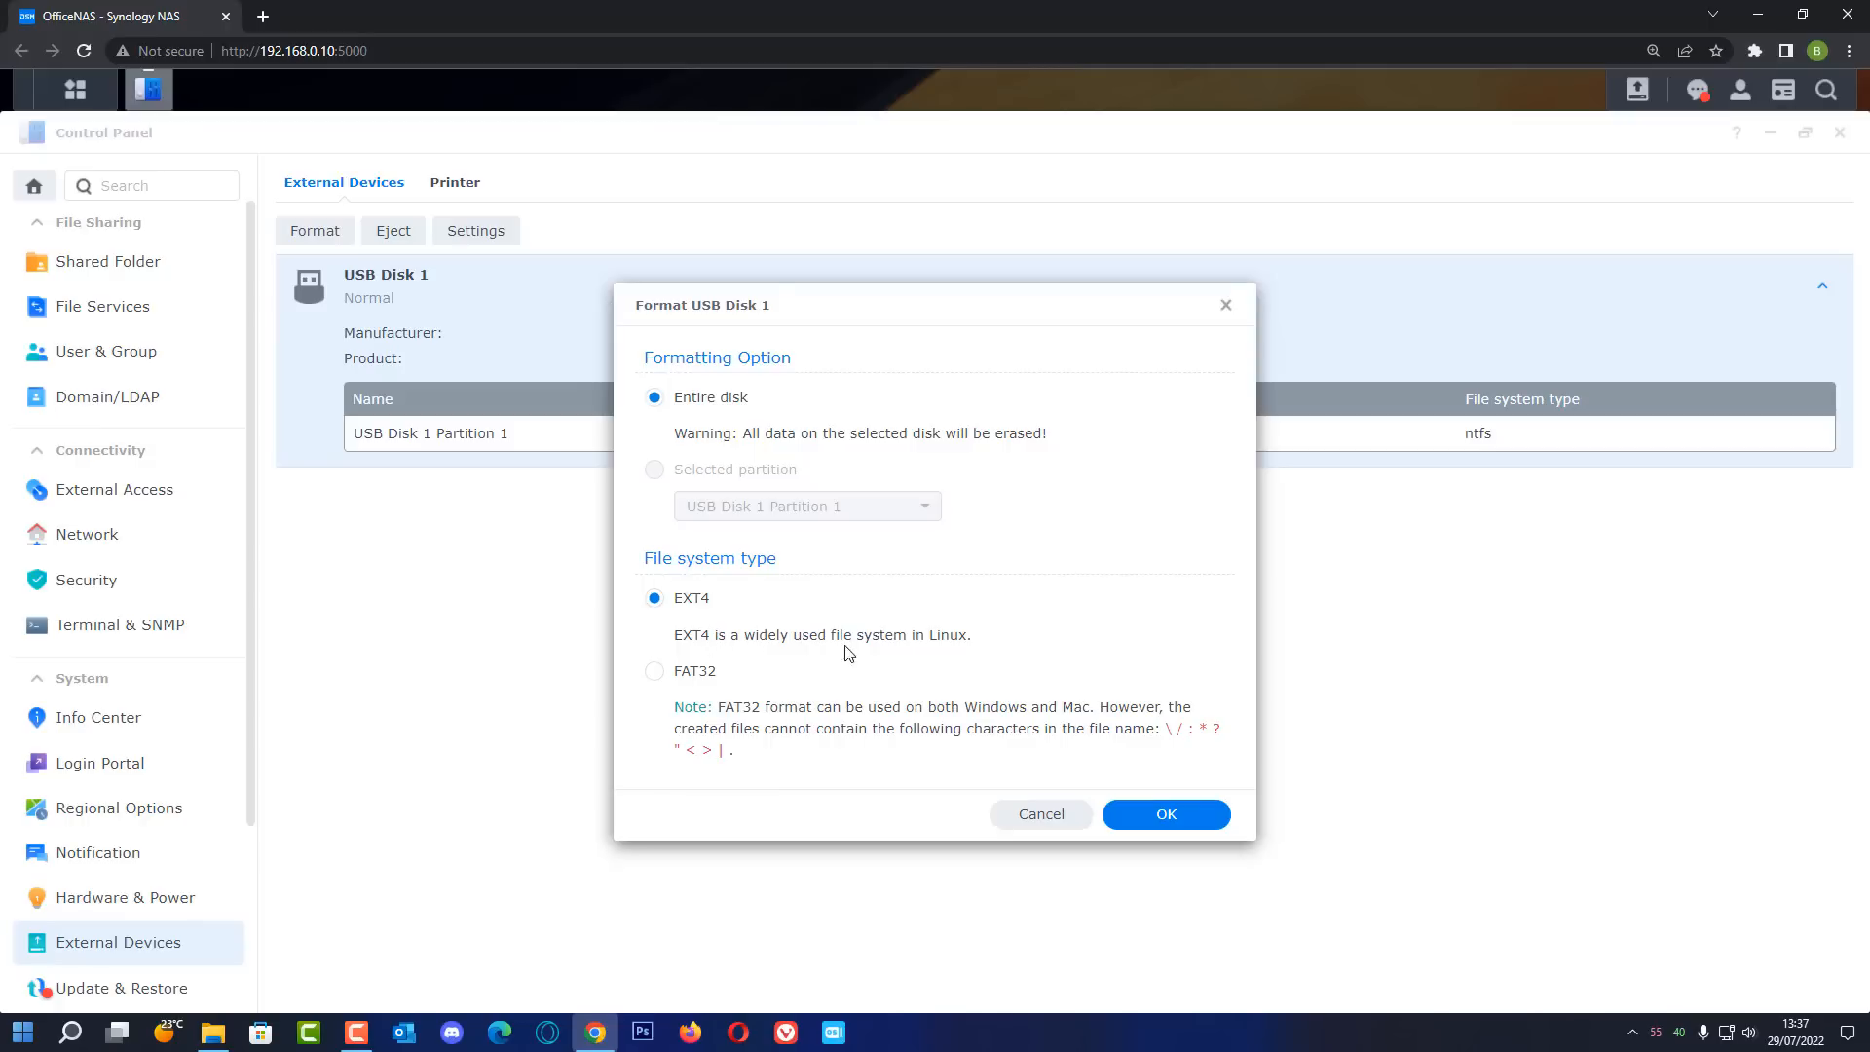
pyautogui.moveTo(654, 670)
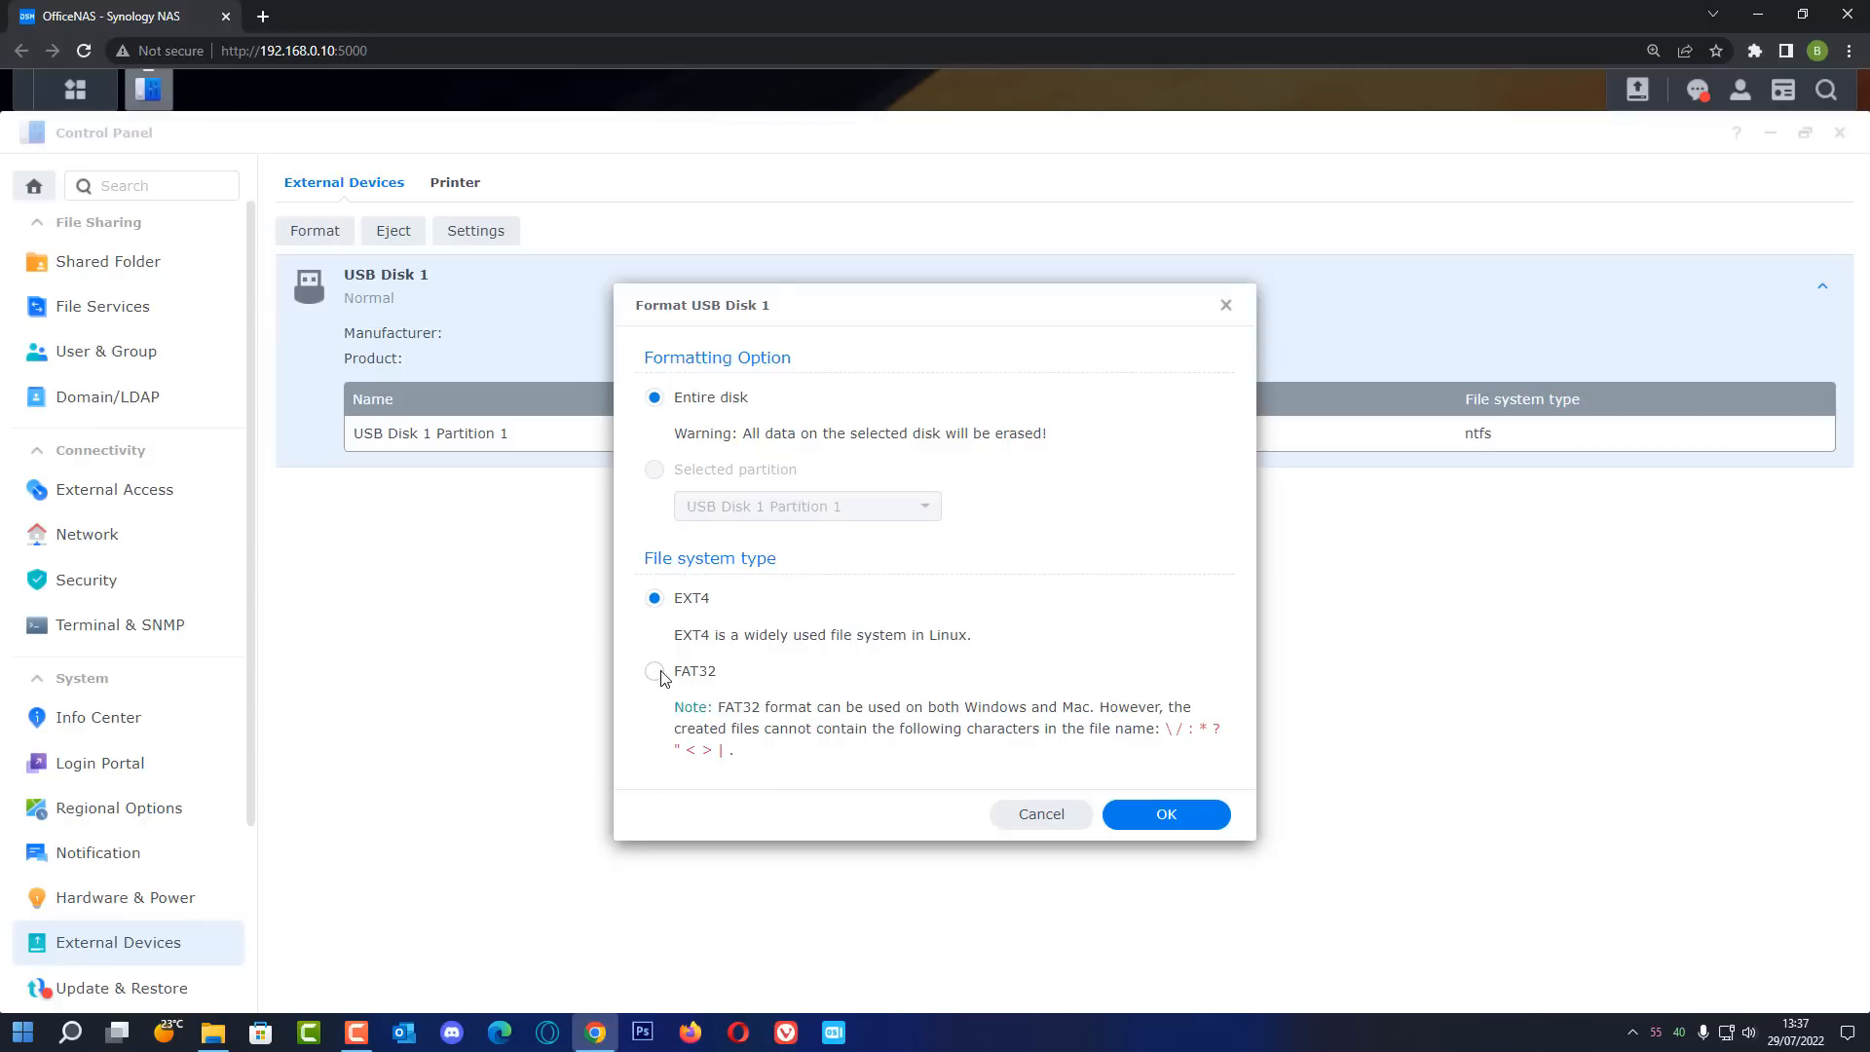
pyautogui.moveTo(847, 724)
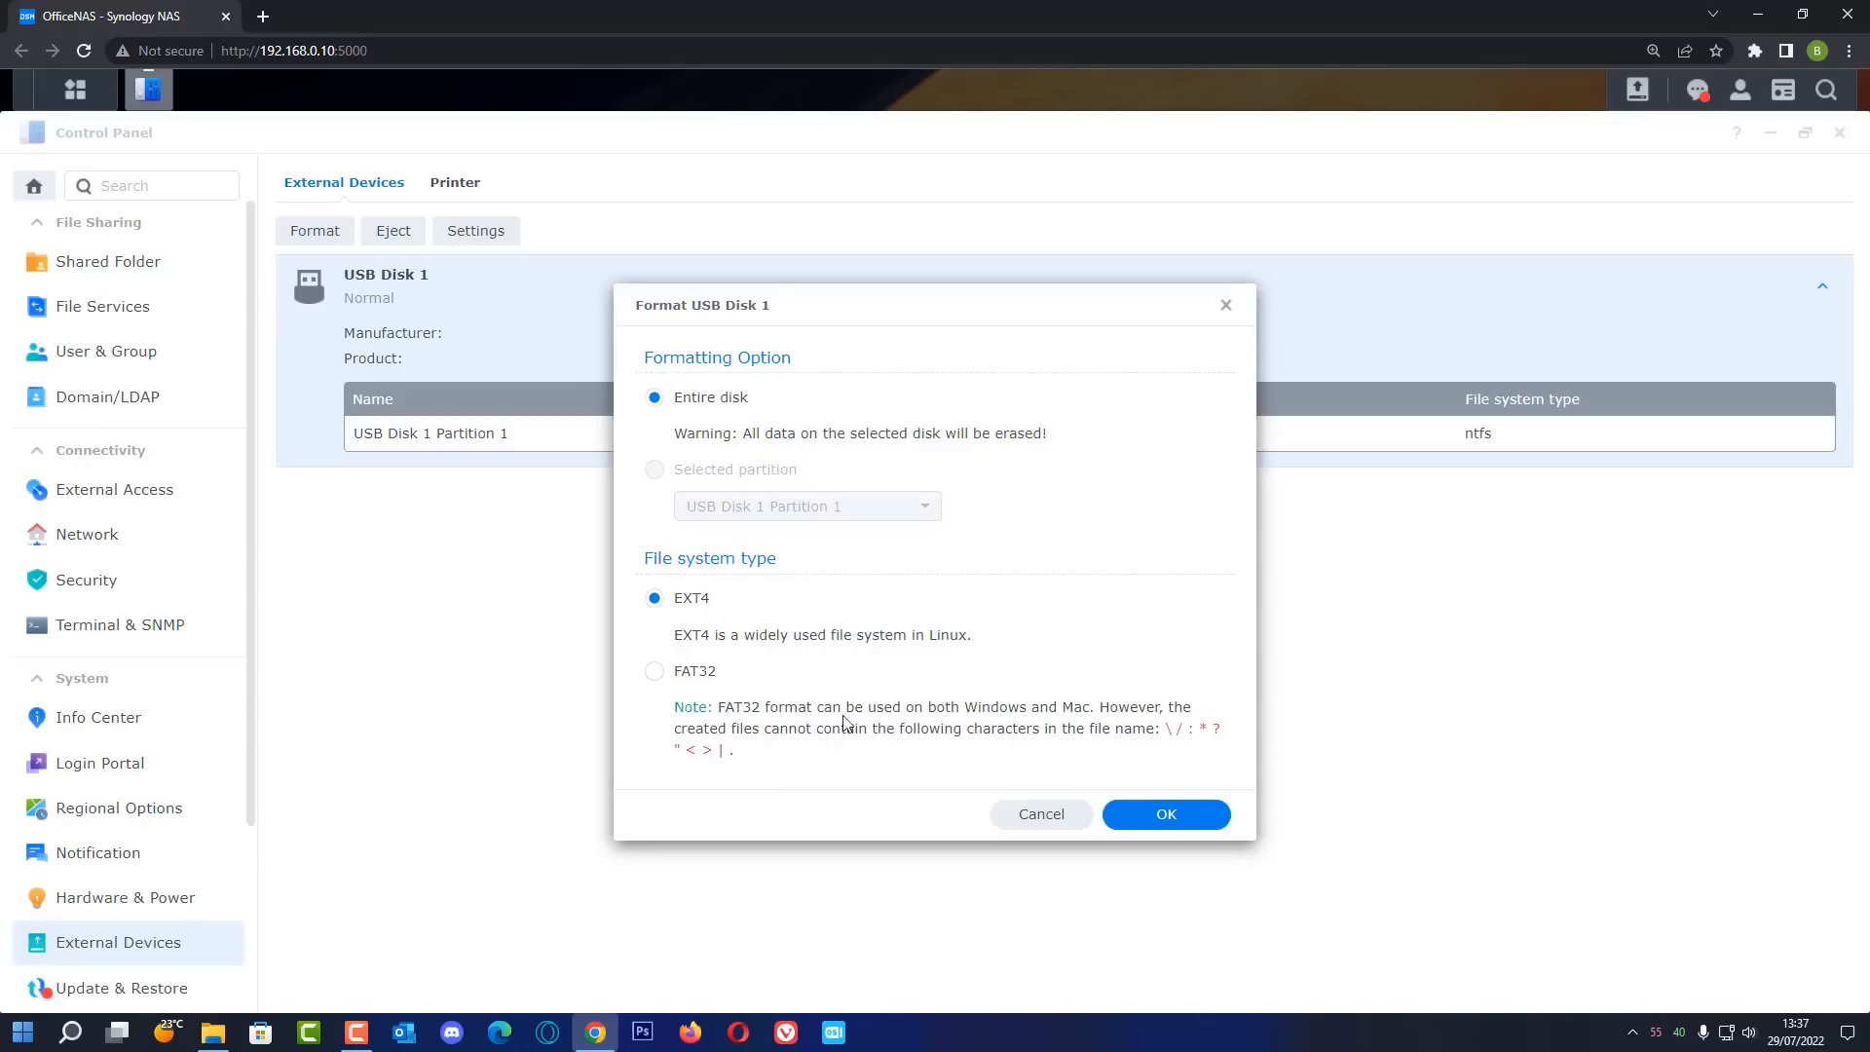
pyautogui.moveTo(1088, 731)
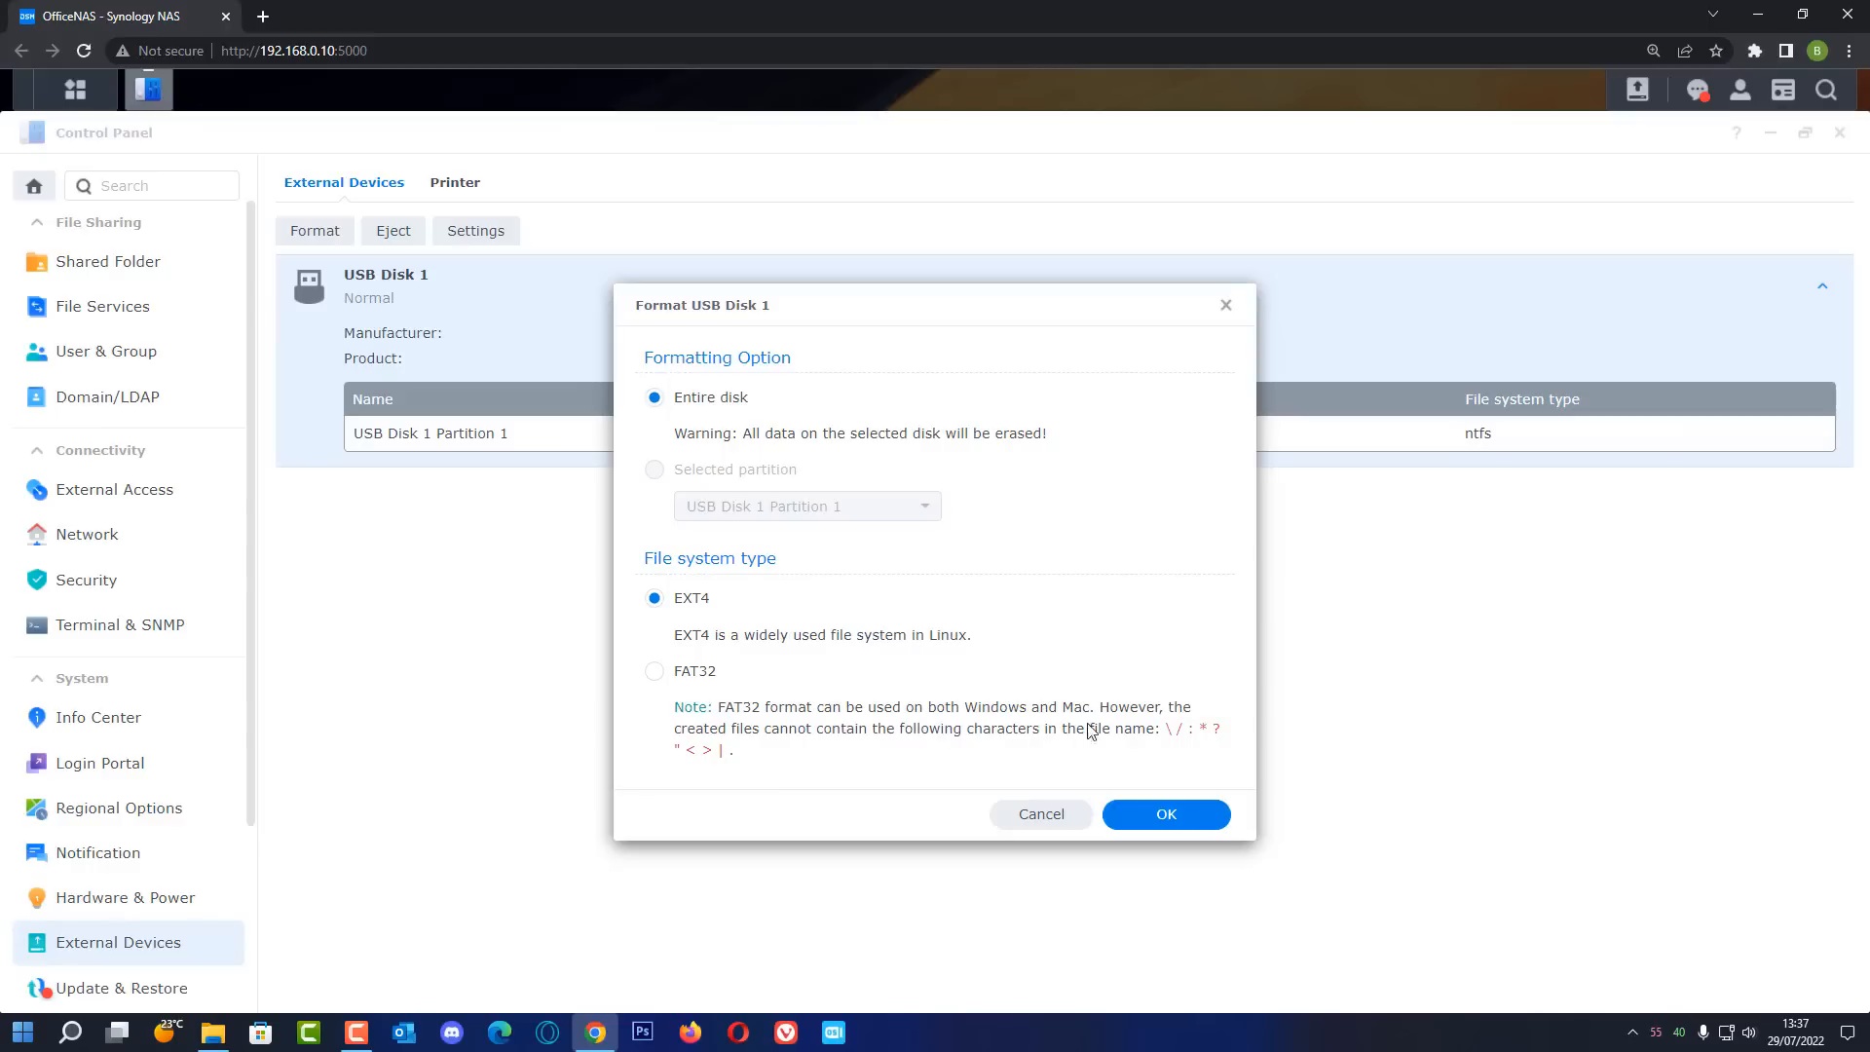
pyautogui.moveTo(1184, 733)
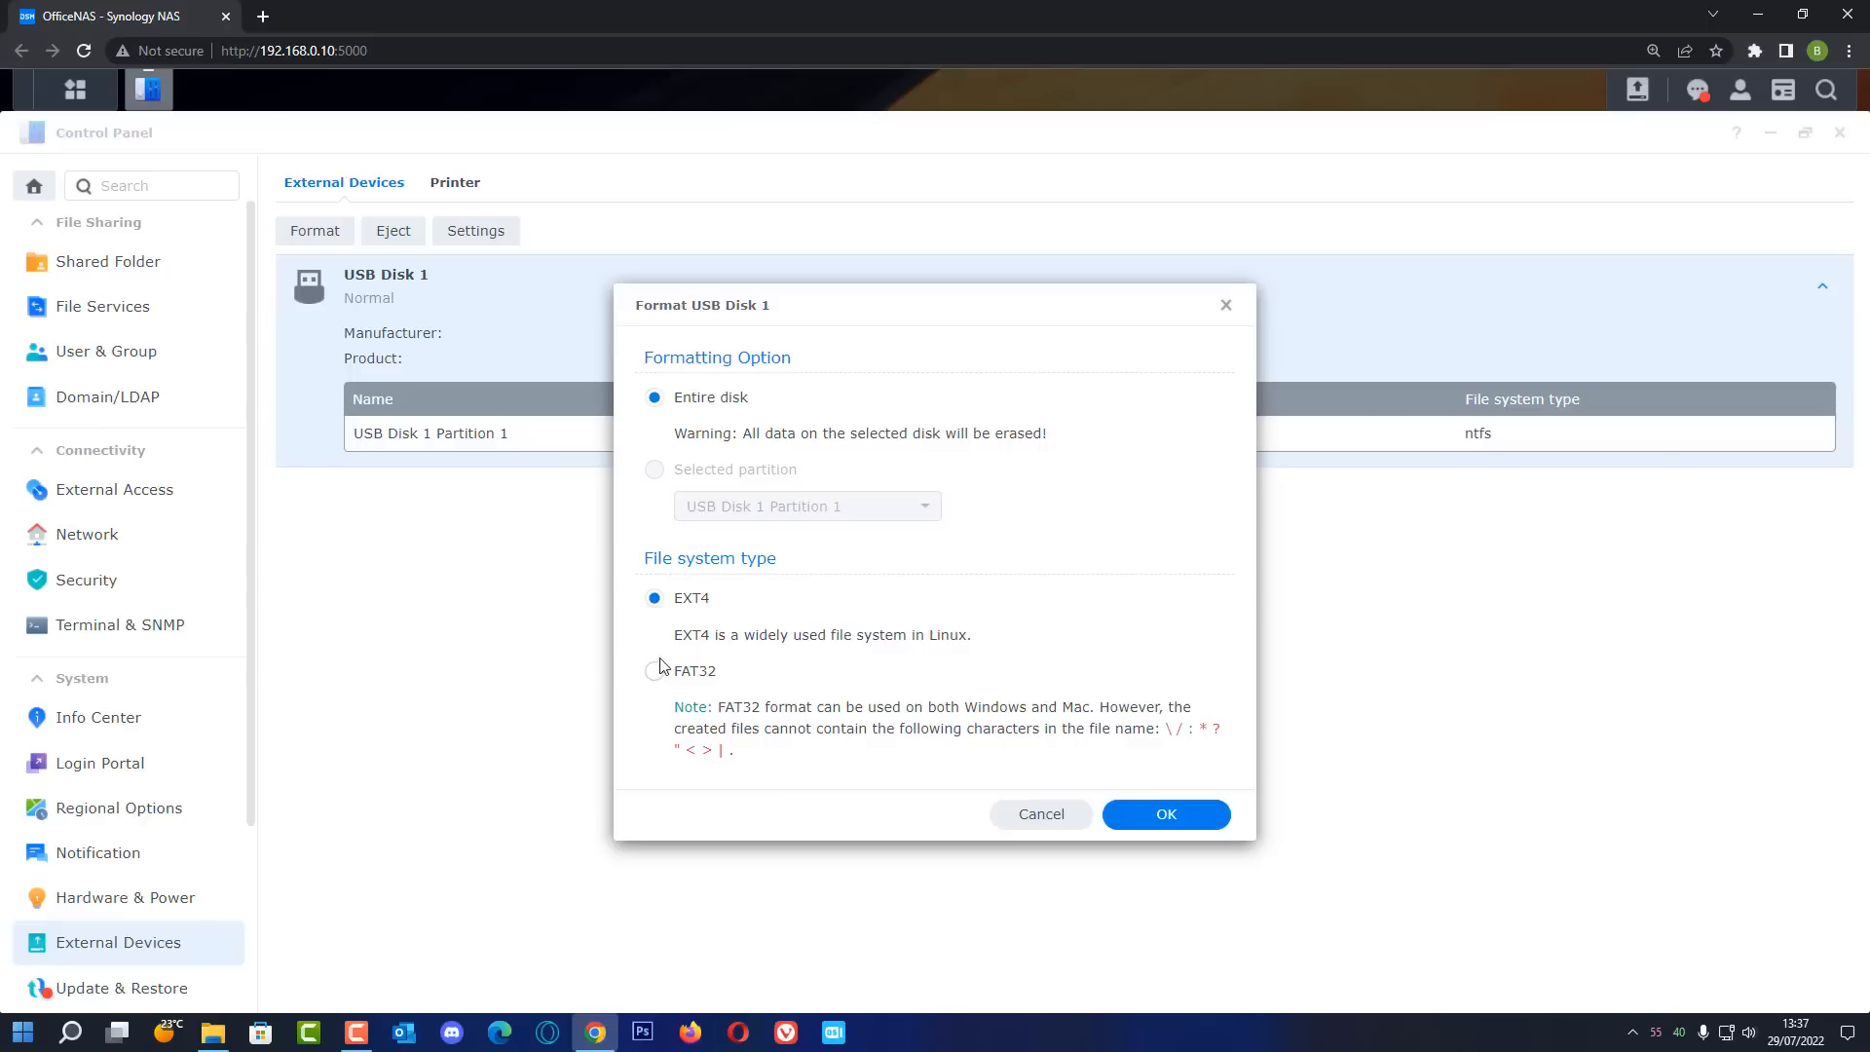
pyautogui.click(653, 670)
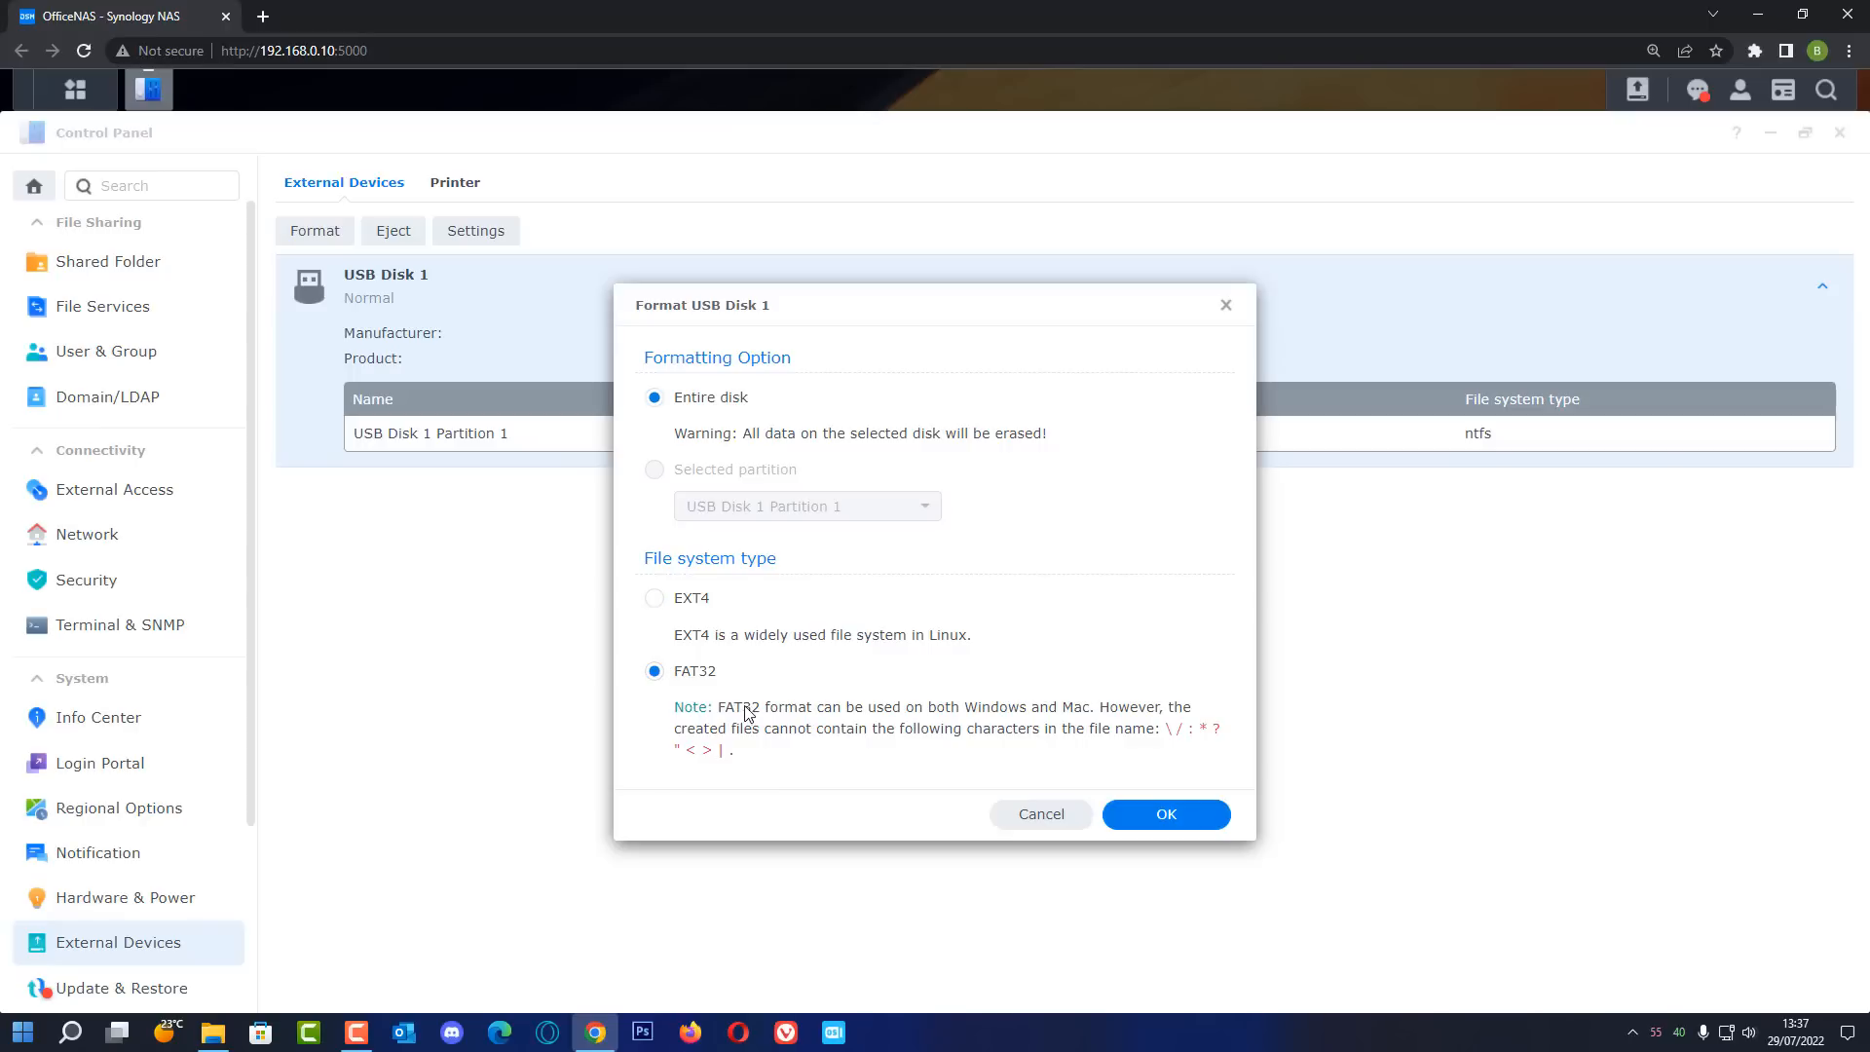
pyautogui.moveTo(656, 477)
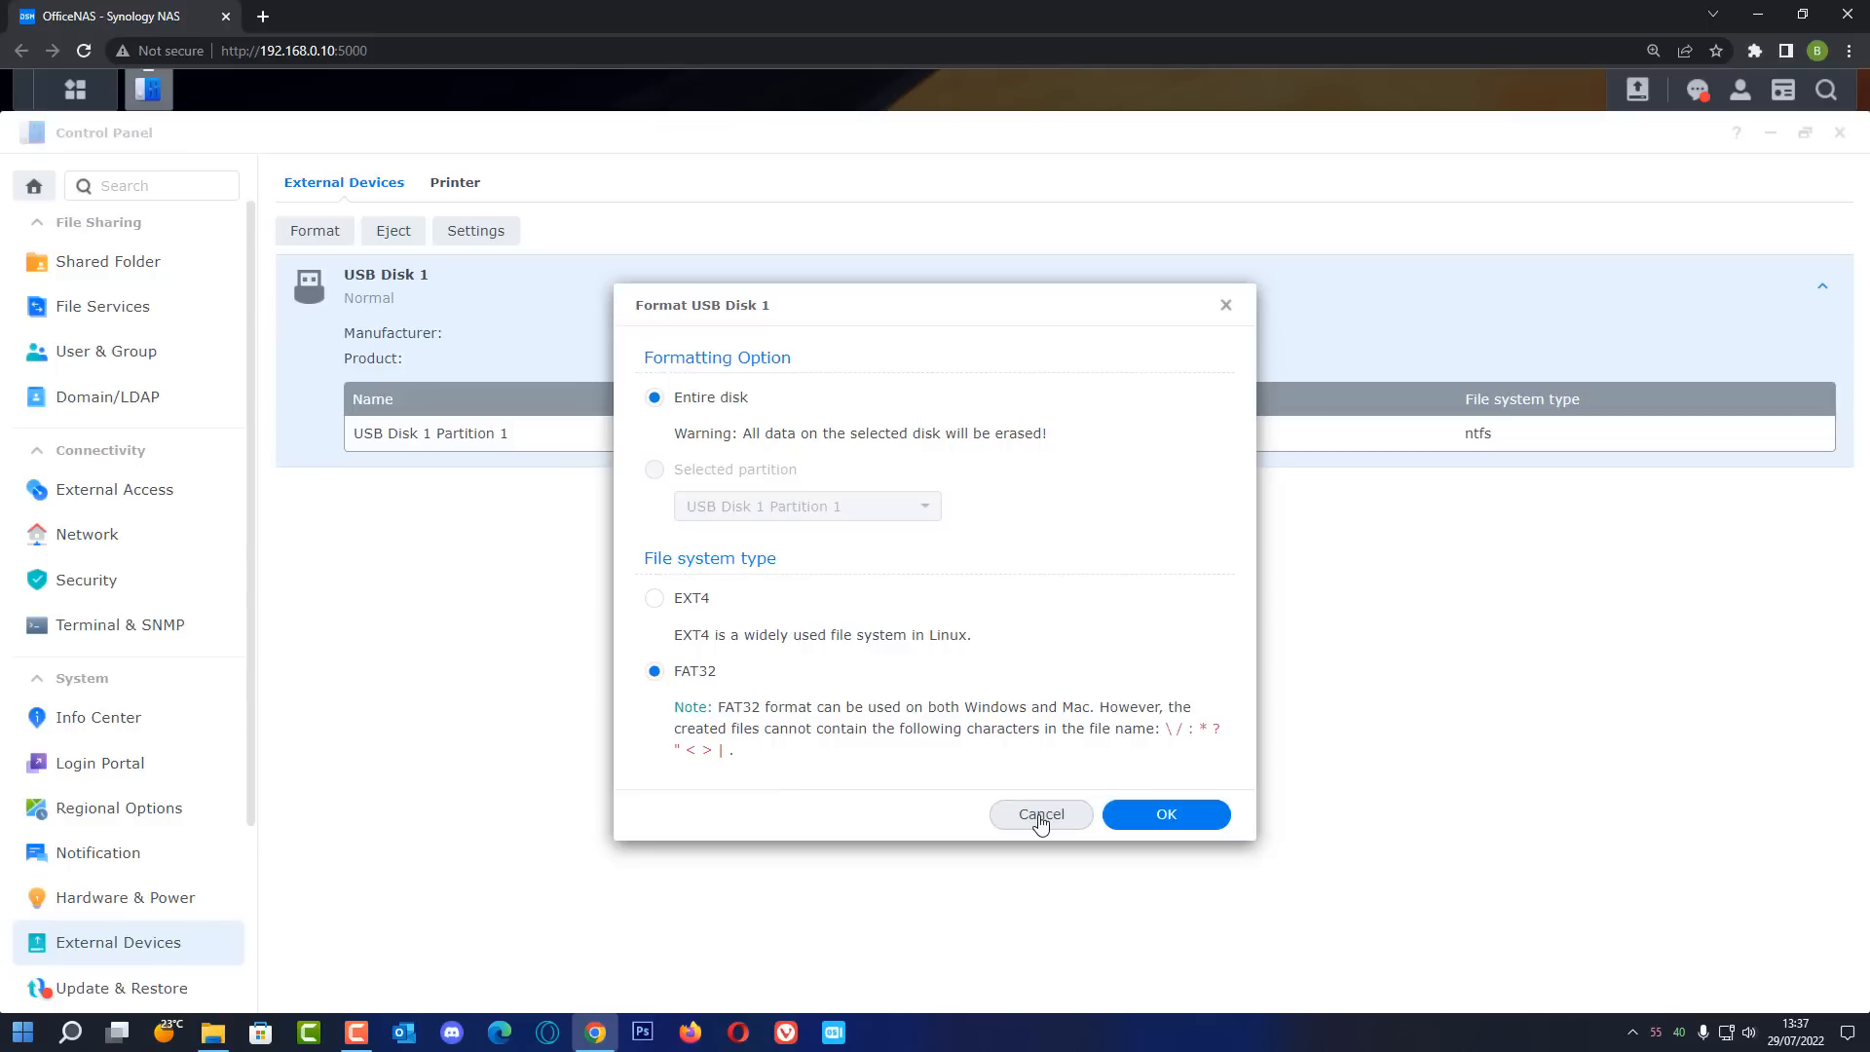
pyautogui.click(1040, 814)
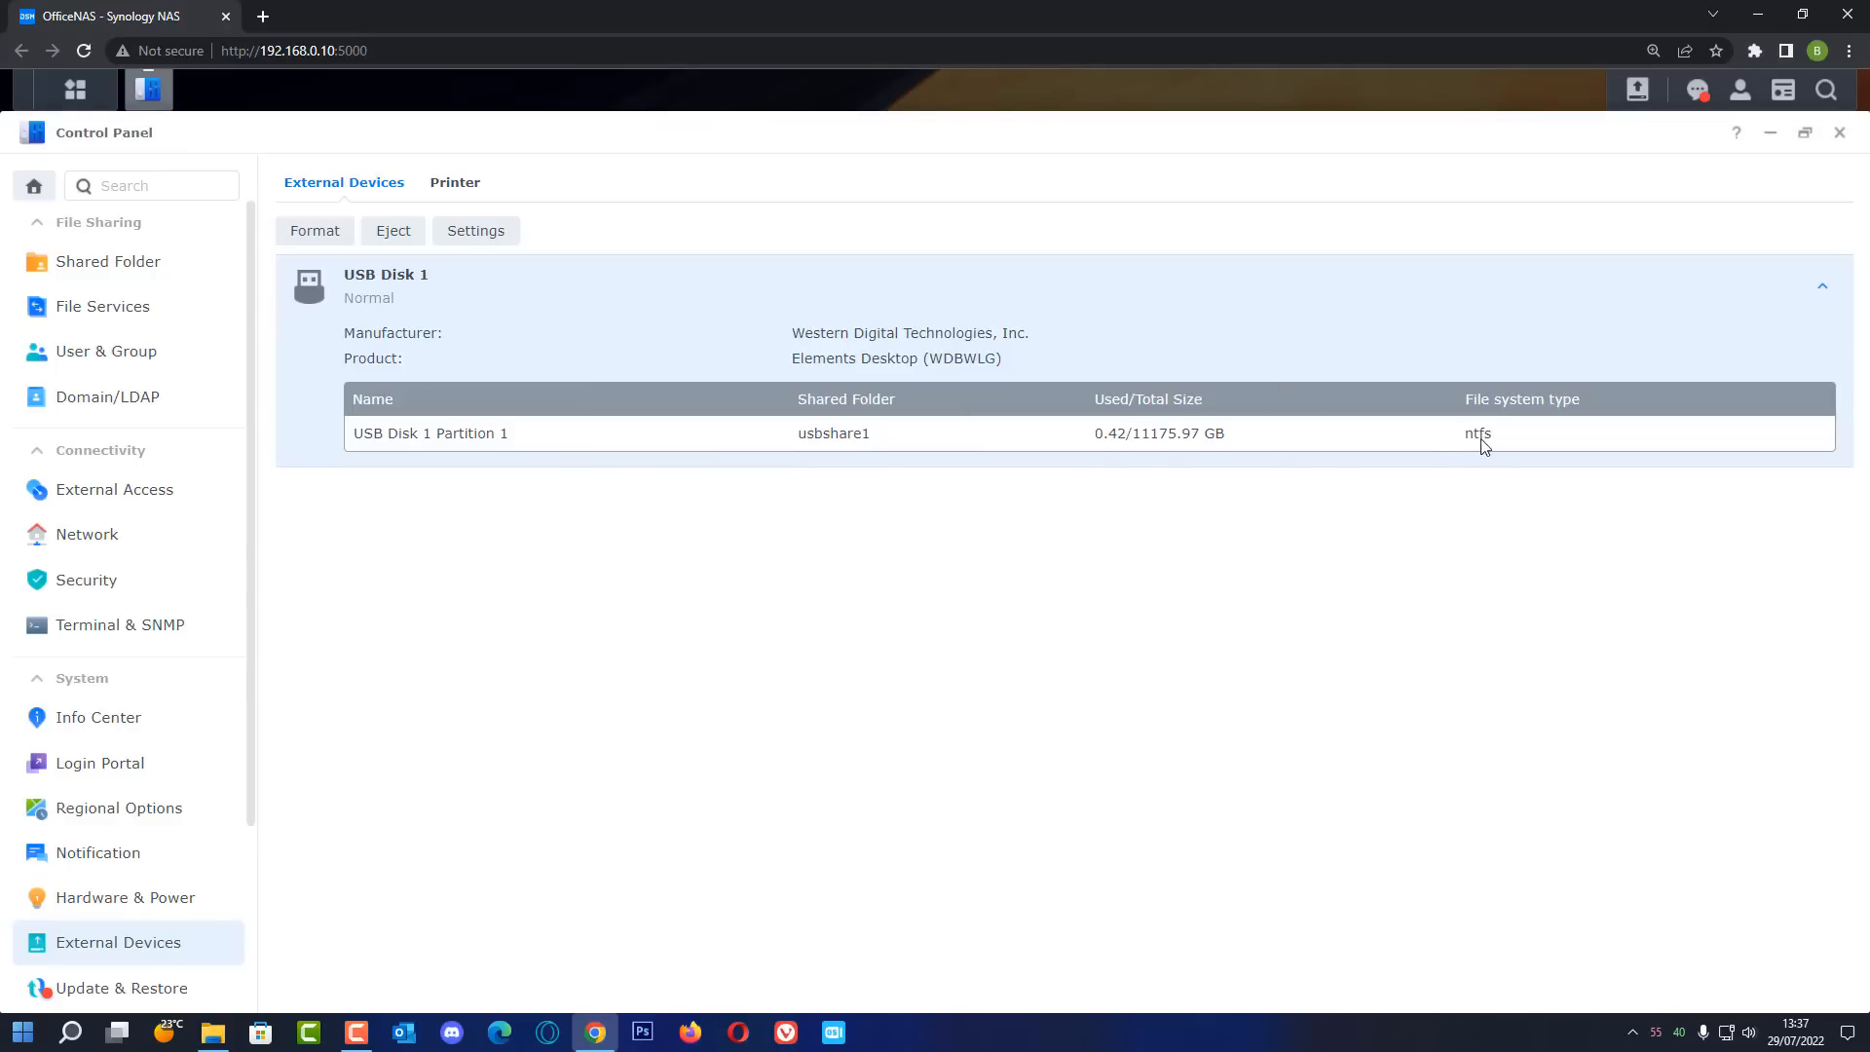
pyautogui.moveTo(164, 1000)
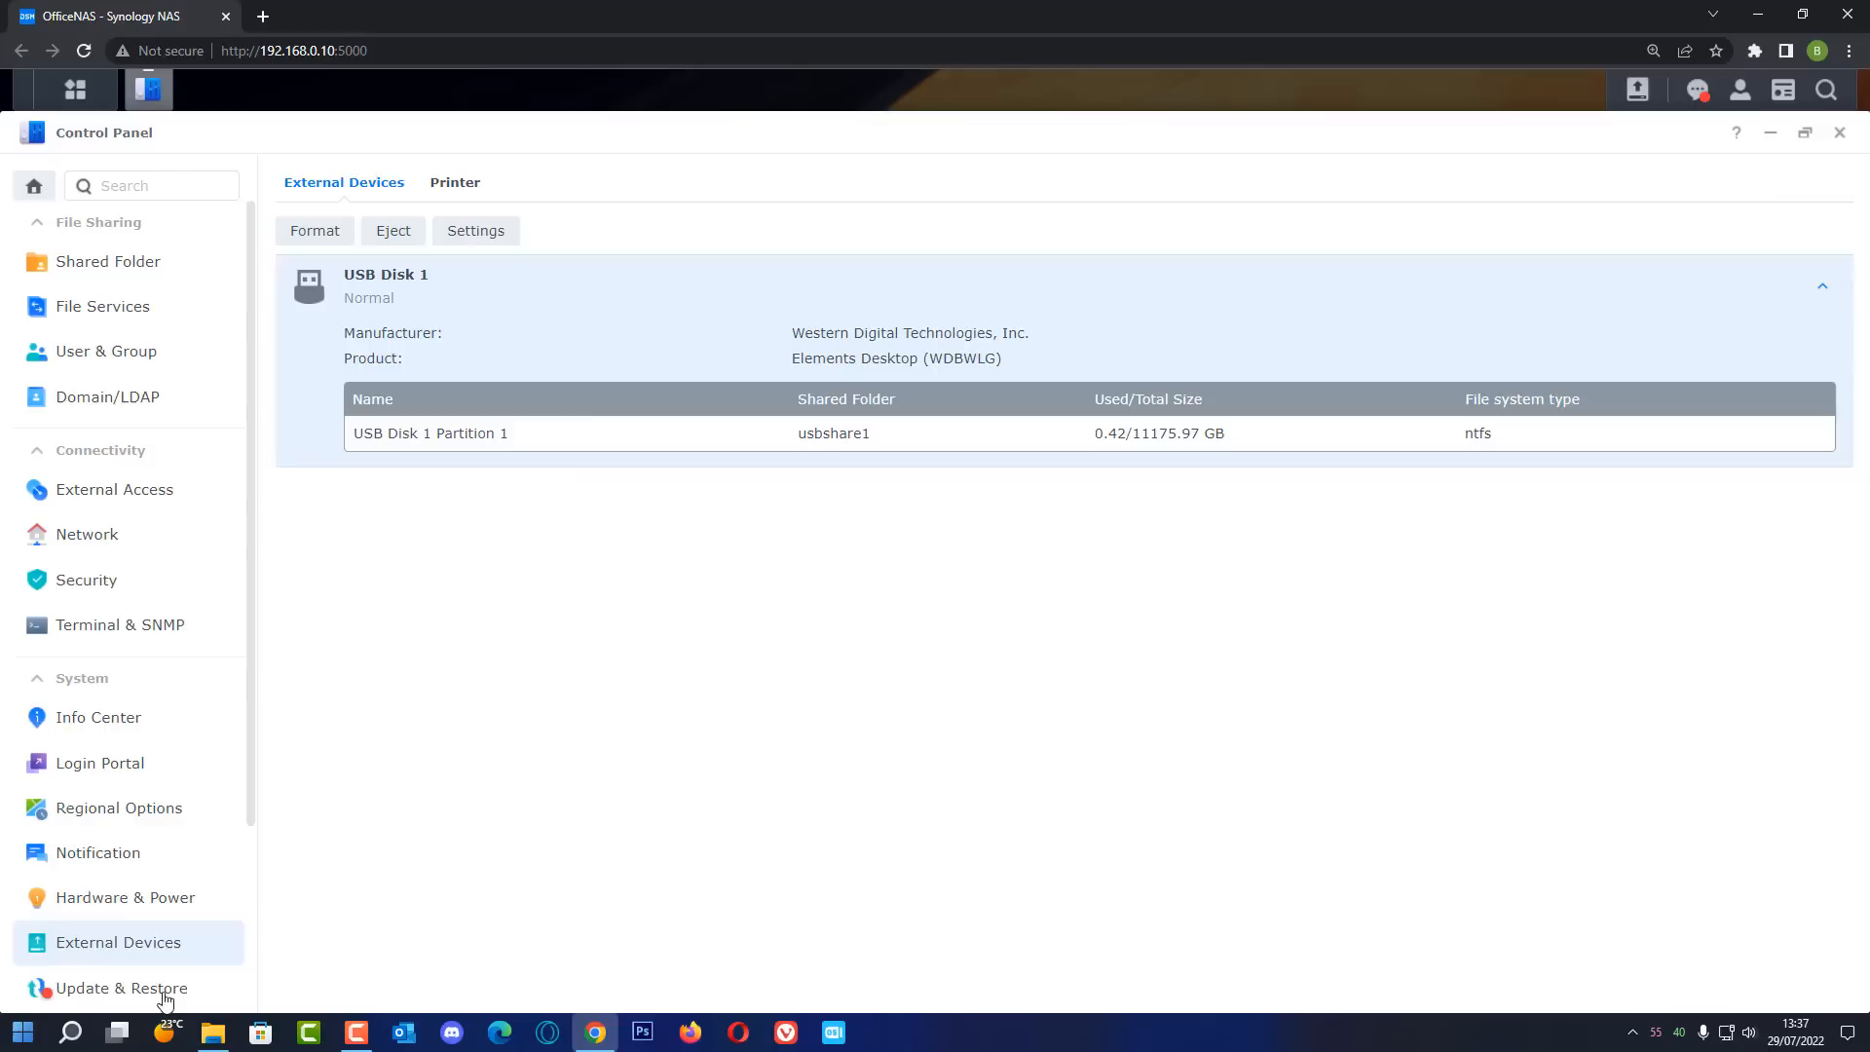
pyautogui.moveTo(125, 394)
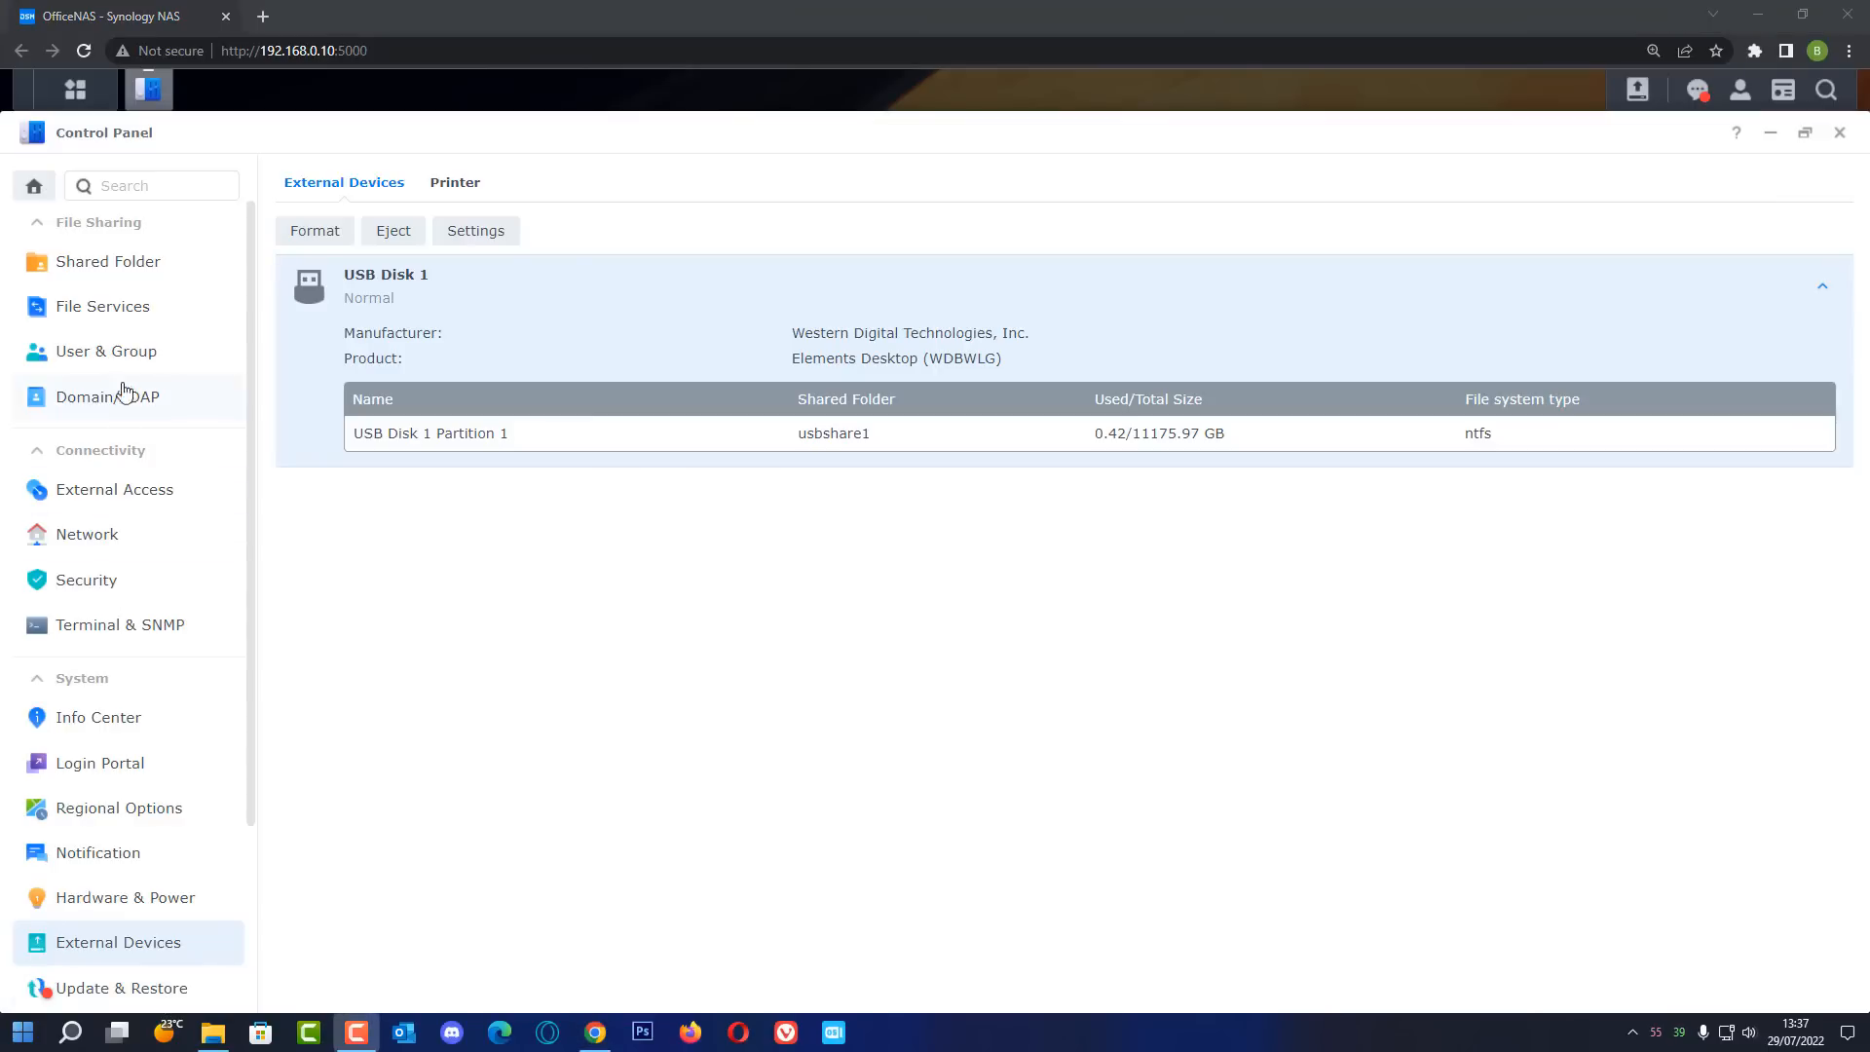
pyautogui.moveTo(107, 260)
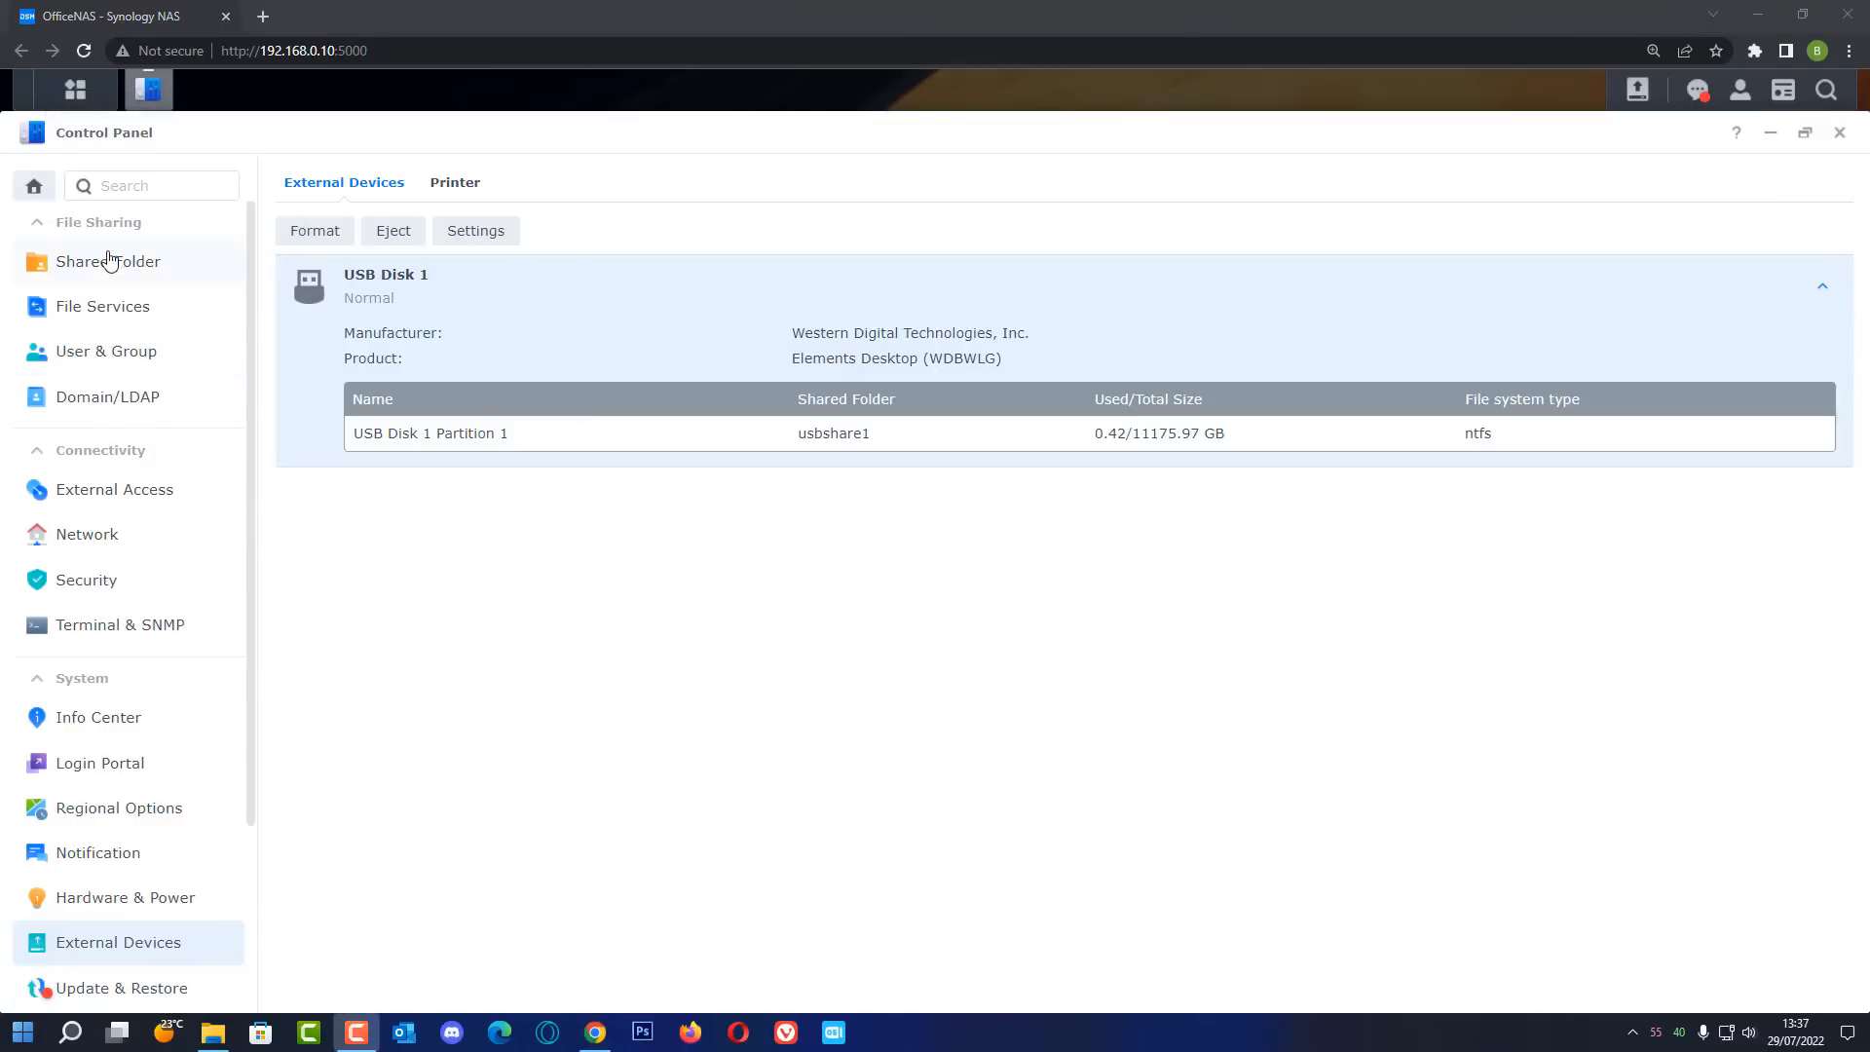
pyautogui.moveTo(181, 297)
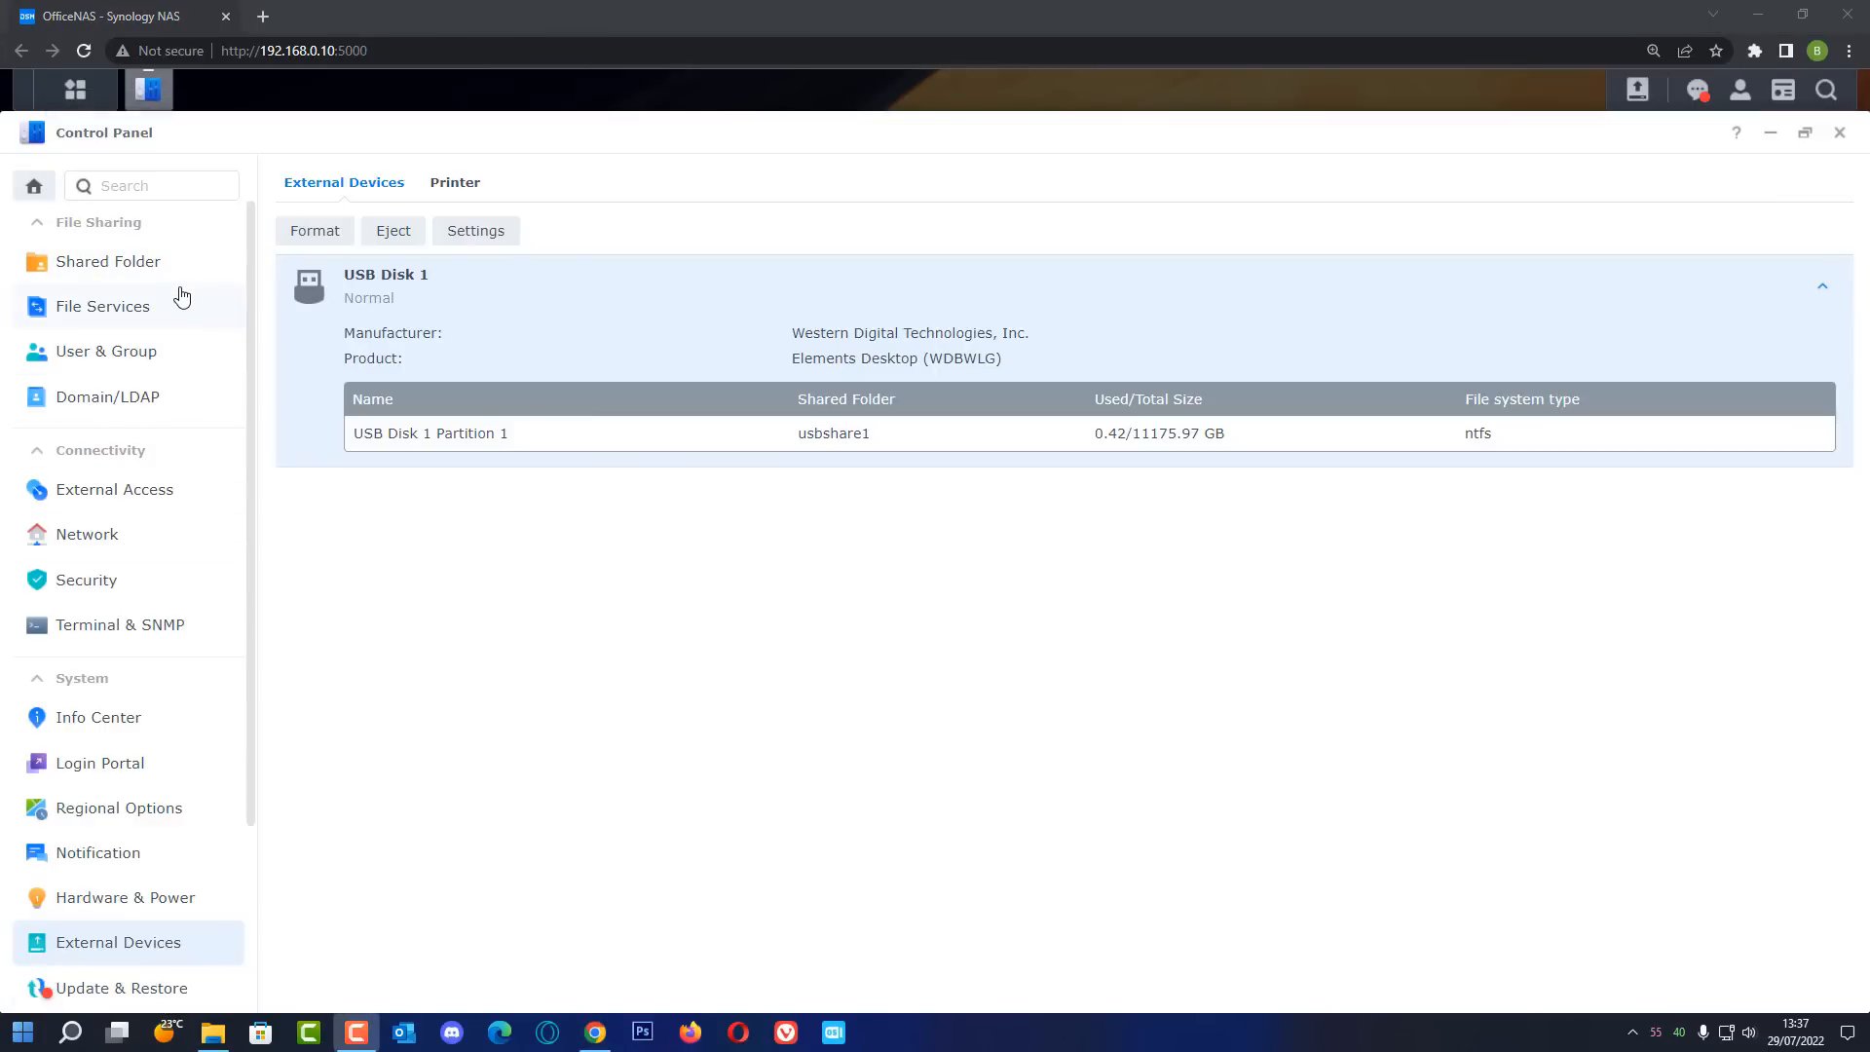
pyautogui.moveTo(1829, 134)
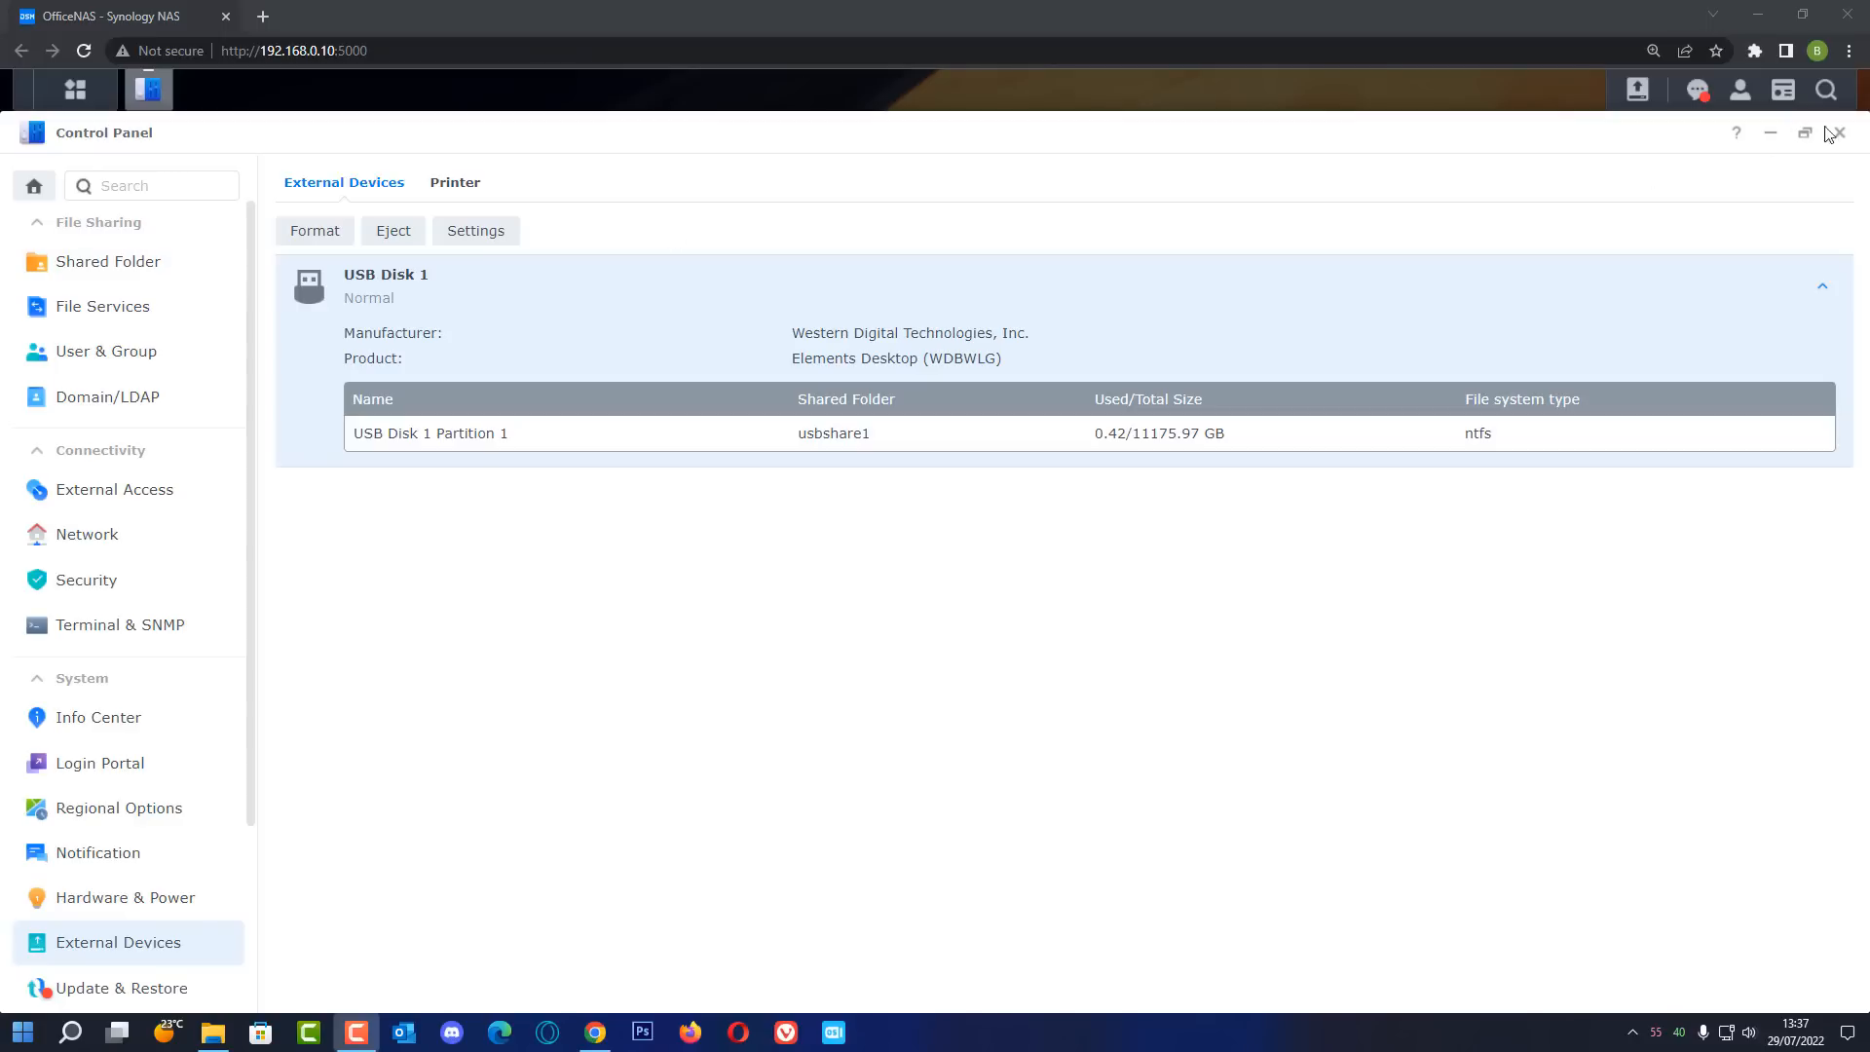
# Close the Control Panel to return to the DSM desktop
pyautogui.click(1837, 132)
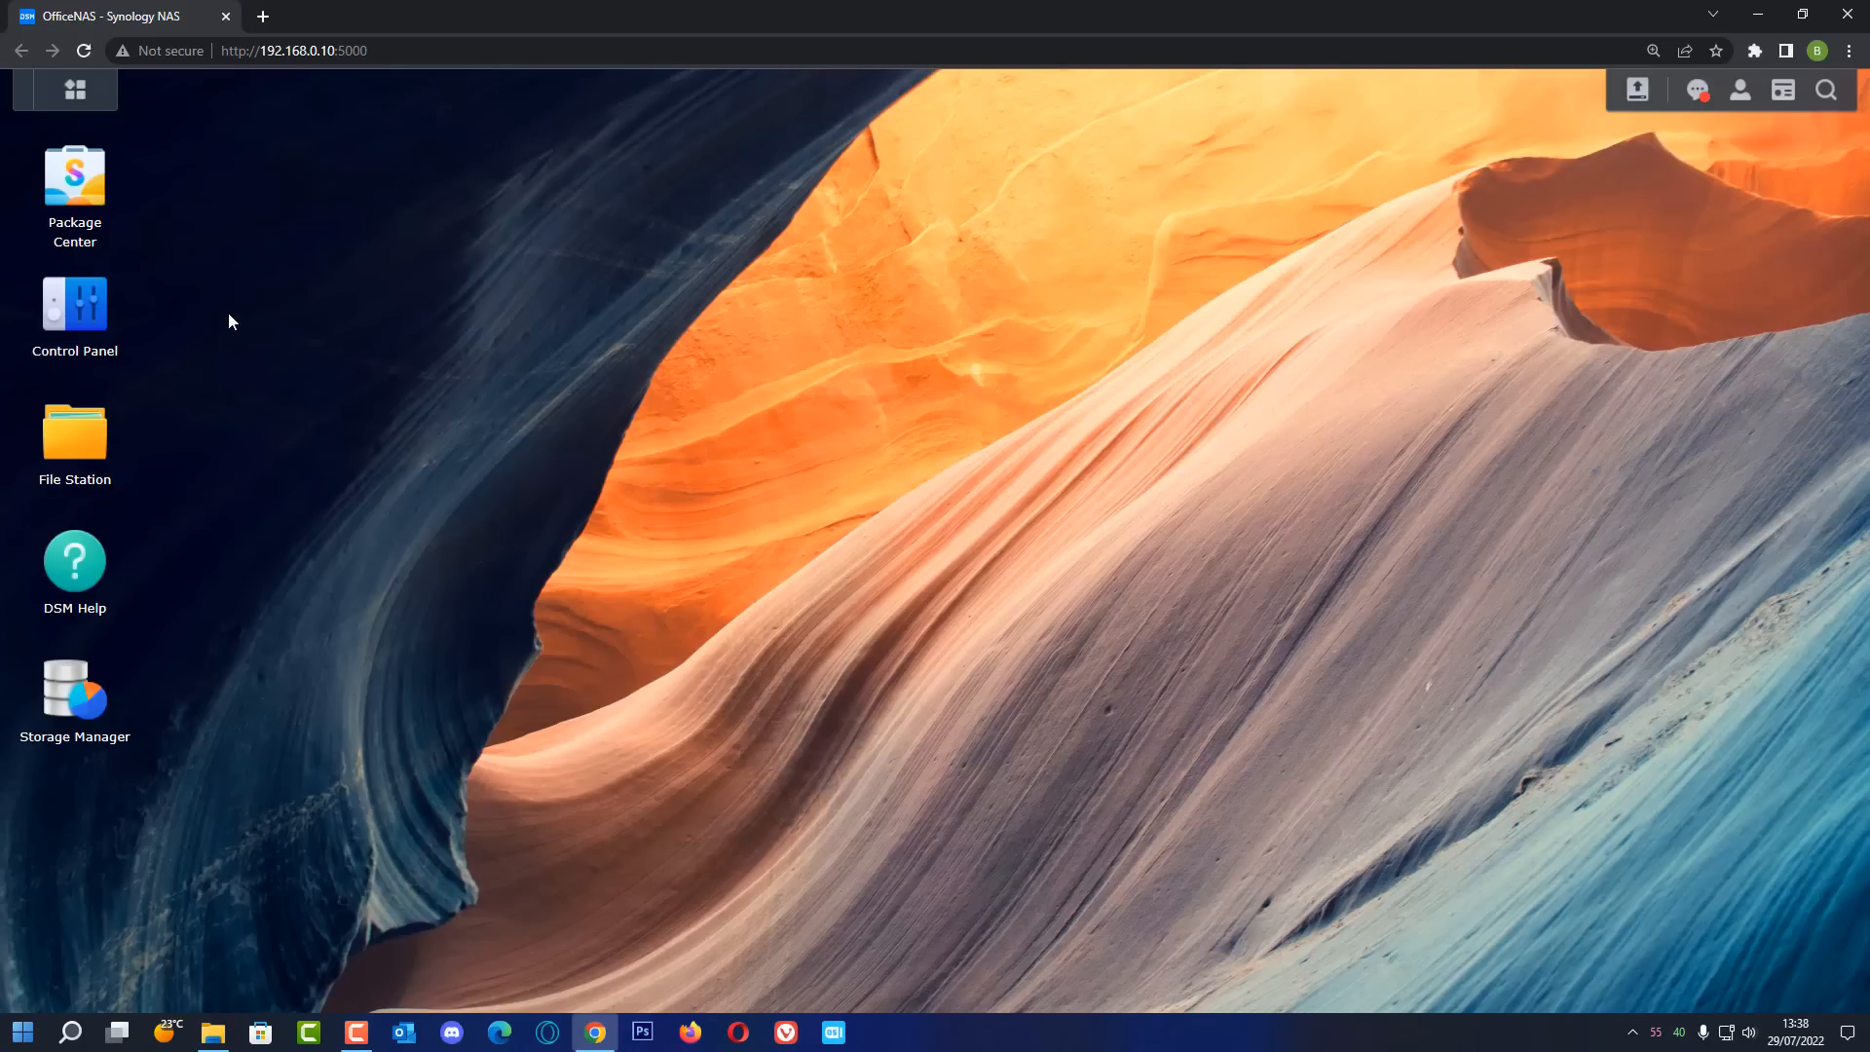
pyautogui.moveTo(75, 179)
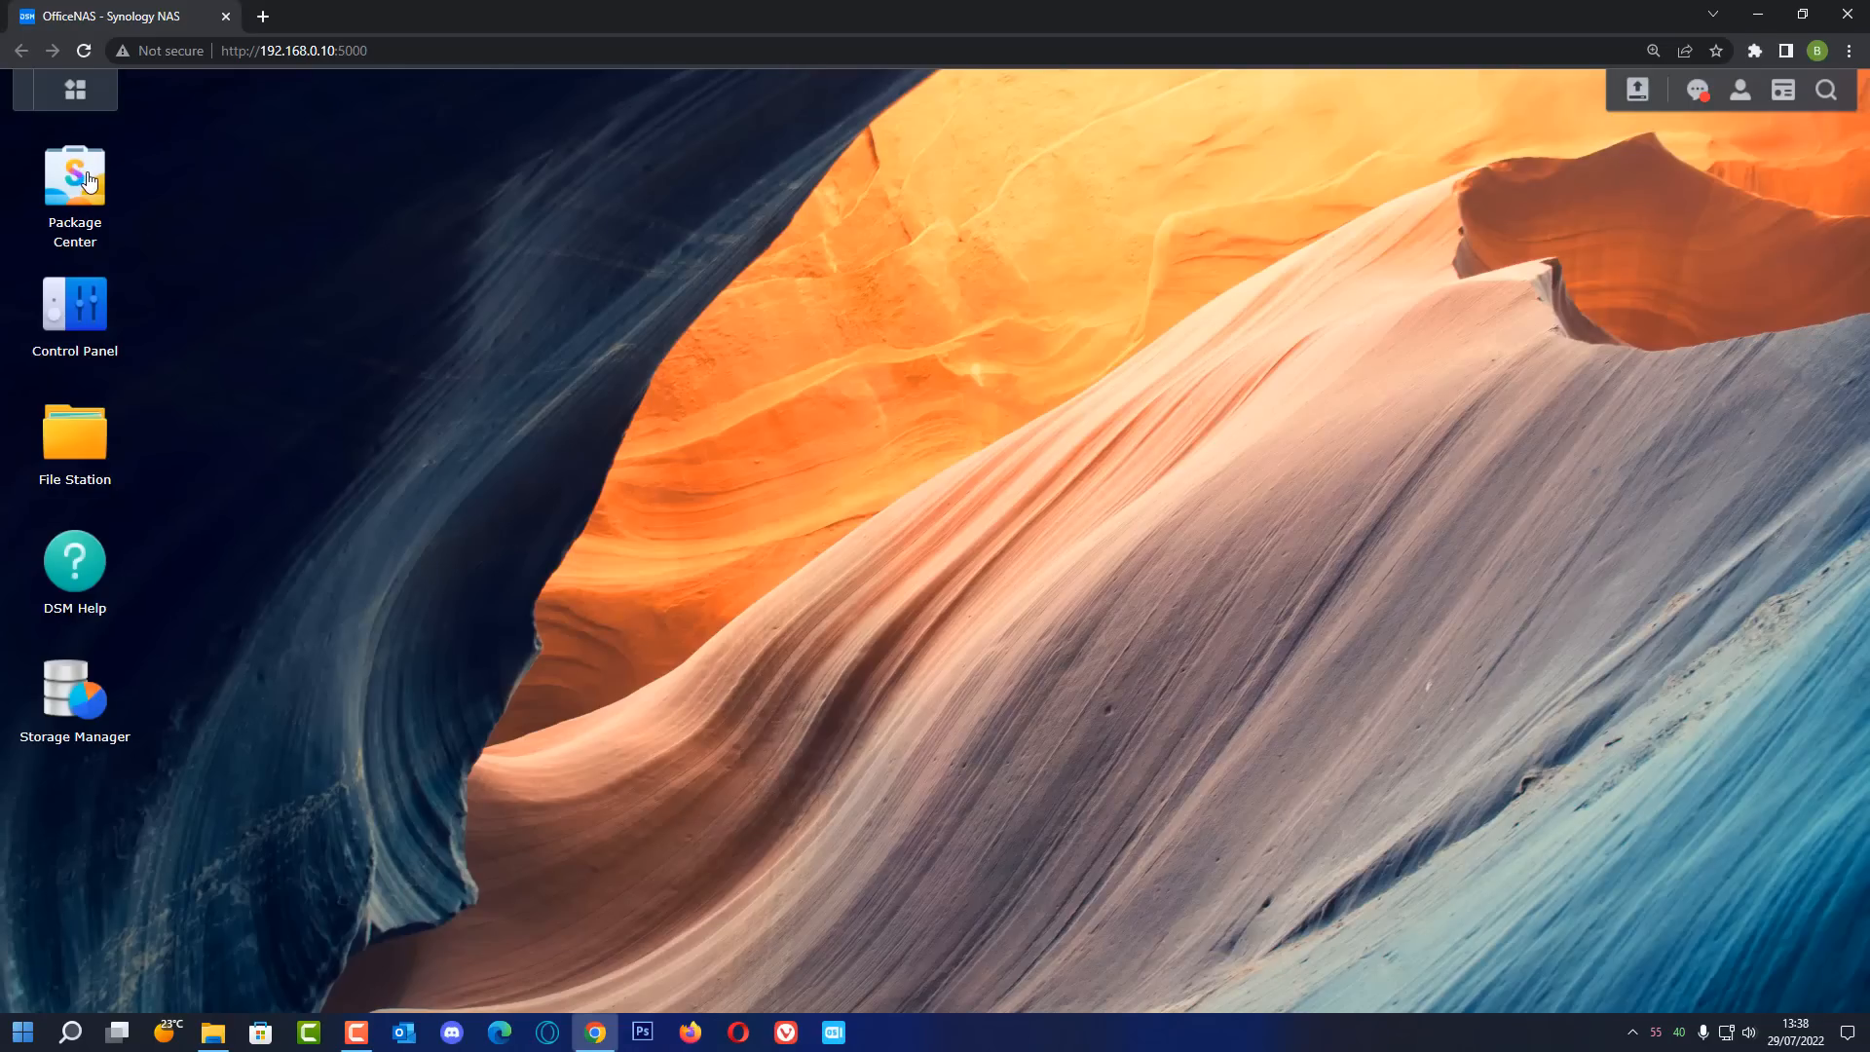
# Install Hyper Backup from the Package Center's All Packages list
pyautogui.doubleClick(74, 174)
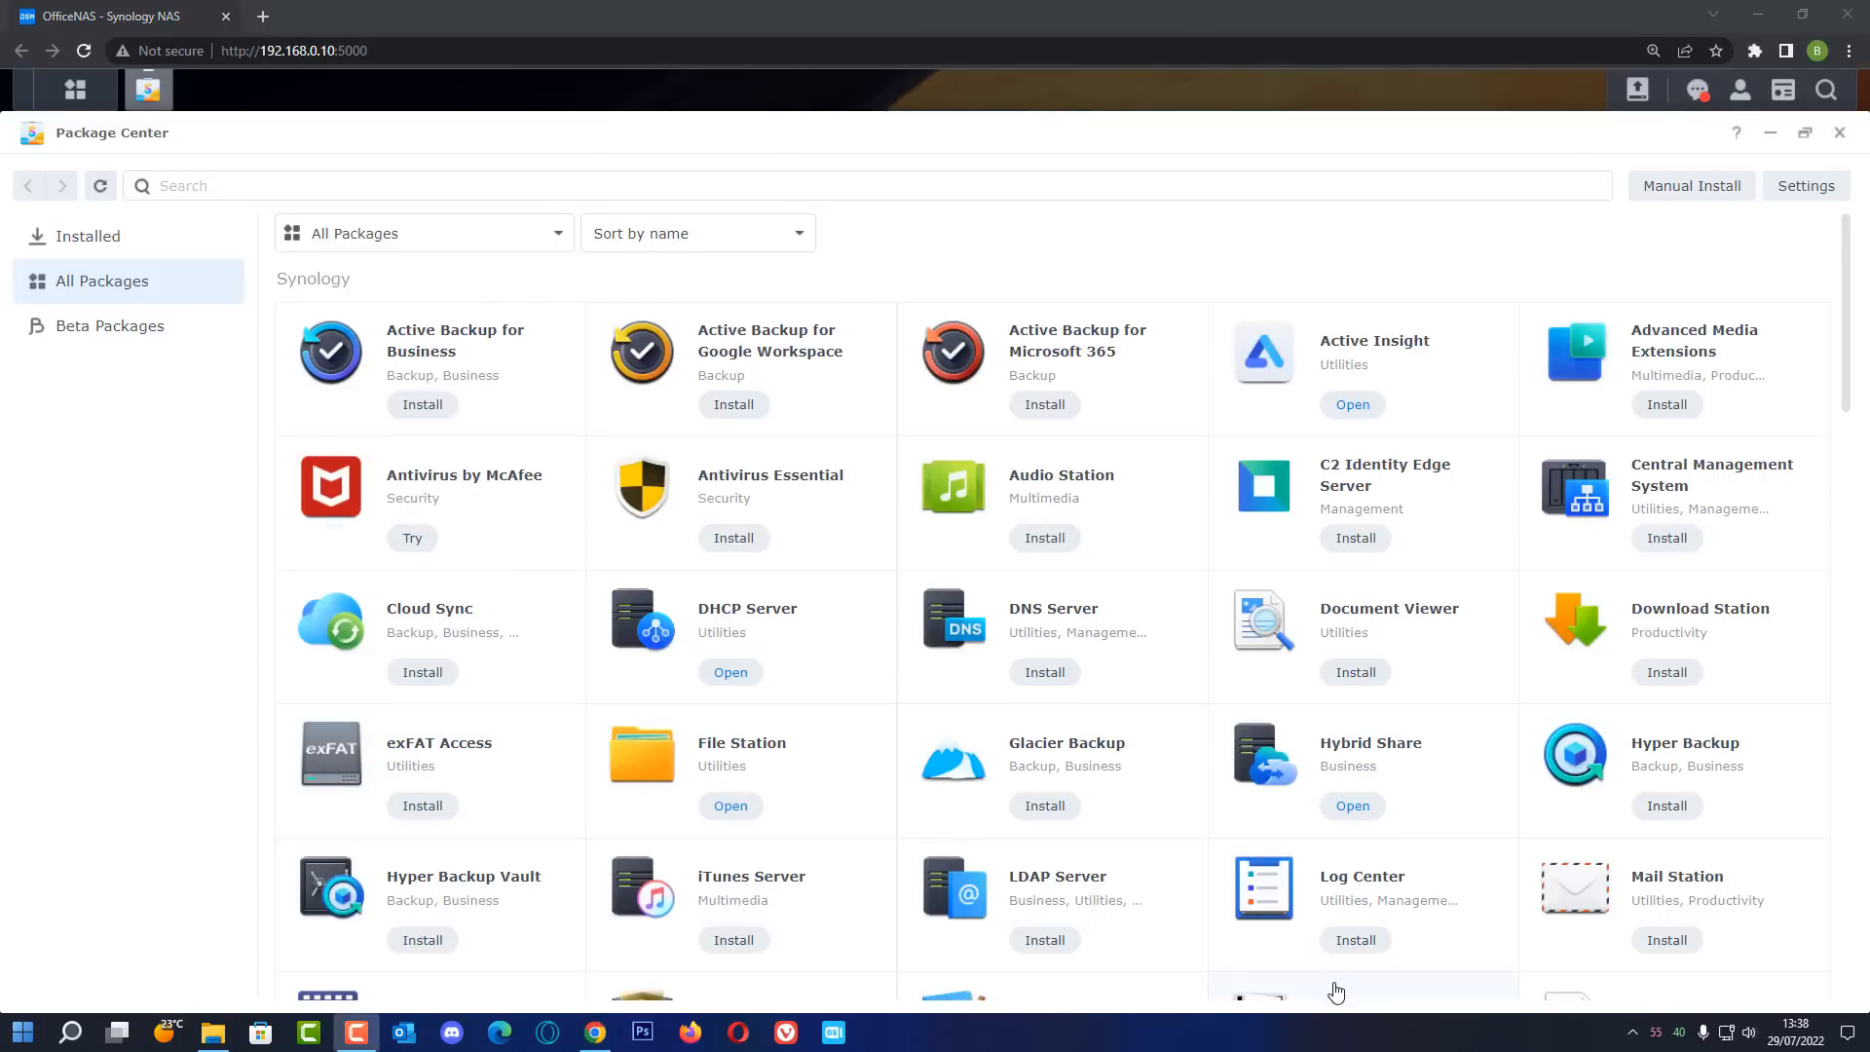
pyautogui.moveTo(1667, 806)
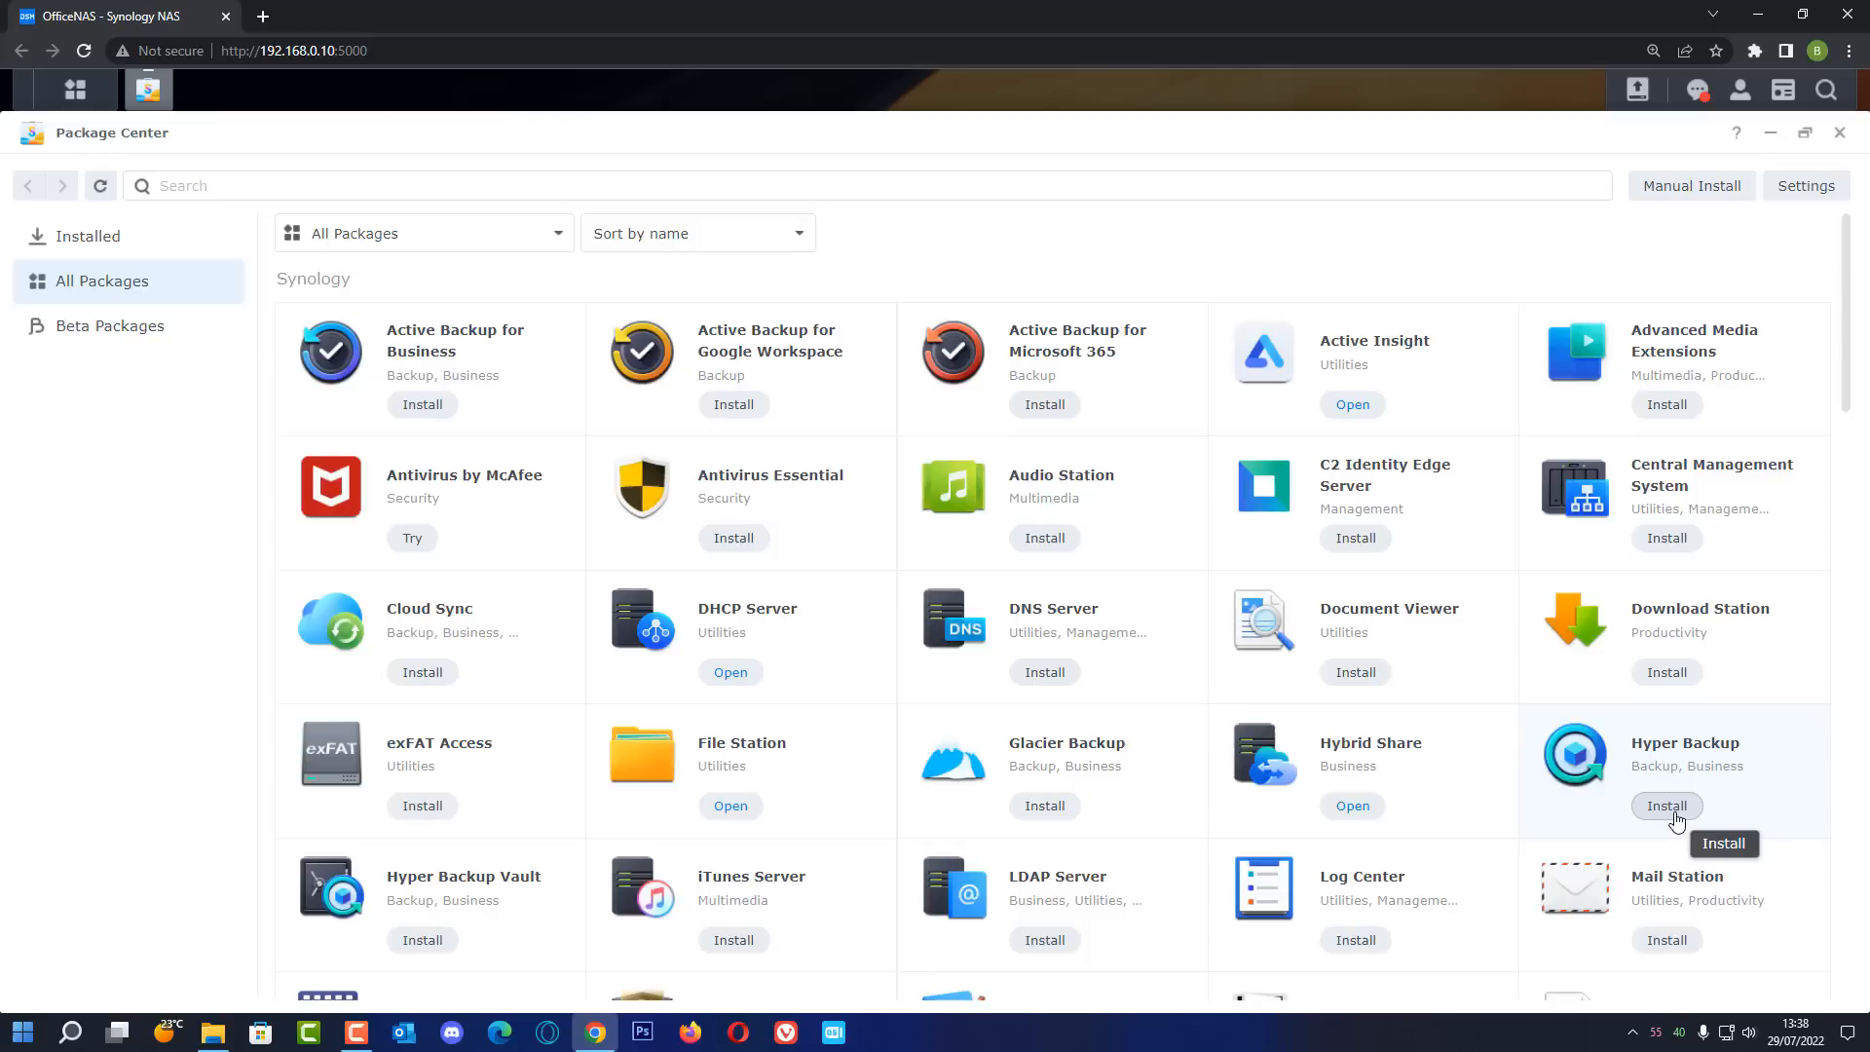
pyautogui.click(1666, 806)
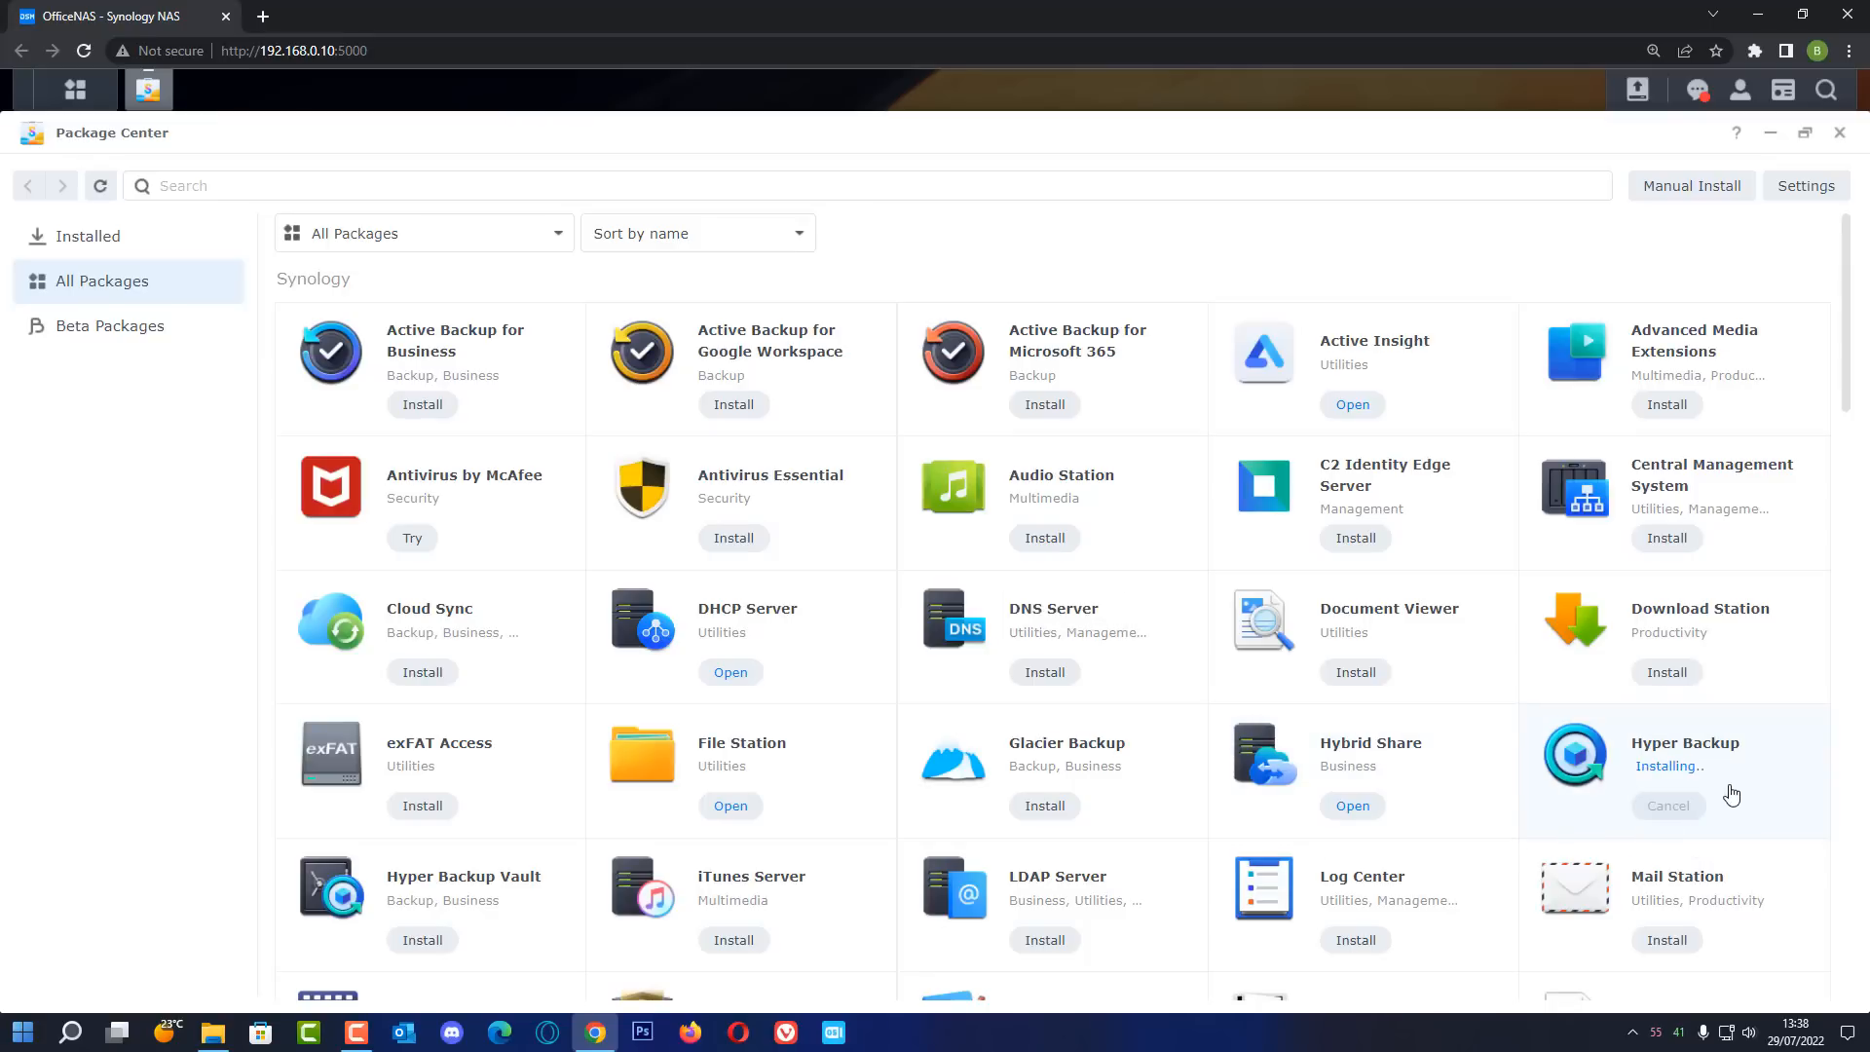
pyautogui.moveTo(1737, 771)
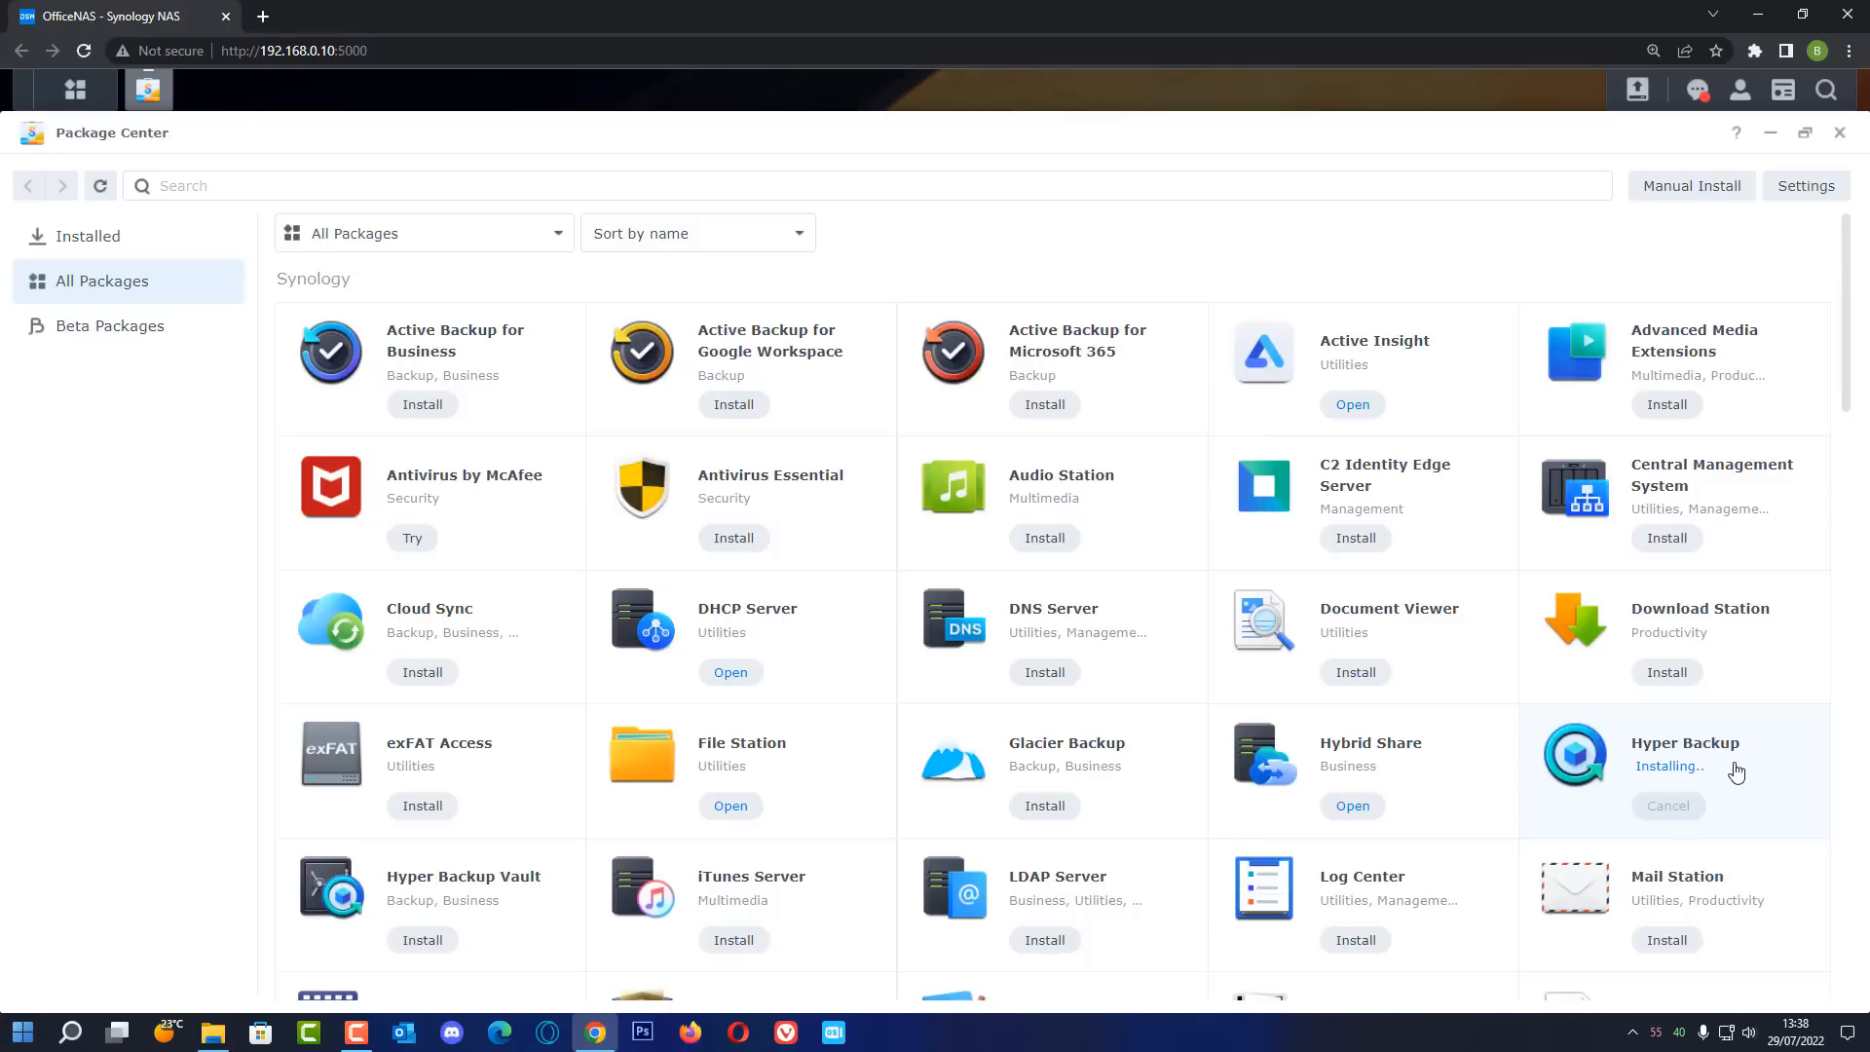
pyautogui.moveTo(1699, 765)
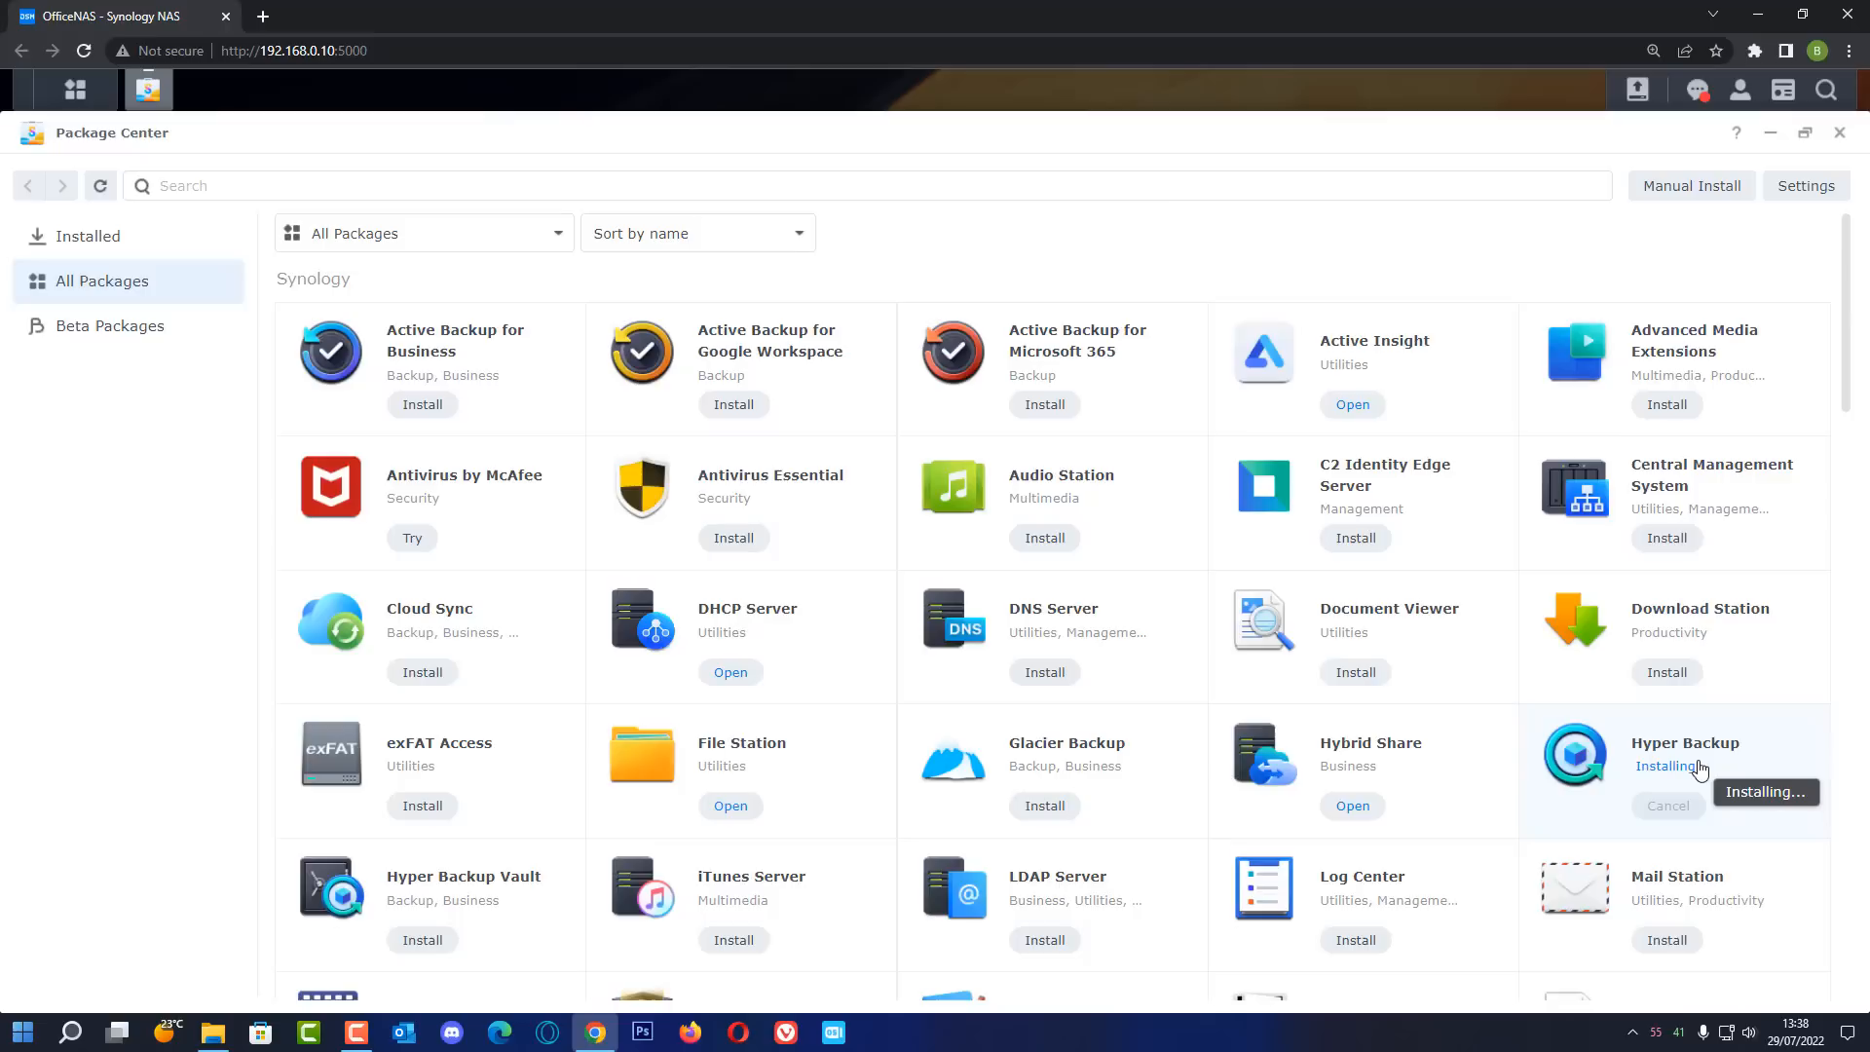
pyautogui.moveTo(1765, 873)
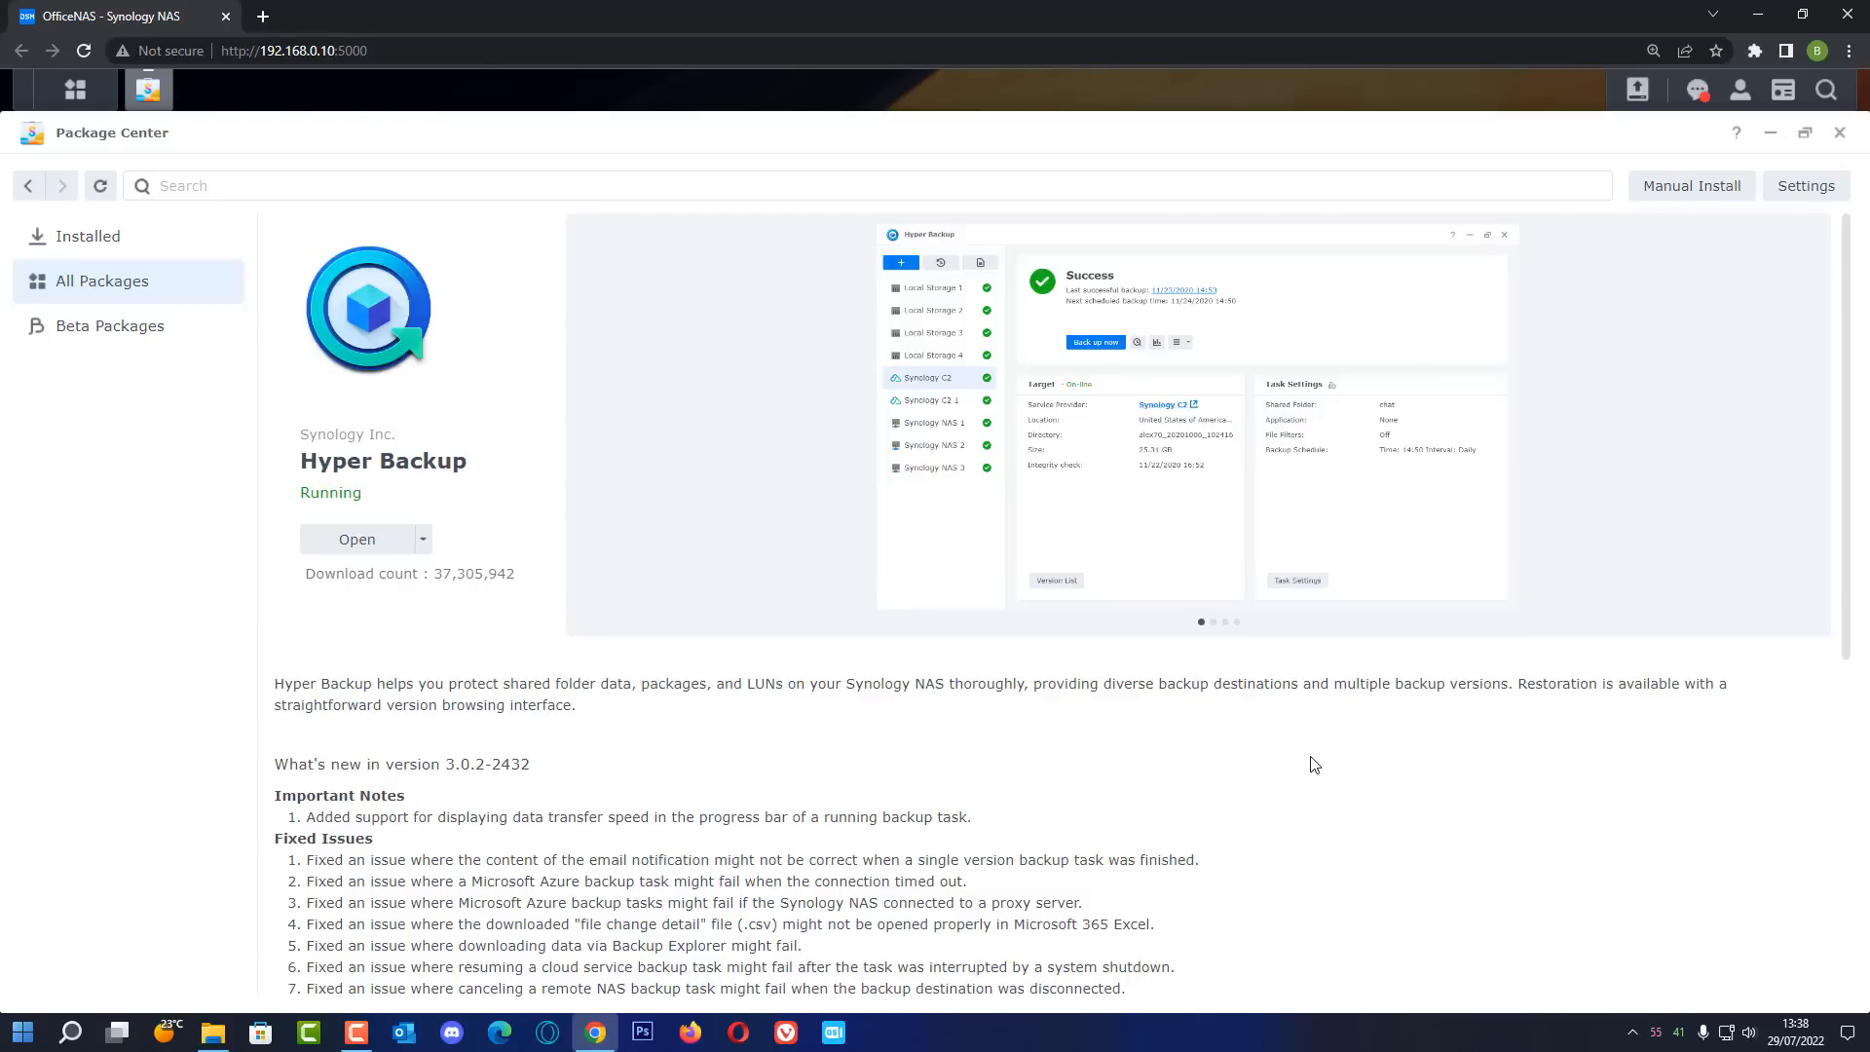
pyautogui.moveTo(437, 621)
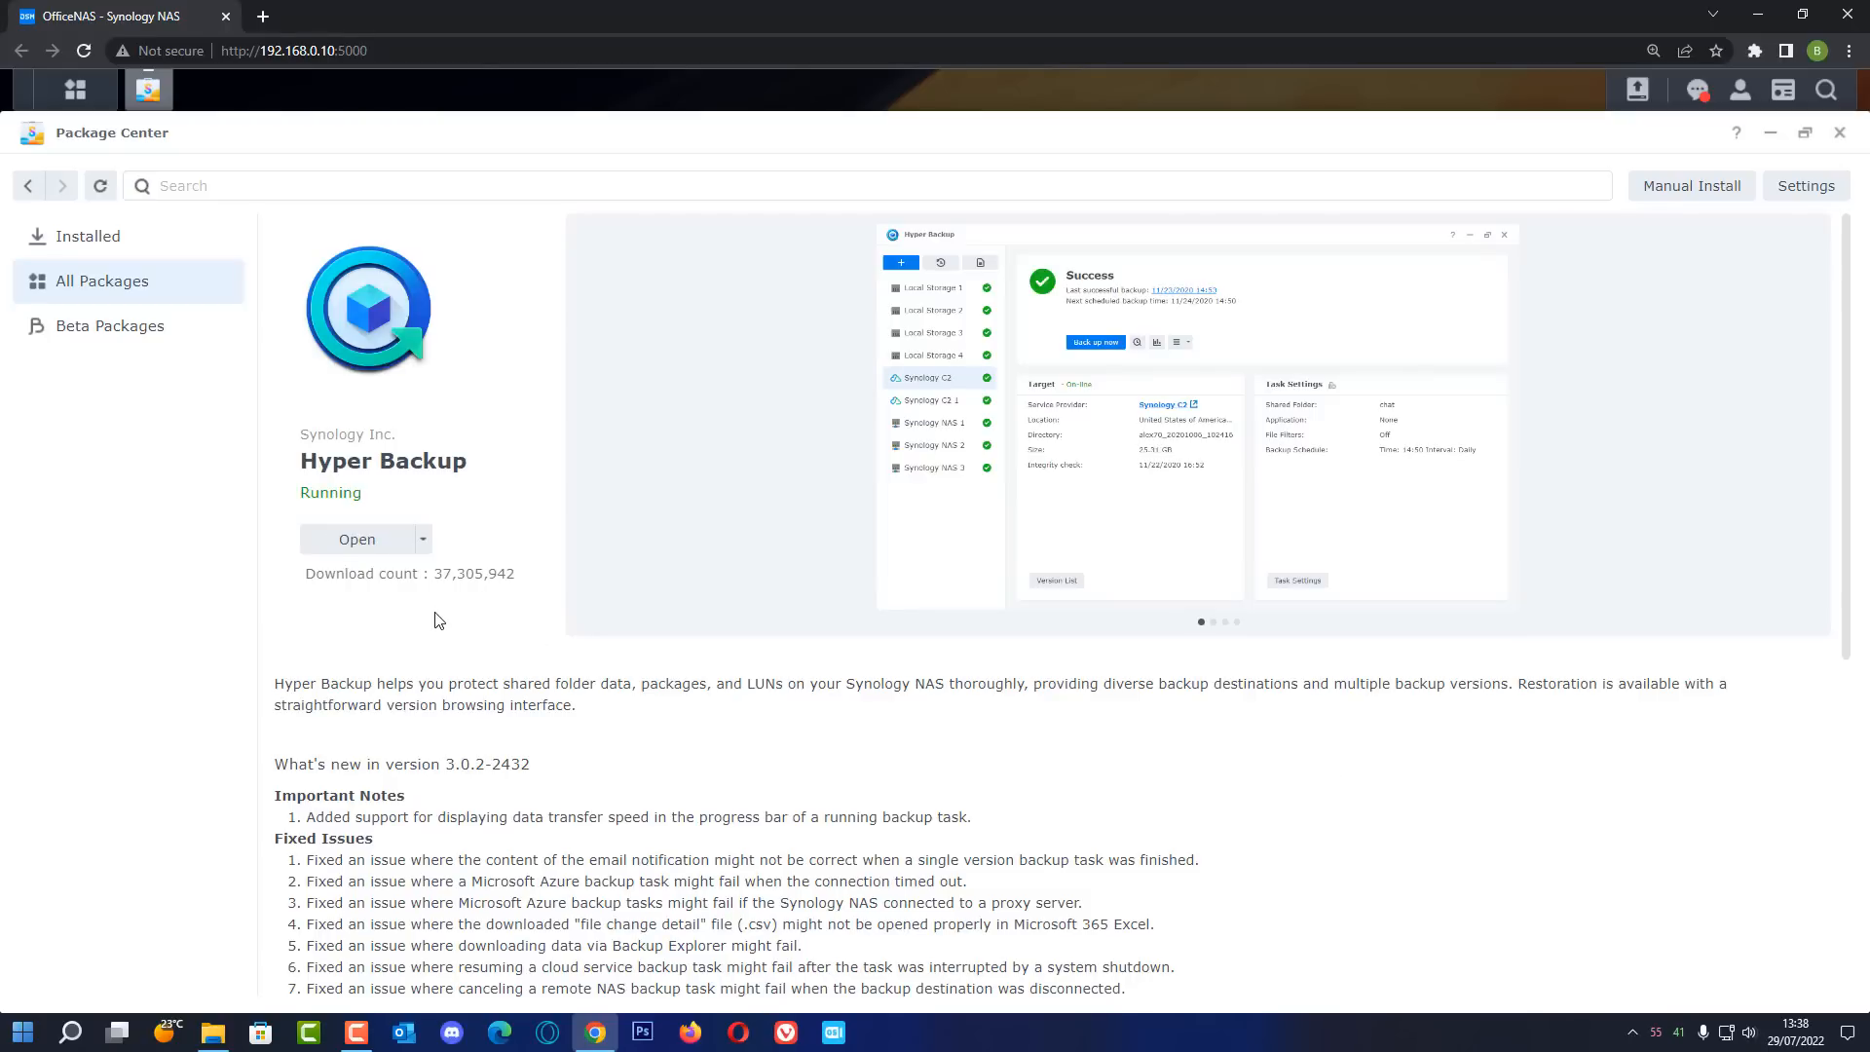
pyautogui.moveTo(519, 710)
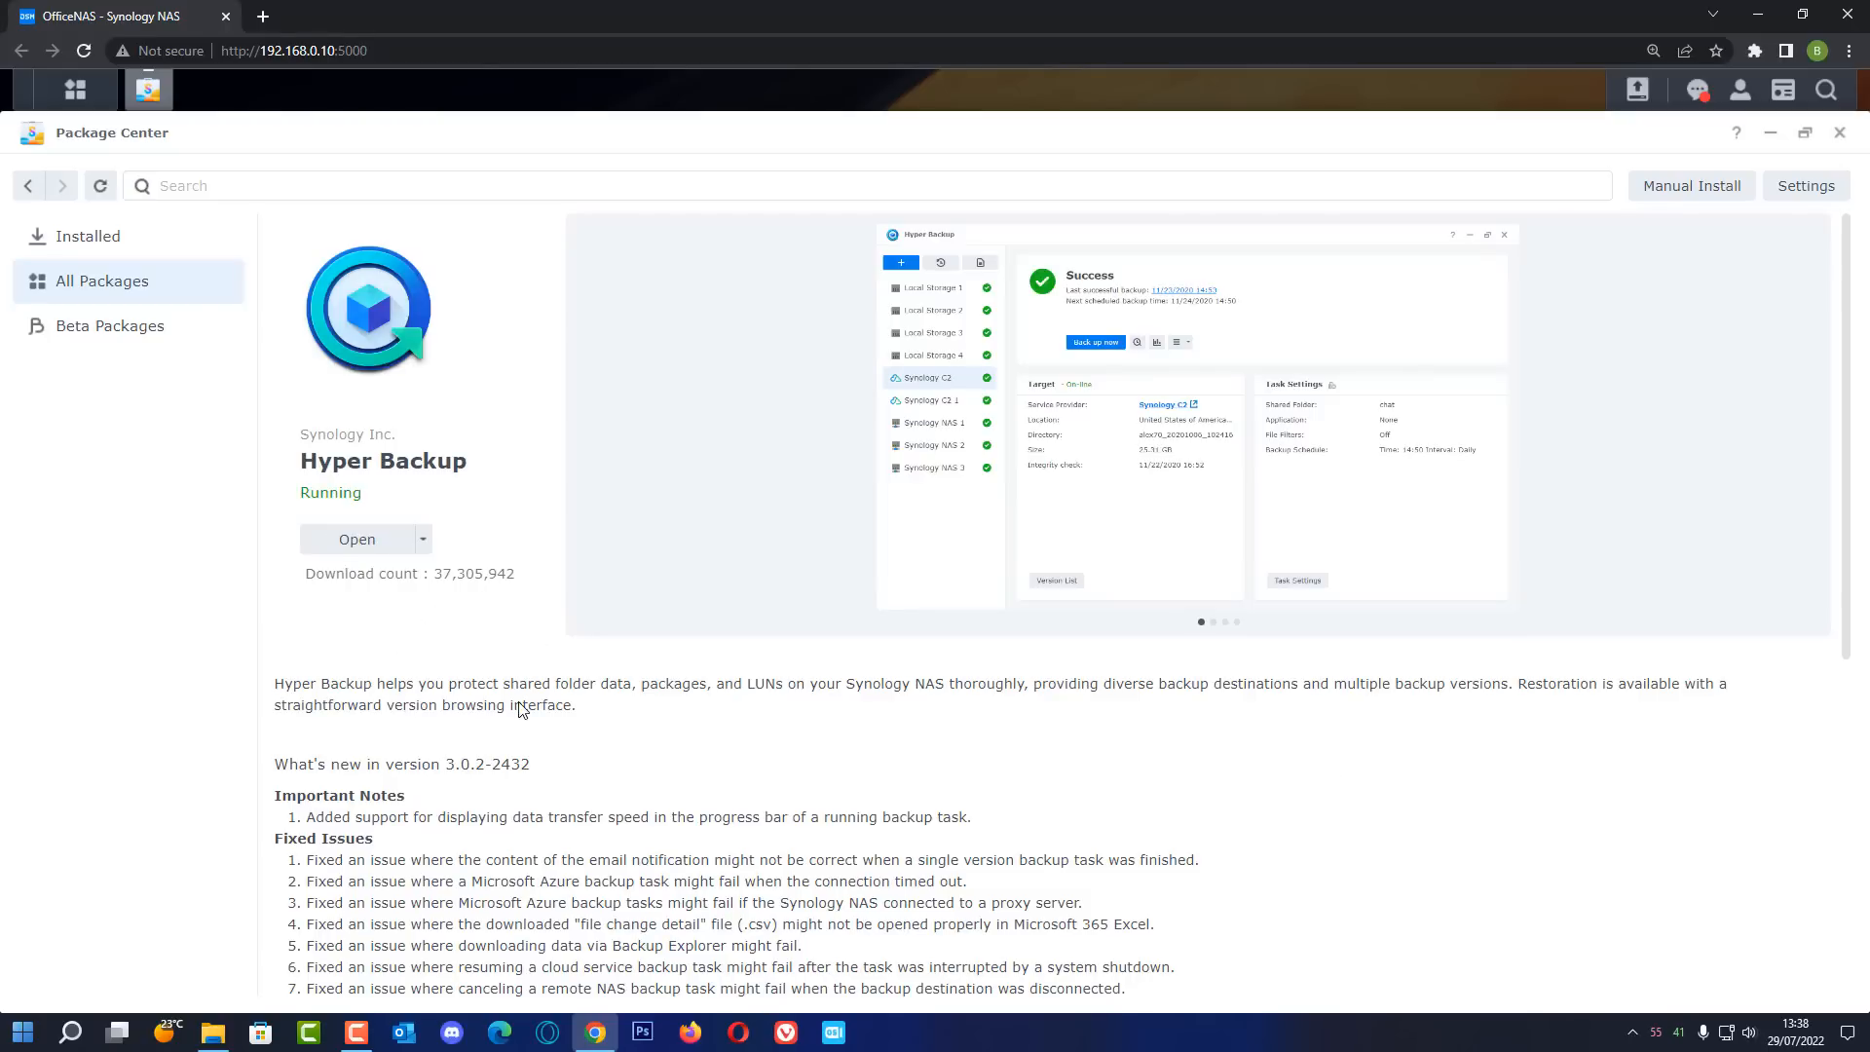
pyautogui.moveTo(357, 539)
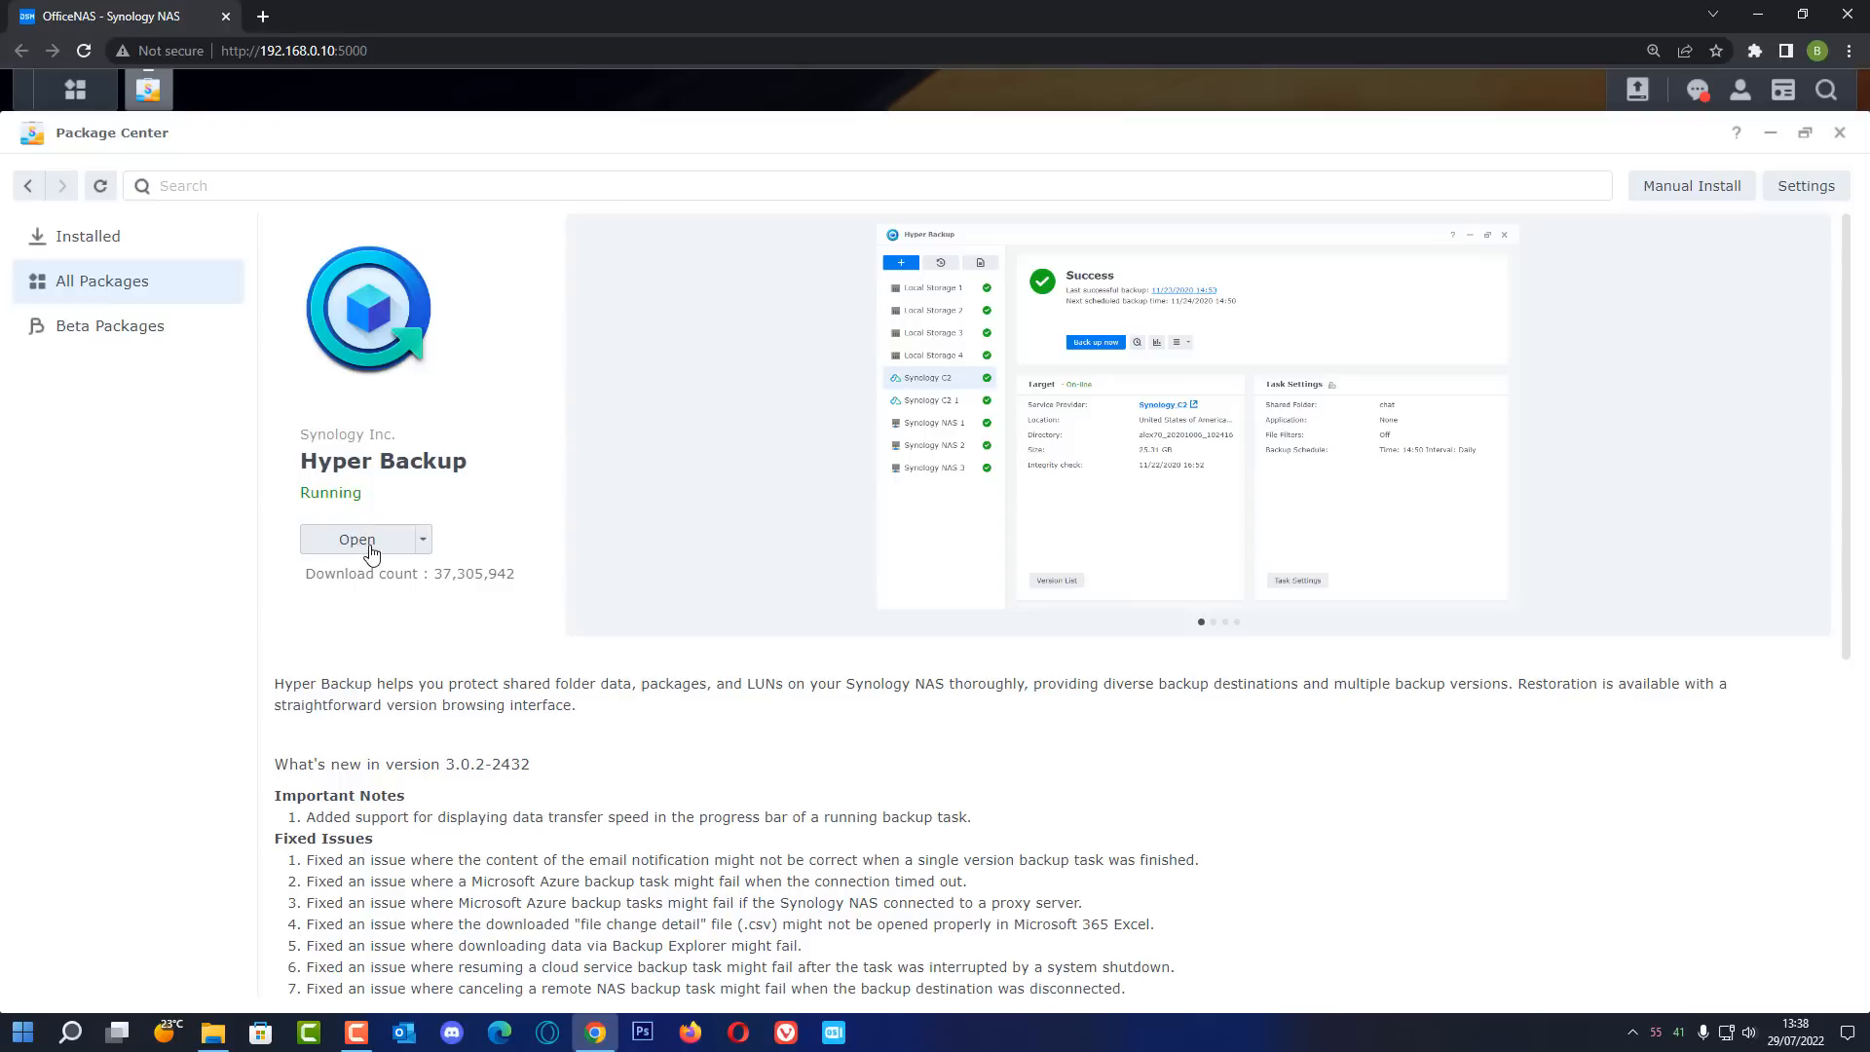
# Launch Hyper Backup from its Package Center page to reach the Backup Wizard
pyautogui.click(356, 538)
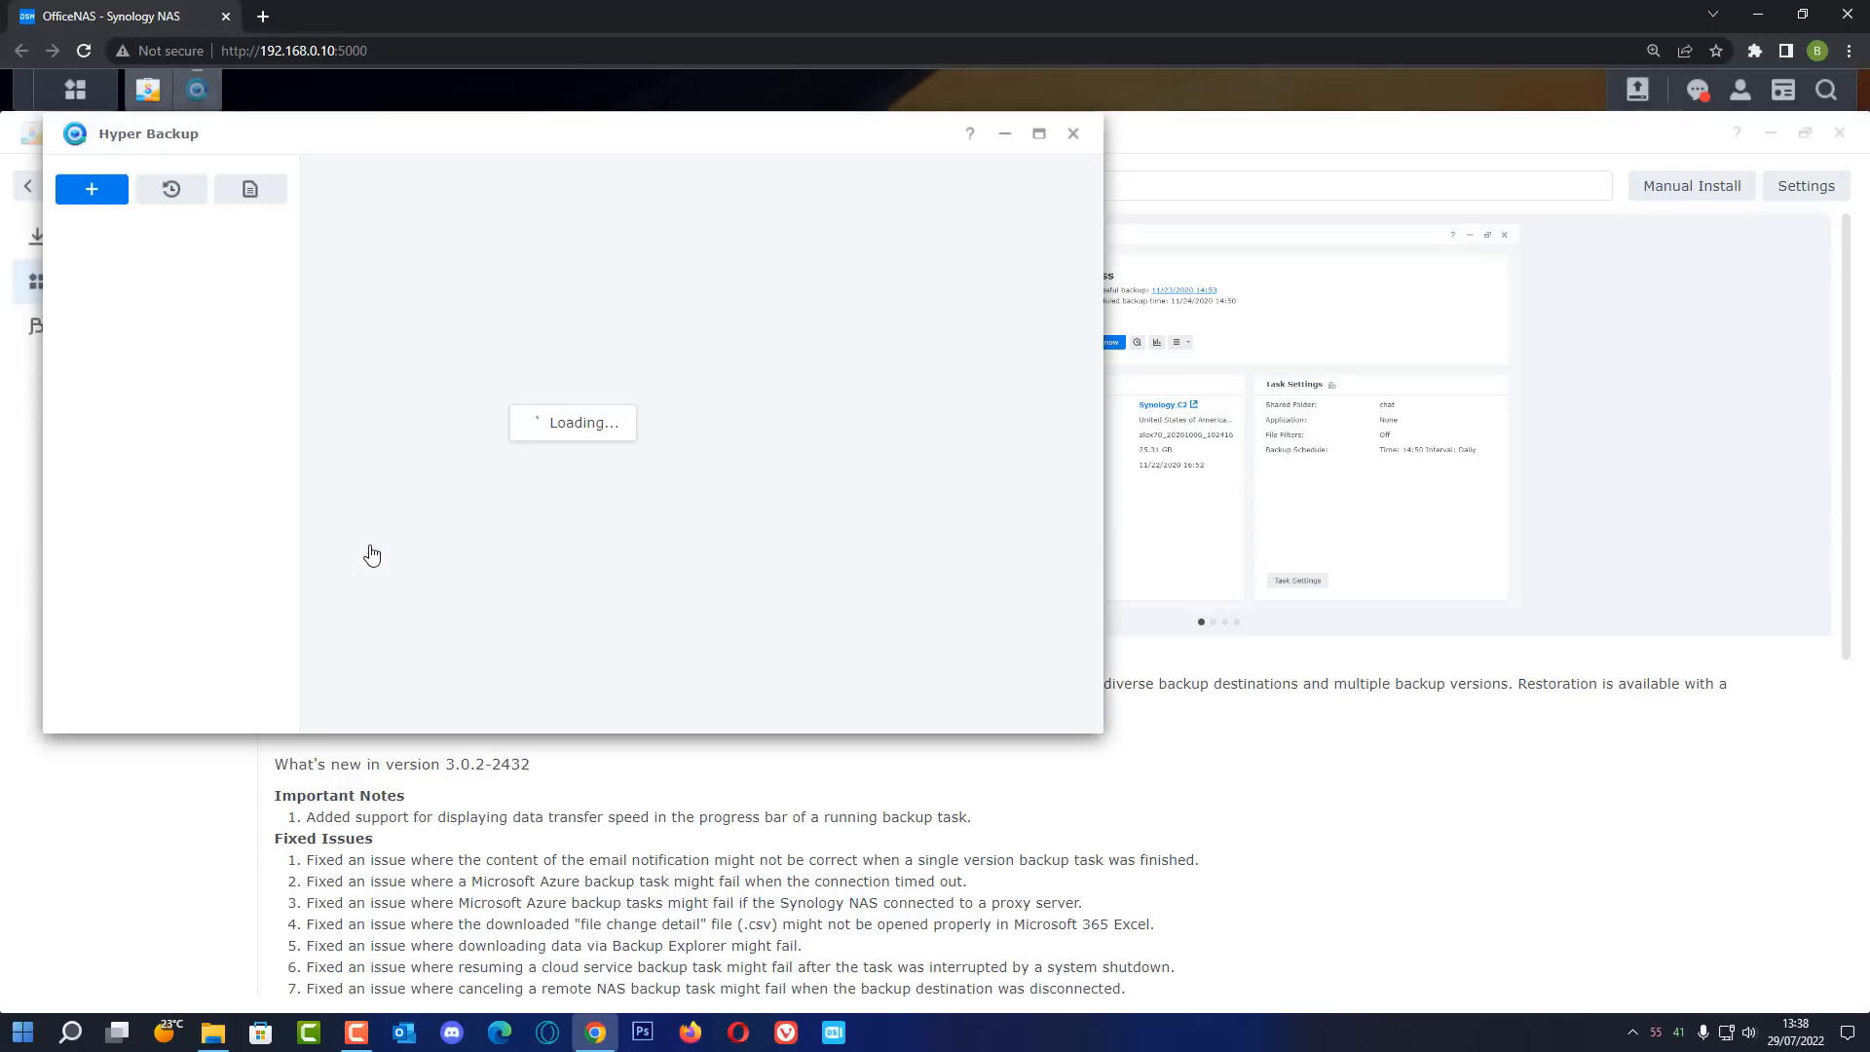
pyautogui.click(90, 188)
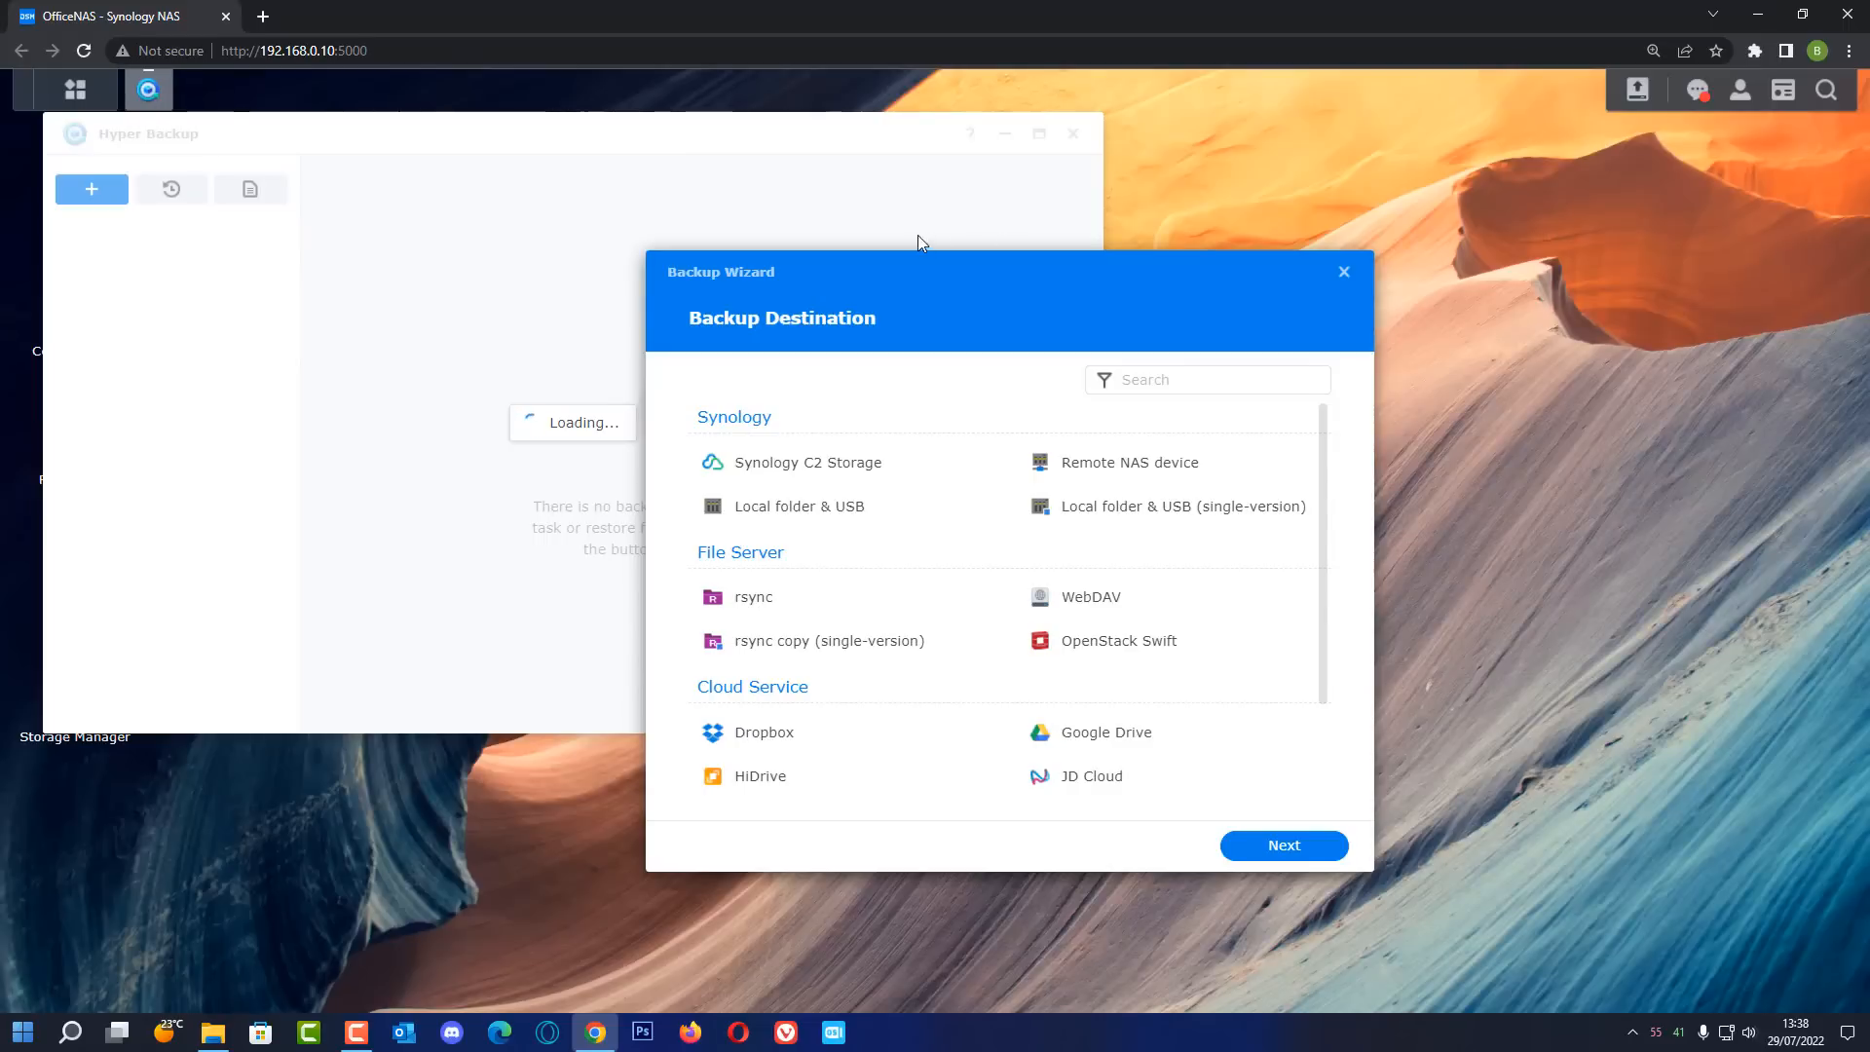
pyautogui.moveTo(1061, 246)
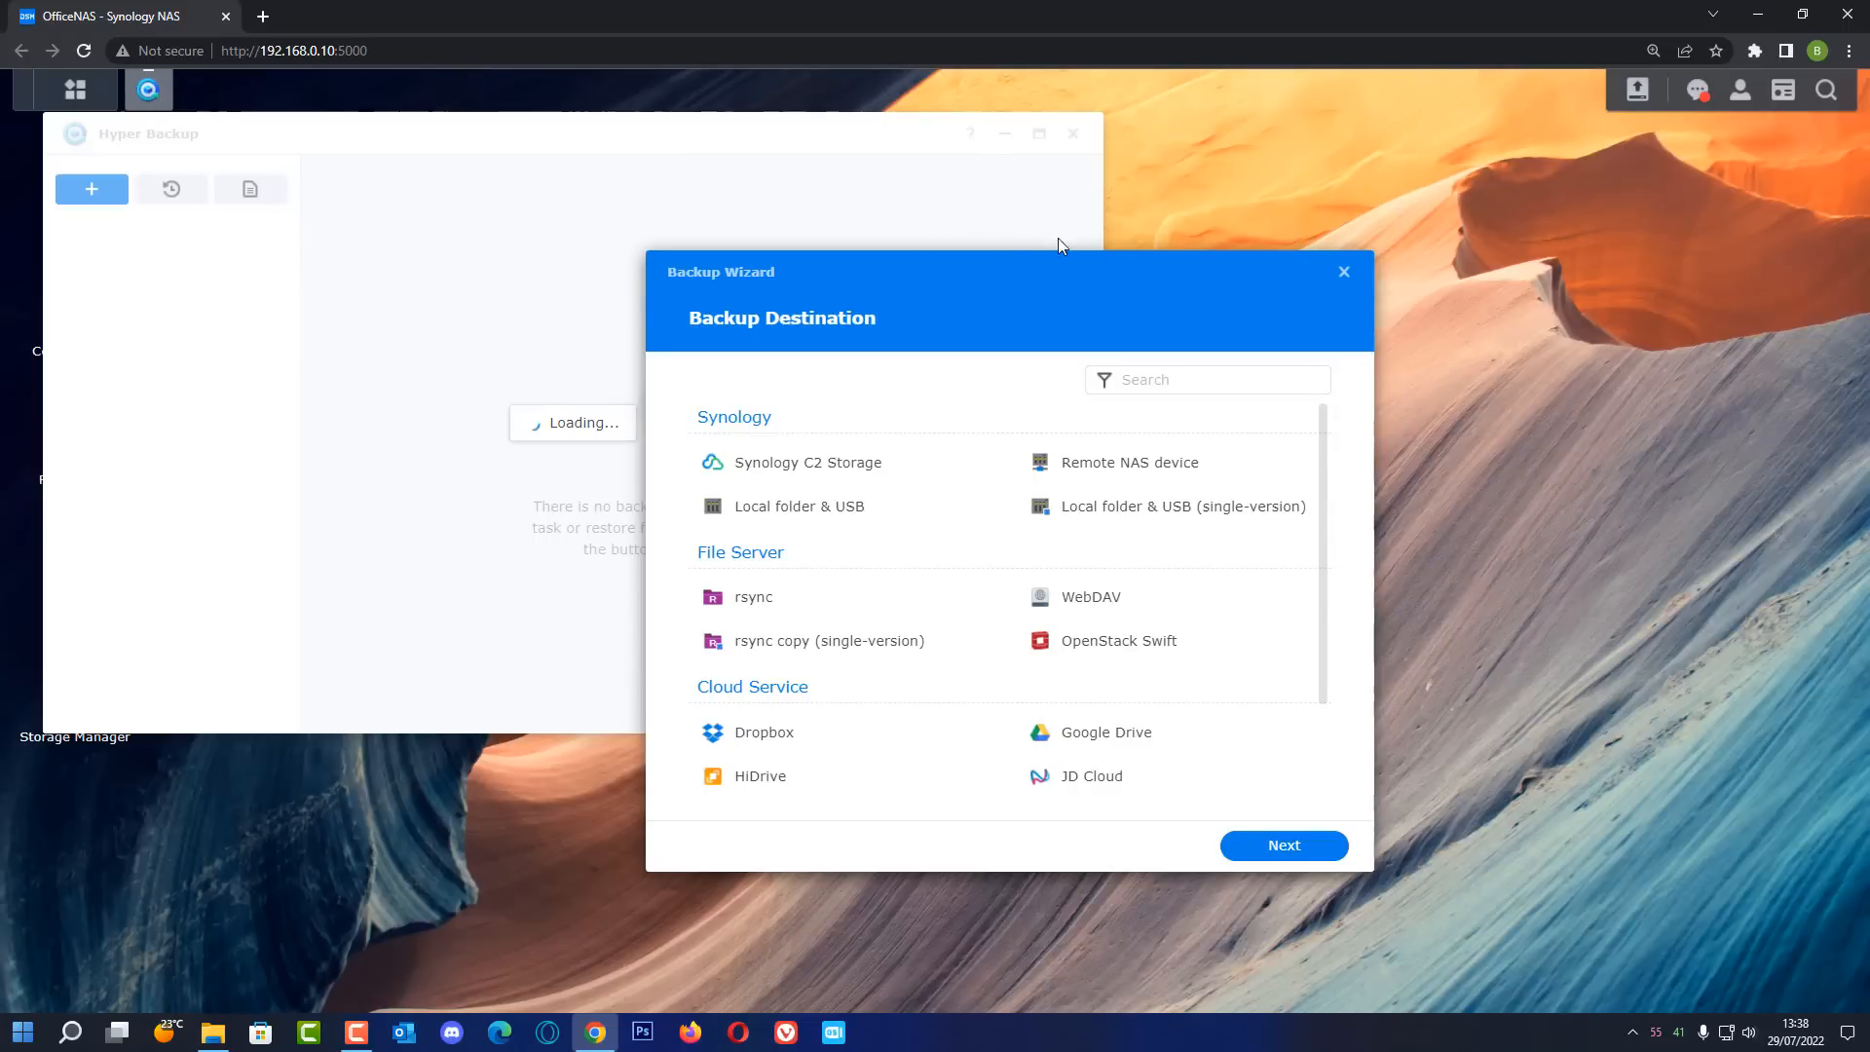
pyautogui.moveTo(900, 176)
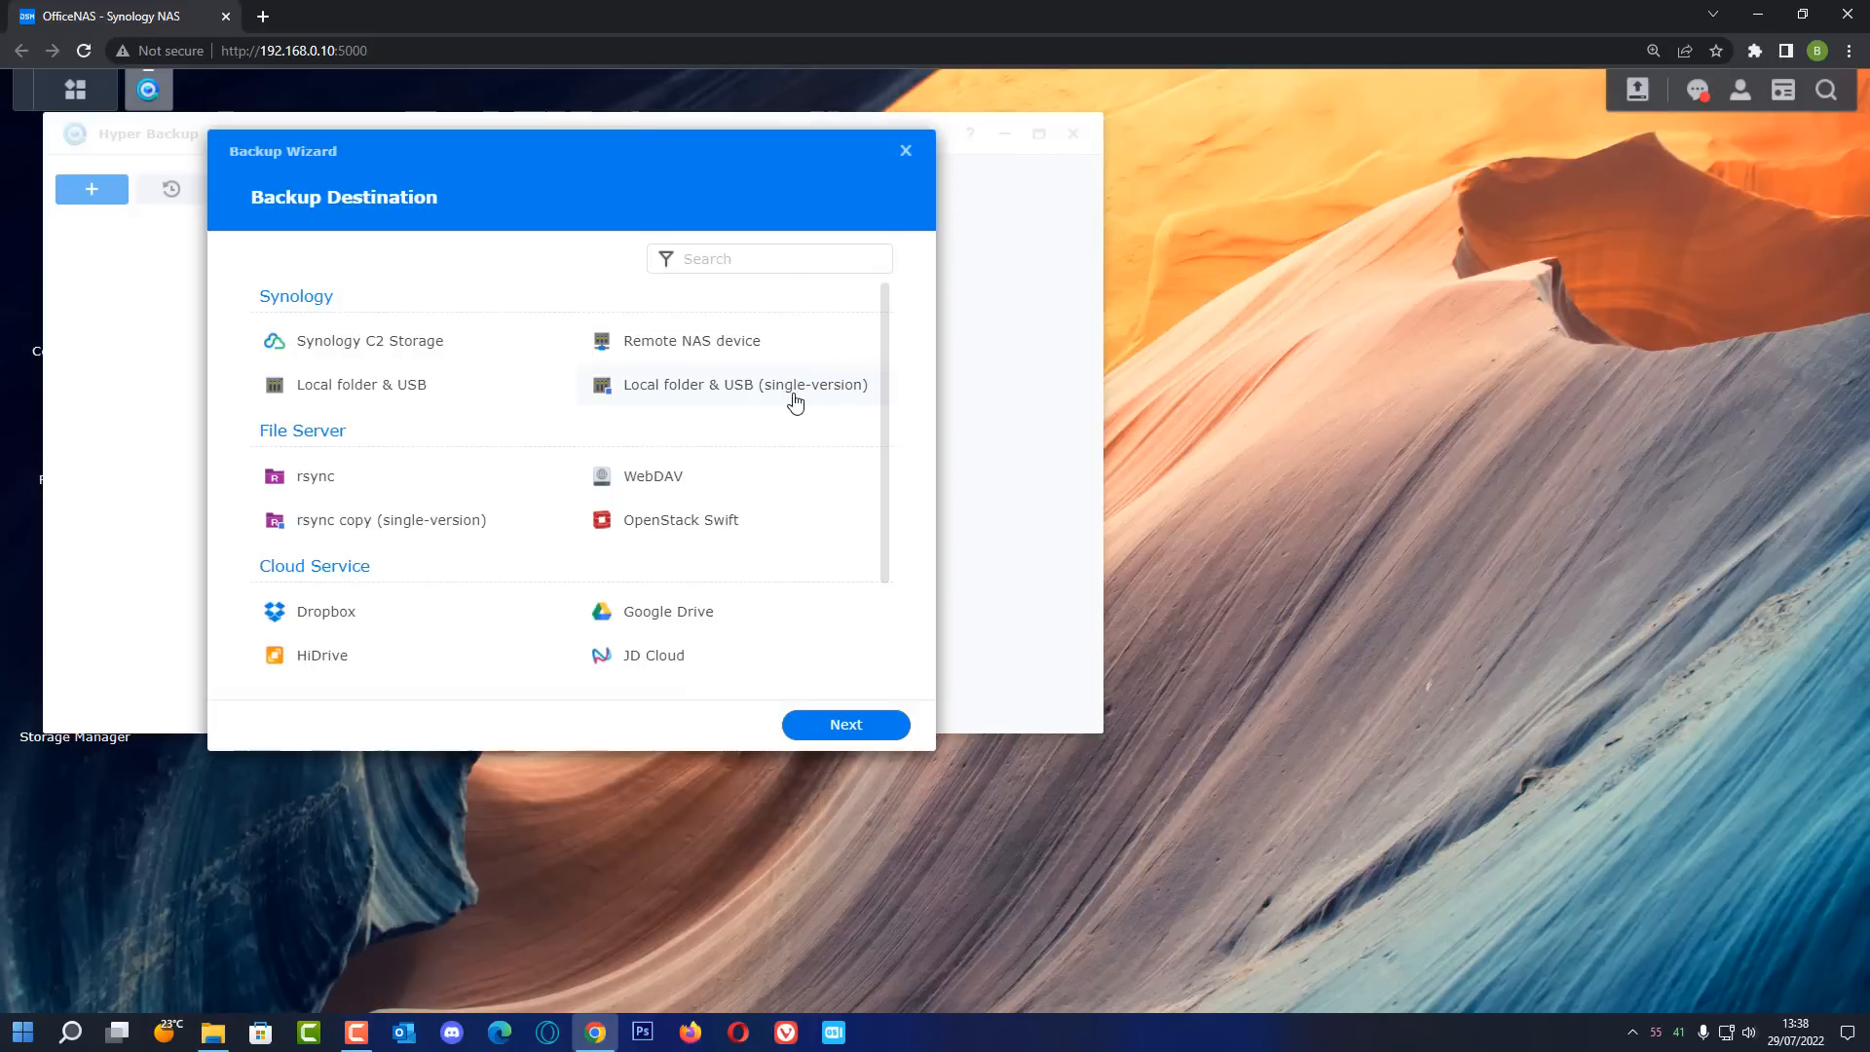
pyautogui.moveTo(680, 437)
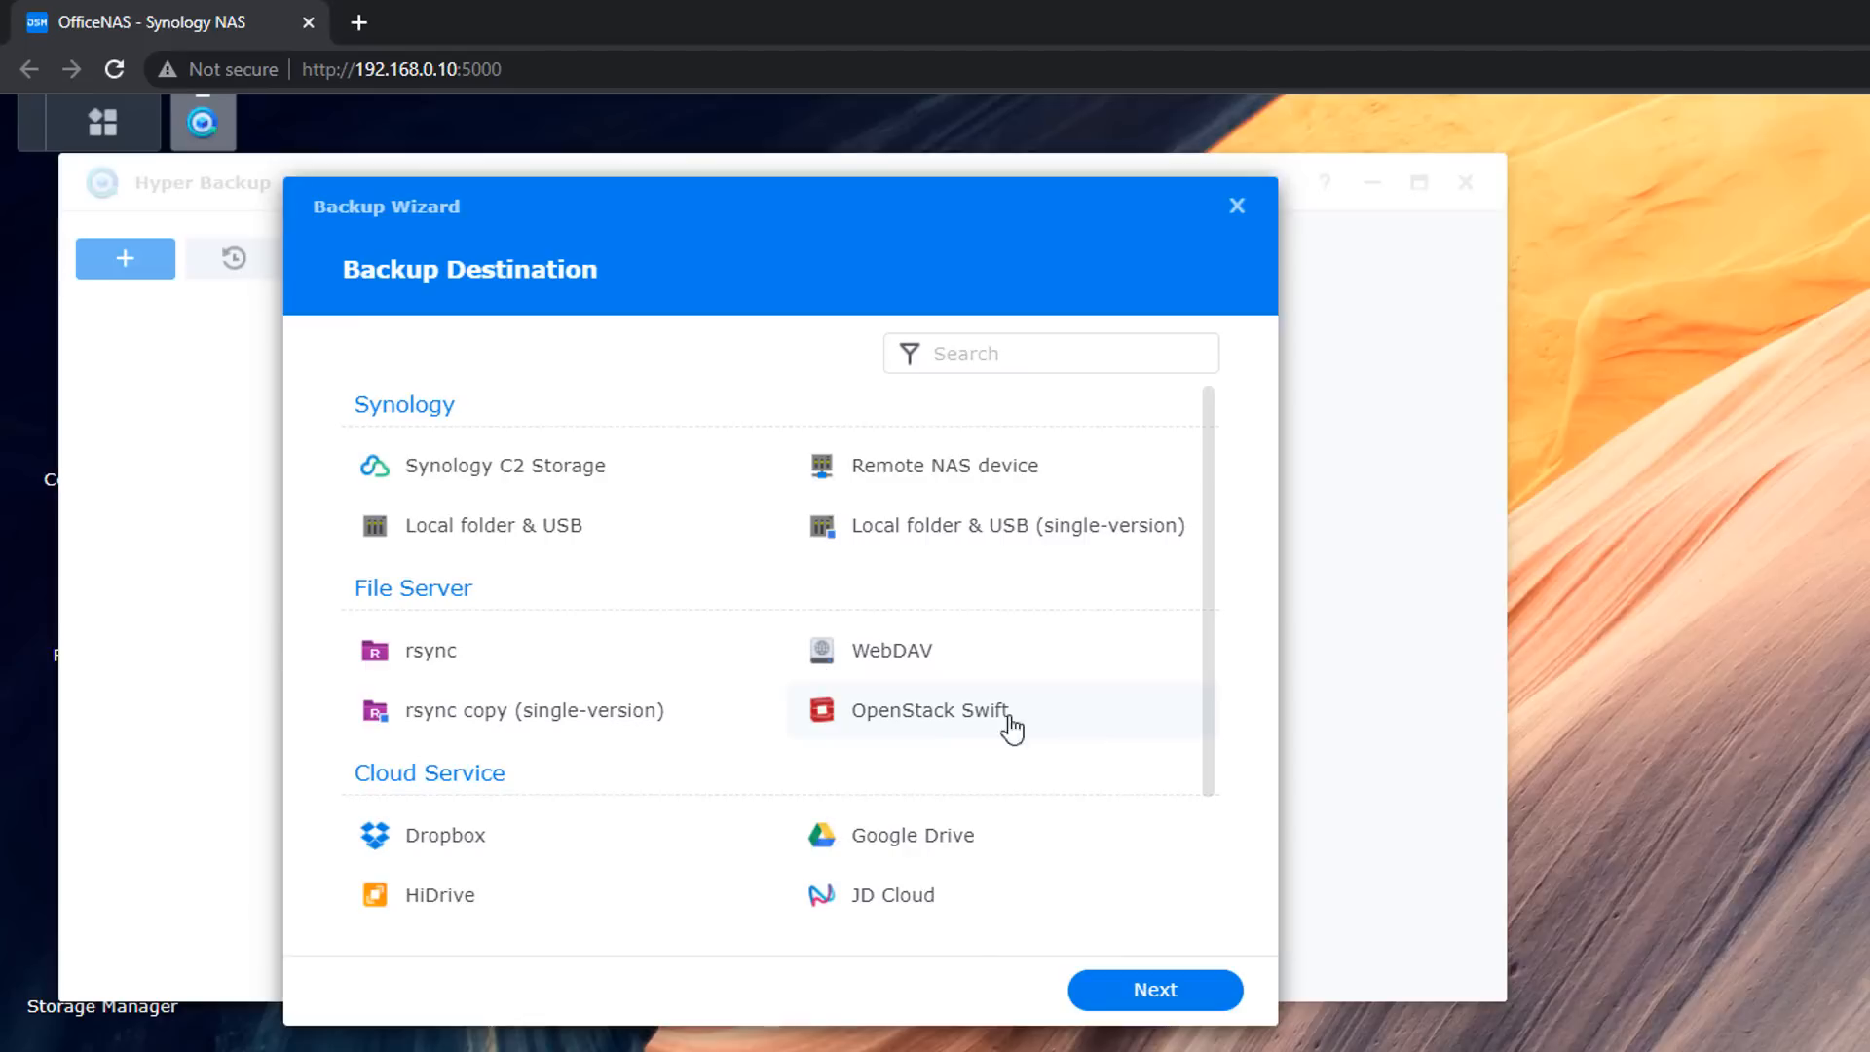
pyautogui.moveTo(397, 501)
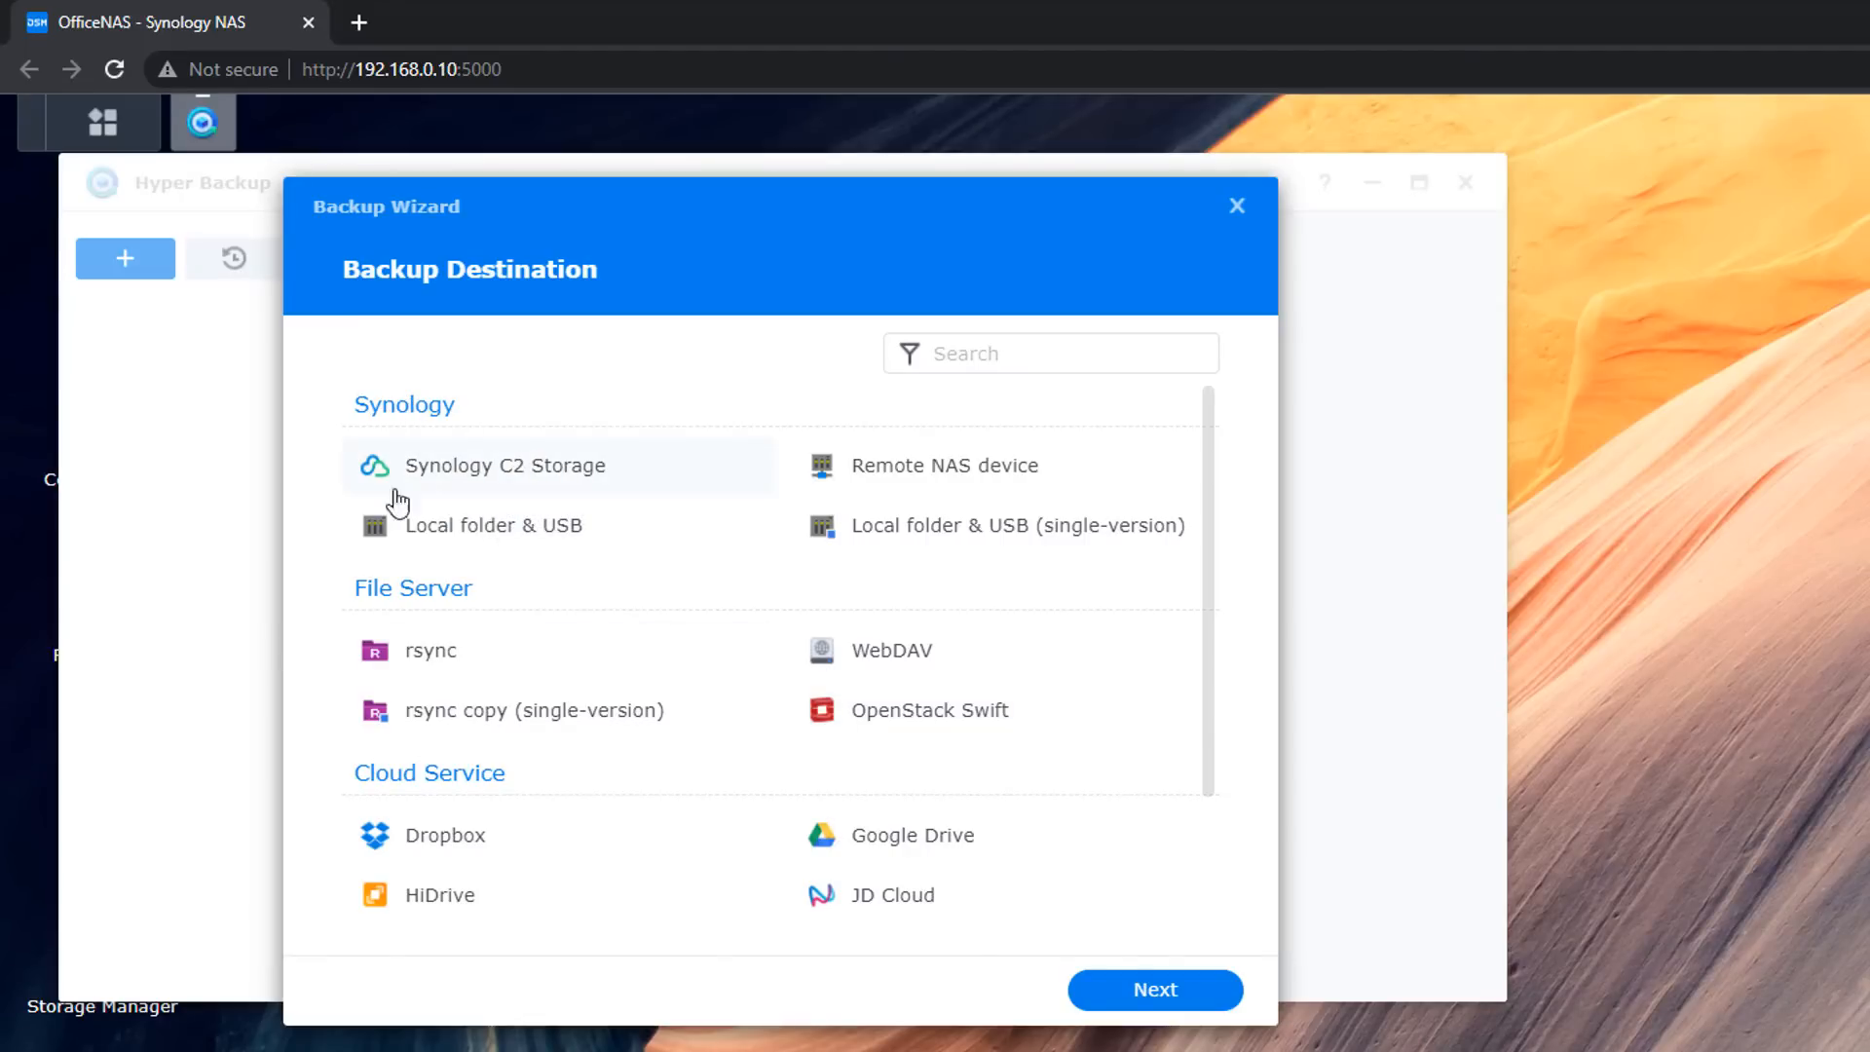
pyautogui.moveTo(944, 466)
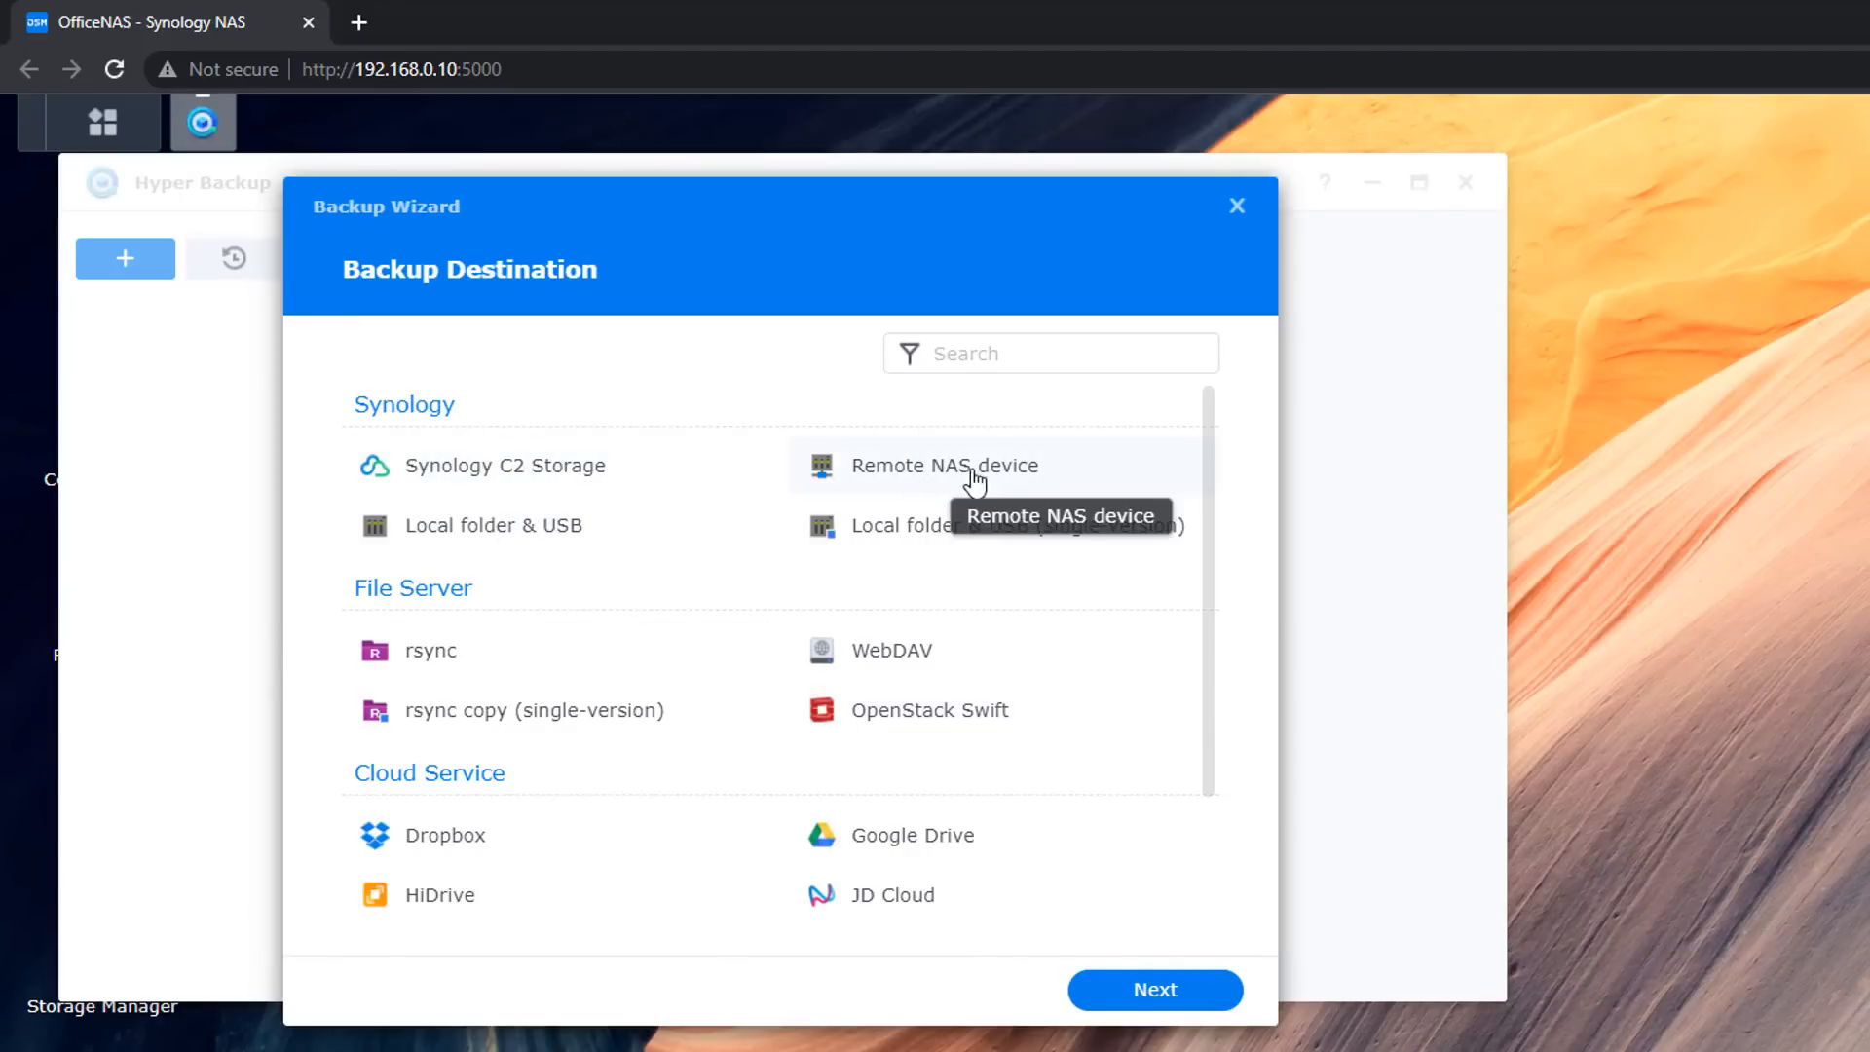
pyautogui.moveTo(1104, 542)
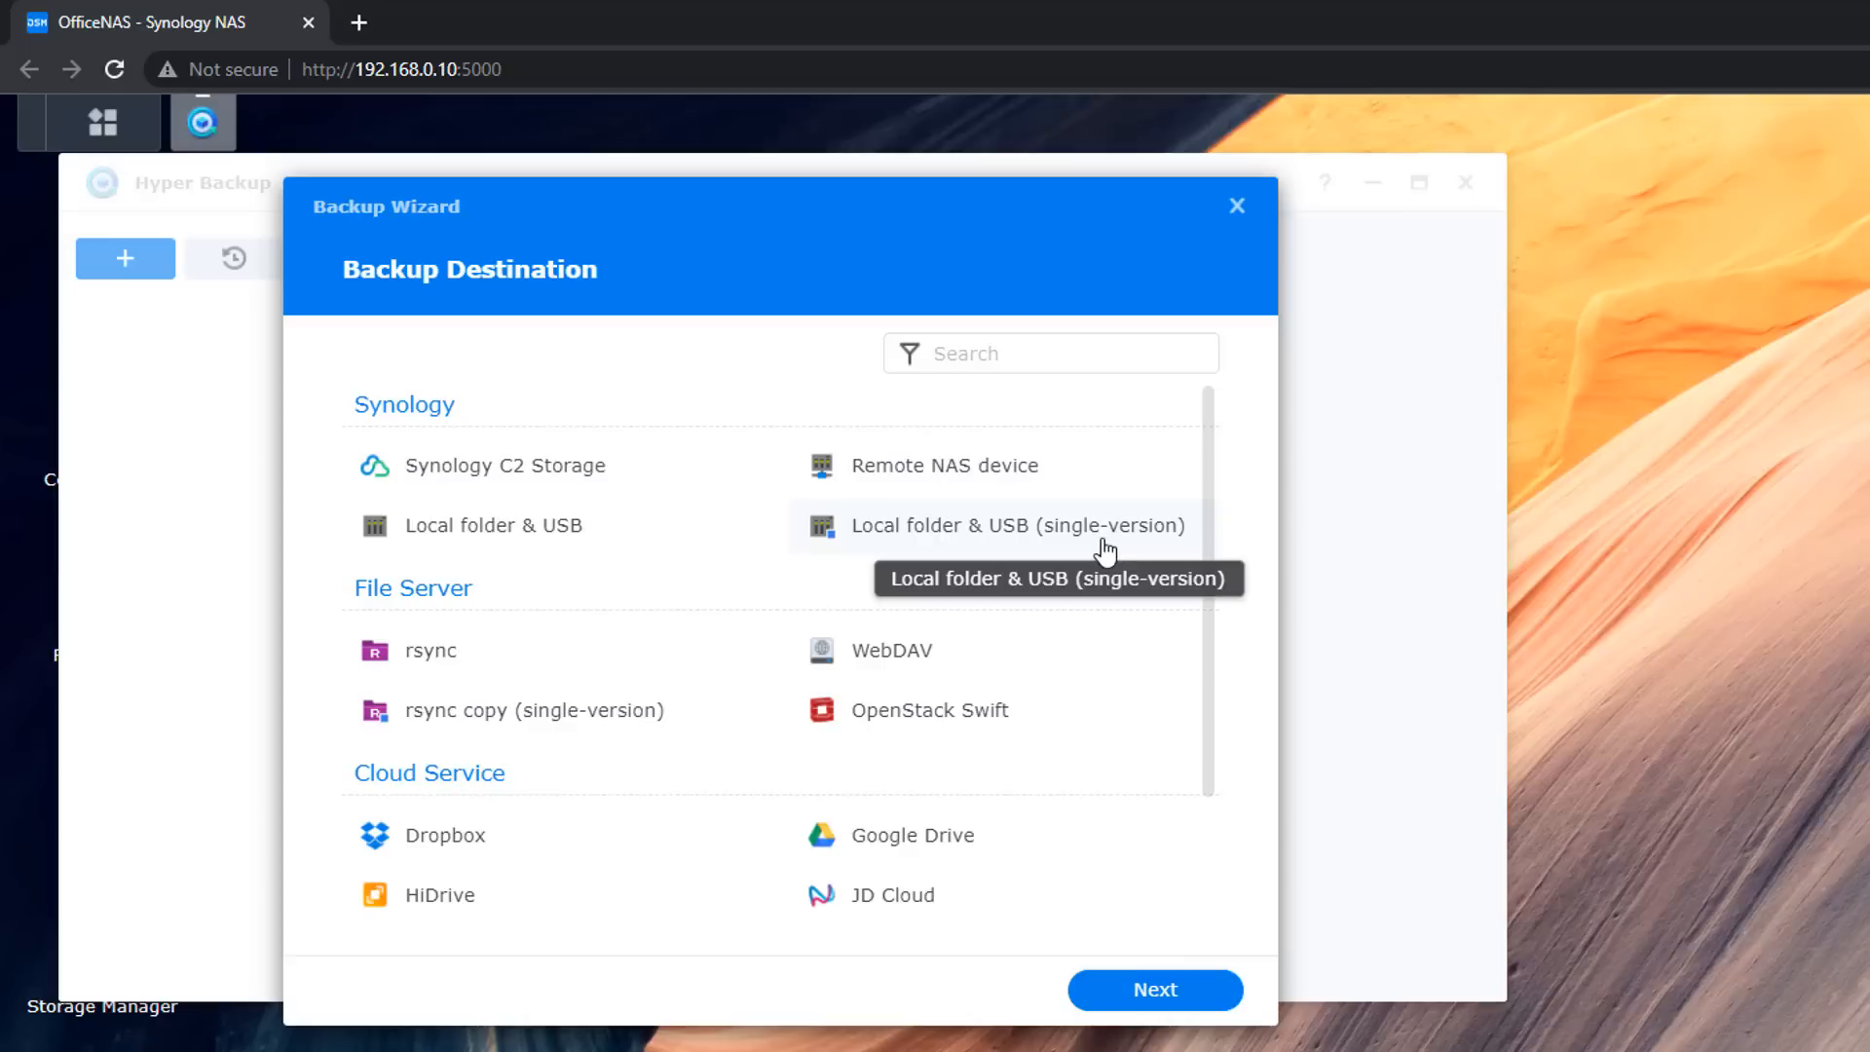
pyautogui.moveTo(493, 525)
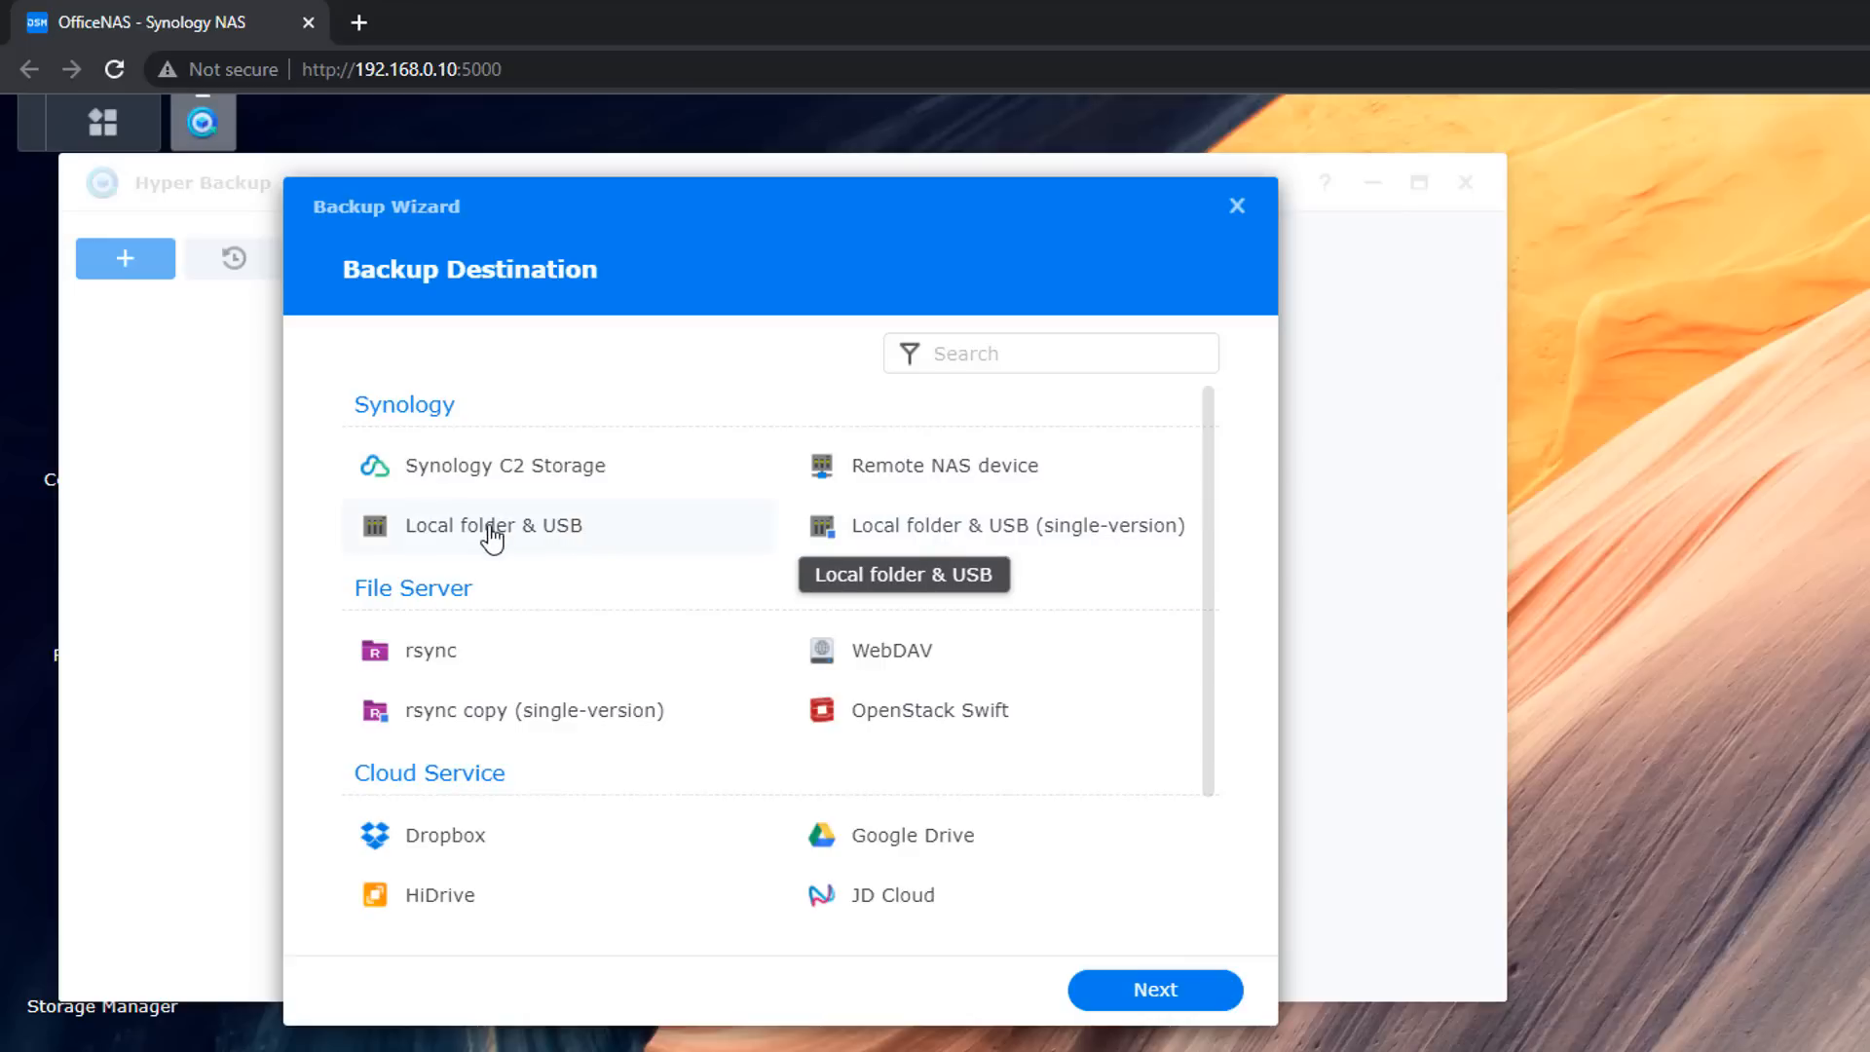
pyautogui.moveTo(459, 525)
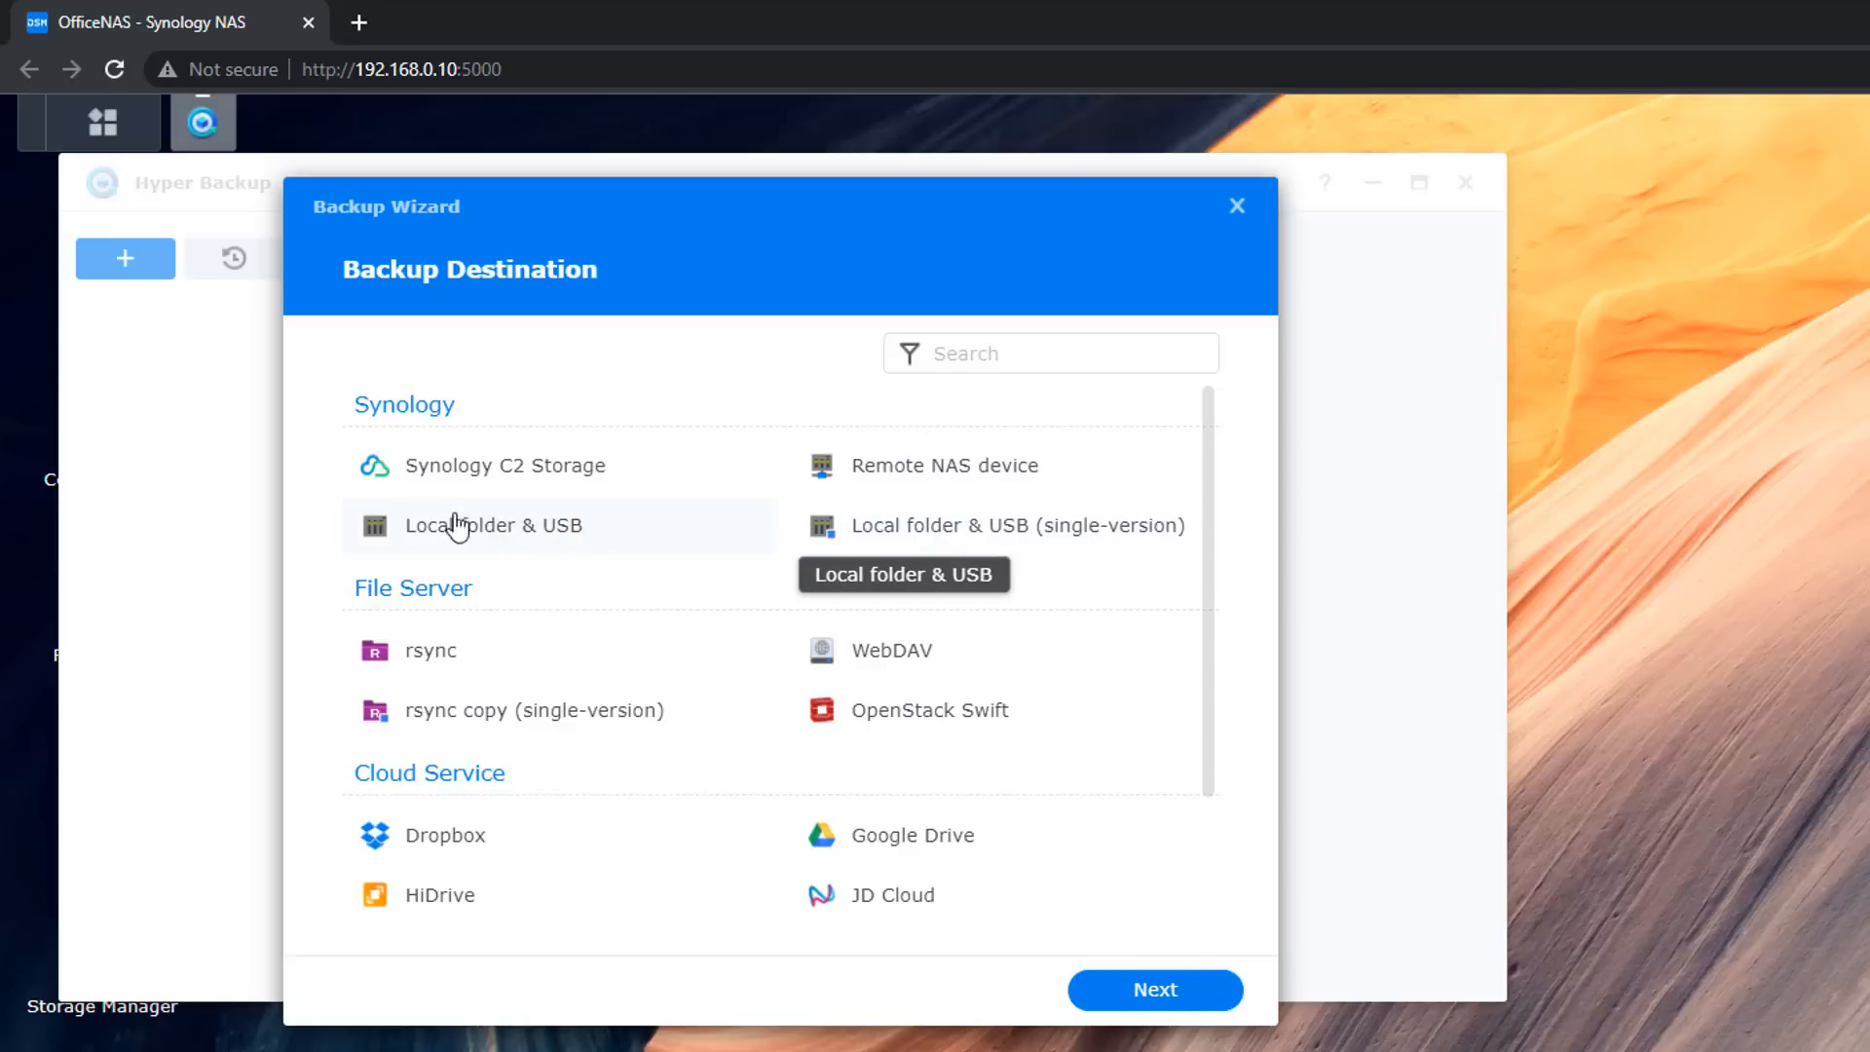
pyautogui.moveTo(411, 650)
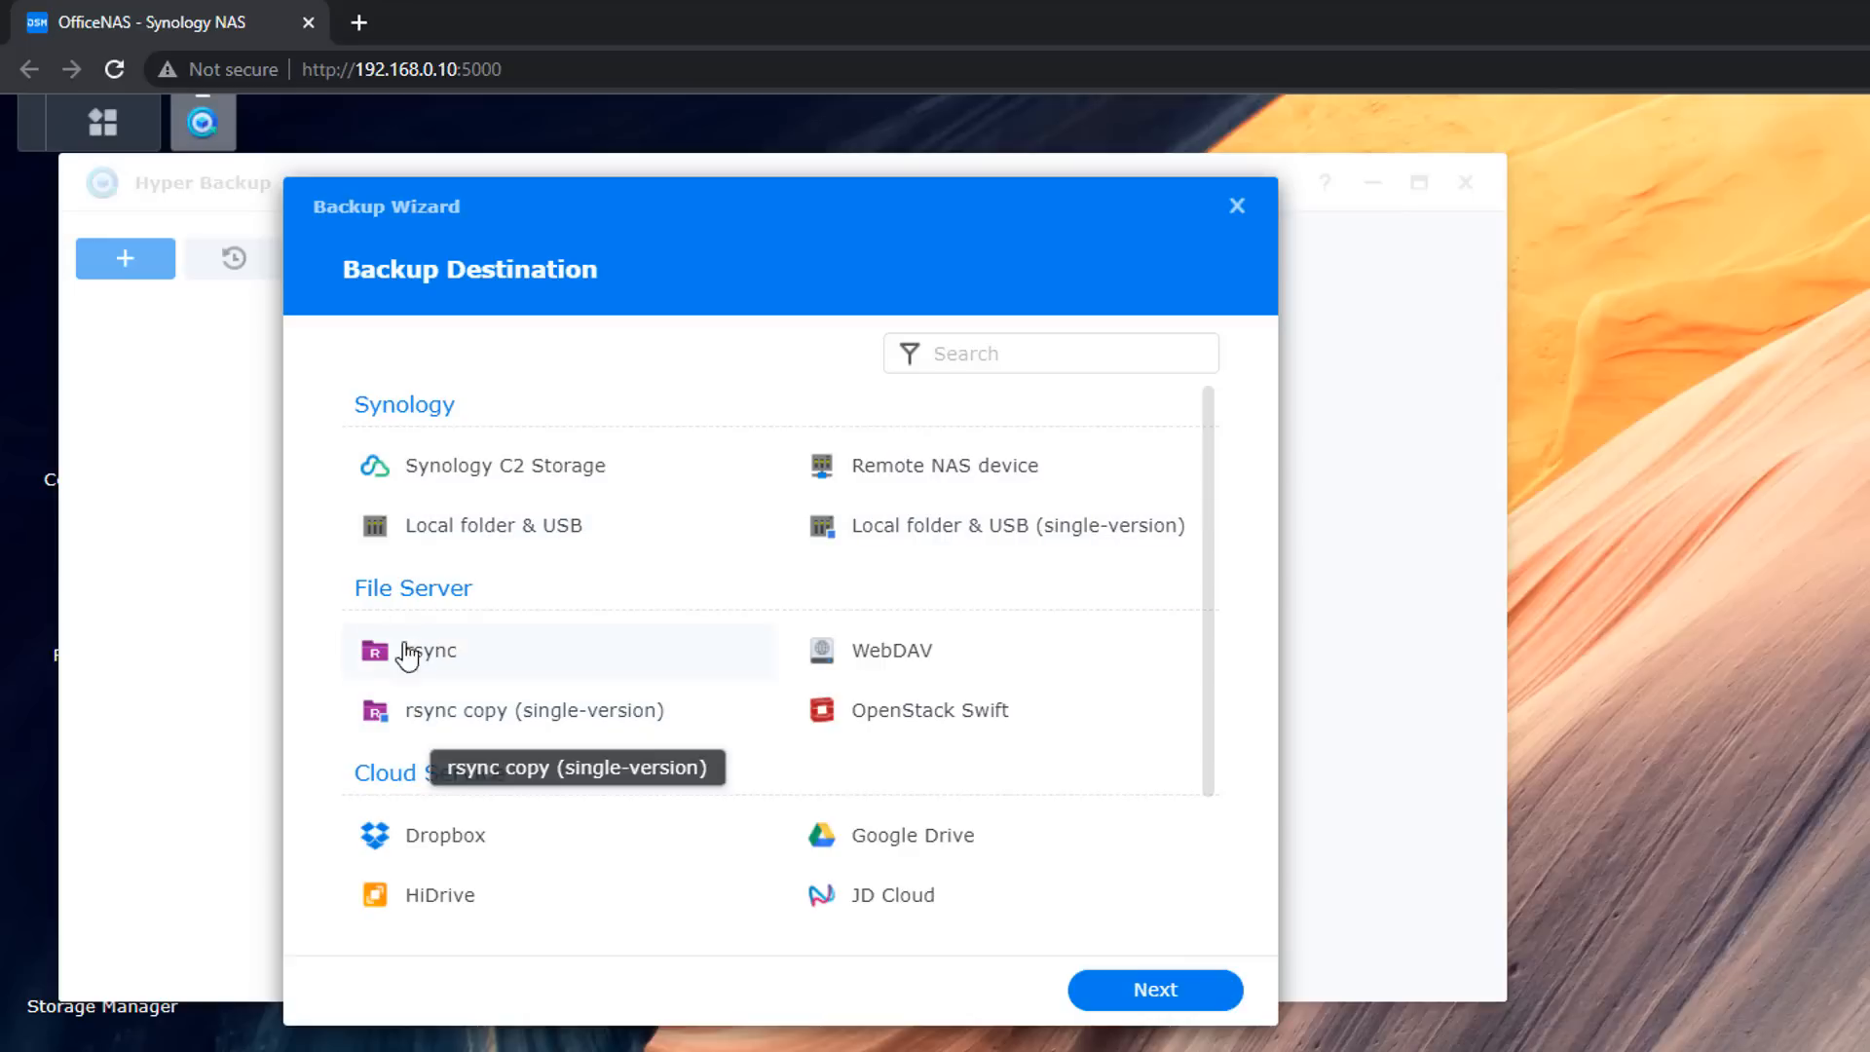
pyautogui.moveTo(548, 664)
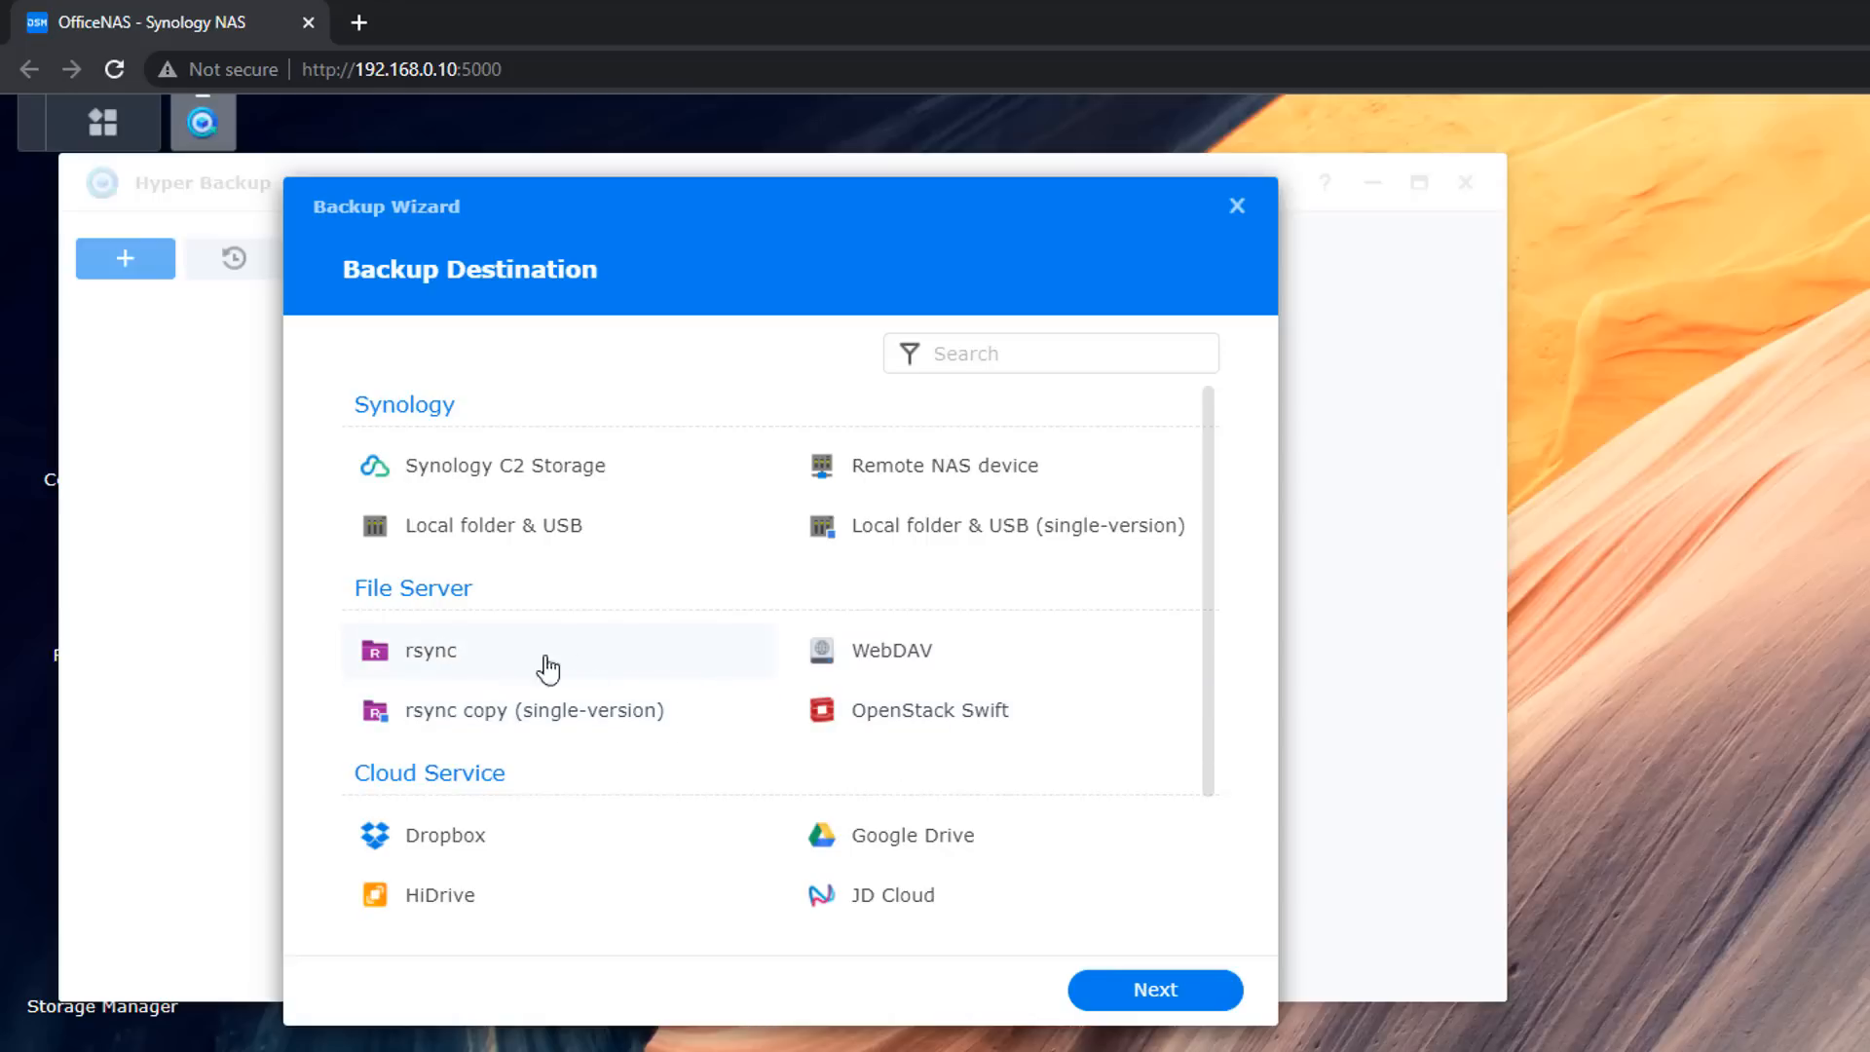
pyautogui.moveTo(451, 854)
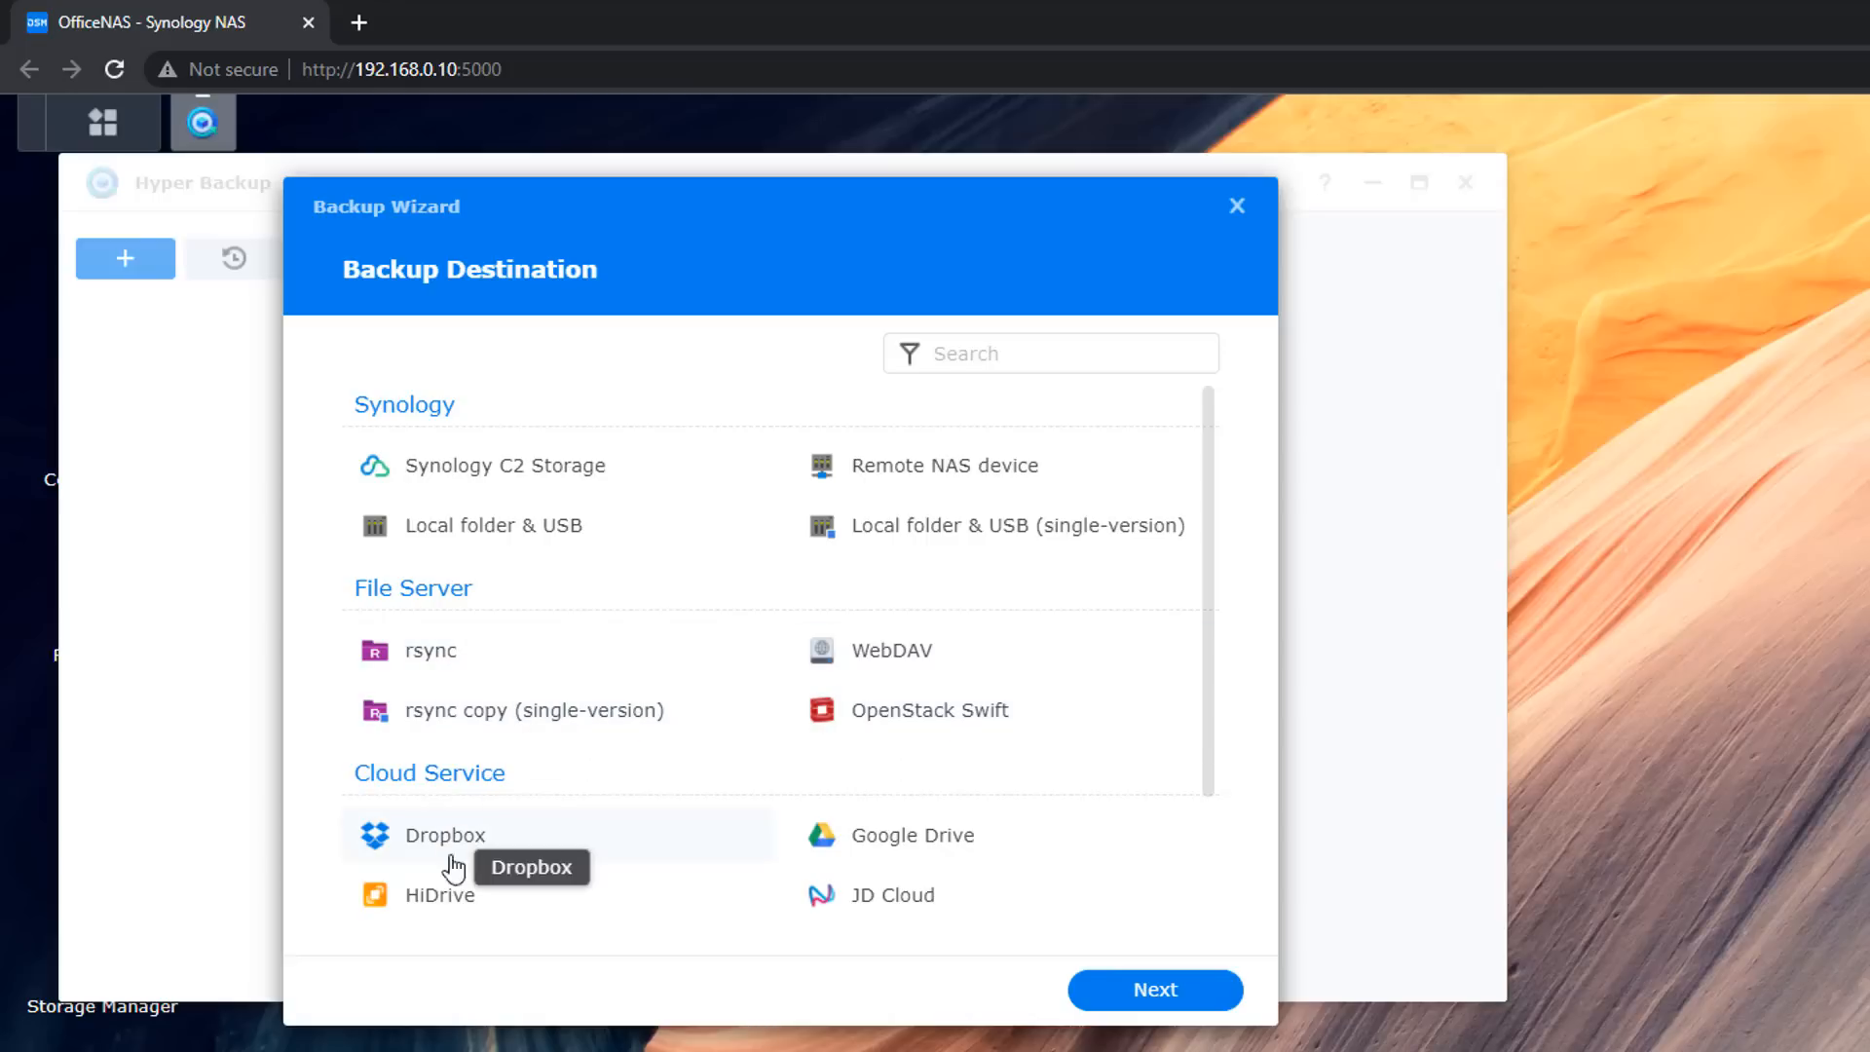
pyautogui.moveTo(725, 923)
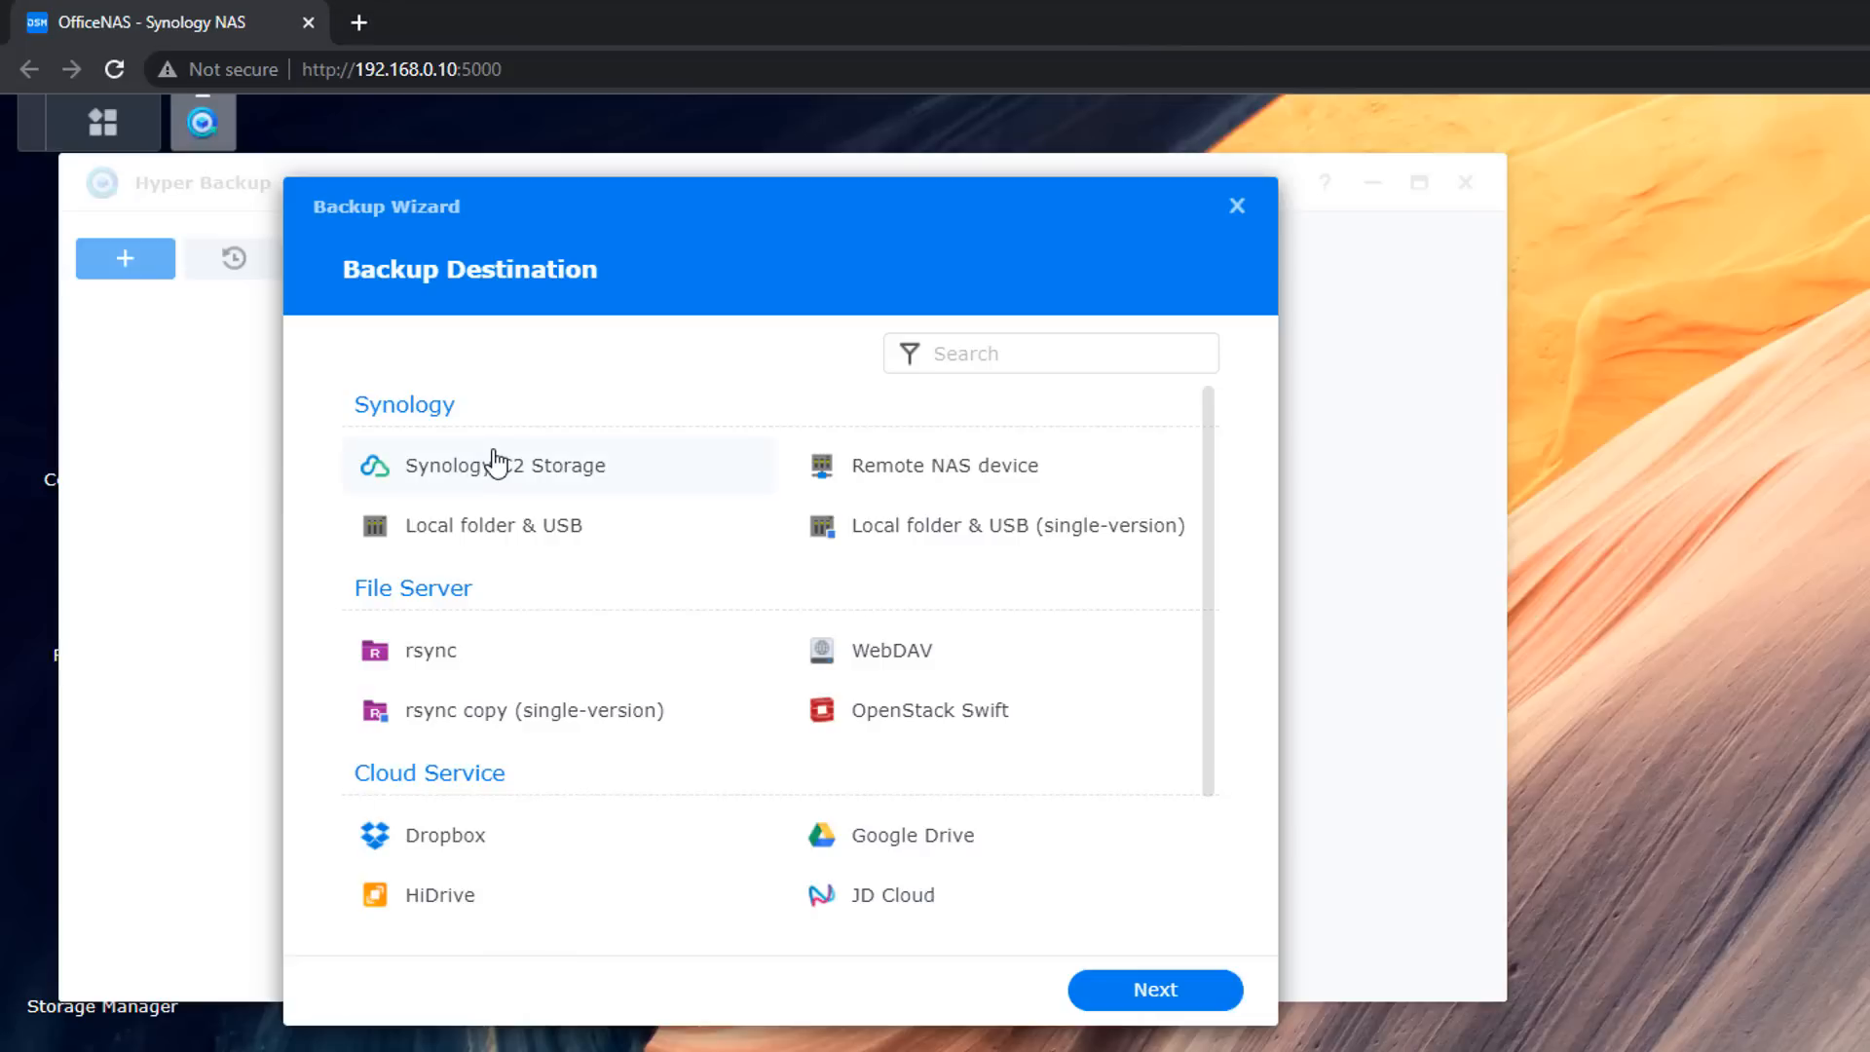
pyautogui.moveTo(584, 537)
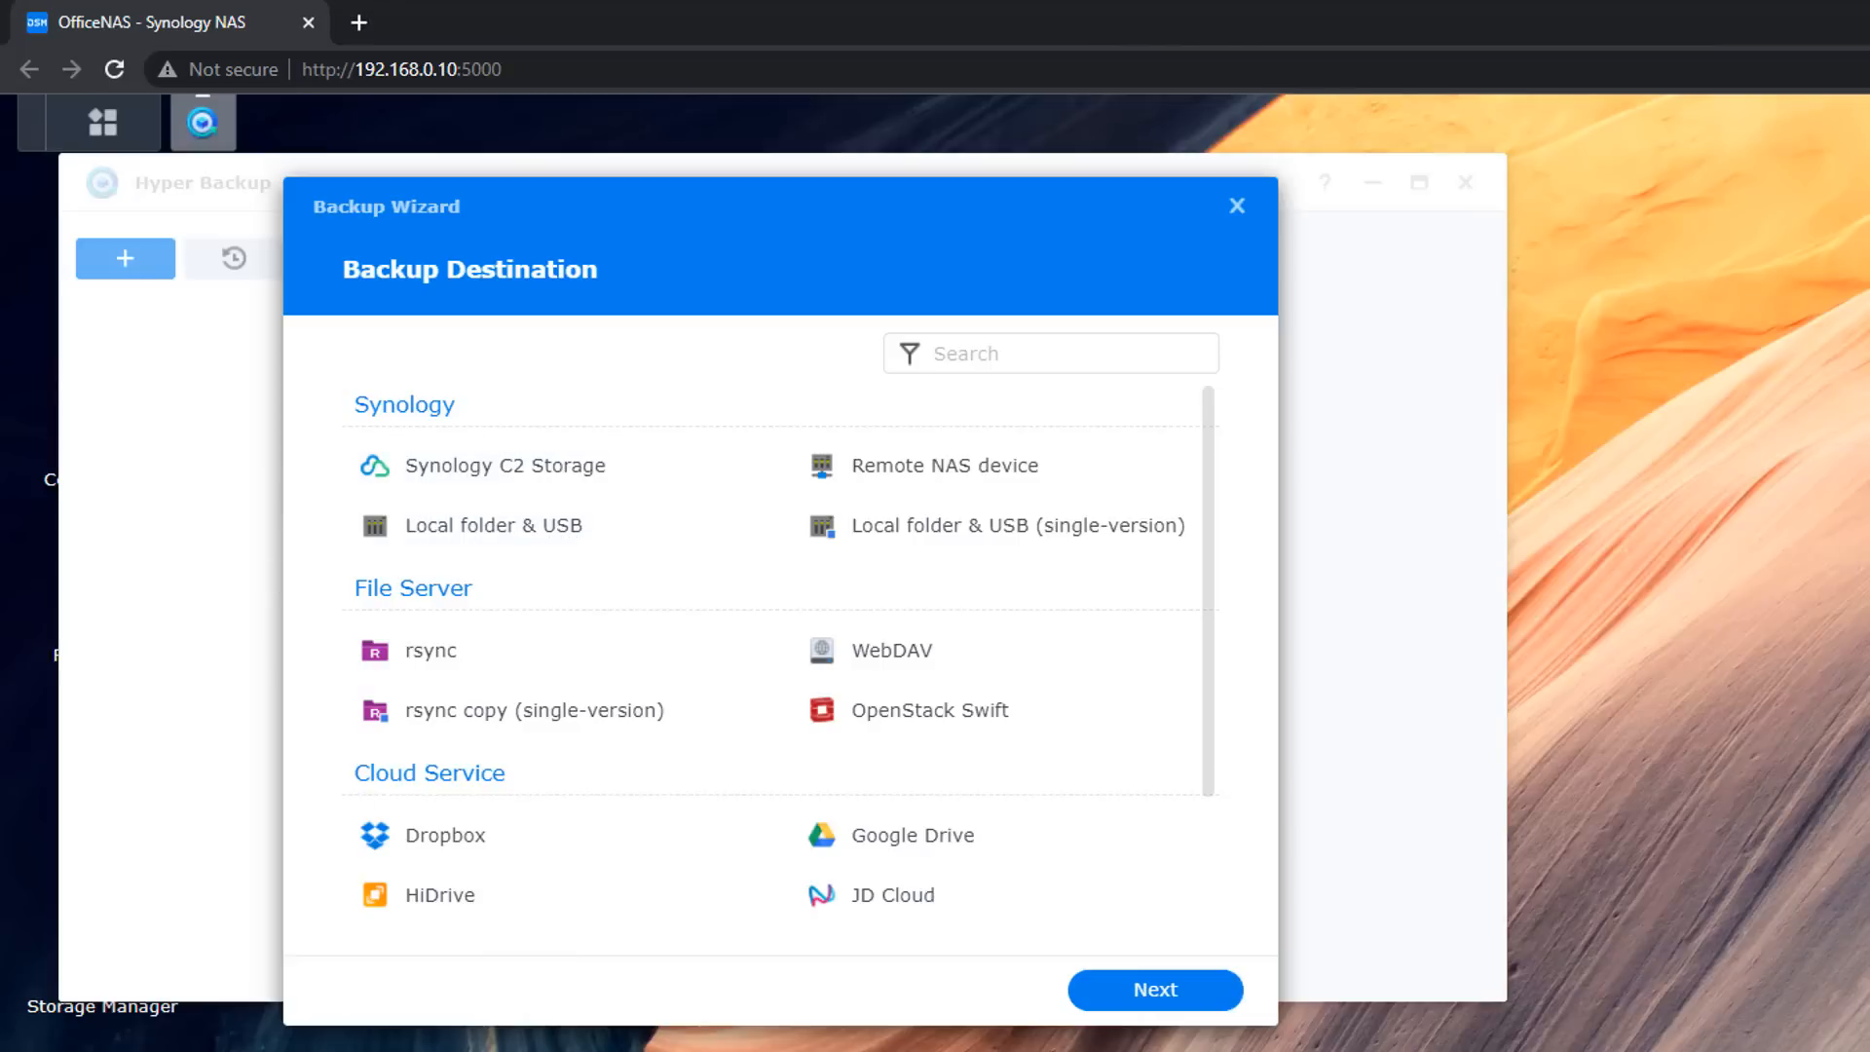
pyautogui.moveTo(349, 962)
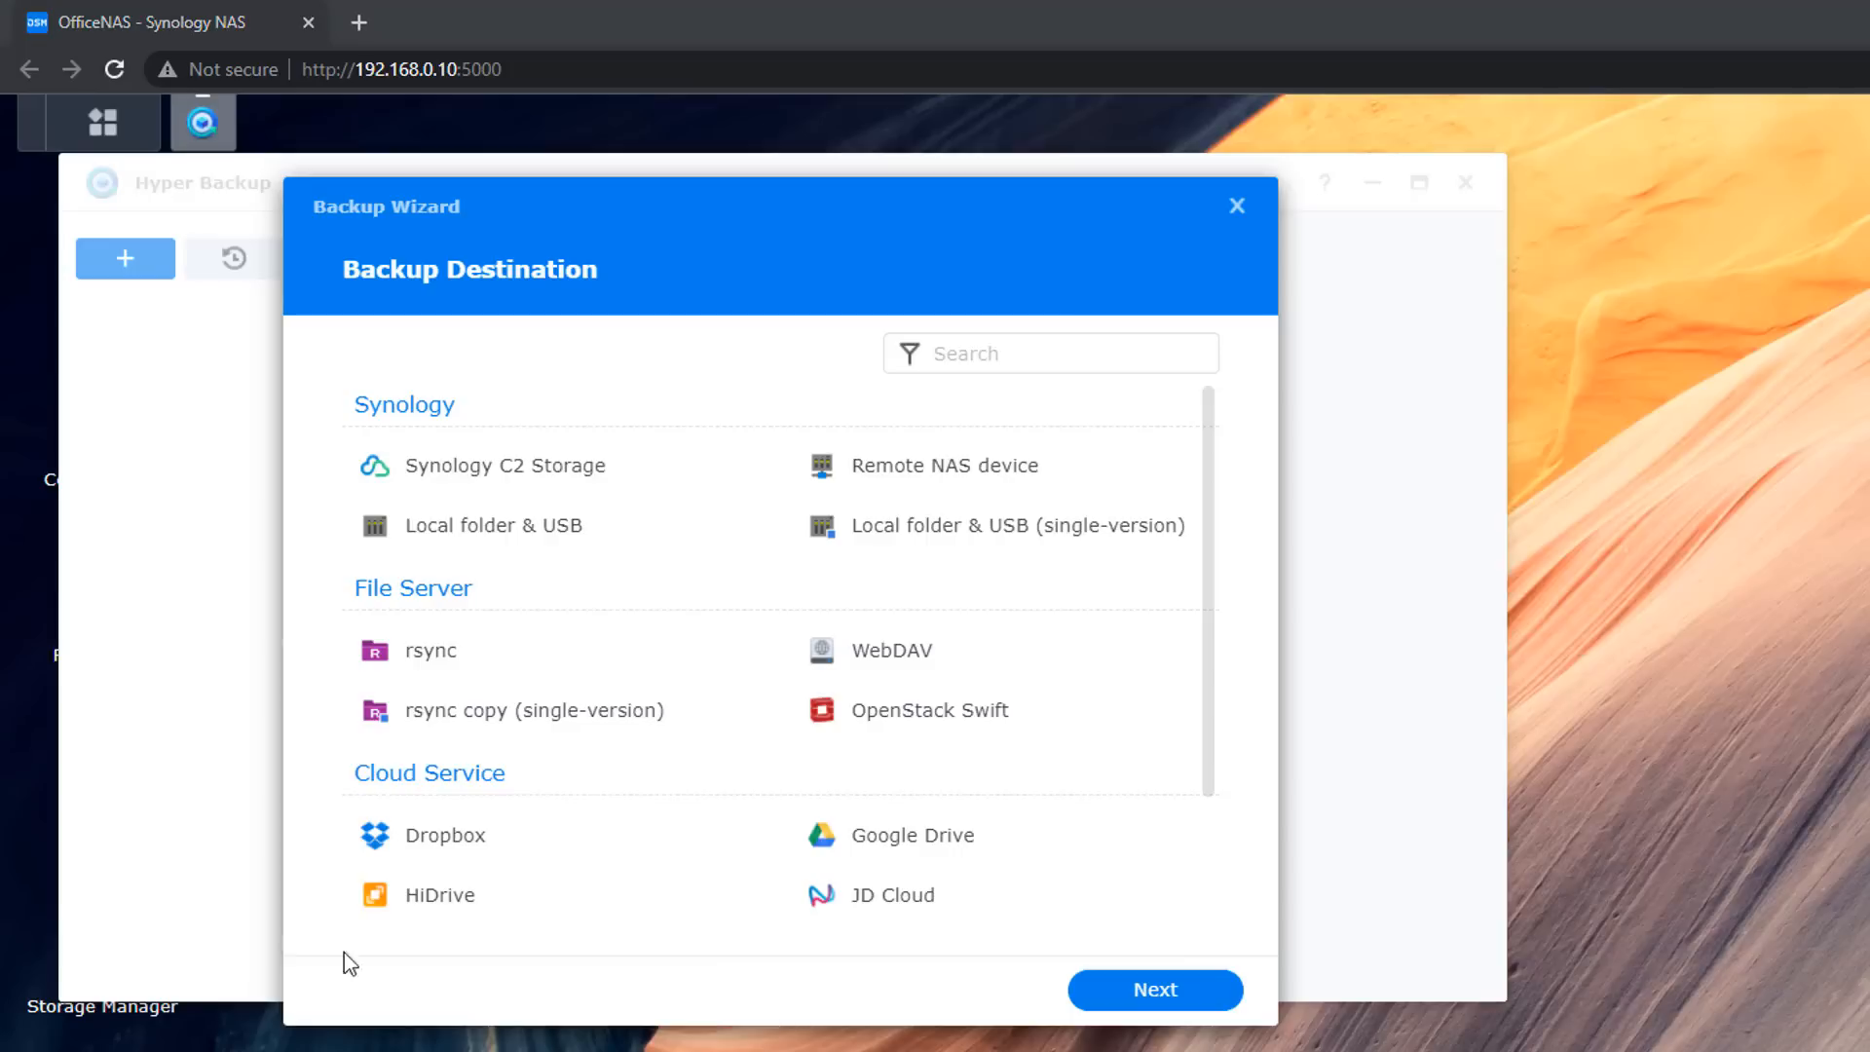
pyautogui.moveTo(519, 537)
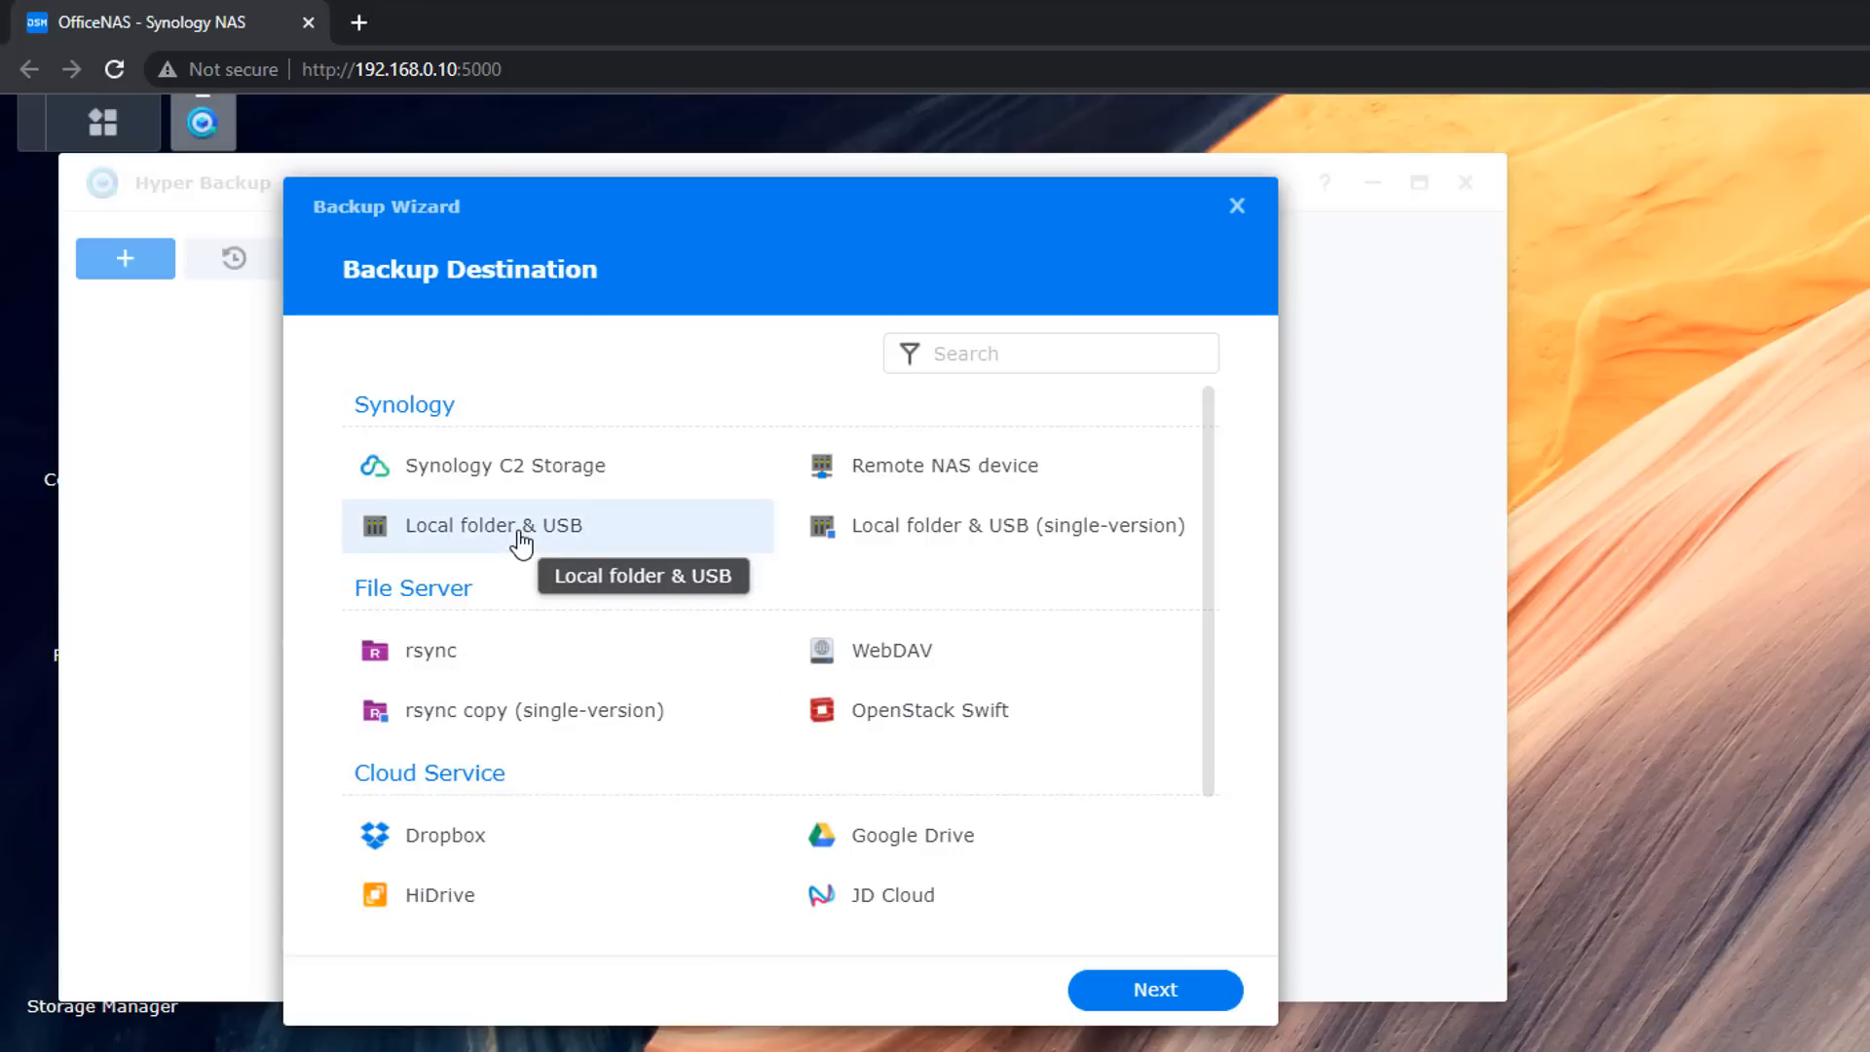
# Choose Local folder & USB as the backup destination type
pyautogui.click(1152, 990)
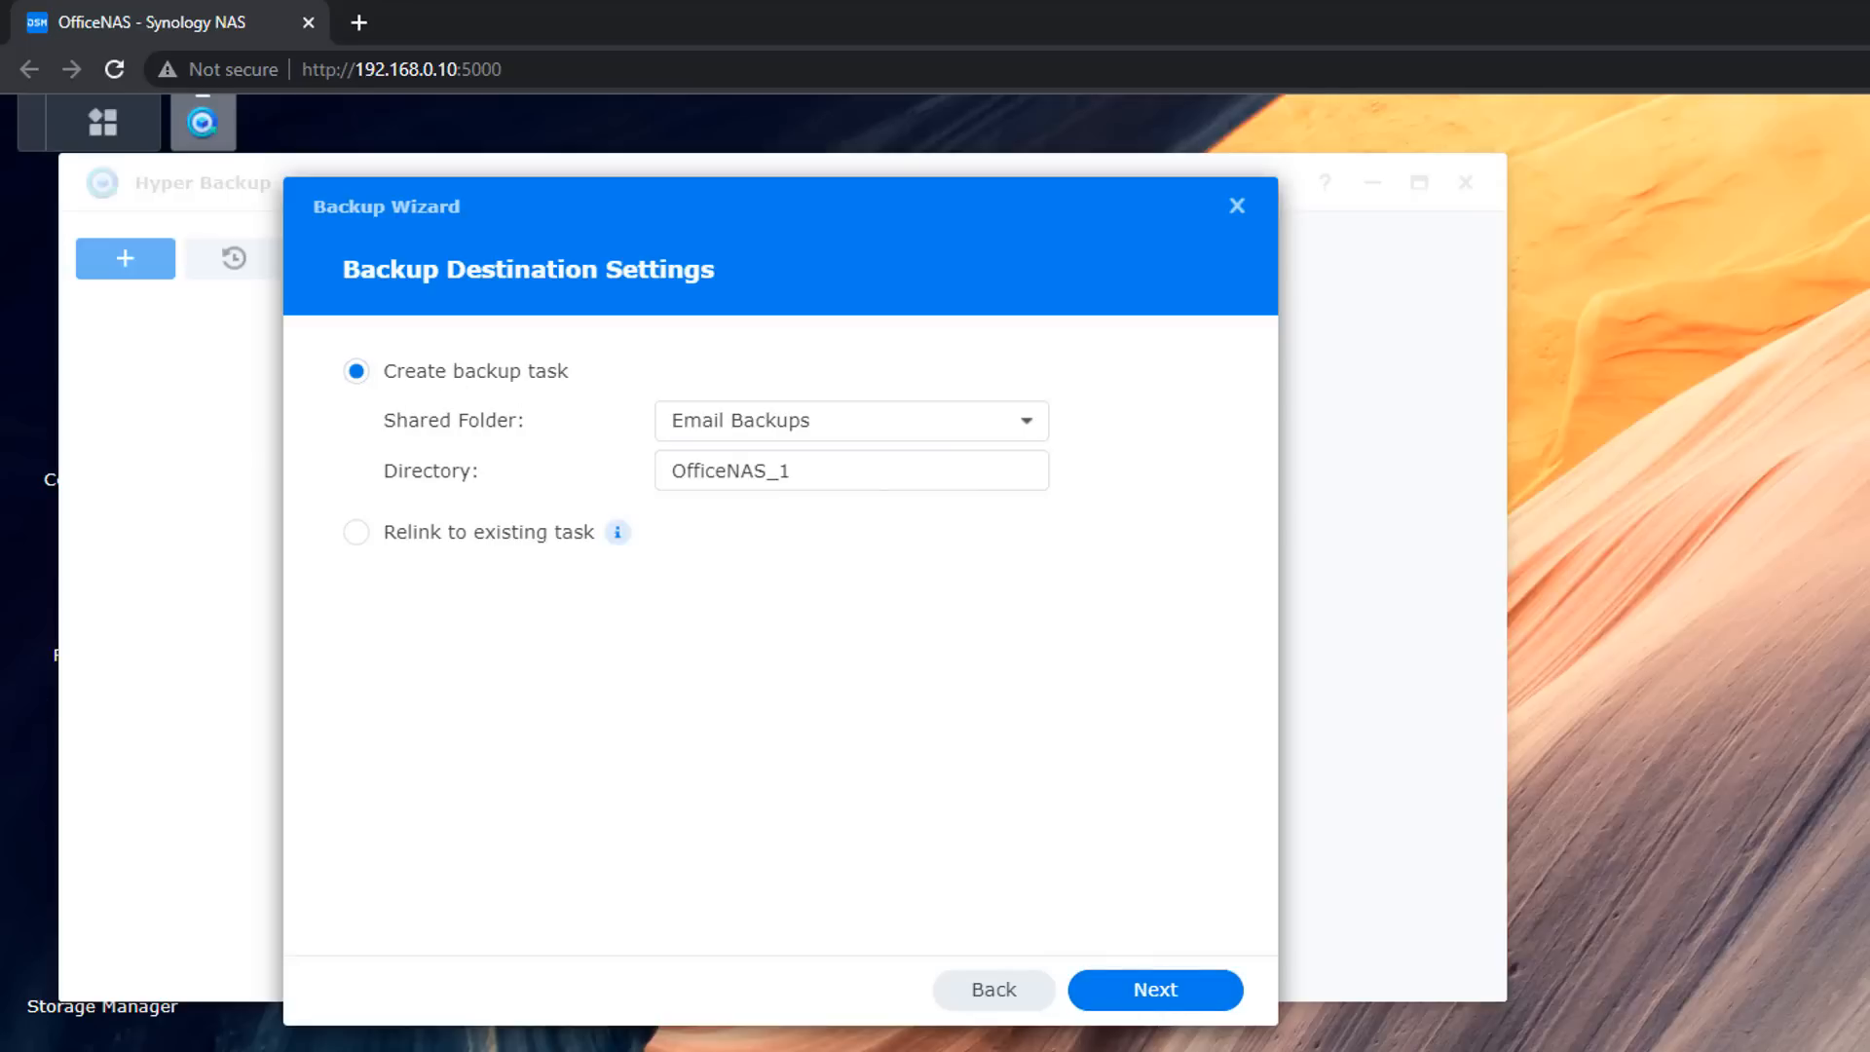
pyautogui.moveTo(595, 760)
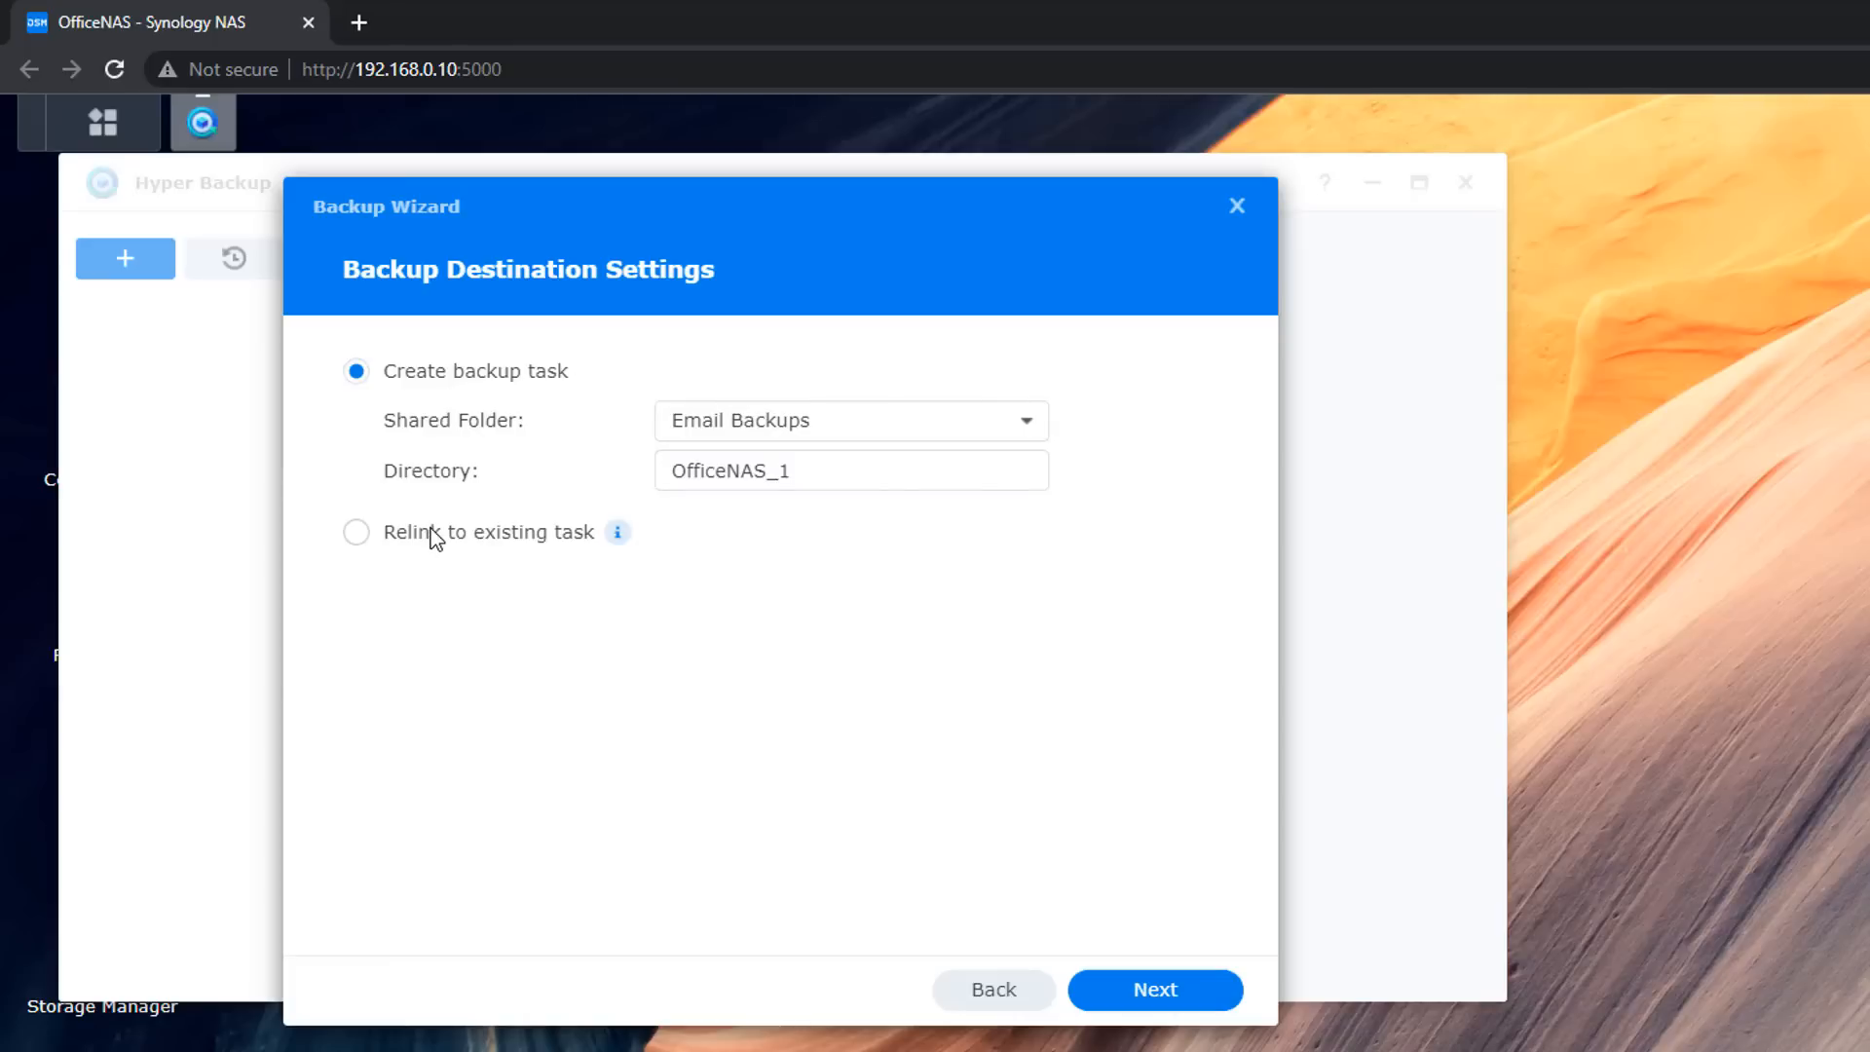
# Set the destination shared folder to usbshare1, keeping directory OfficeNAS_1, and continue
pyautogui.click(849, 420)
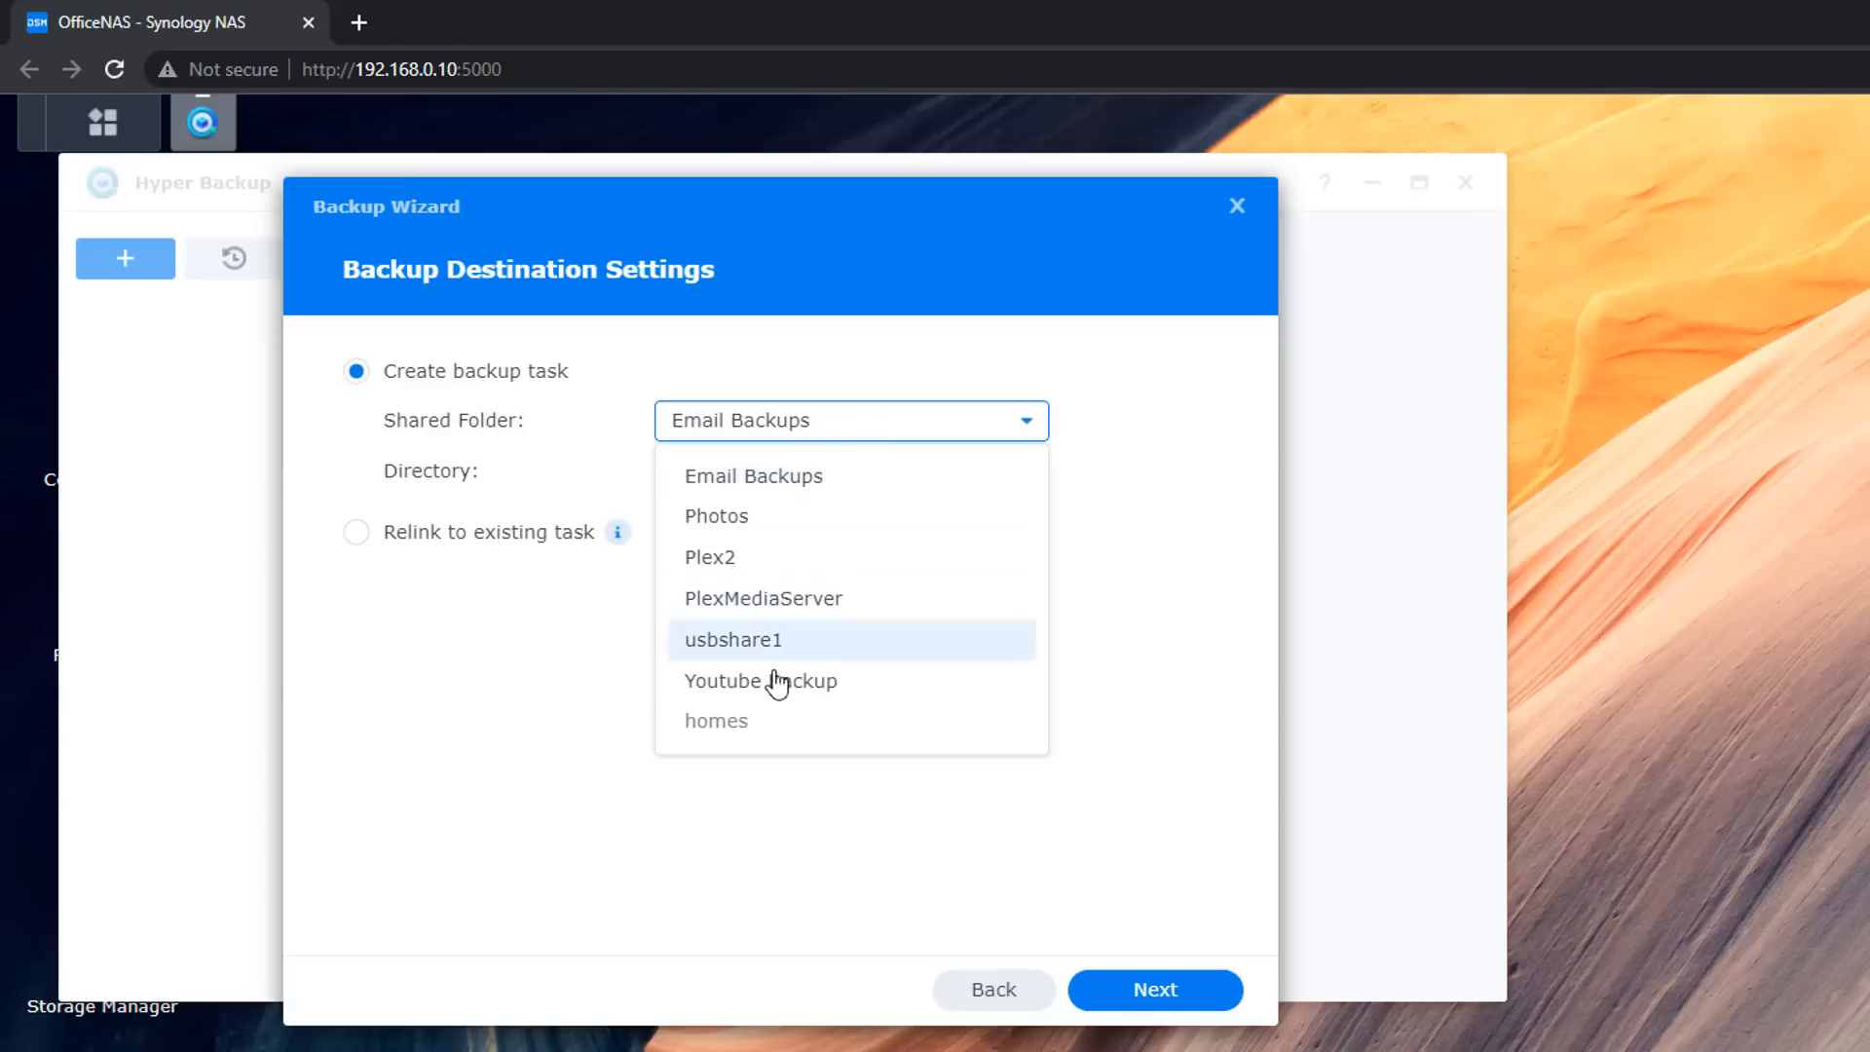
pyautogui.moveTo(781, 653)
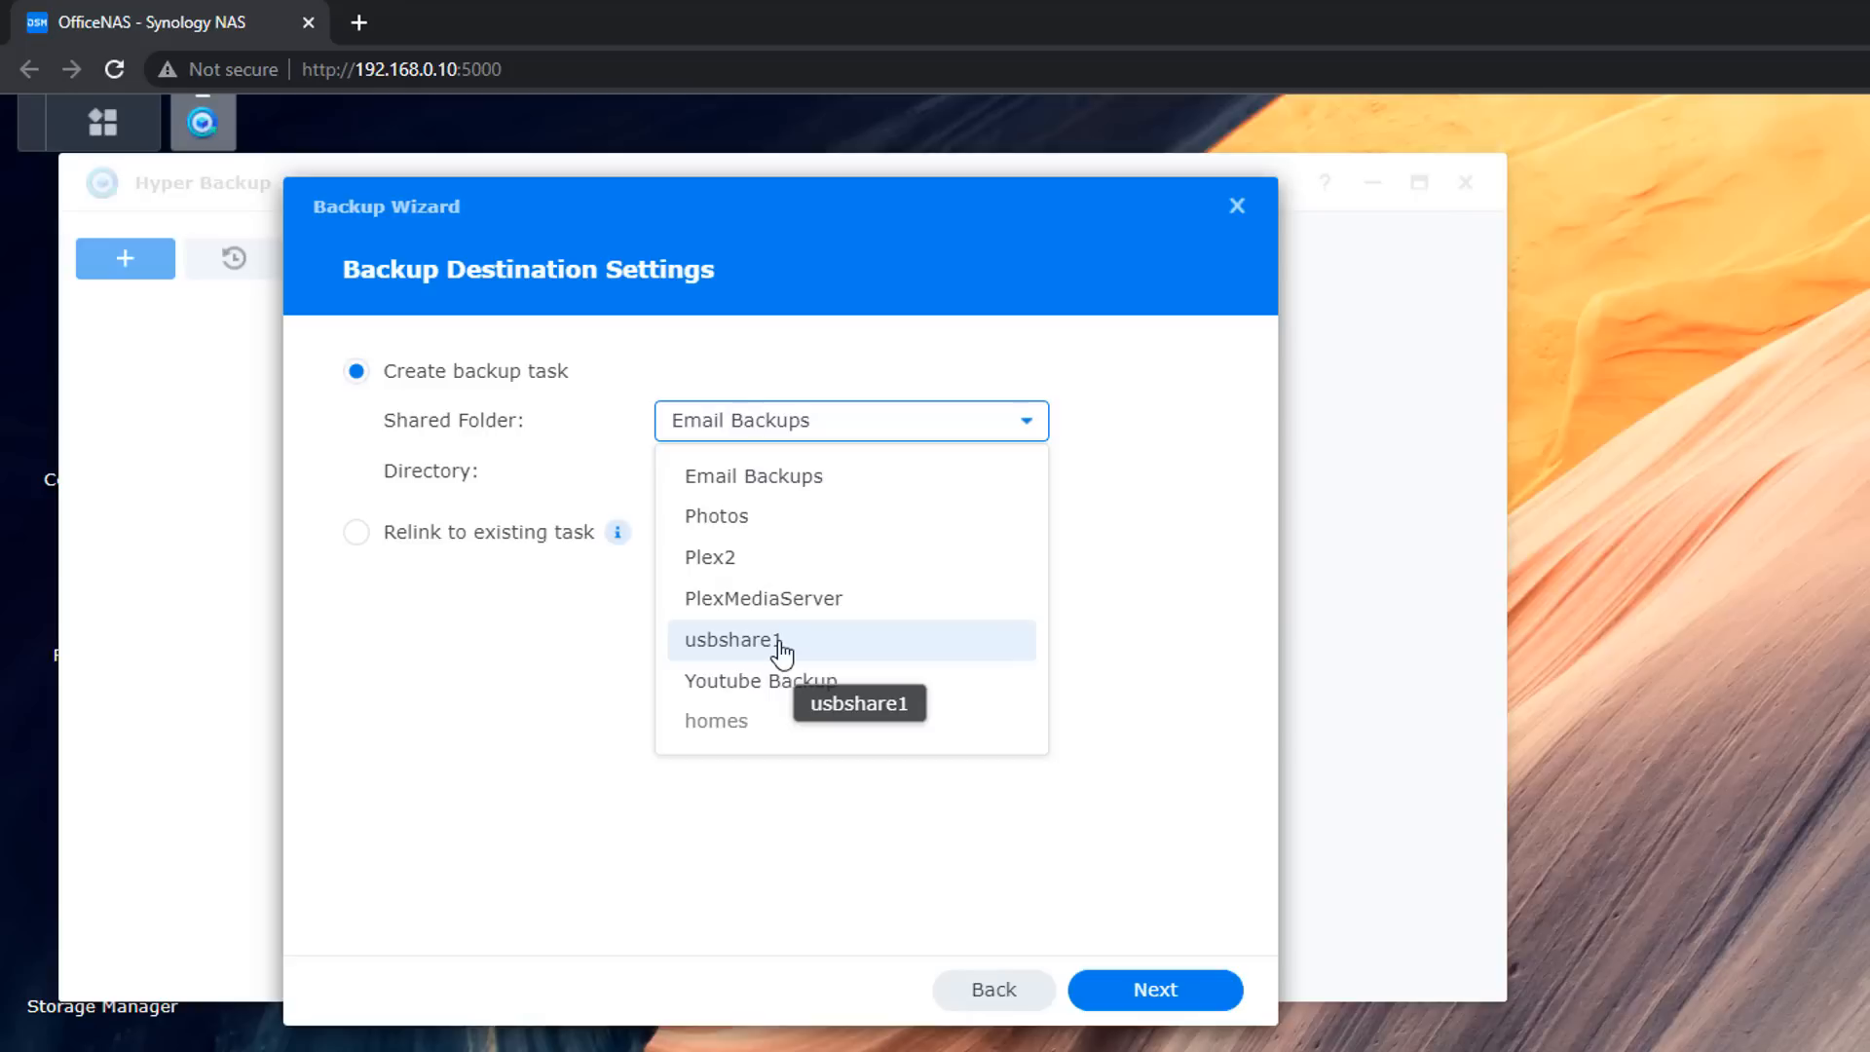
pyautogui.click(732, 639)
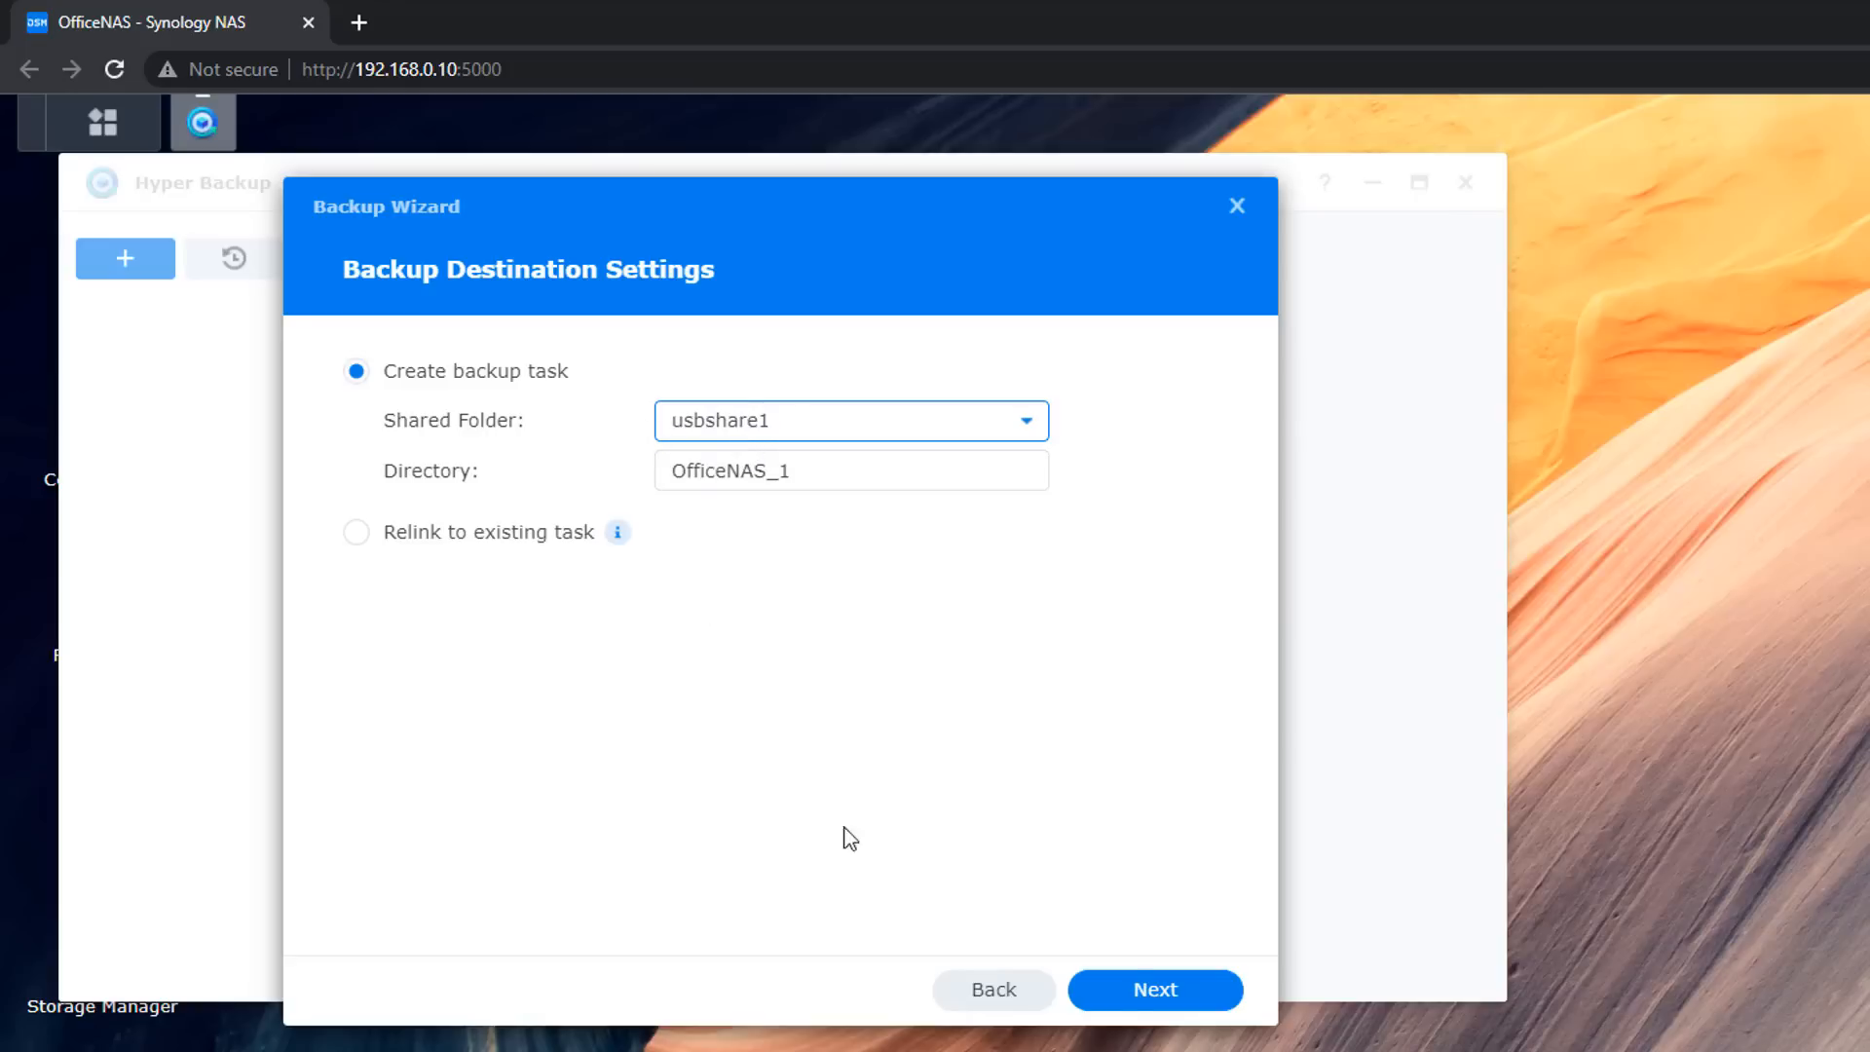
pyautogui.moveTo(1154, 990)
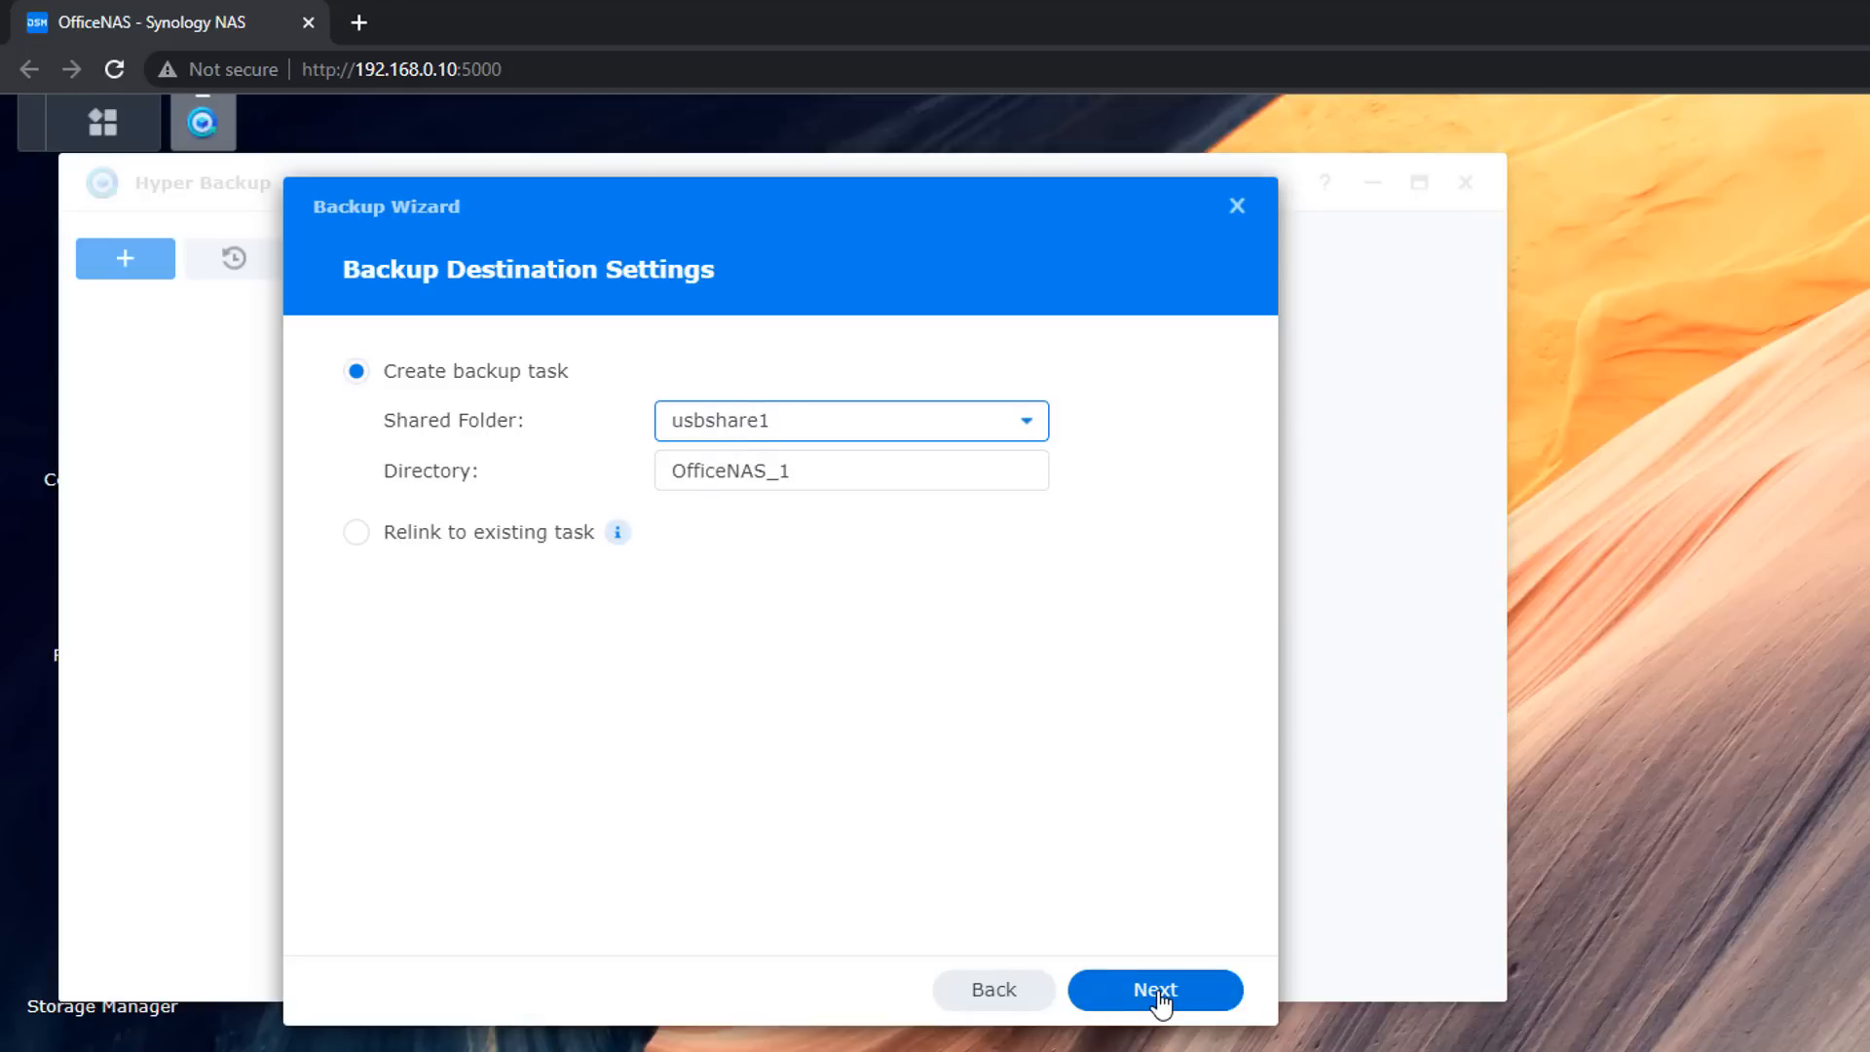
pyautogui.click(1152, 989)
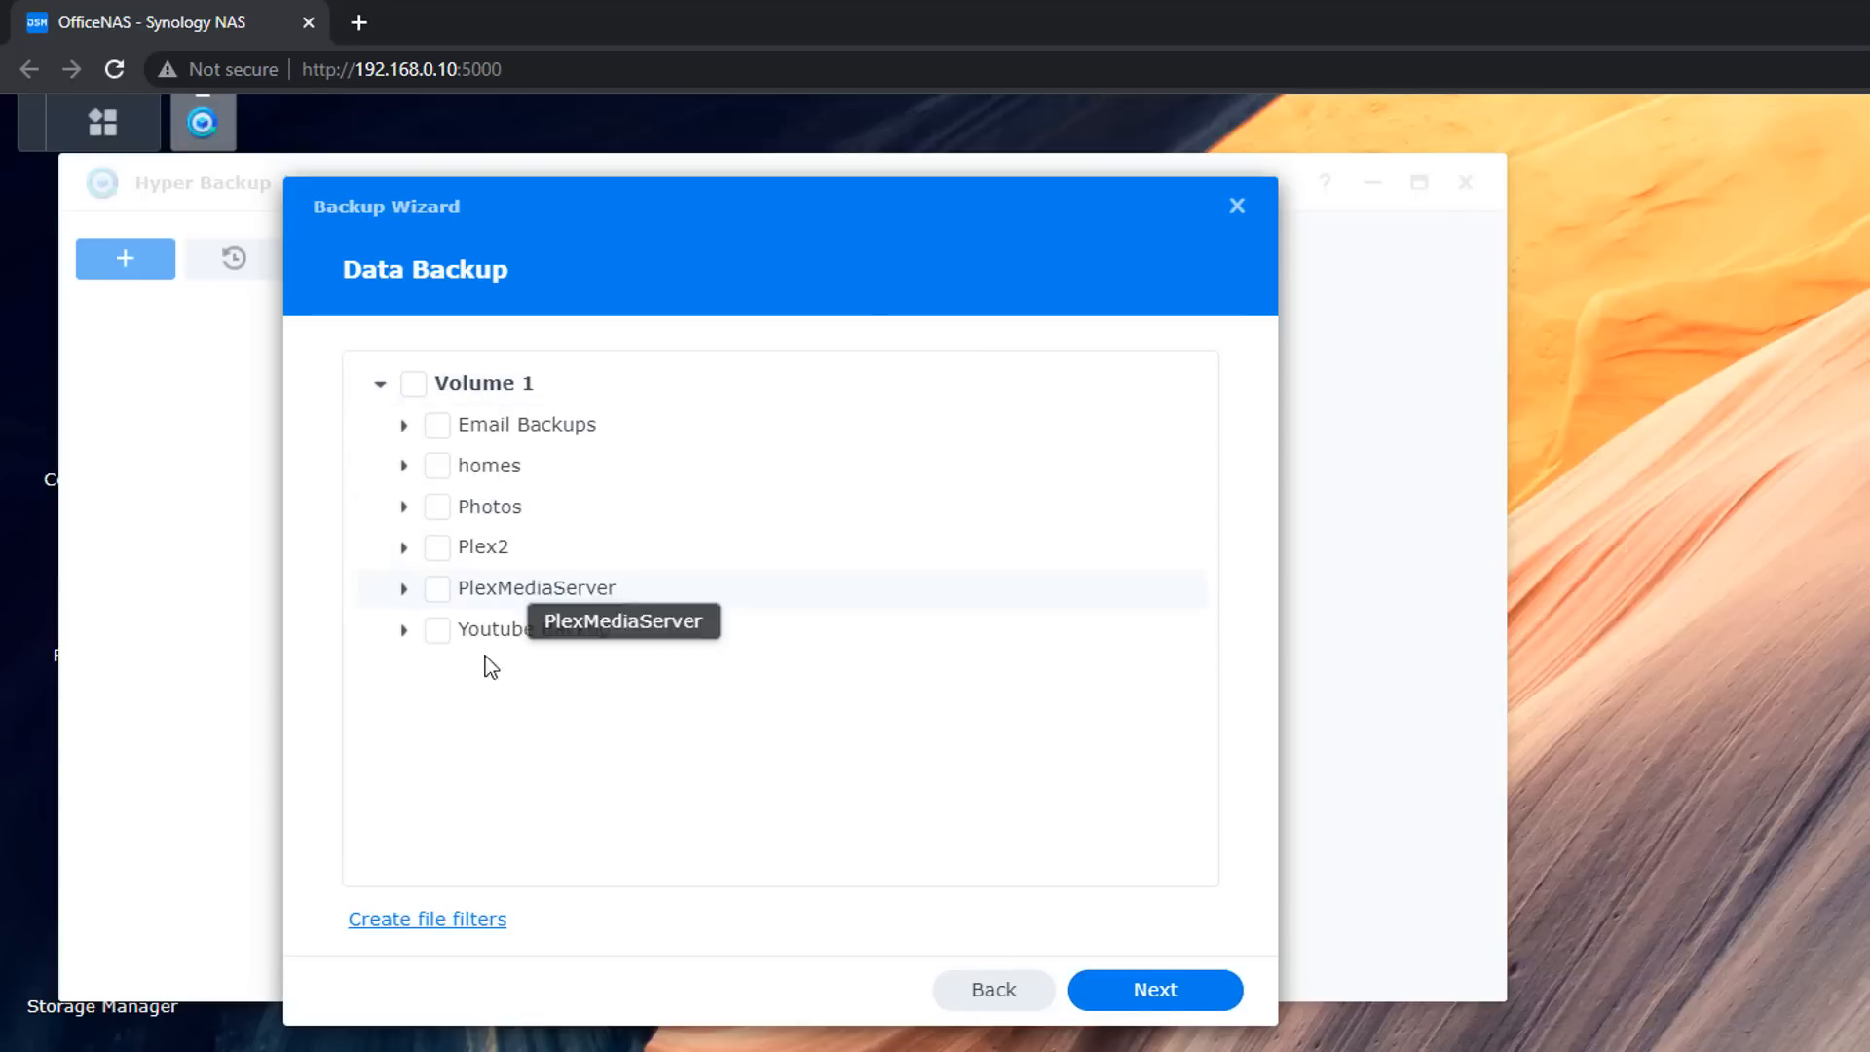
pyautogui.moveTo(484, 736)
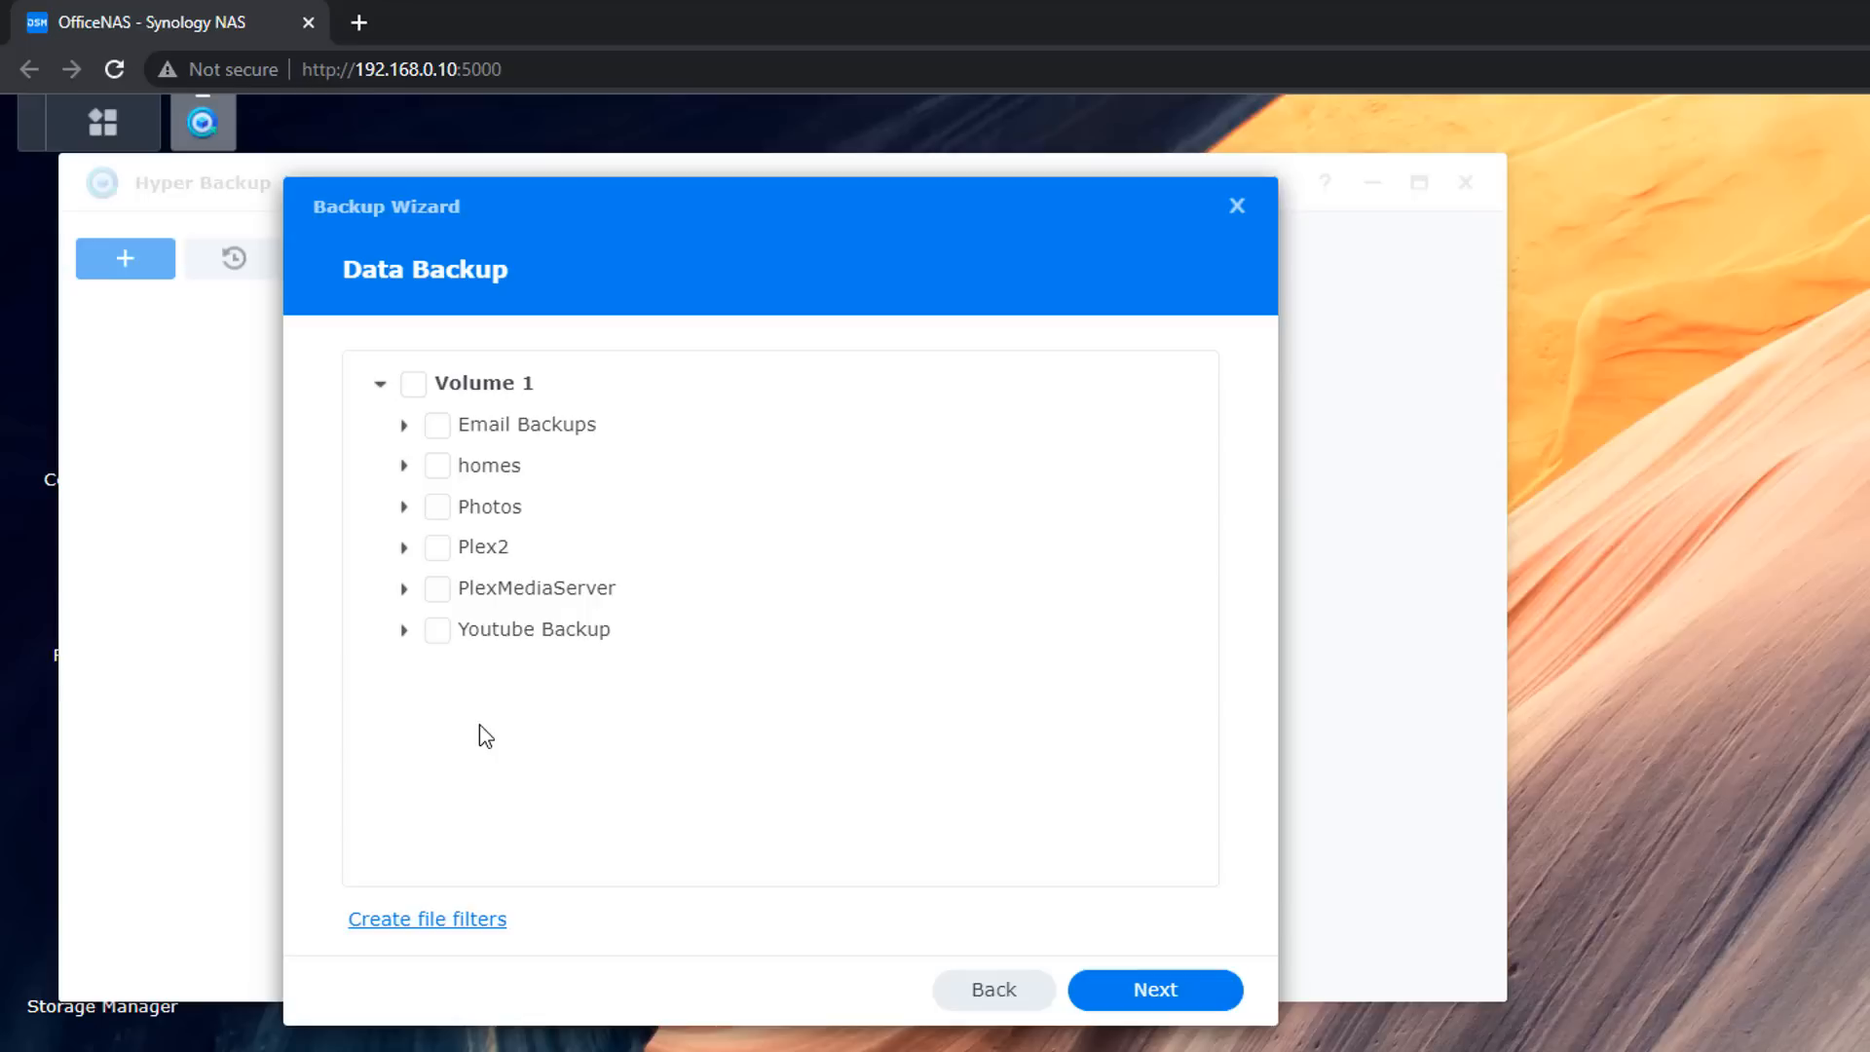
pyautogui.moveTo(488, 676)
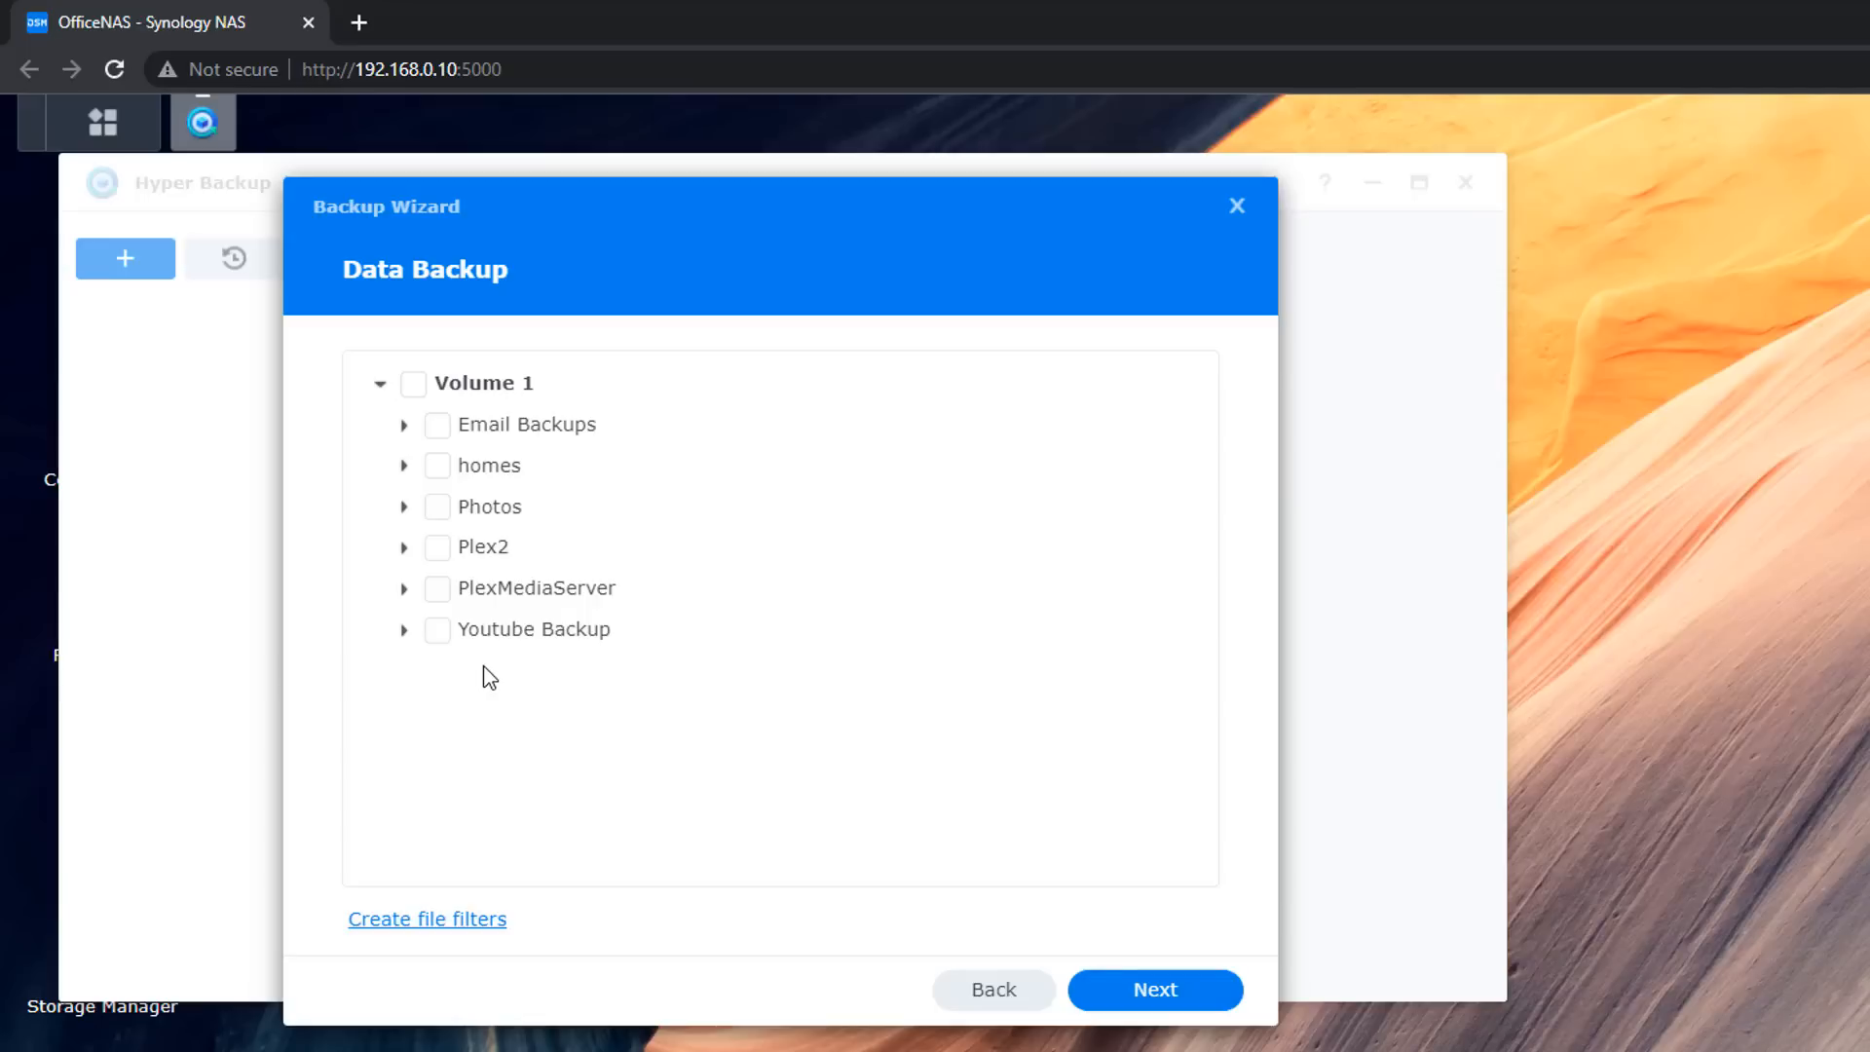
# Select every Volume 1 shared folder for data backup and advance to Application Backup
pyautogui.click(413, 383)
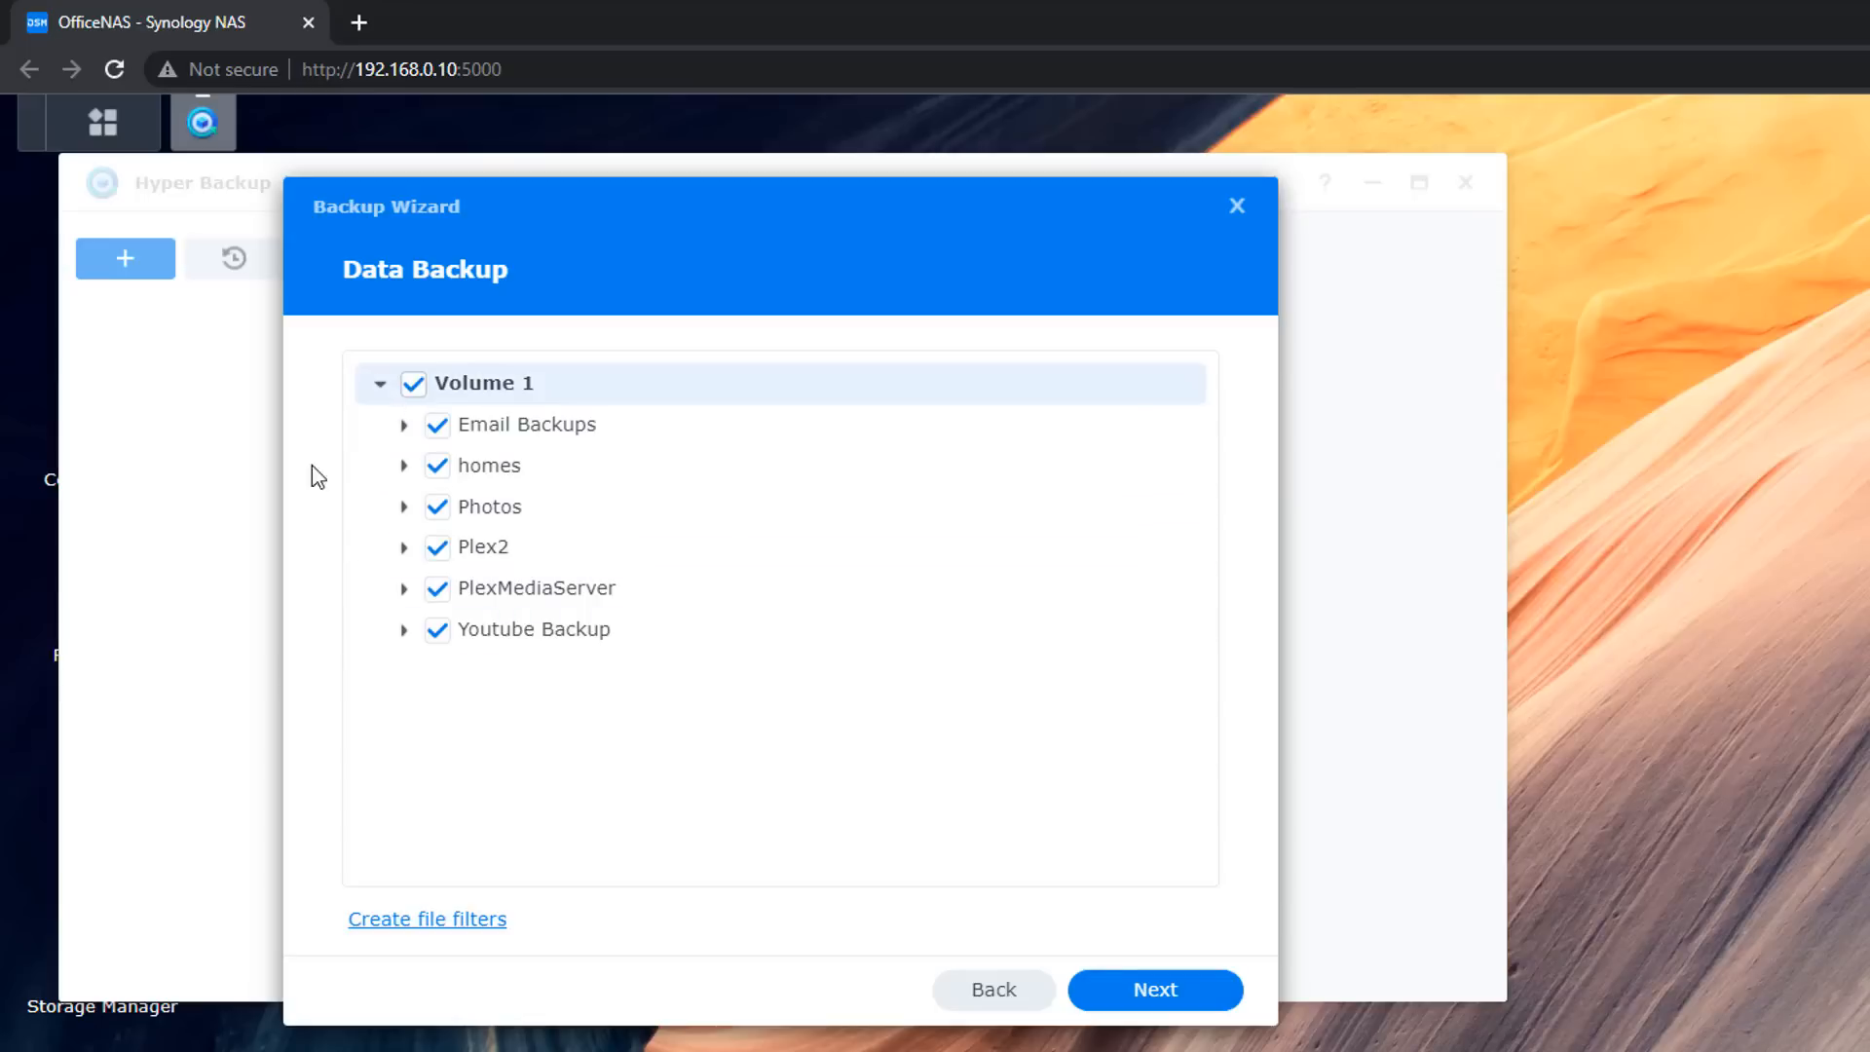
pyautogui.moveTo(315, 749)
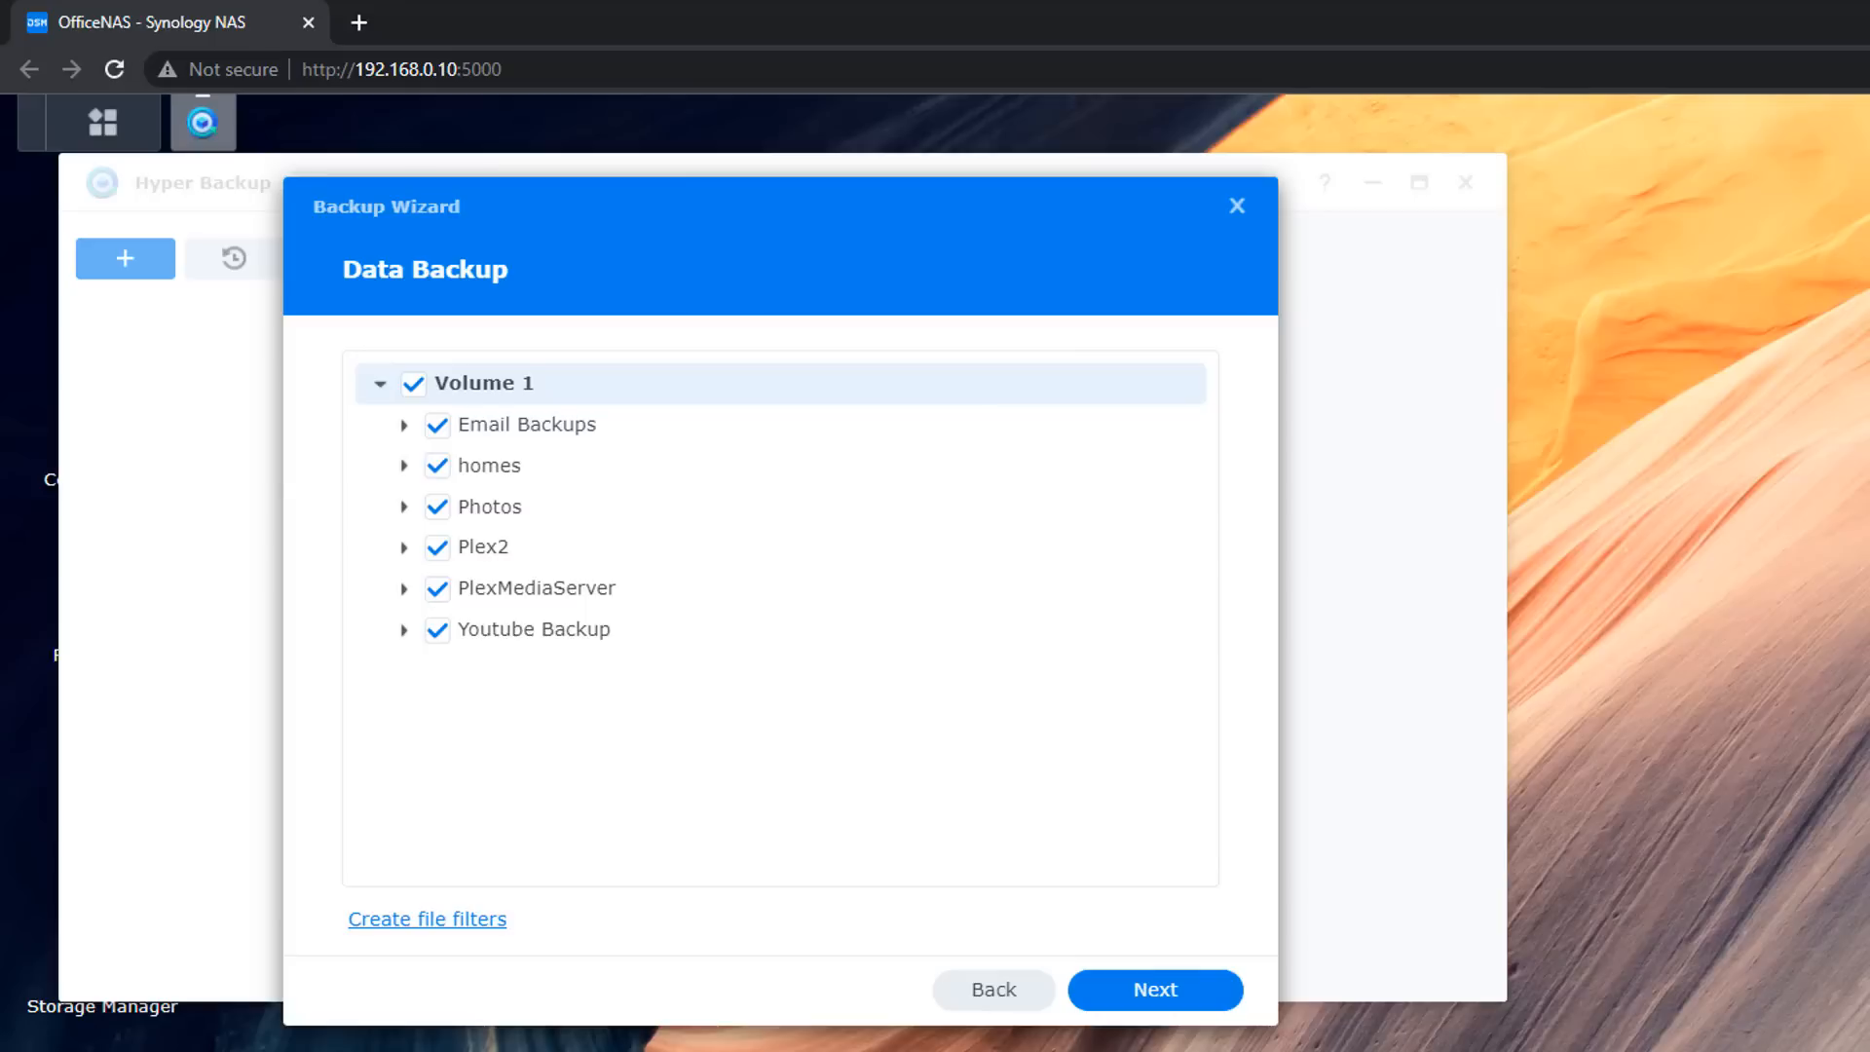
pyautogui.click(526, 424)
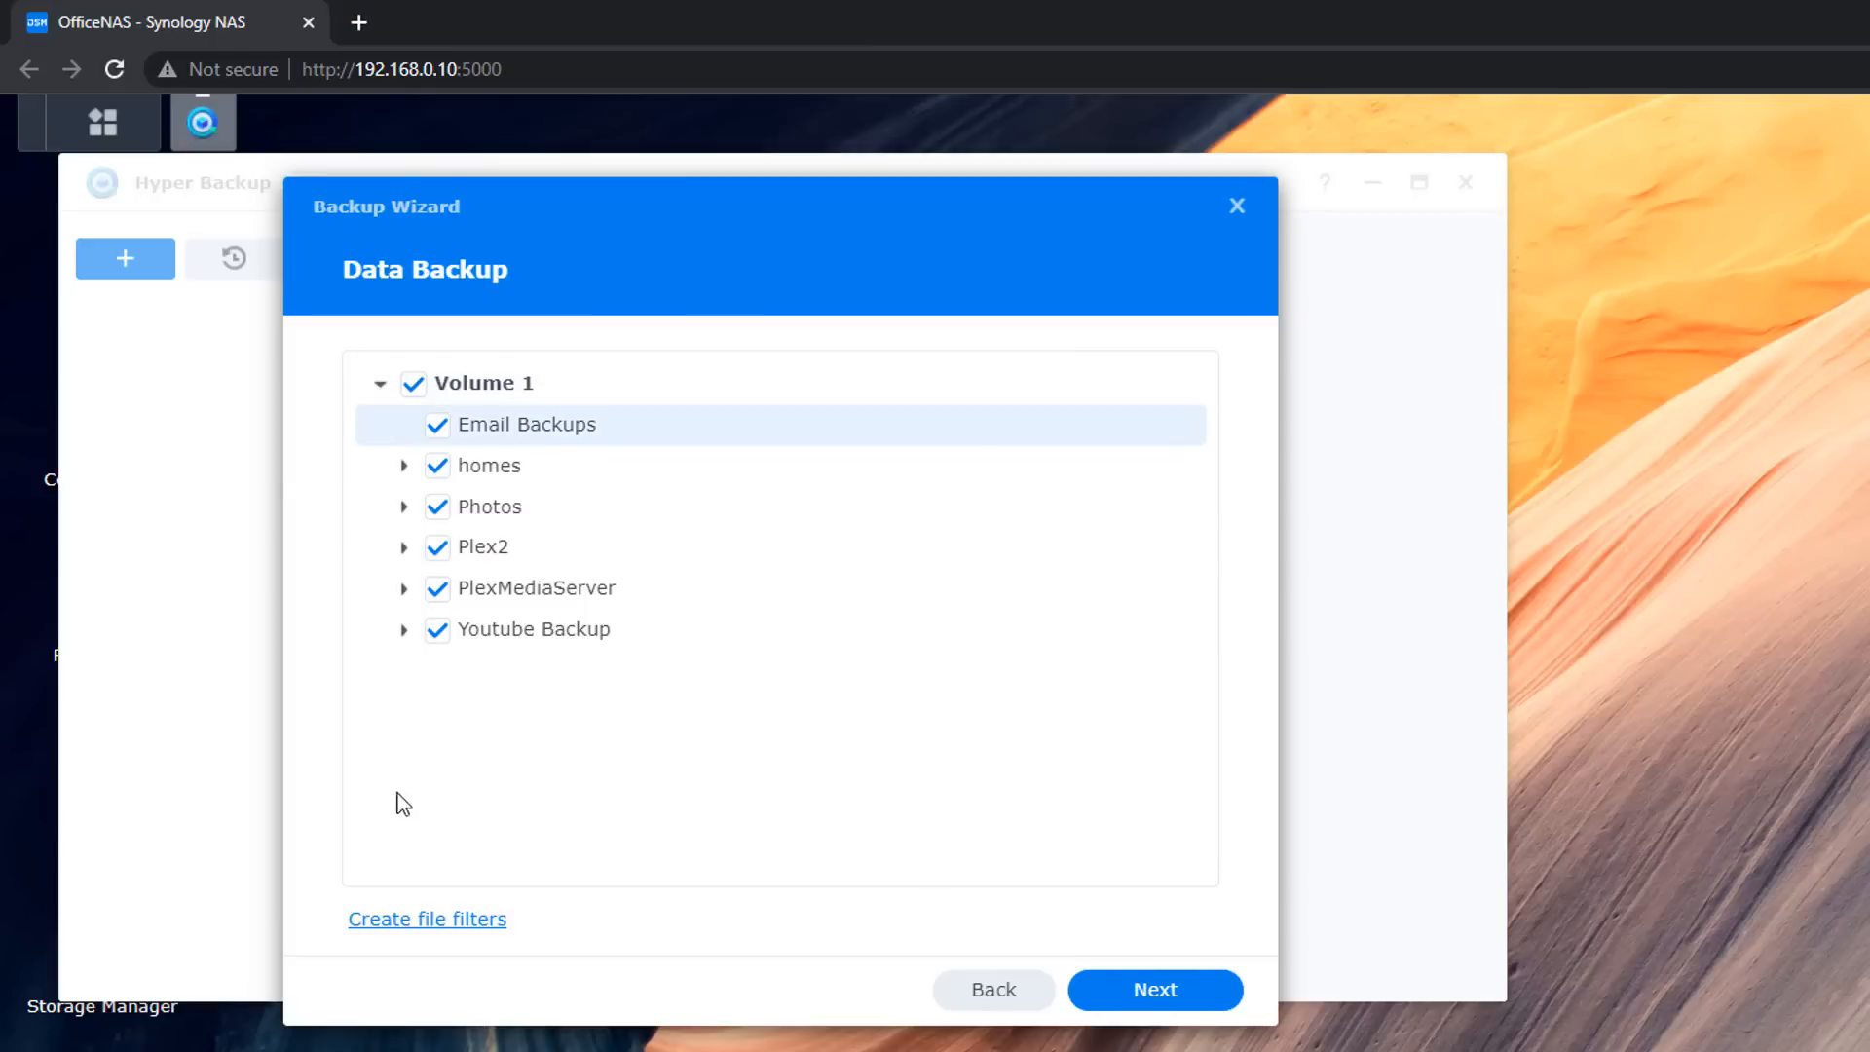
pyautogui.moveTo(1153, 990)
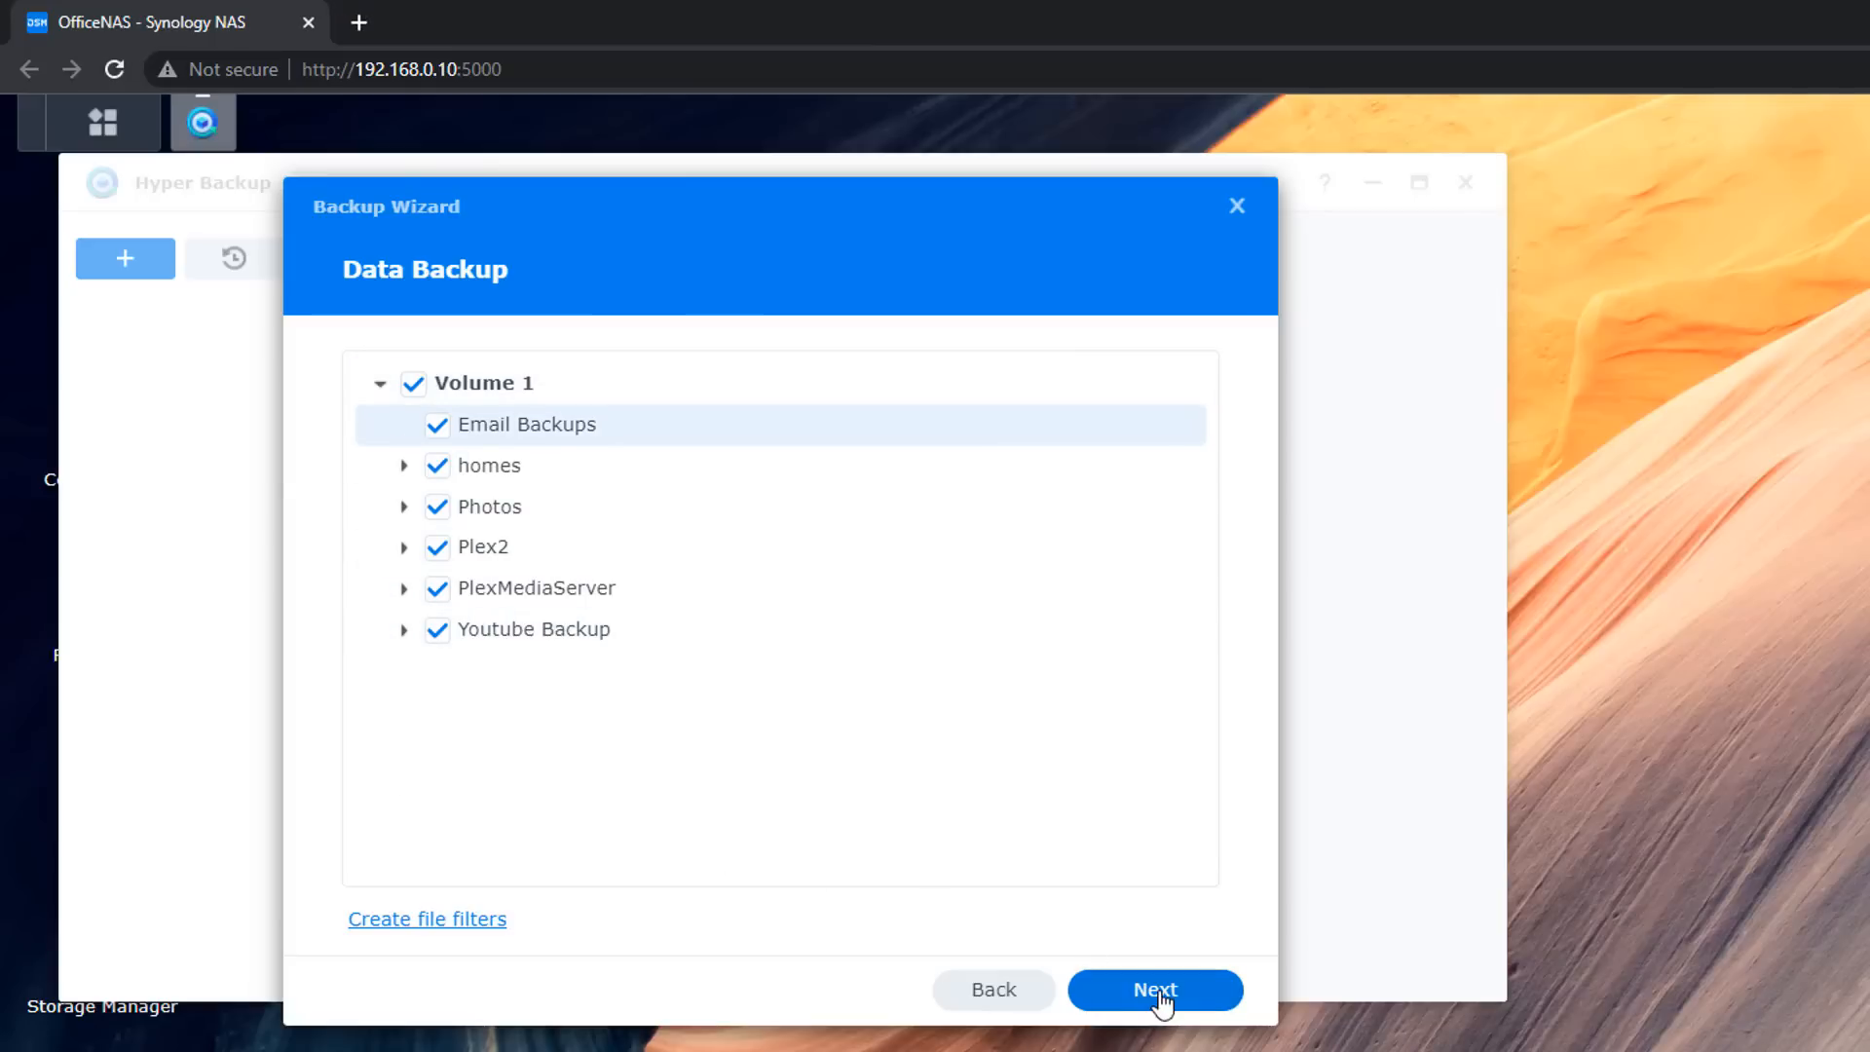
pyautogui.click(1152, 990)
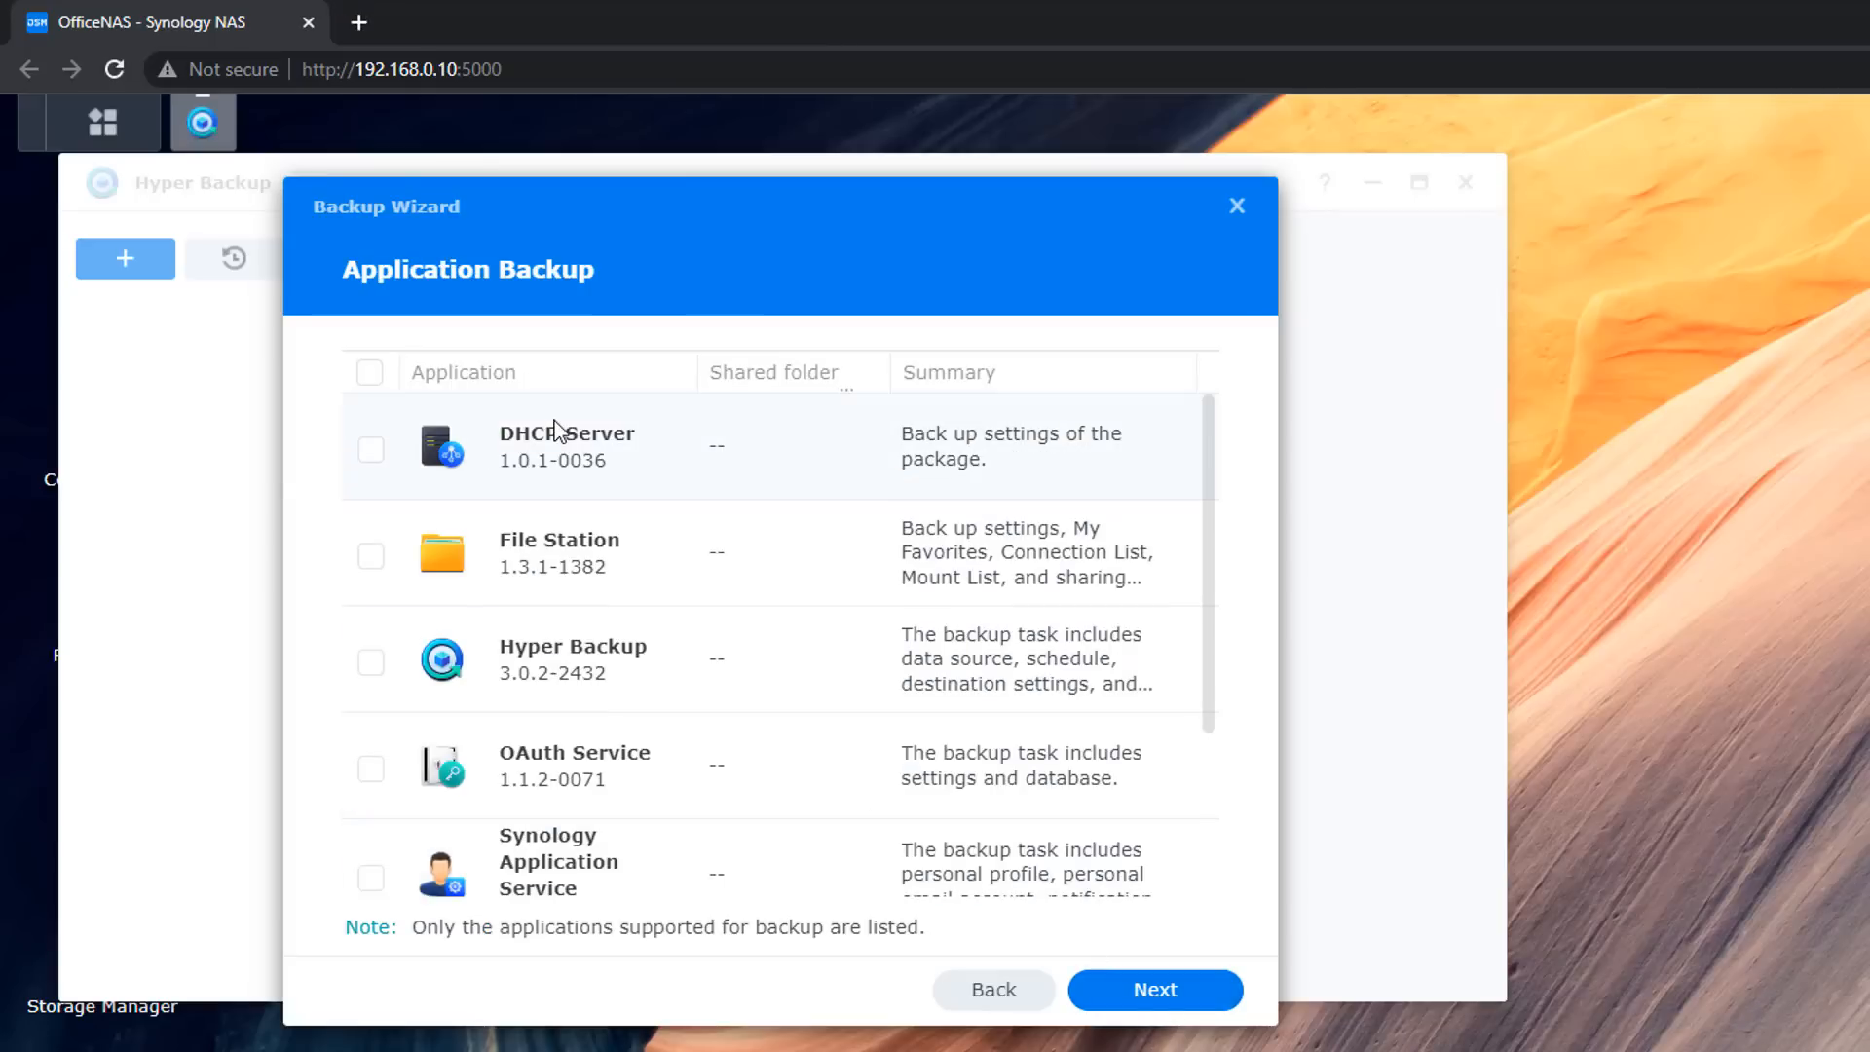
pyautogui.moveTo(436, 584)
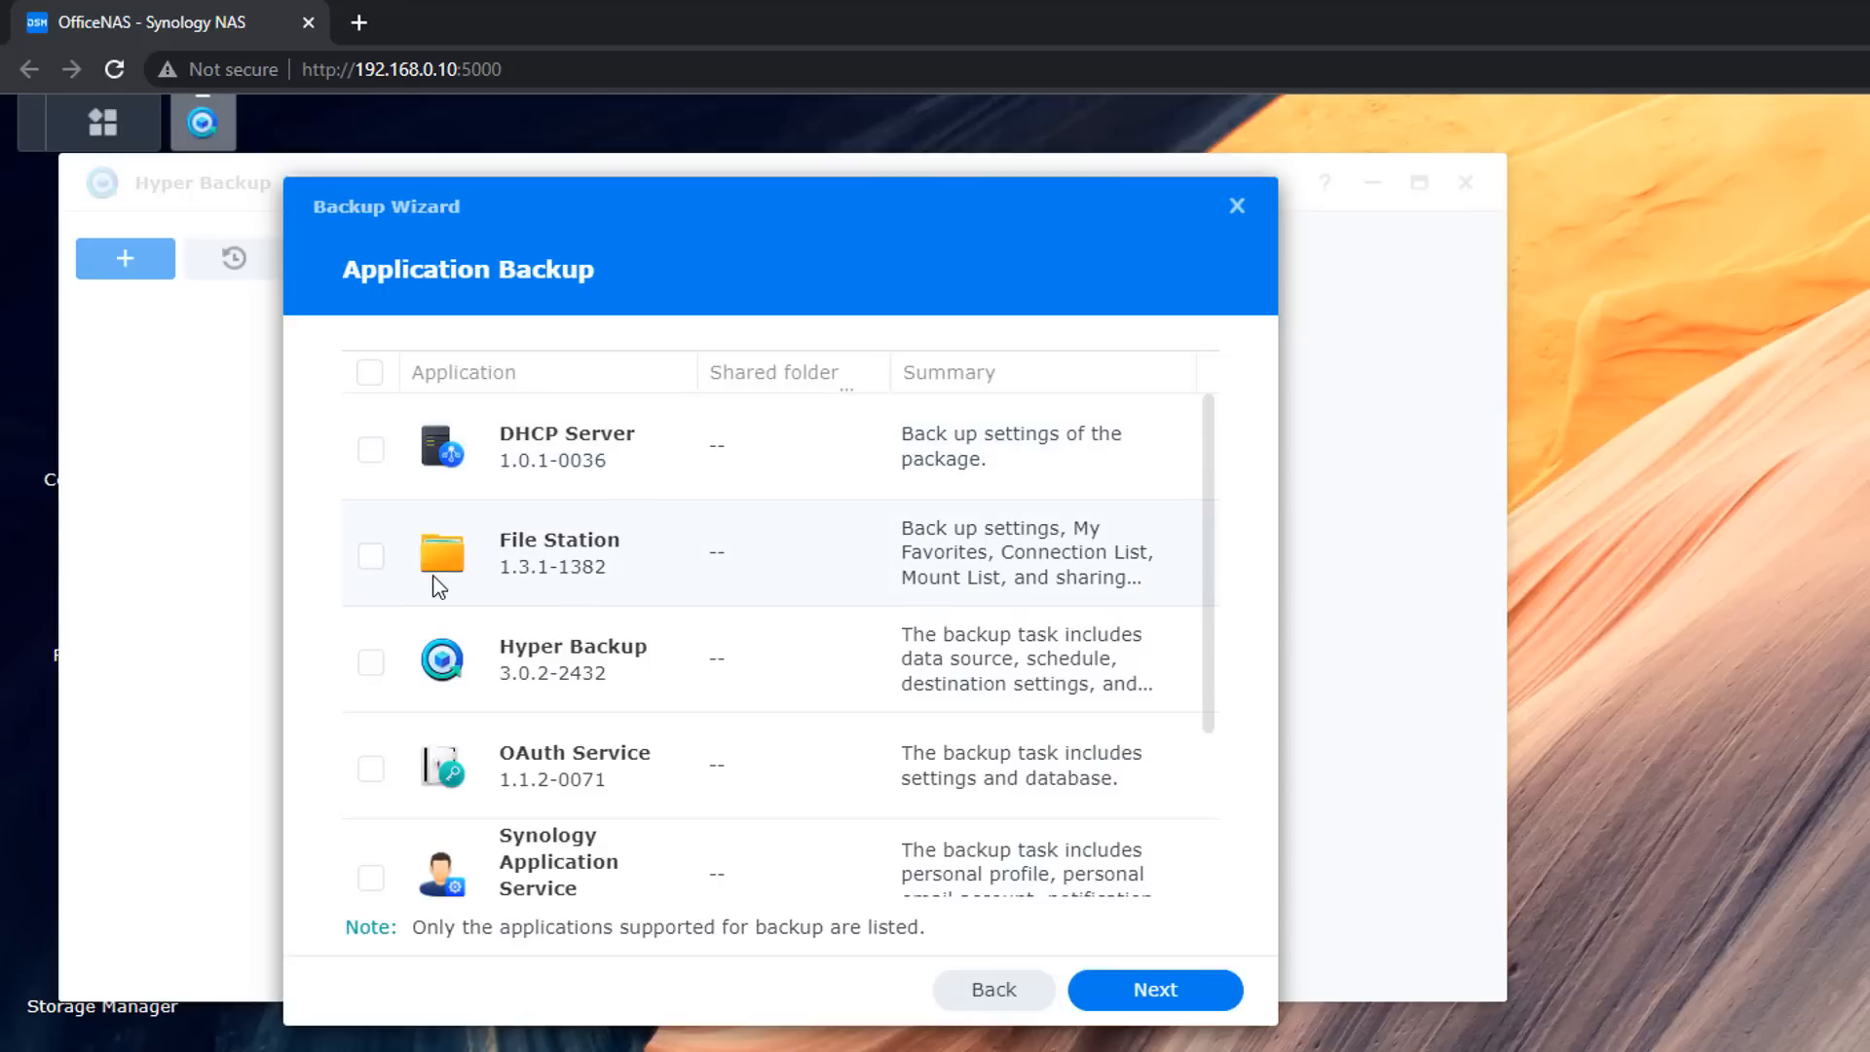
pyautogui.moveTo(30, 721)
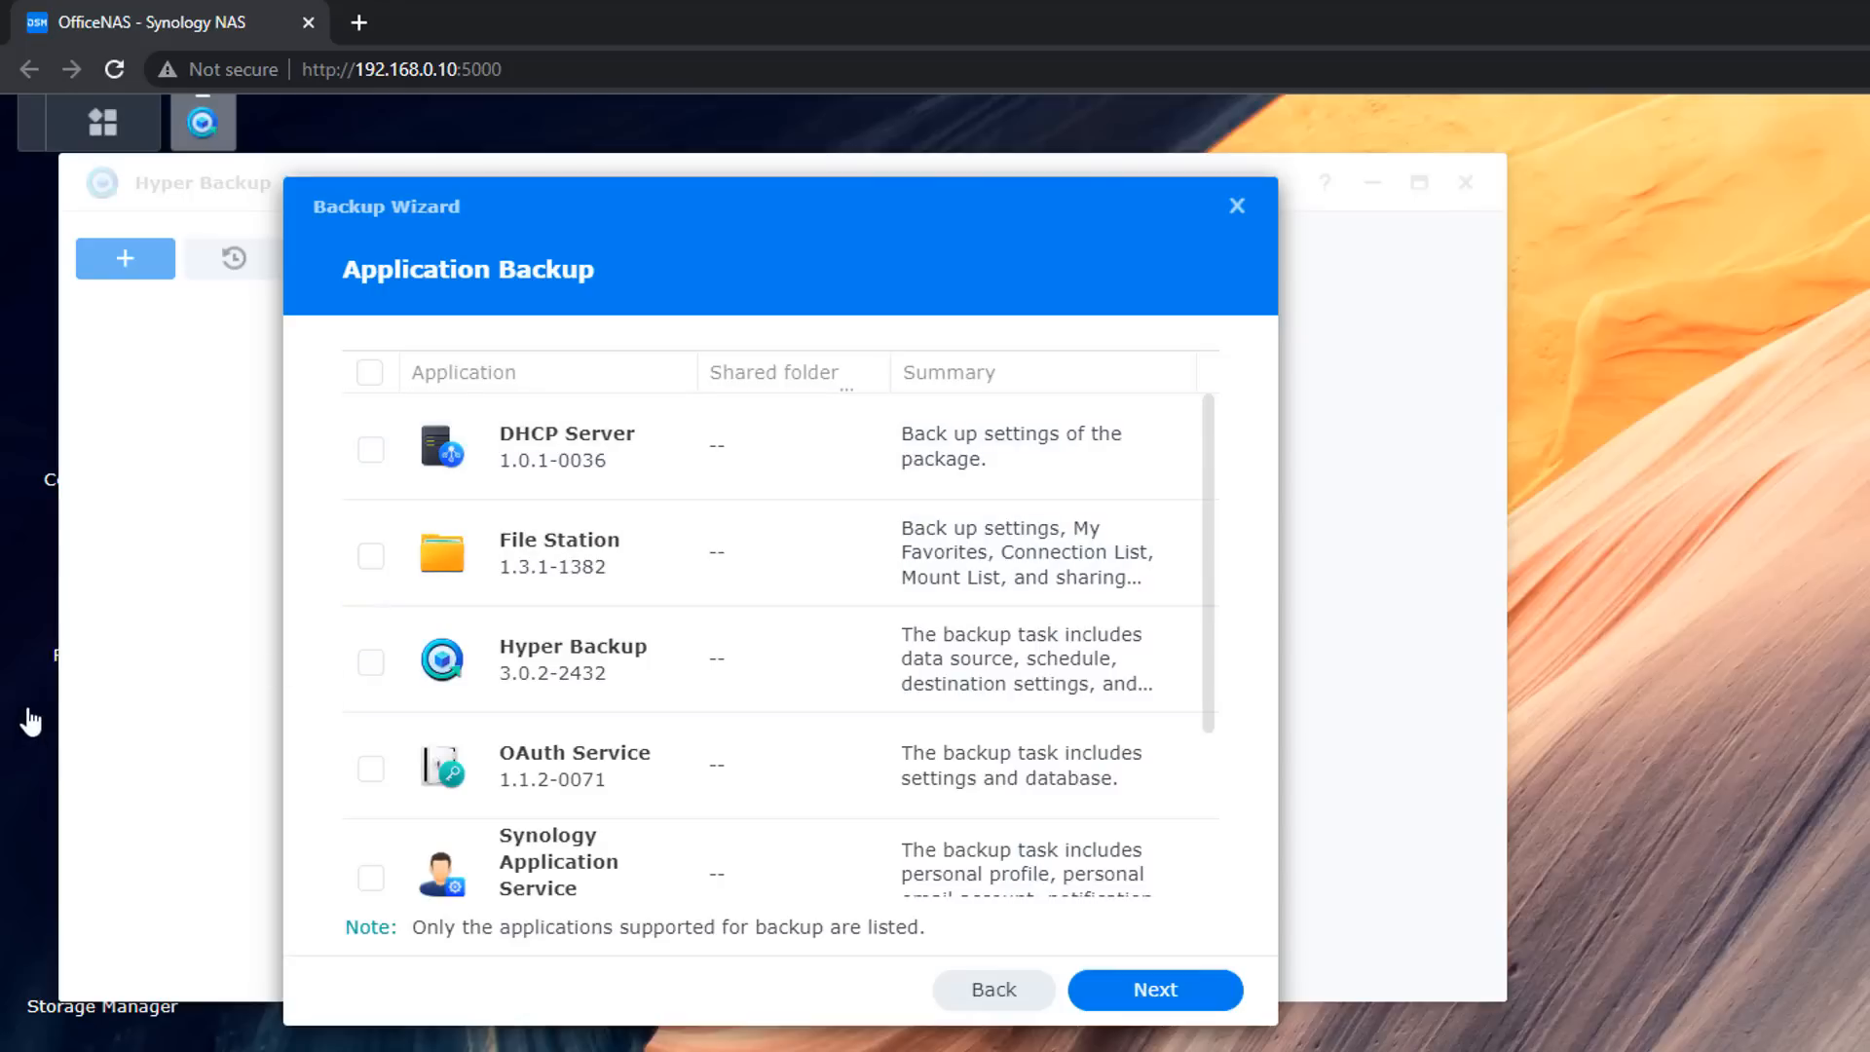
pyautogui.moveTo(30, 721)
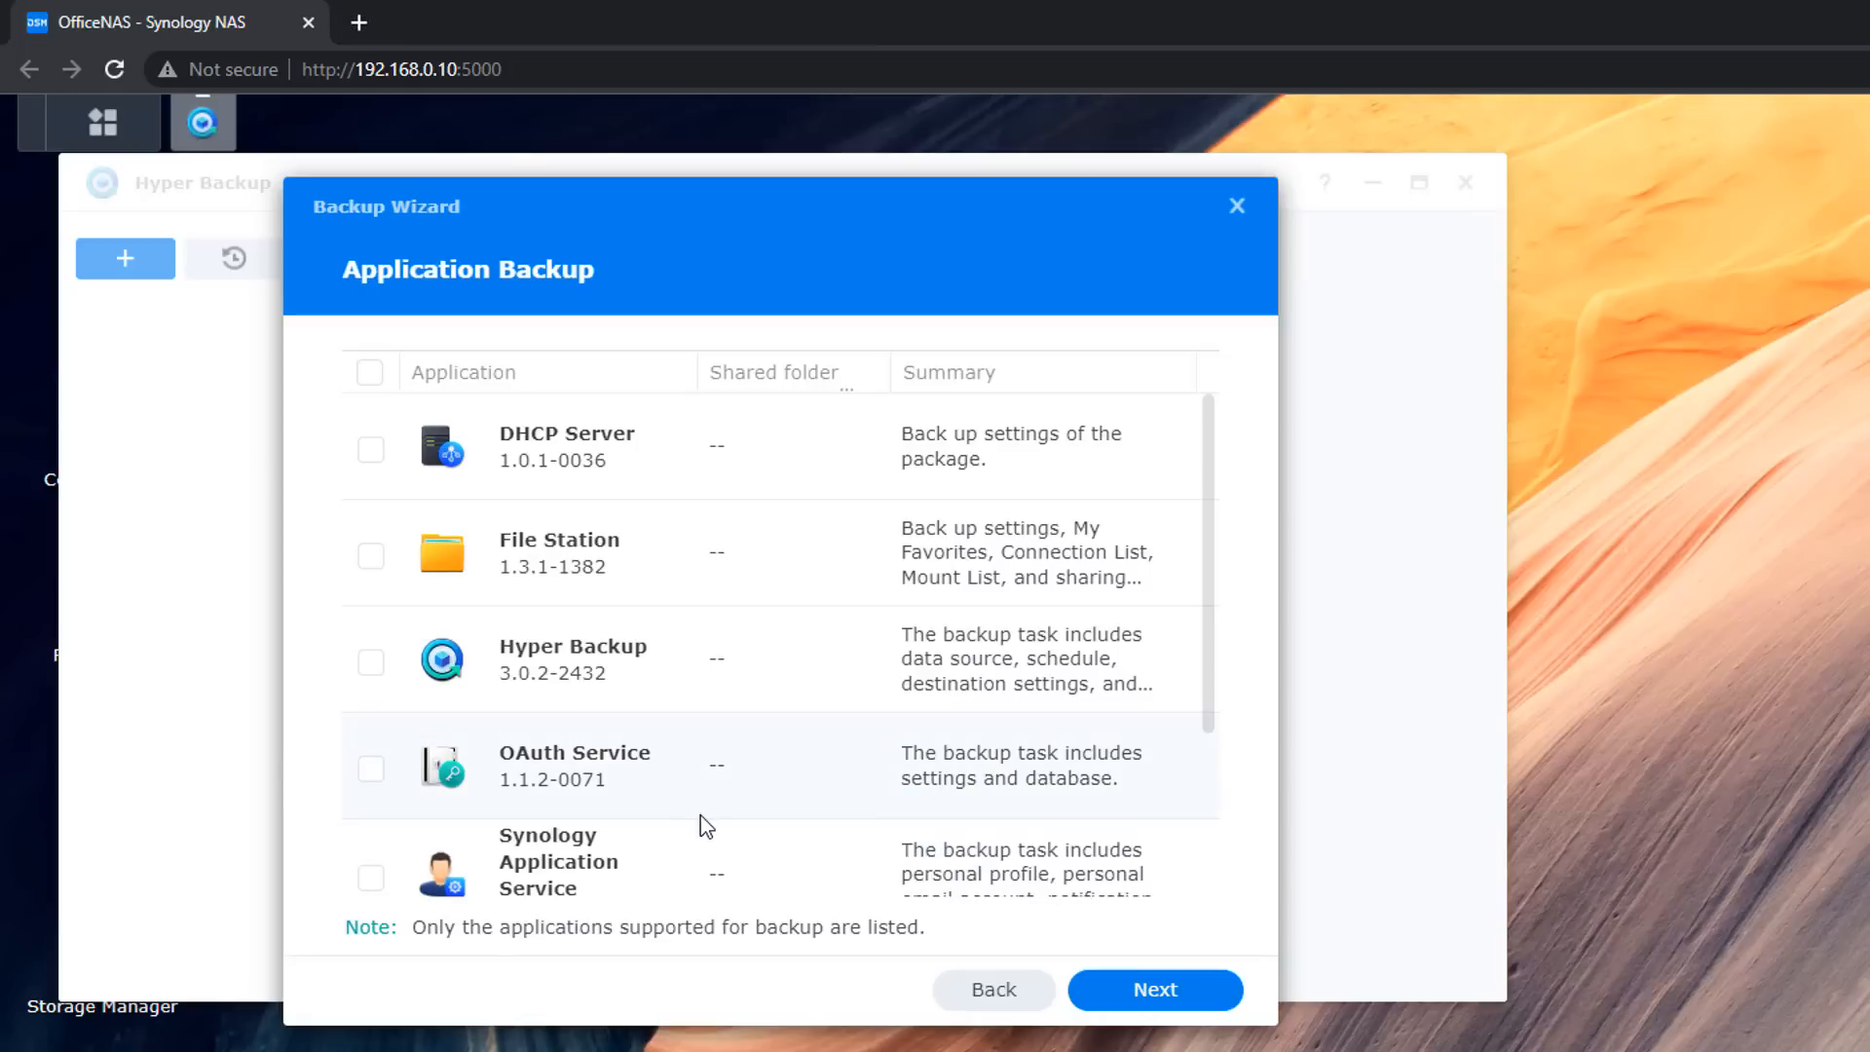
pyautogui.moveTo(734, 822)
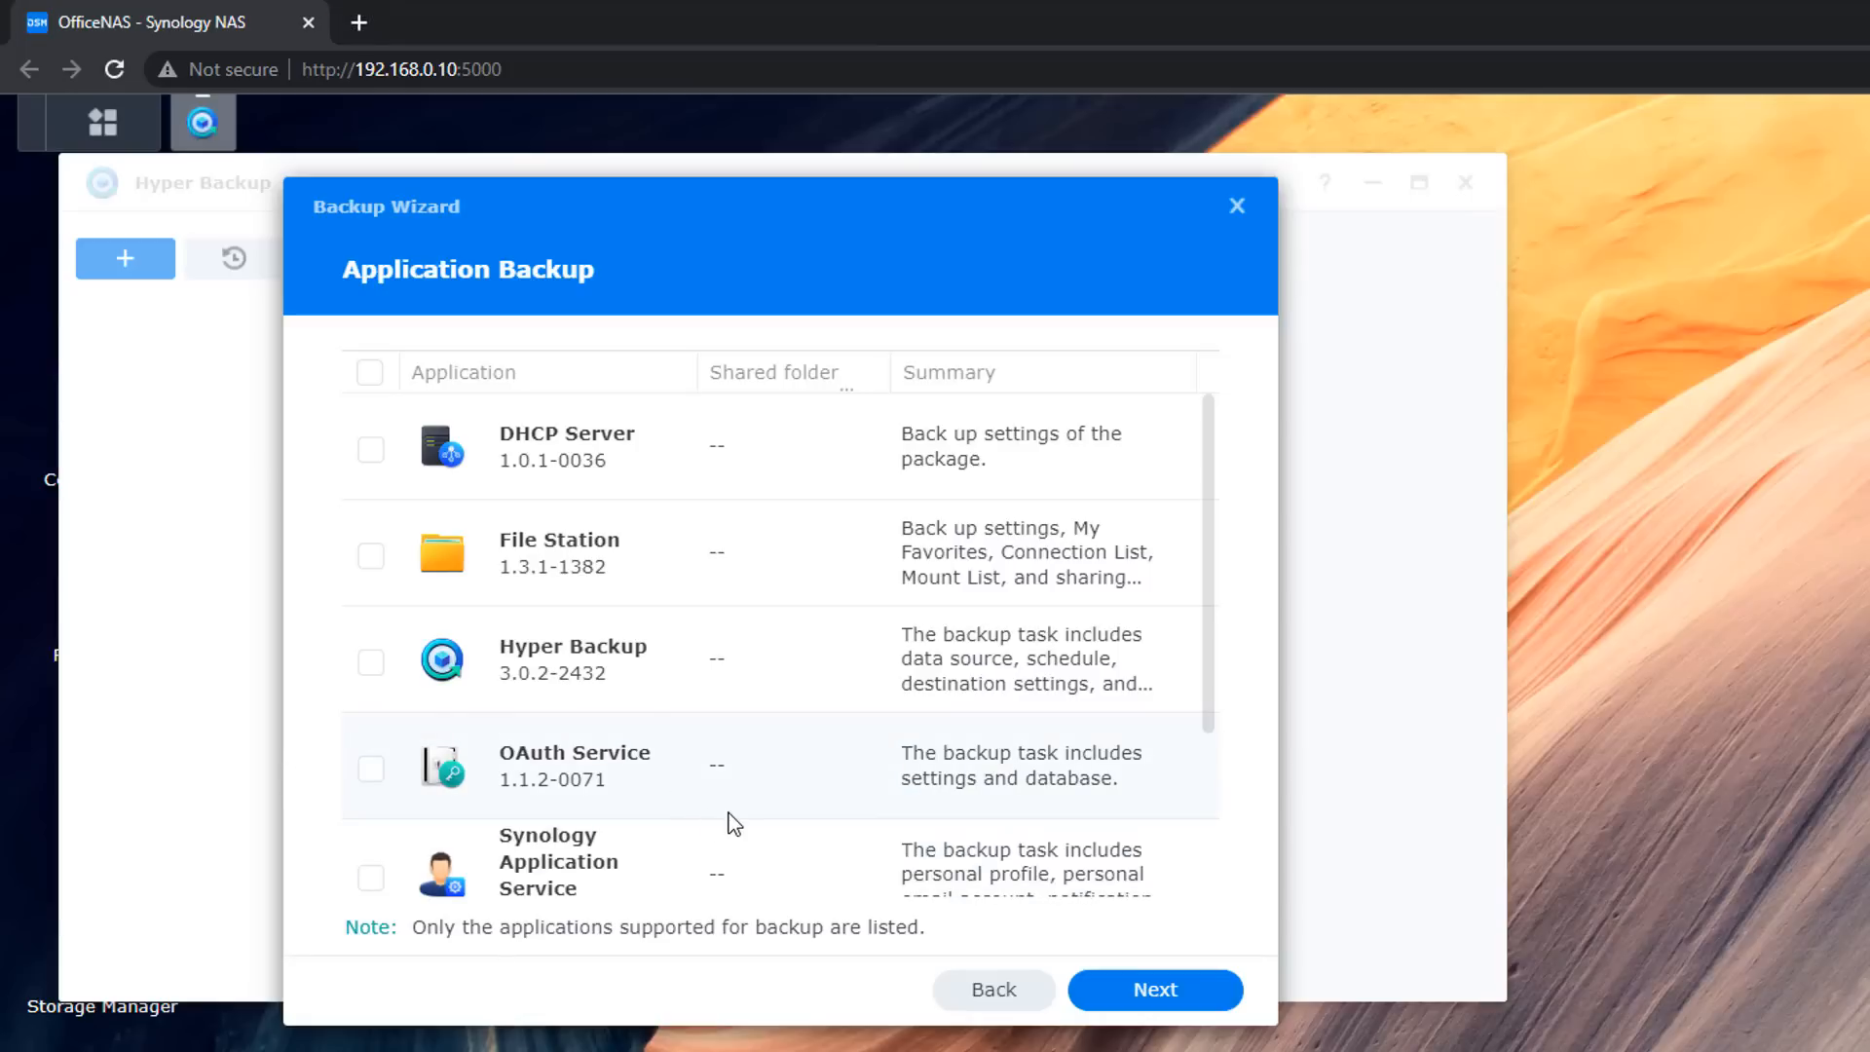
pyautogui.moveTo(469, 670)
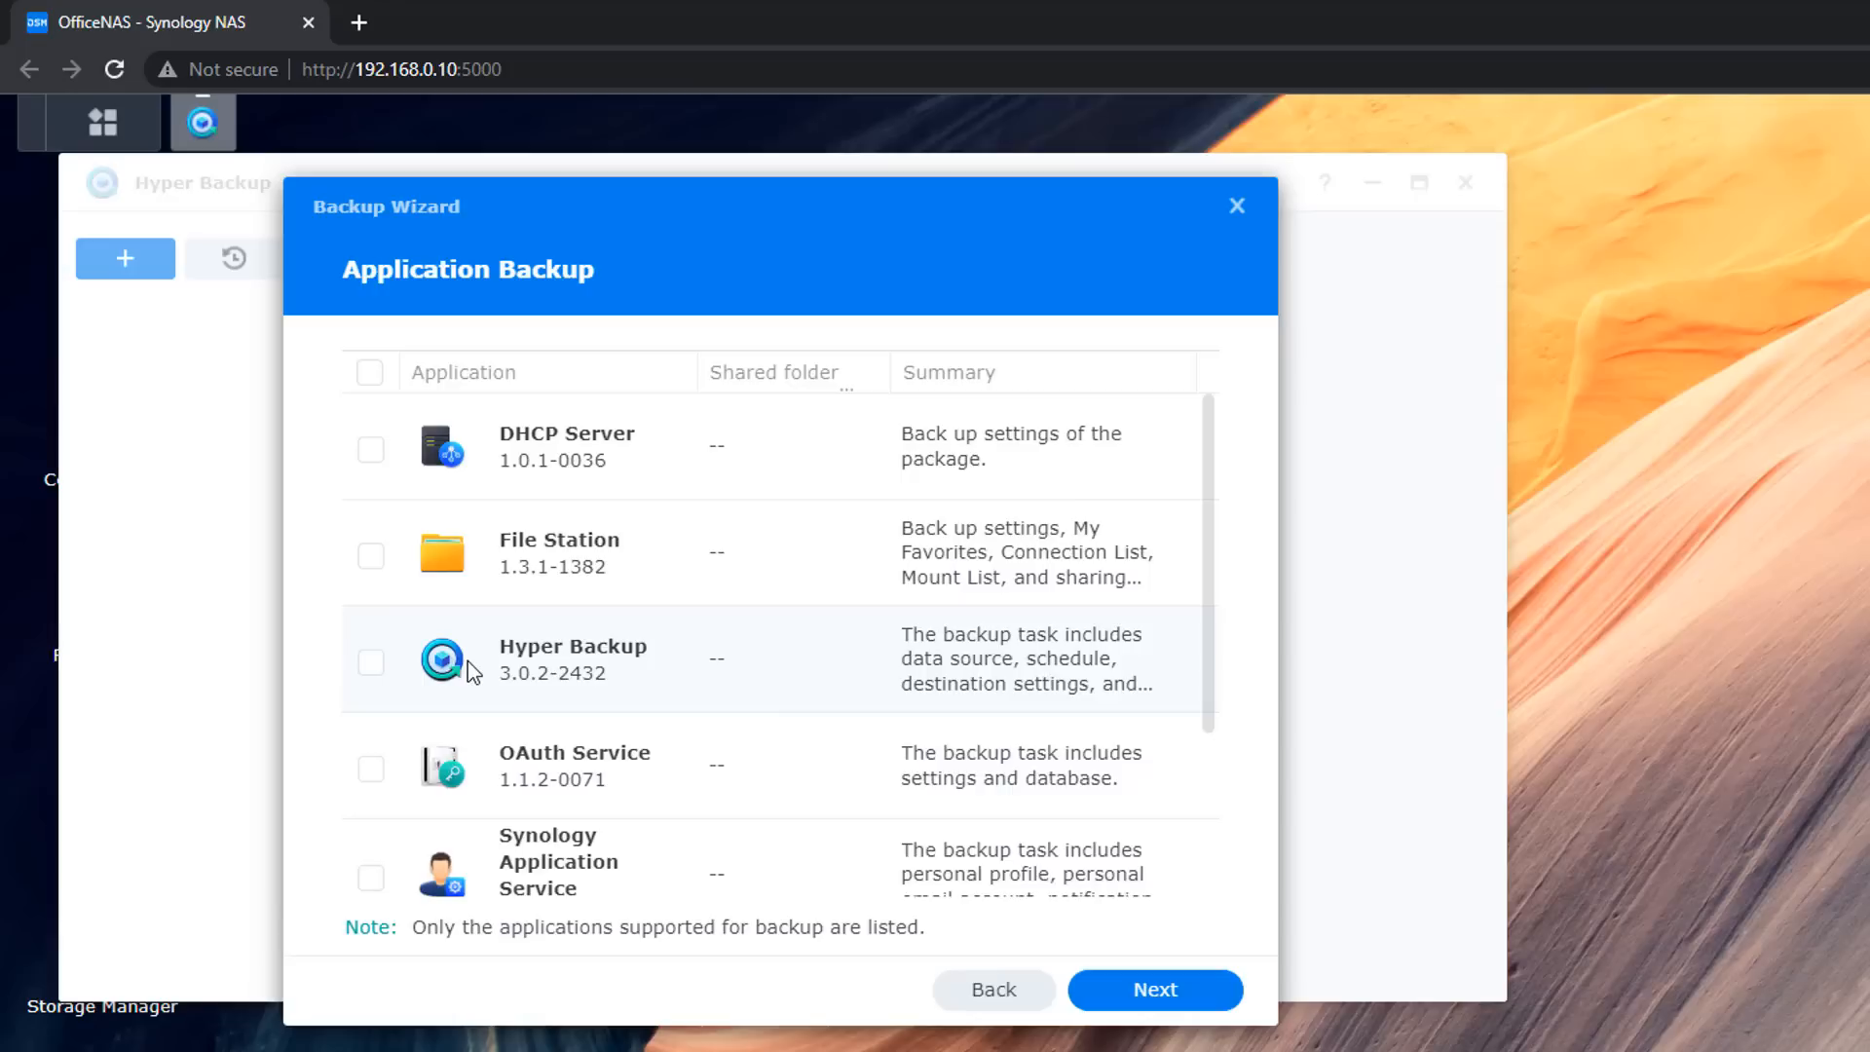
# Include Hyper Backup, Synology Application Service and Synology Photos in the application backup
pyautogui.click(370, 662)
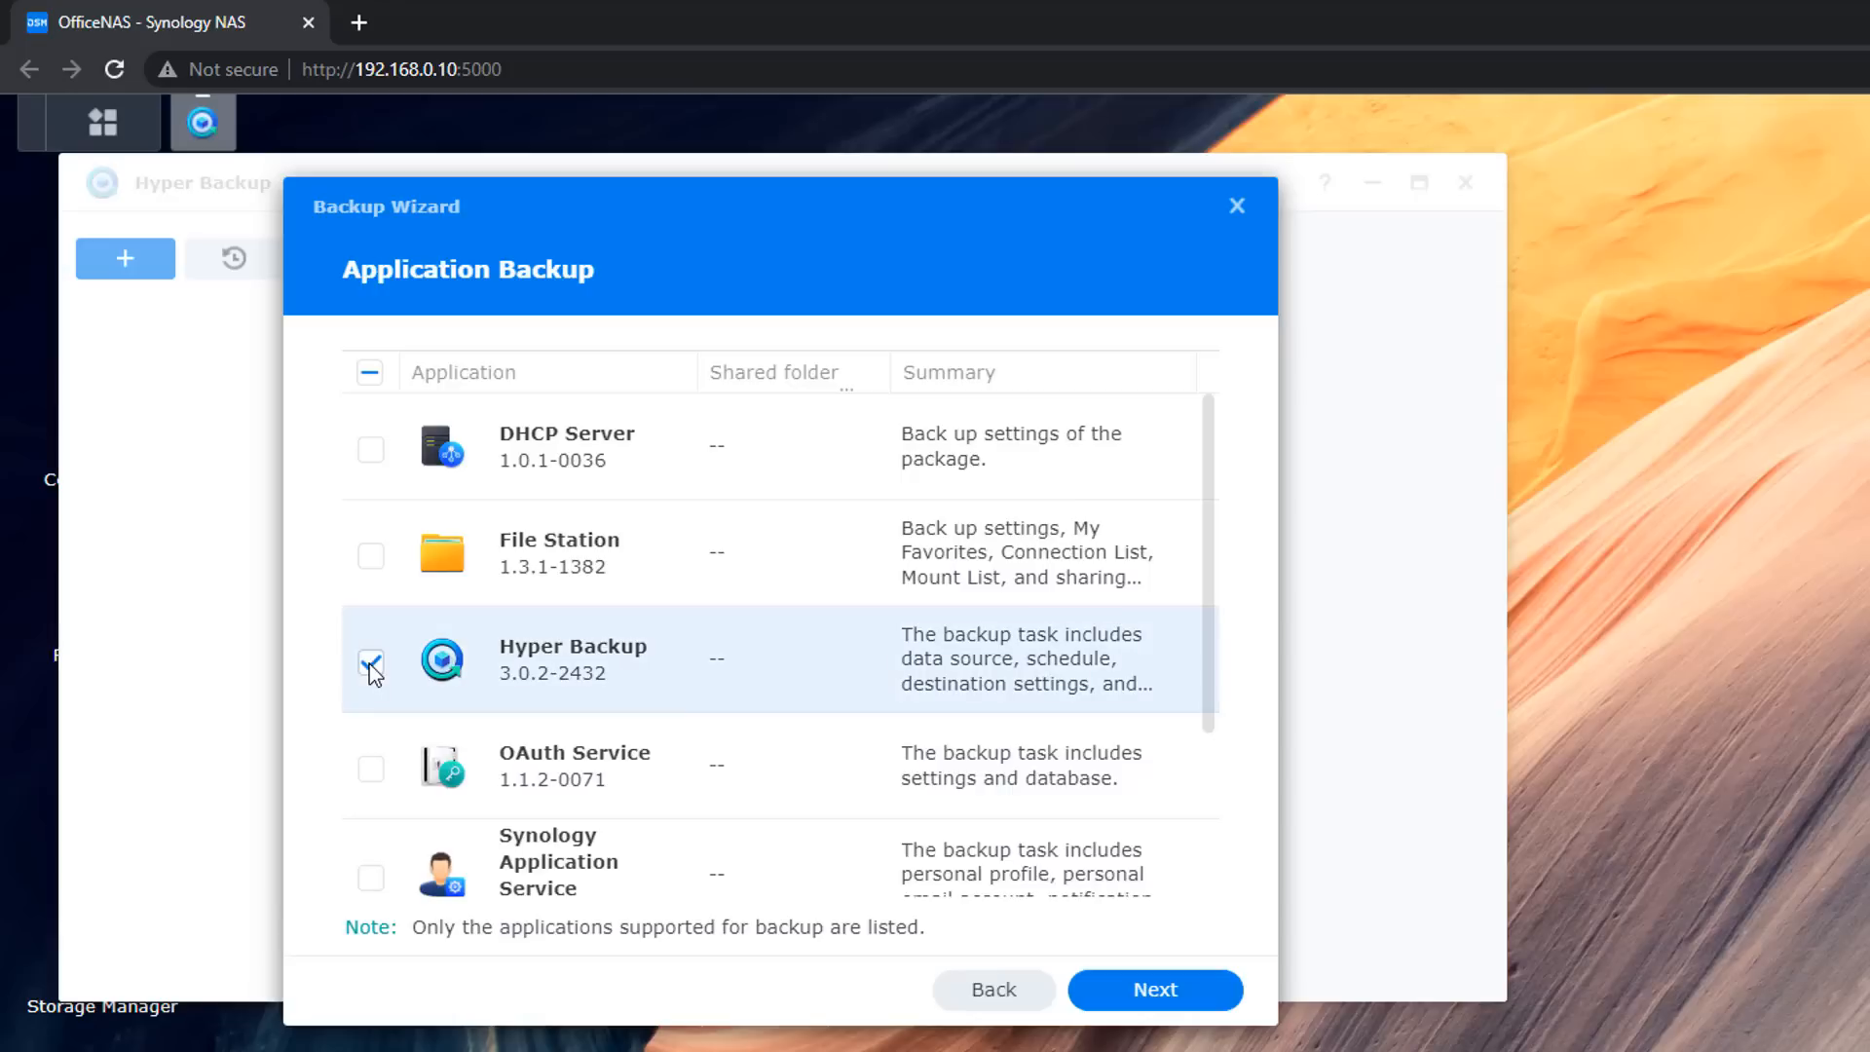
pyautogui.click(371, 662)
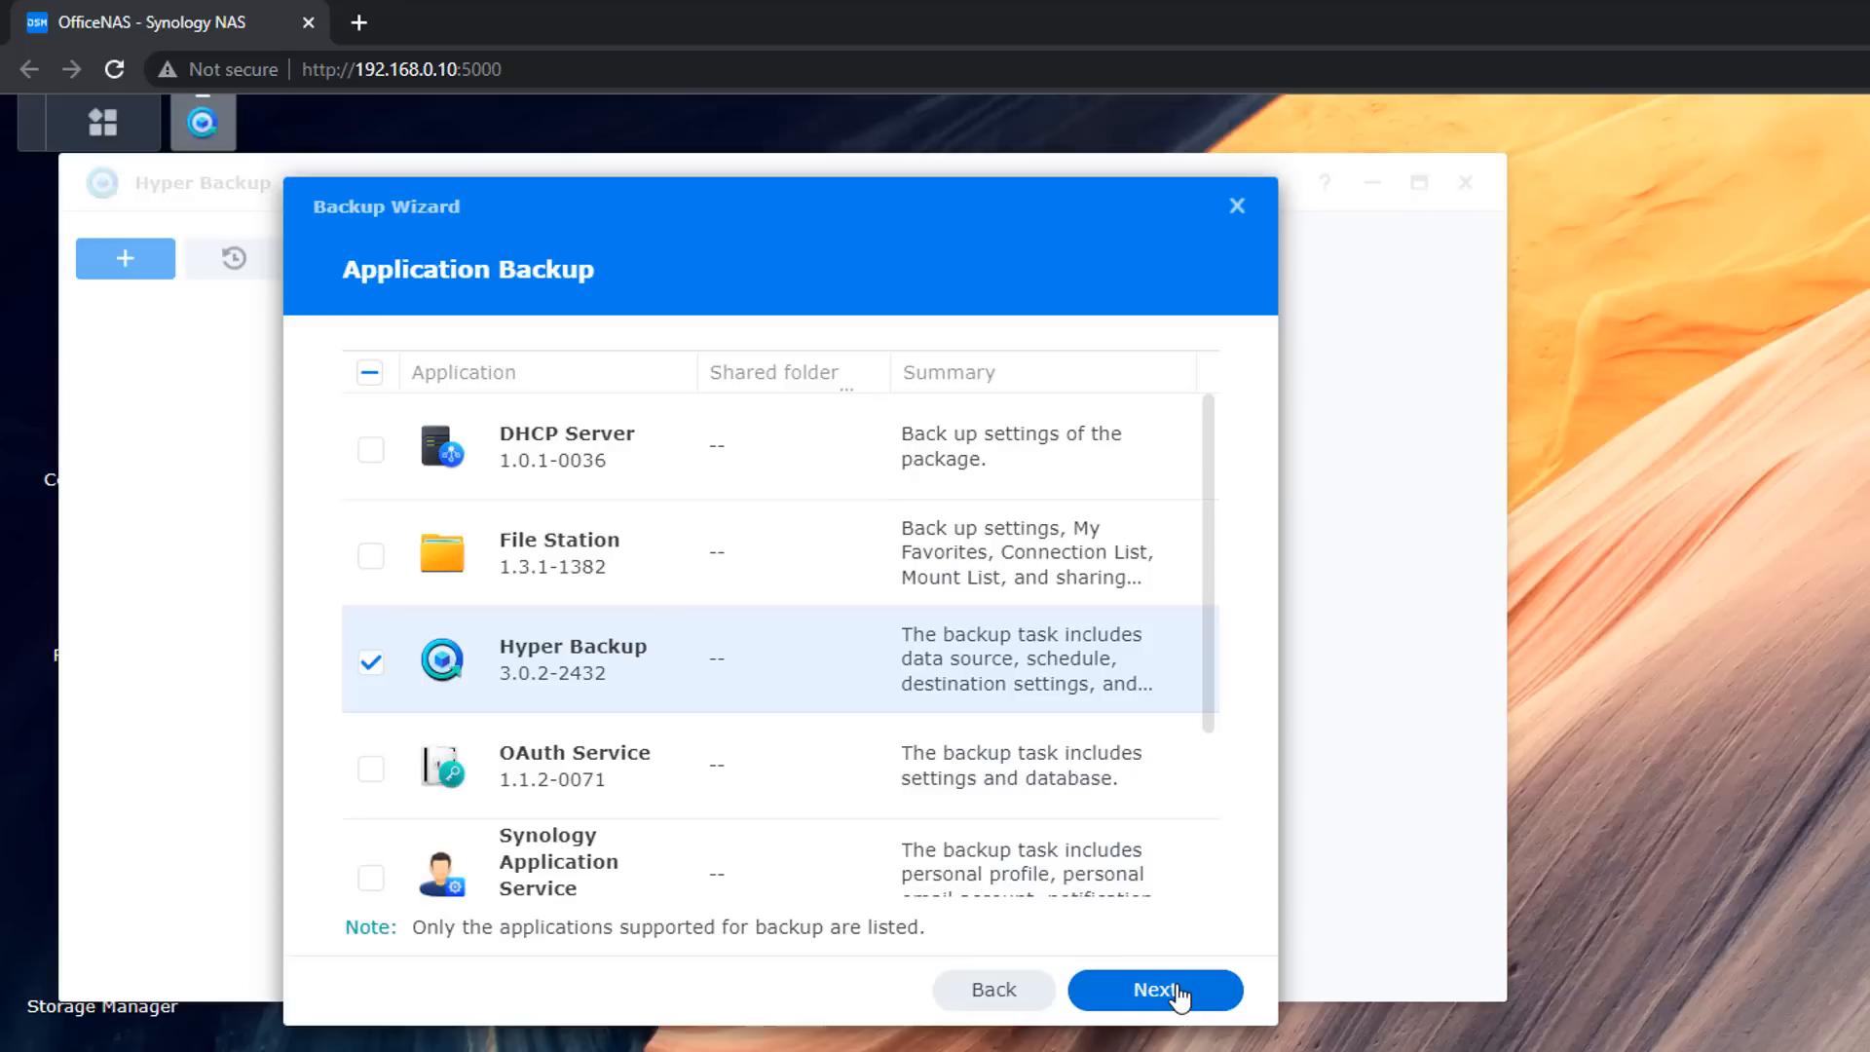
pyautogui.scroll(-3)
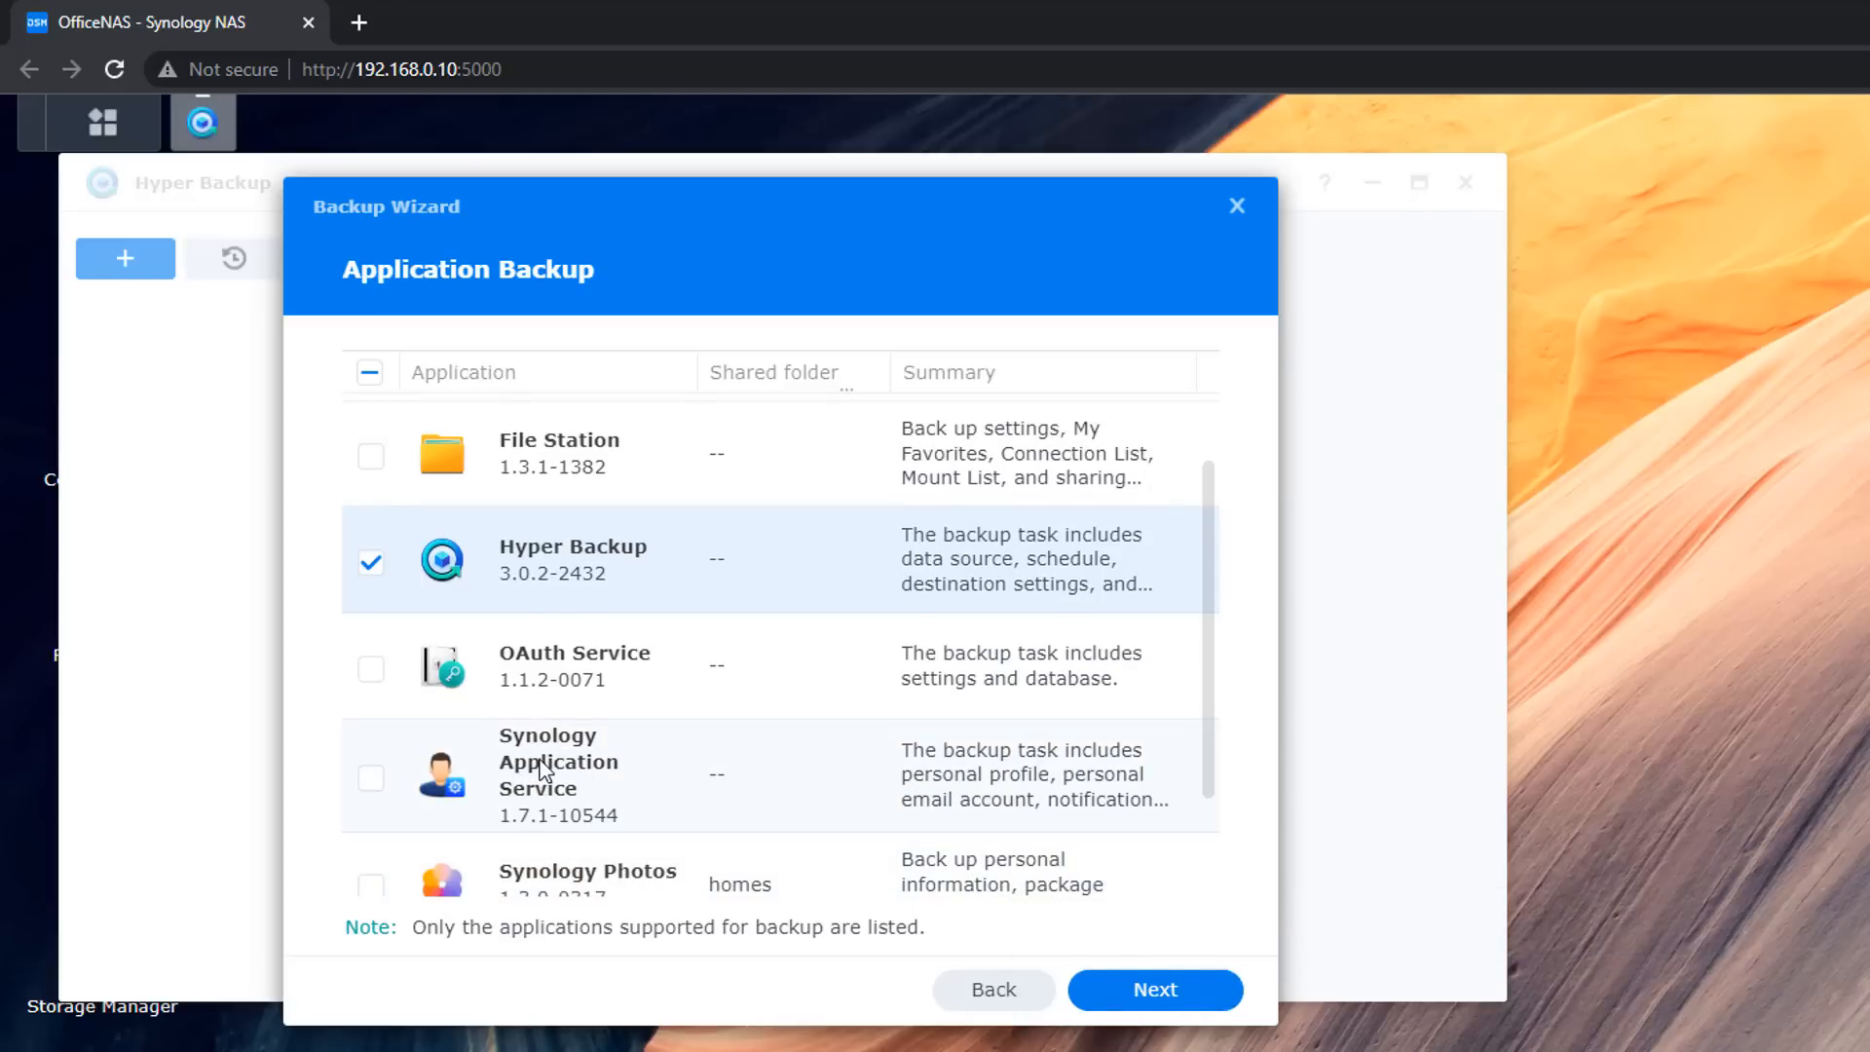
pyautogui.moveTo(612, 783)
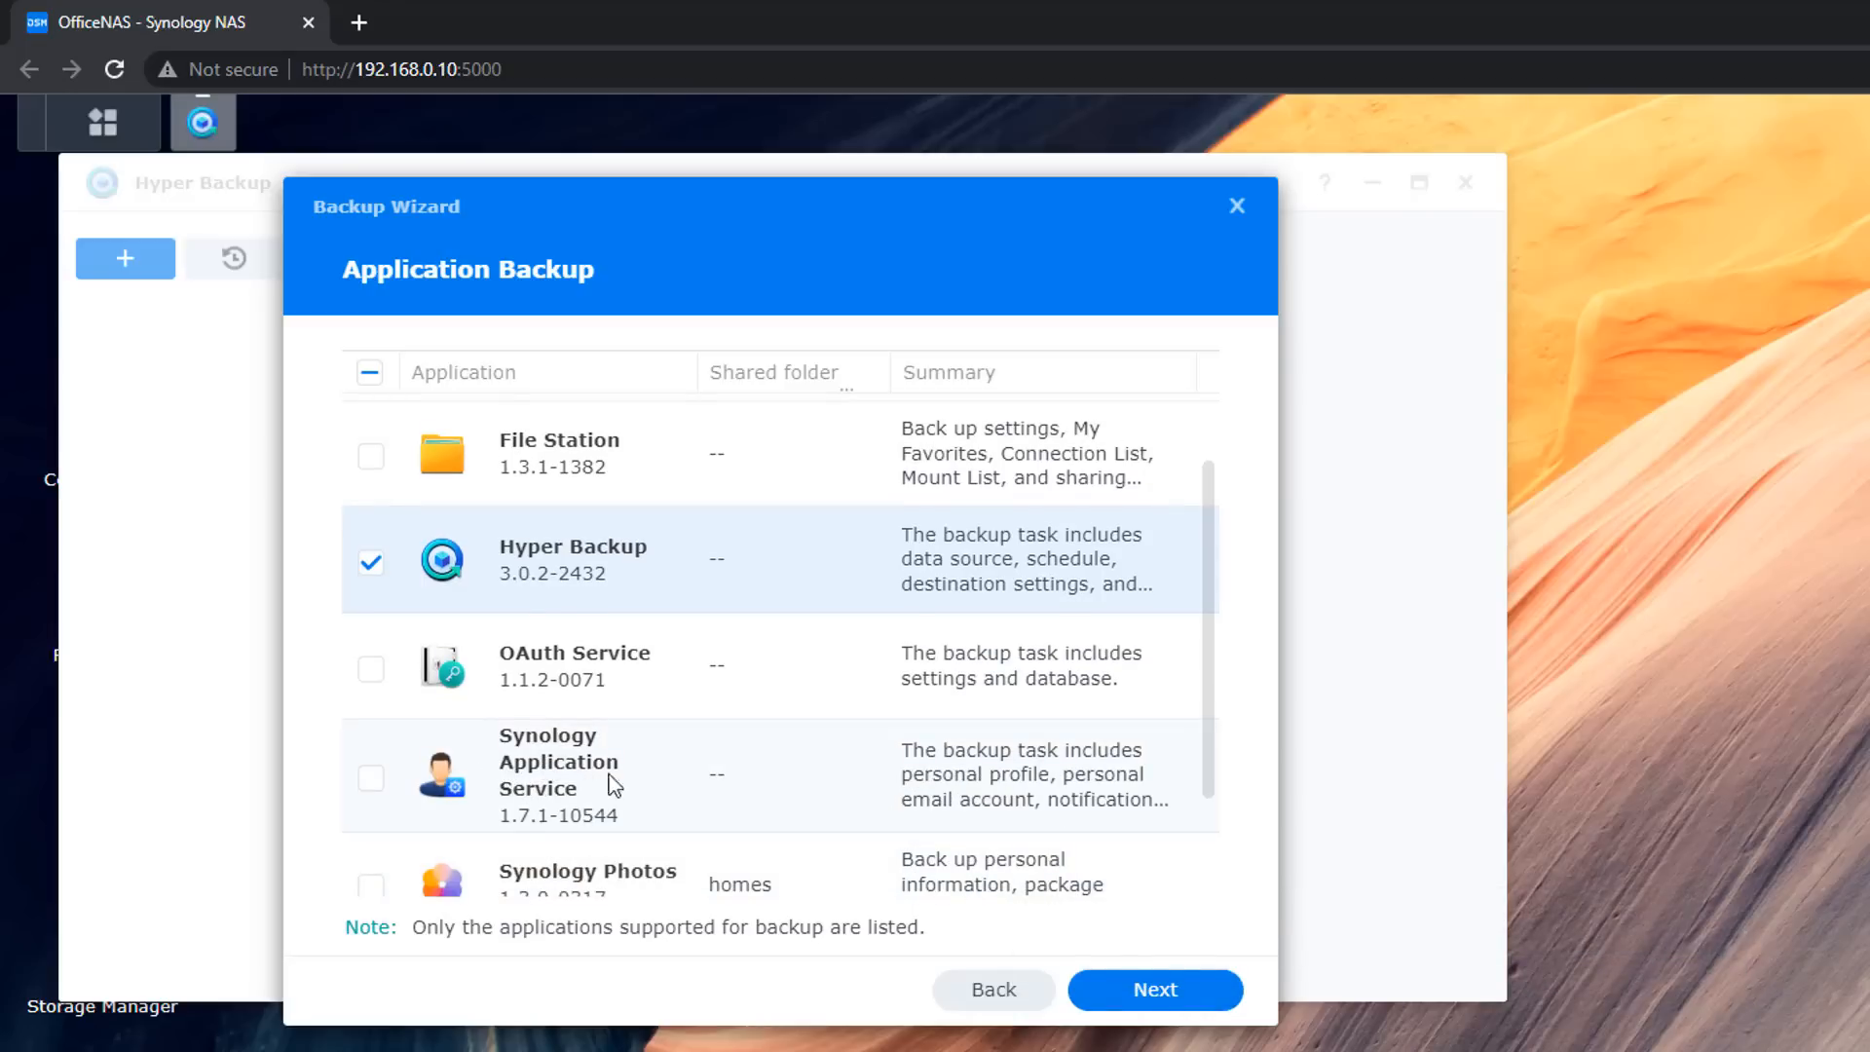
pyautogui.moveTo(1097, 799)
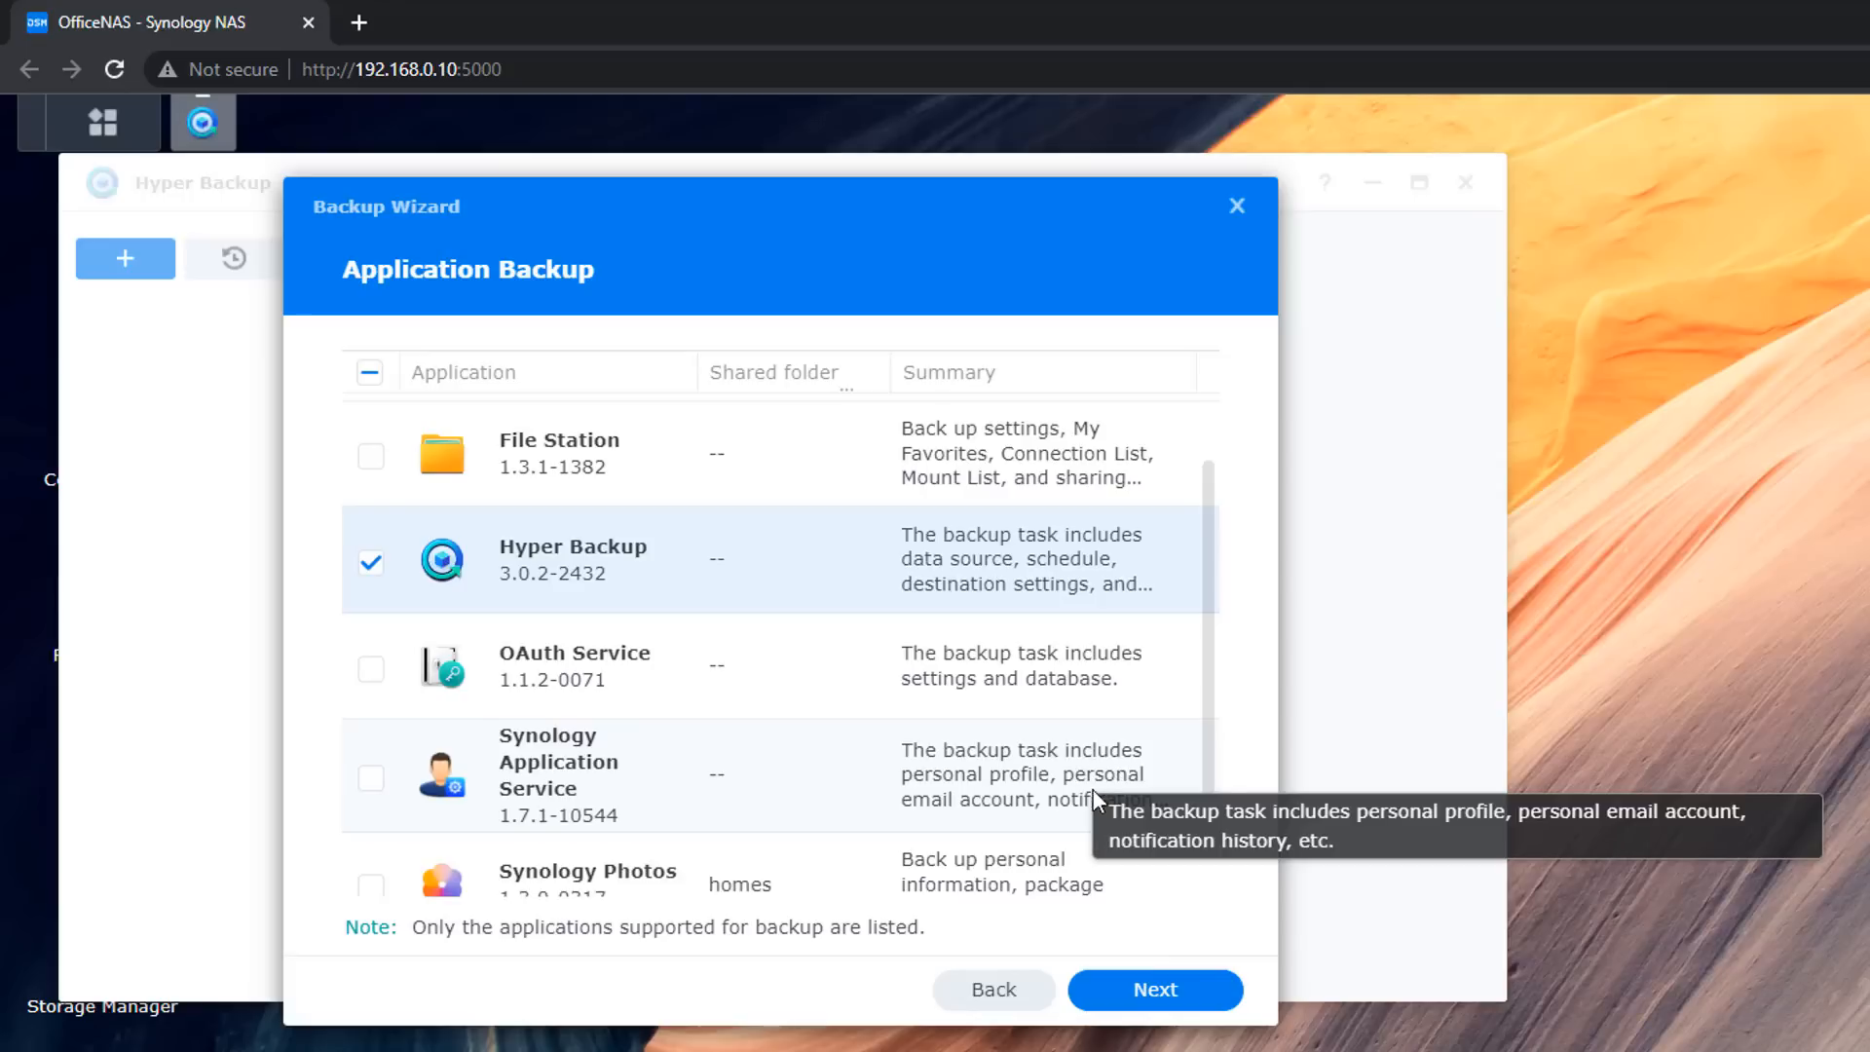
pyautogui.moveTo(1044, 823)
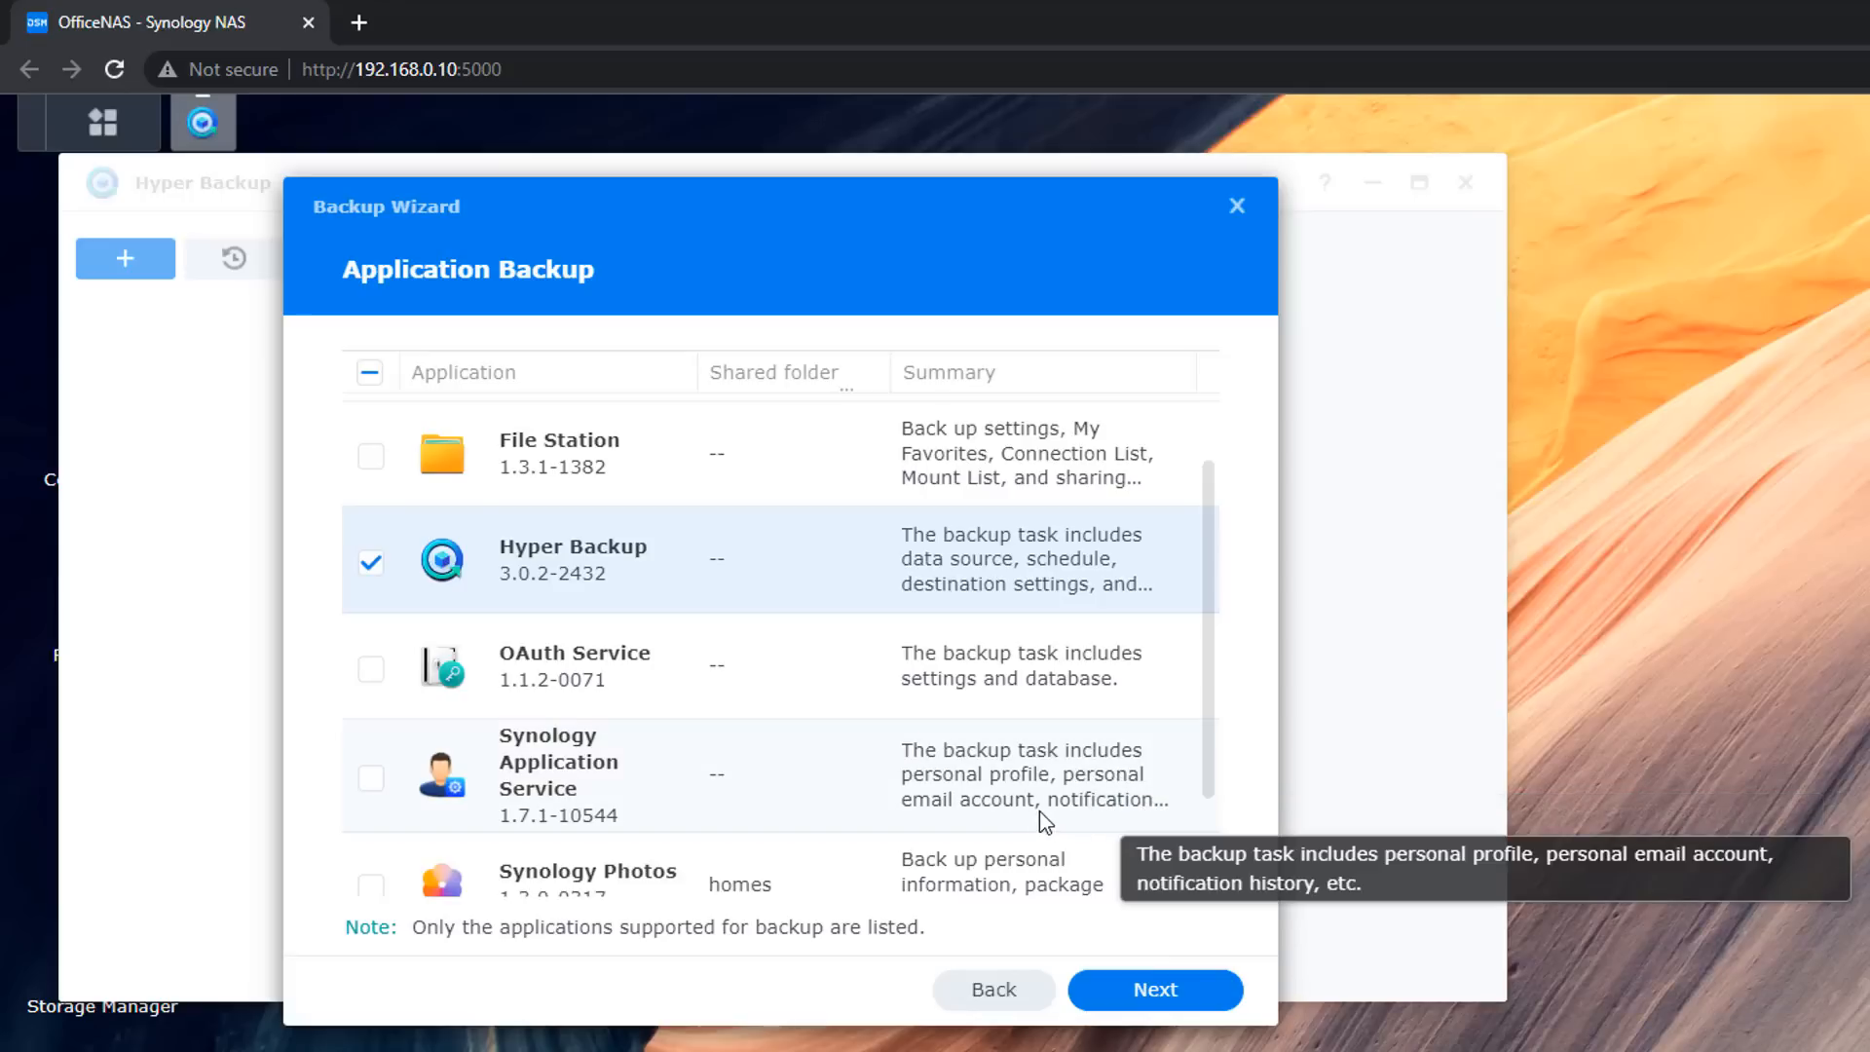
pyautogui.moveTo(1031, 823)
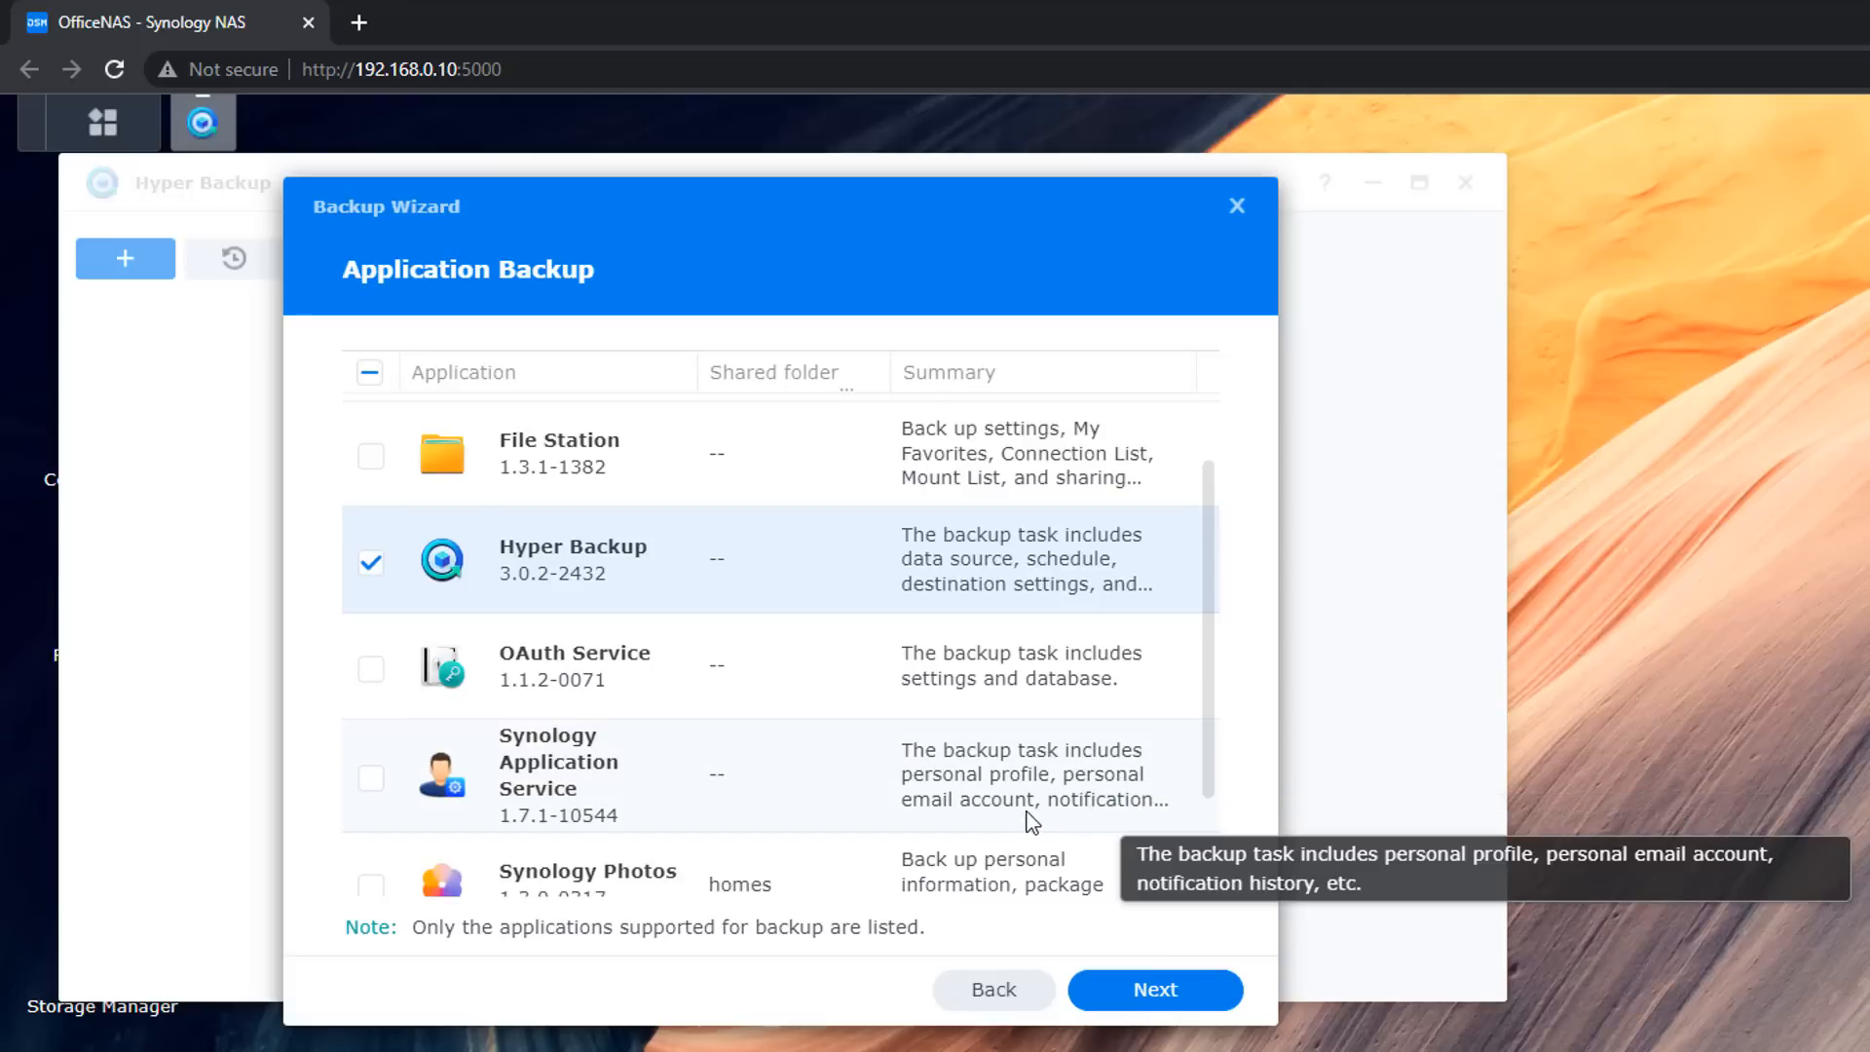
pyautogui.click(370, 776)
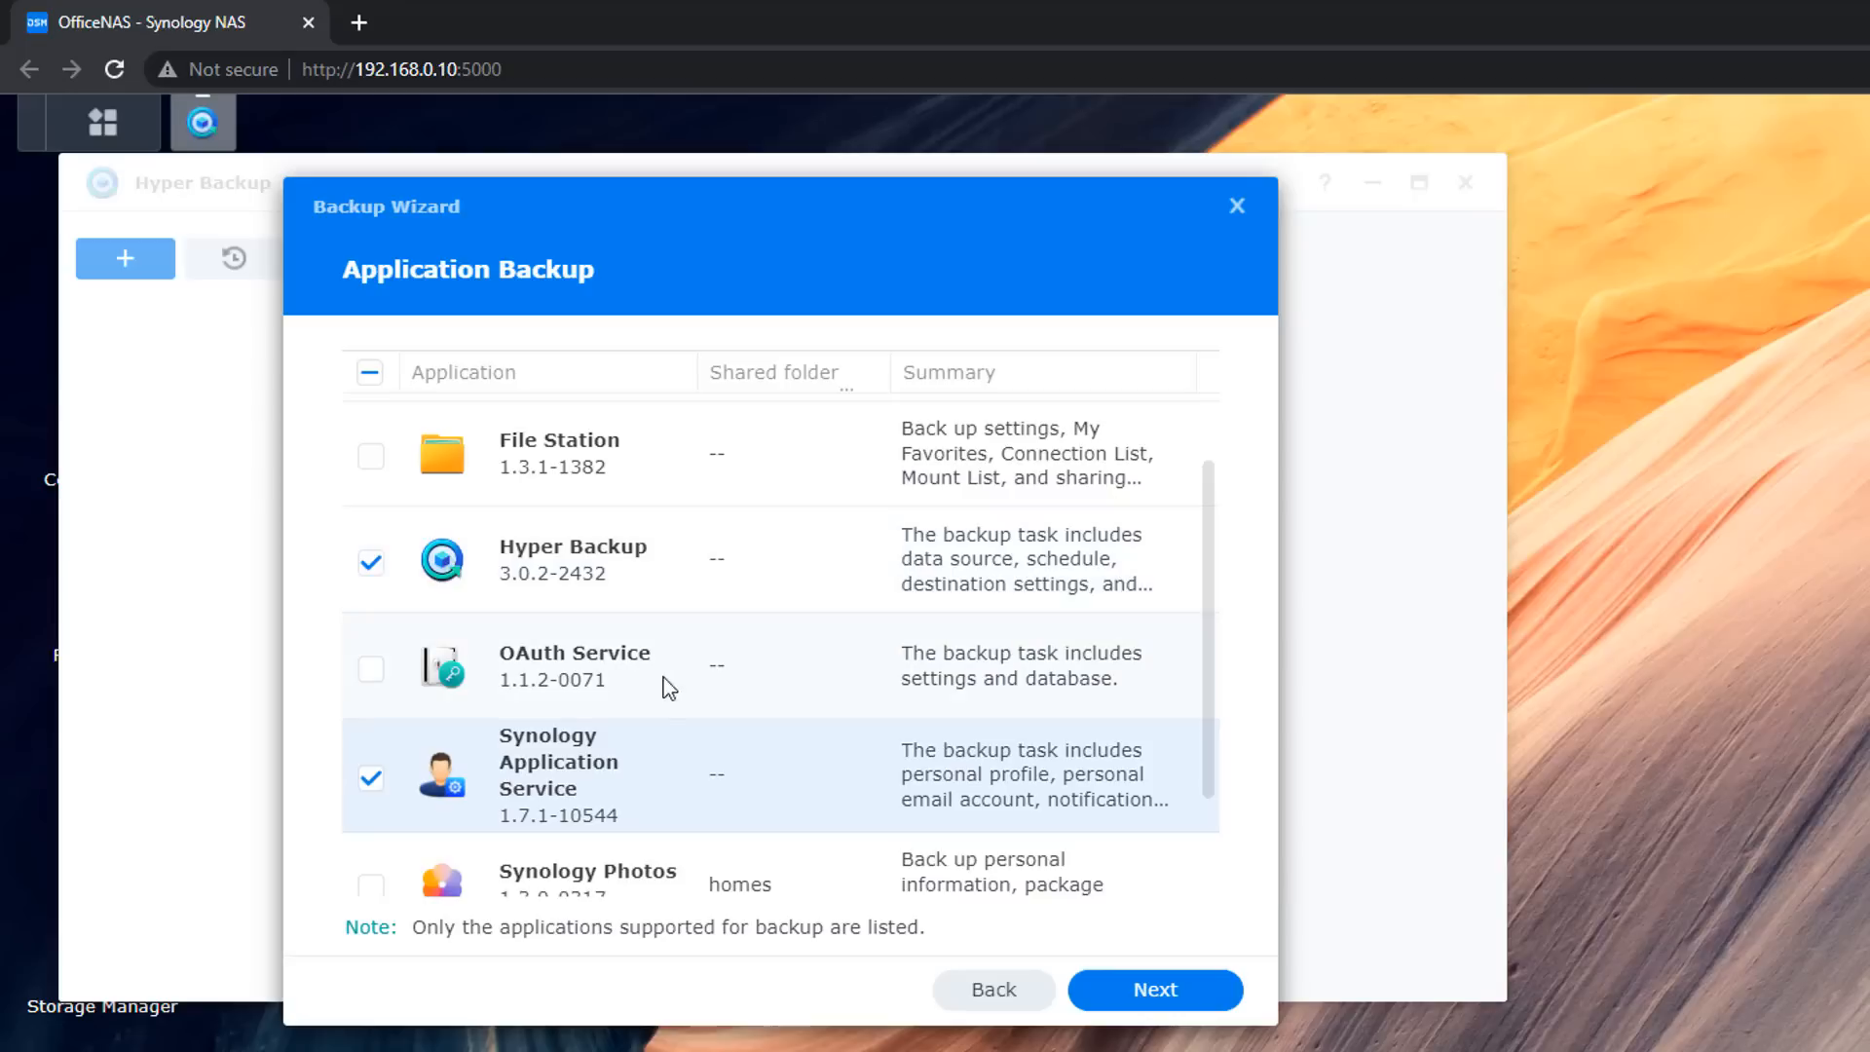
pyautogui.scroll(-3)
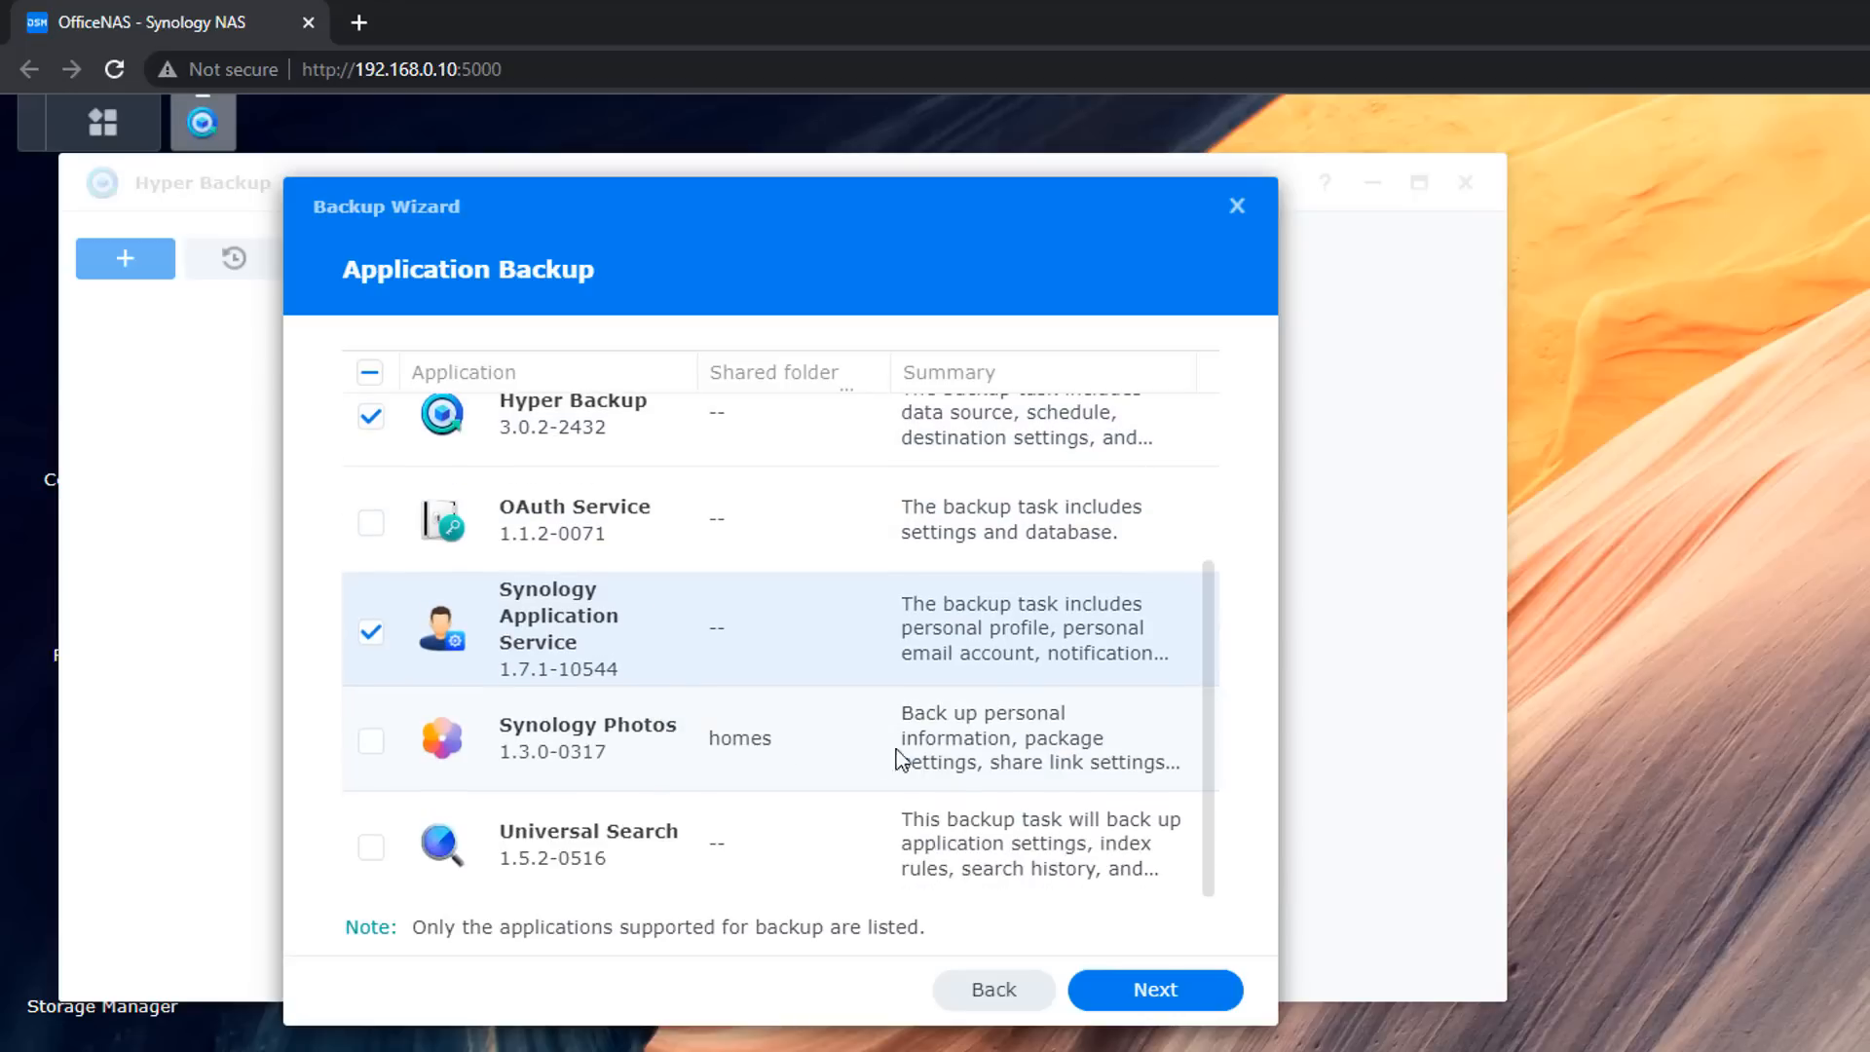
pyautogui.moveTo(963, 763)
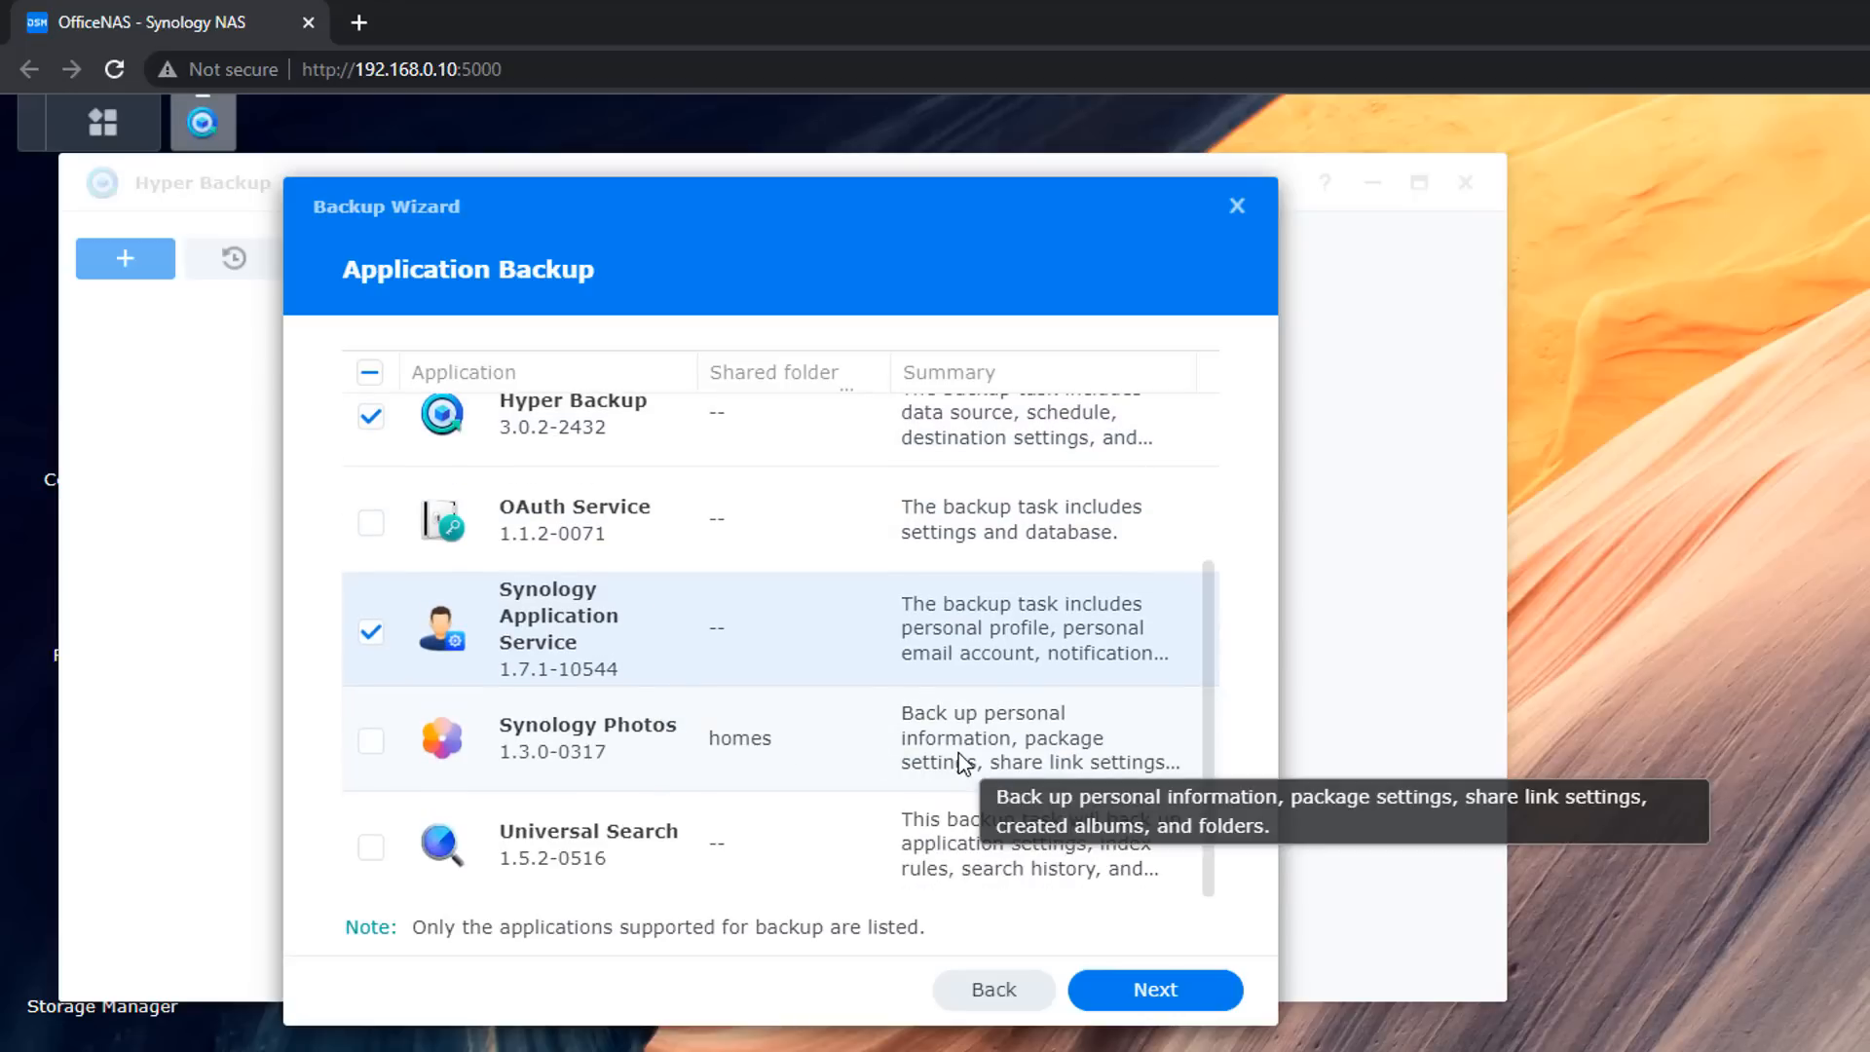
pyautogui.moveTo(997, 772)
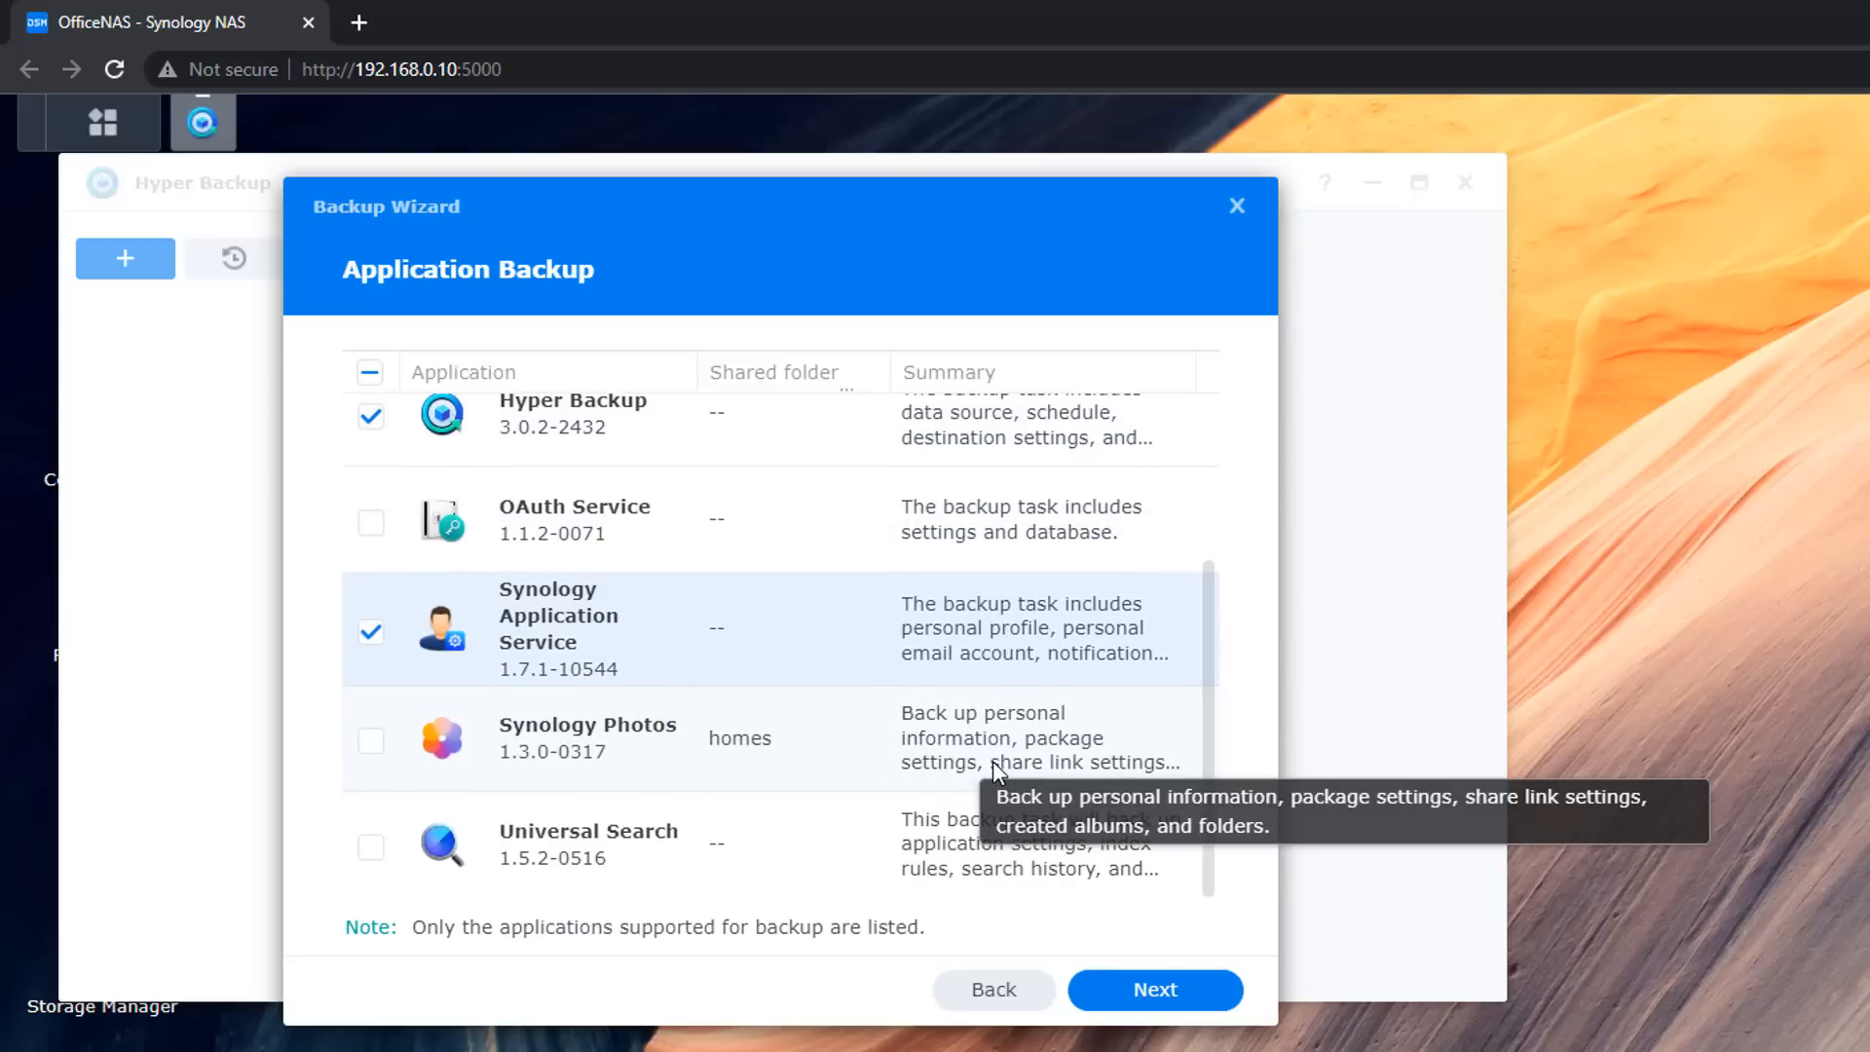
pyautogui.click(371, 739)
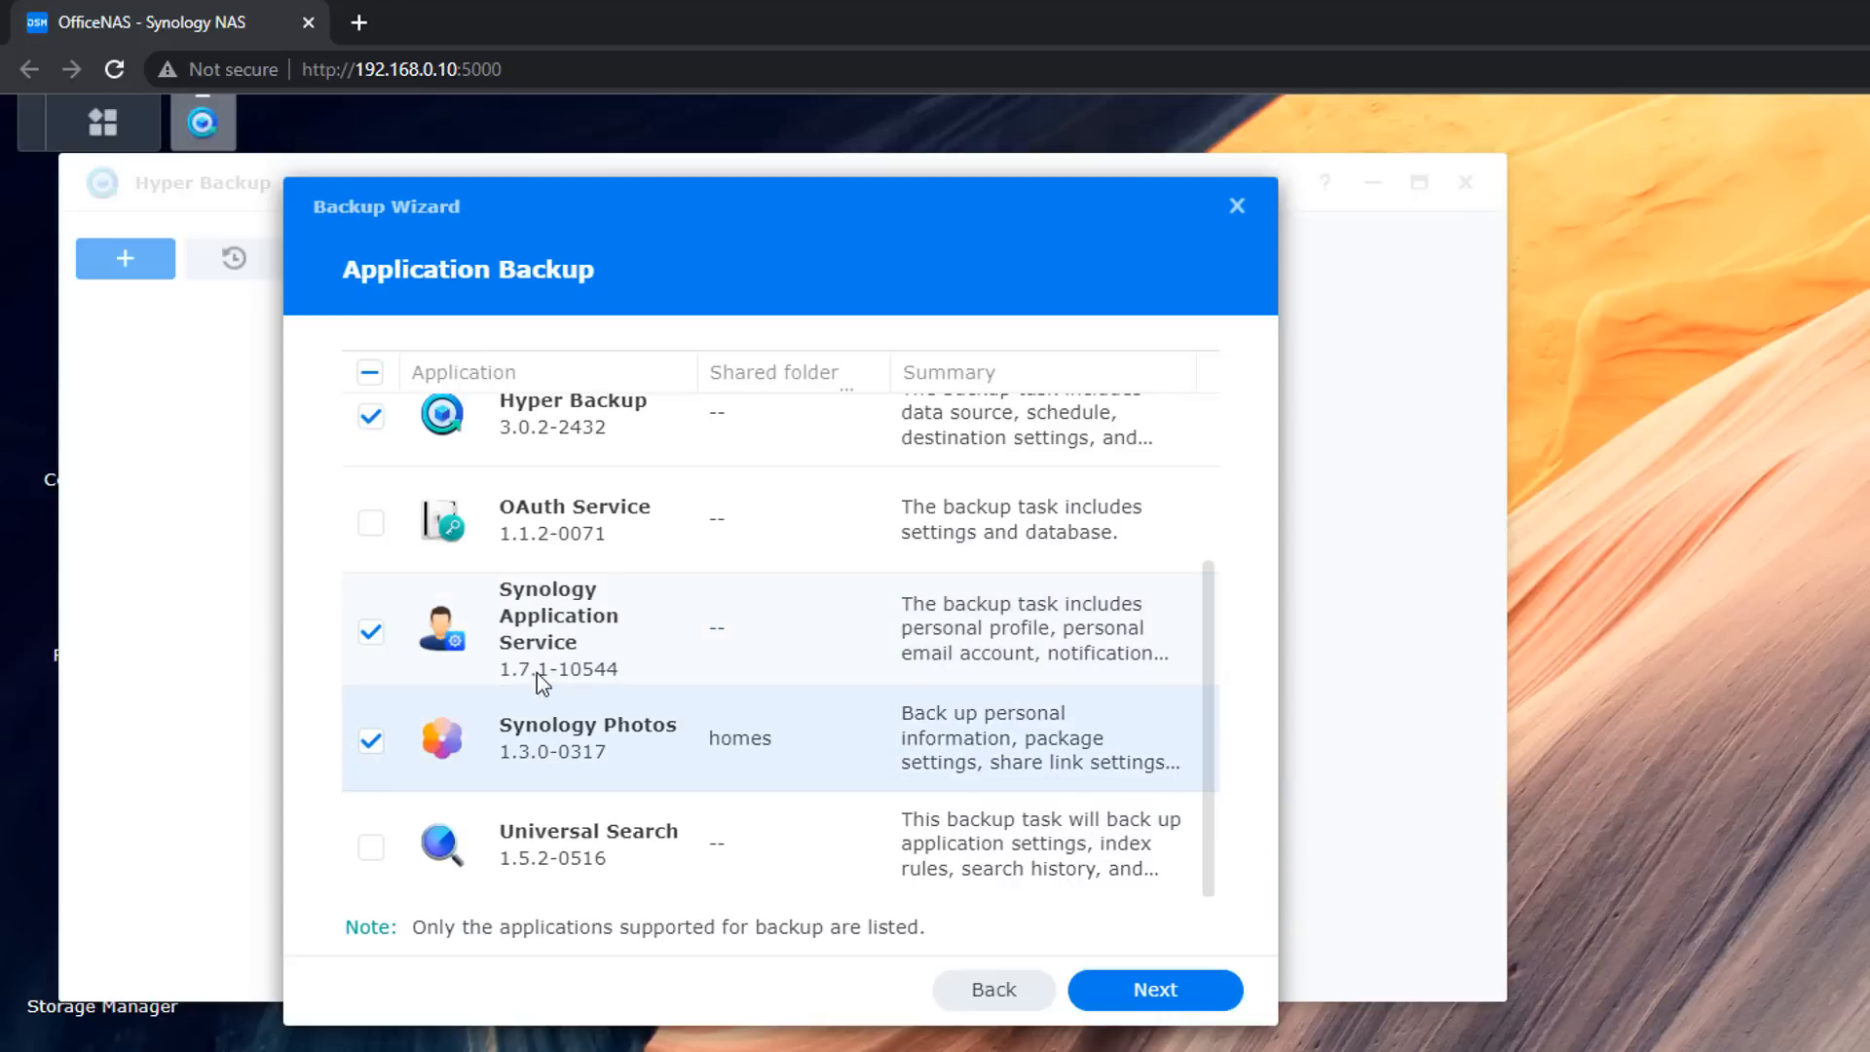
pyautogui.moveTo(797, 956)
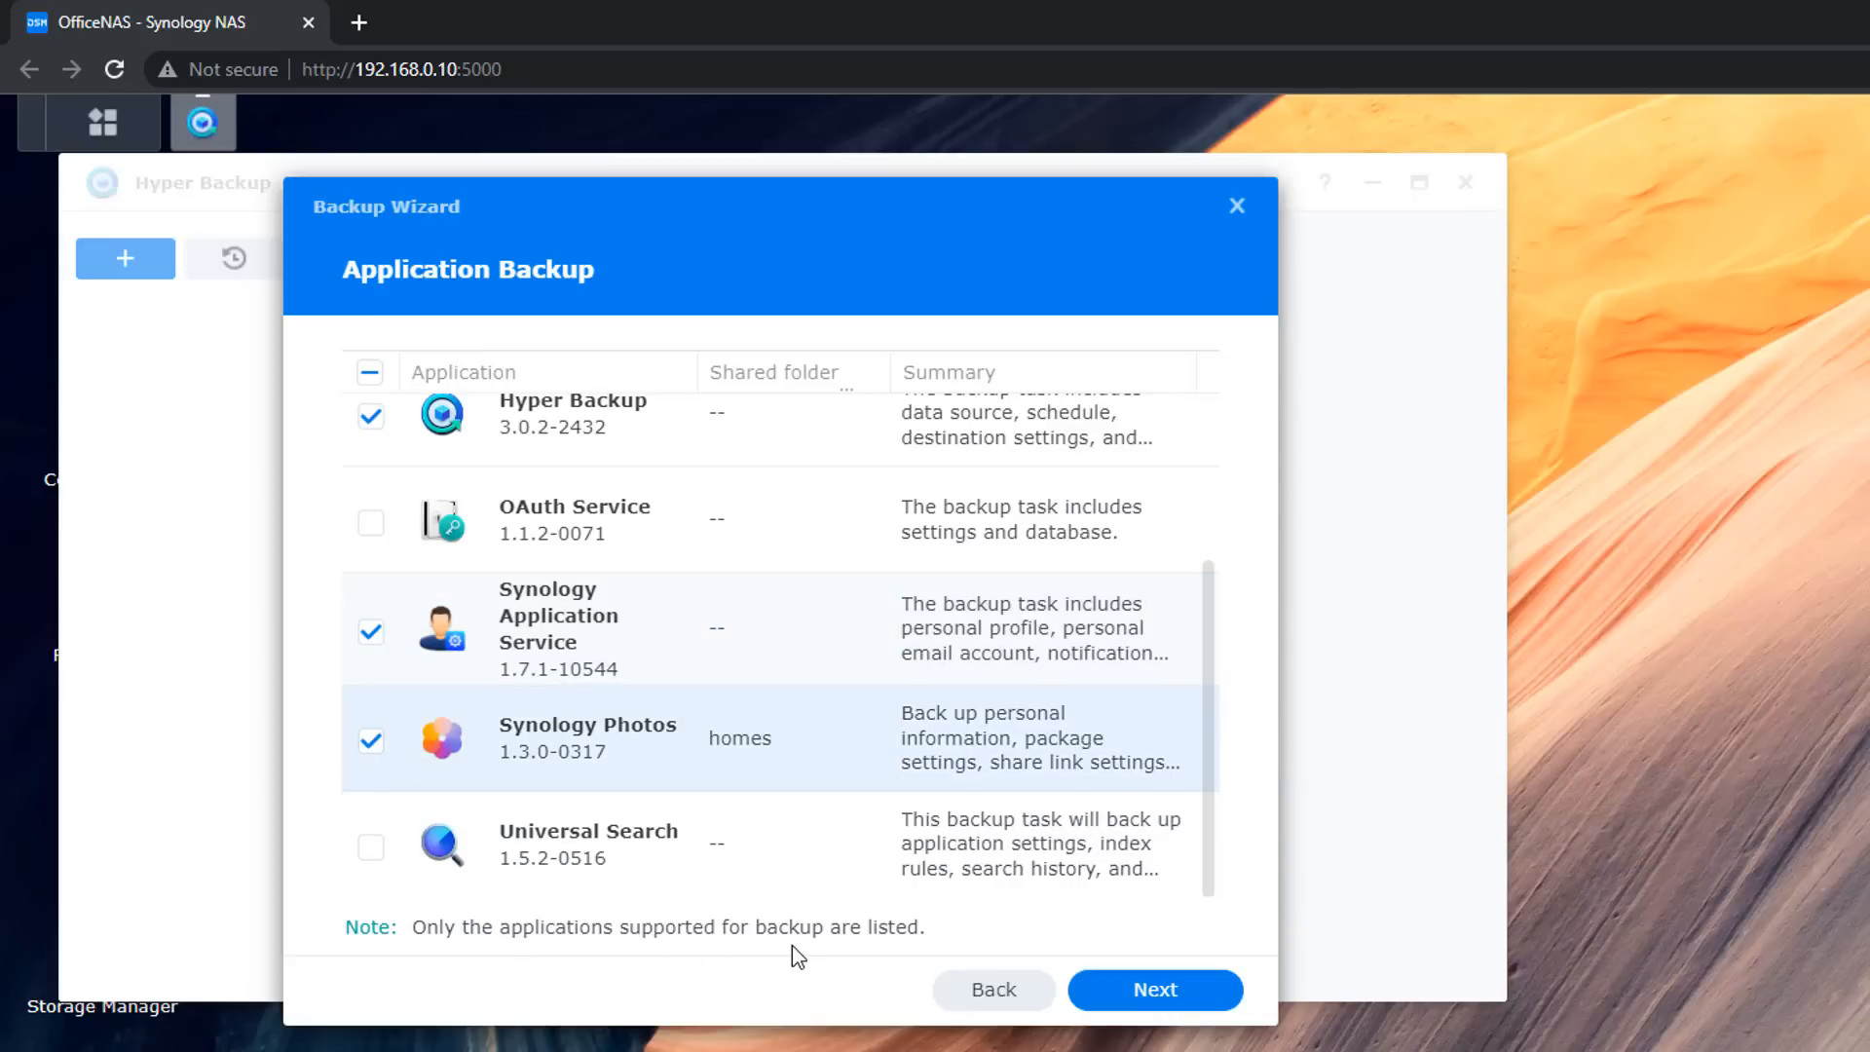
# Also include File Station and DHCP Server, leaving OAuth Service unchecked, and proceed
pyautogui.scroll(3)
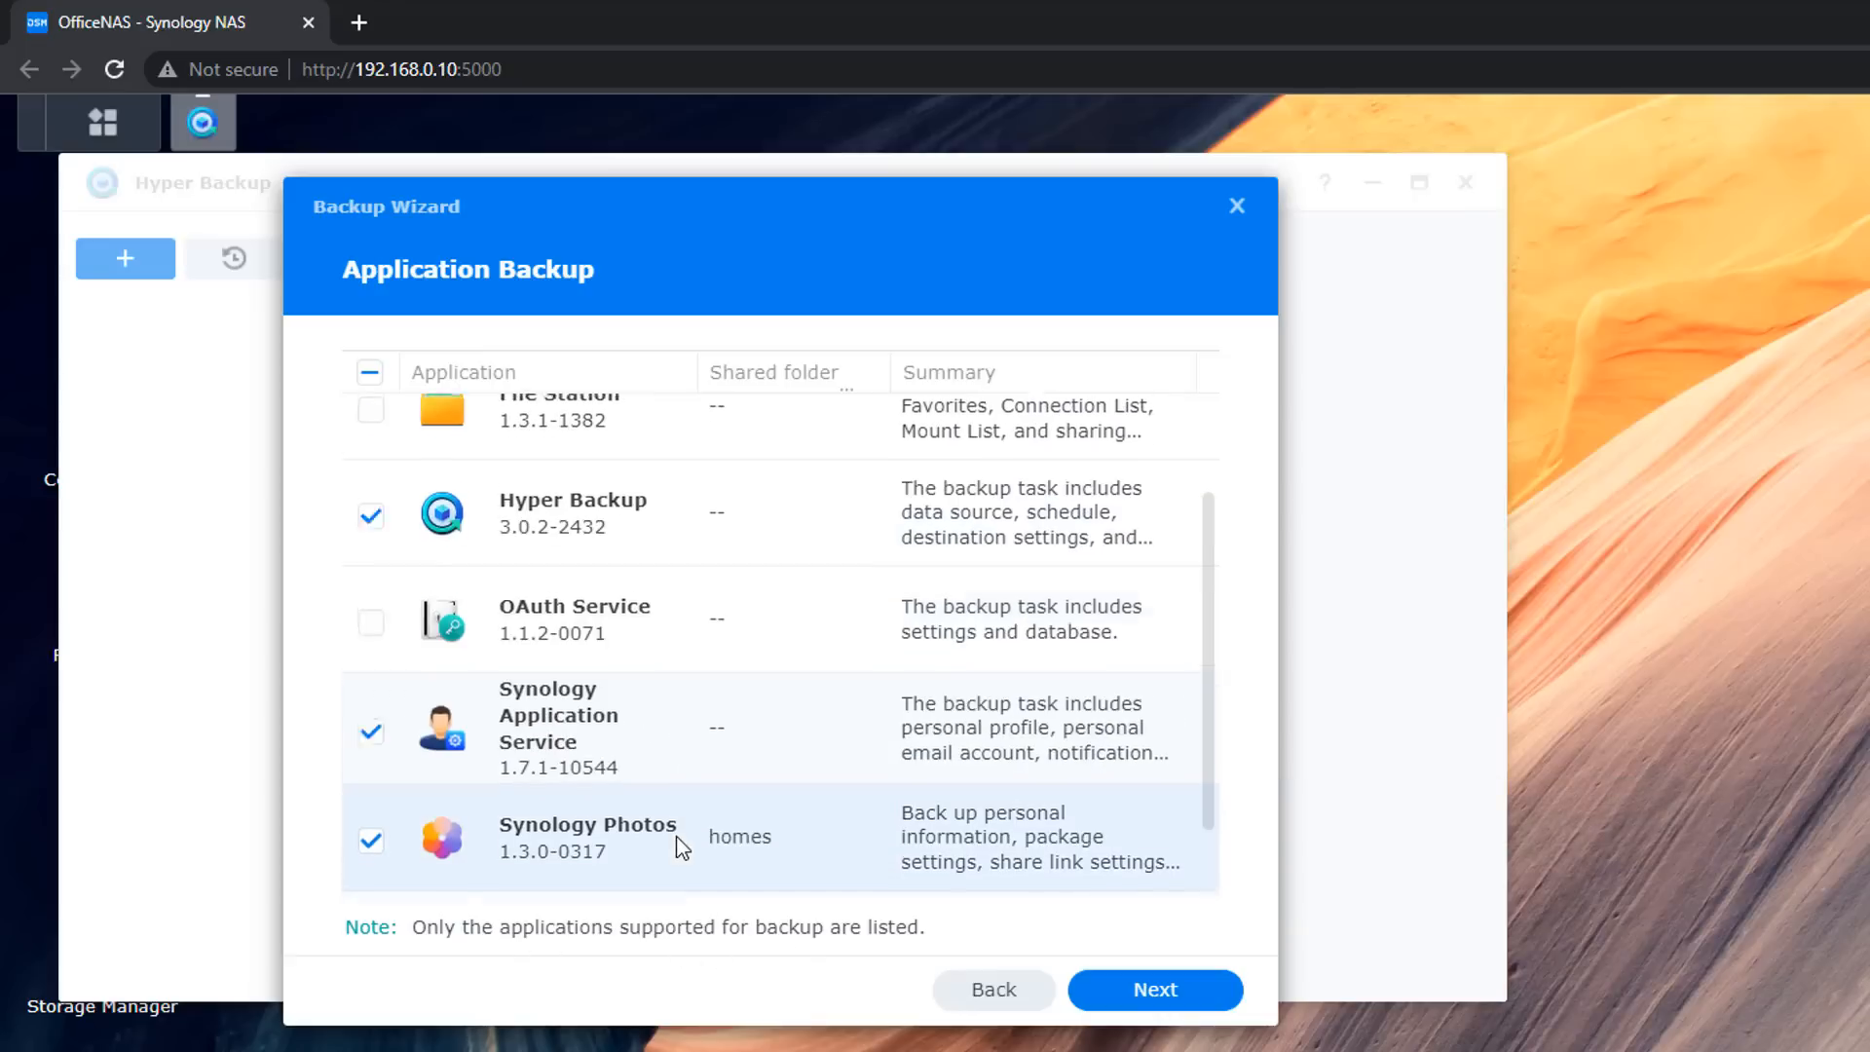
pyautogui.scroll(3)
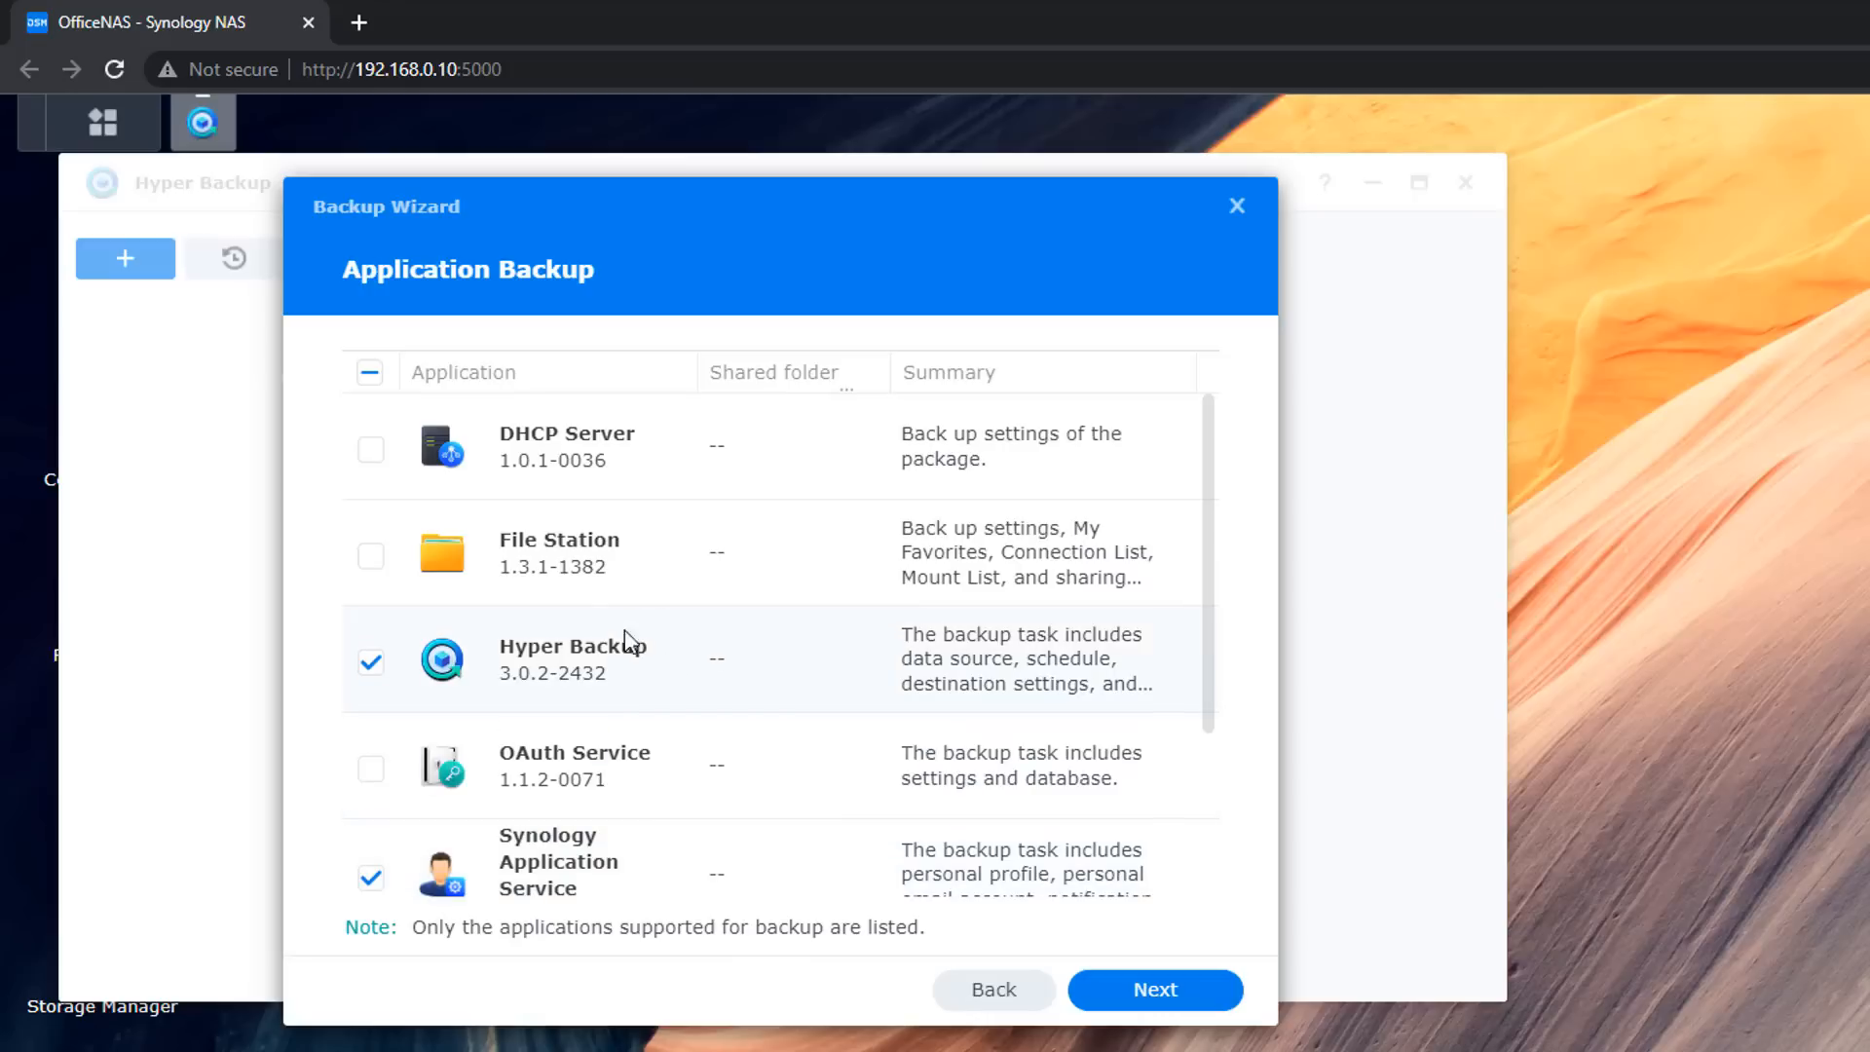
pyautogui.moveTo(372, 557)
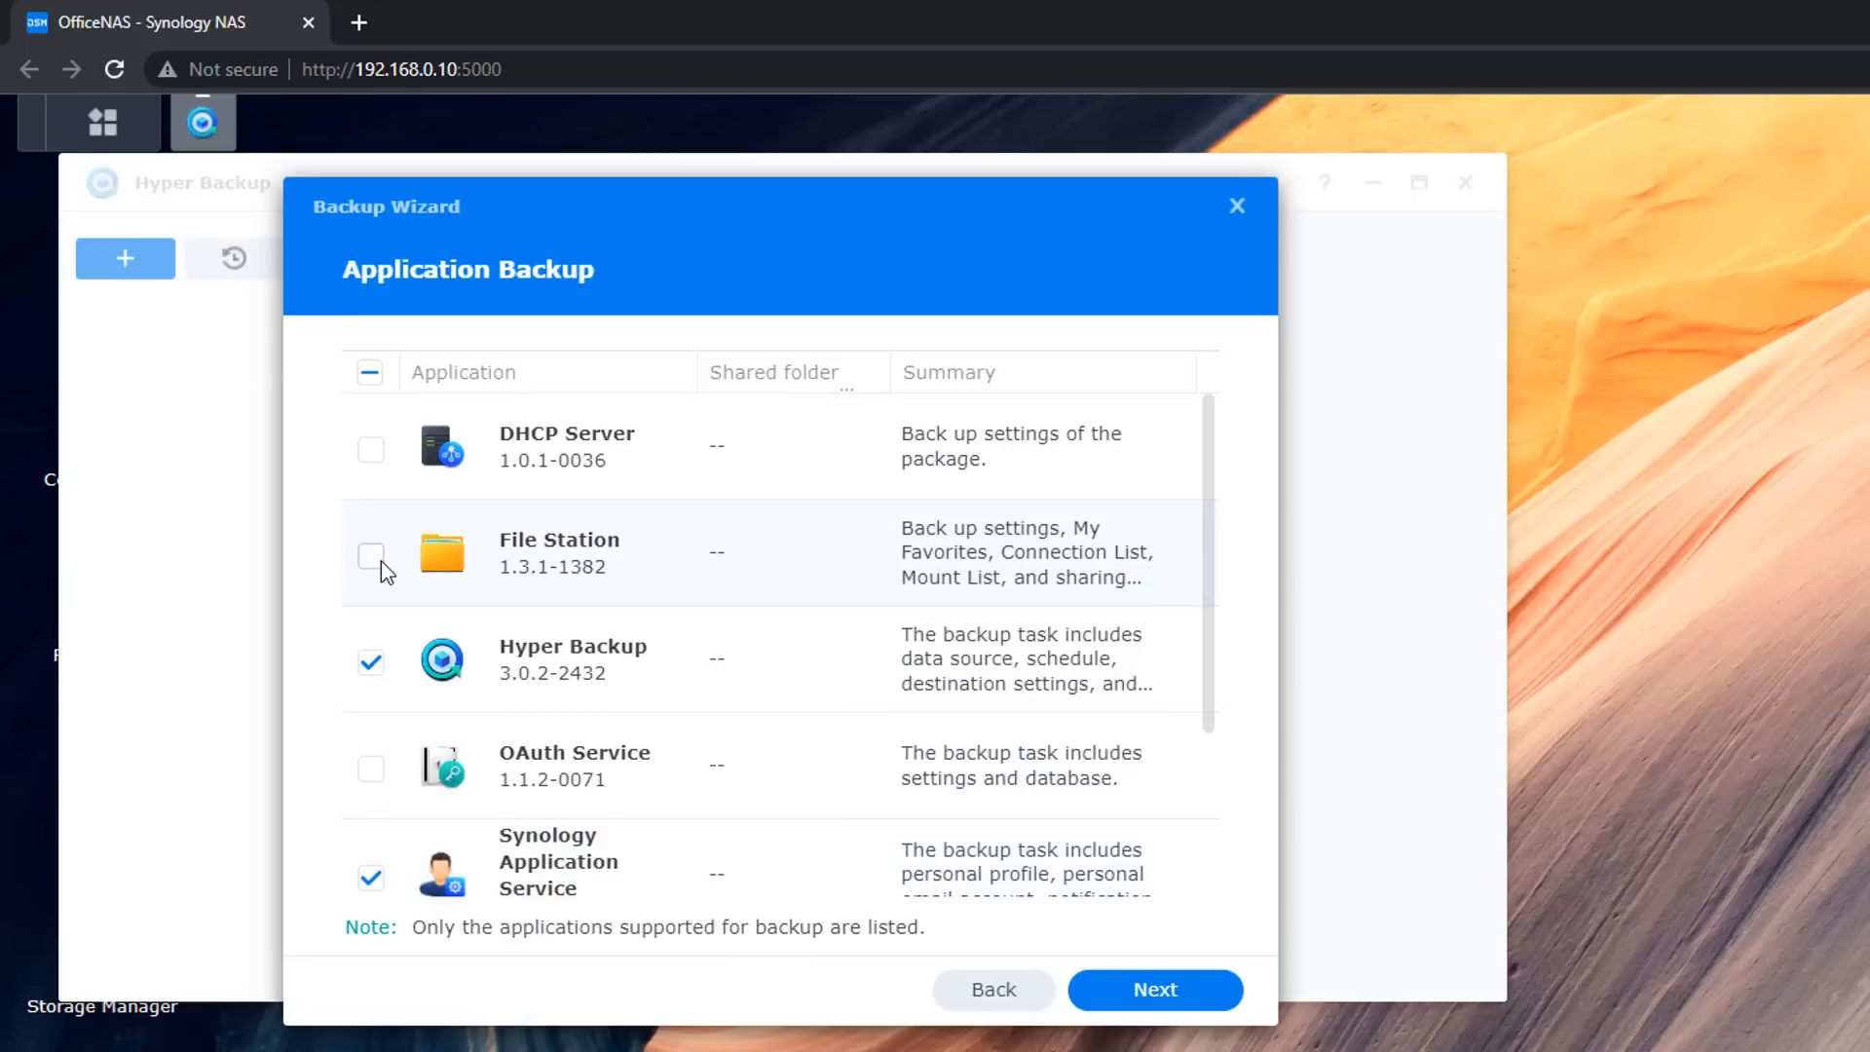
pyautogui.click(370, 556)
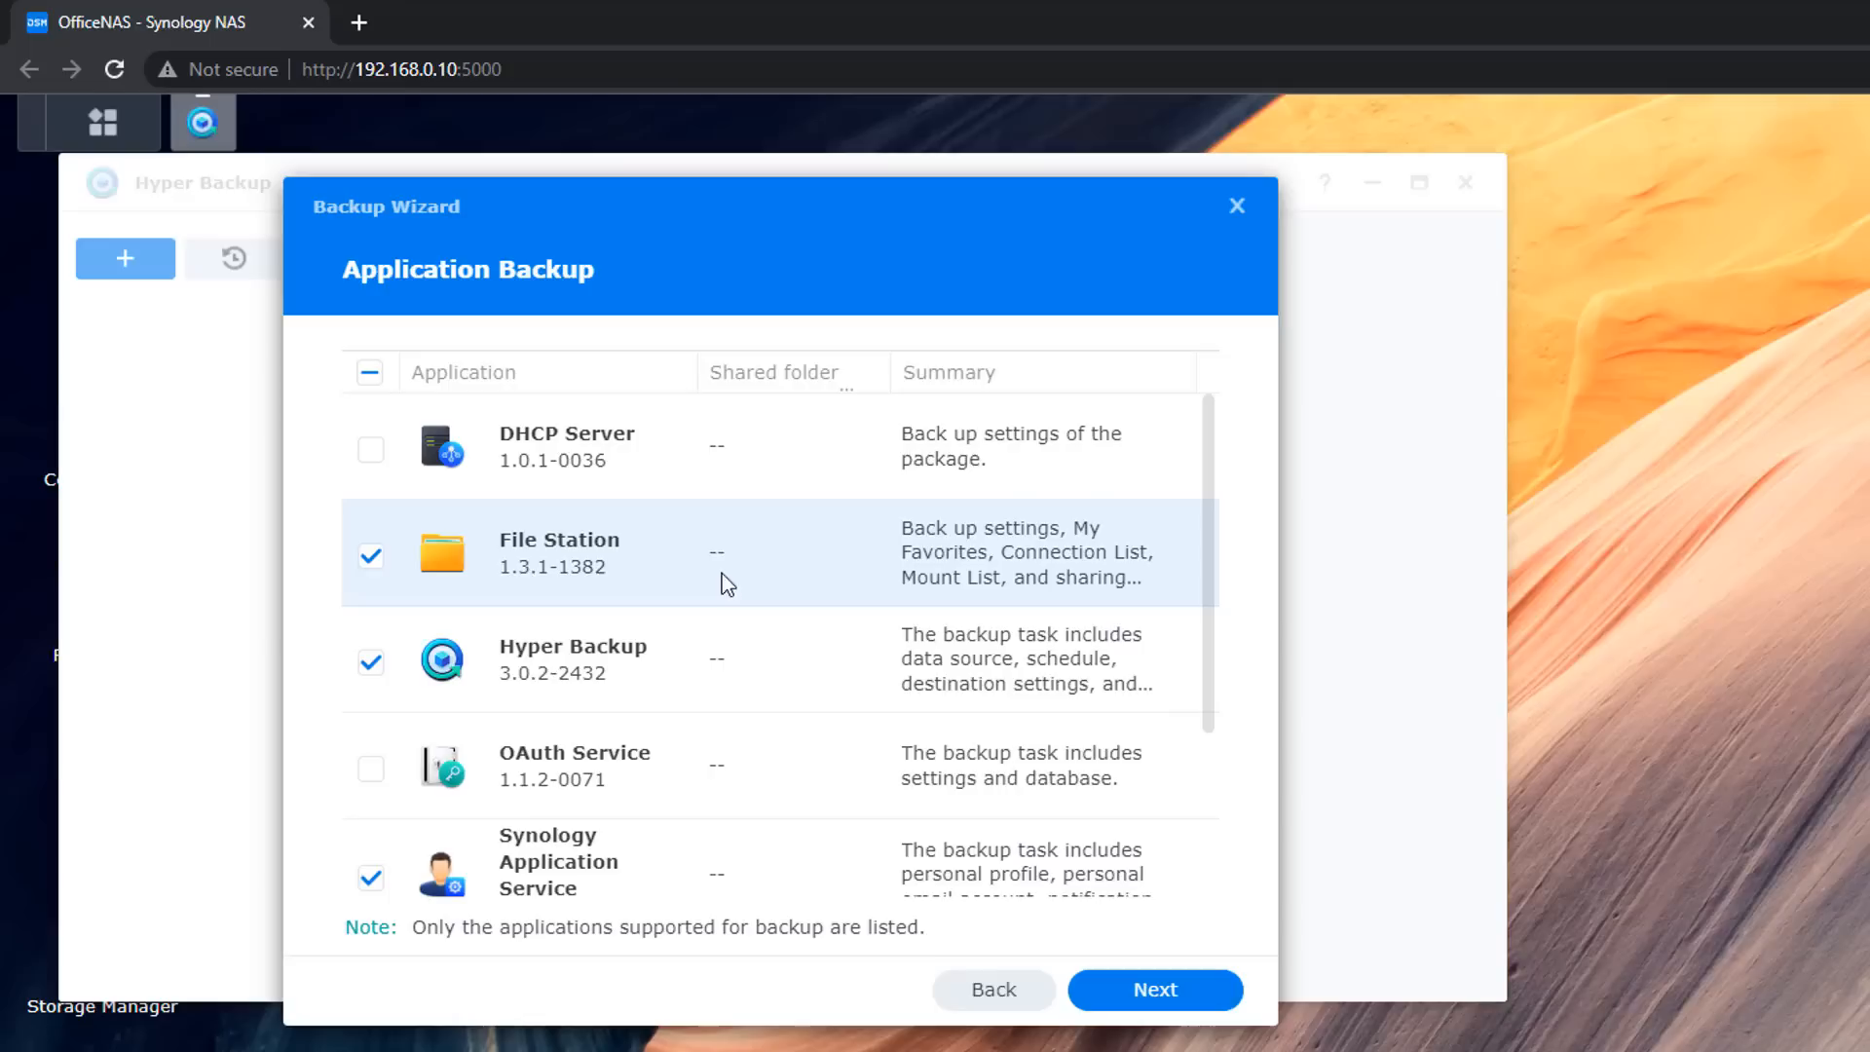
pyautogui.moveTo(370, 450)
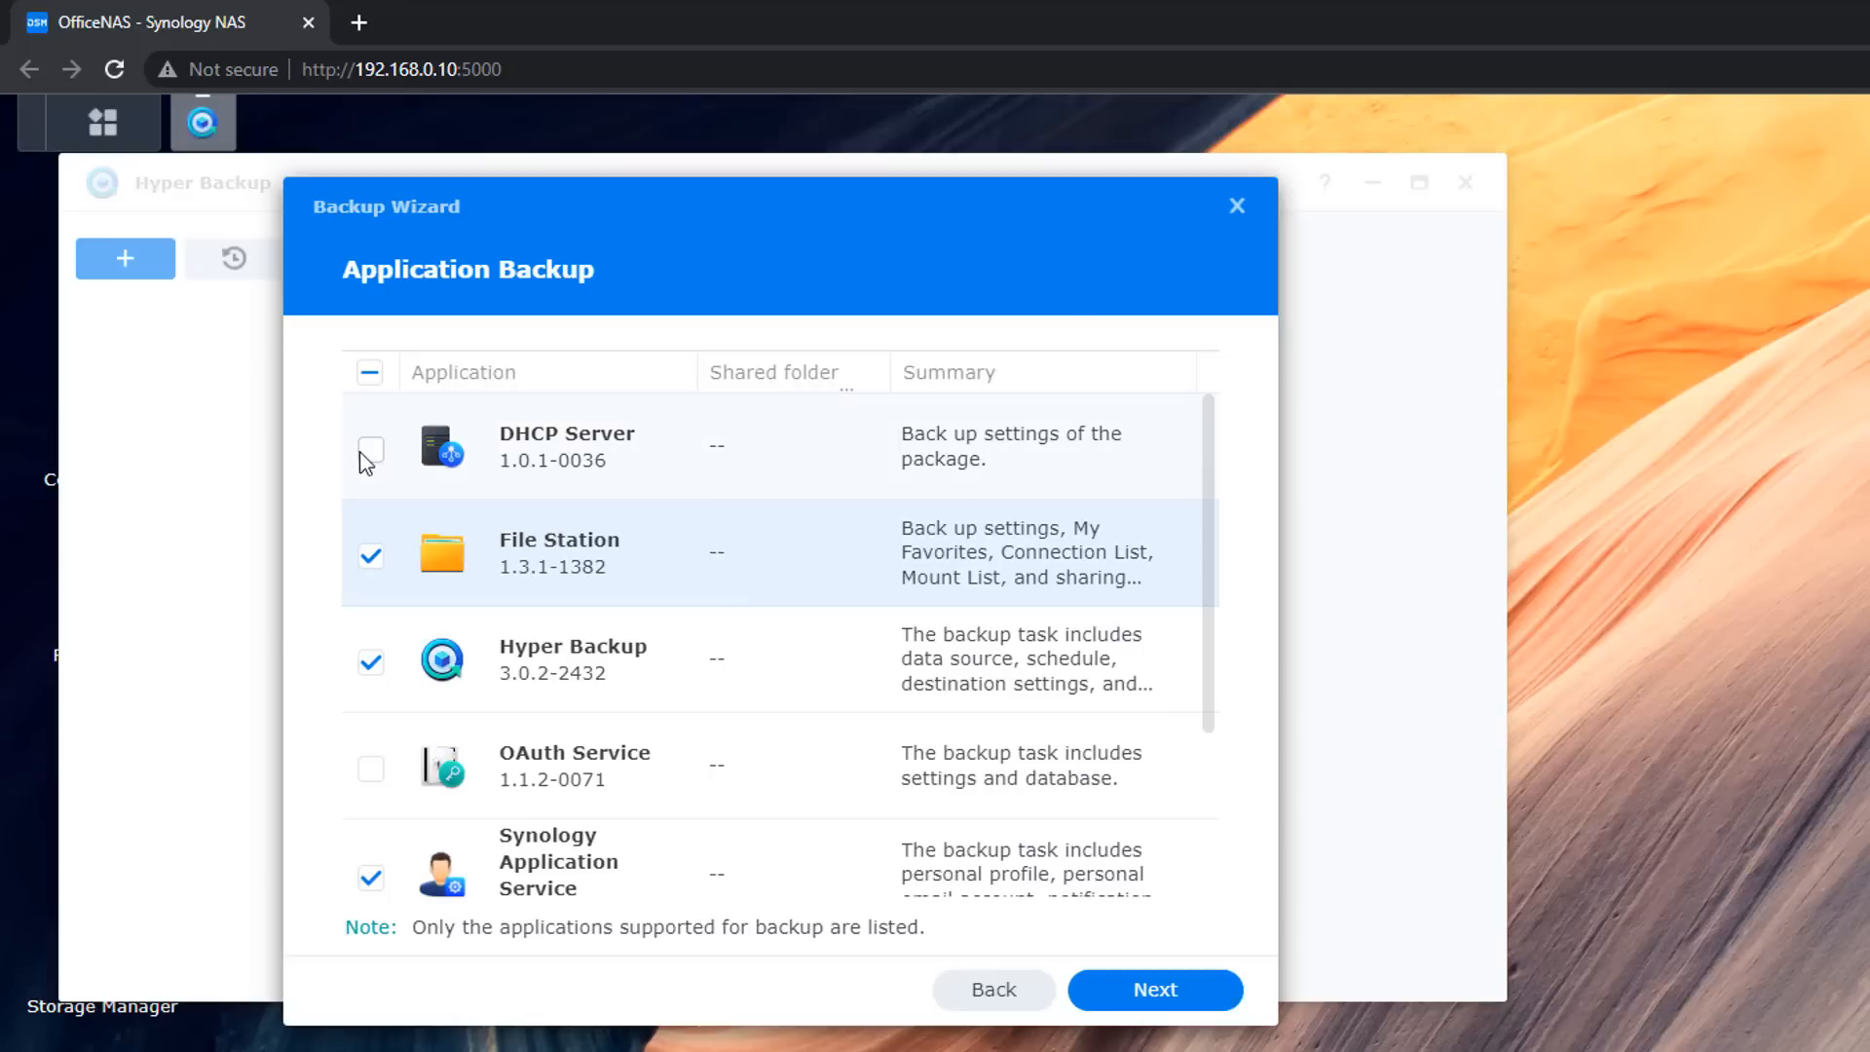
pyautogui.click(370, 450)
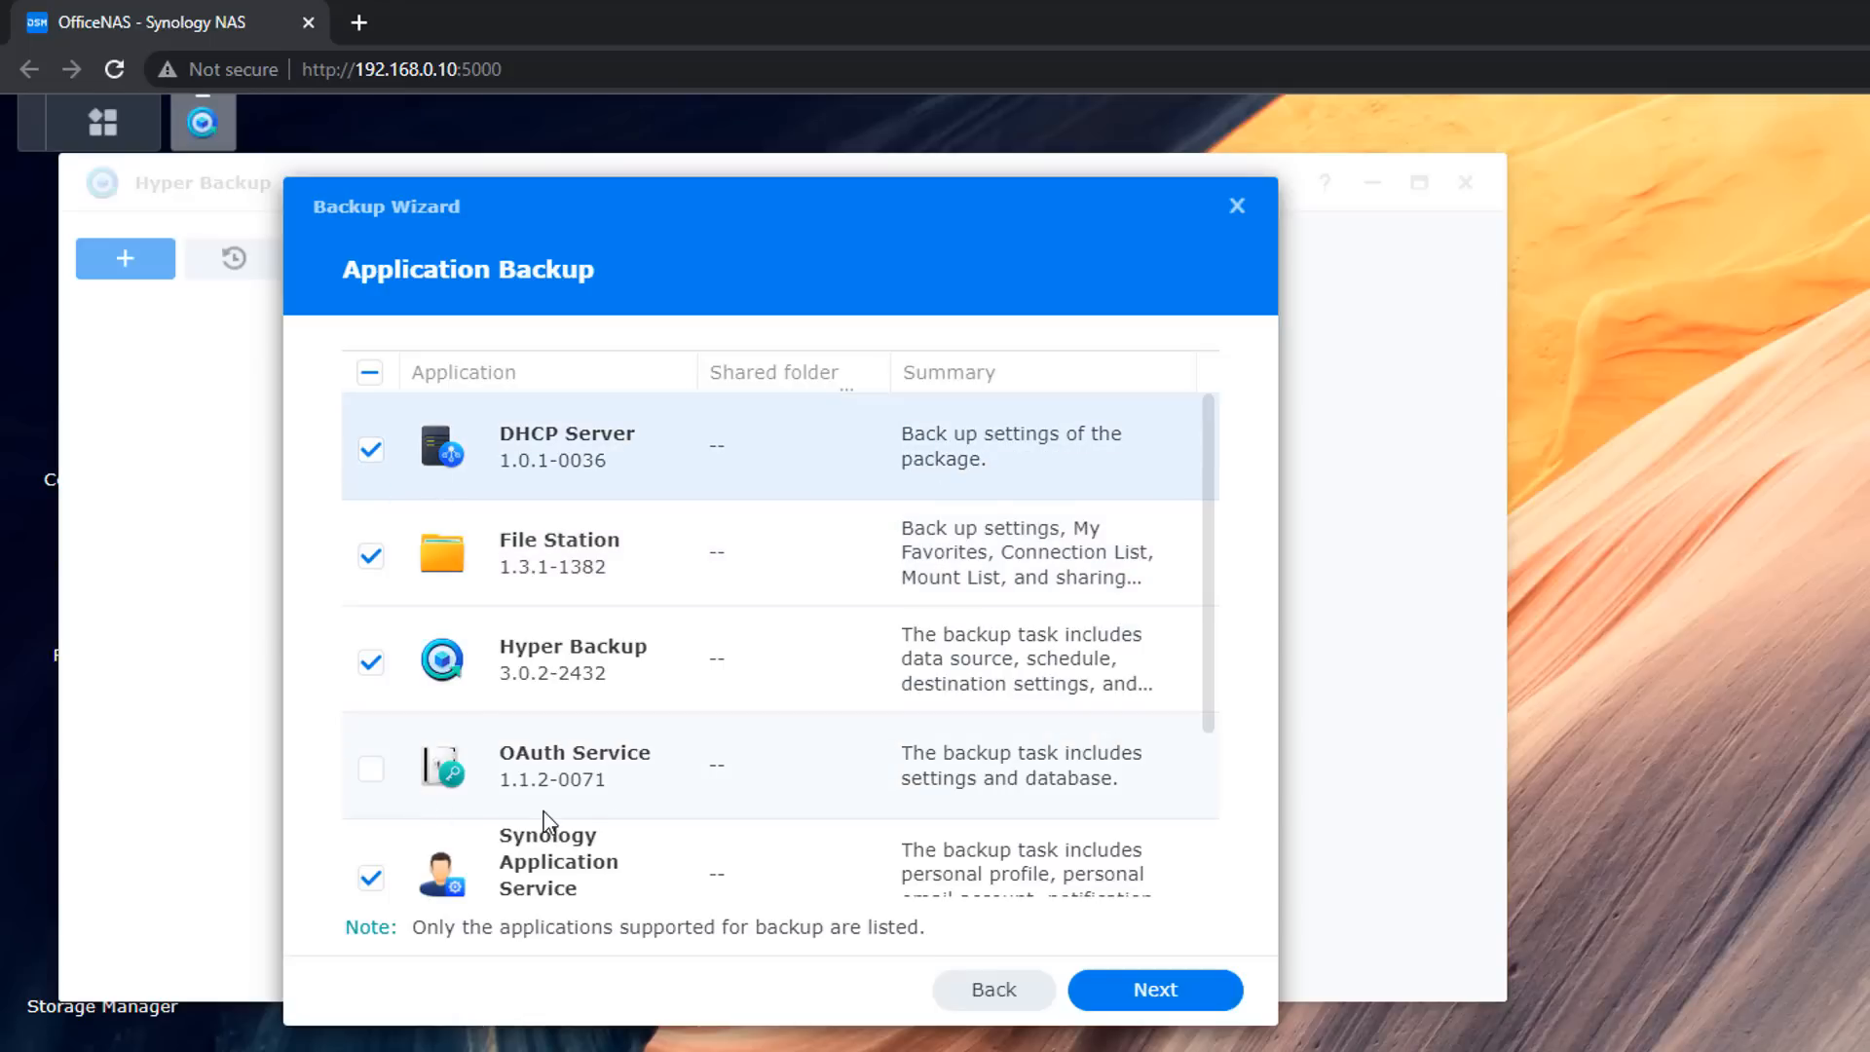
pyautogui.moveTo(547, 808)
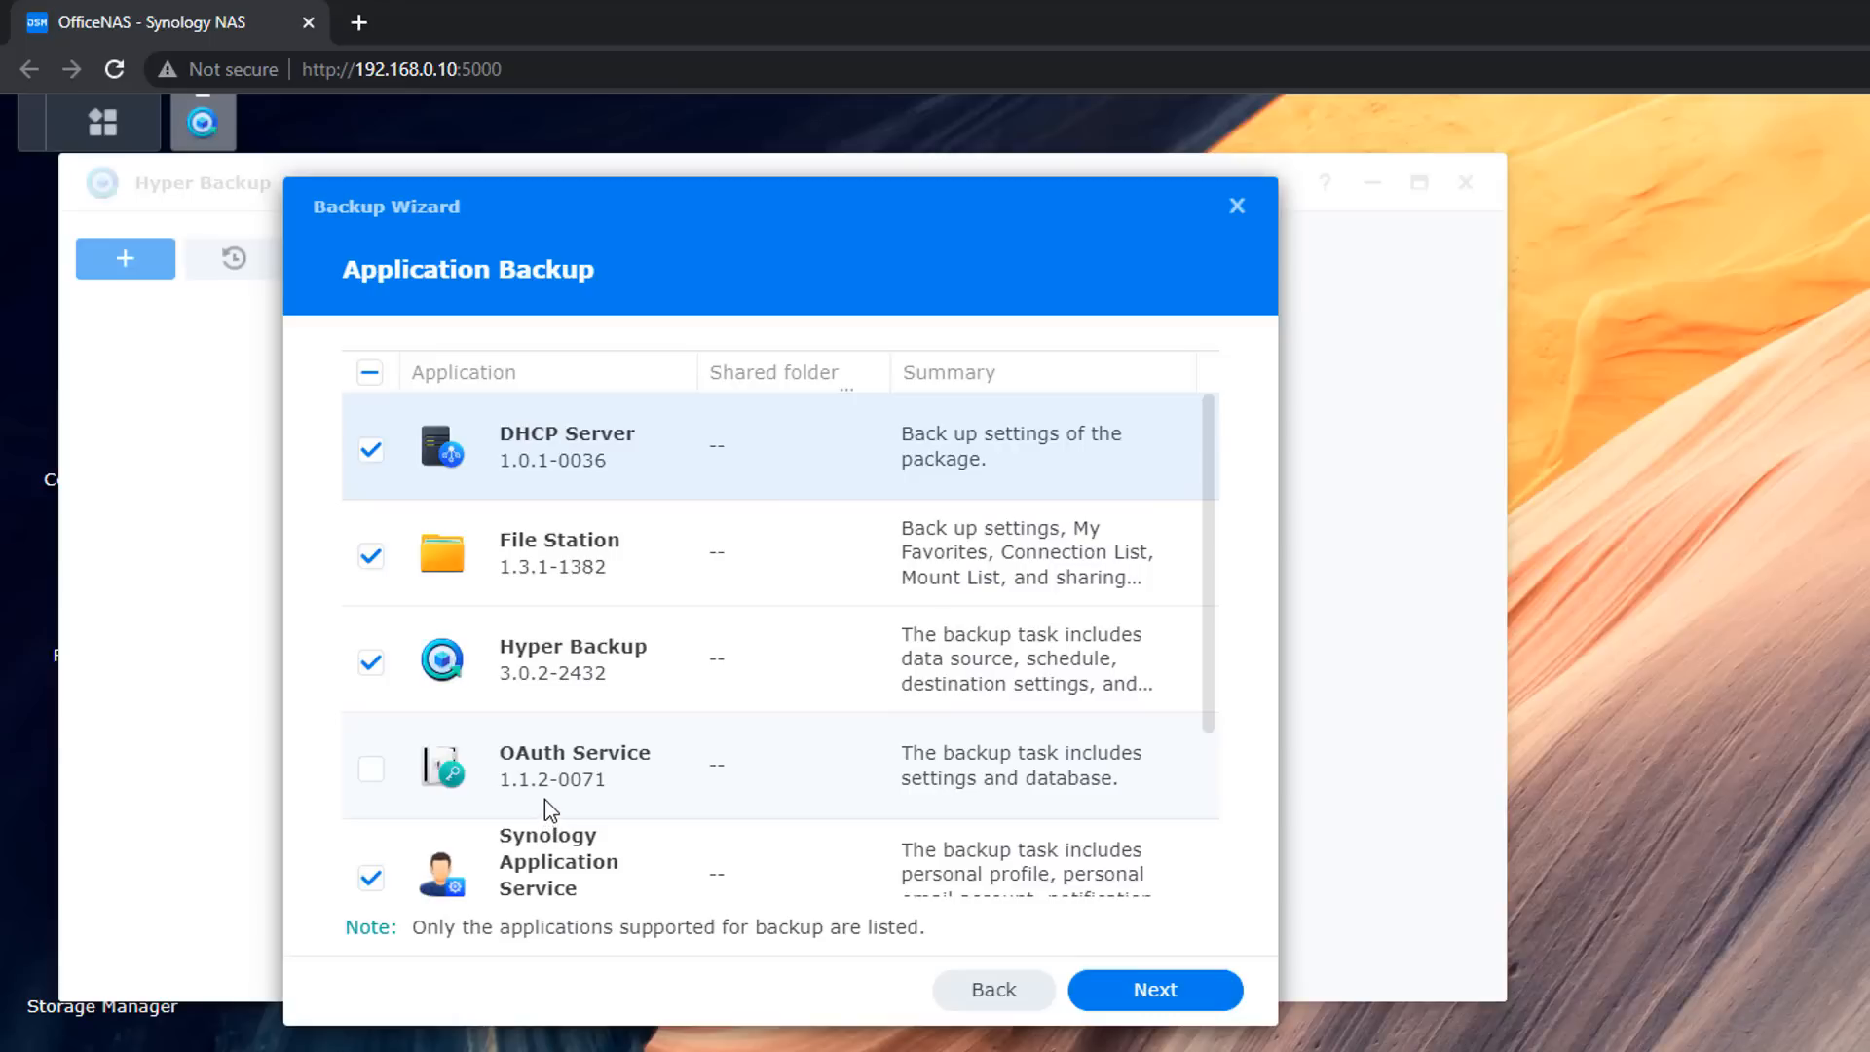
pyautogui.moveTo(388, 796)
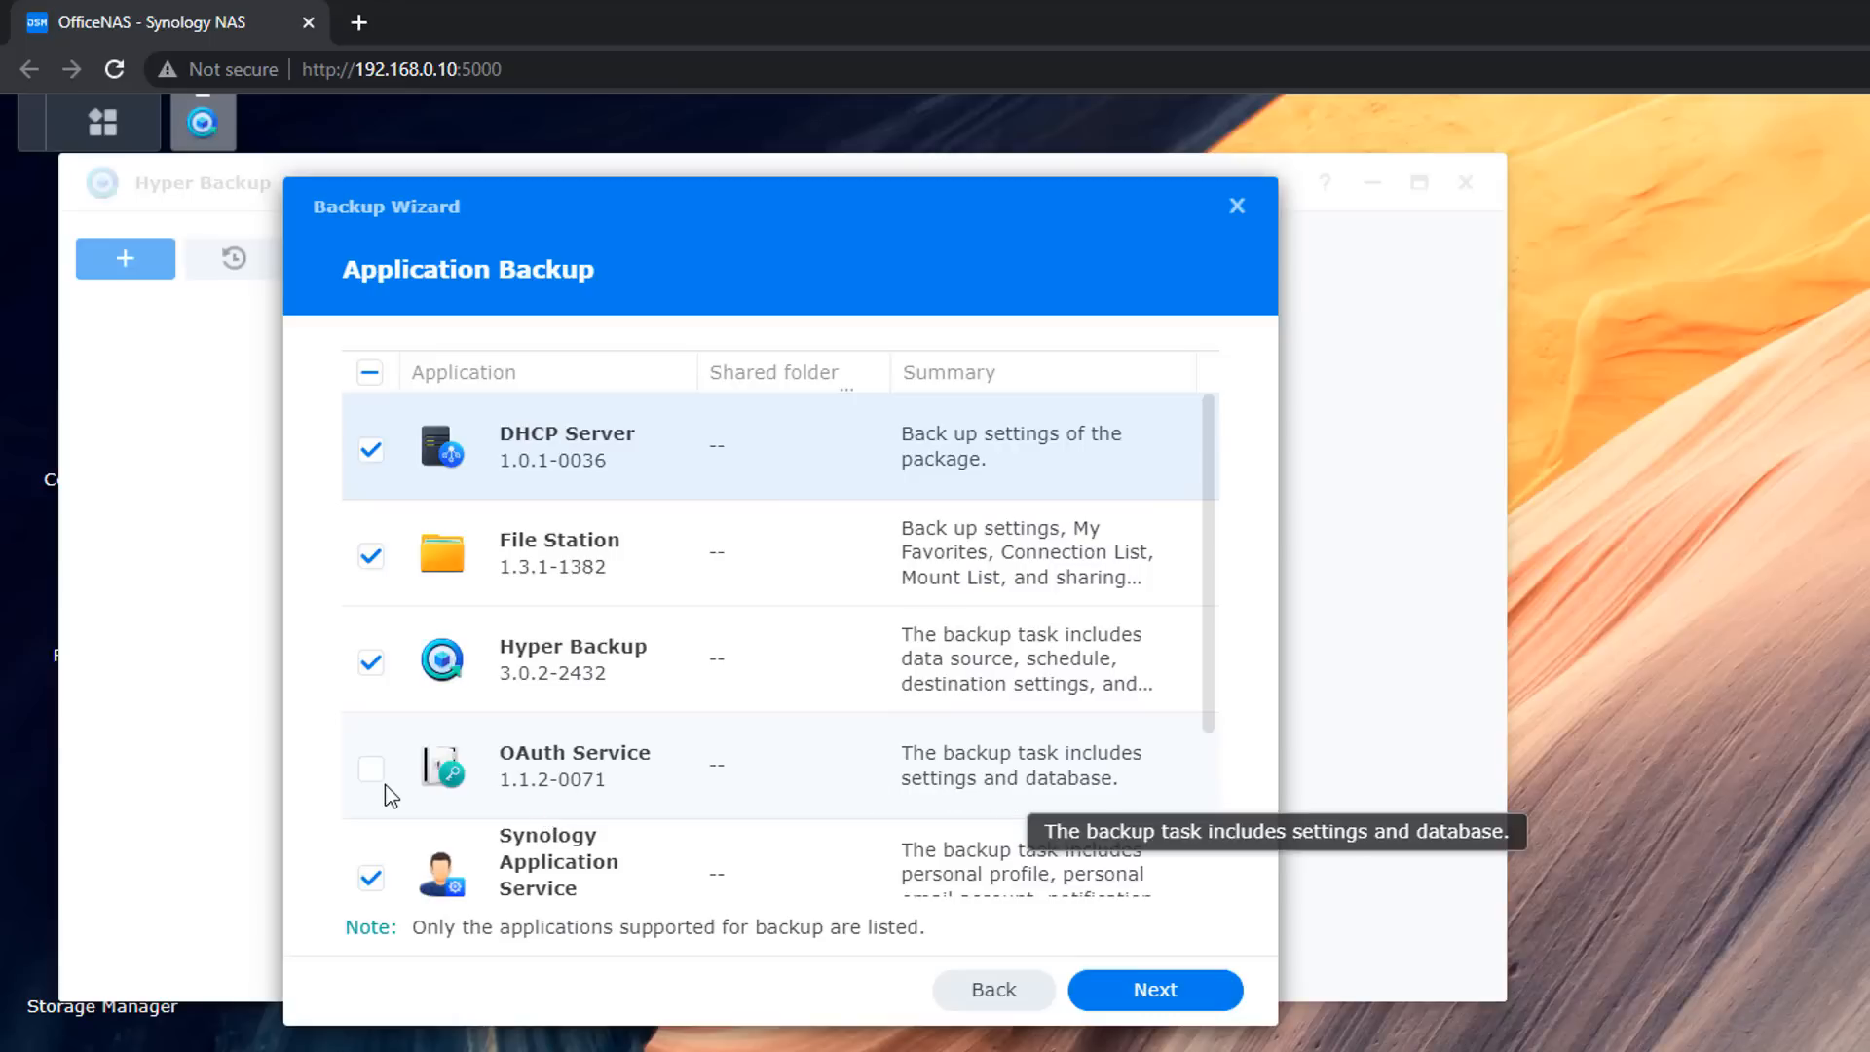
pyautogui.click(1152, 990)
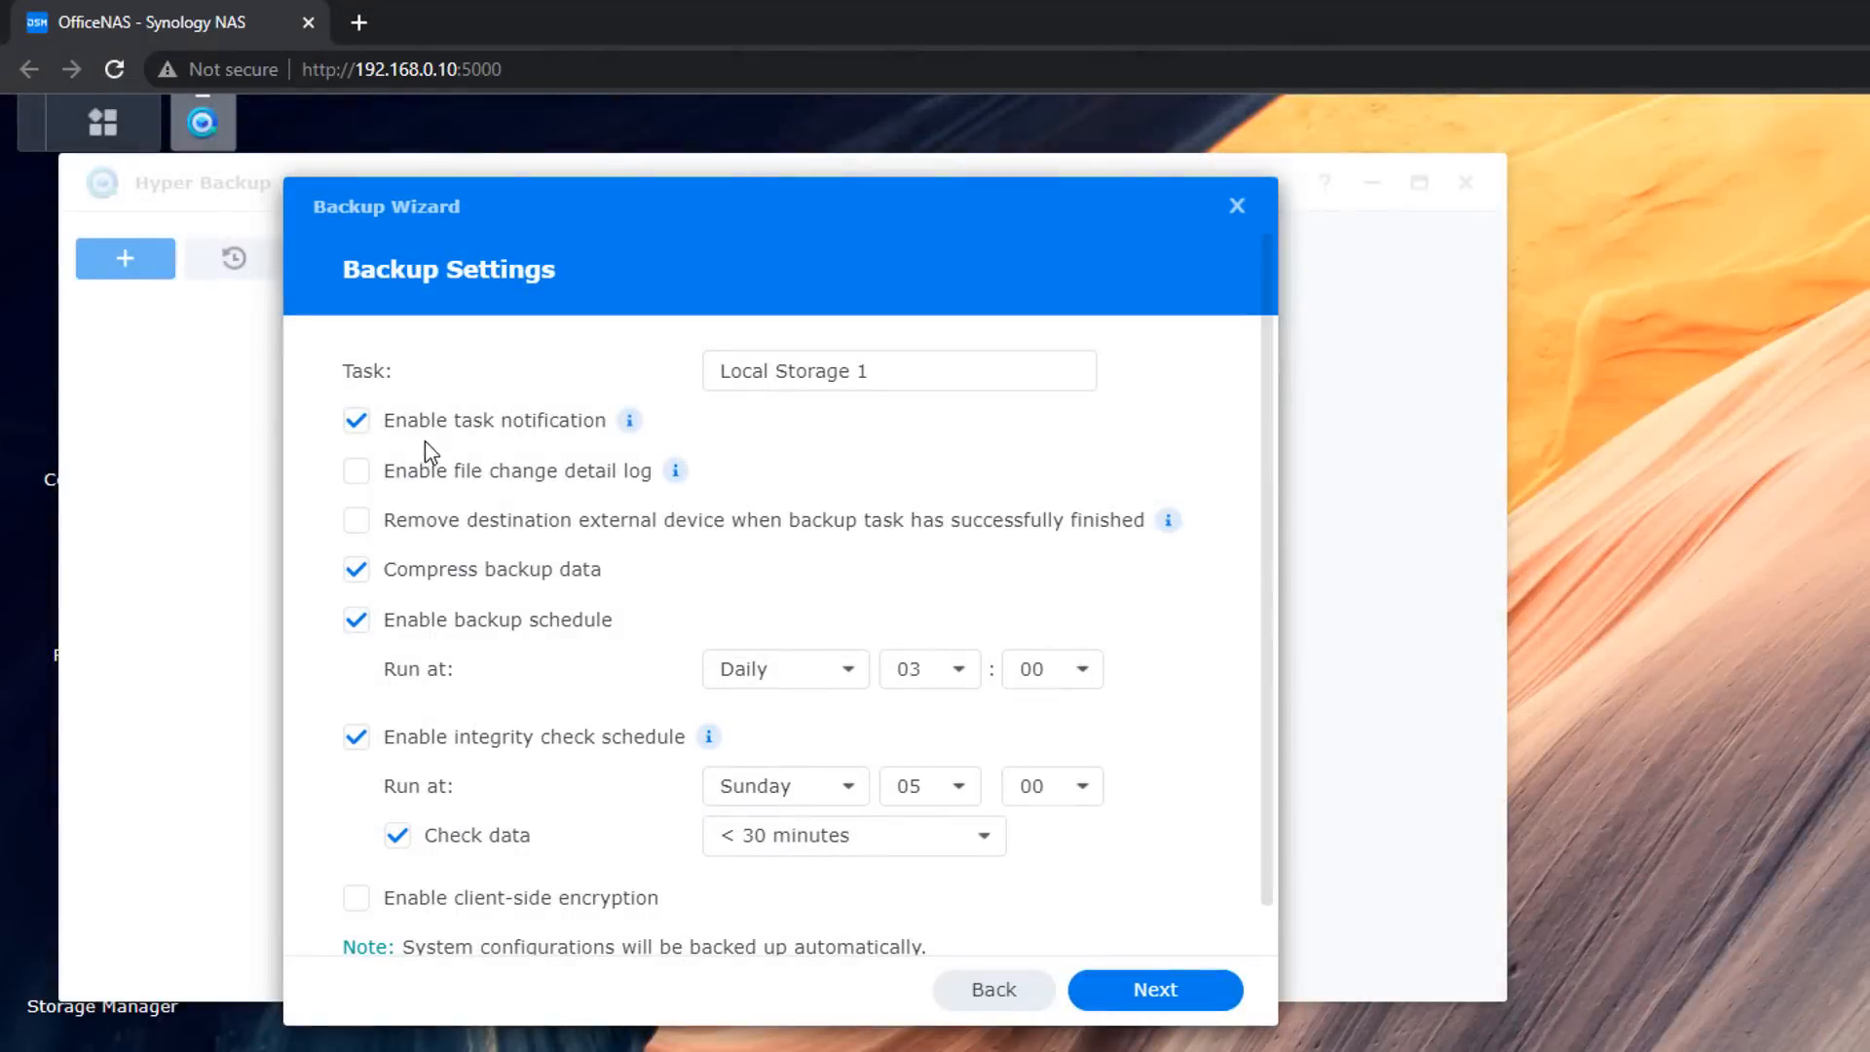
pyautogui.moveTo(807, 419)
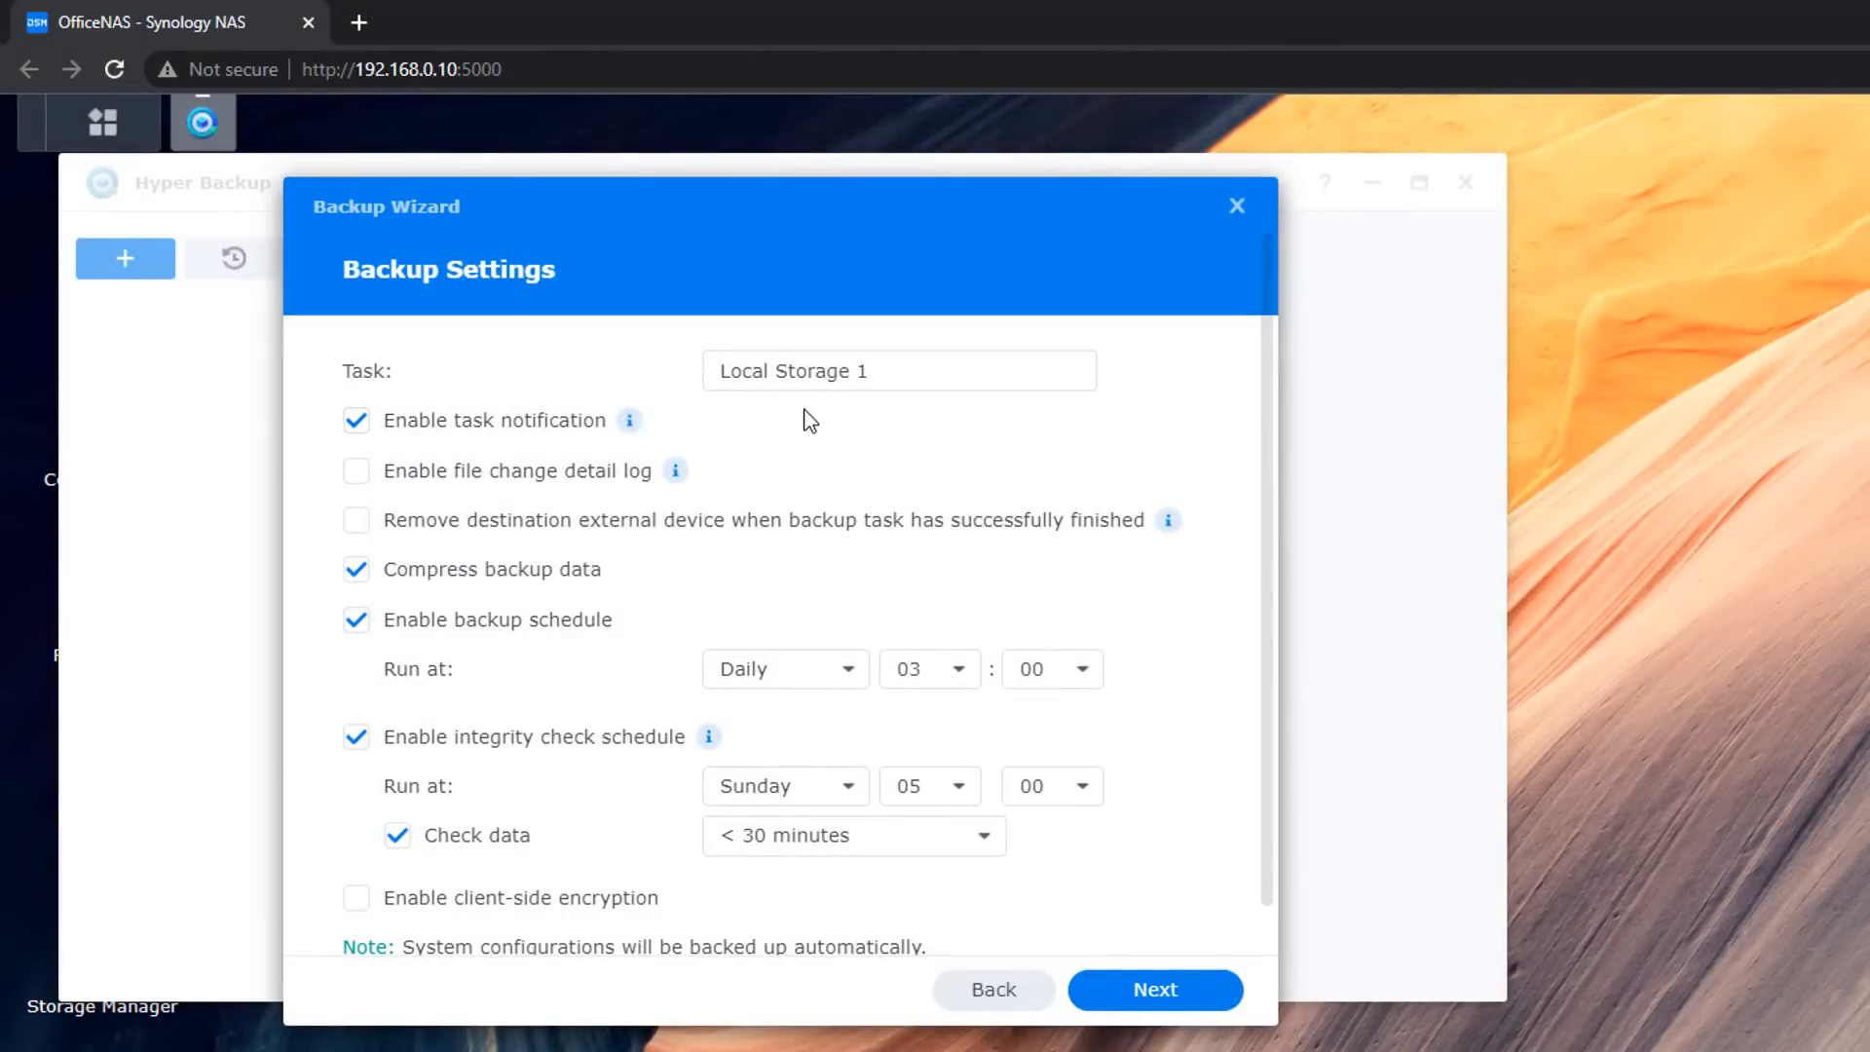
# Rename the backup task from 'Local Storage 1' to 'Local USB Storage 1'
pyautogui.click(898, 371)
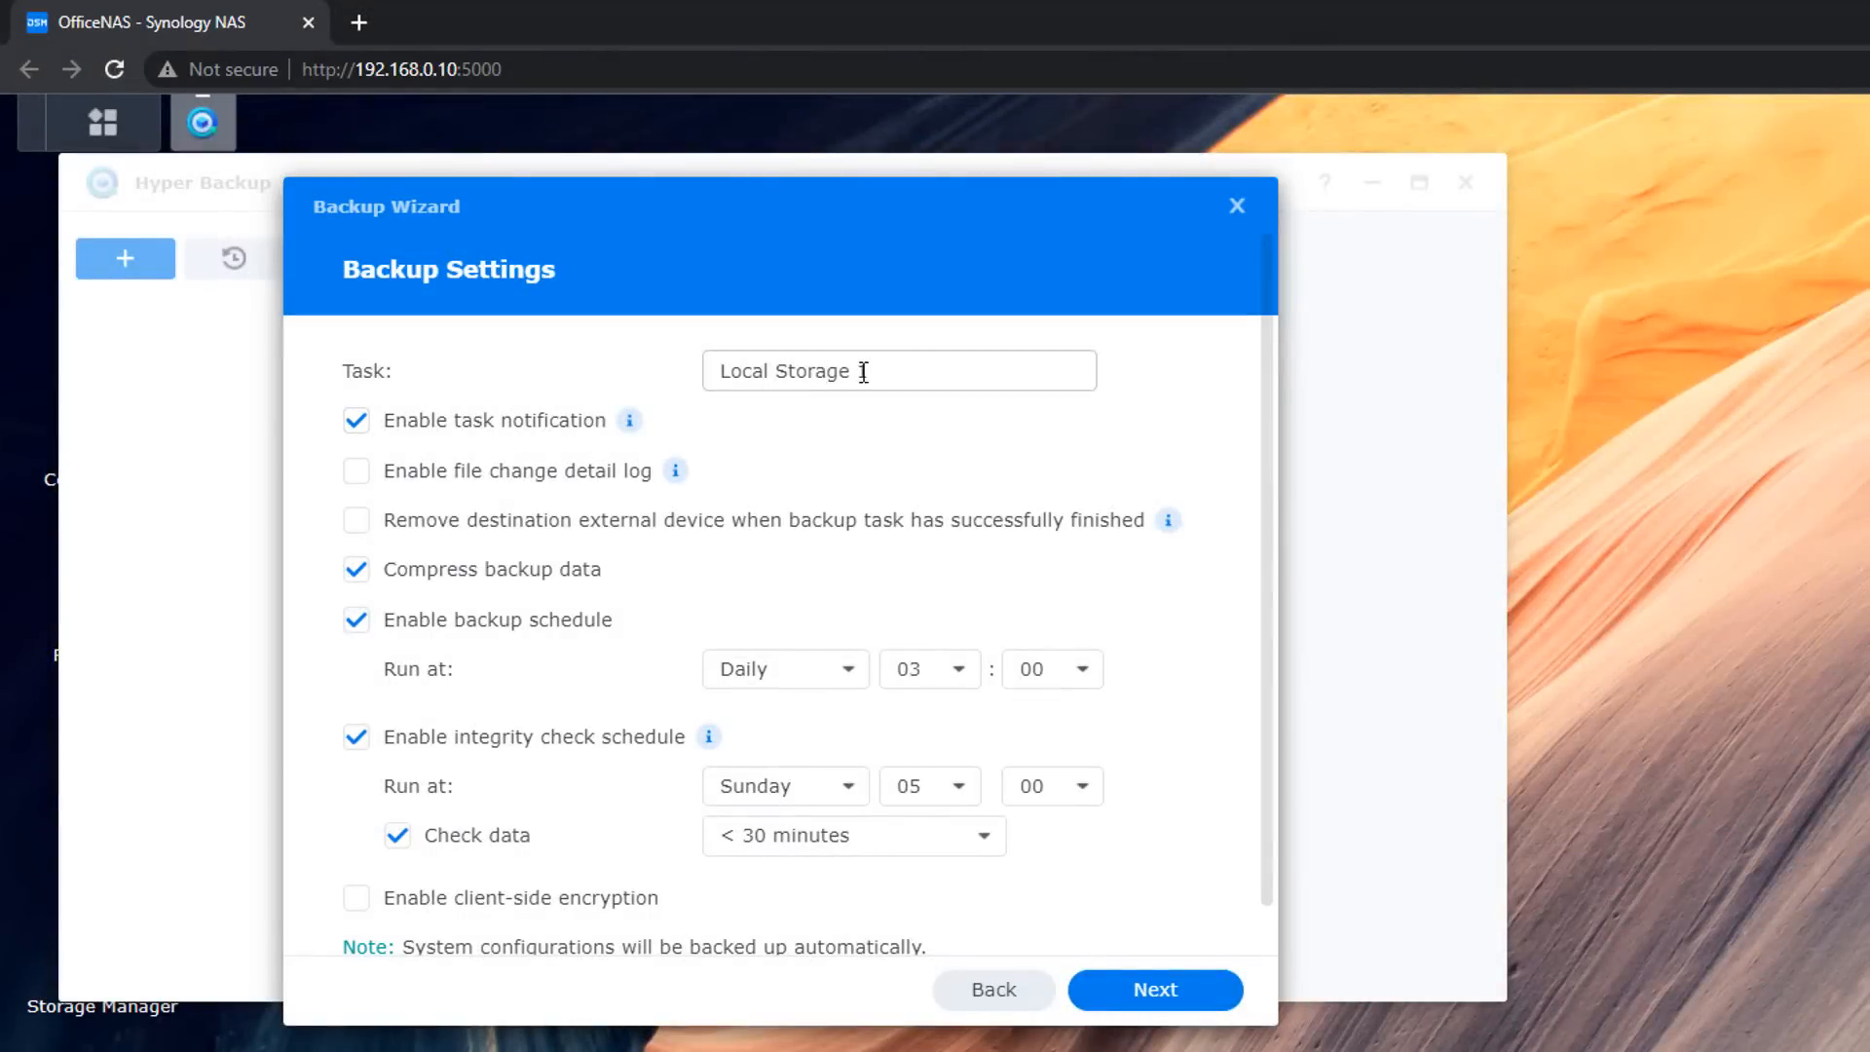
pyautogui.write('1')
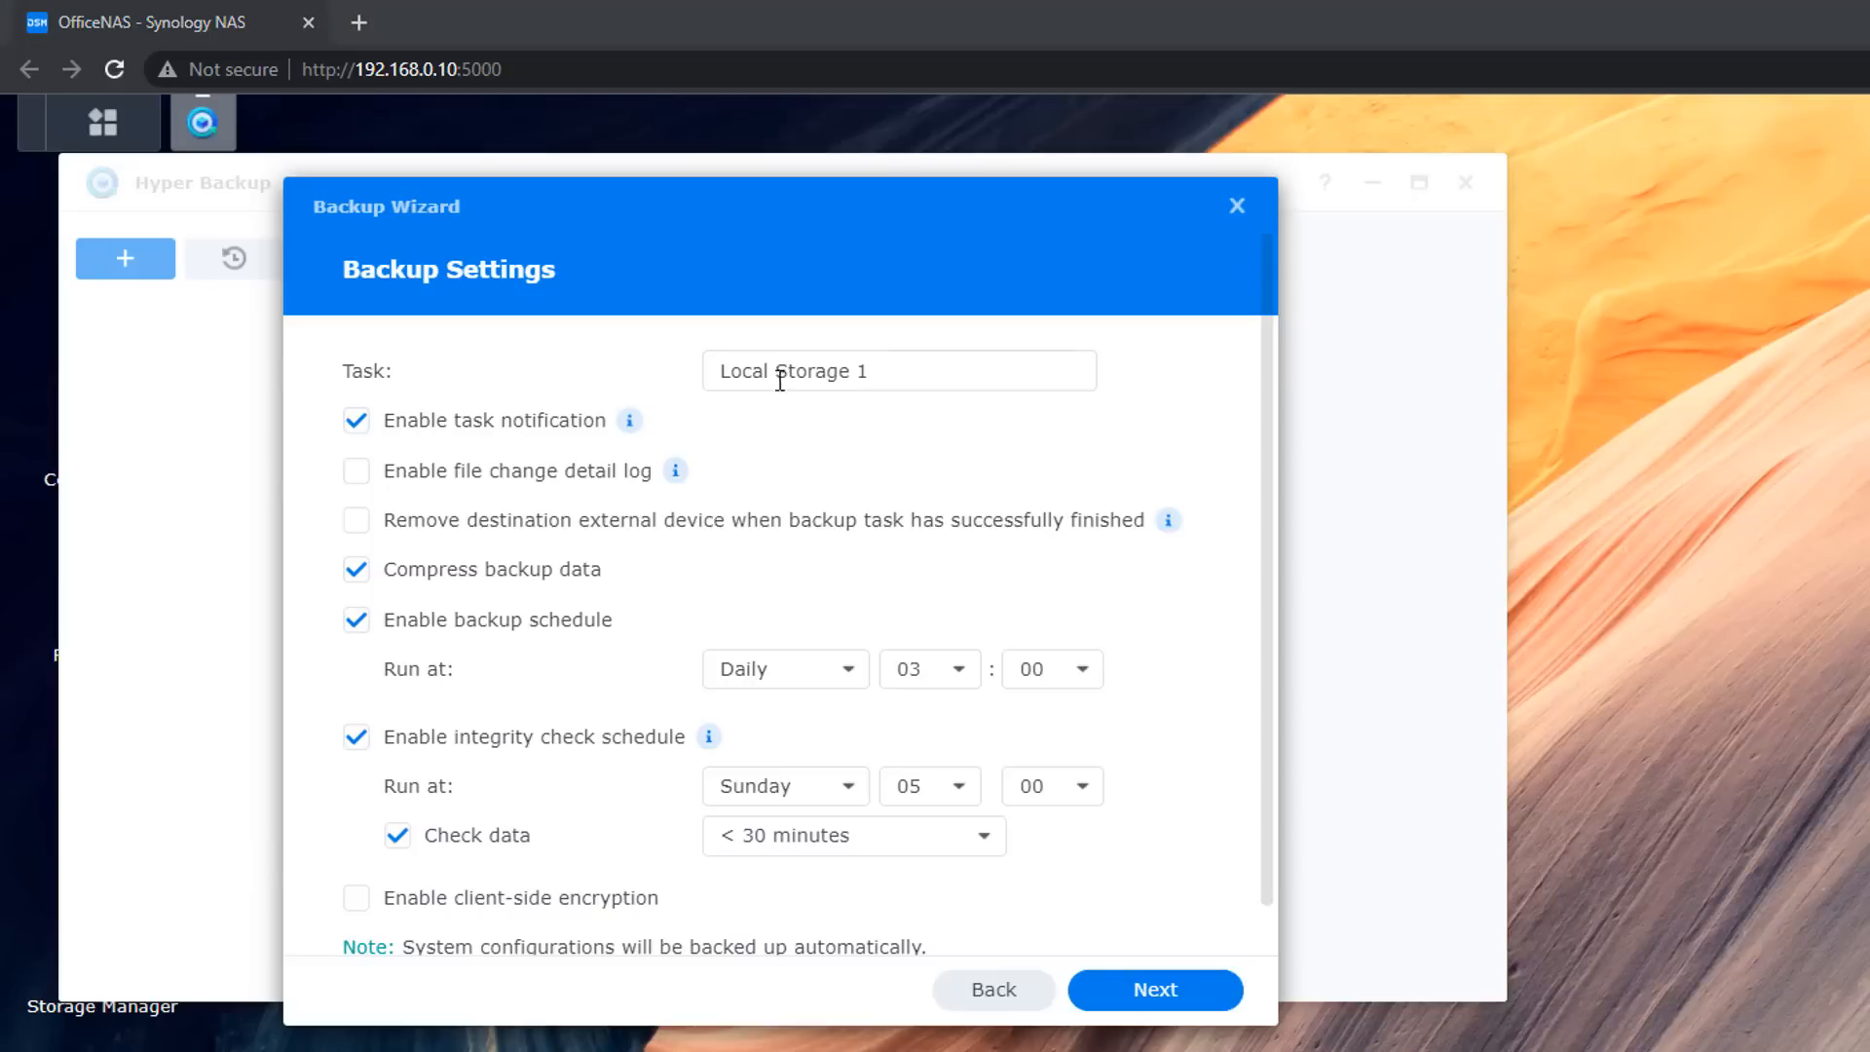
pyautogui.click(898, 371)
pyautogui.write(' USB')
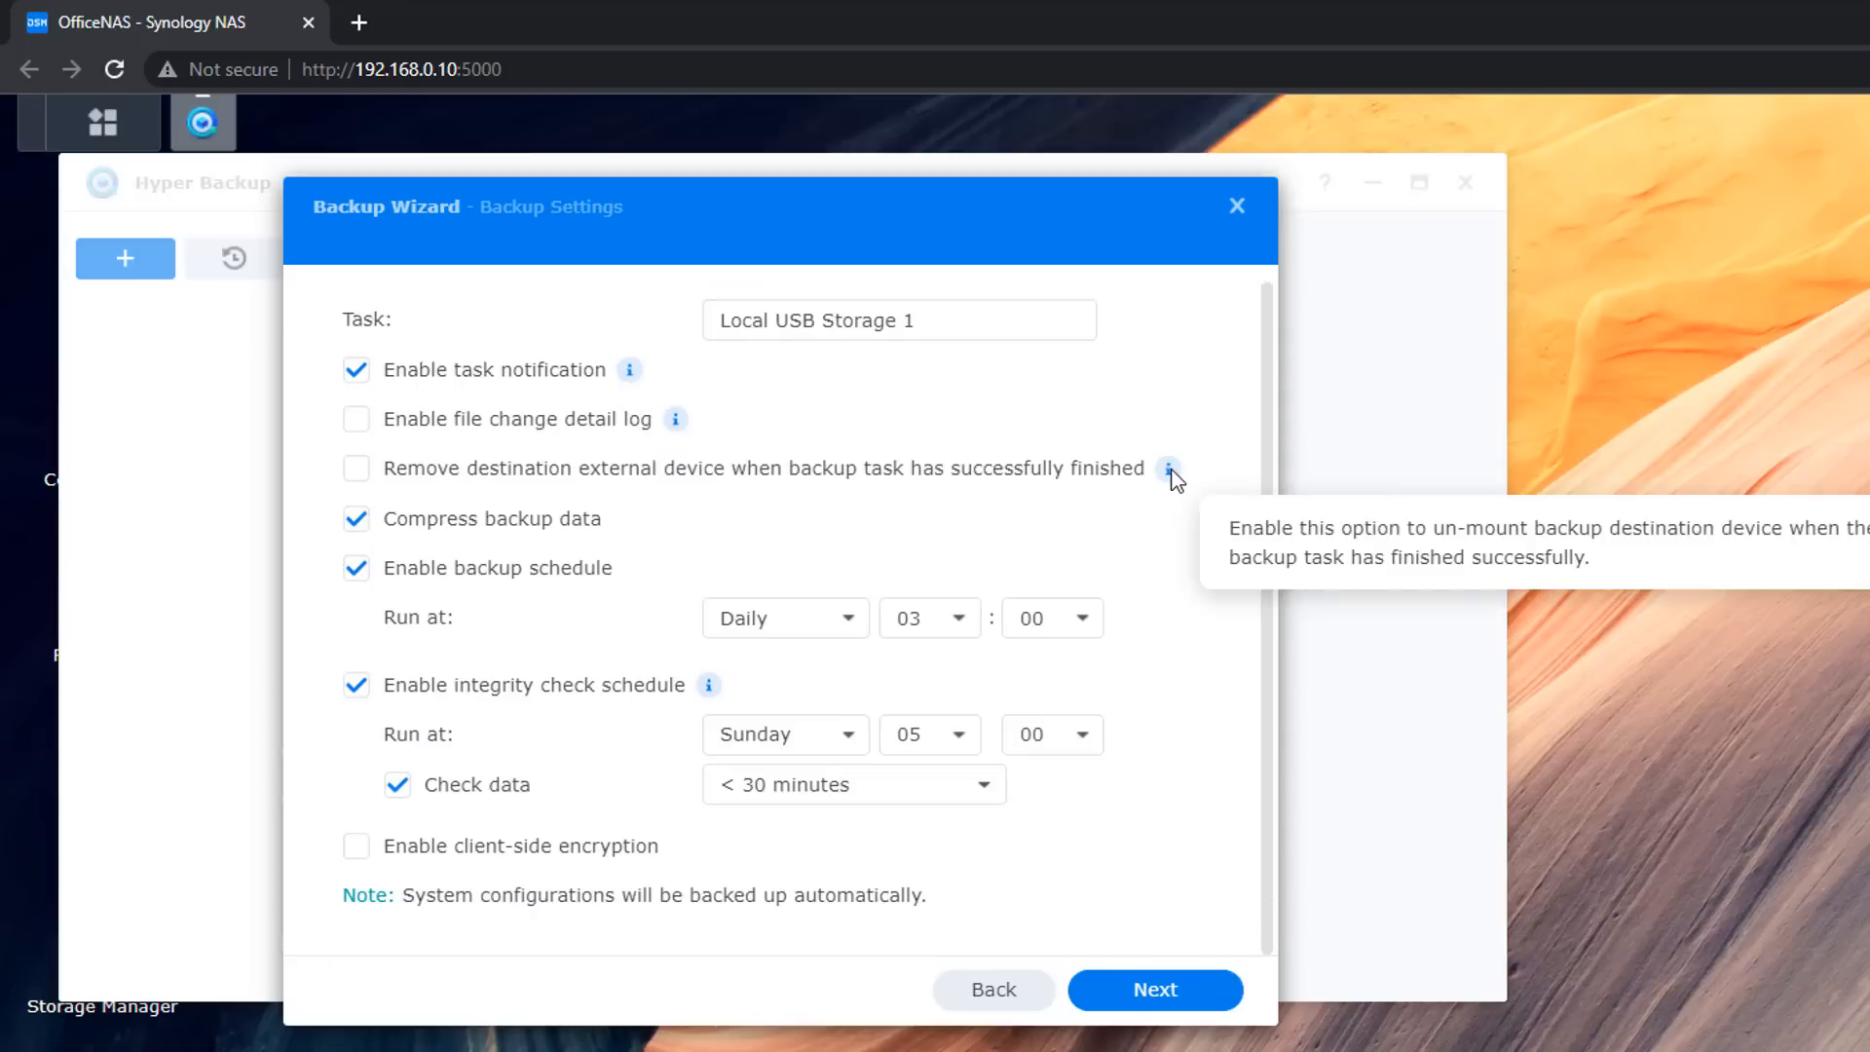
pyautogui.moveTo(447, 882)
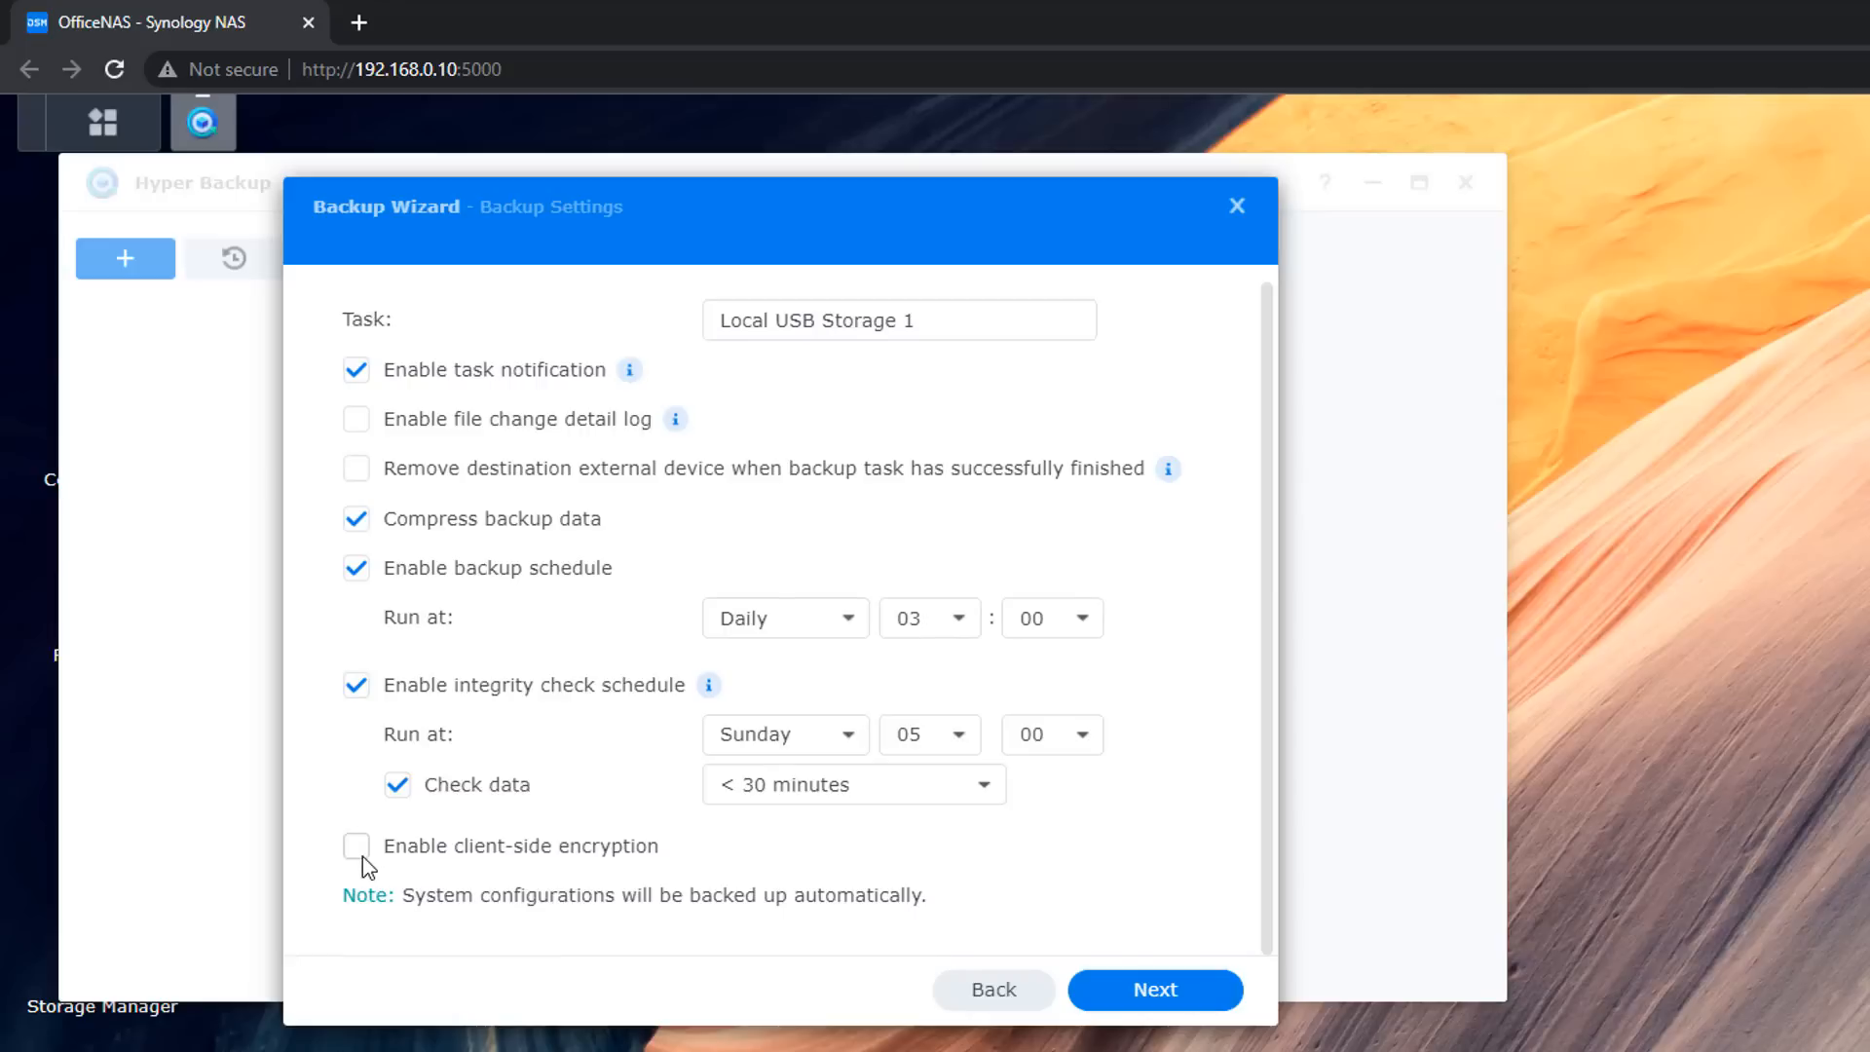
pyautogui.click(356, 846)
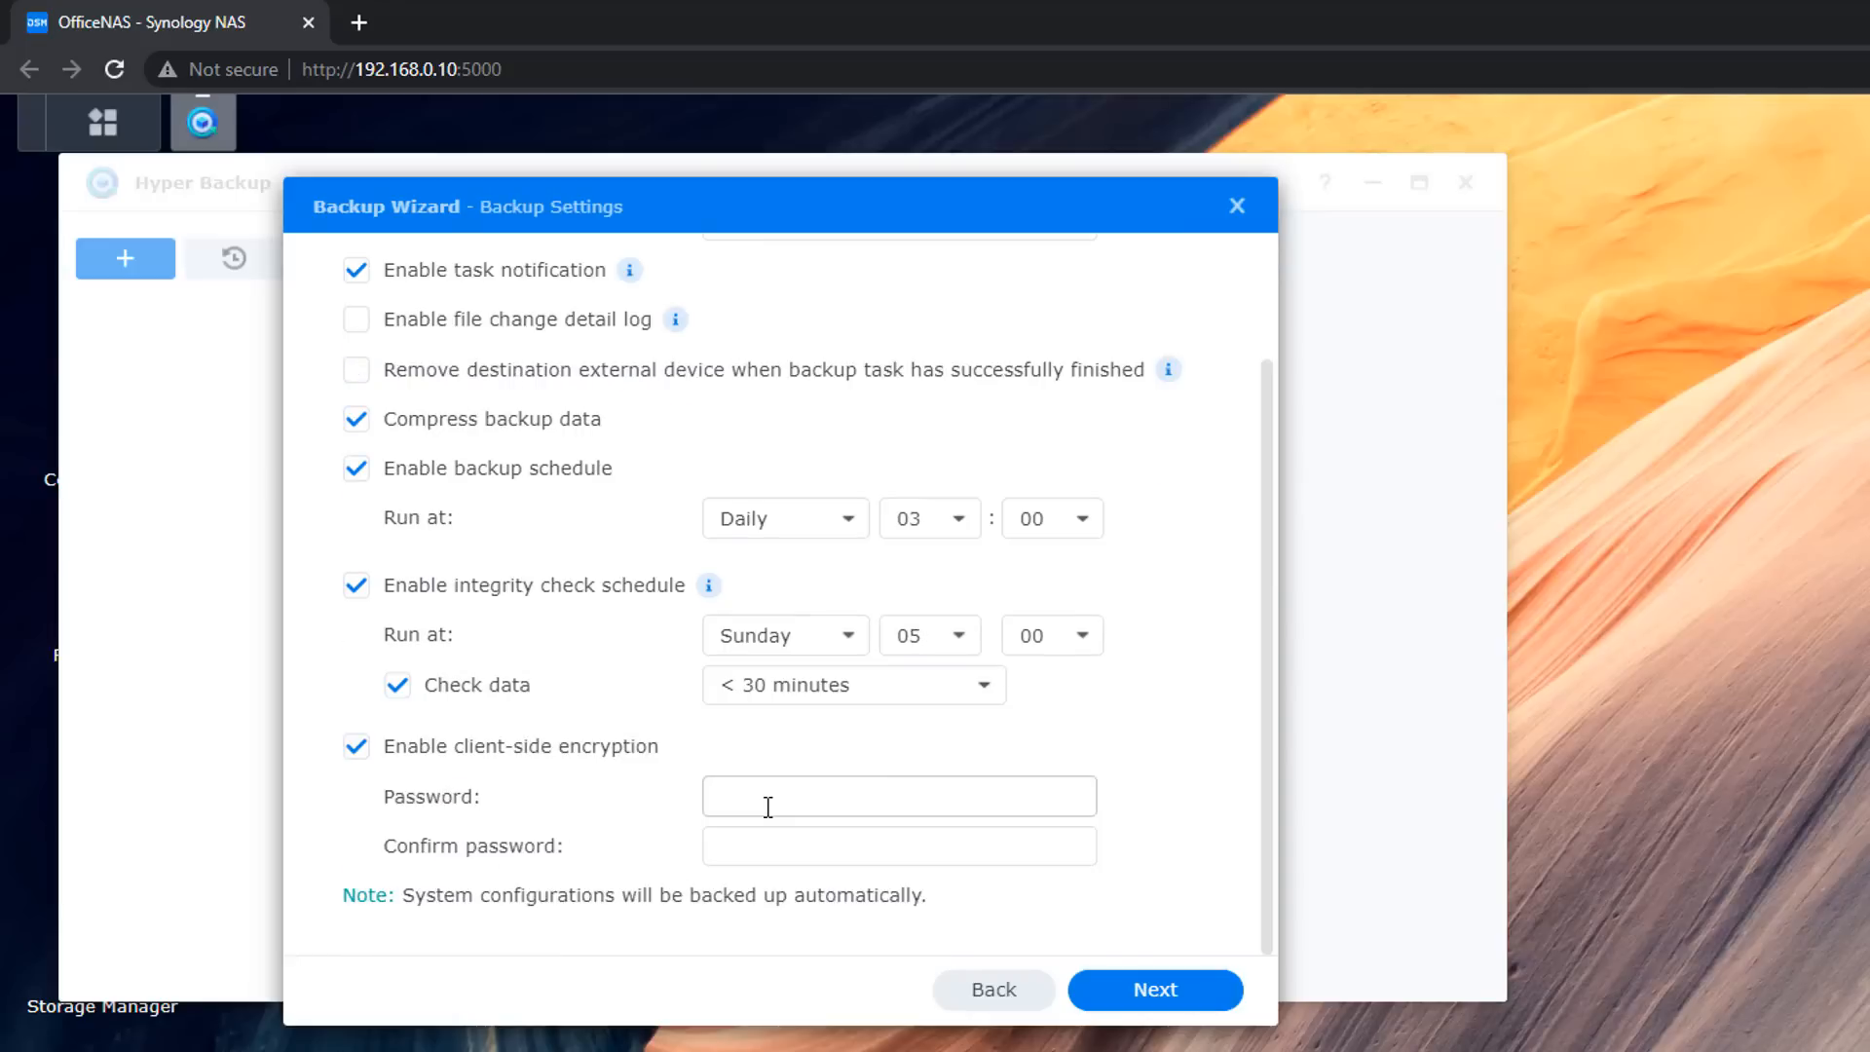
pyautogui.click(898, 796)
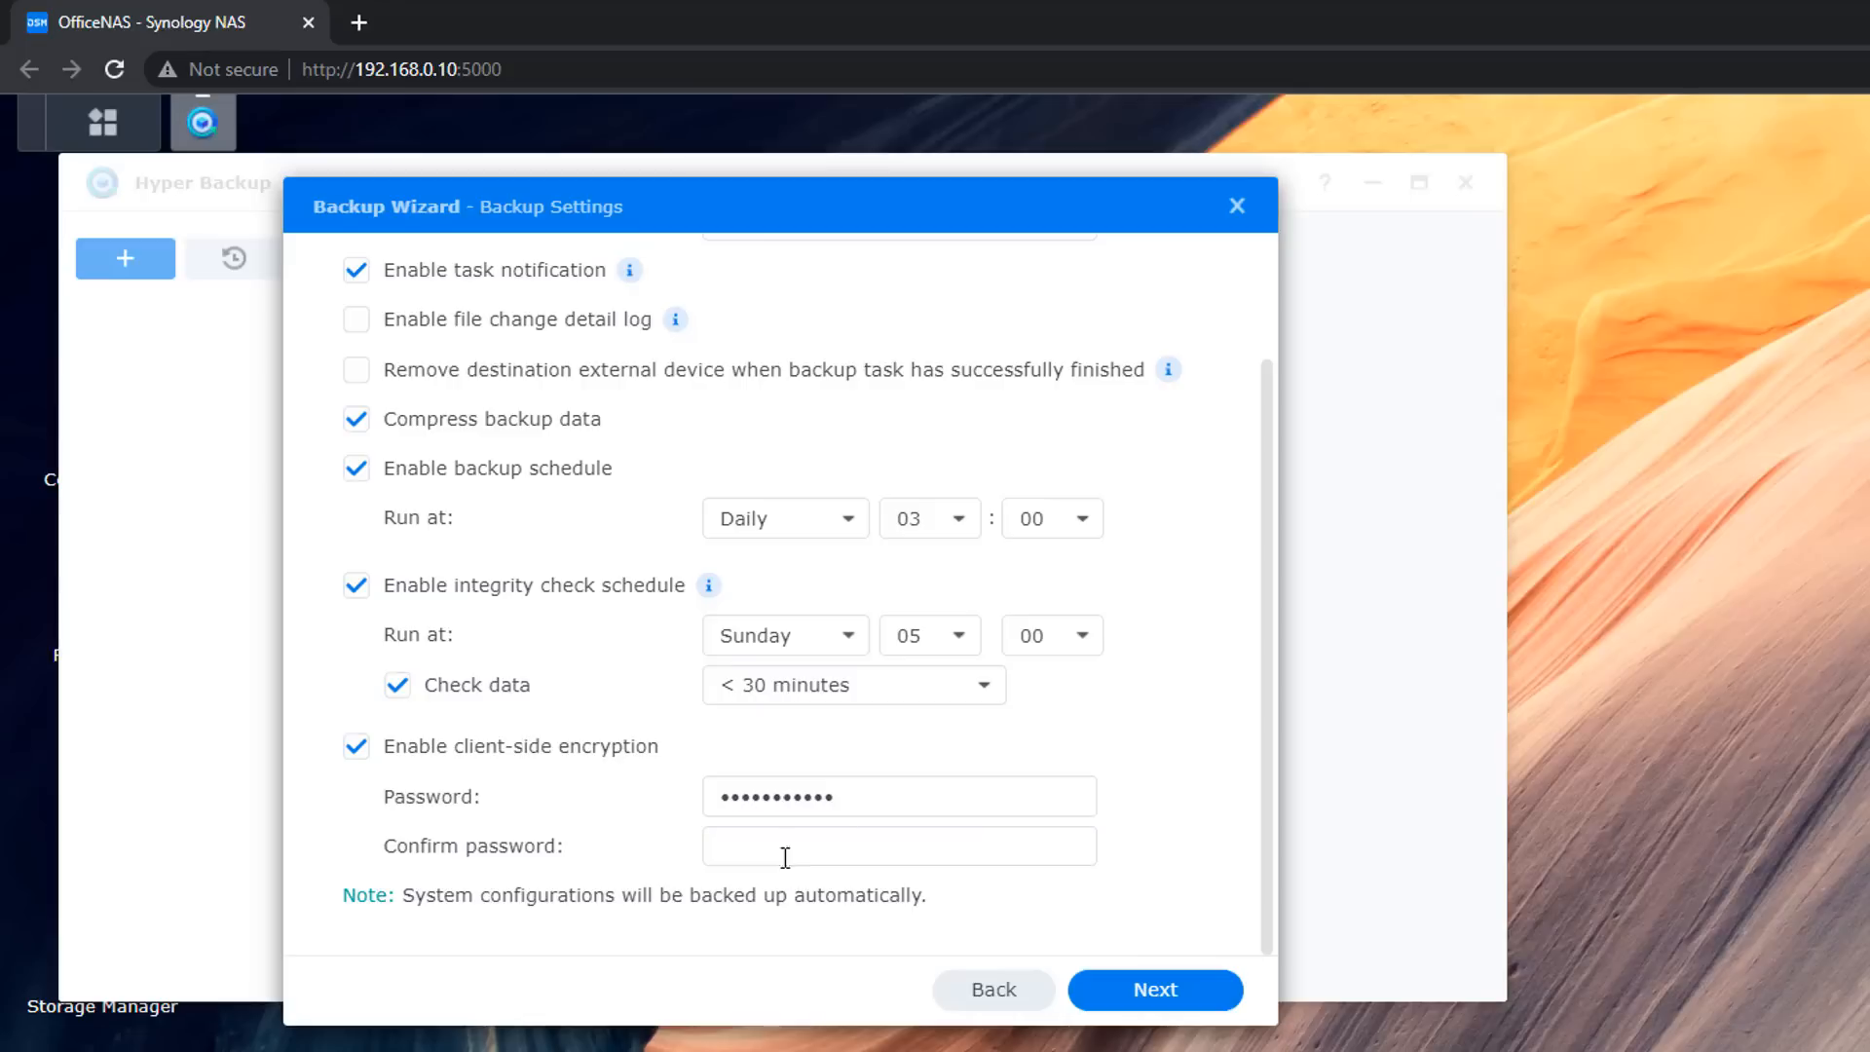
pyautogui.write('••••')
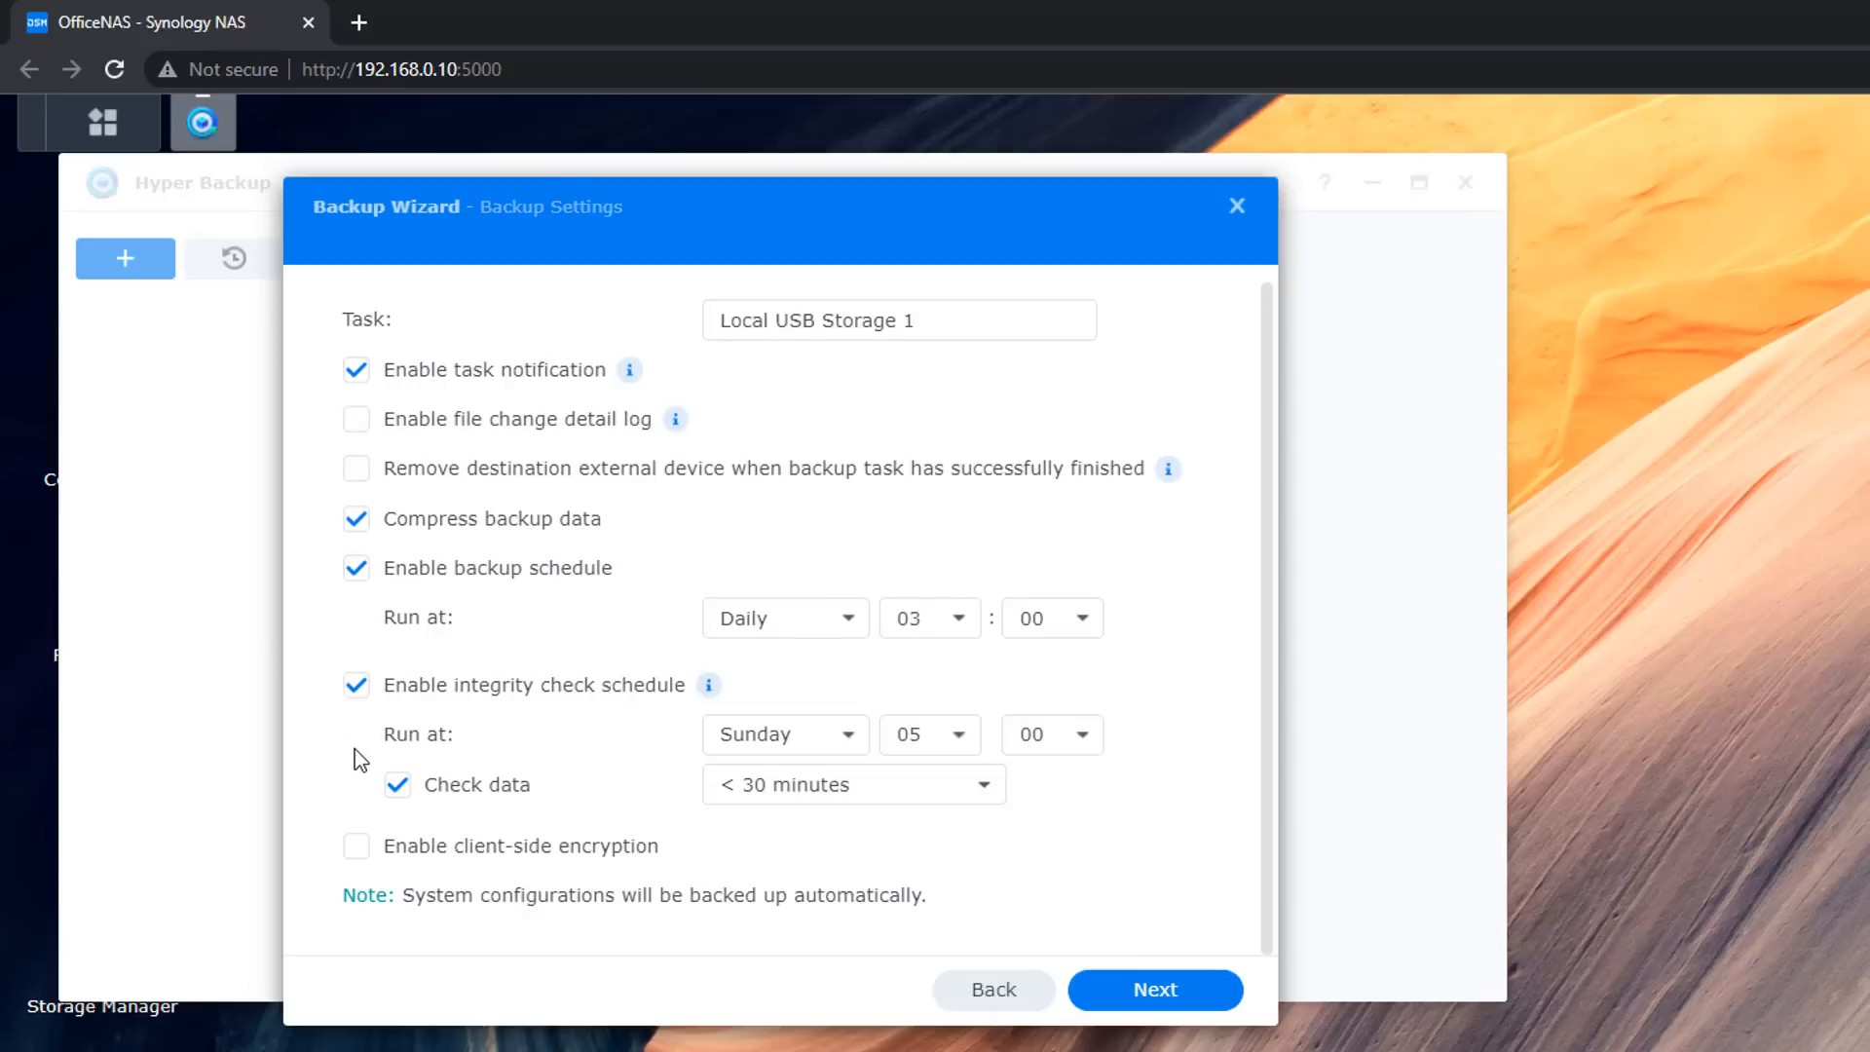
pyautogui.moveTo(653, 914)
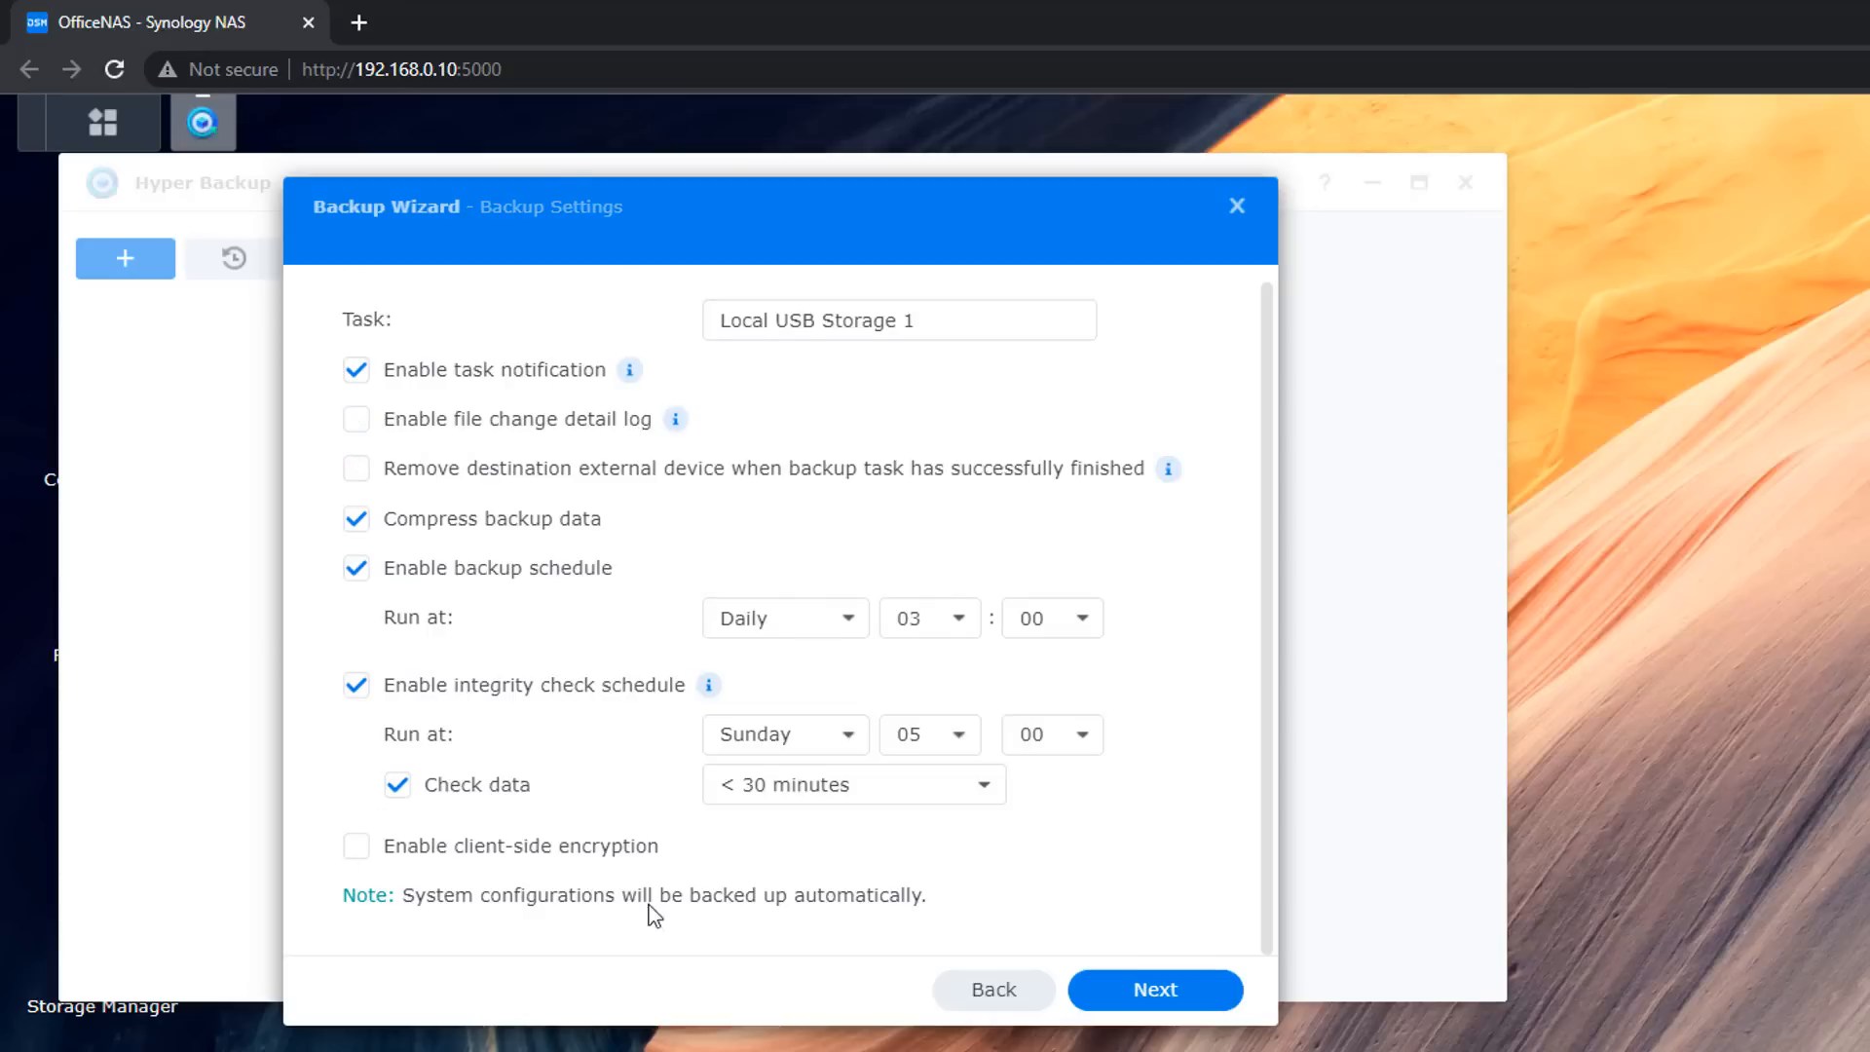
pyautogui.moveTo(808, 925)
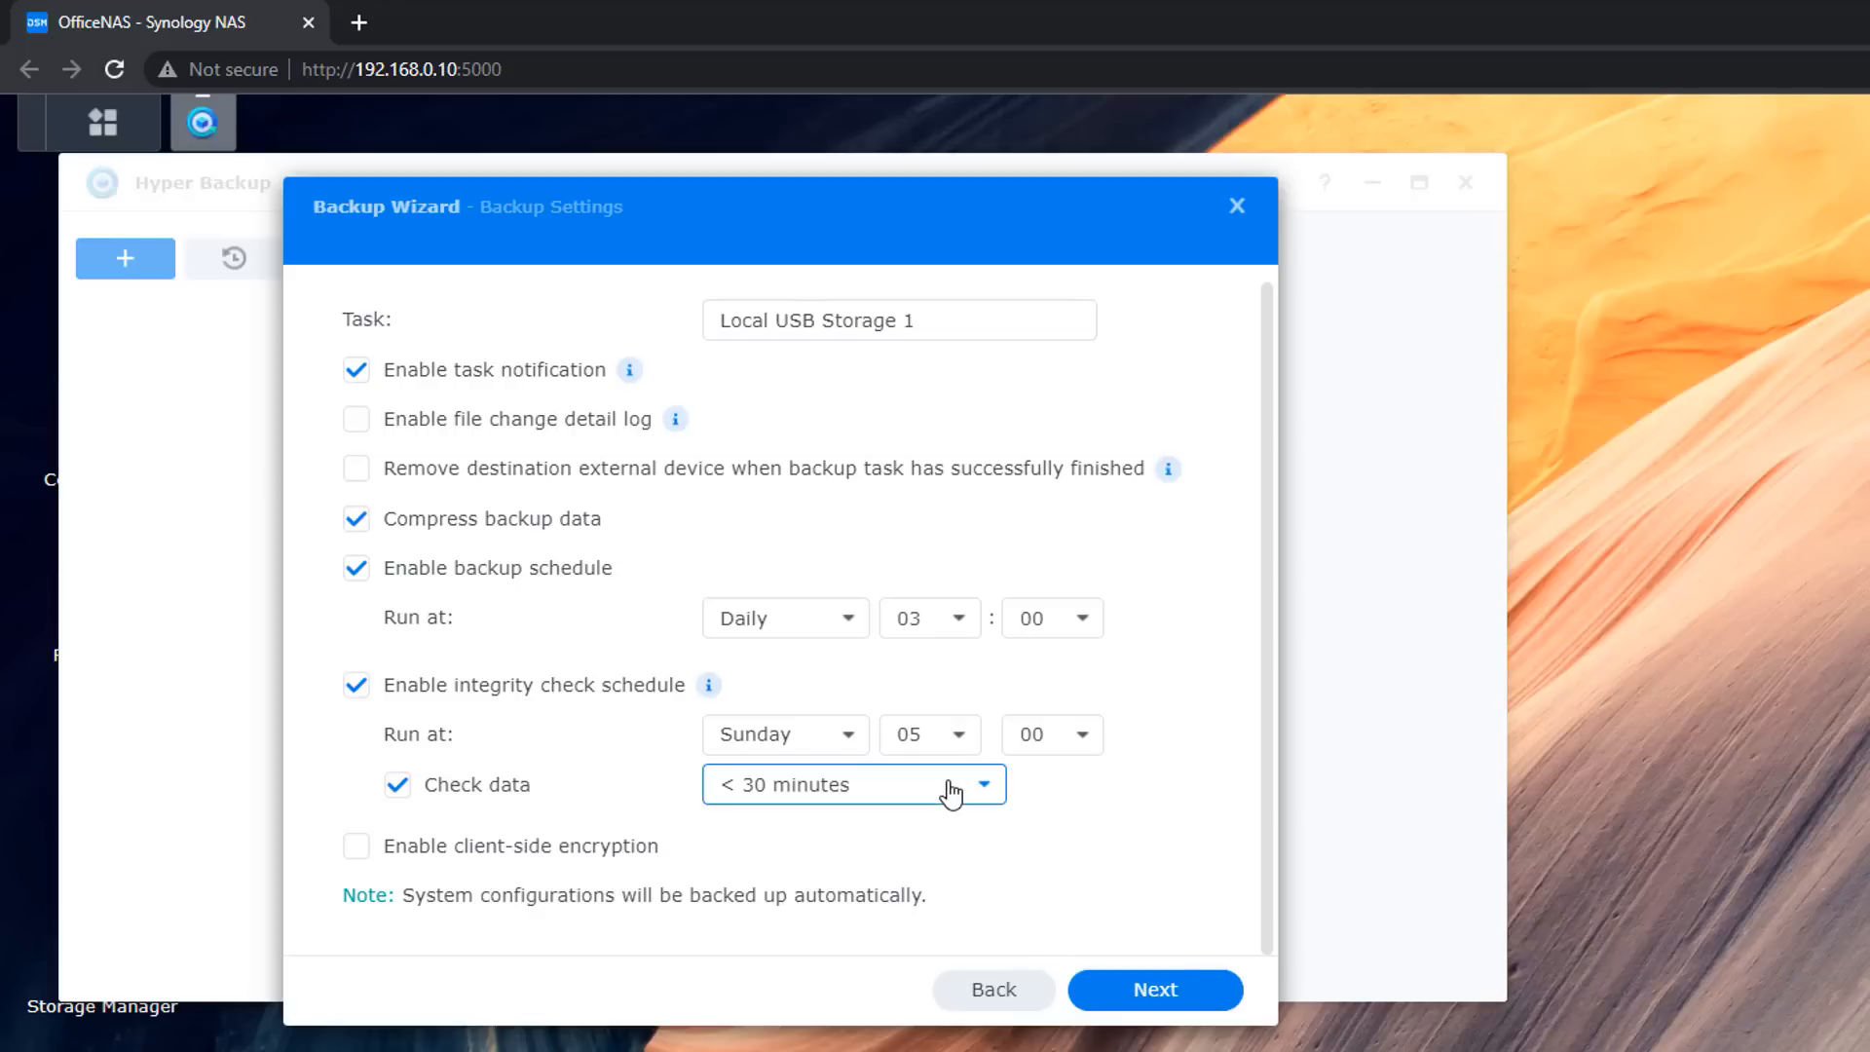
pyautogui.click(854, 783)
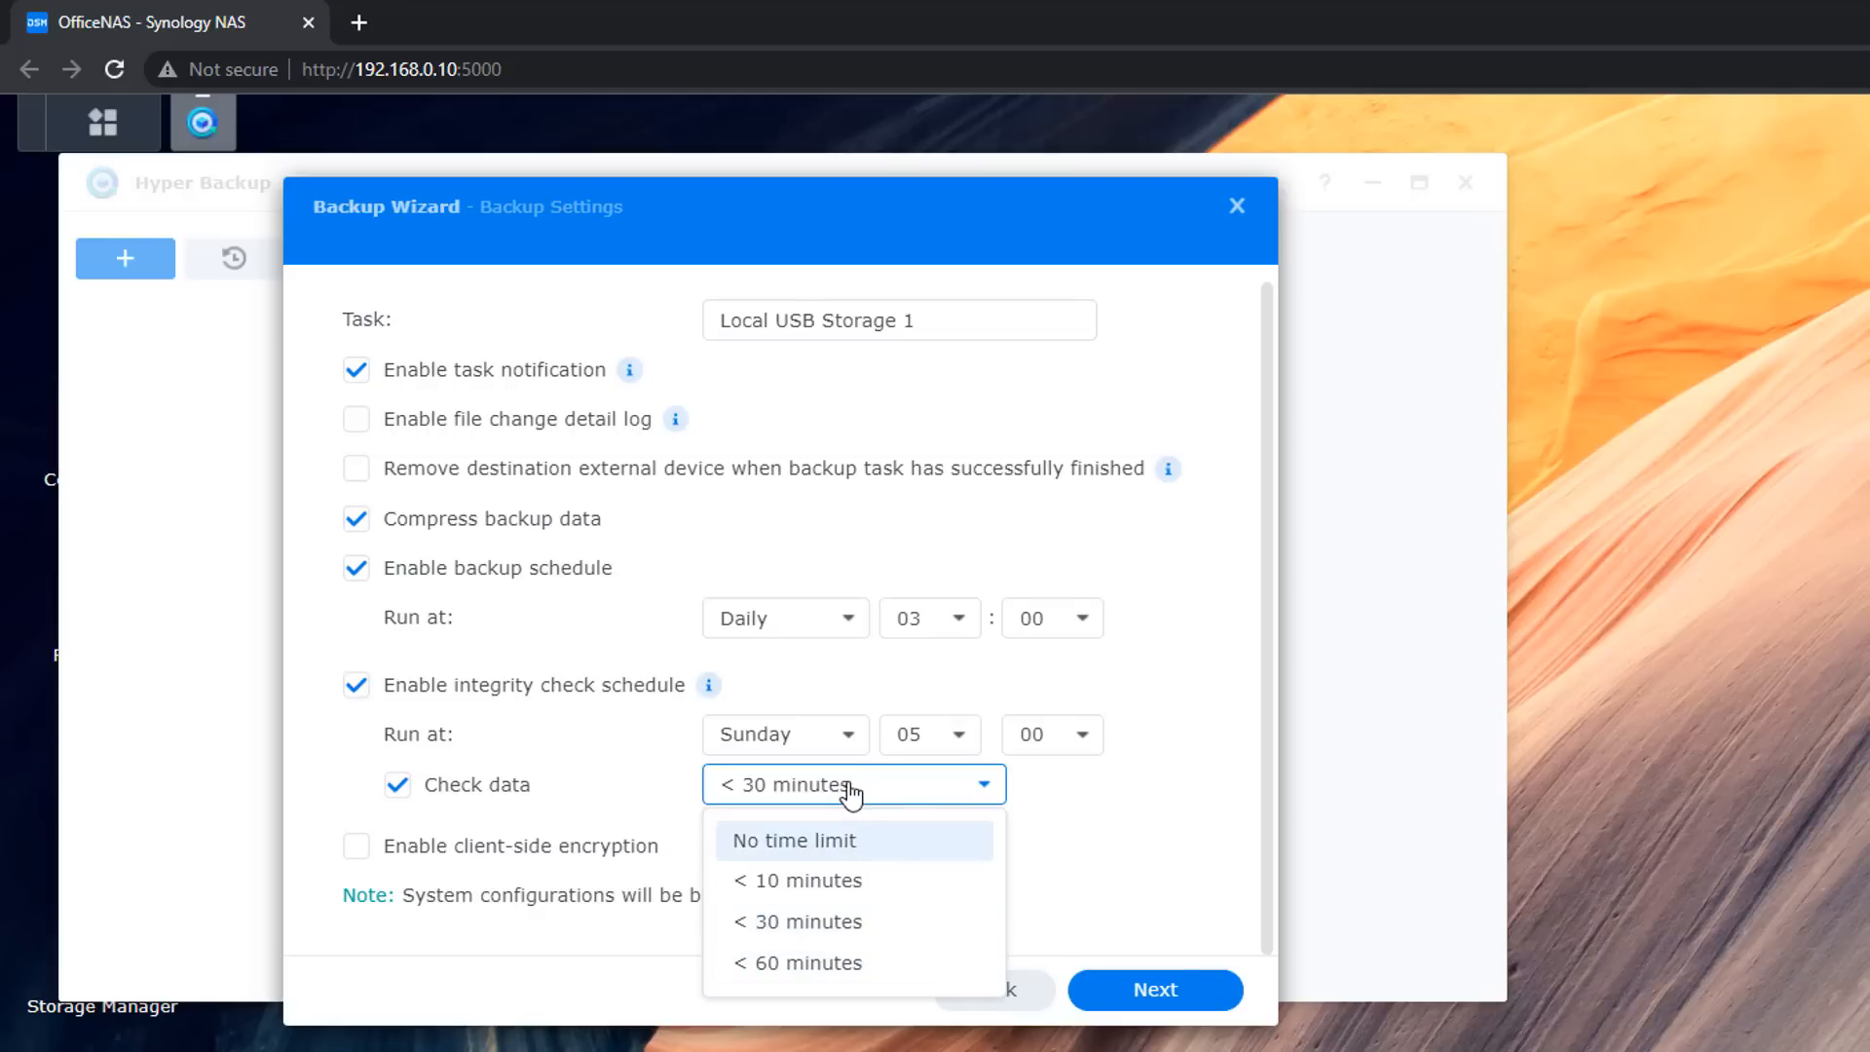
pyautogui.moveTo(856, 962)
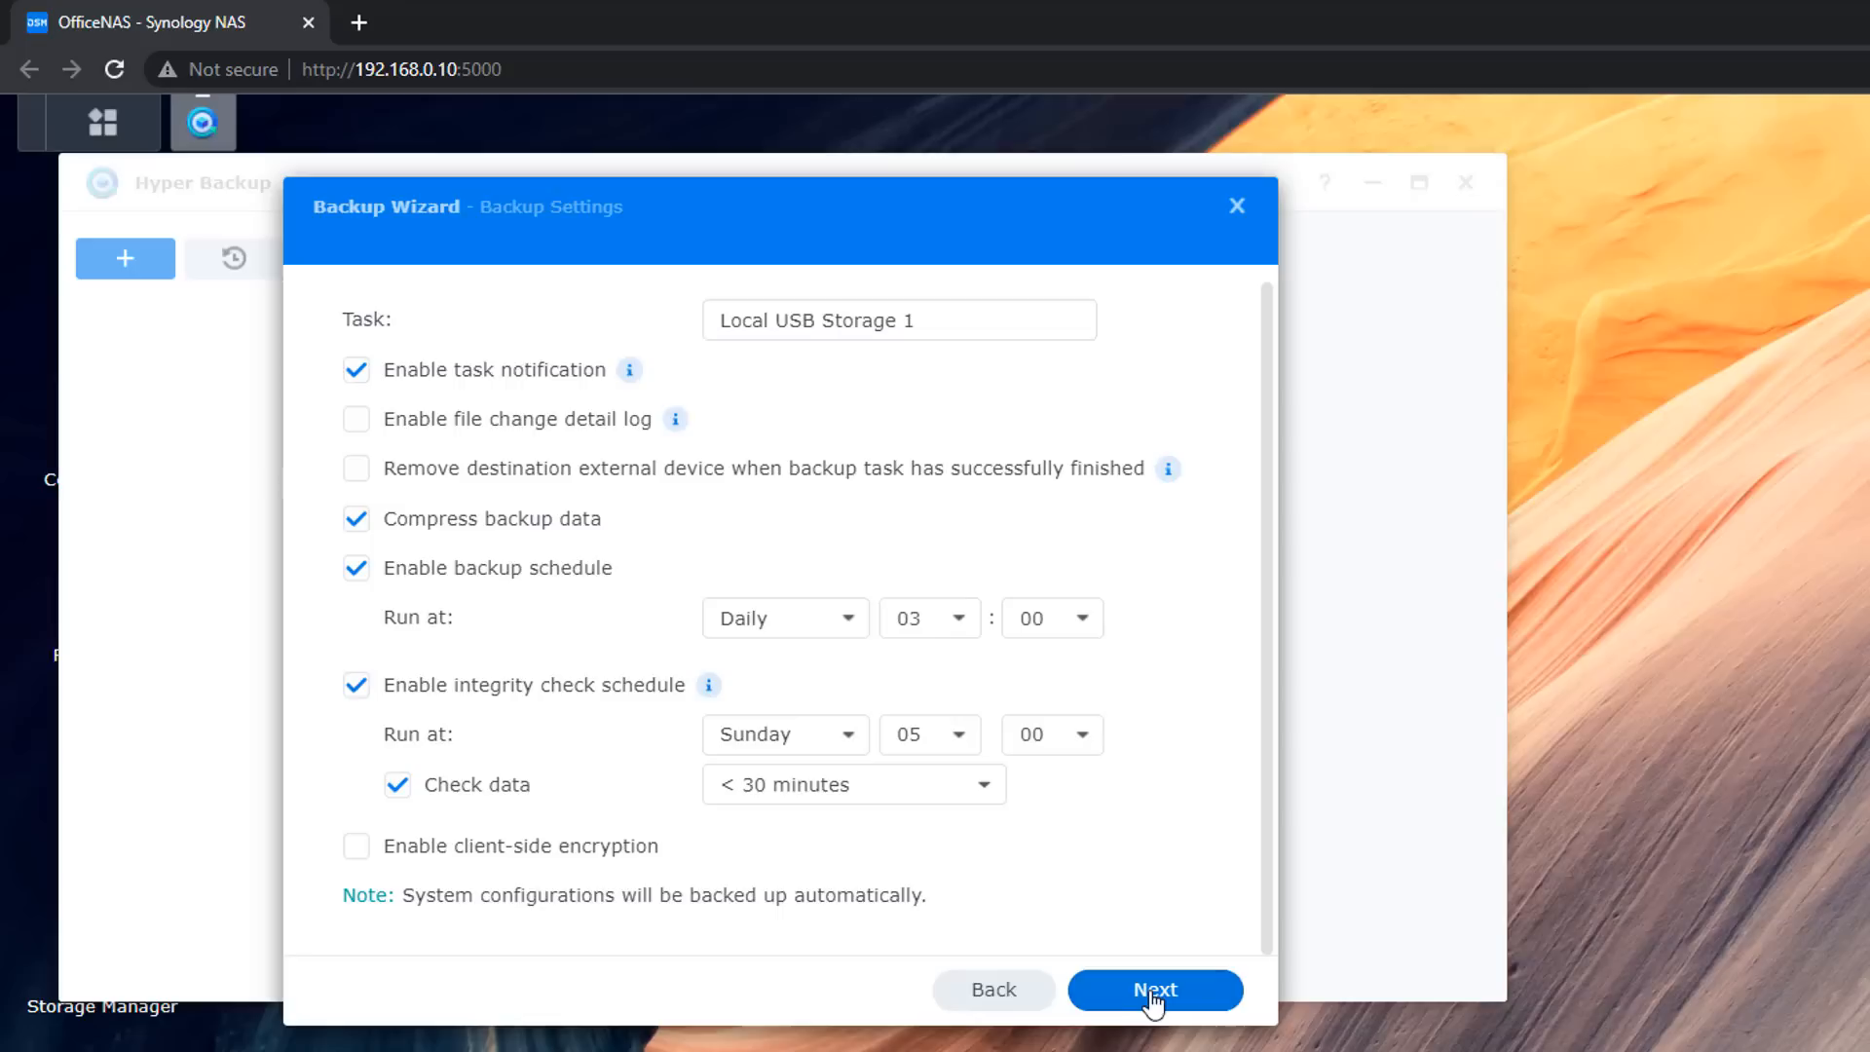
# On Rotation Settings, enable backup rotation and select Customized retention
pyautogui.click(1152, 989)
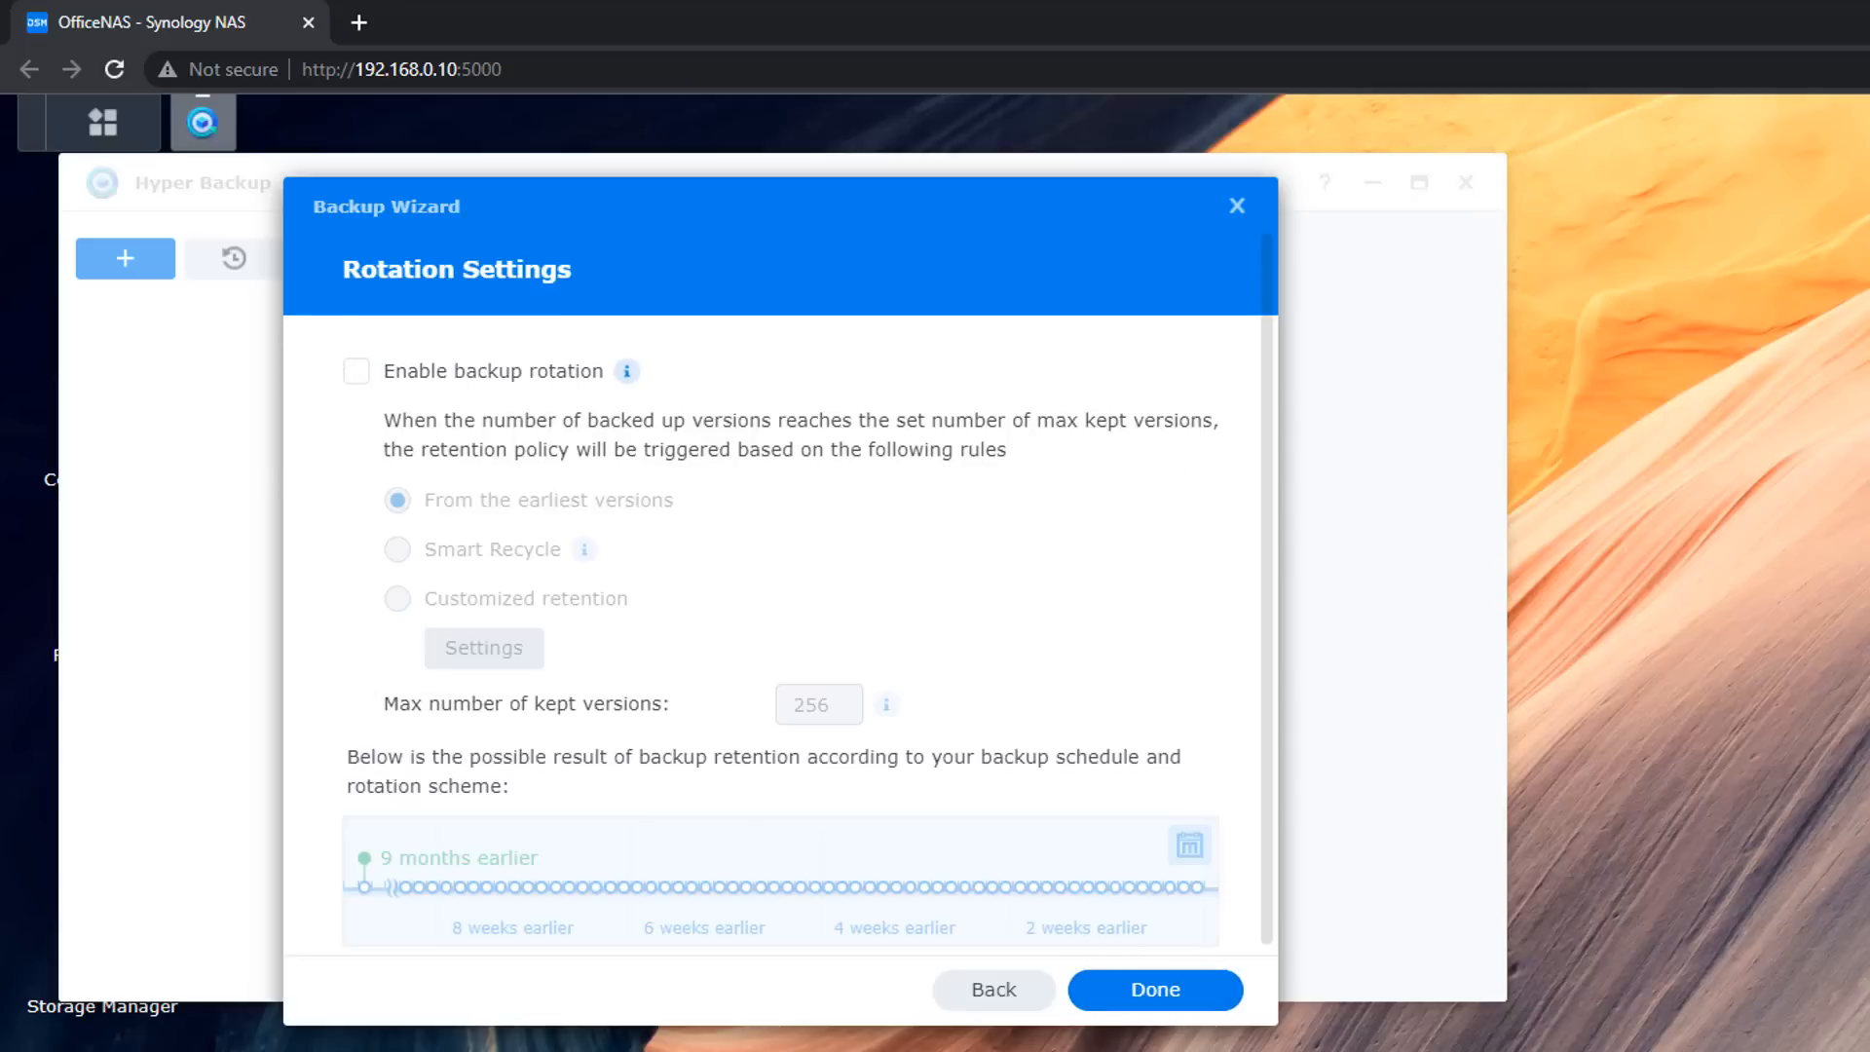
pyautogui.moveTo(1052, 409)
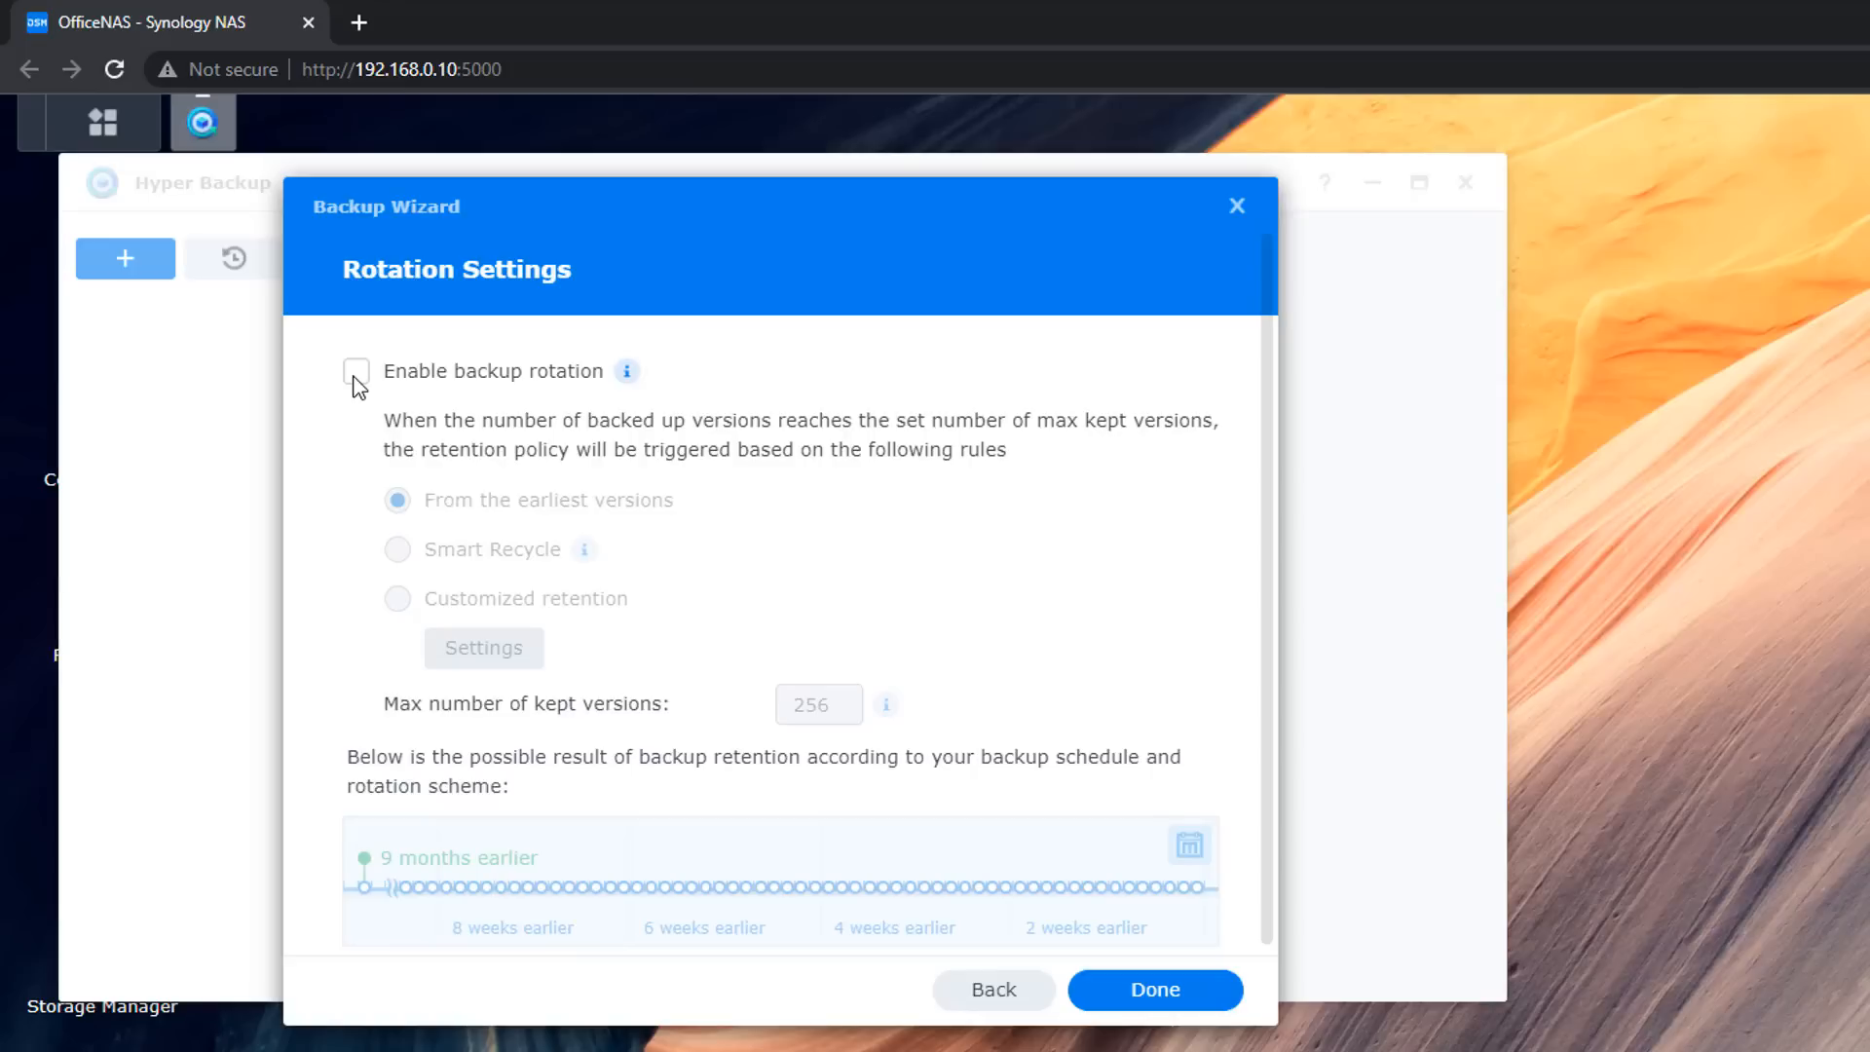
pyautogui.click(355, 371)
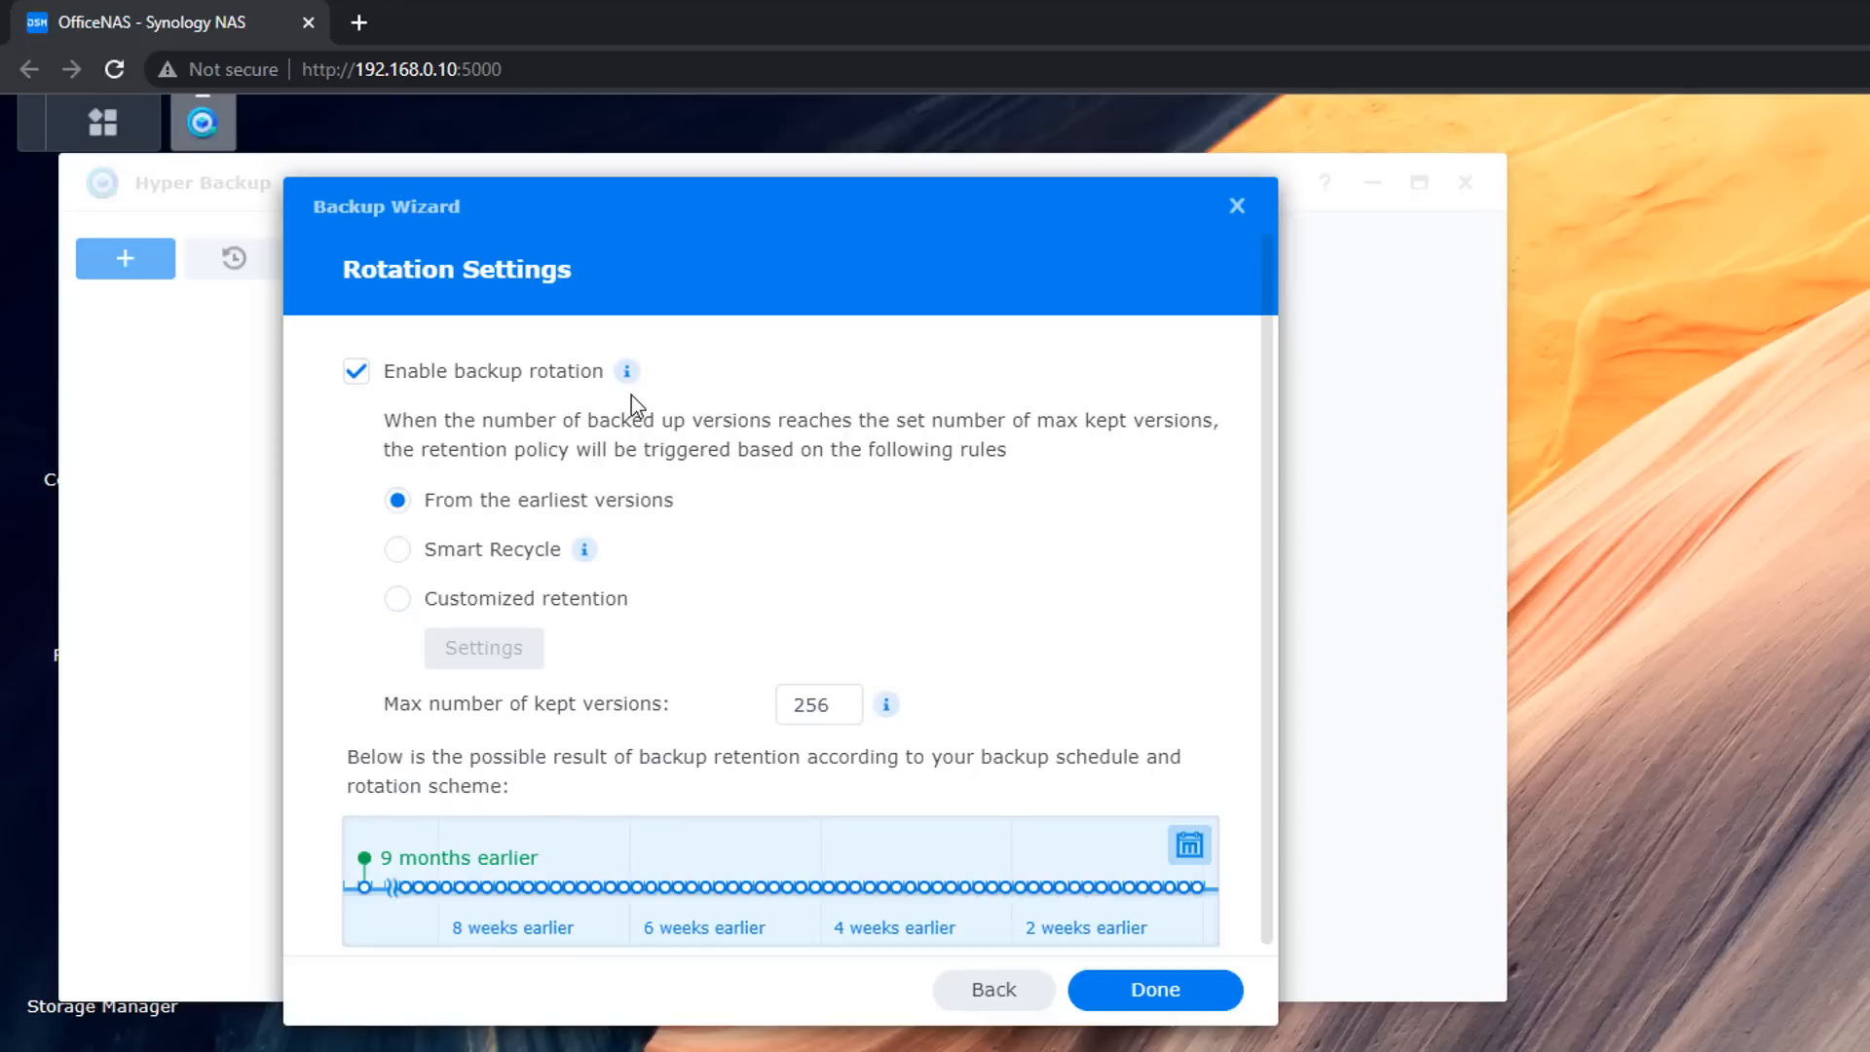
pyautogui.moveTo(1182, 431)
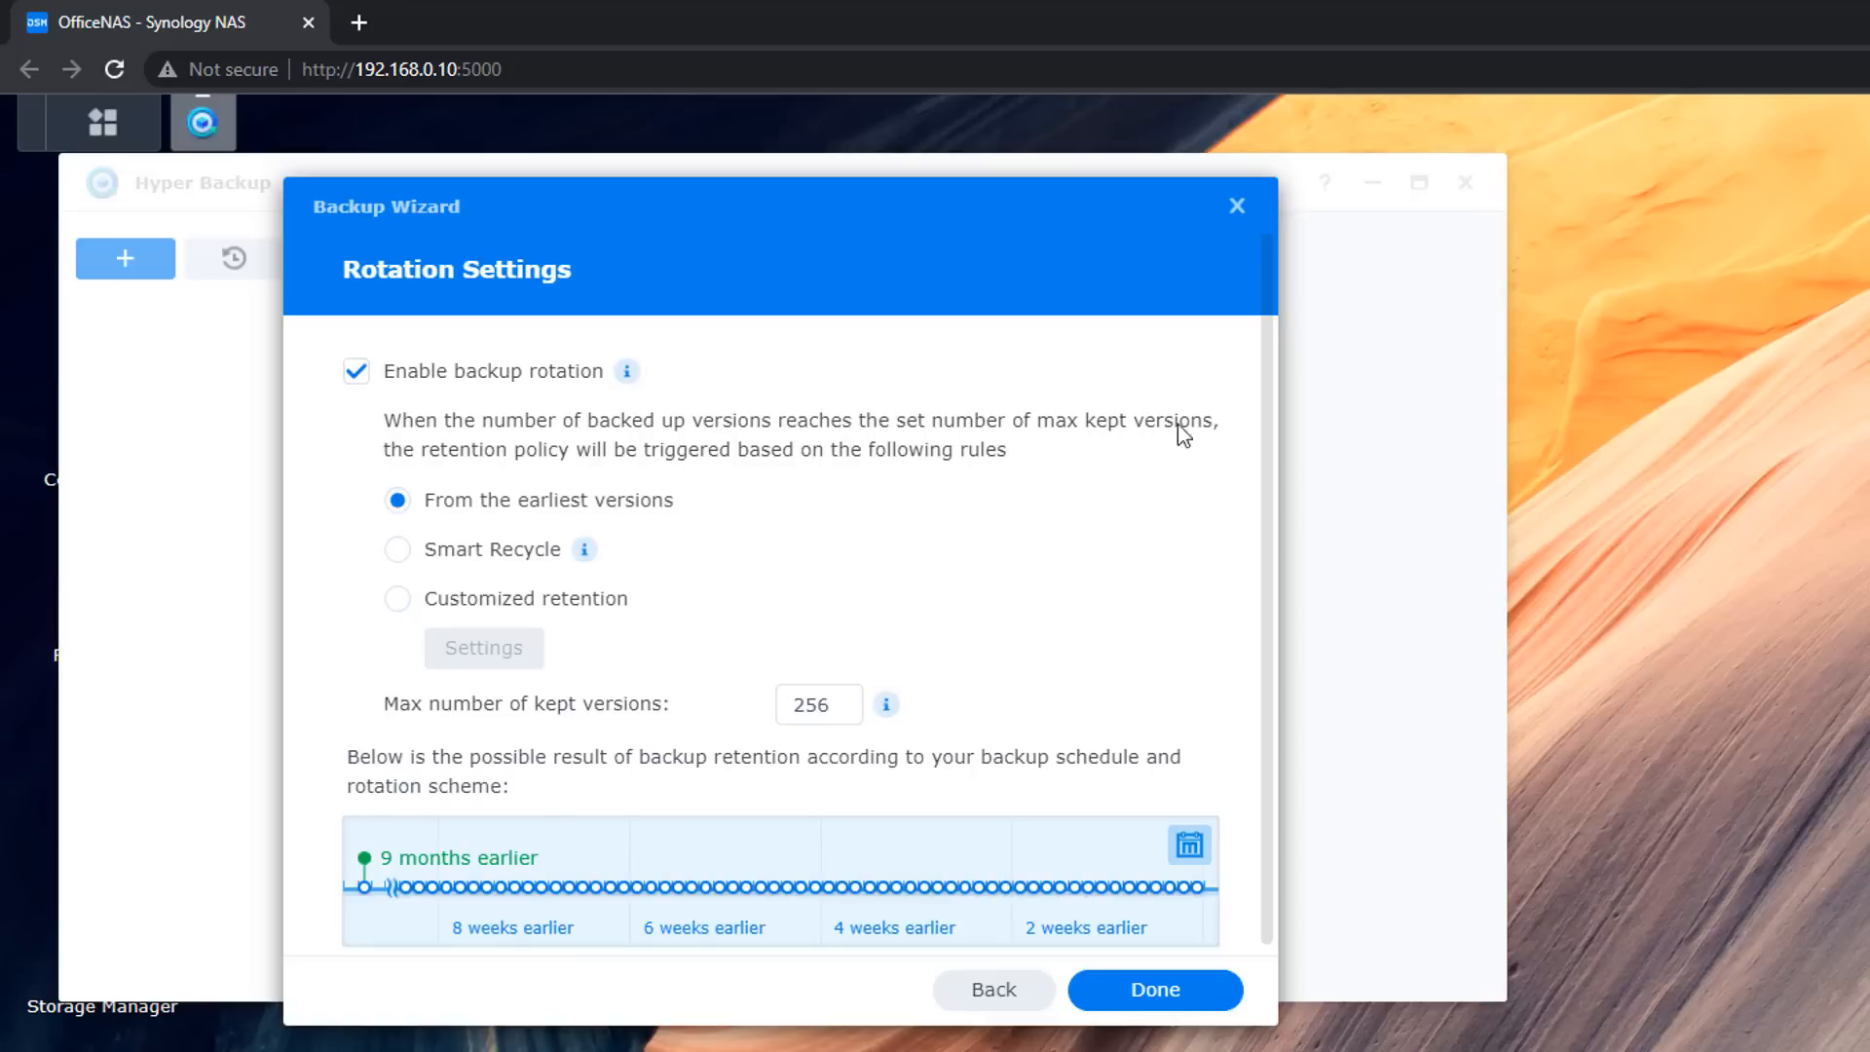
pyautogui.moveTo(501, 513)
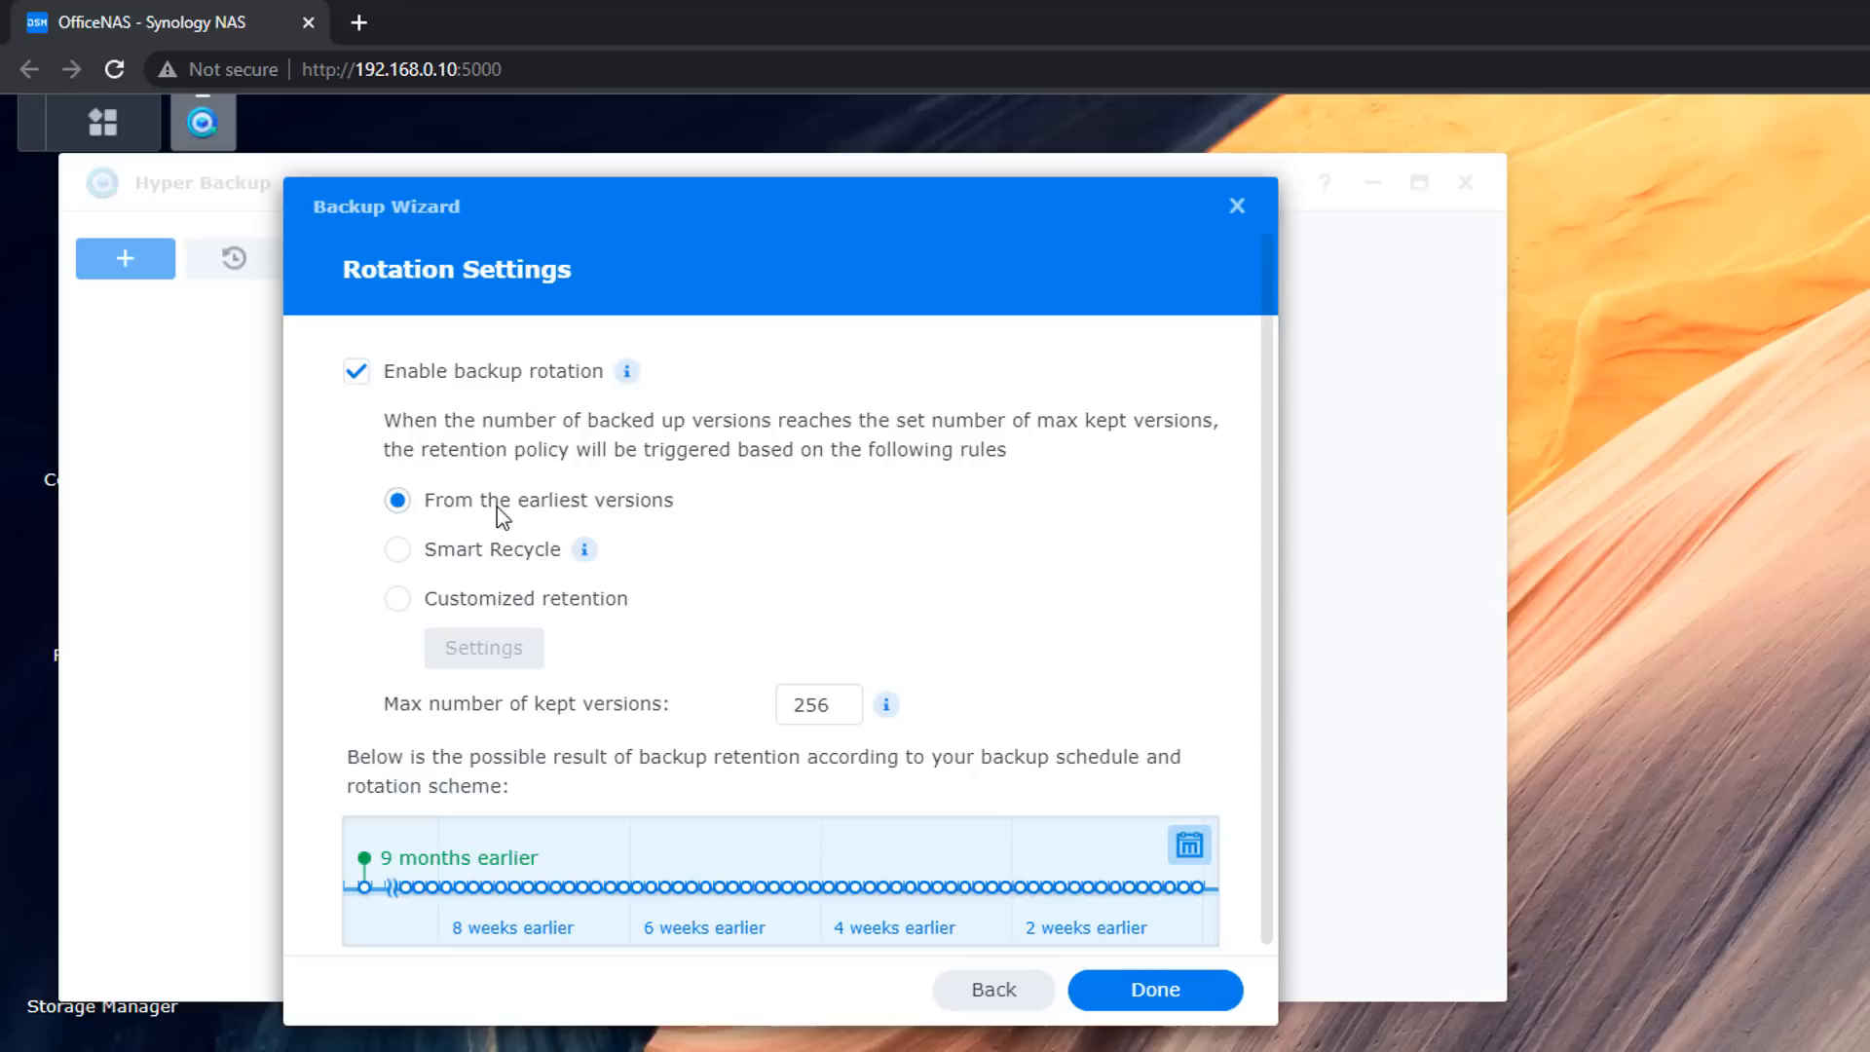
pyautogui.moveTo(384, 934)
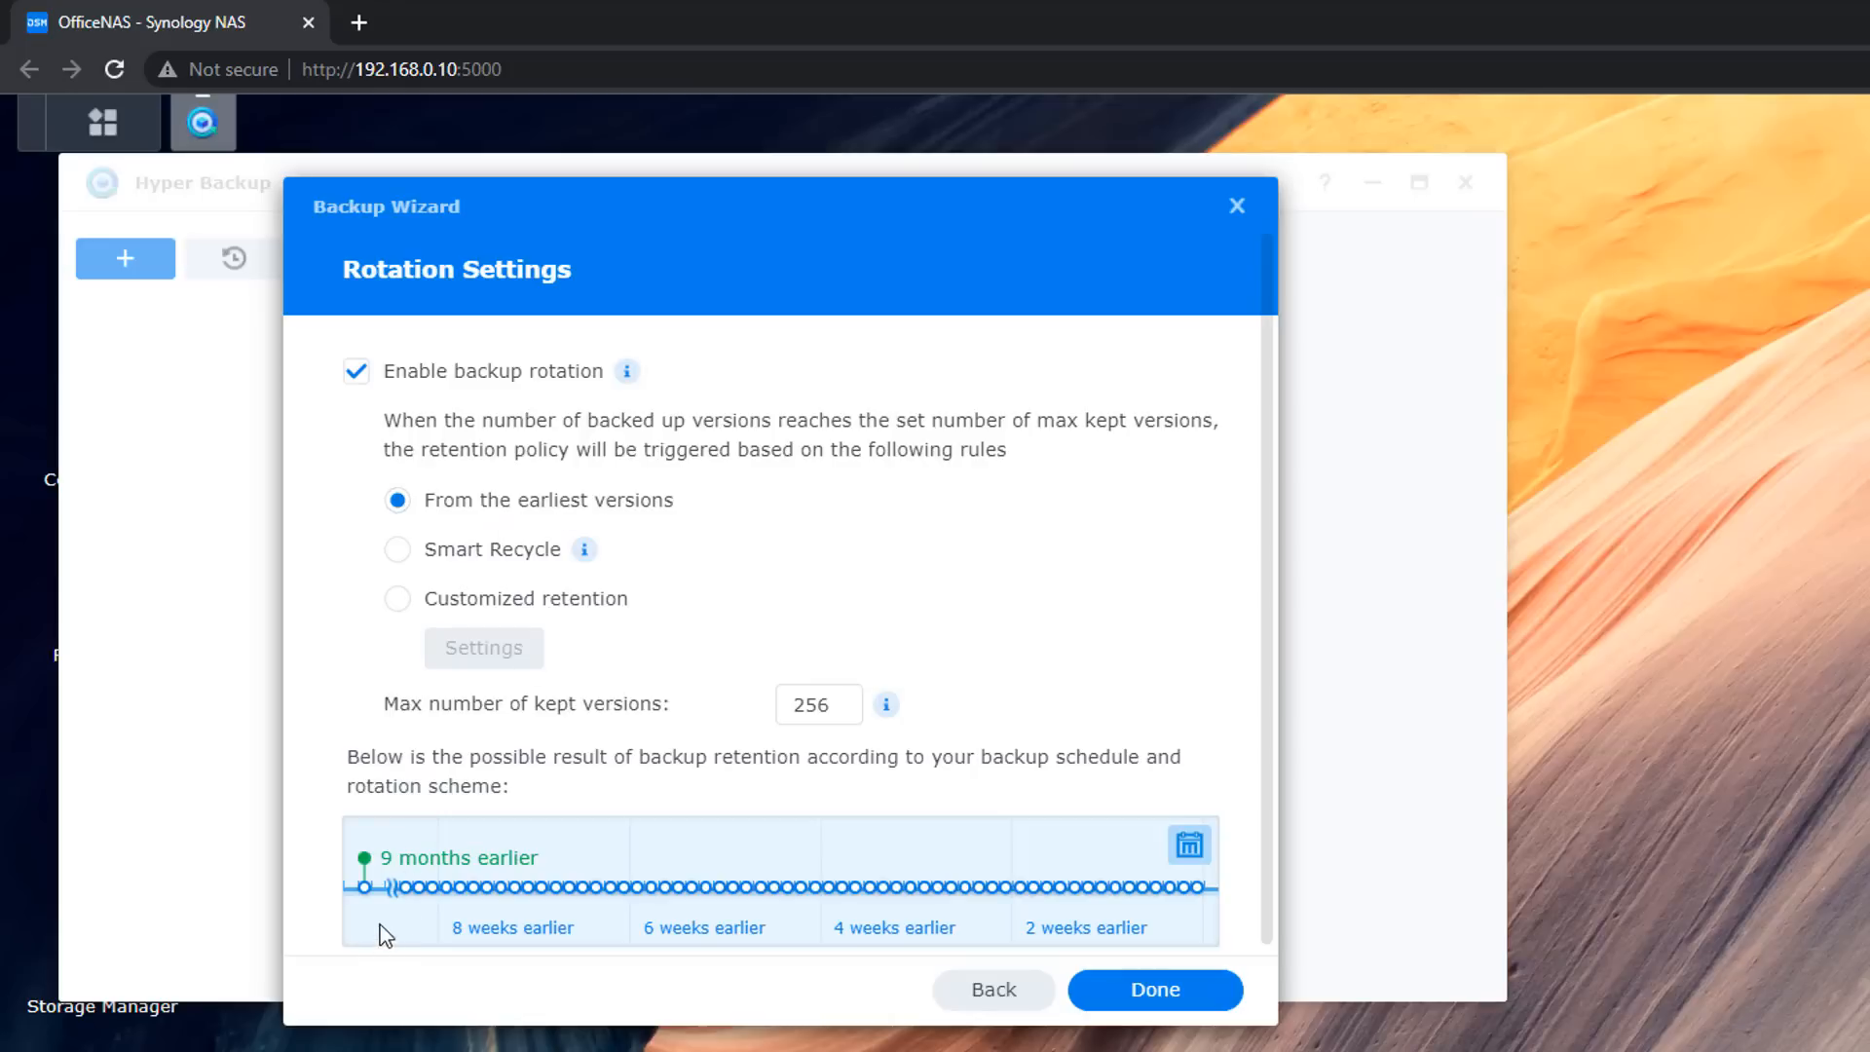
pyautogui.moveTo(1013, 928)
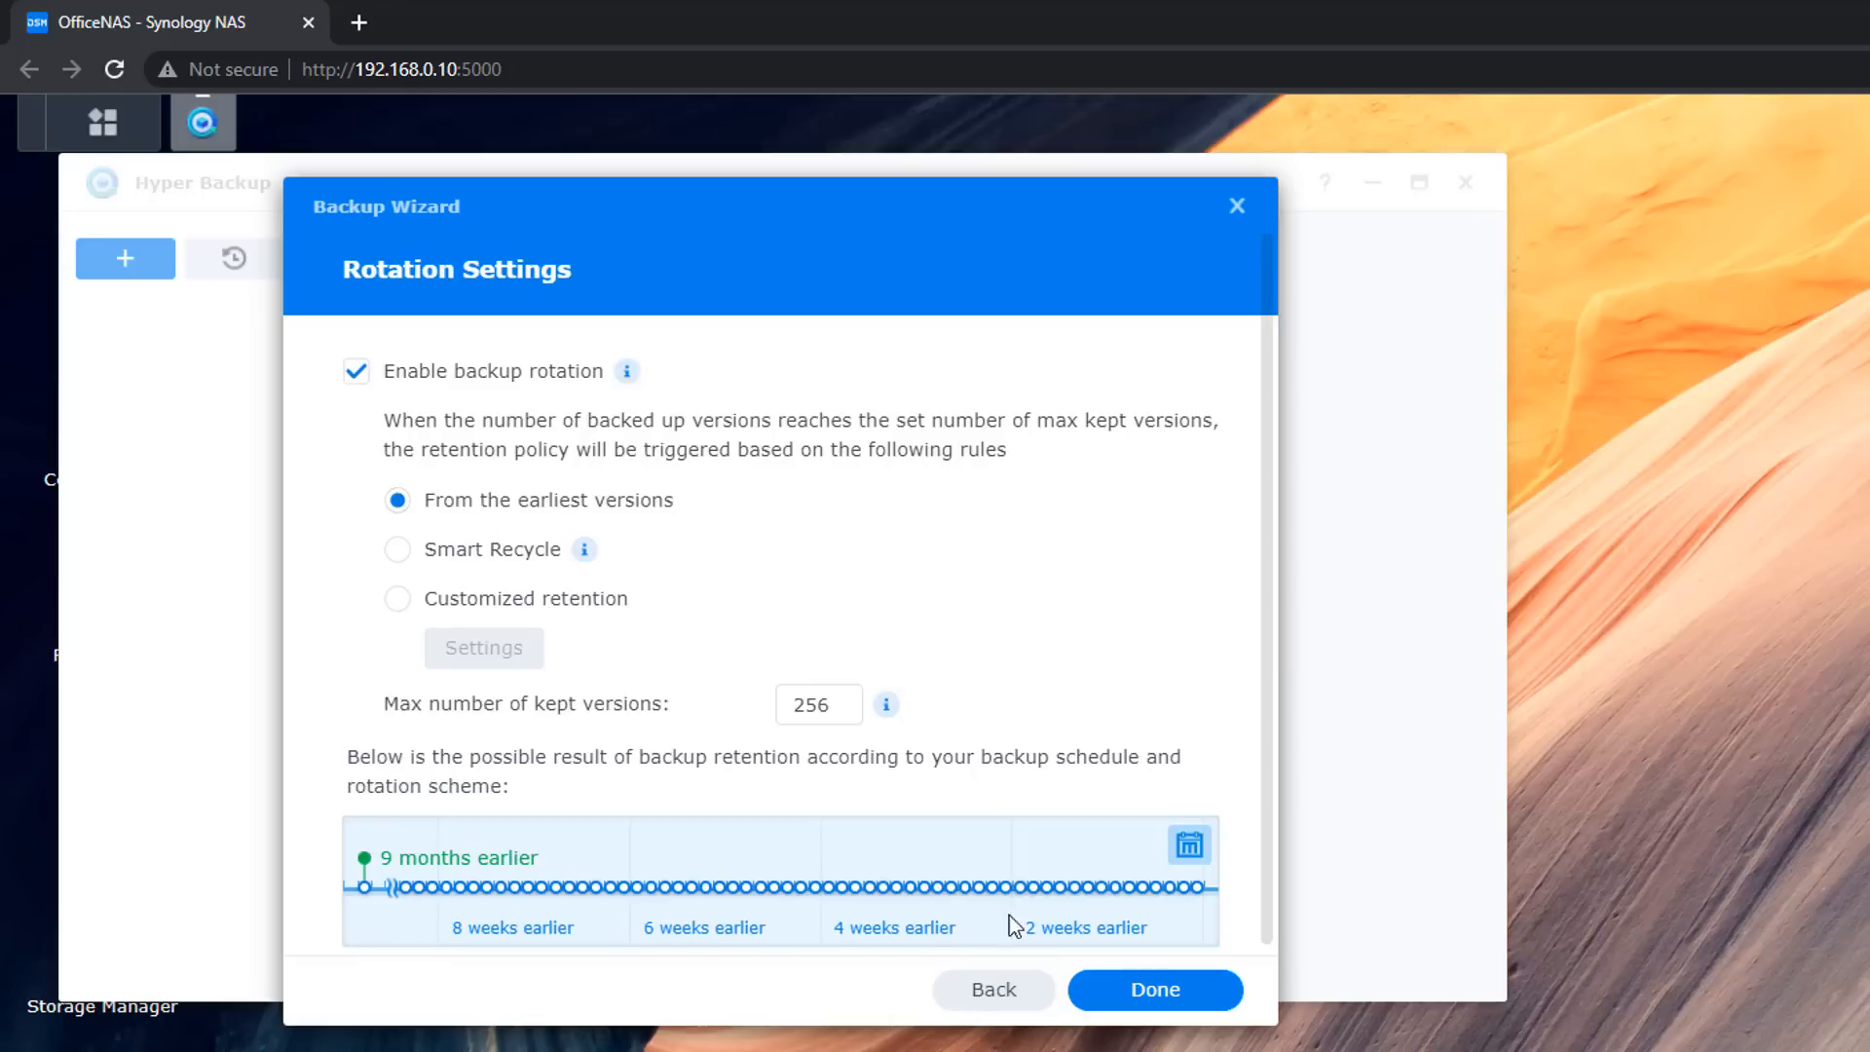
pyautogui.moveTo(1153, 919)
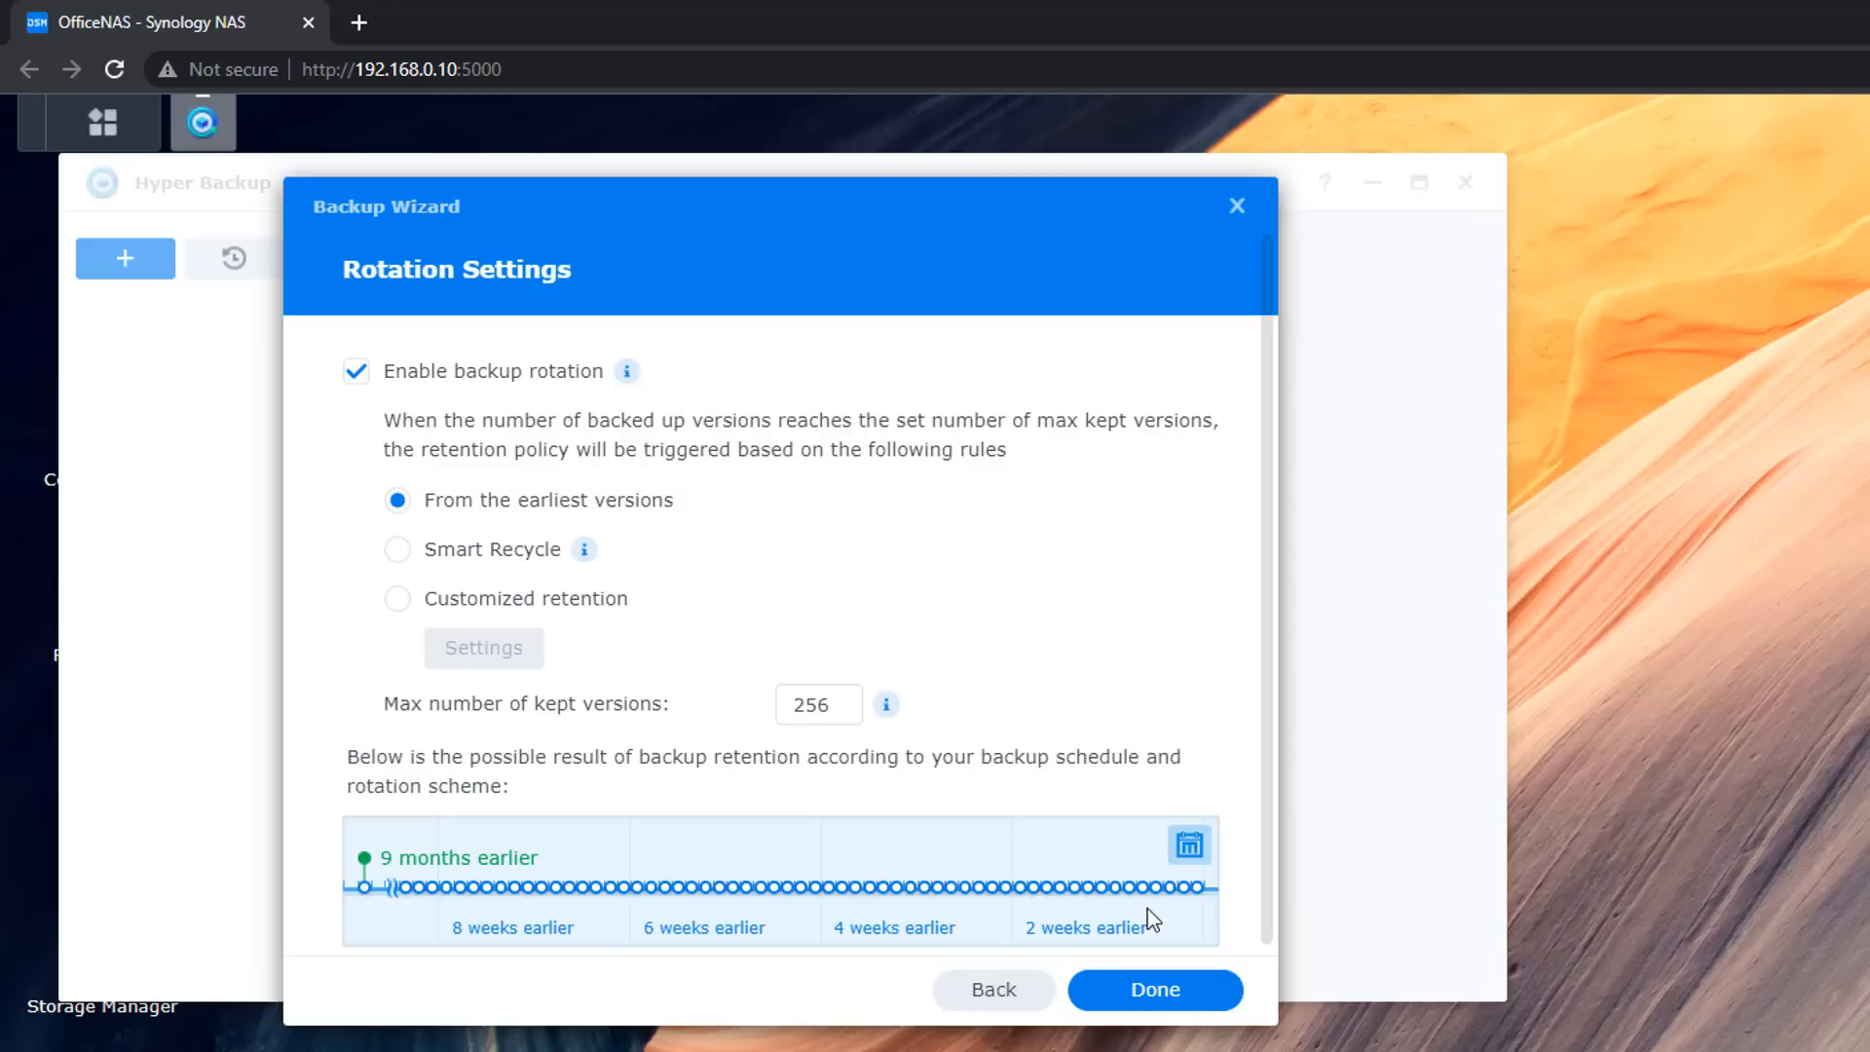
pyautogui.moveTo(535, 712)
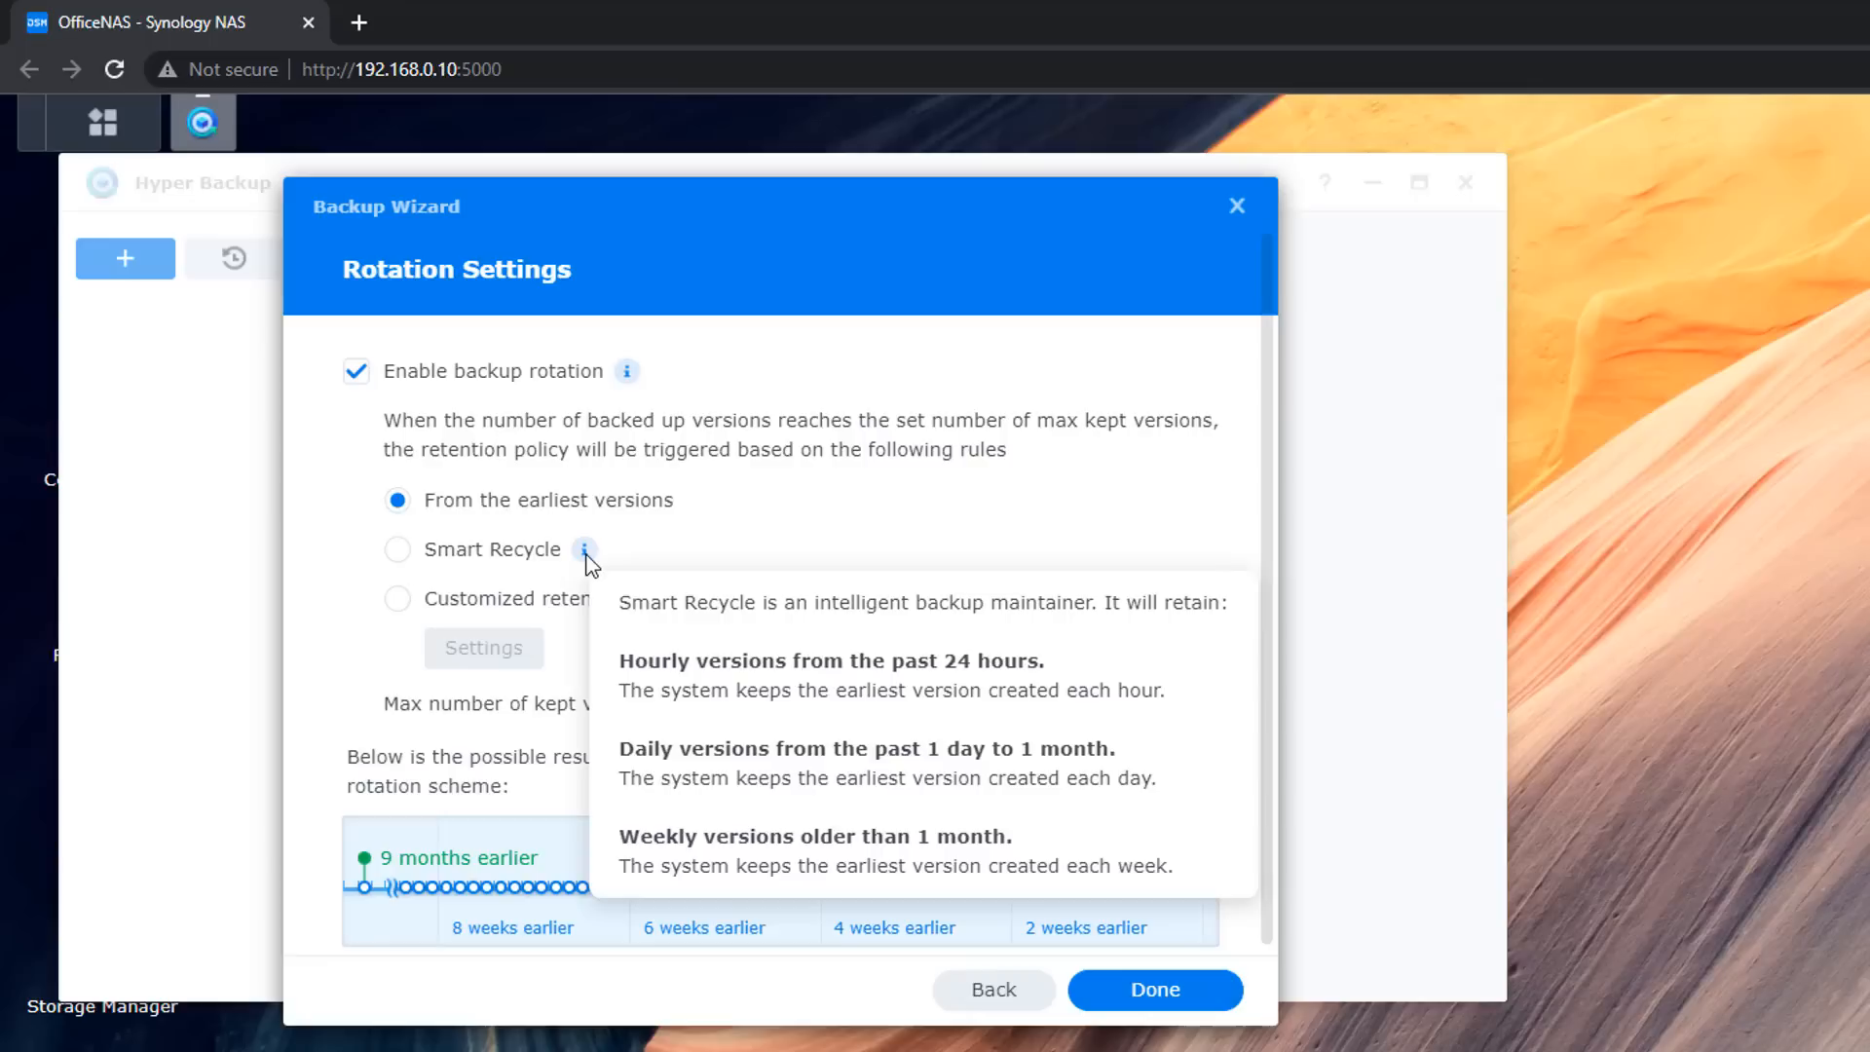
pyautogui.moveTo(406, 588)
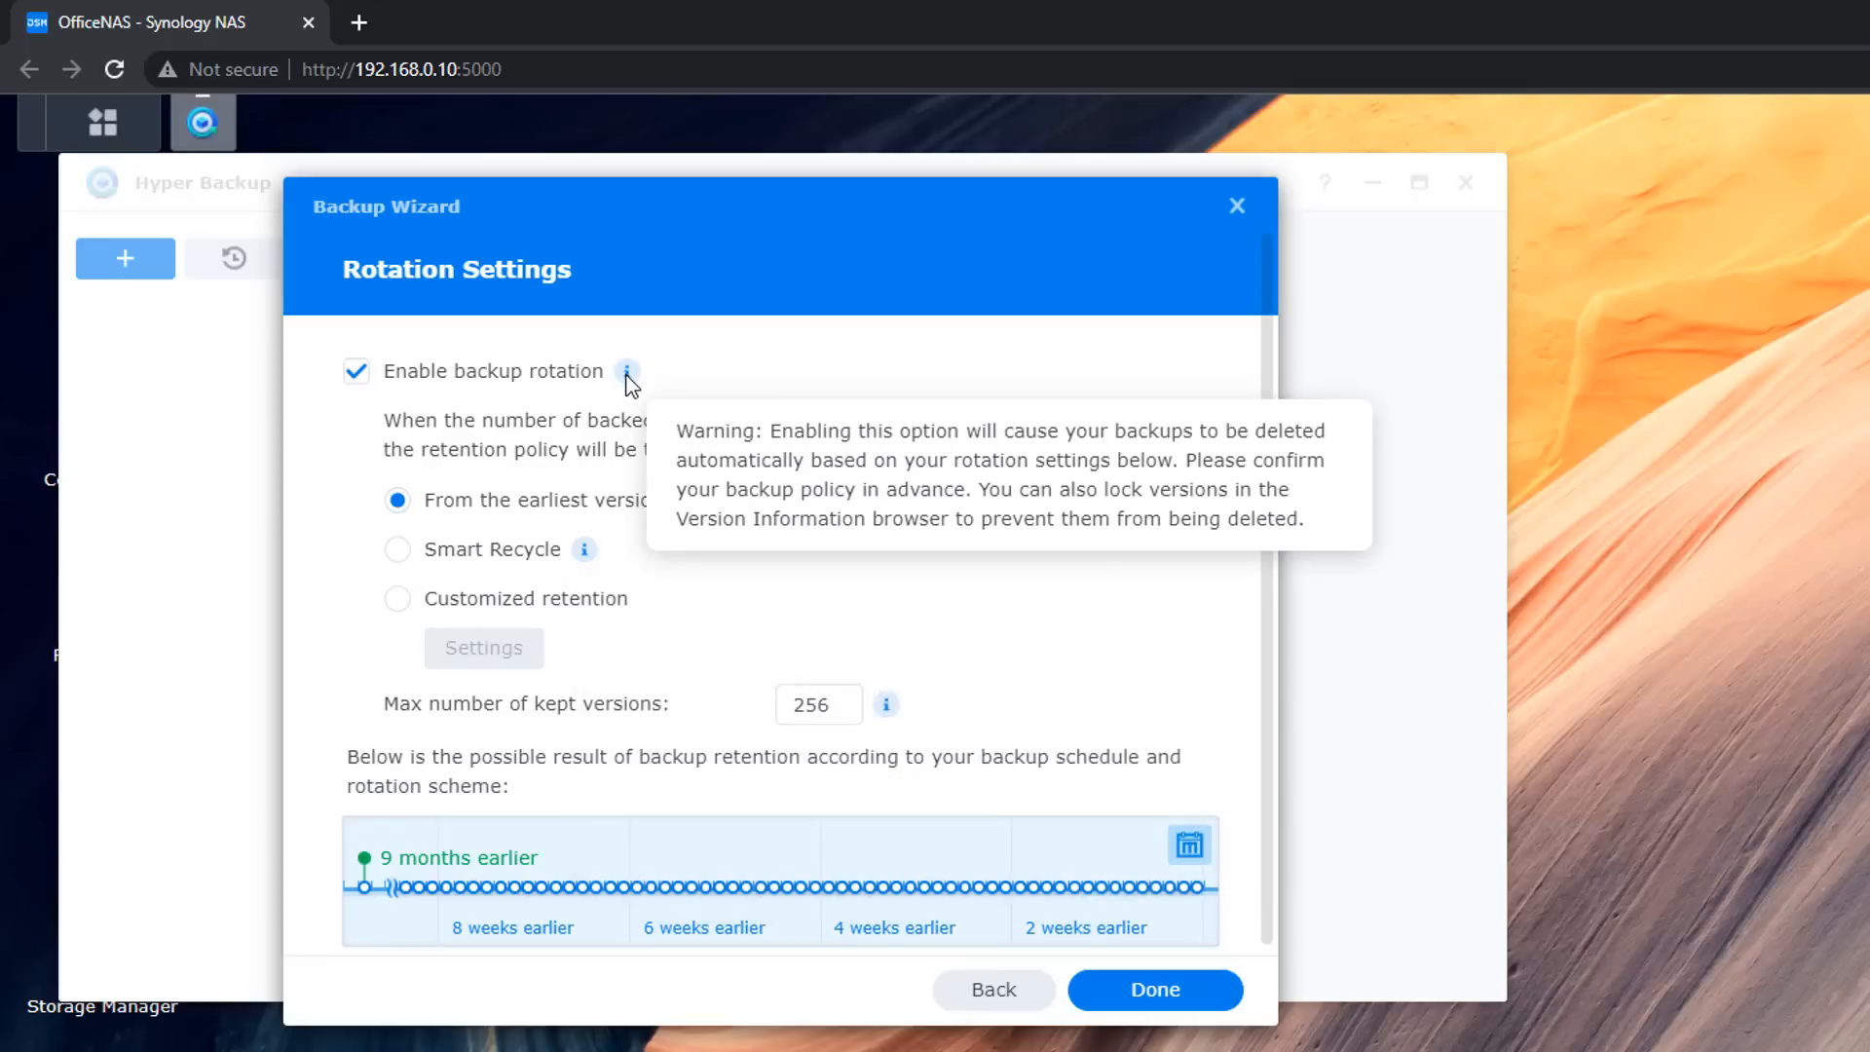
pyautogui.moveTo(411, 903)
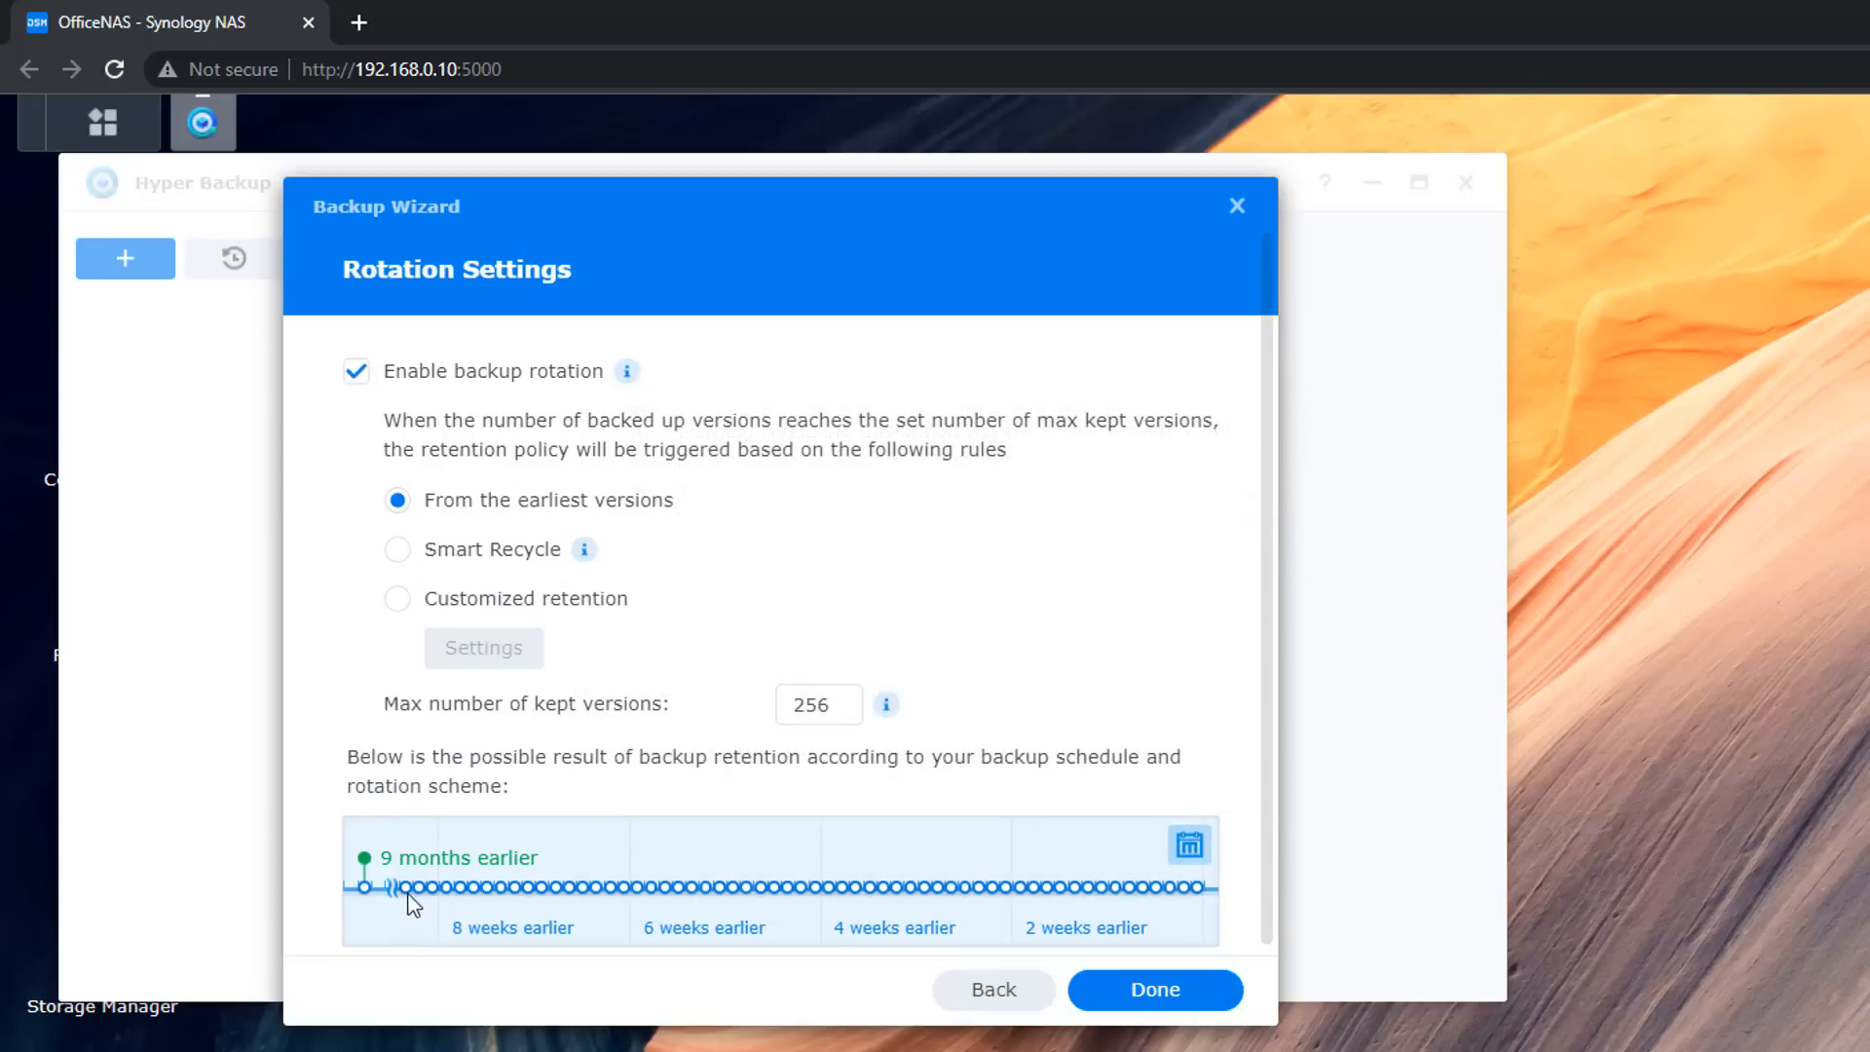
pyautogui.moveTo(838, 862)
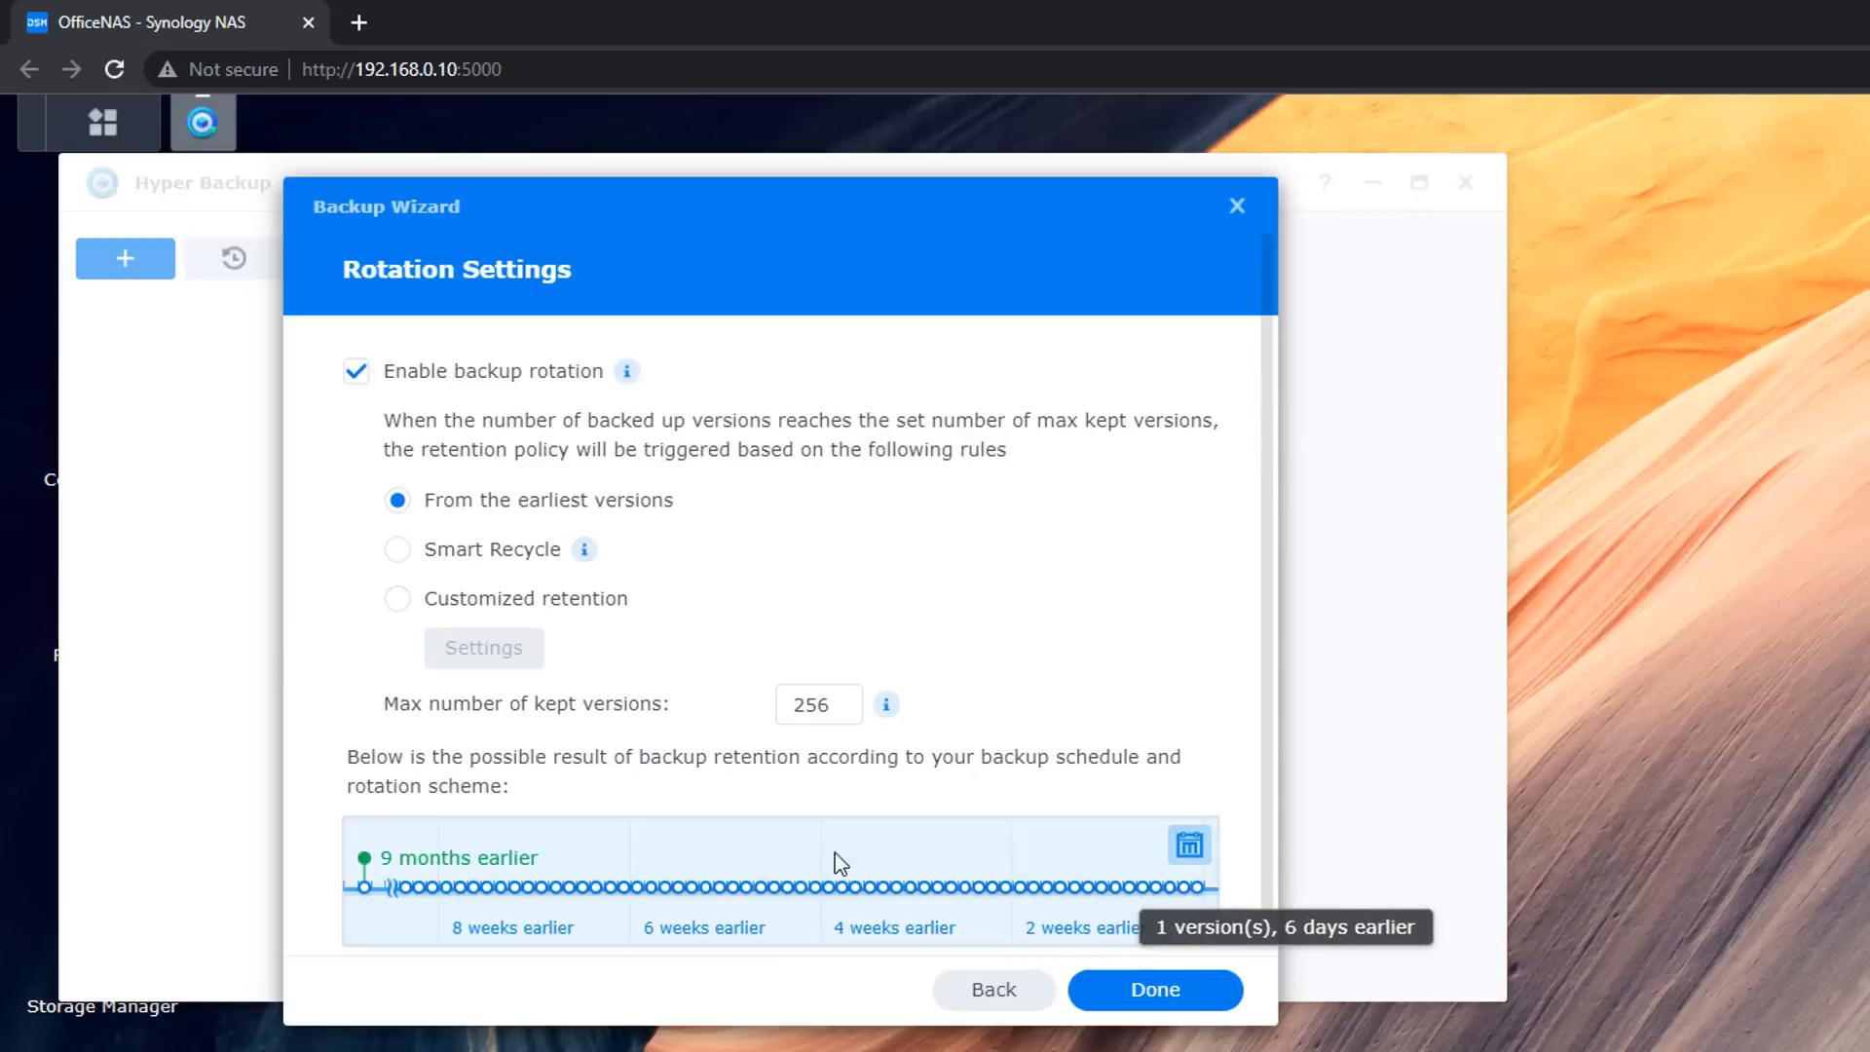
pyautogui.moveTo(840, 862)
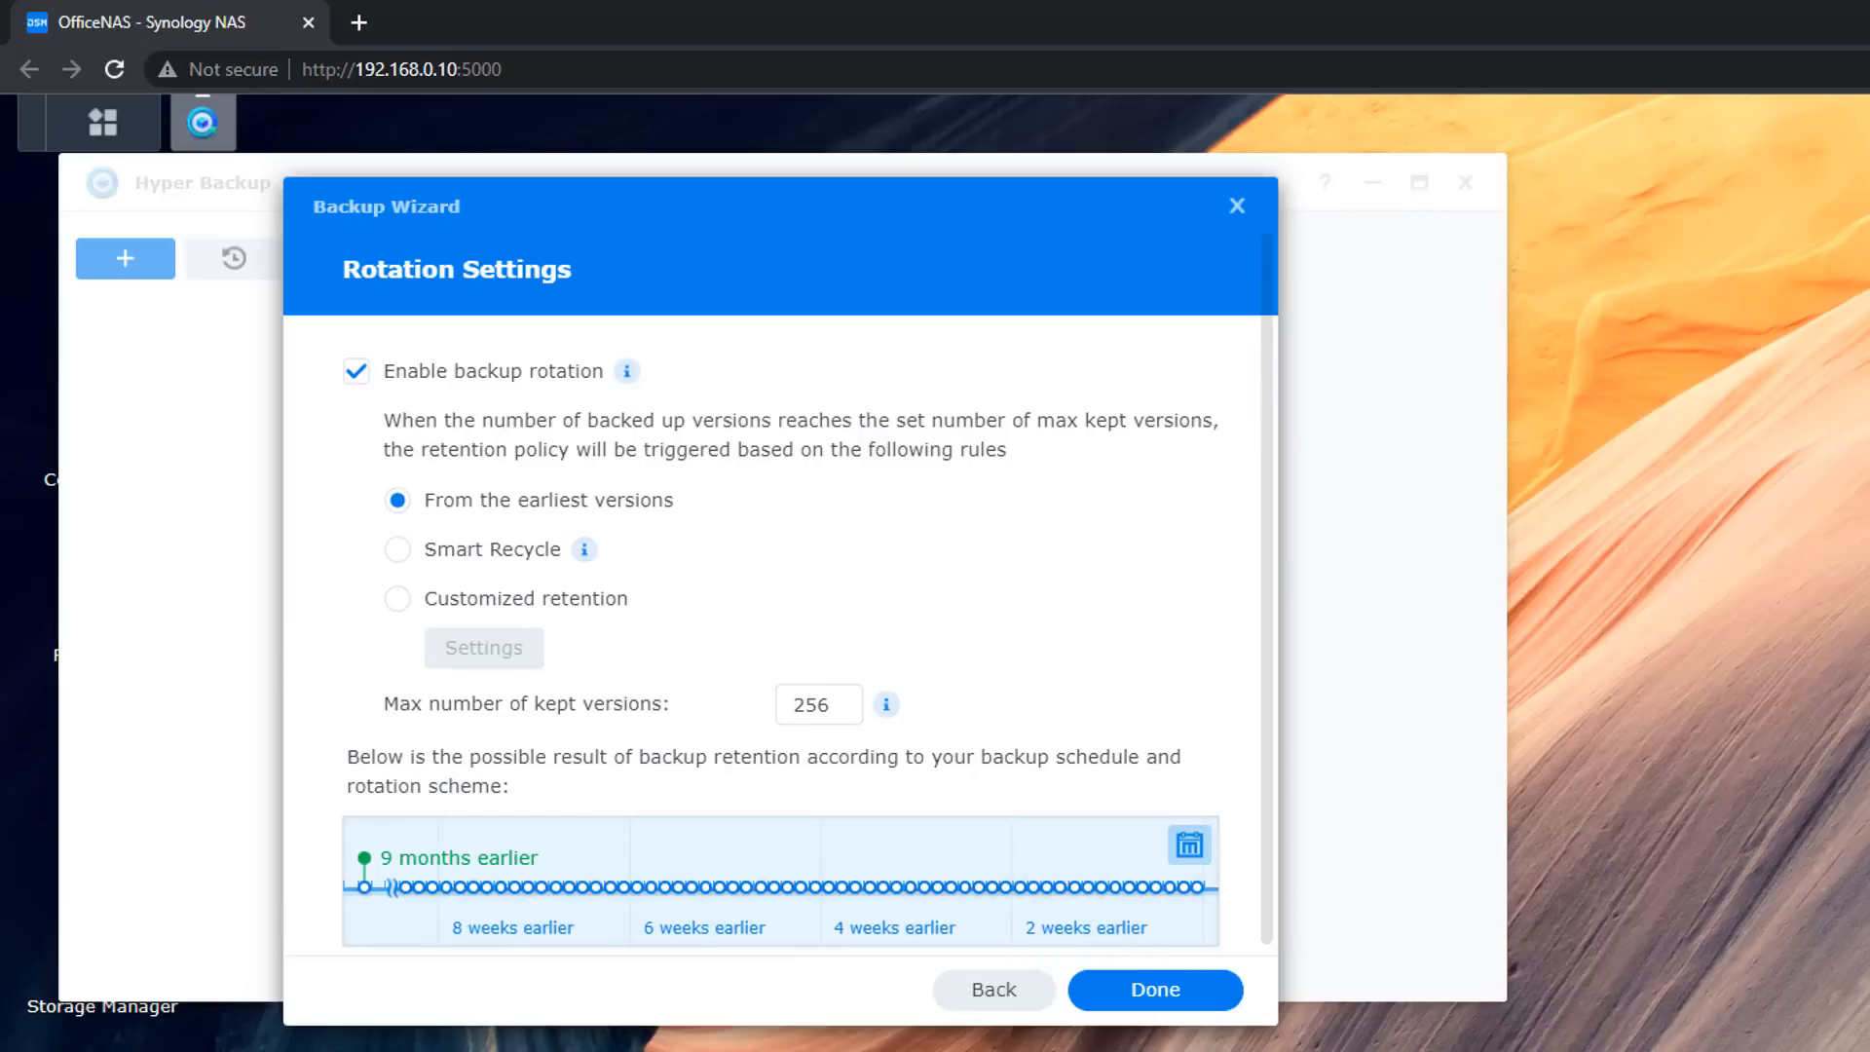
pyautogui.moveTo(307, 721)
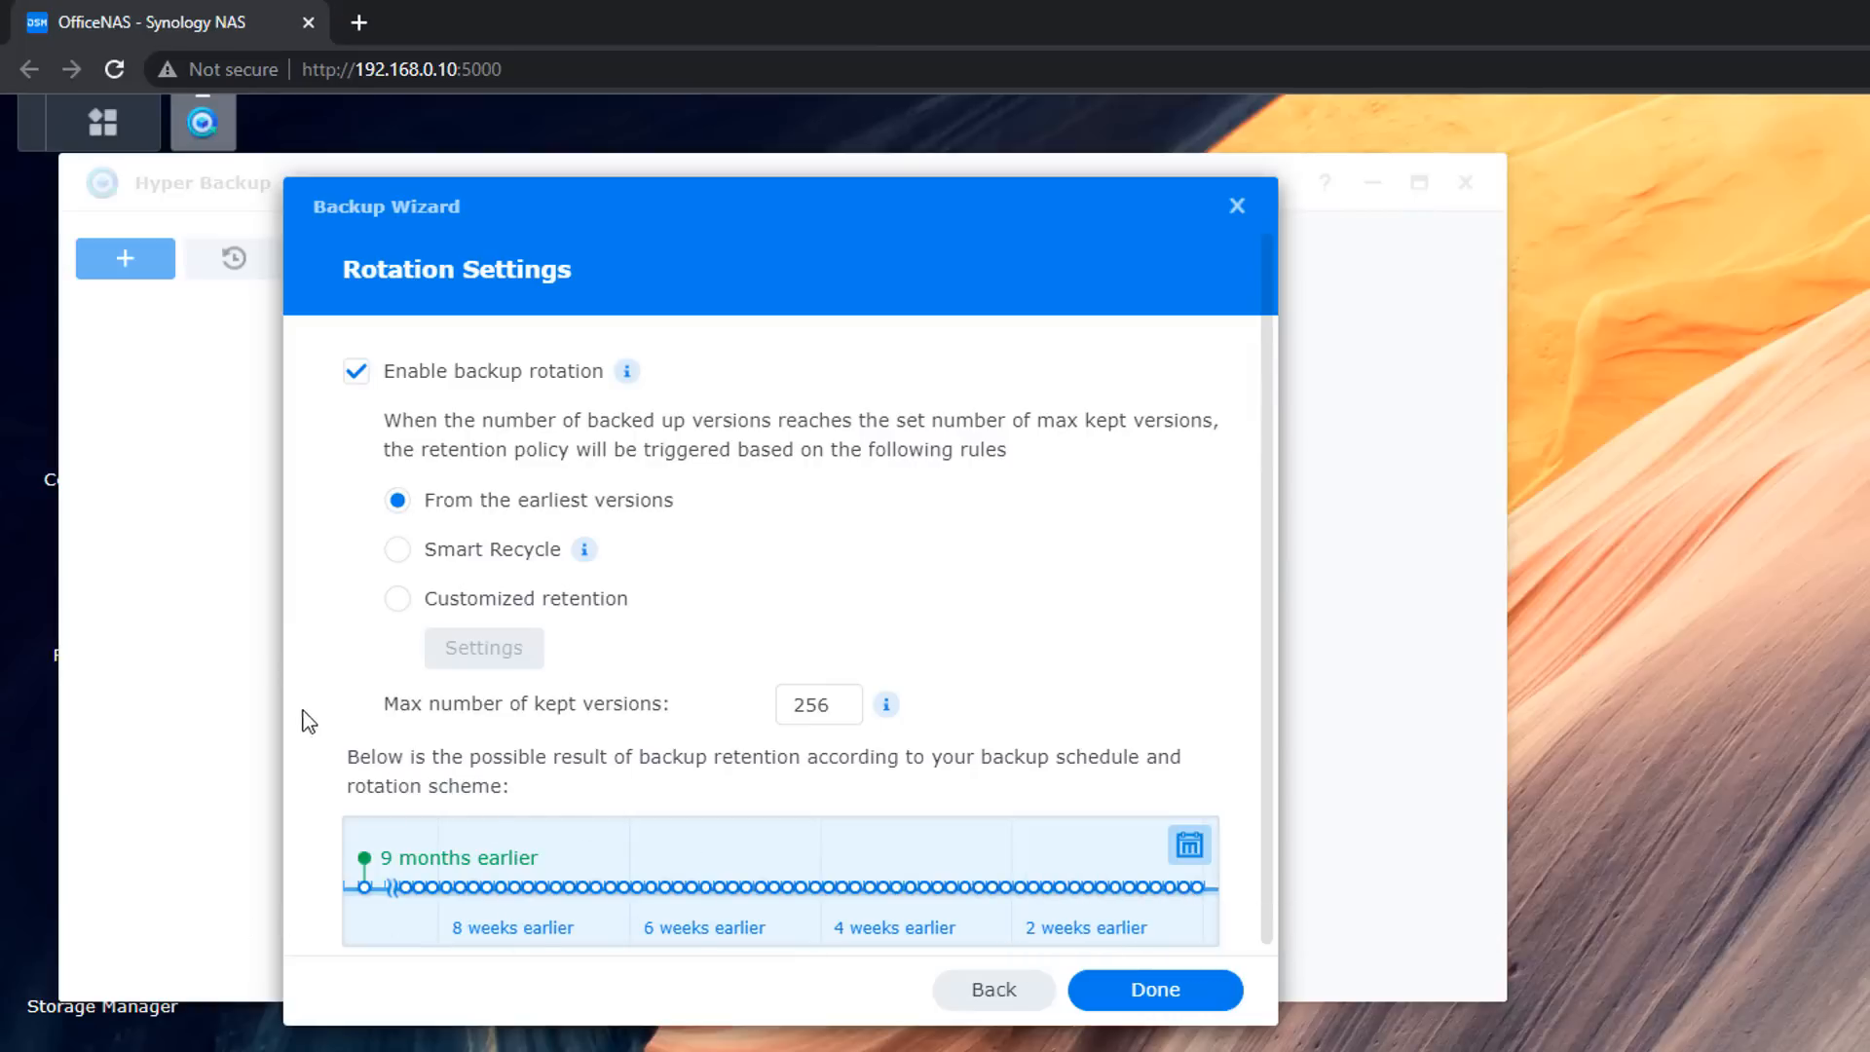
pyautogui.click(398, 597)
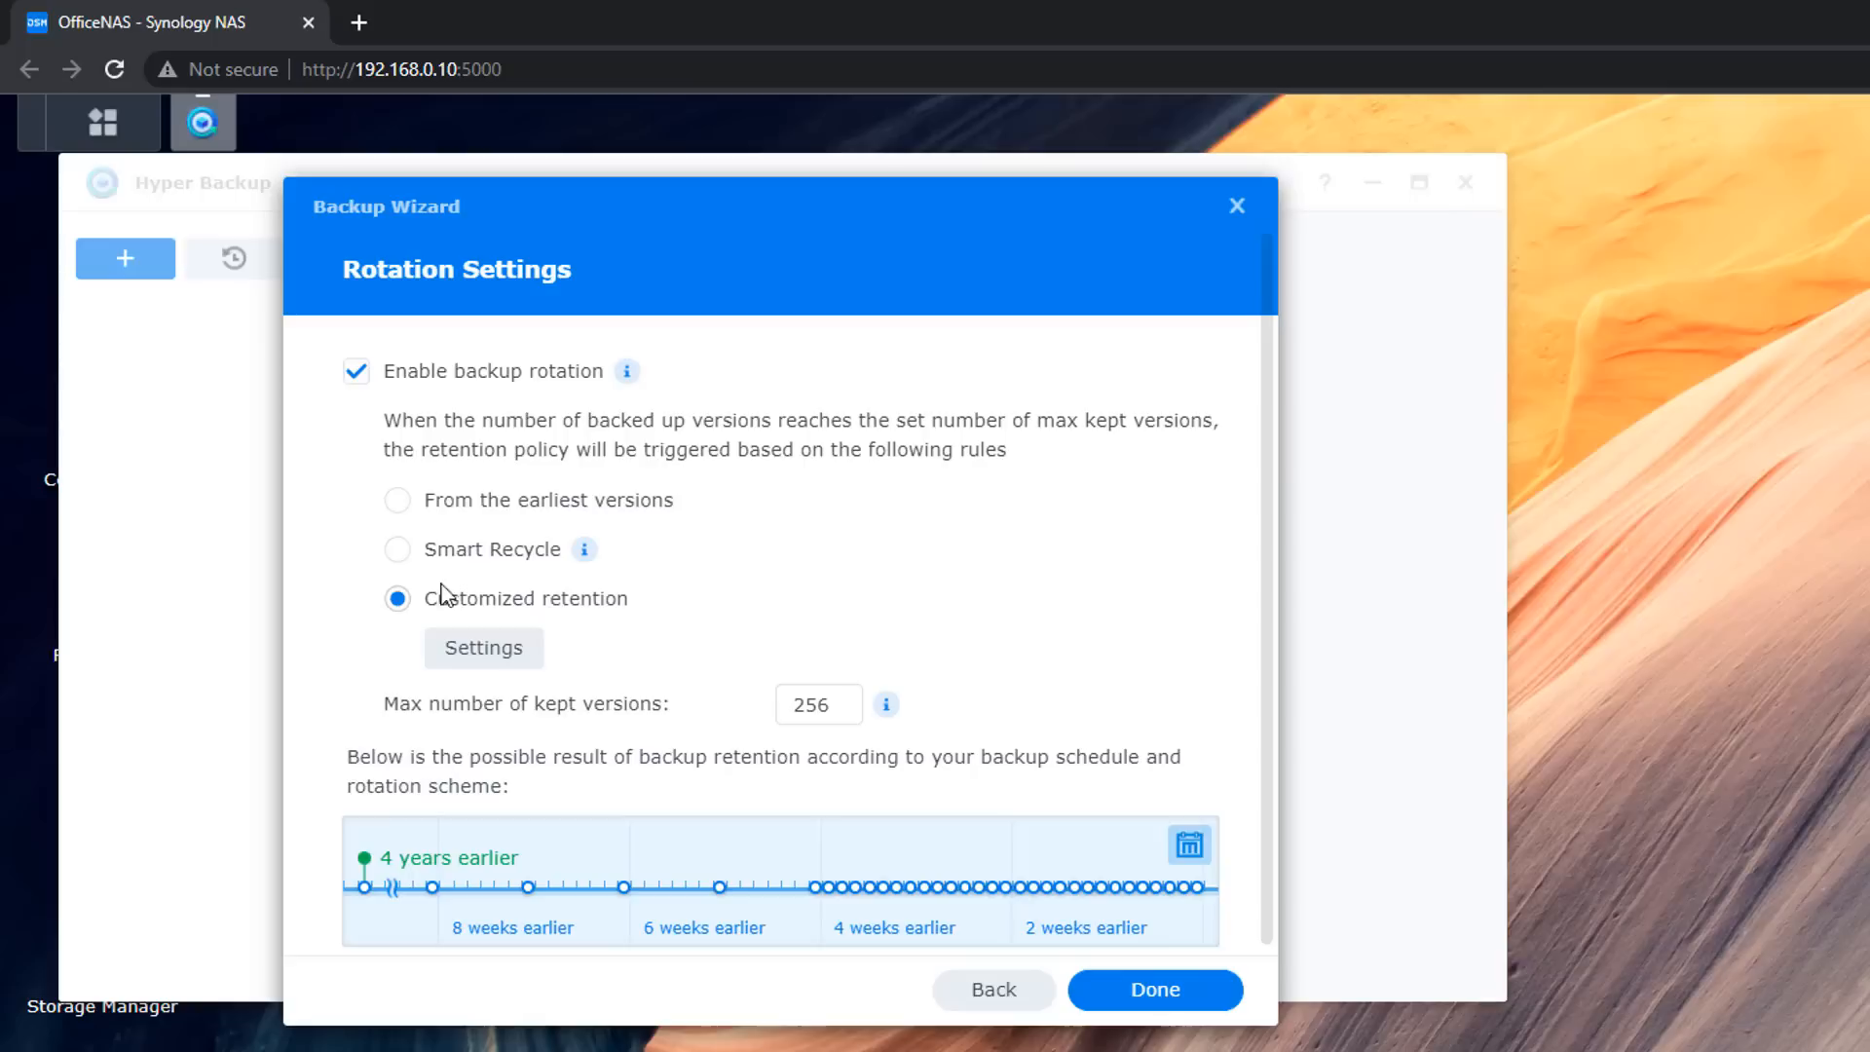
pyautogui.moveTo(465, 606)
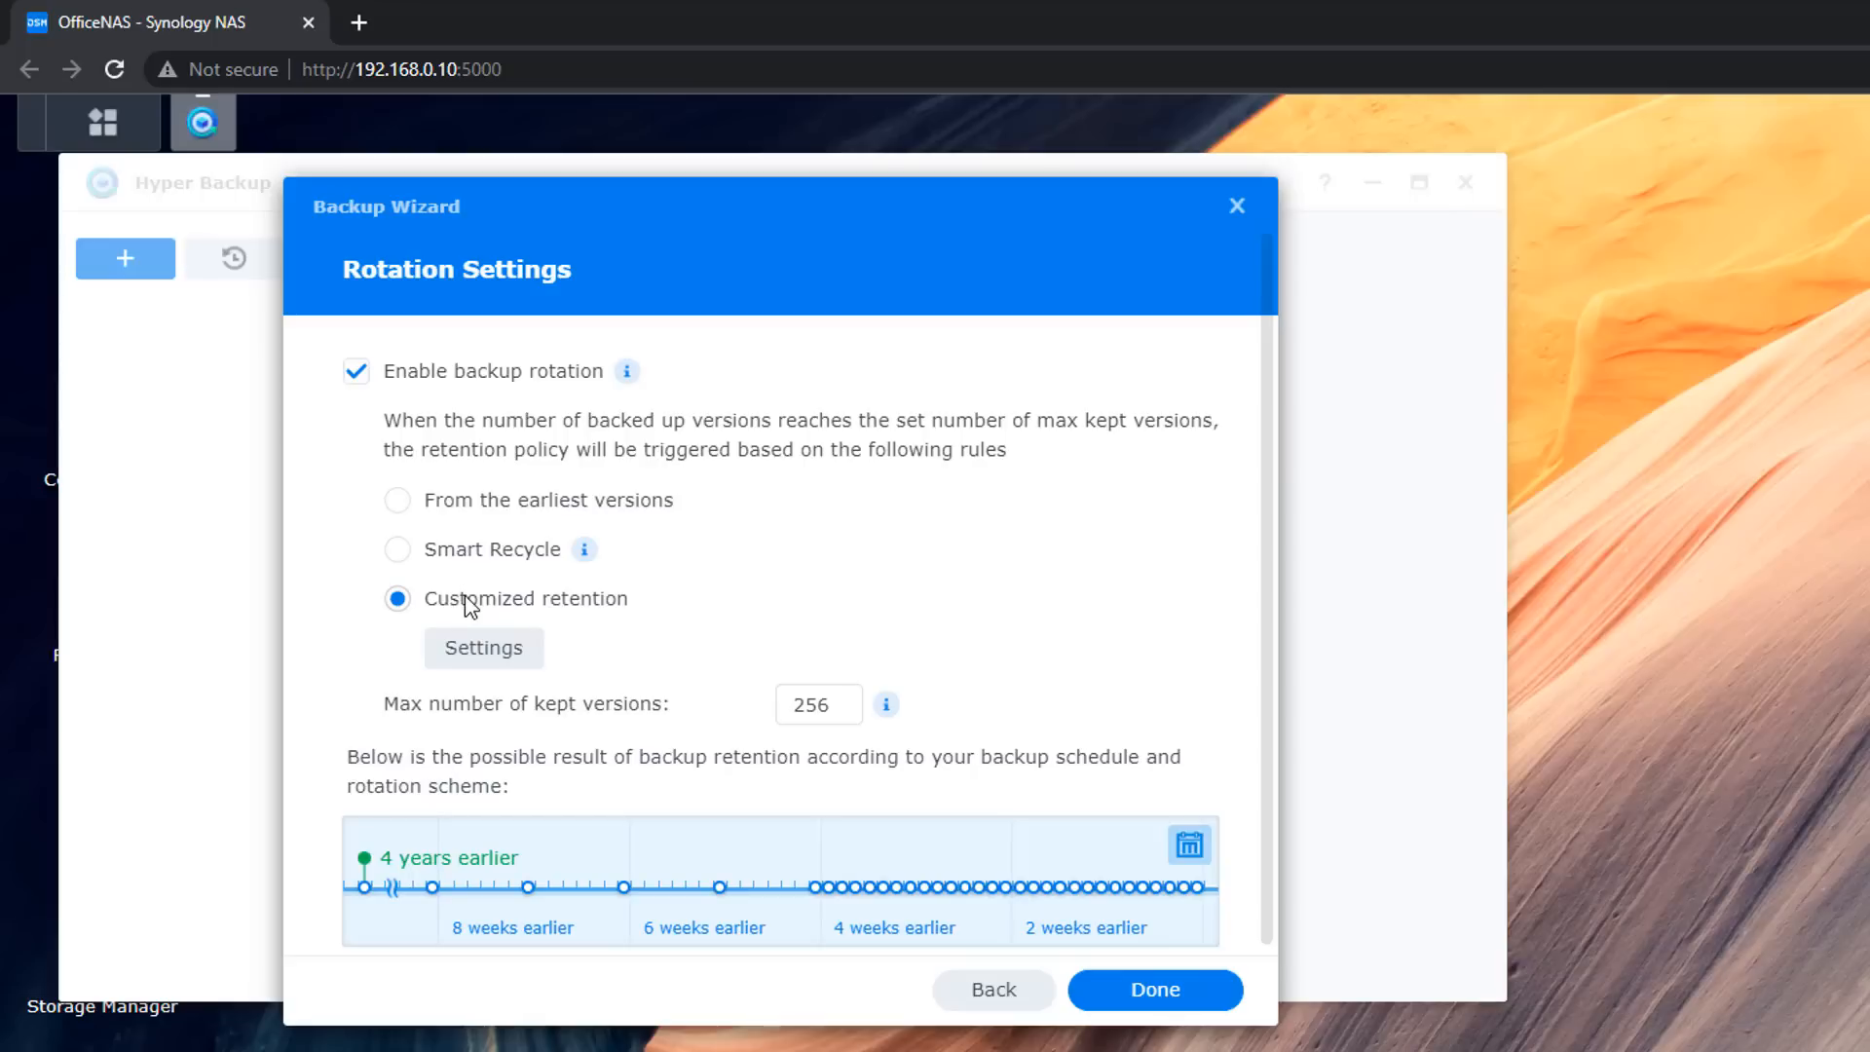
pyautogui.moveTo(483, 648)
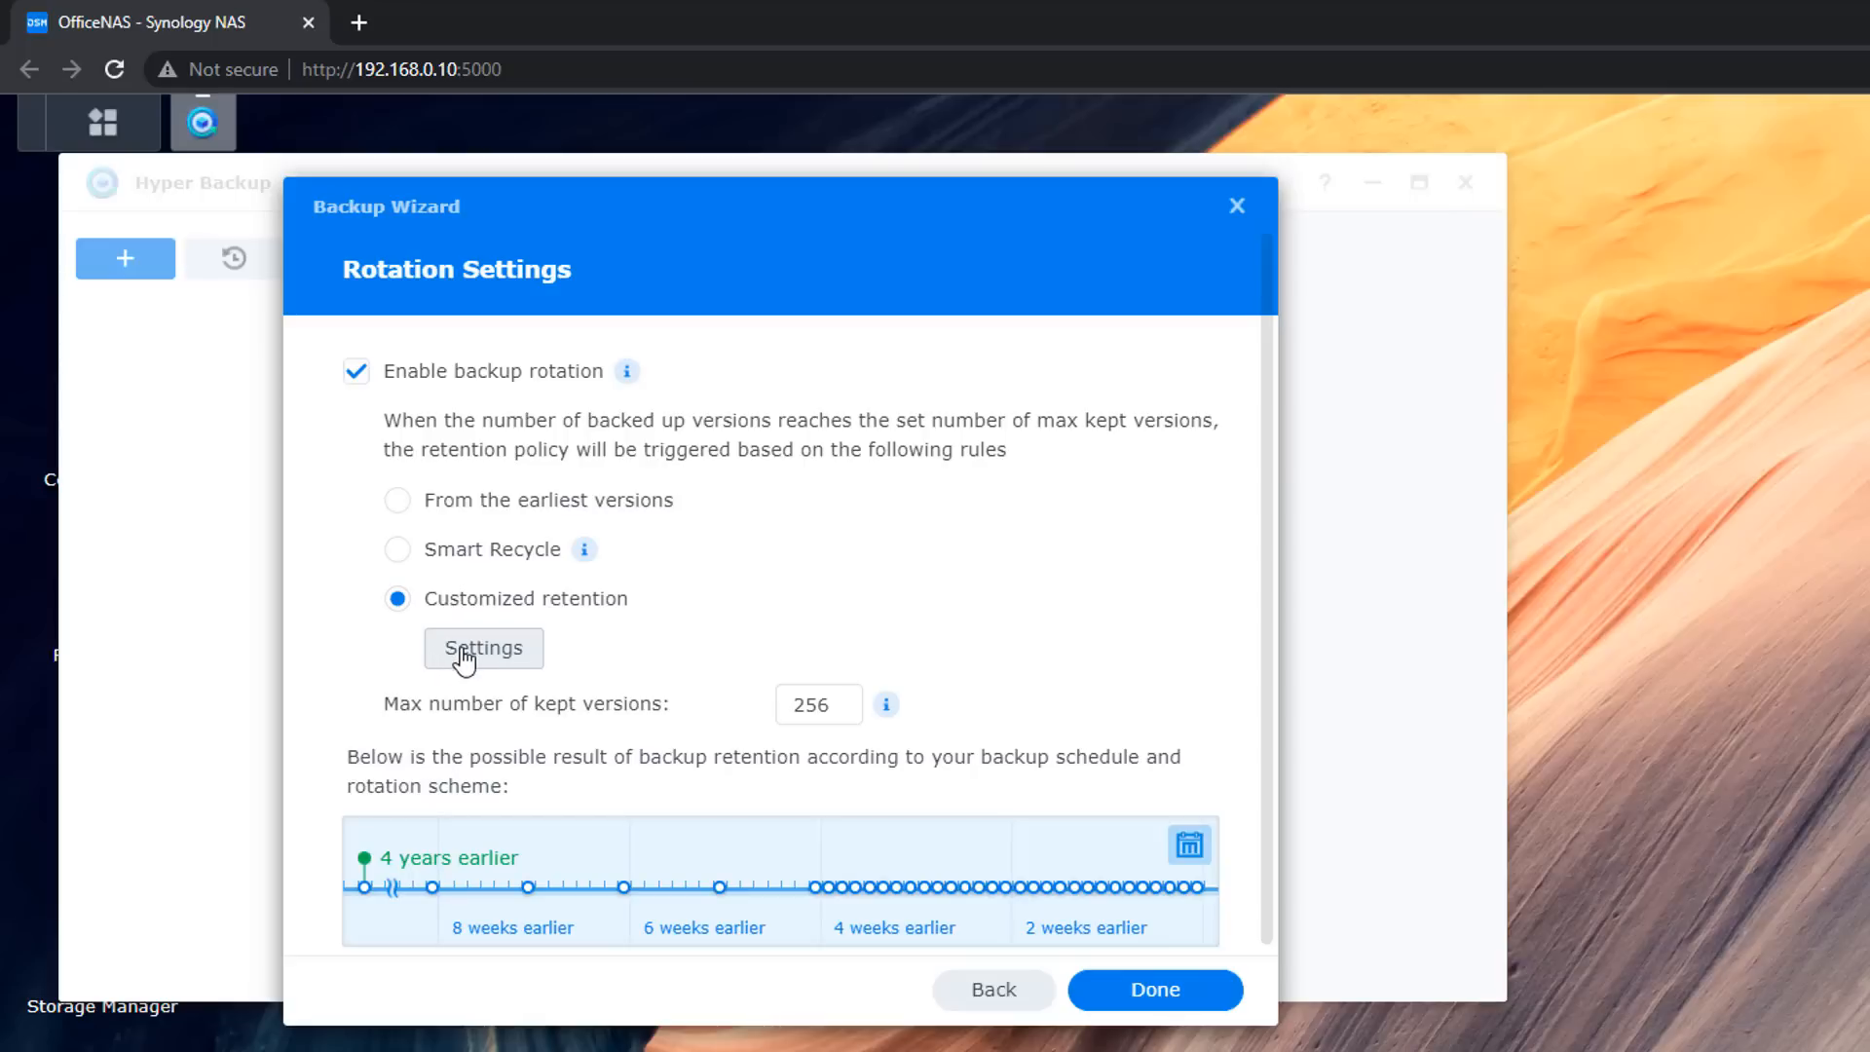
# Delete the existing retention rules and add a 3-month rule with 1-day intervals
pyautogui.click(482, 648)
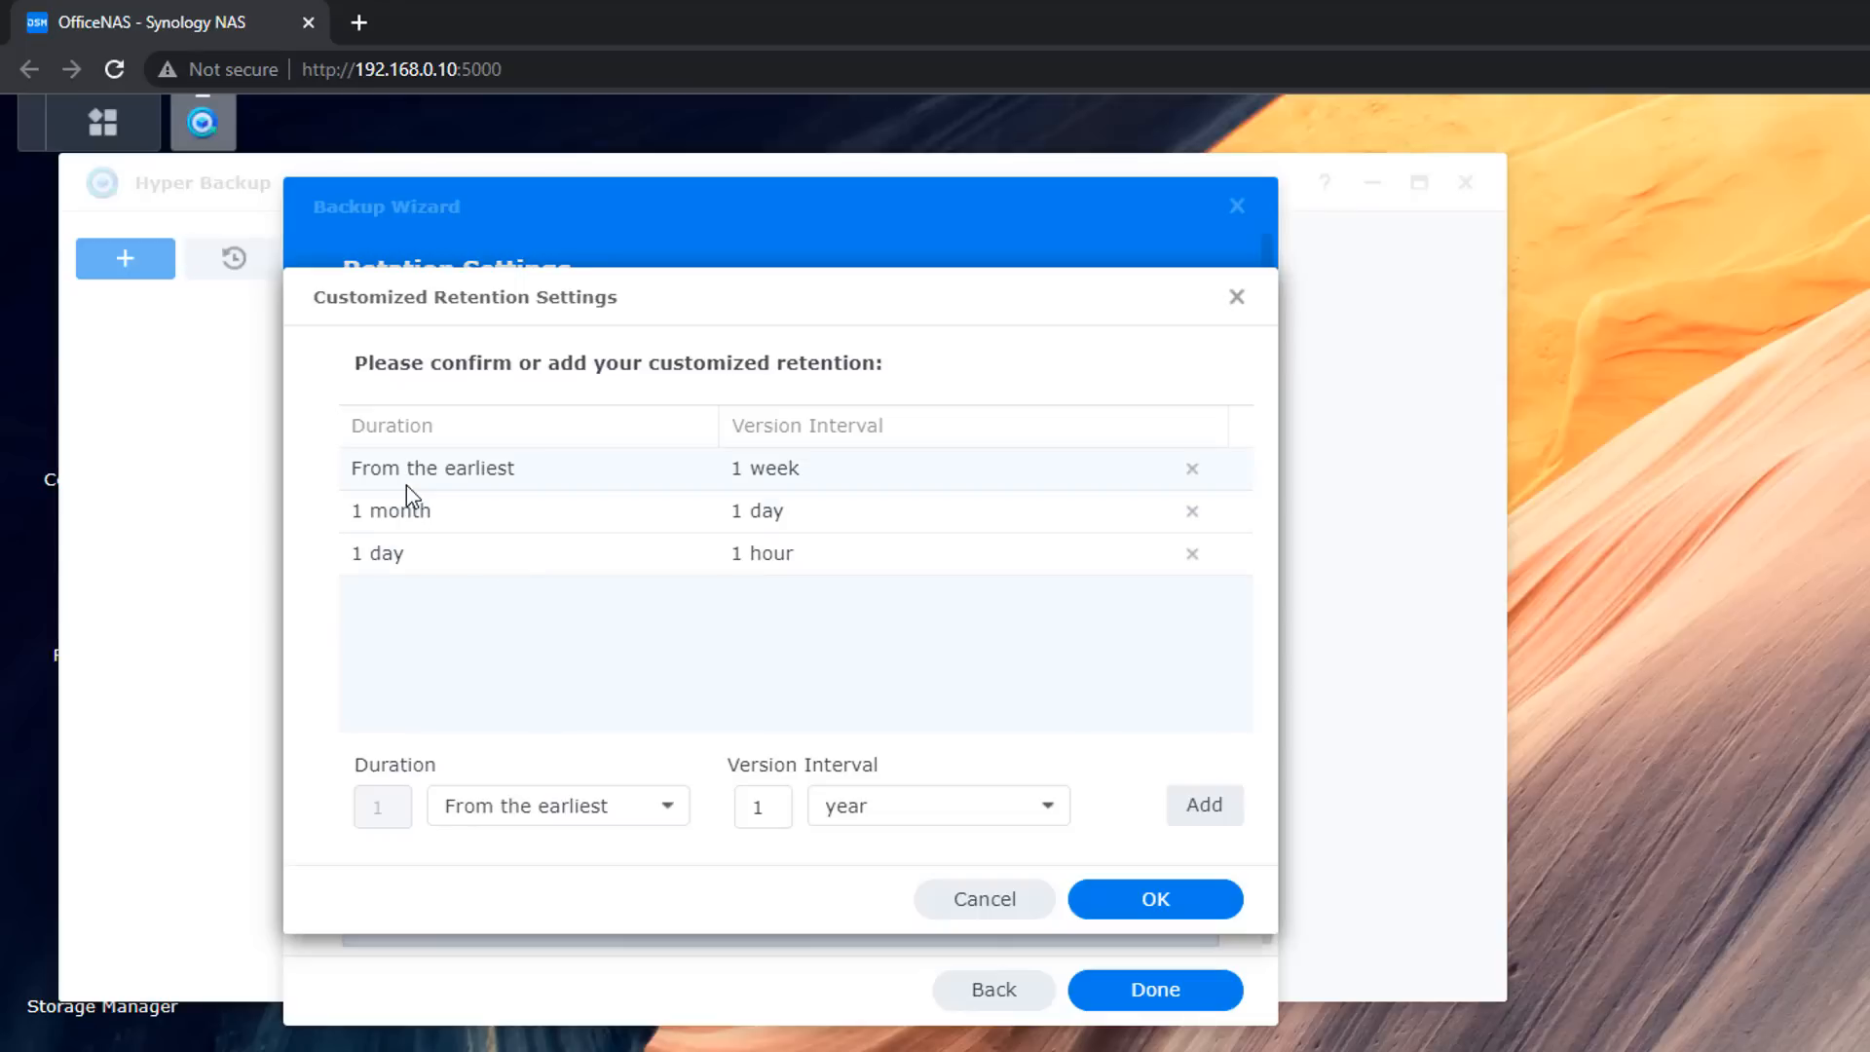
pyautogui.moveTo(663, 499)
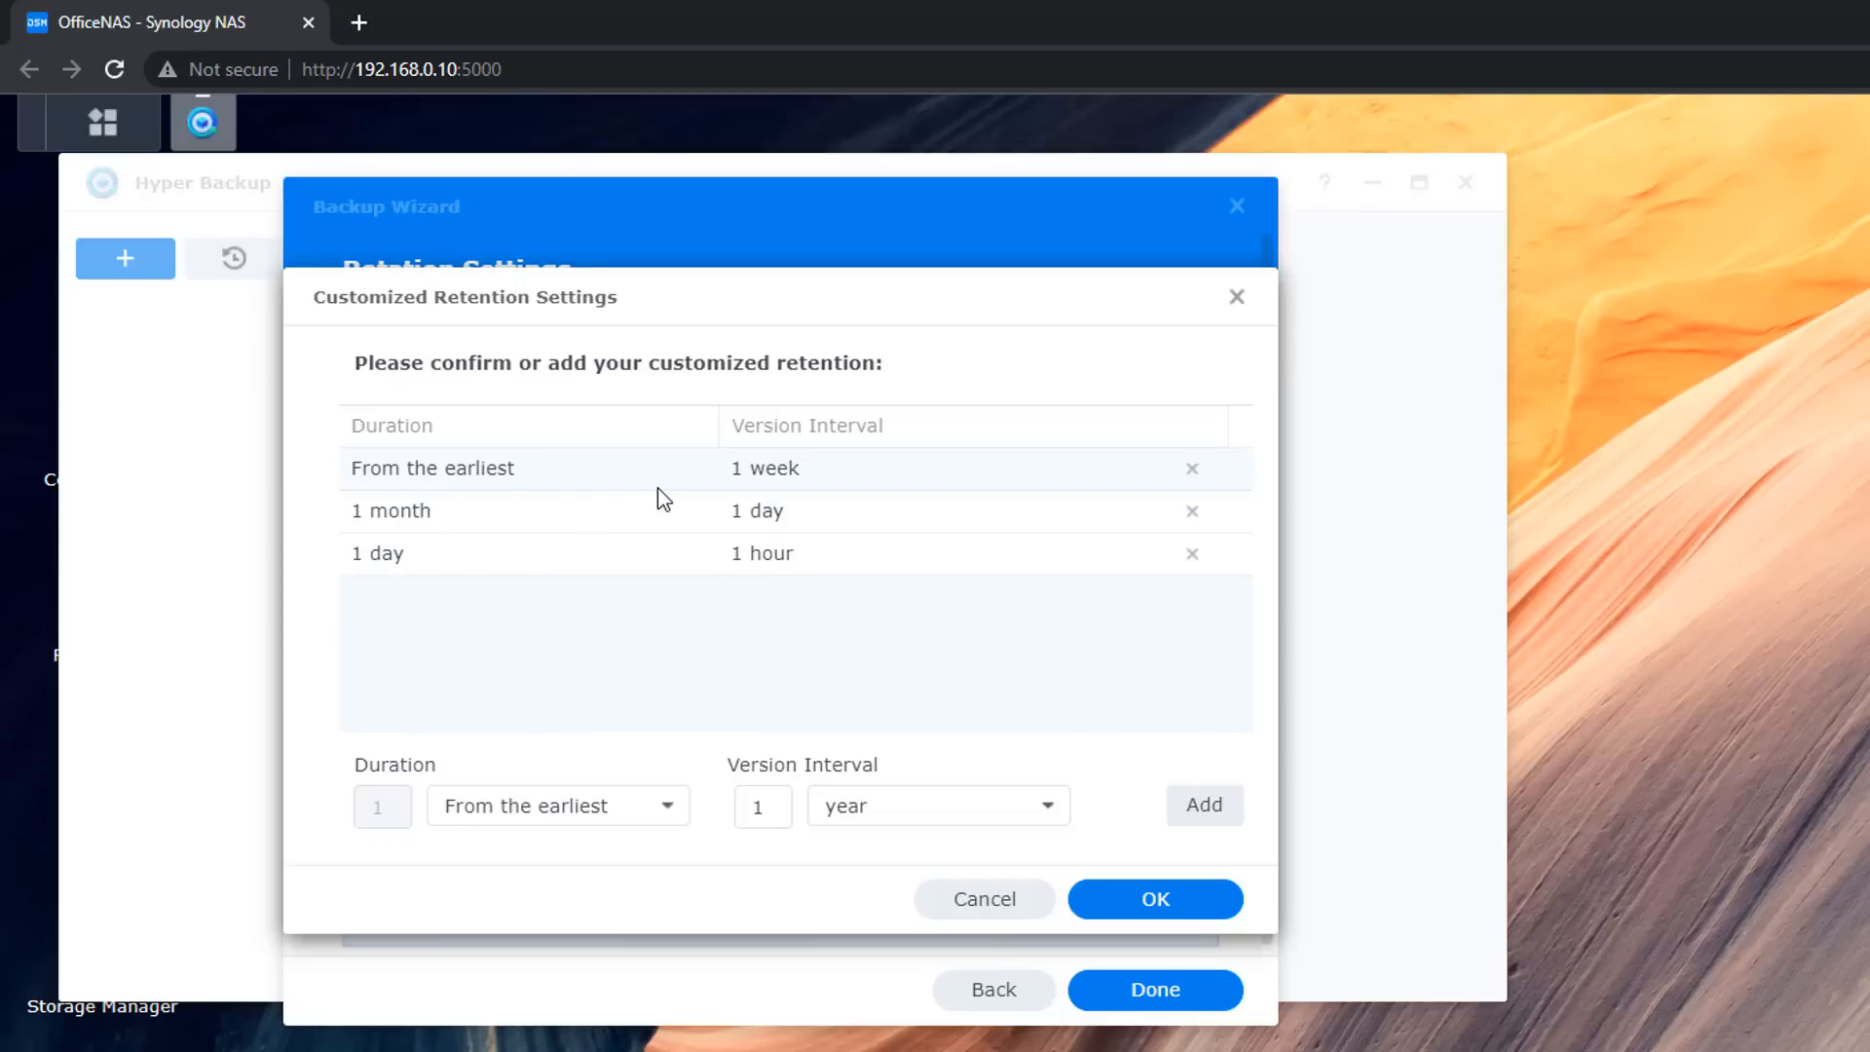
pyautogui.moveTo(552, 479)
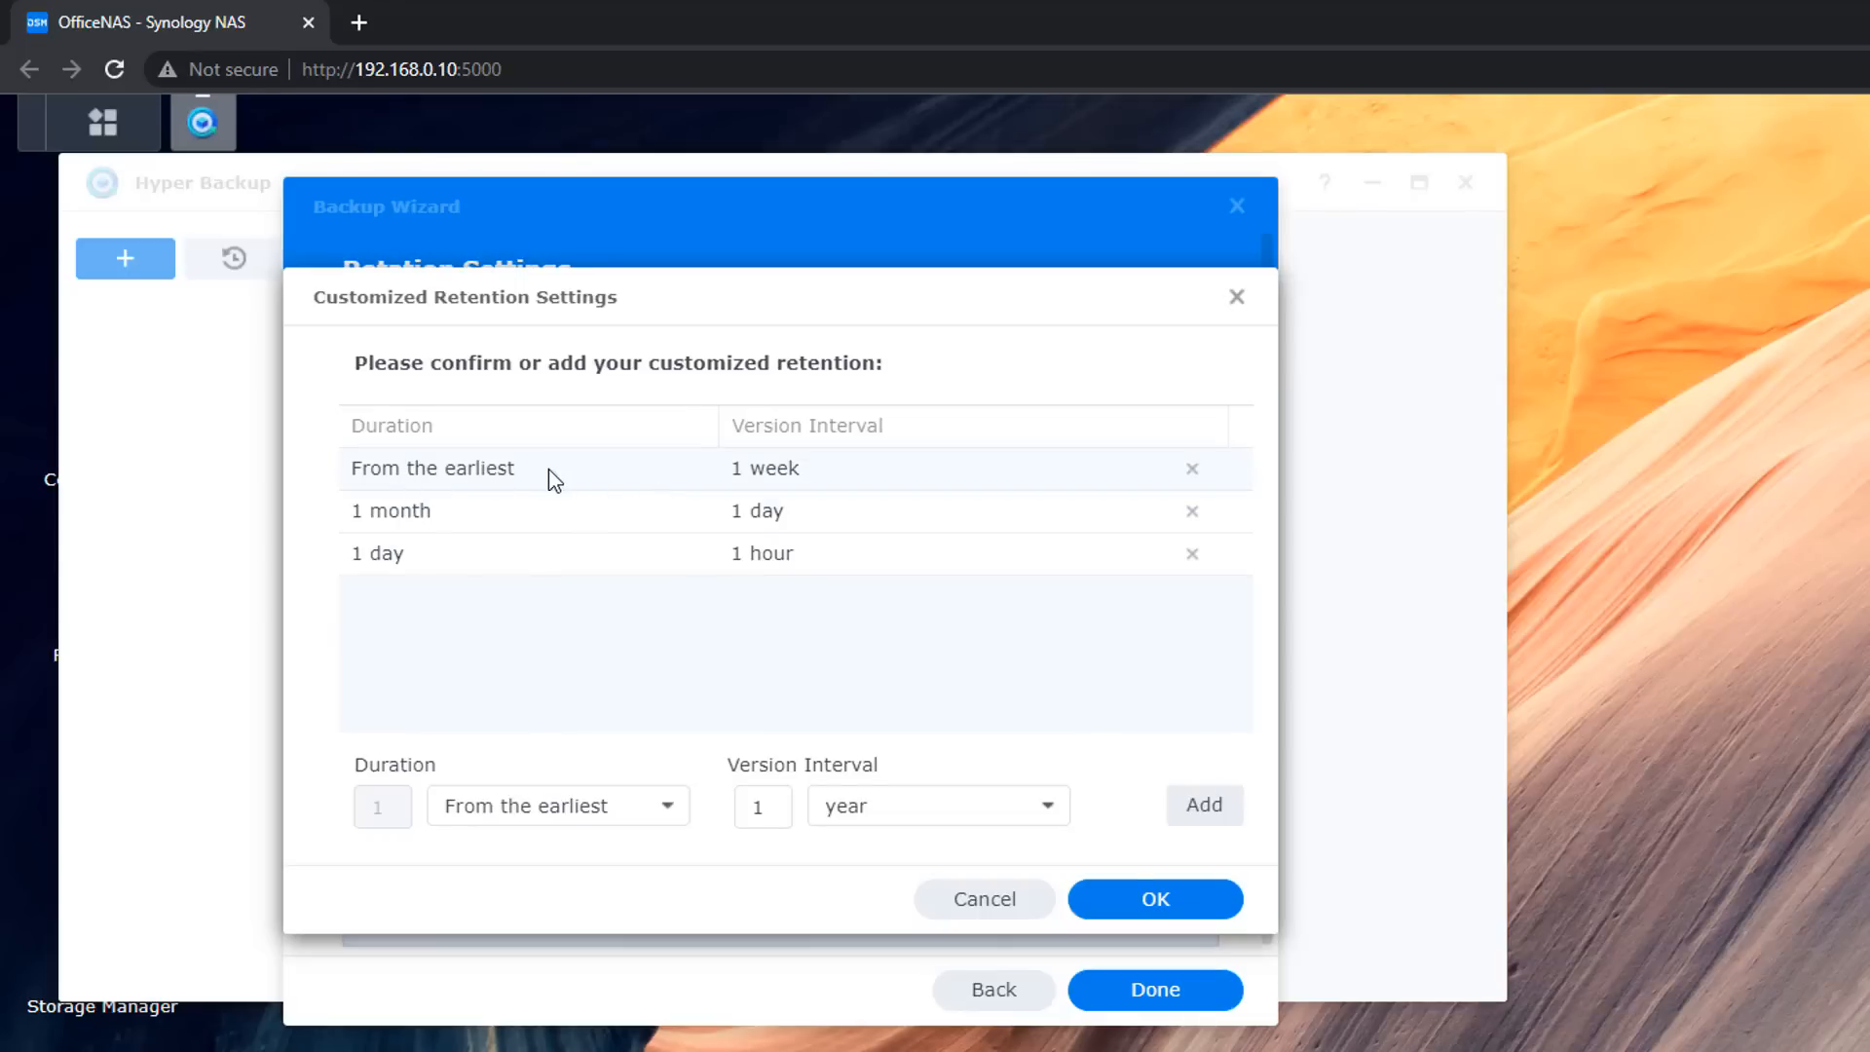
pyautogui.moveTo(707, 474)
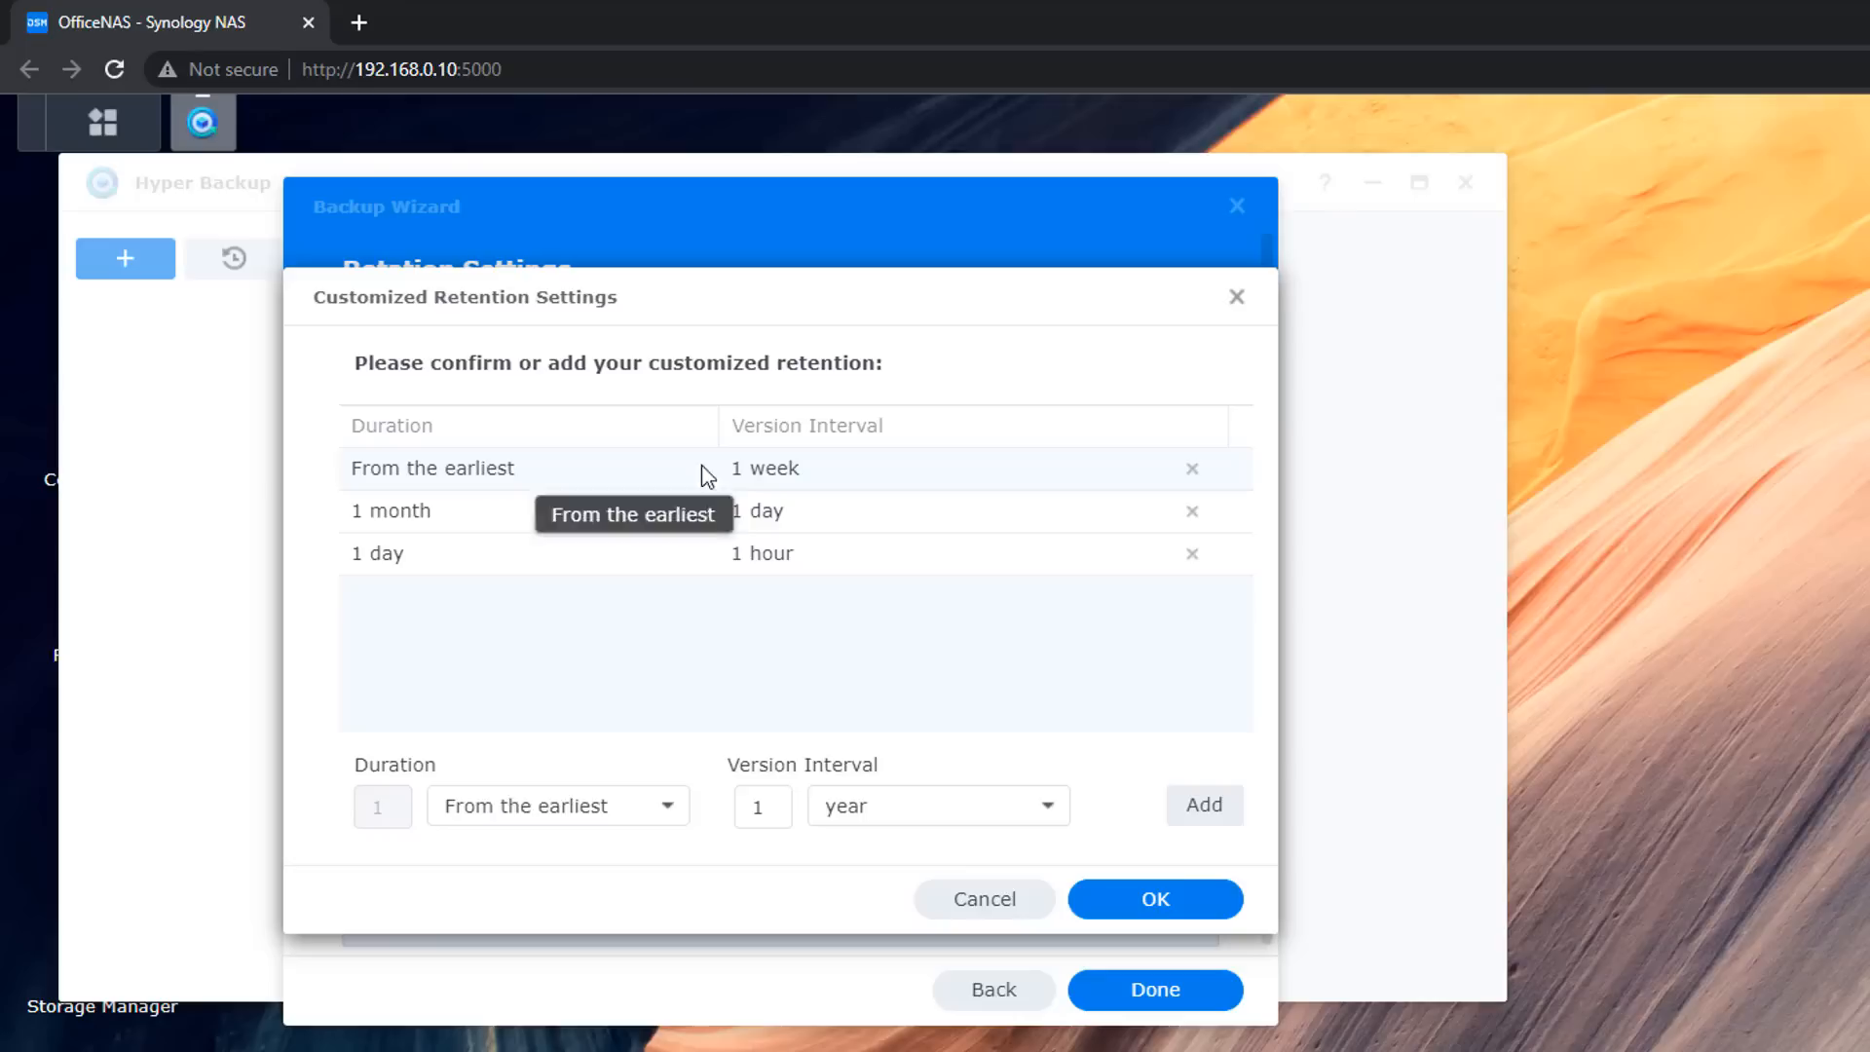
pyautogui.click(1191, 467)
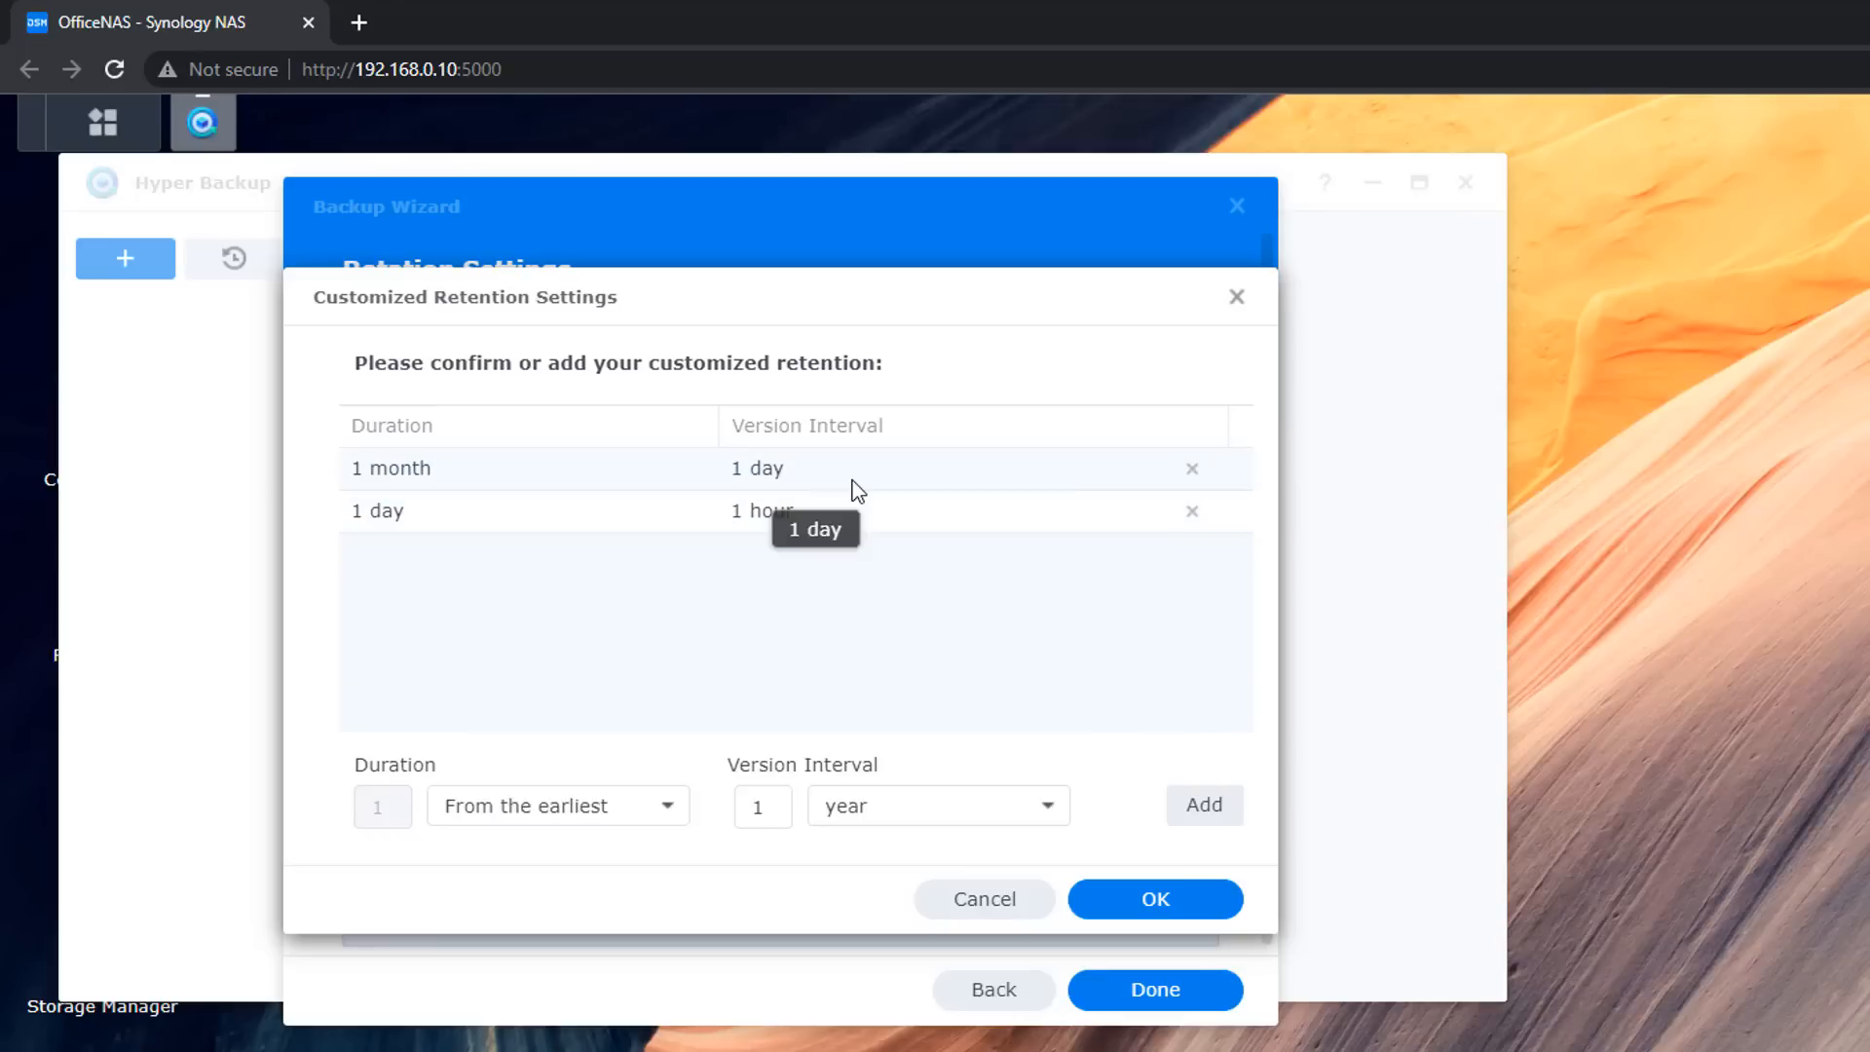
pyautogui.moveTo(955, 477)
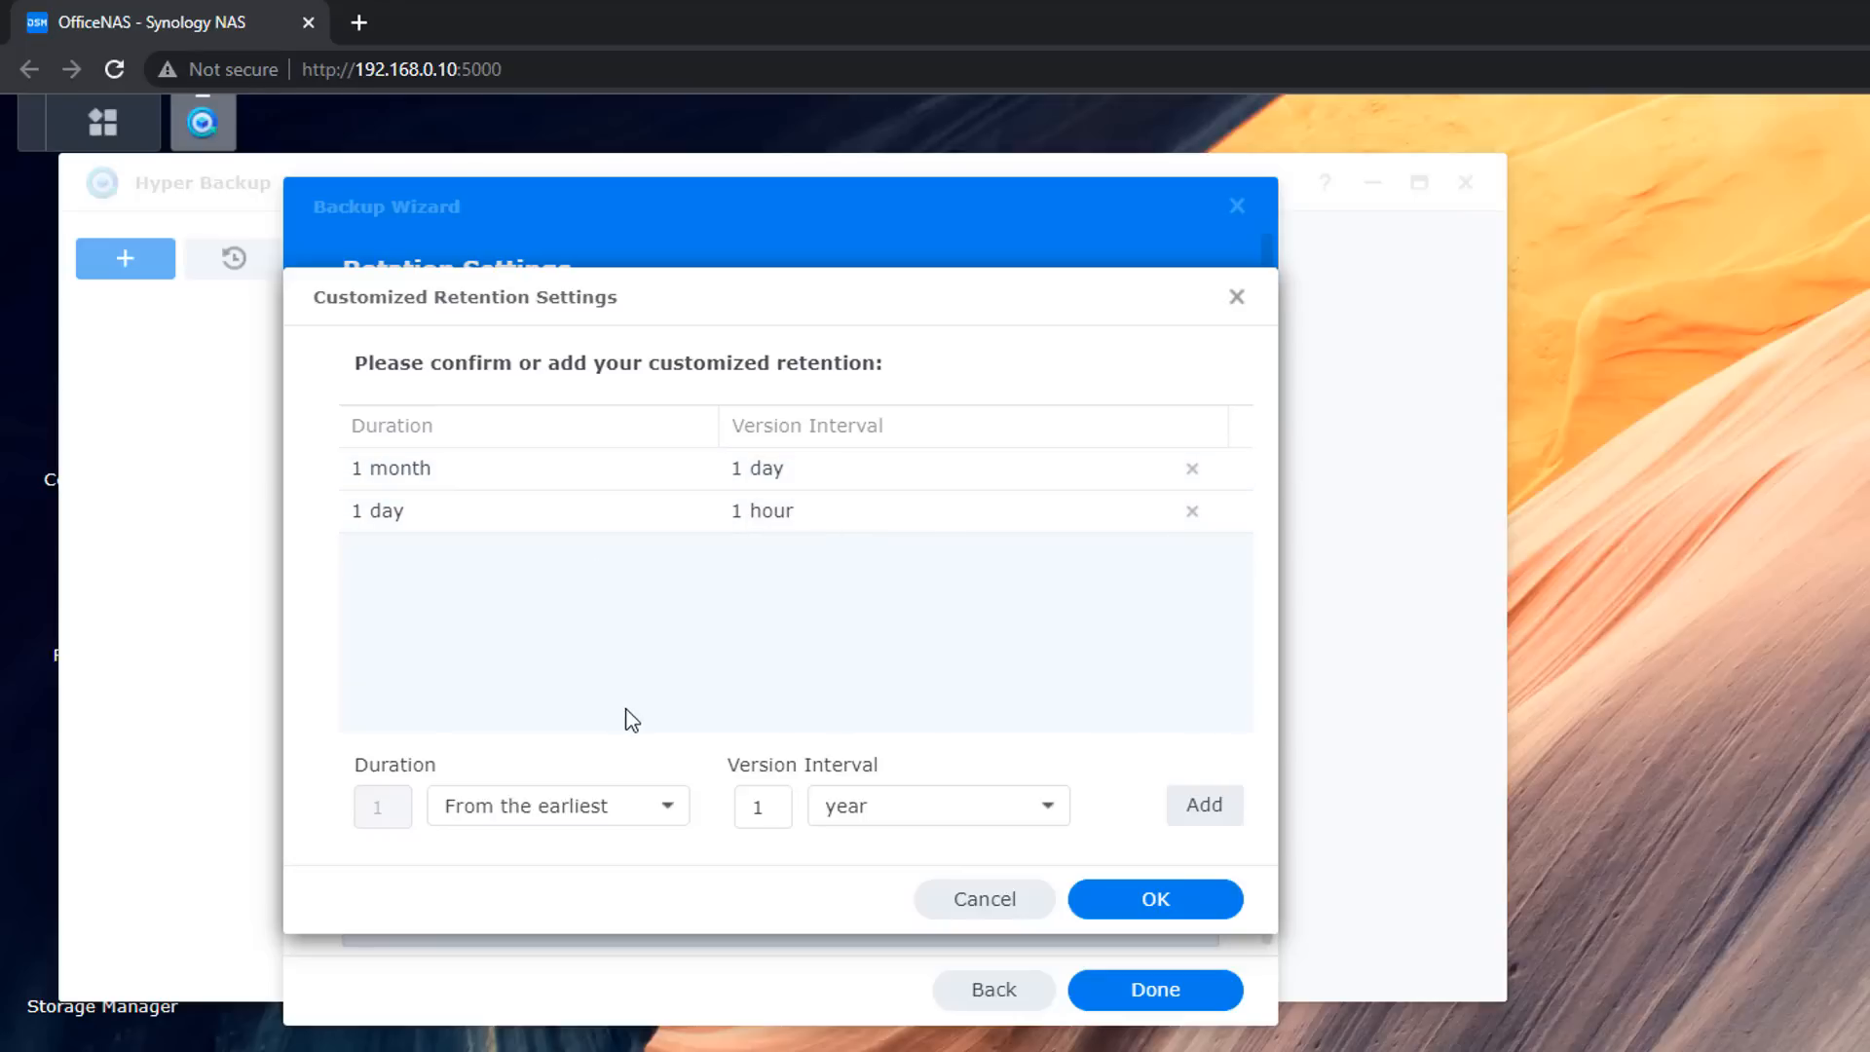
pyautogui.moveTo(444, 585)
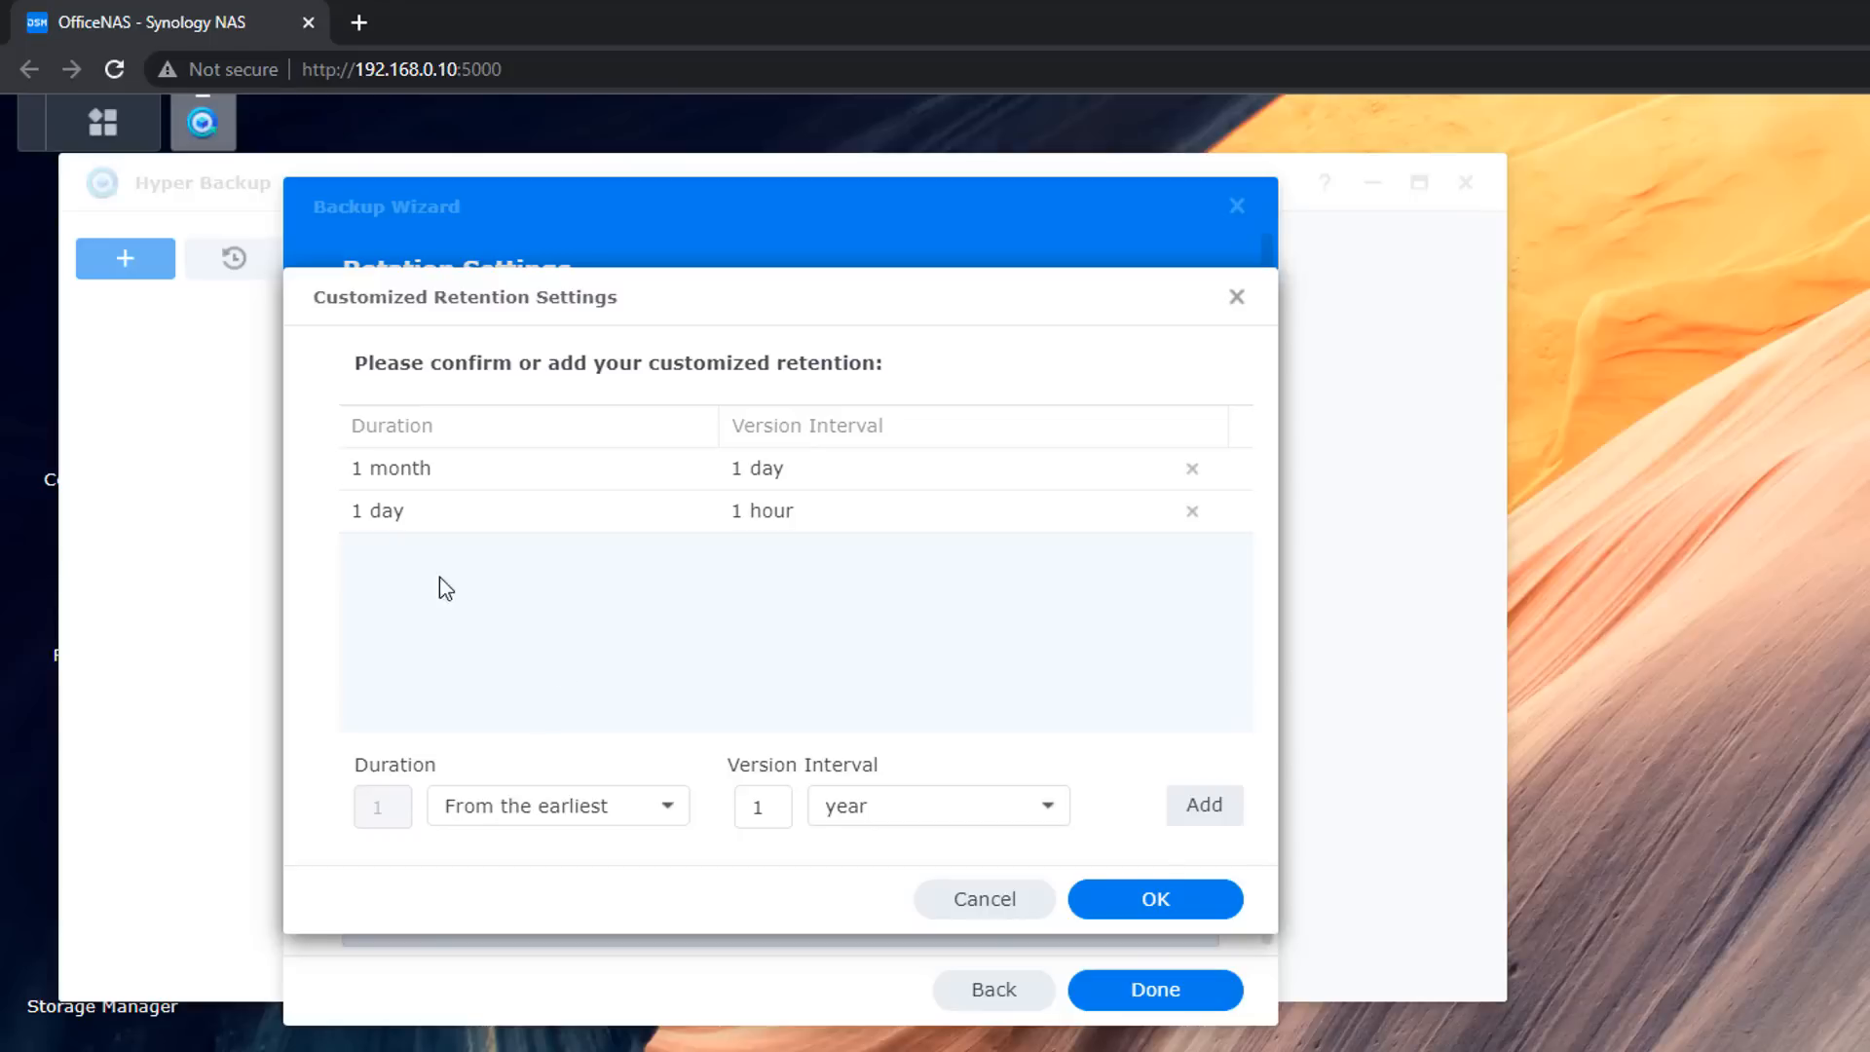
pyautogui.moveTo(1185, 480)
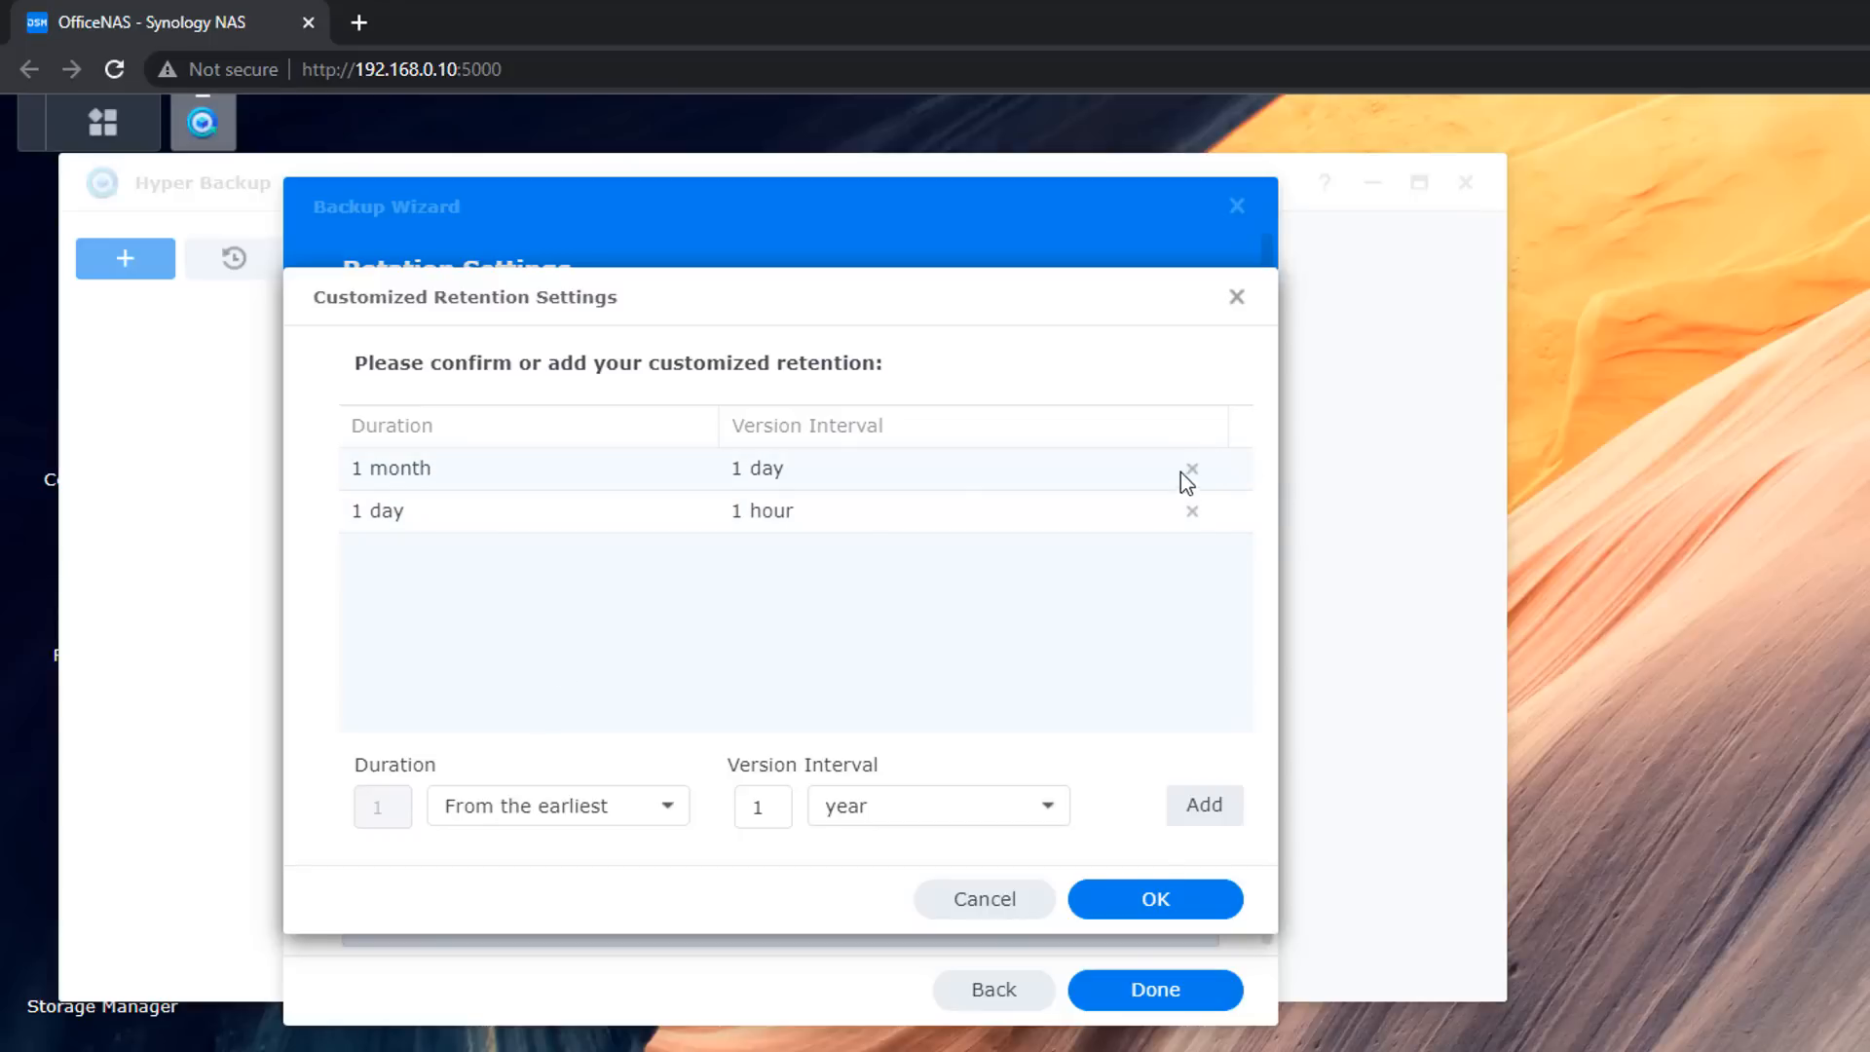
pyautogui.click(1190, 468)
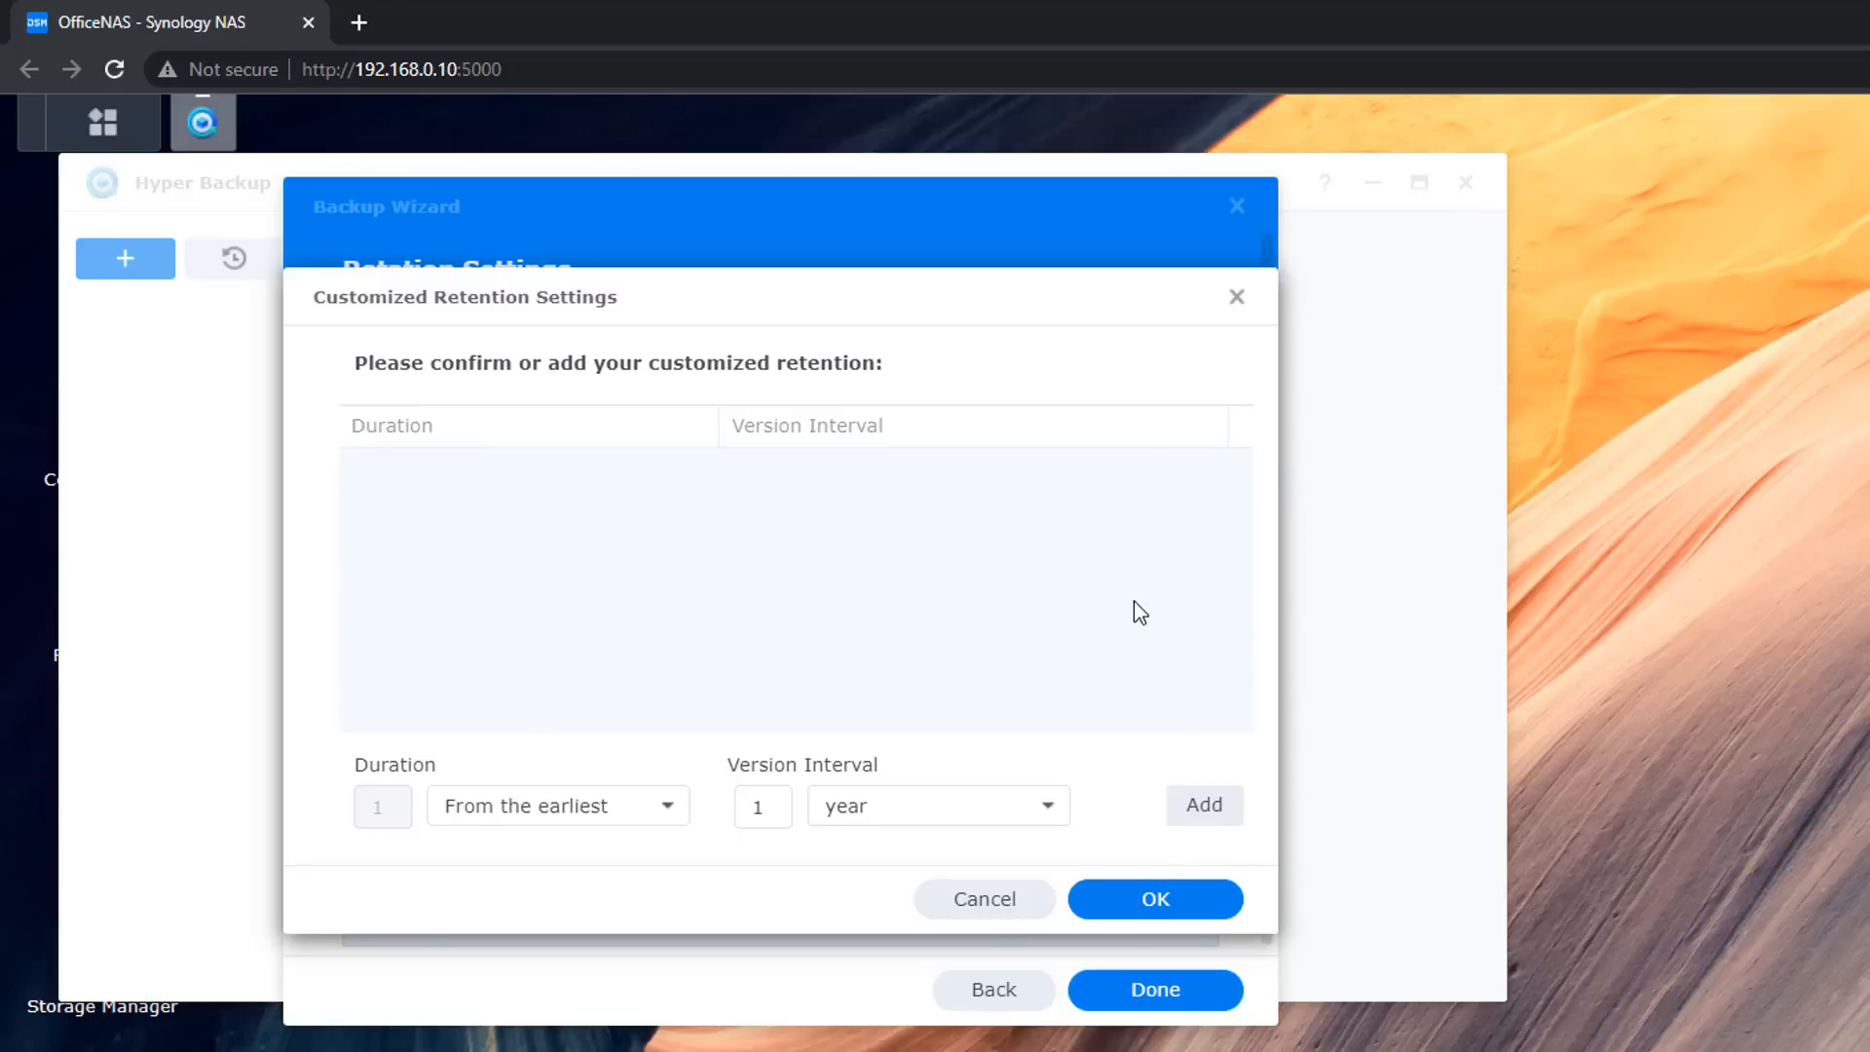
pyautogui.moveTo(936, 831)
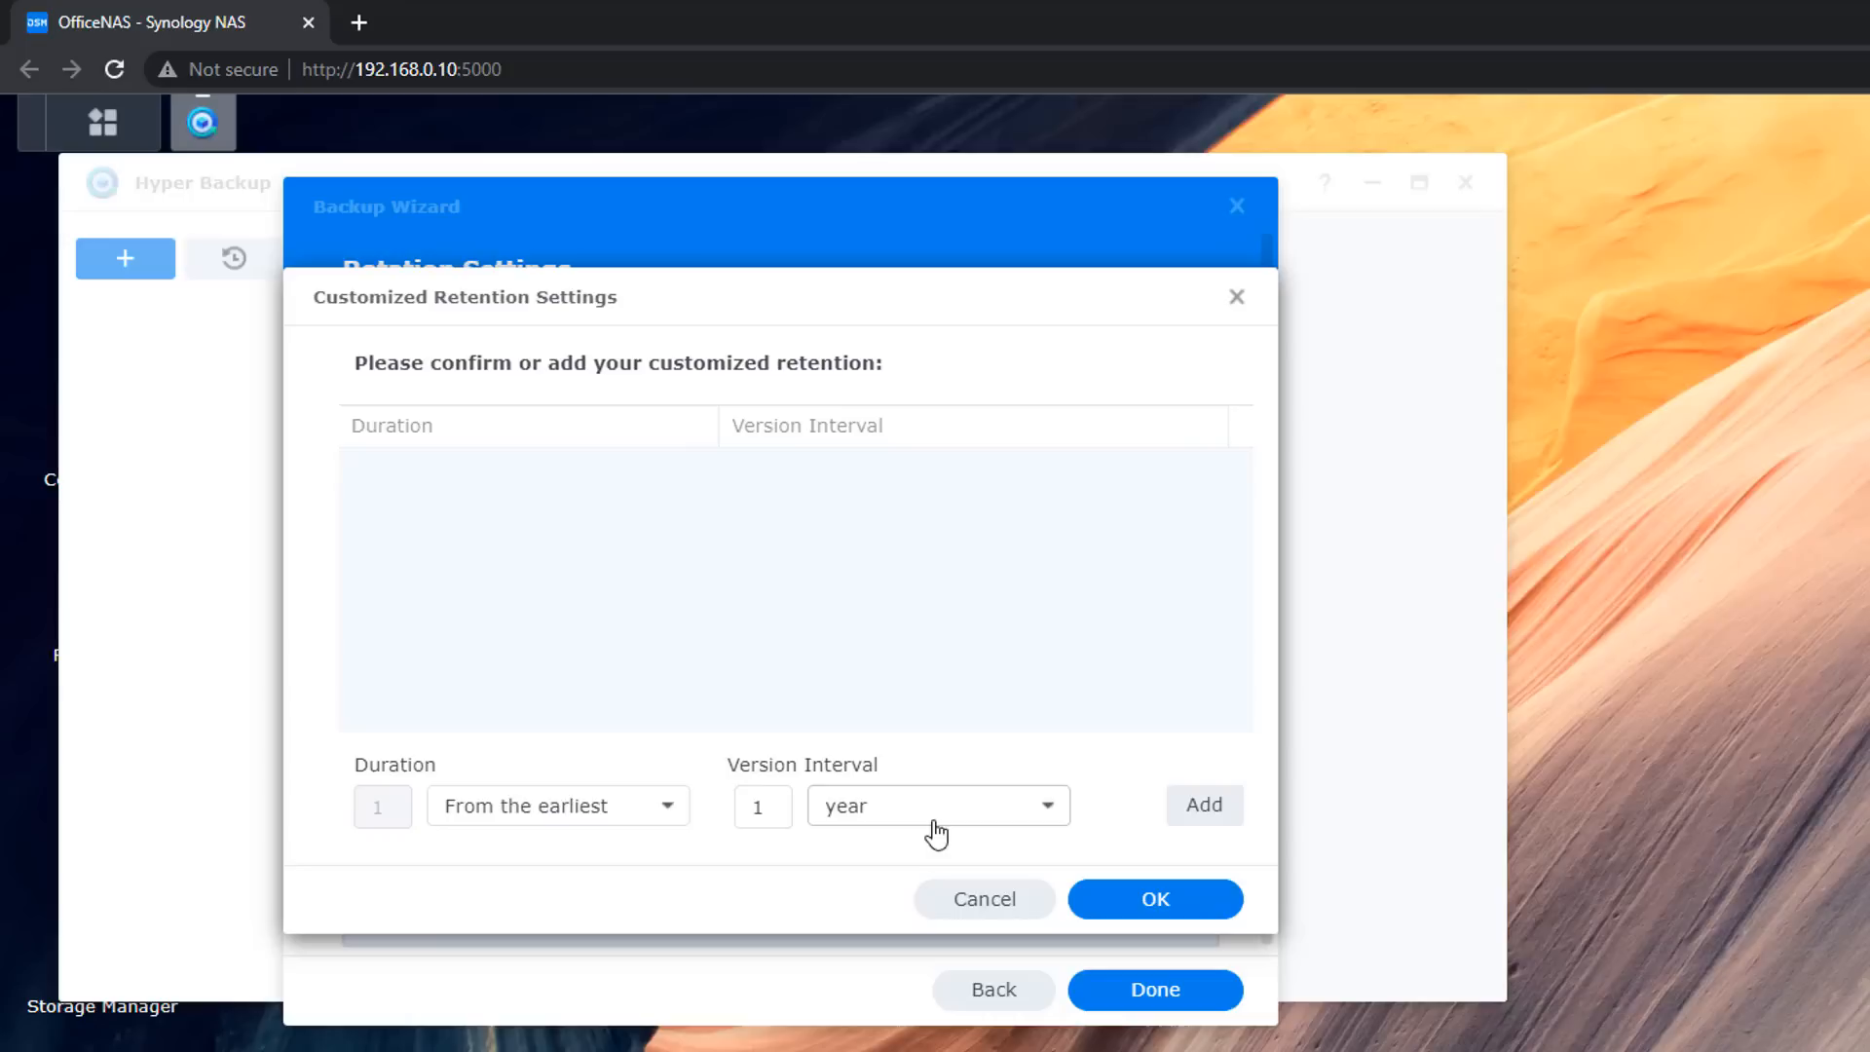
pyautogui.moveTo(593, 819)
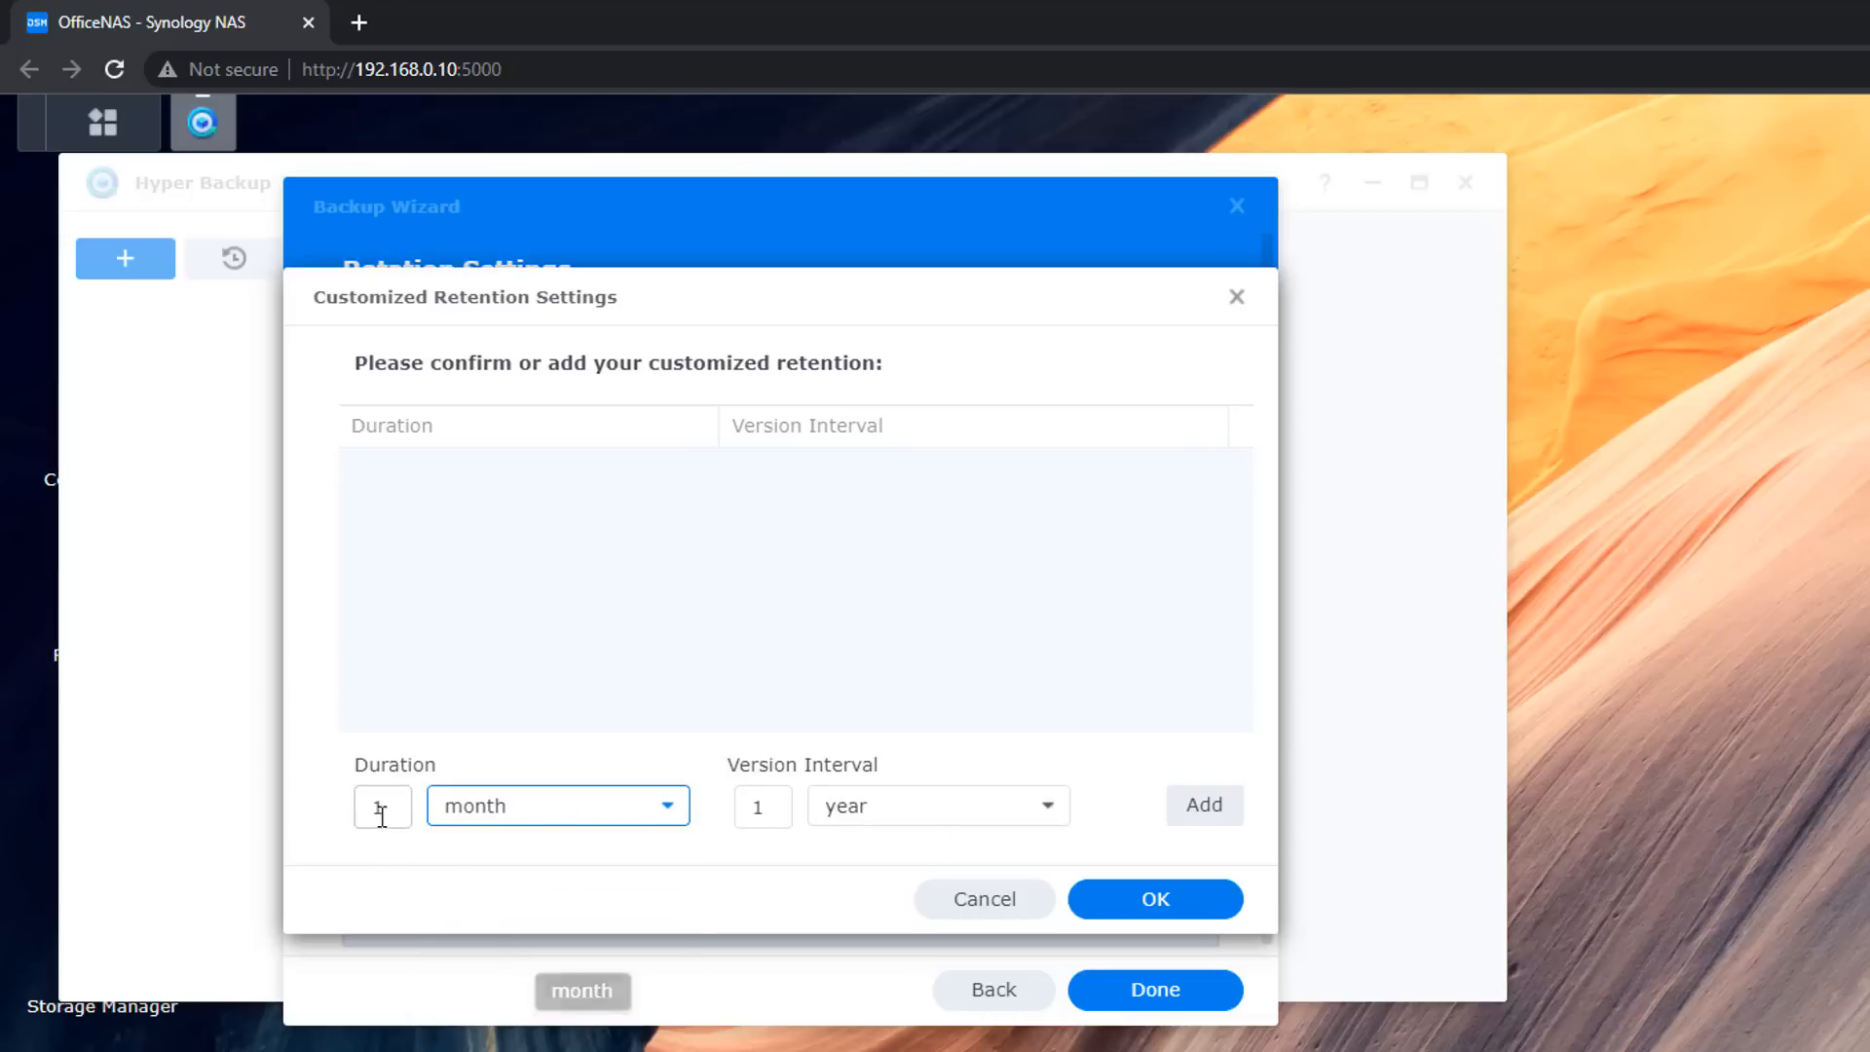
pyautogui.write('3')
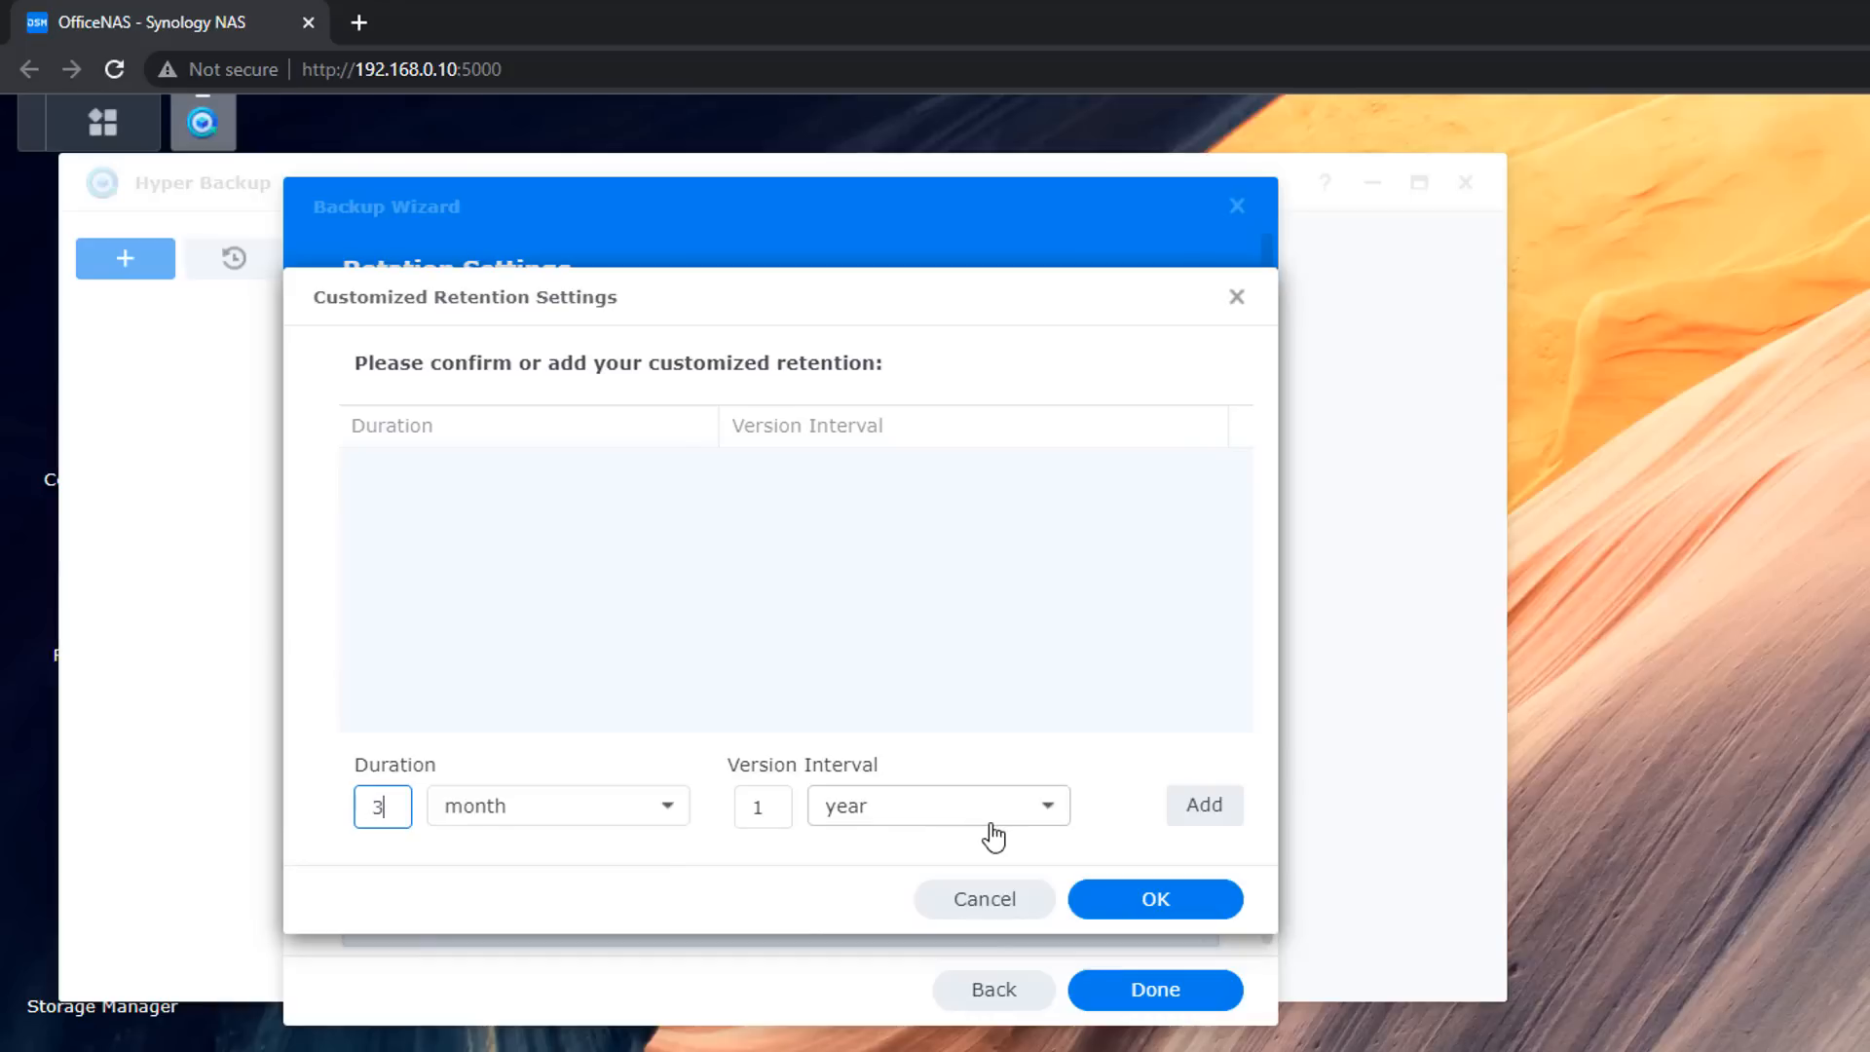
pyautogui.click(936, 806)
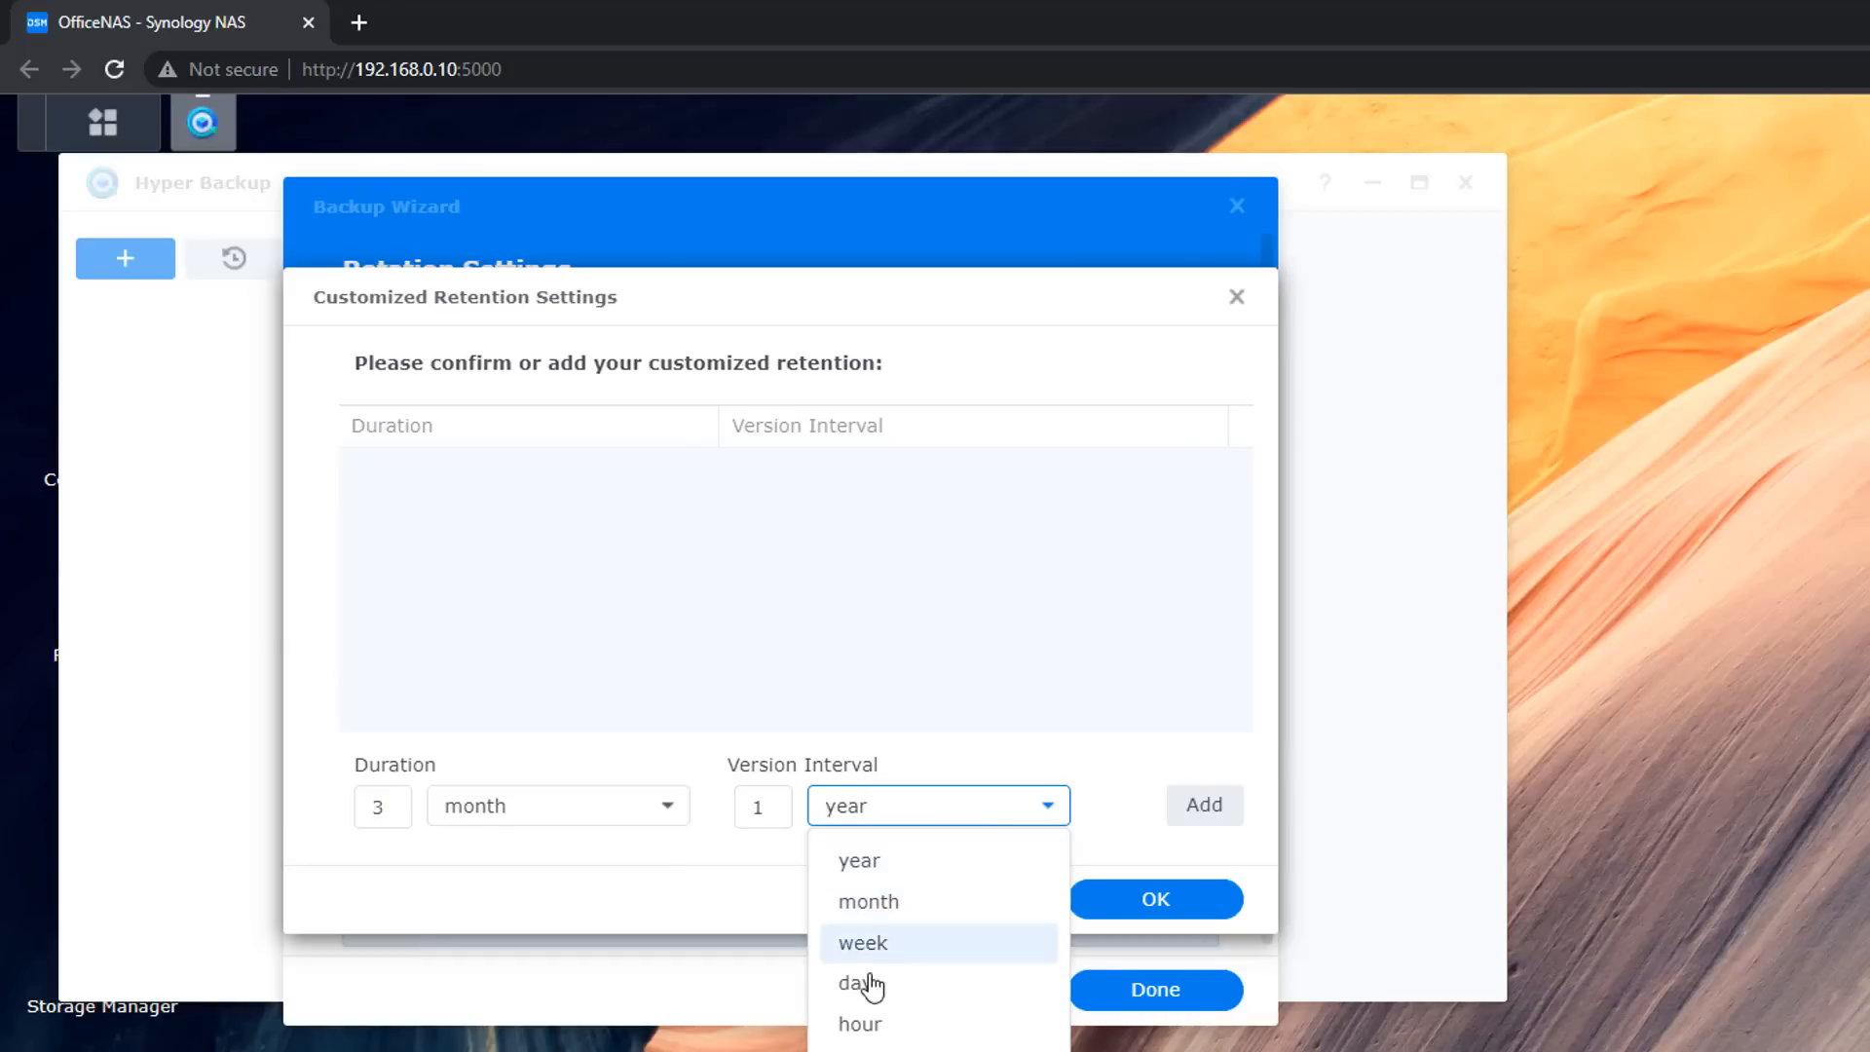
pyautogui.click(857, 982)
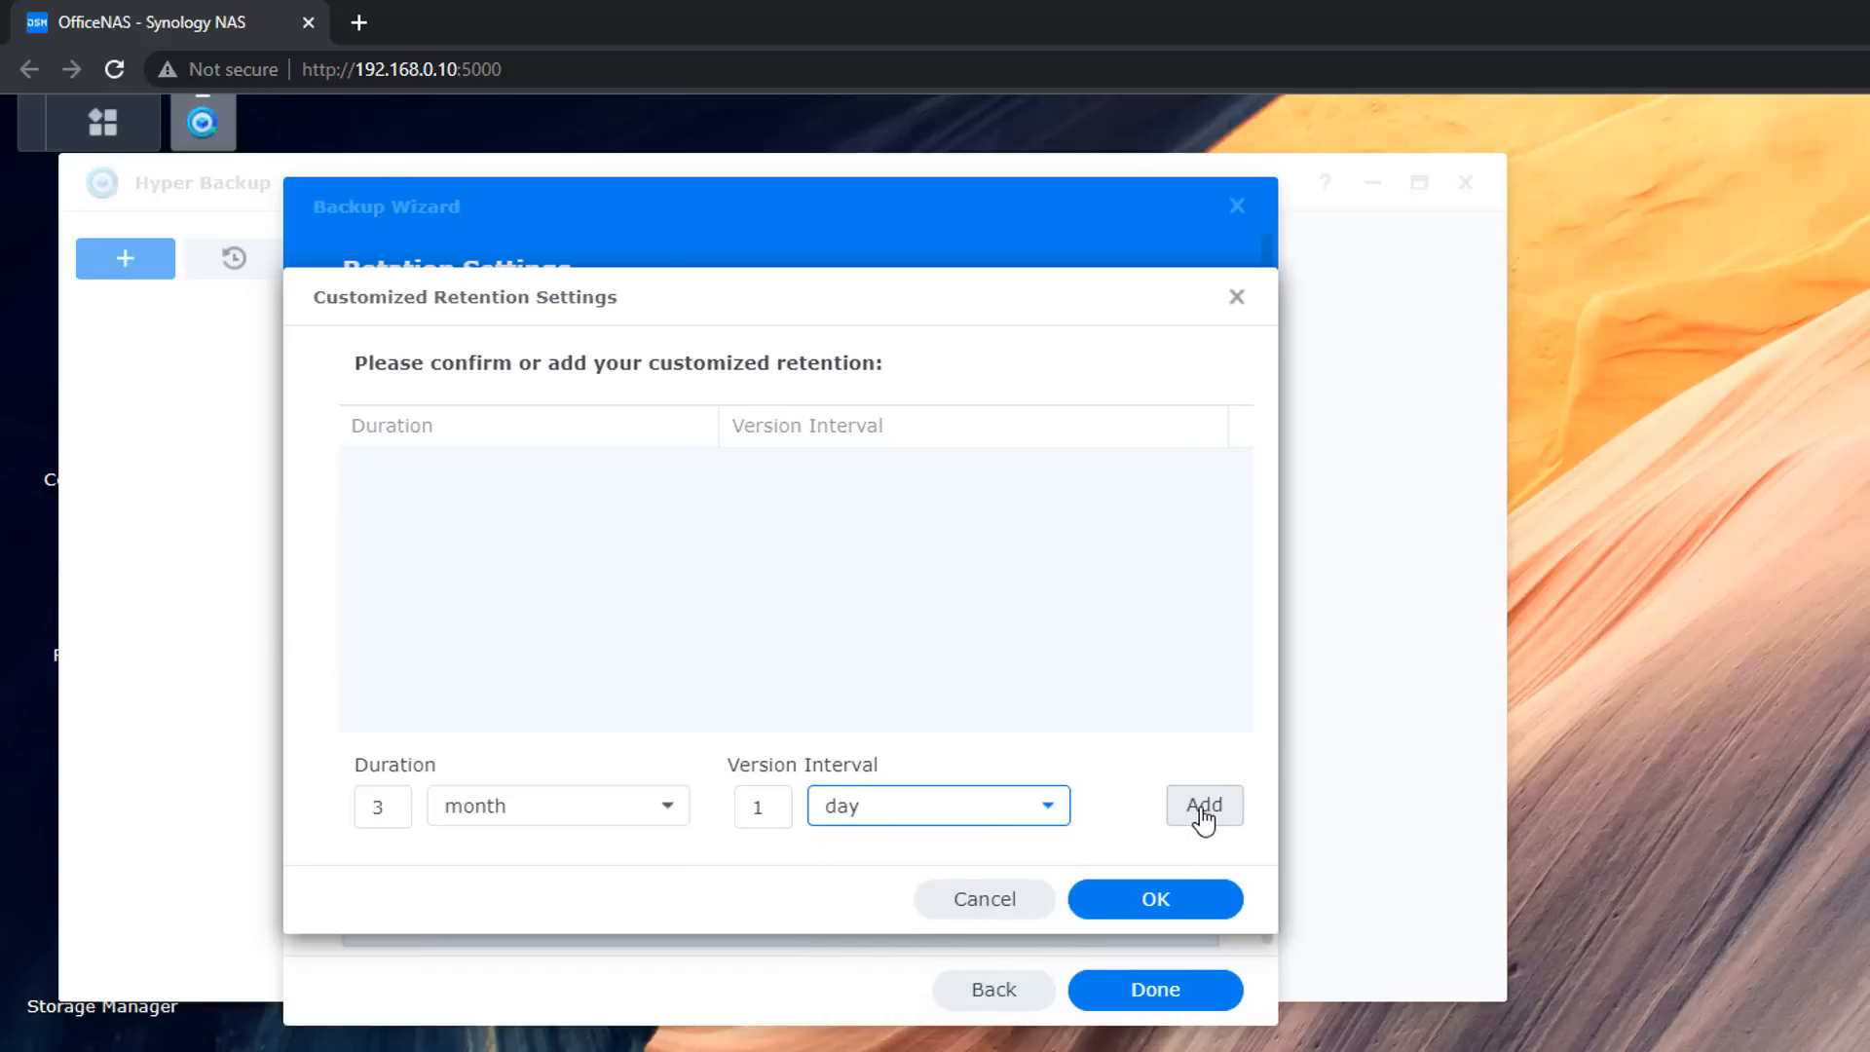
pyautogui.click(1204, 805)
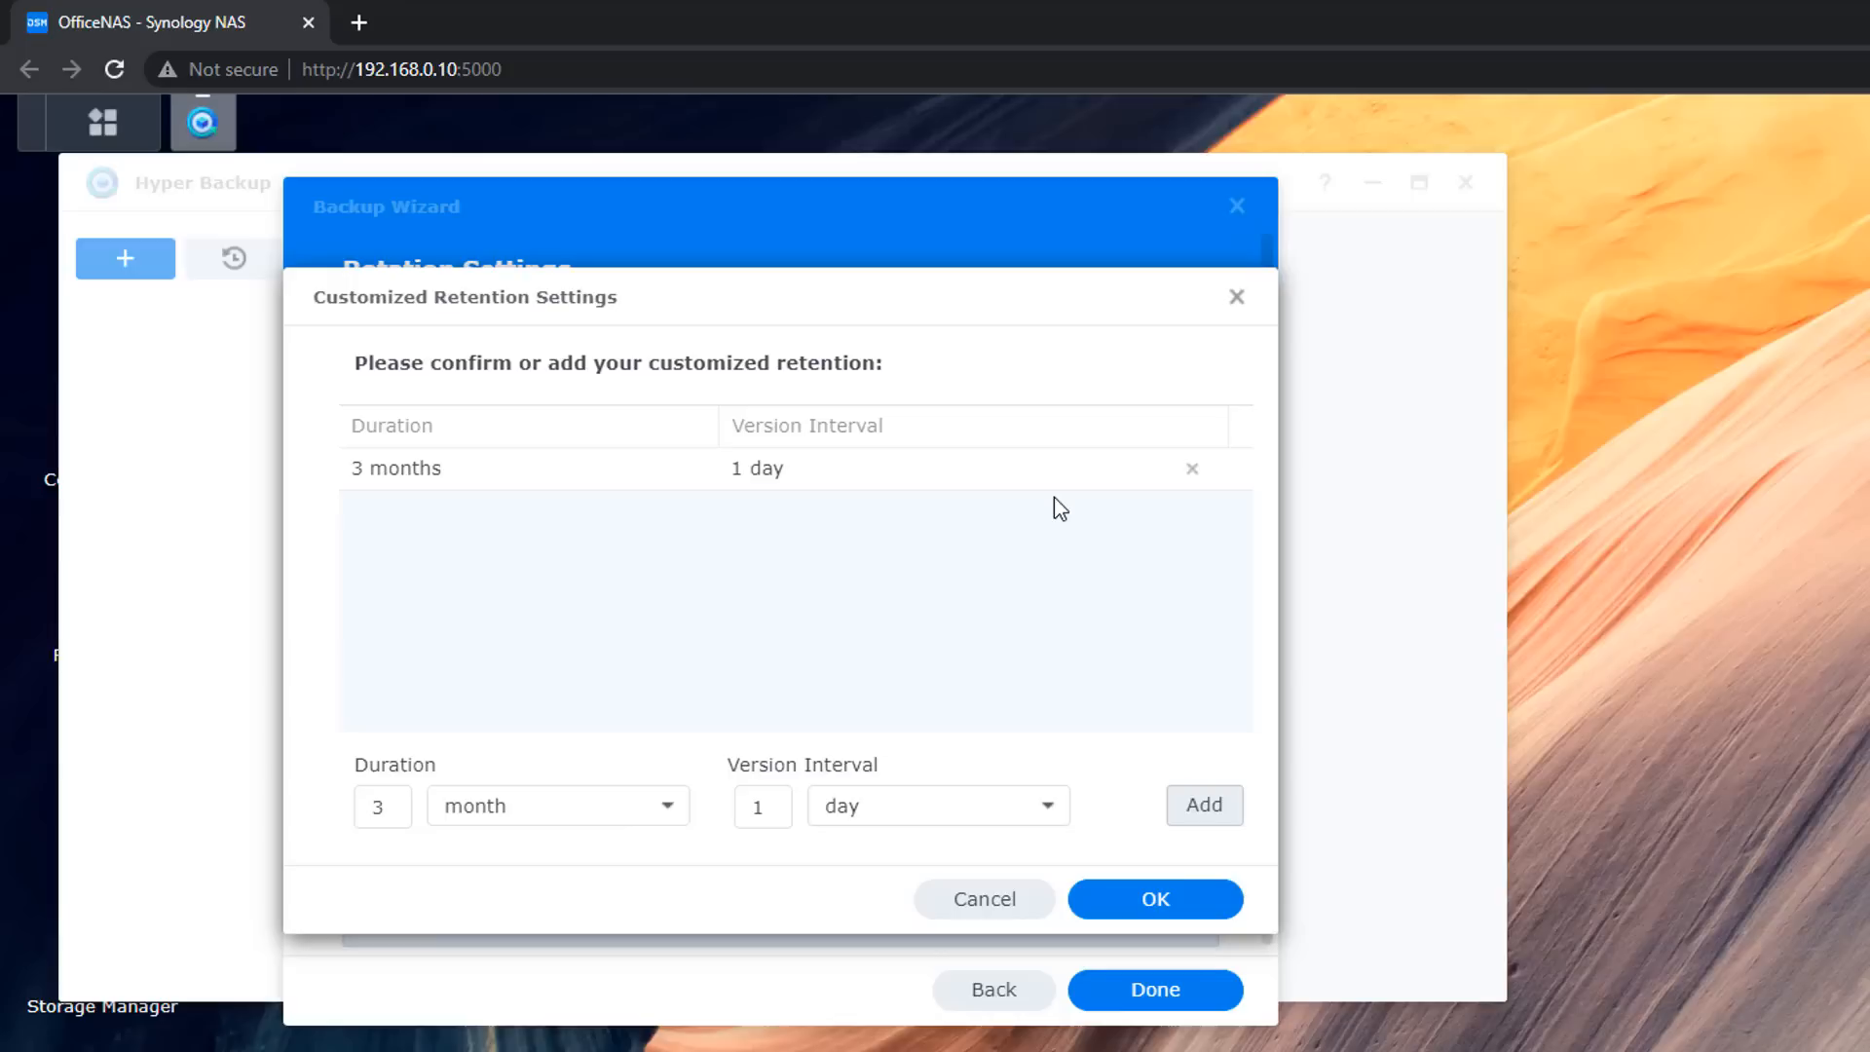
pyautogui.moveTo(466, 865)
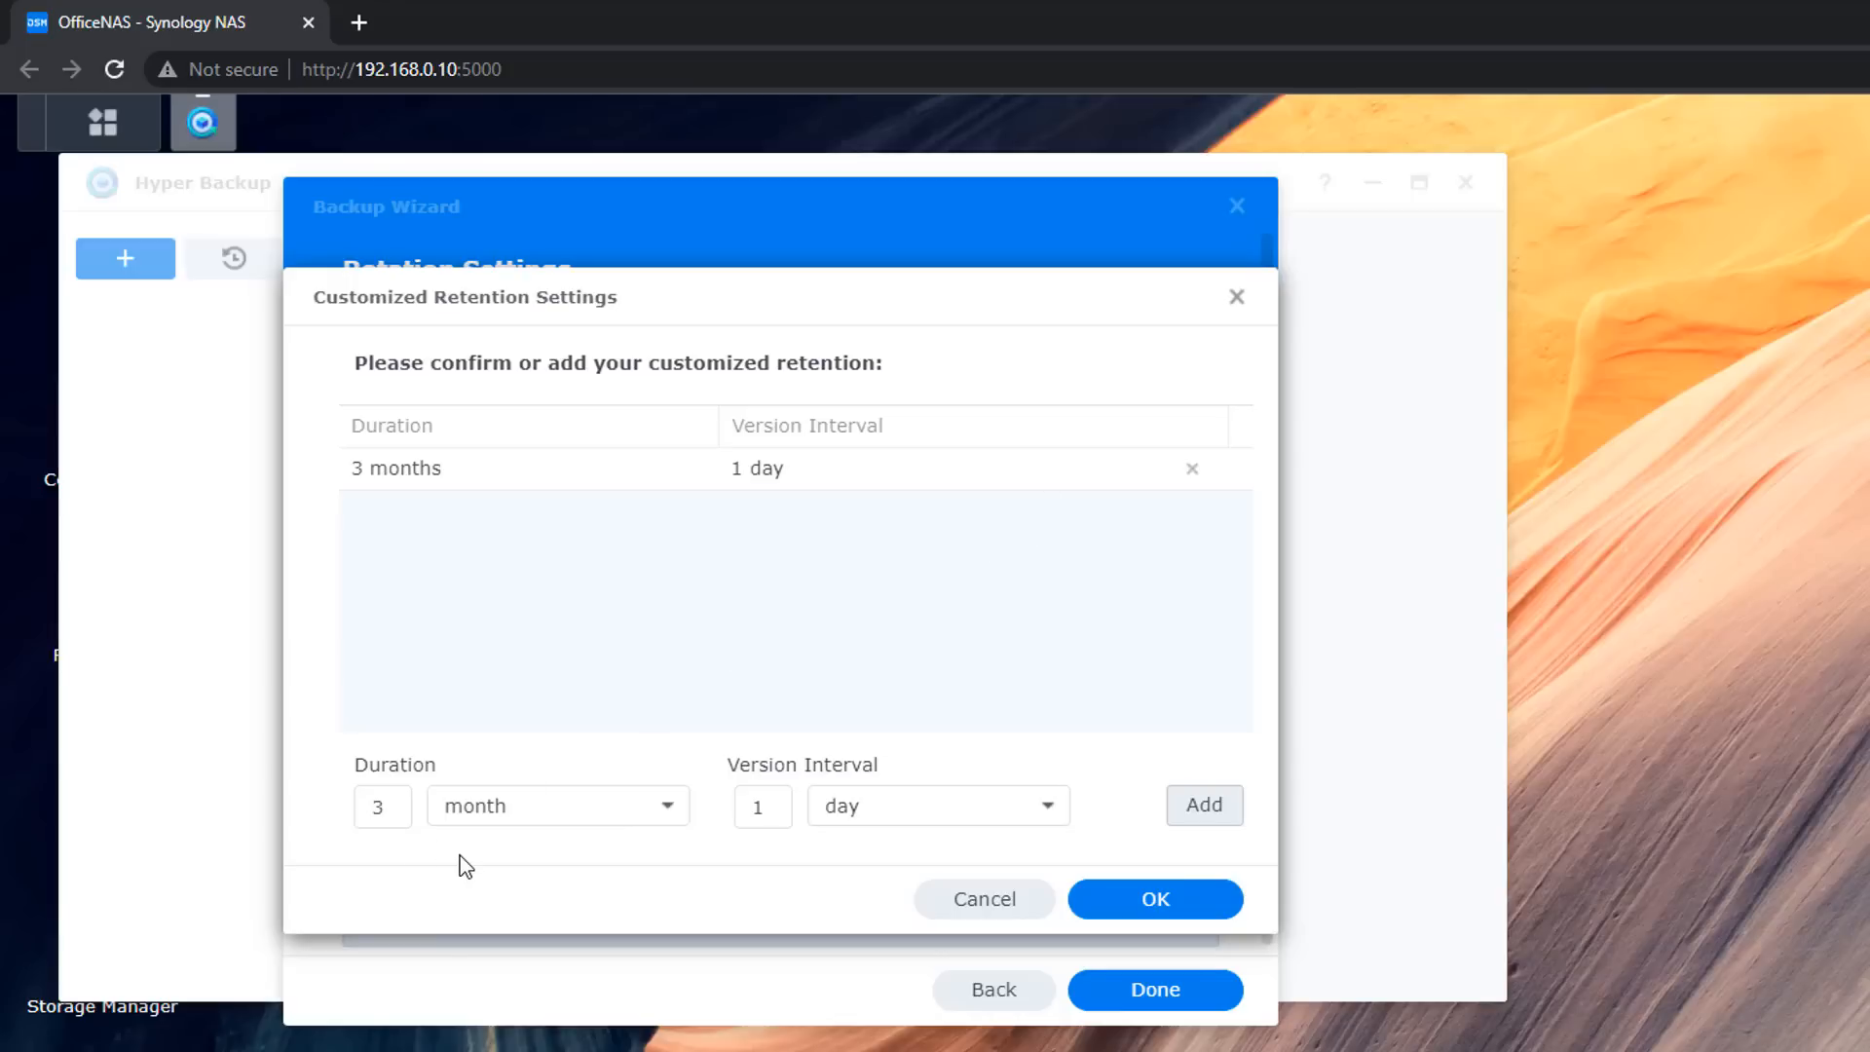
pyautogui.moveTo(379, 840)
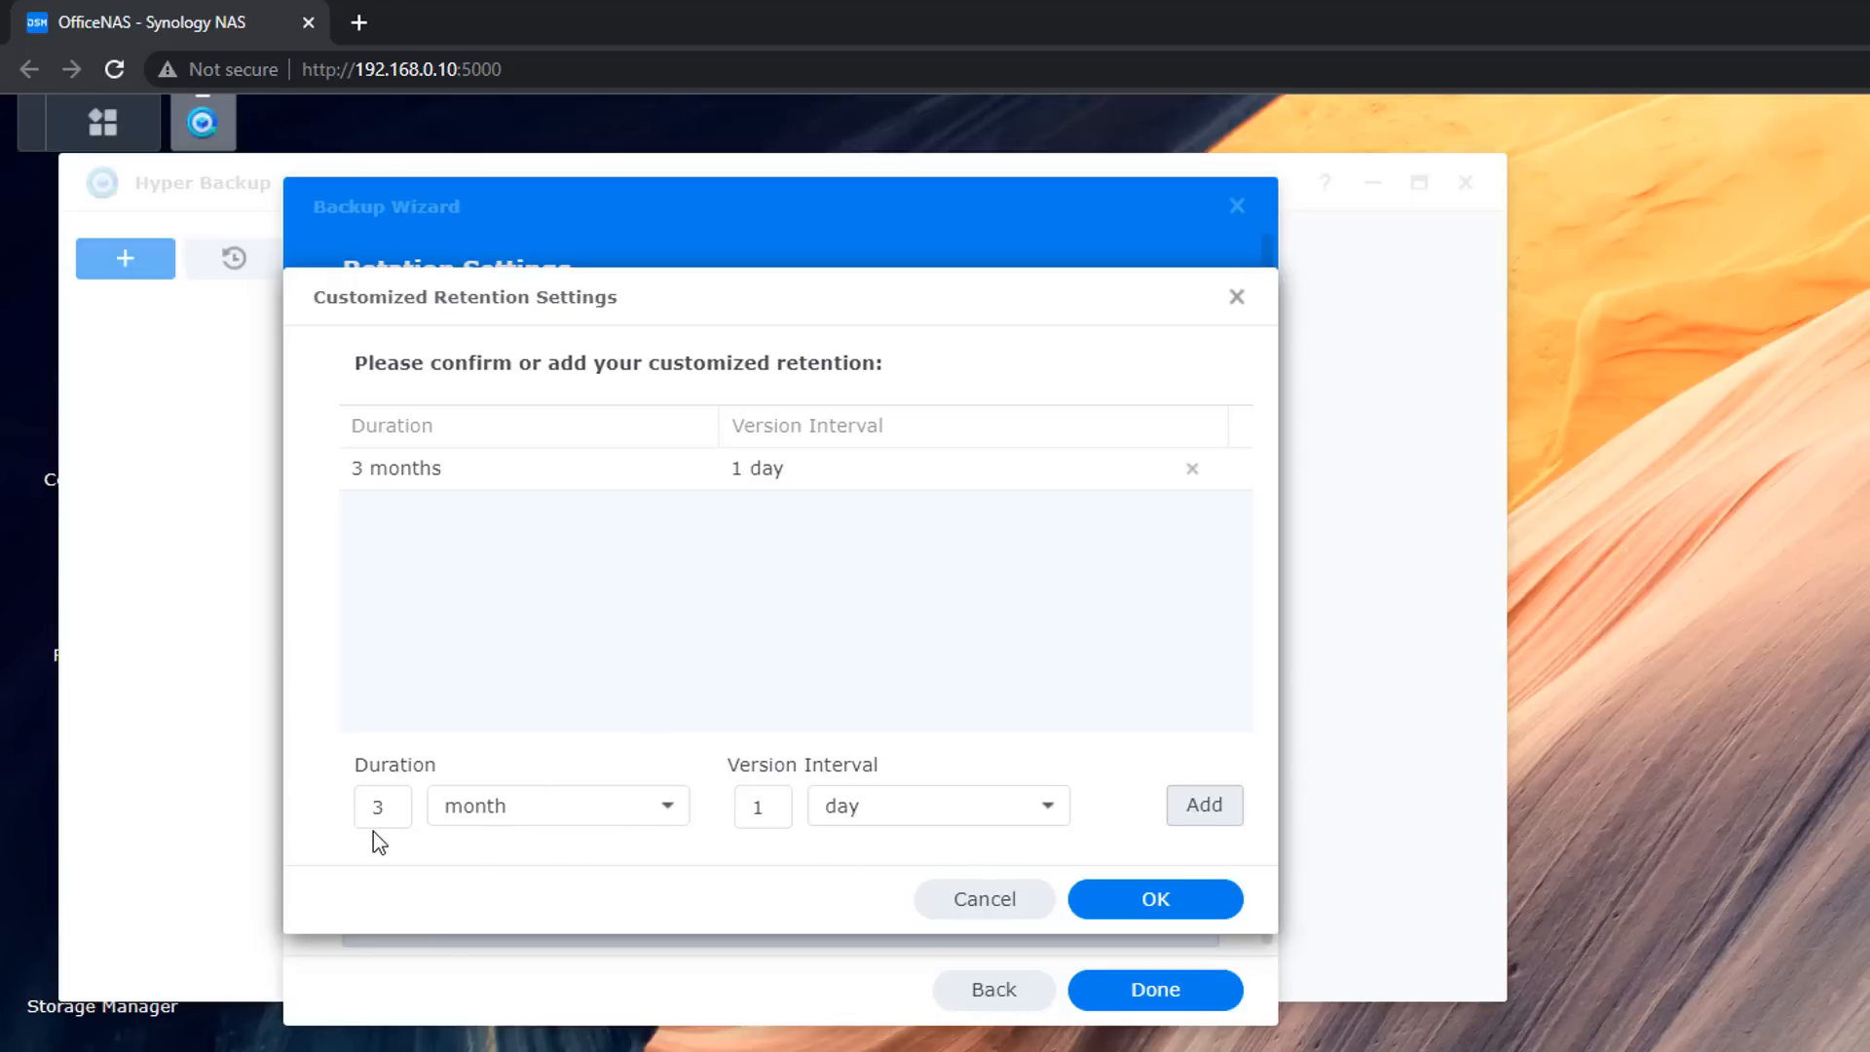
# Add a 1-day rule with 1-hour intervals and confirm the retention rules
pyautogui.click(557, 806)
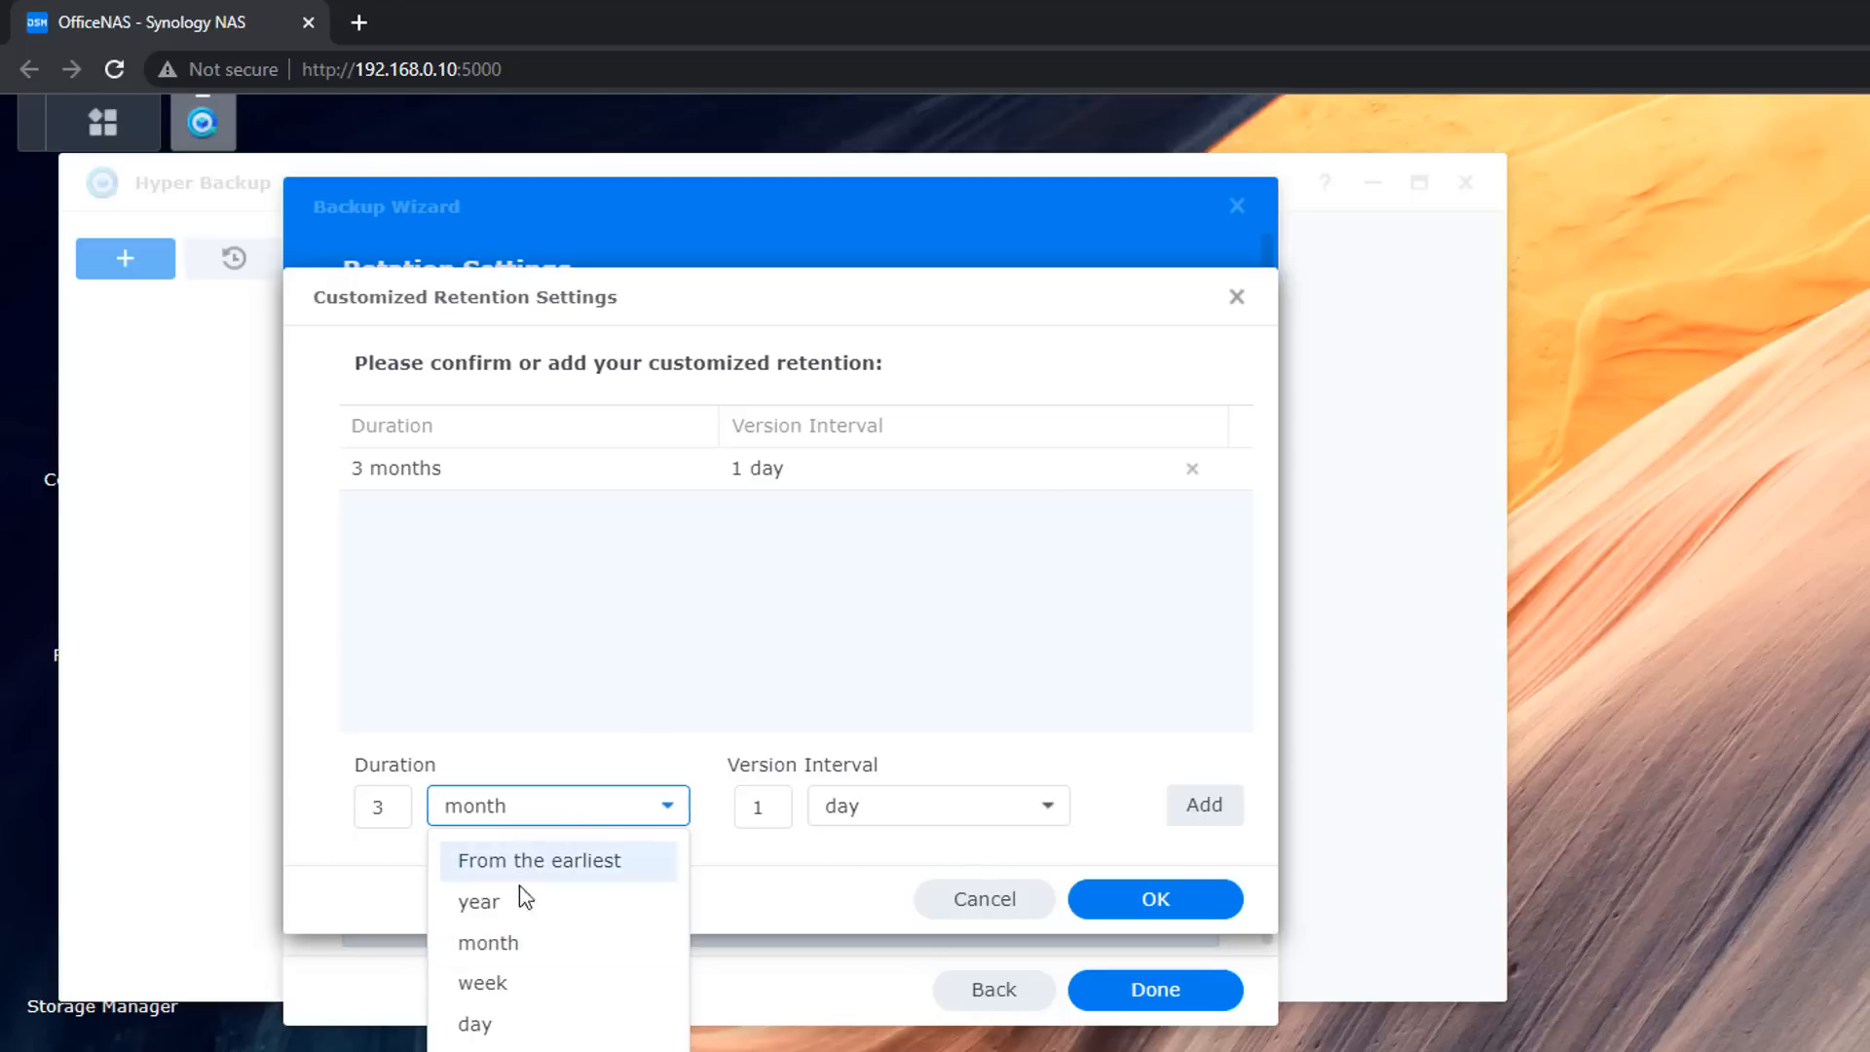
pyautogui.click(473, 1022)
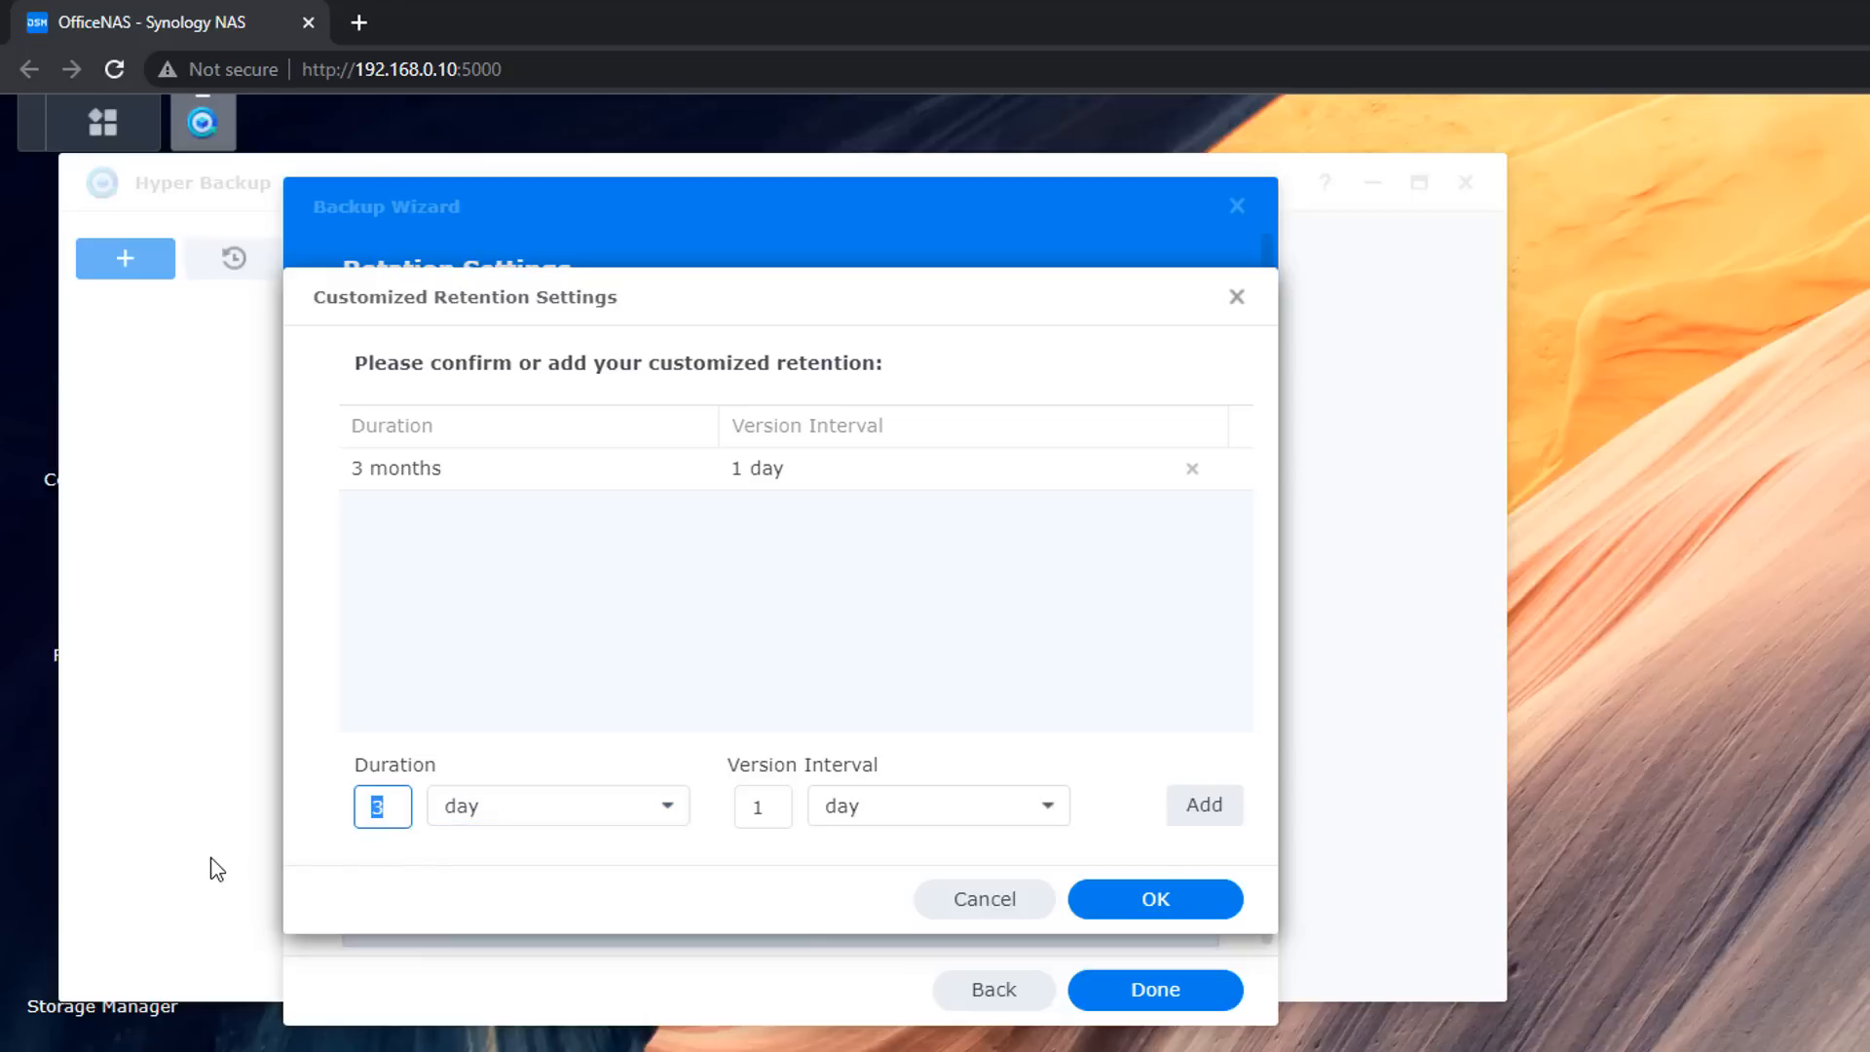
pyautogui.write('1')
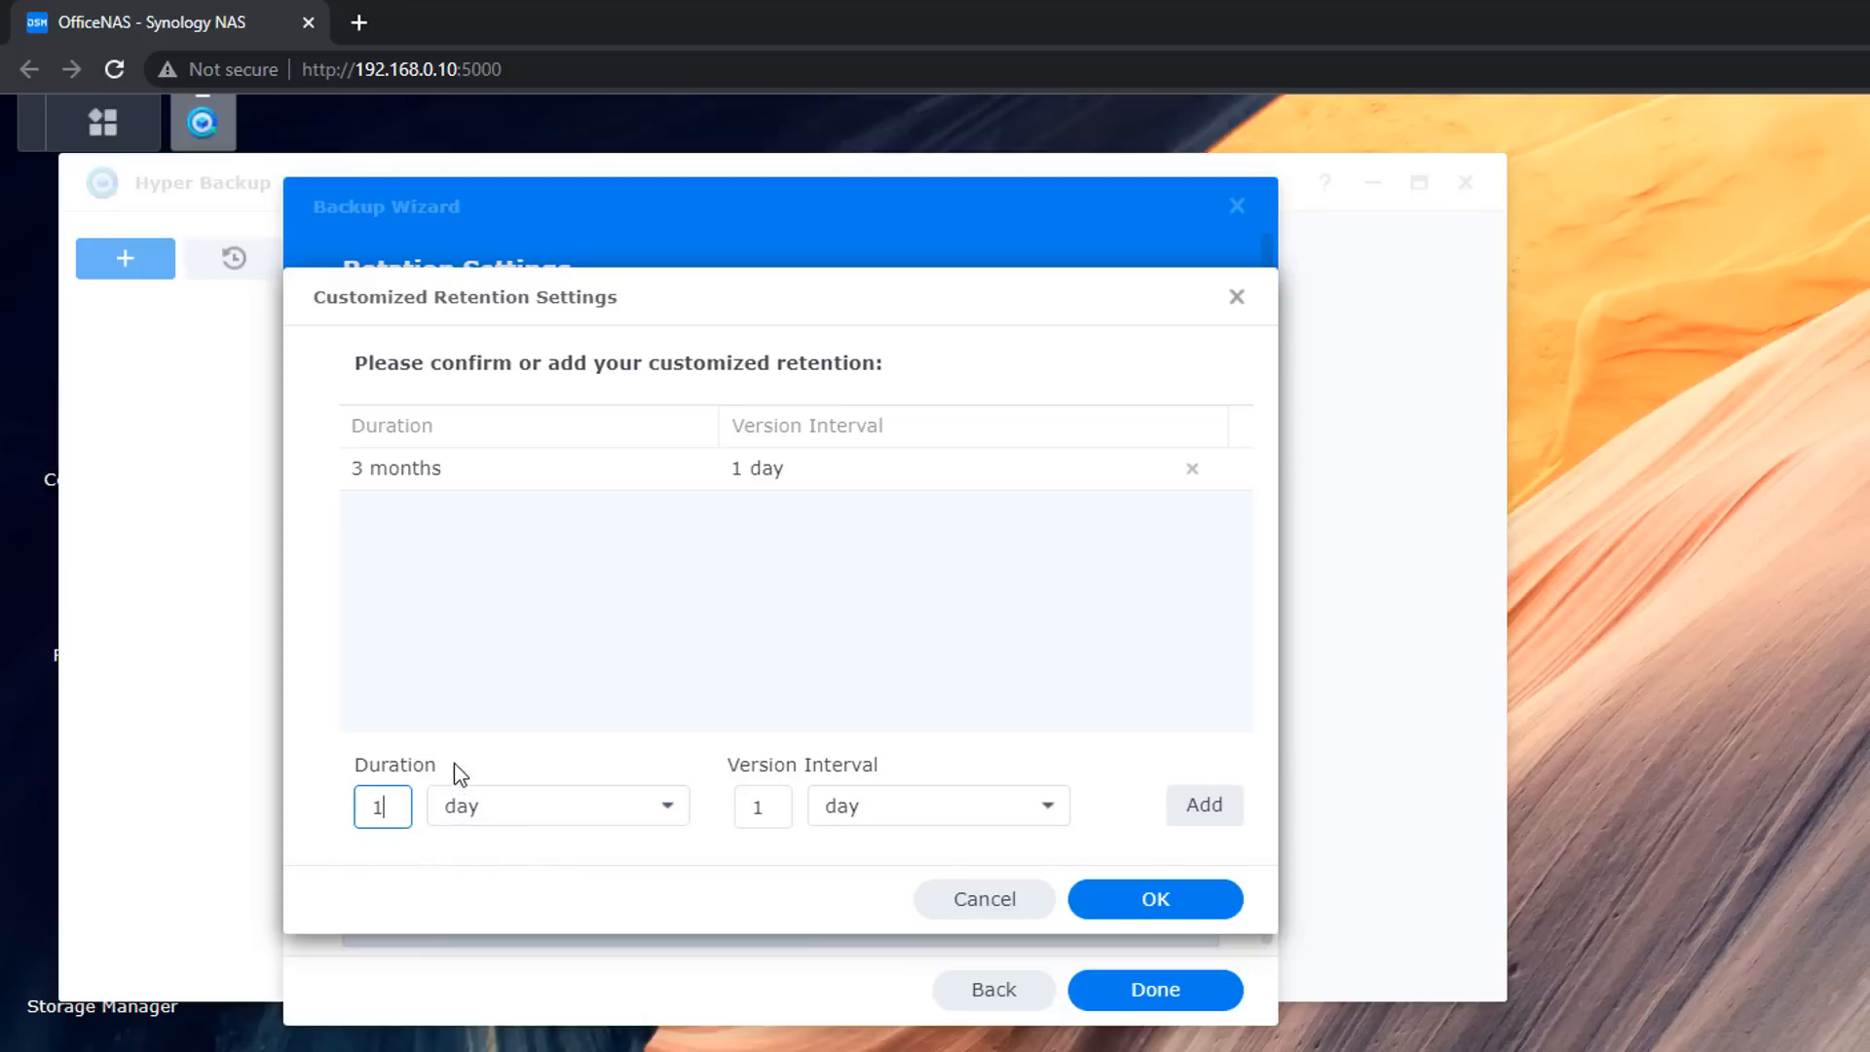
pyautogui.moveTo(939, 805)
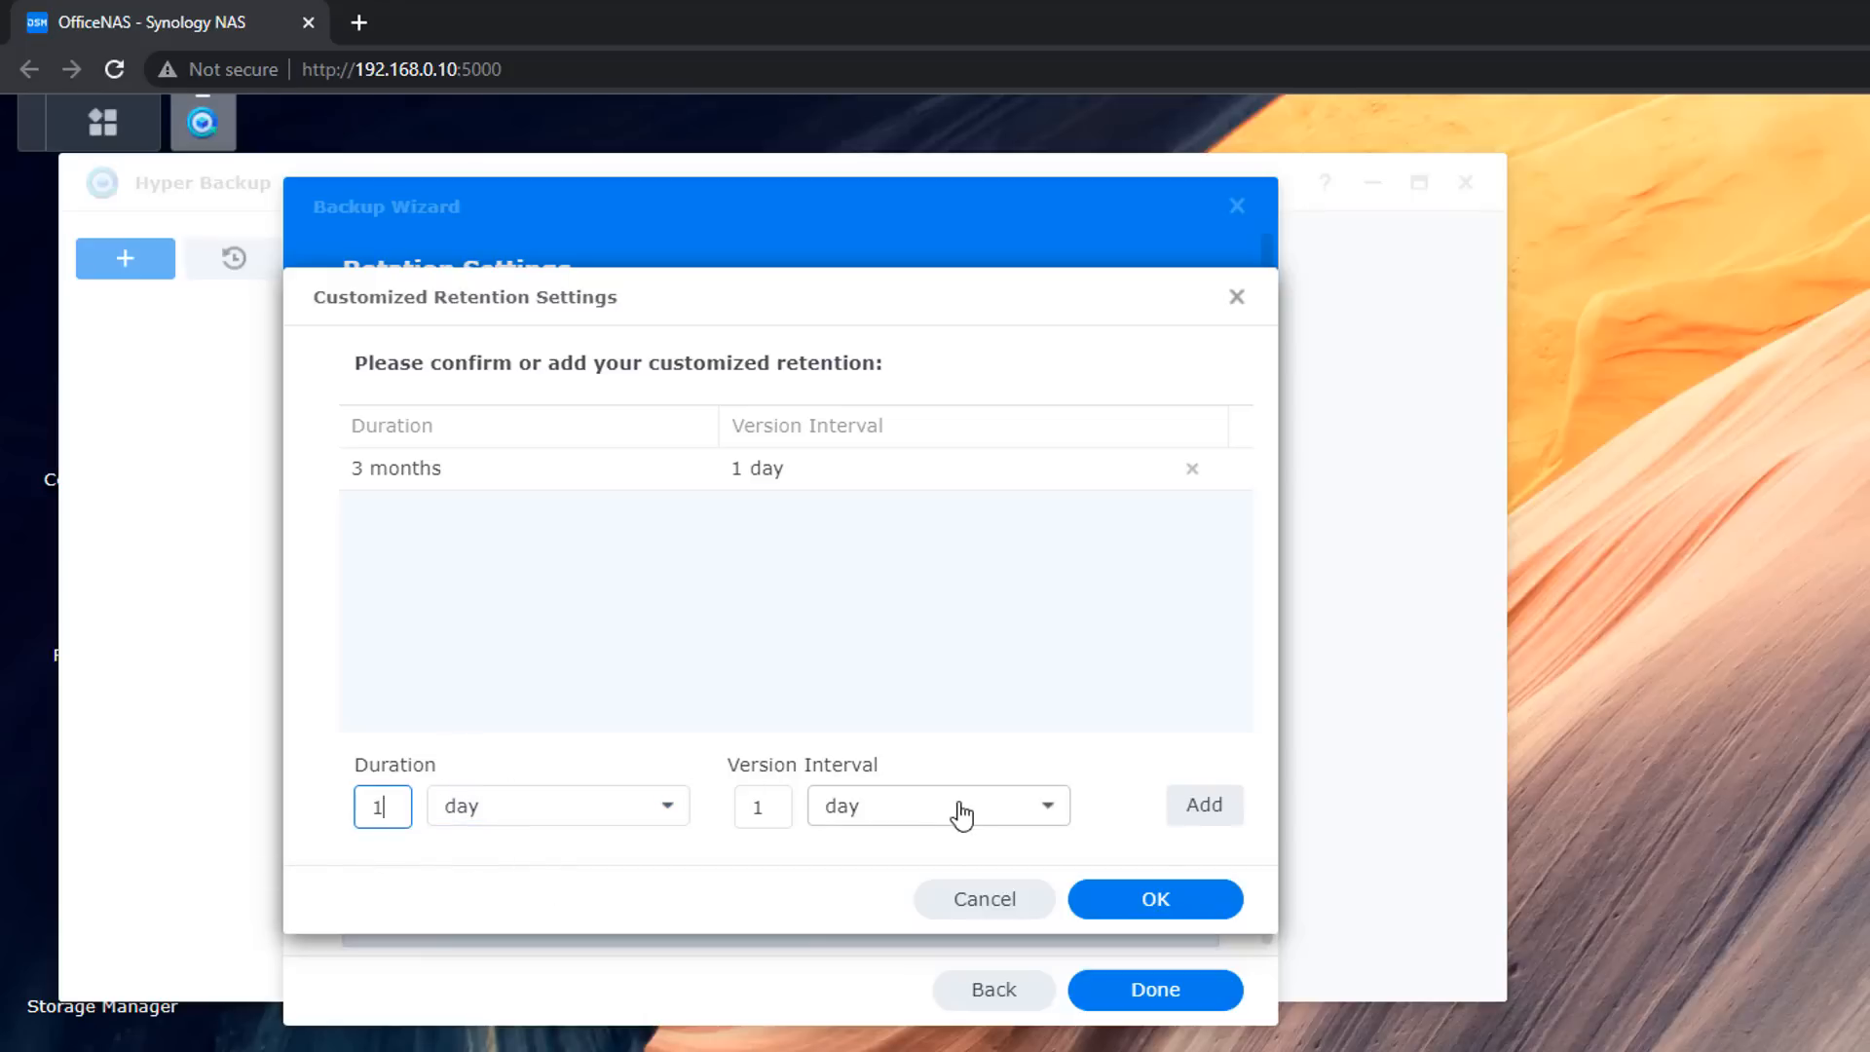
pyautogui.moveTo(981, 820)
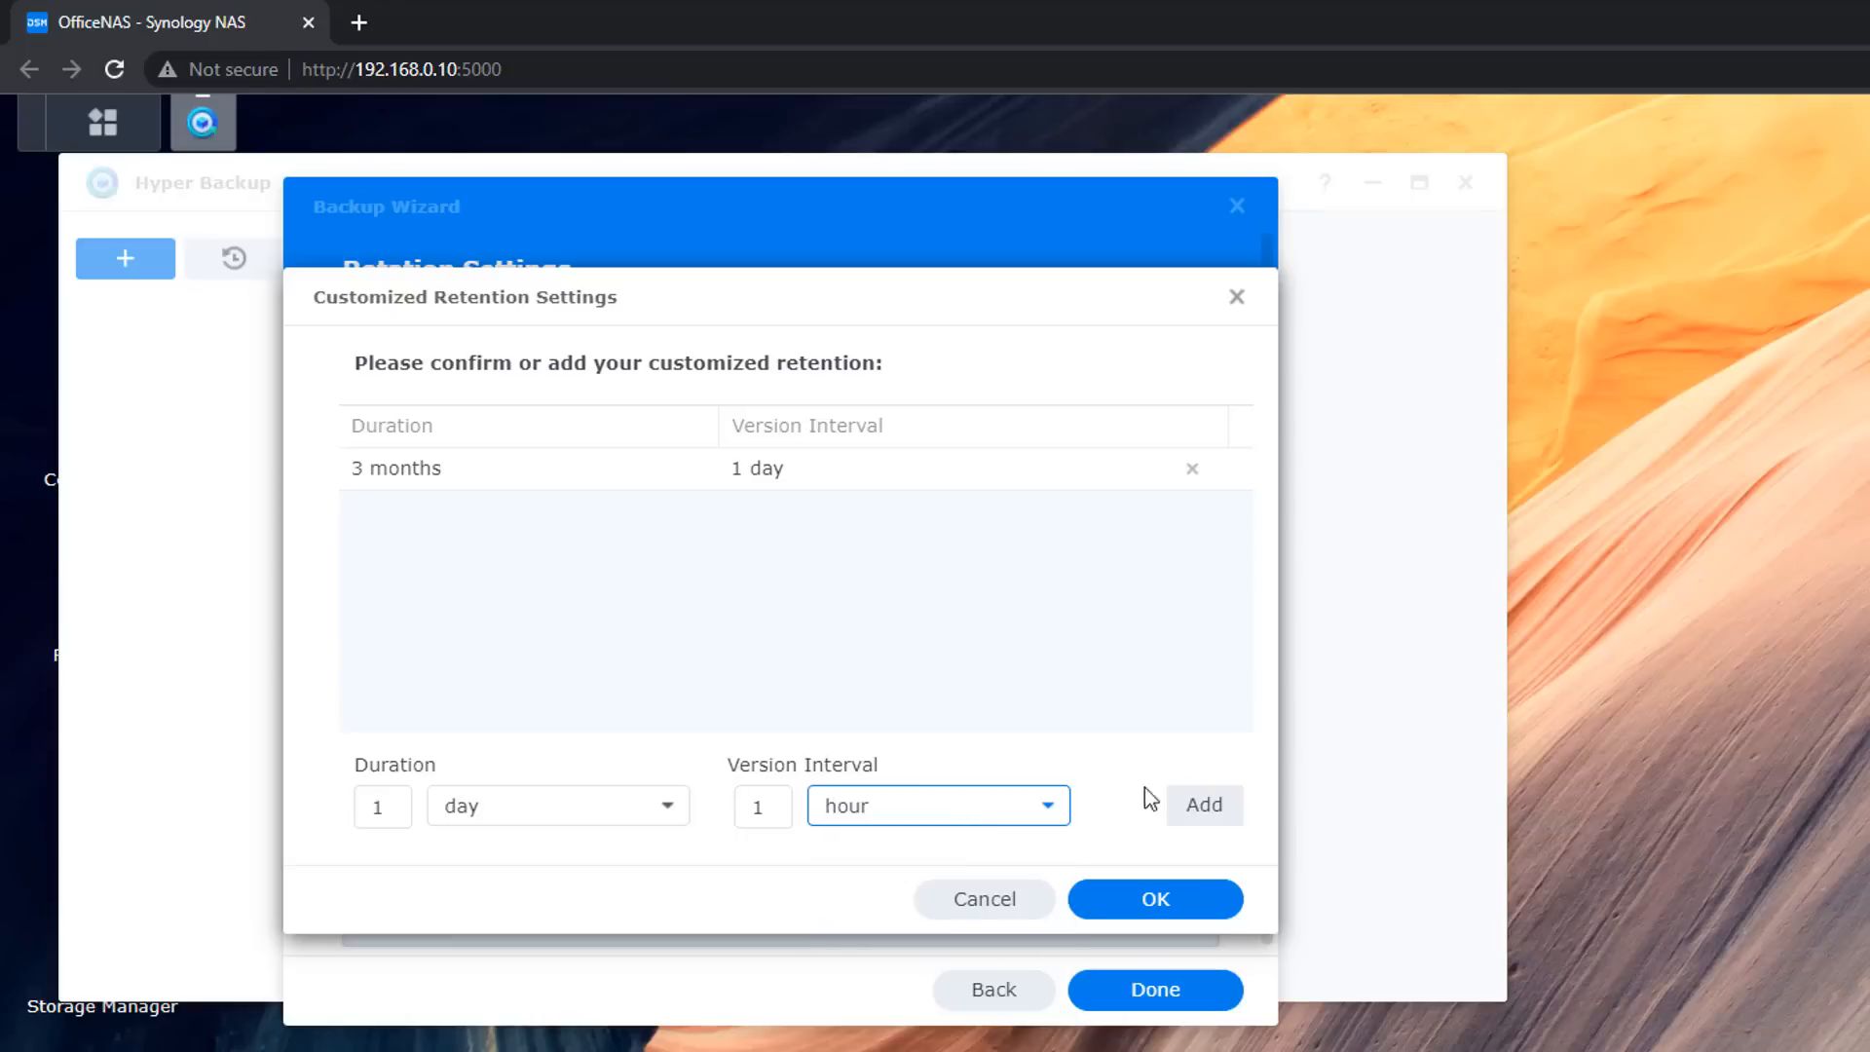
pyautogui.click(1204, 803)
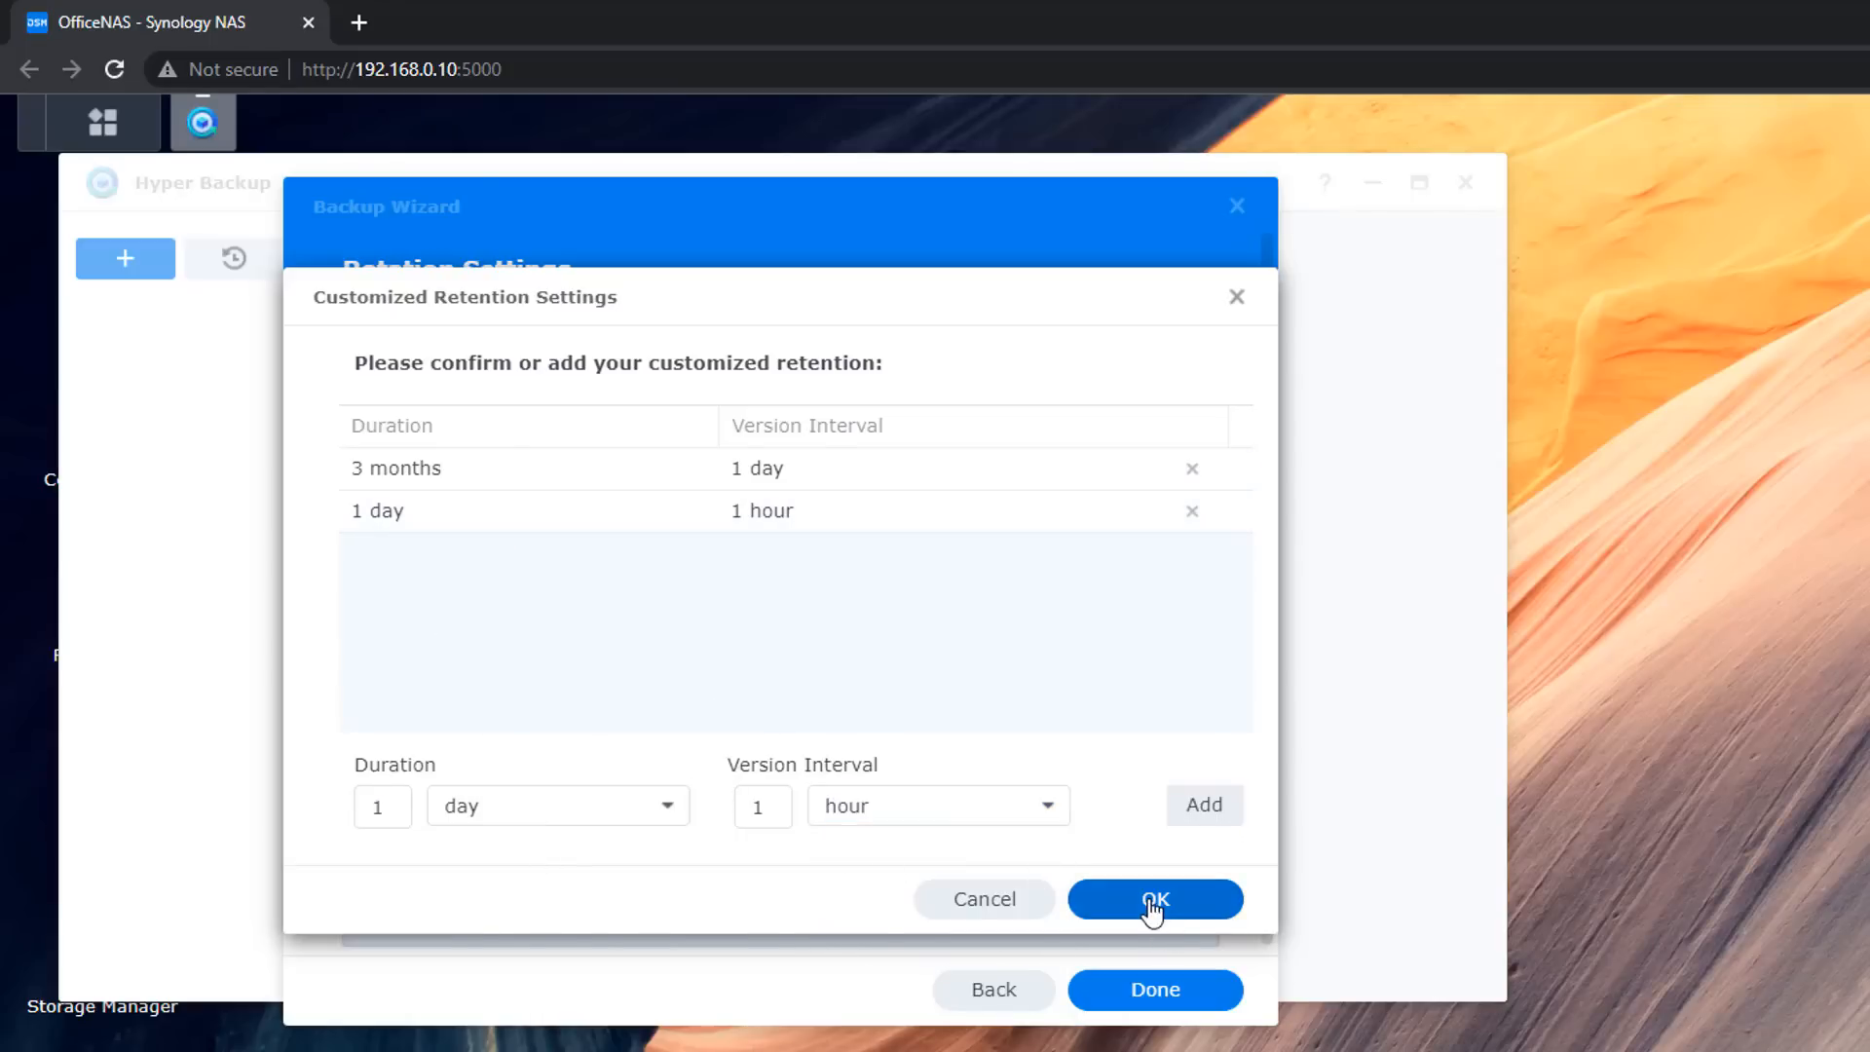
pyautogui.click(1154, 898)
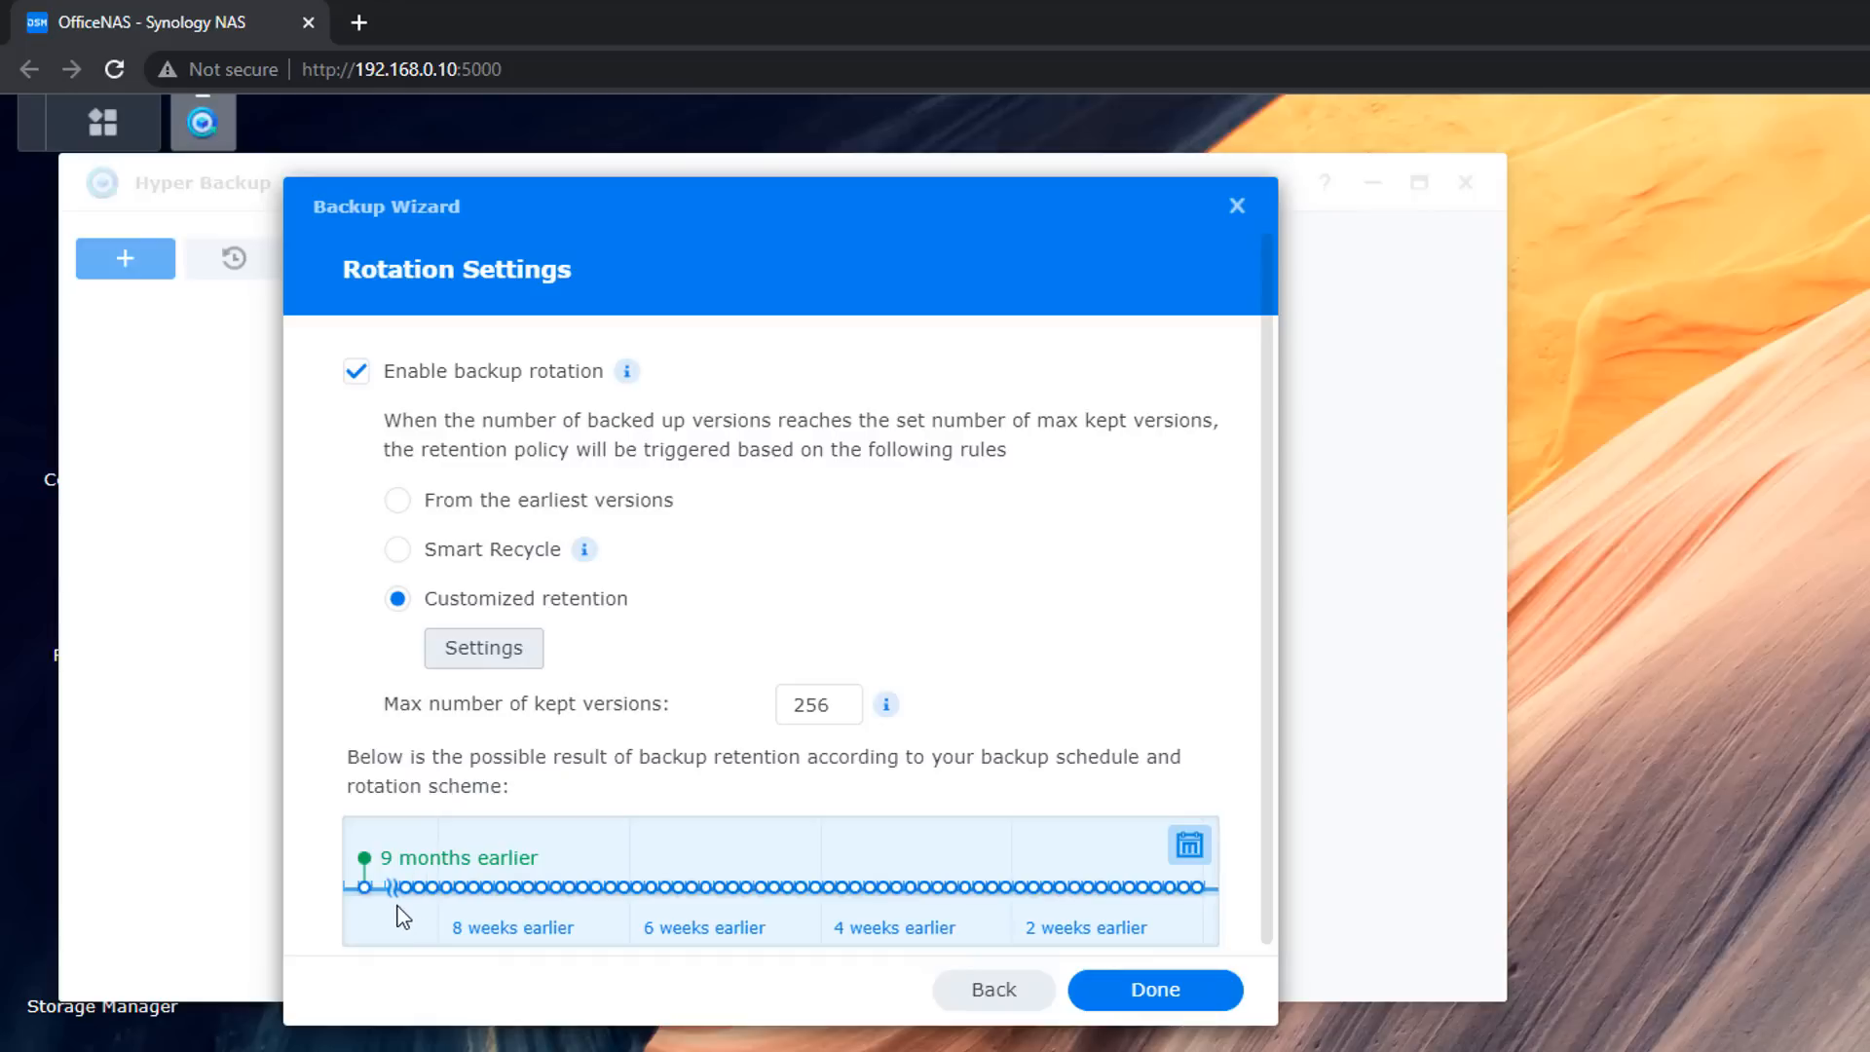
pyautogui.moveTo(600, 951)
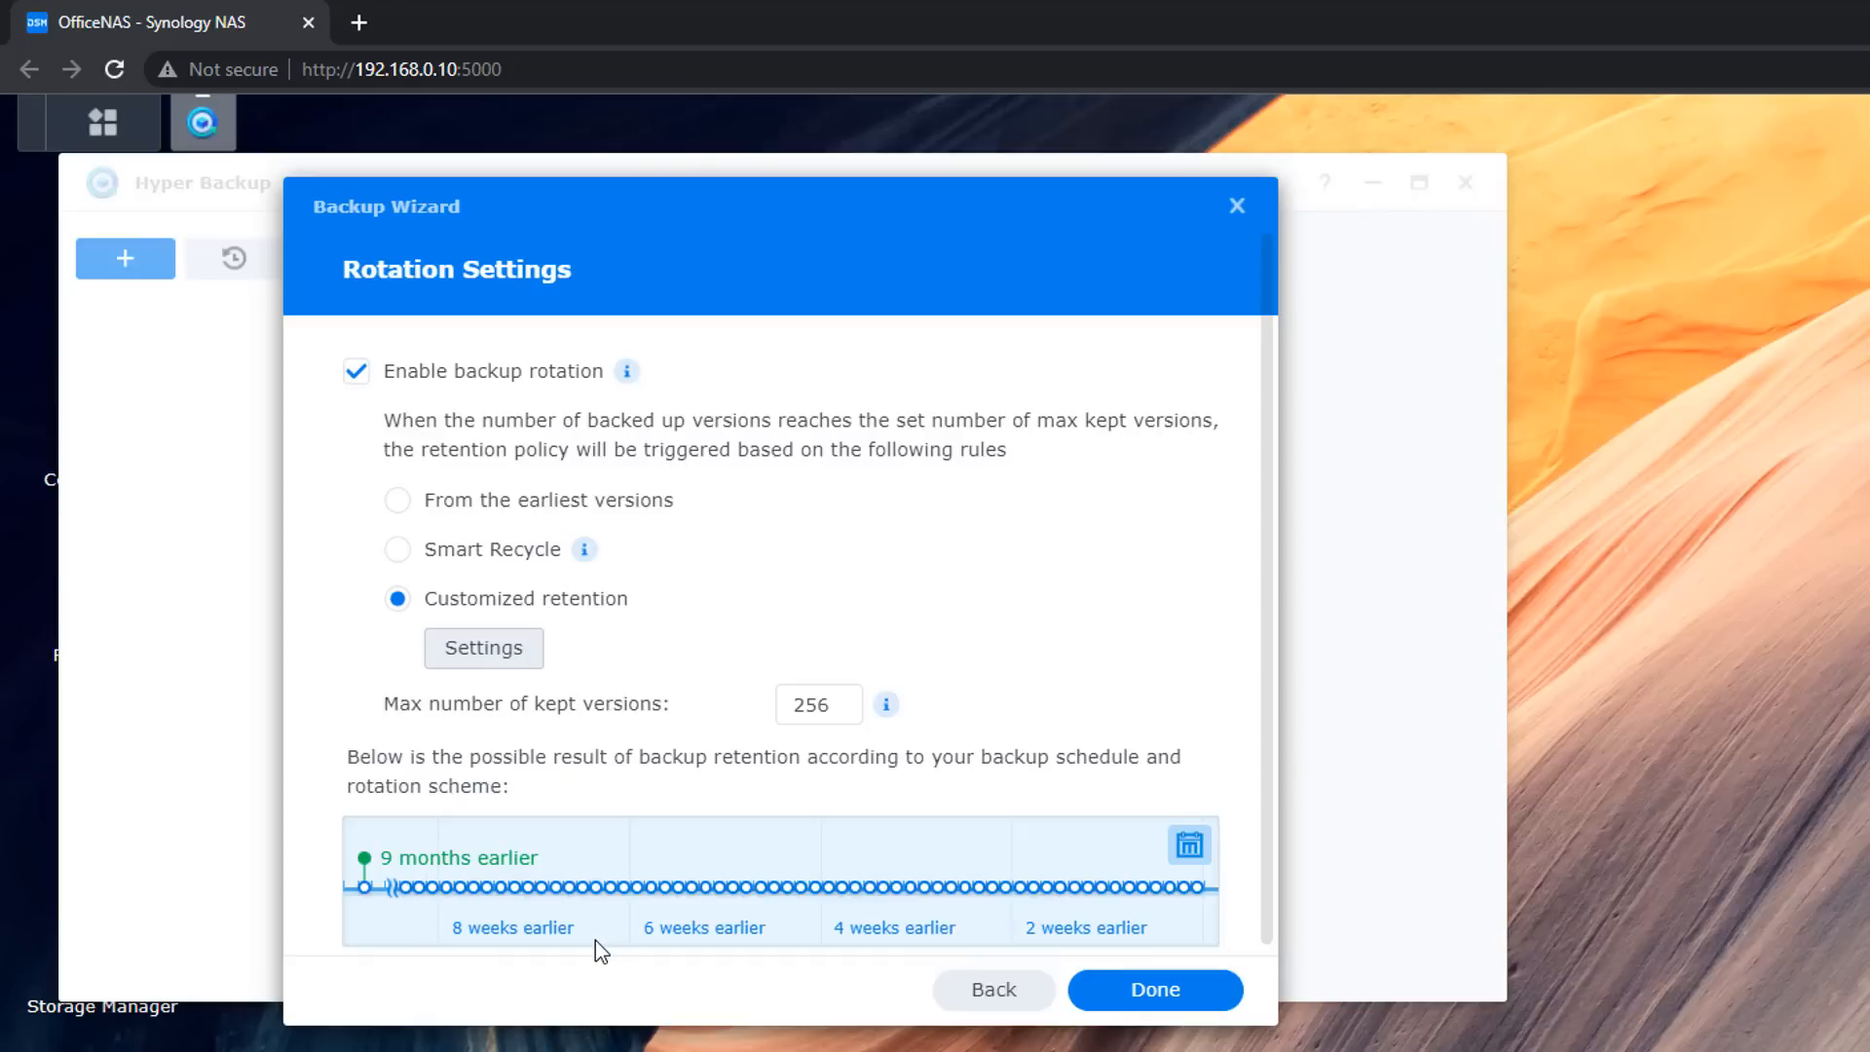
pyautogui.moveTo(585, 945)
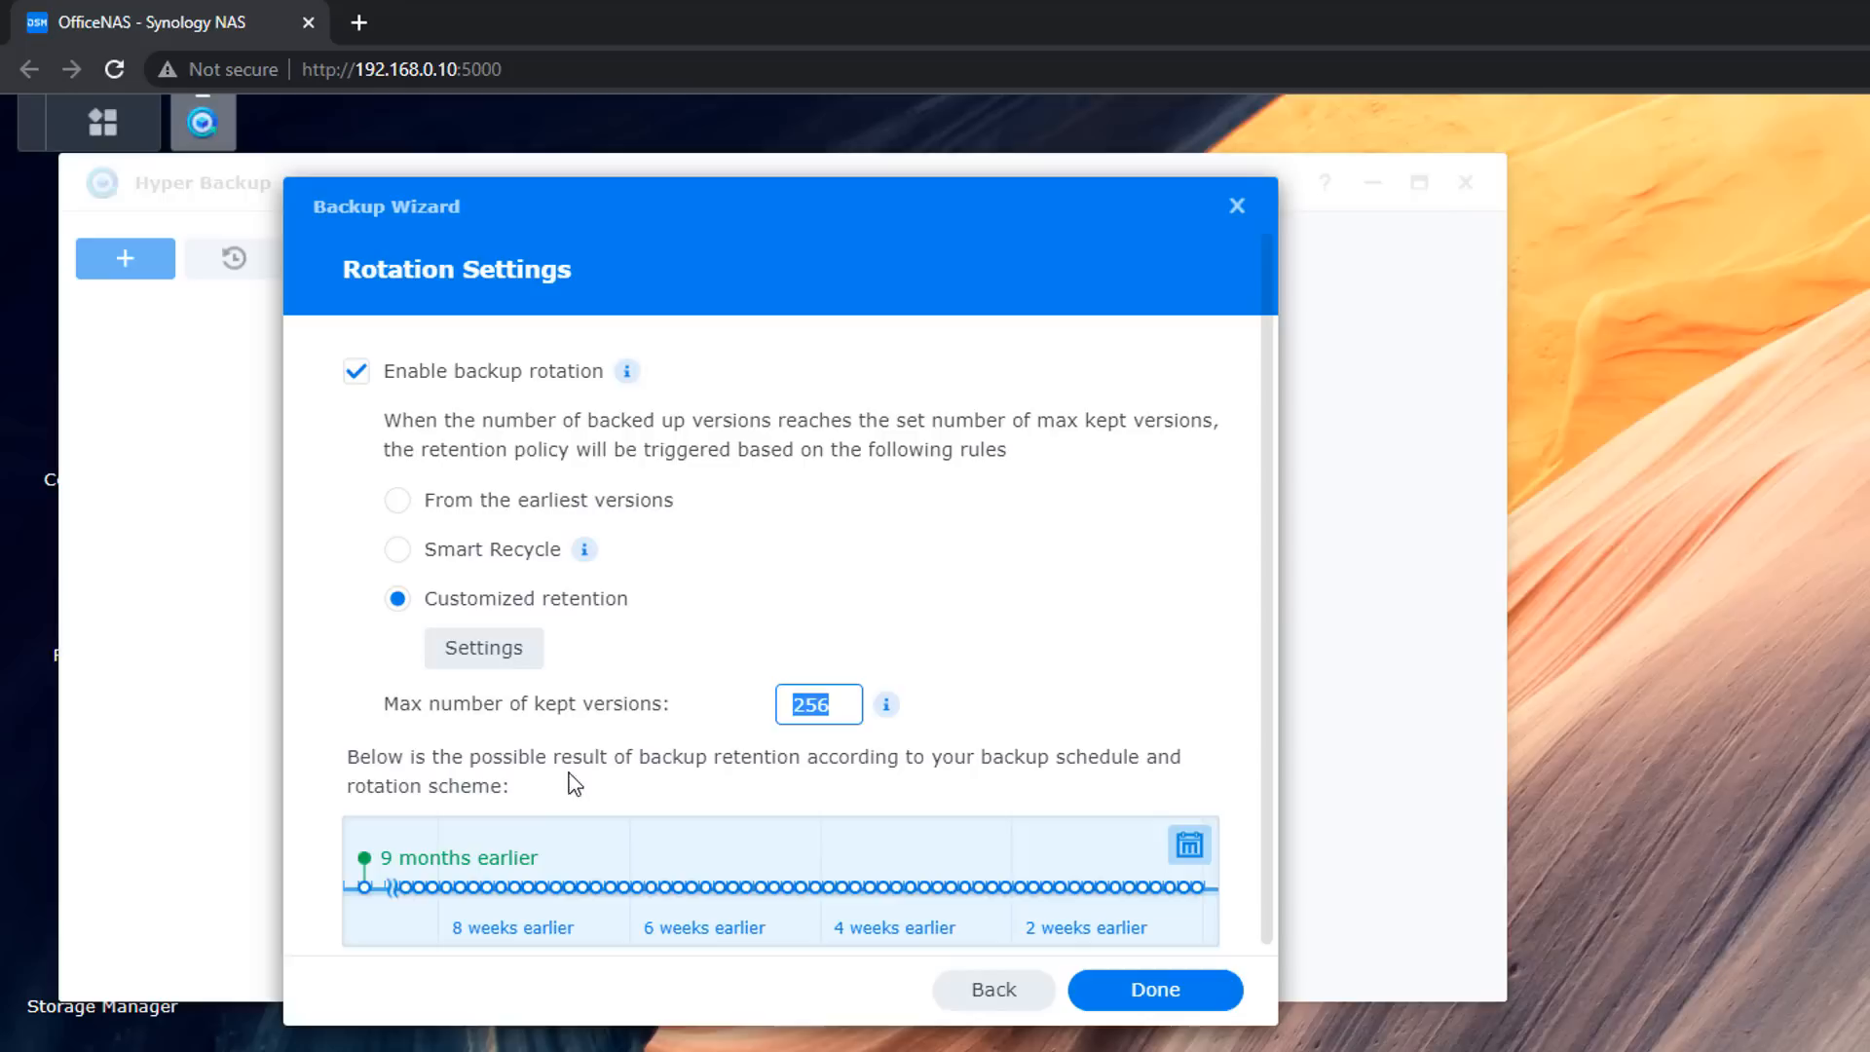
# Set maximum kept versions to 90 and preview the Smart Recycle policy
pyautogui.write('8')
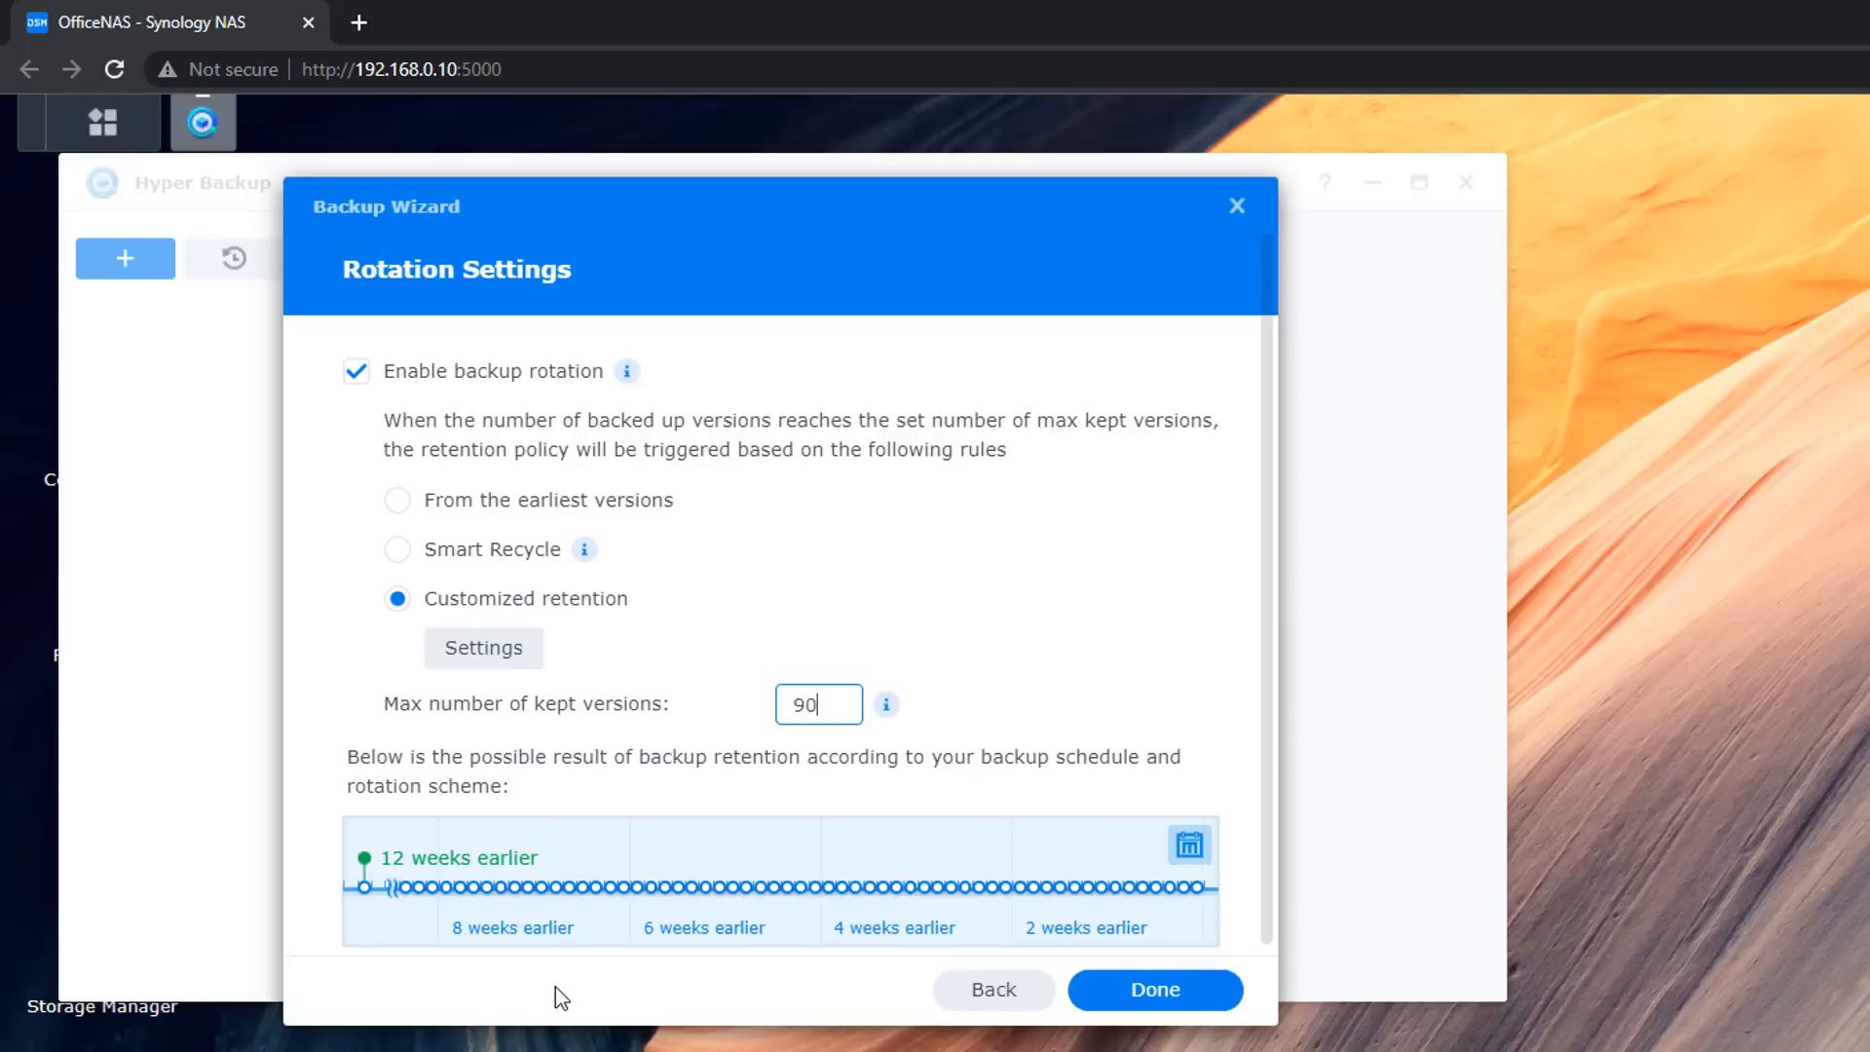
pyautogui.moveTo(405, 948)
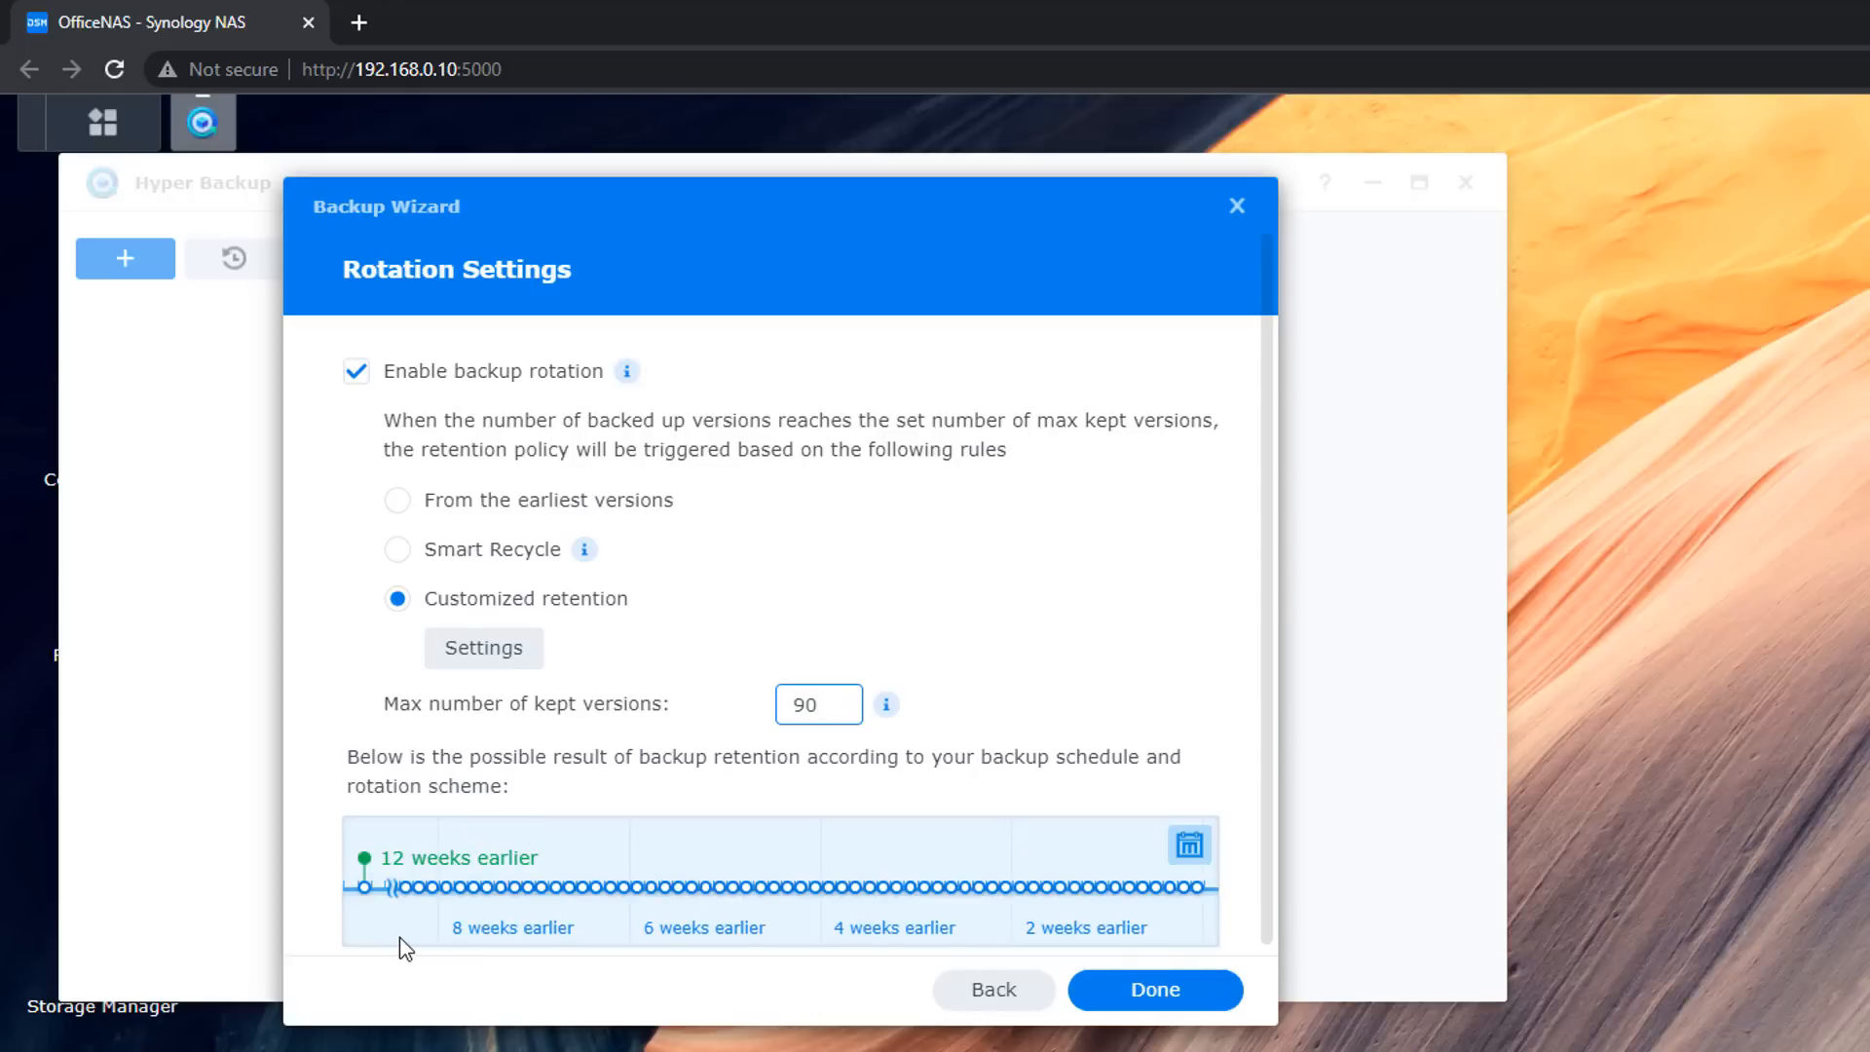
pyautogui.moveTo(500, 947)
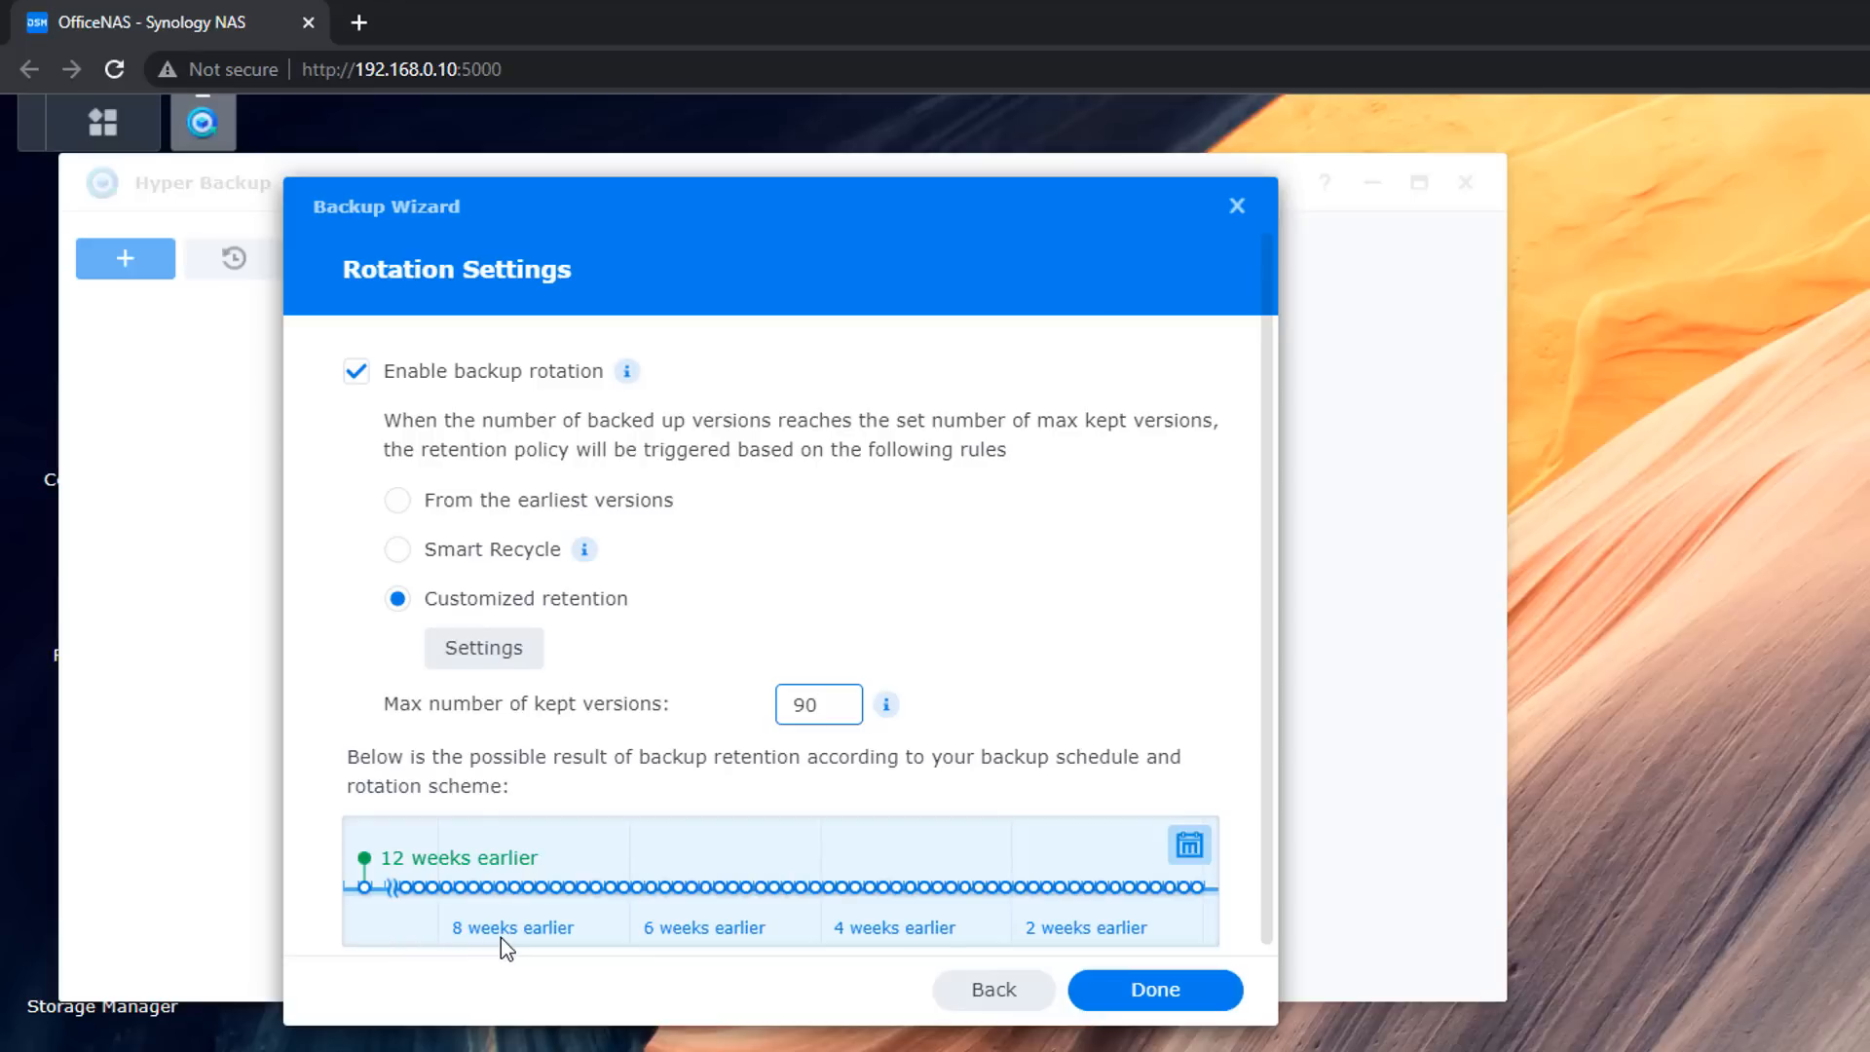
pyautogui.moveTo(1047, 945)
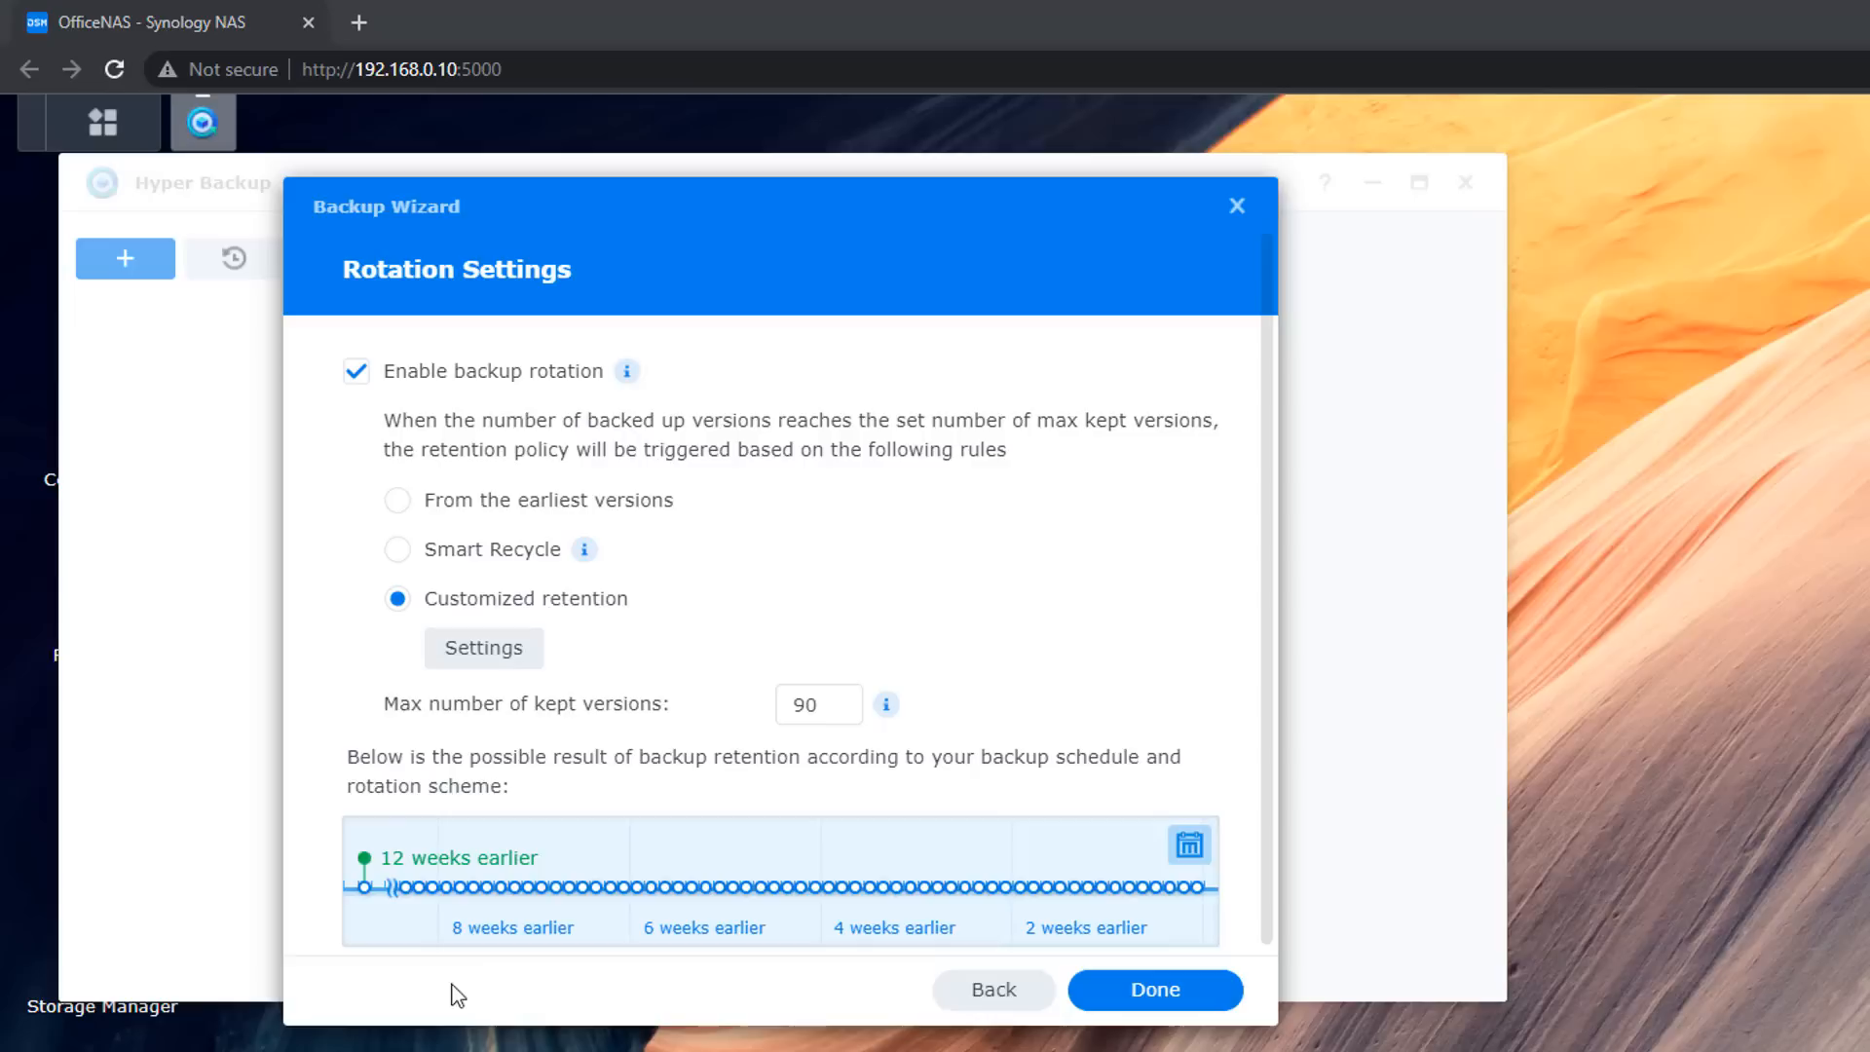
pyautogui.moveTo(483, 662)
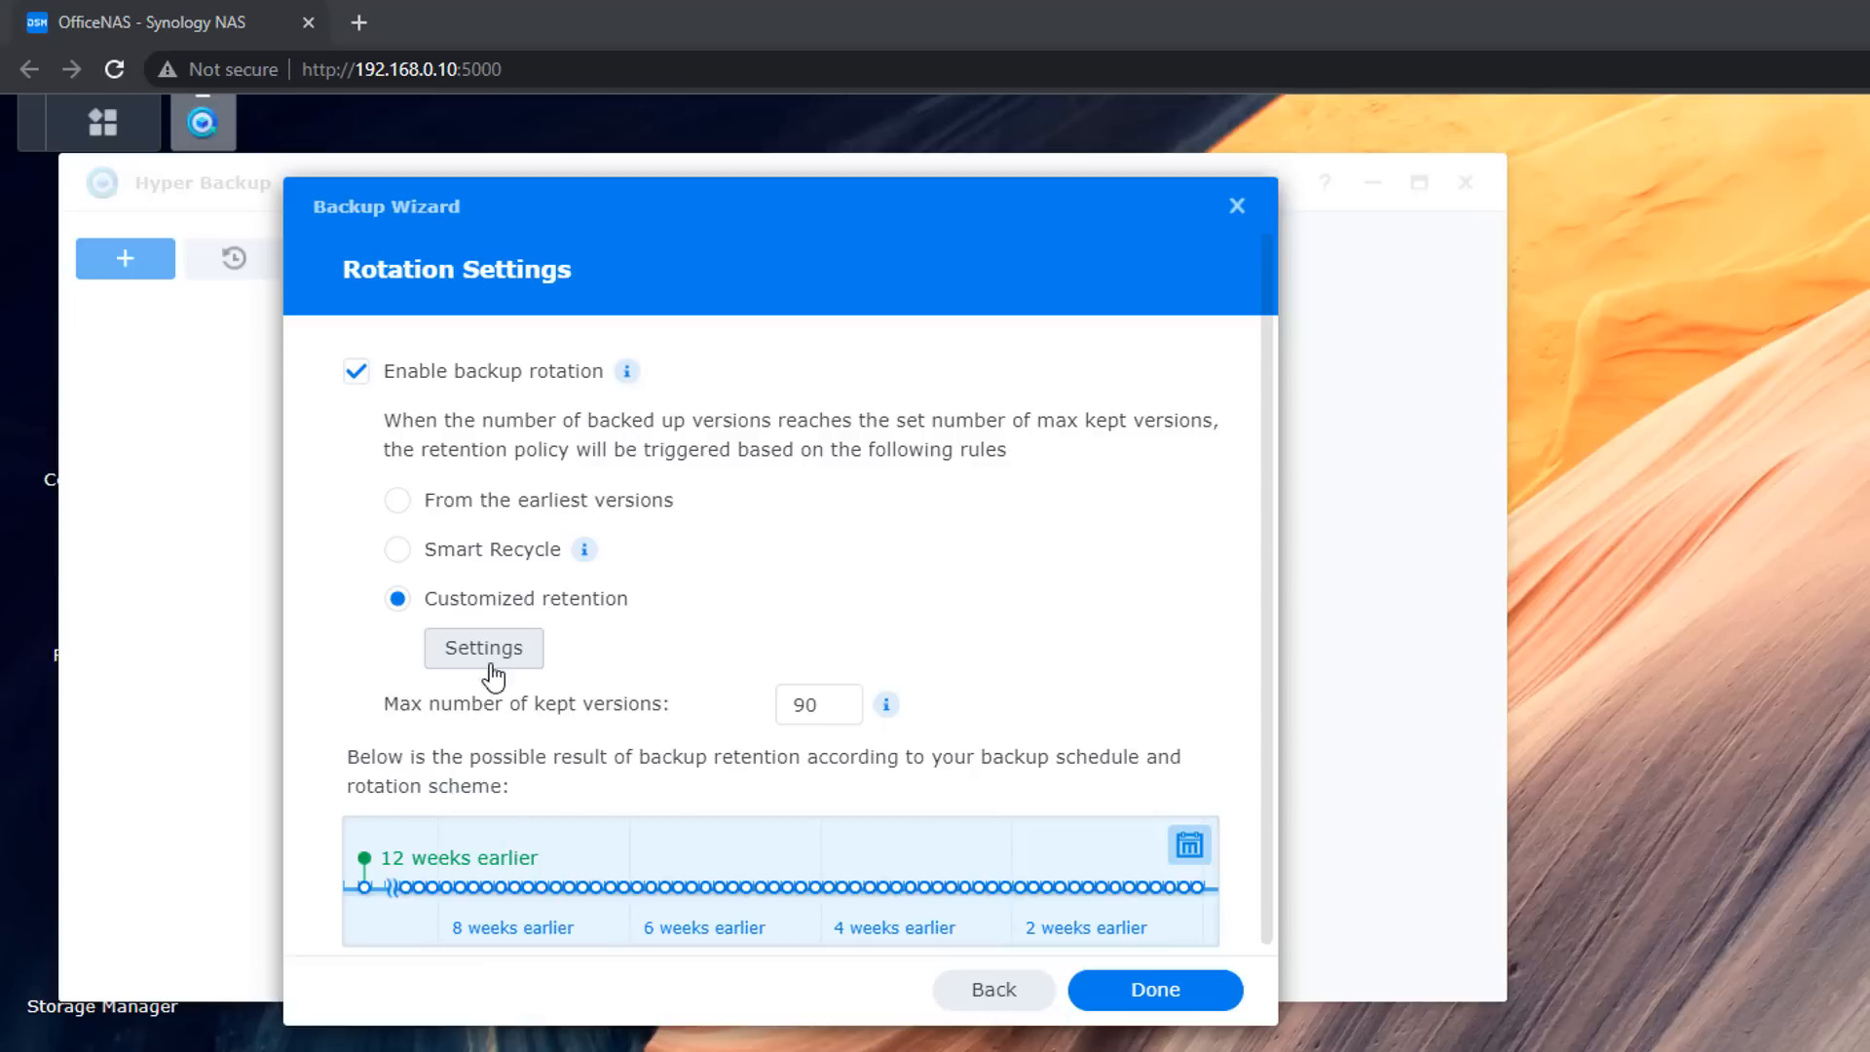
pyautogui.moveTo(1175, 893)
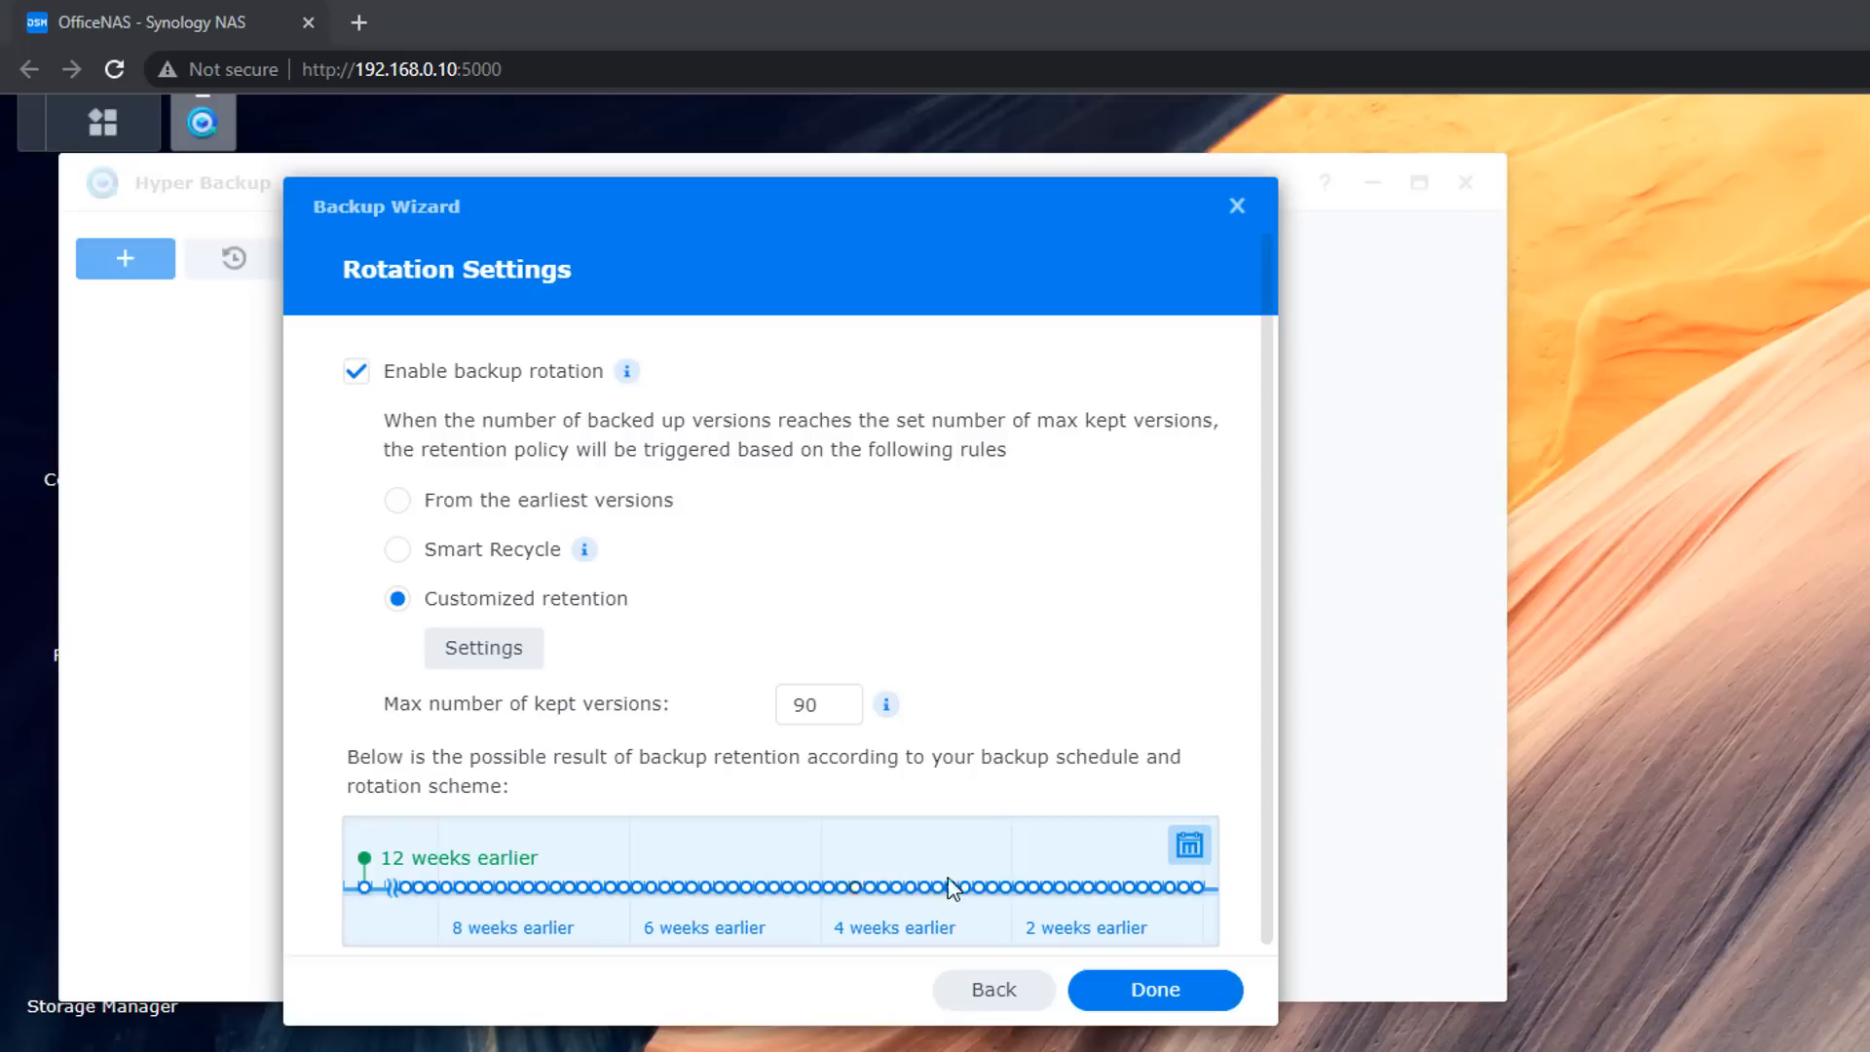
pyautogui.moveTo(398, 549)
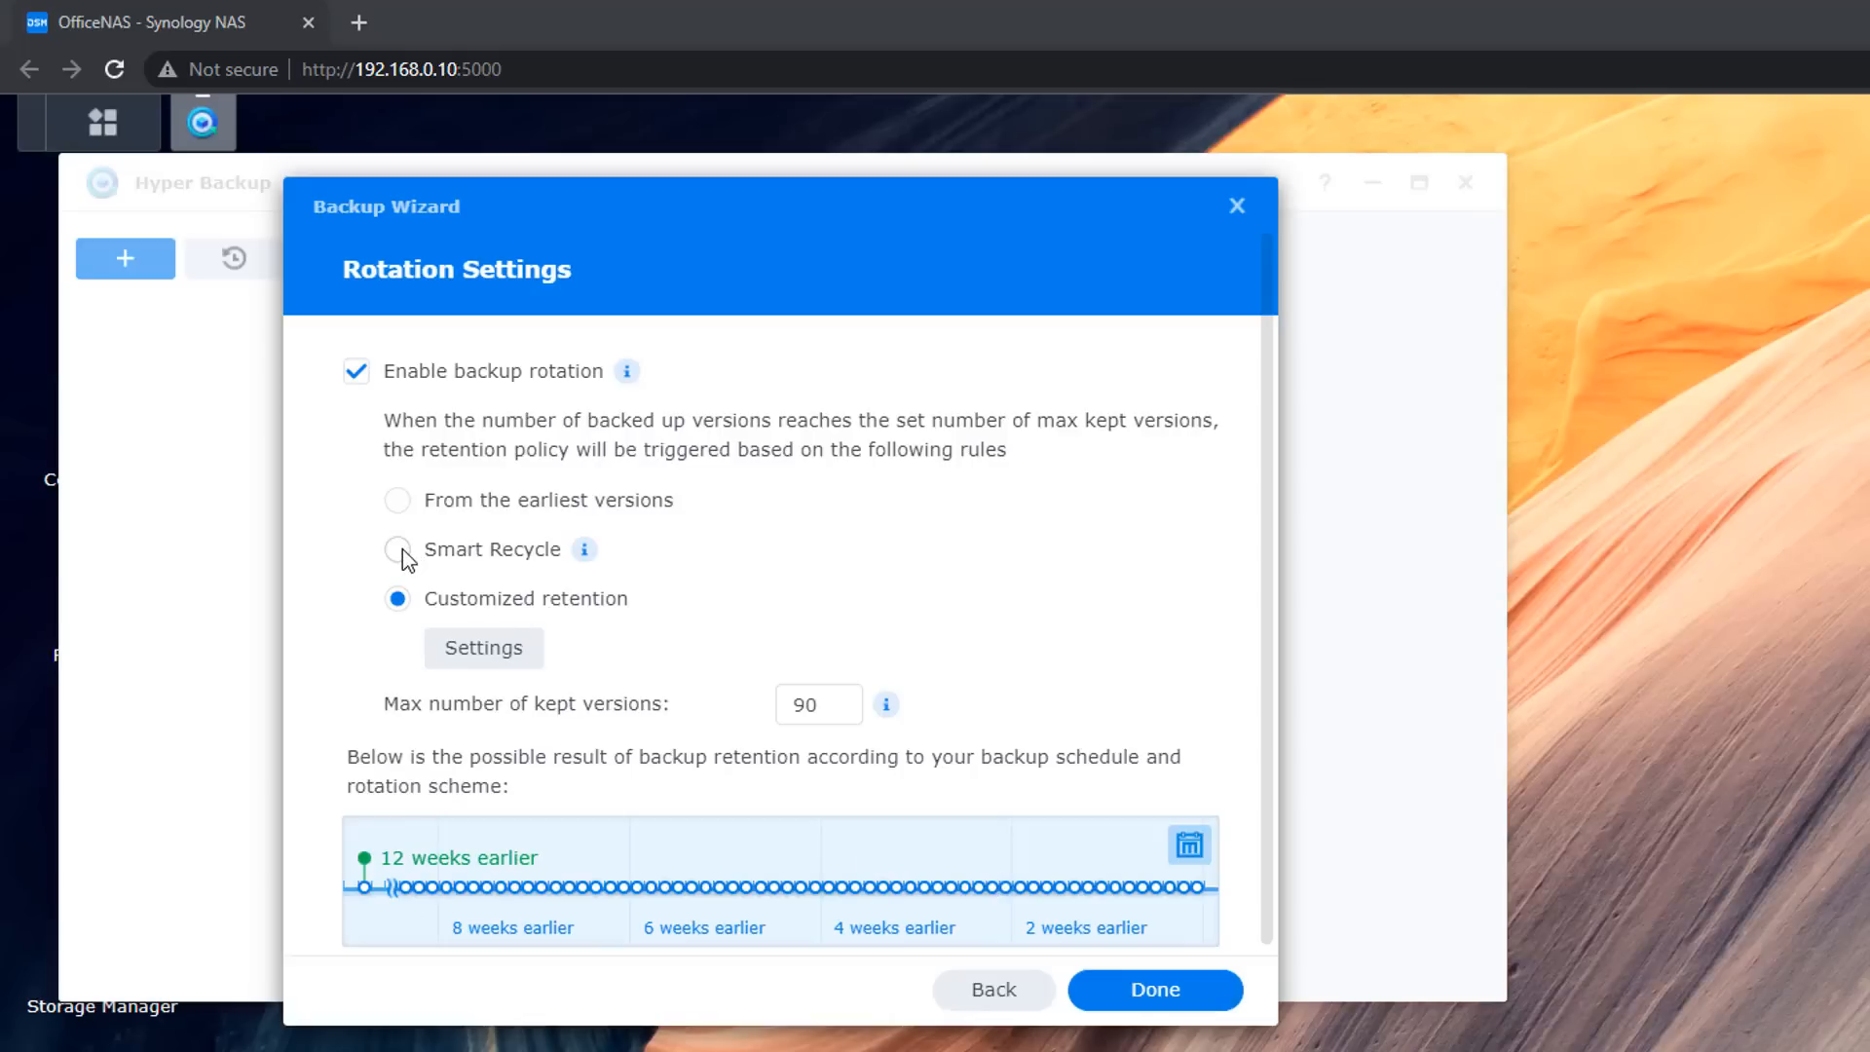
pyautogui.click(397, 549)
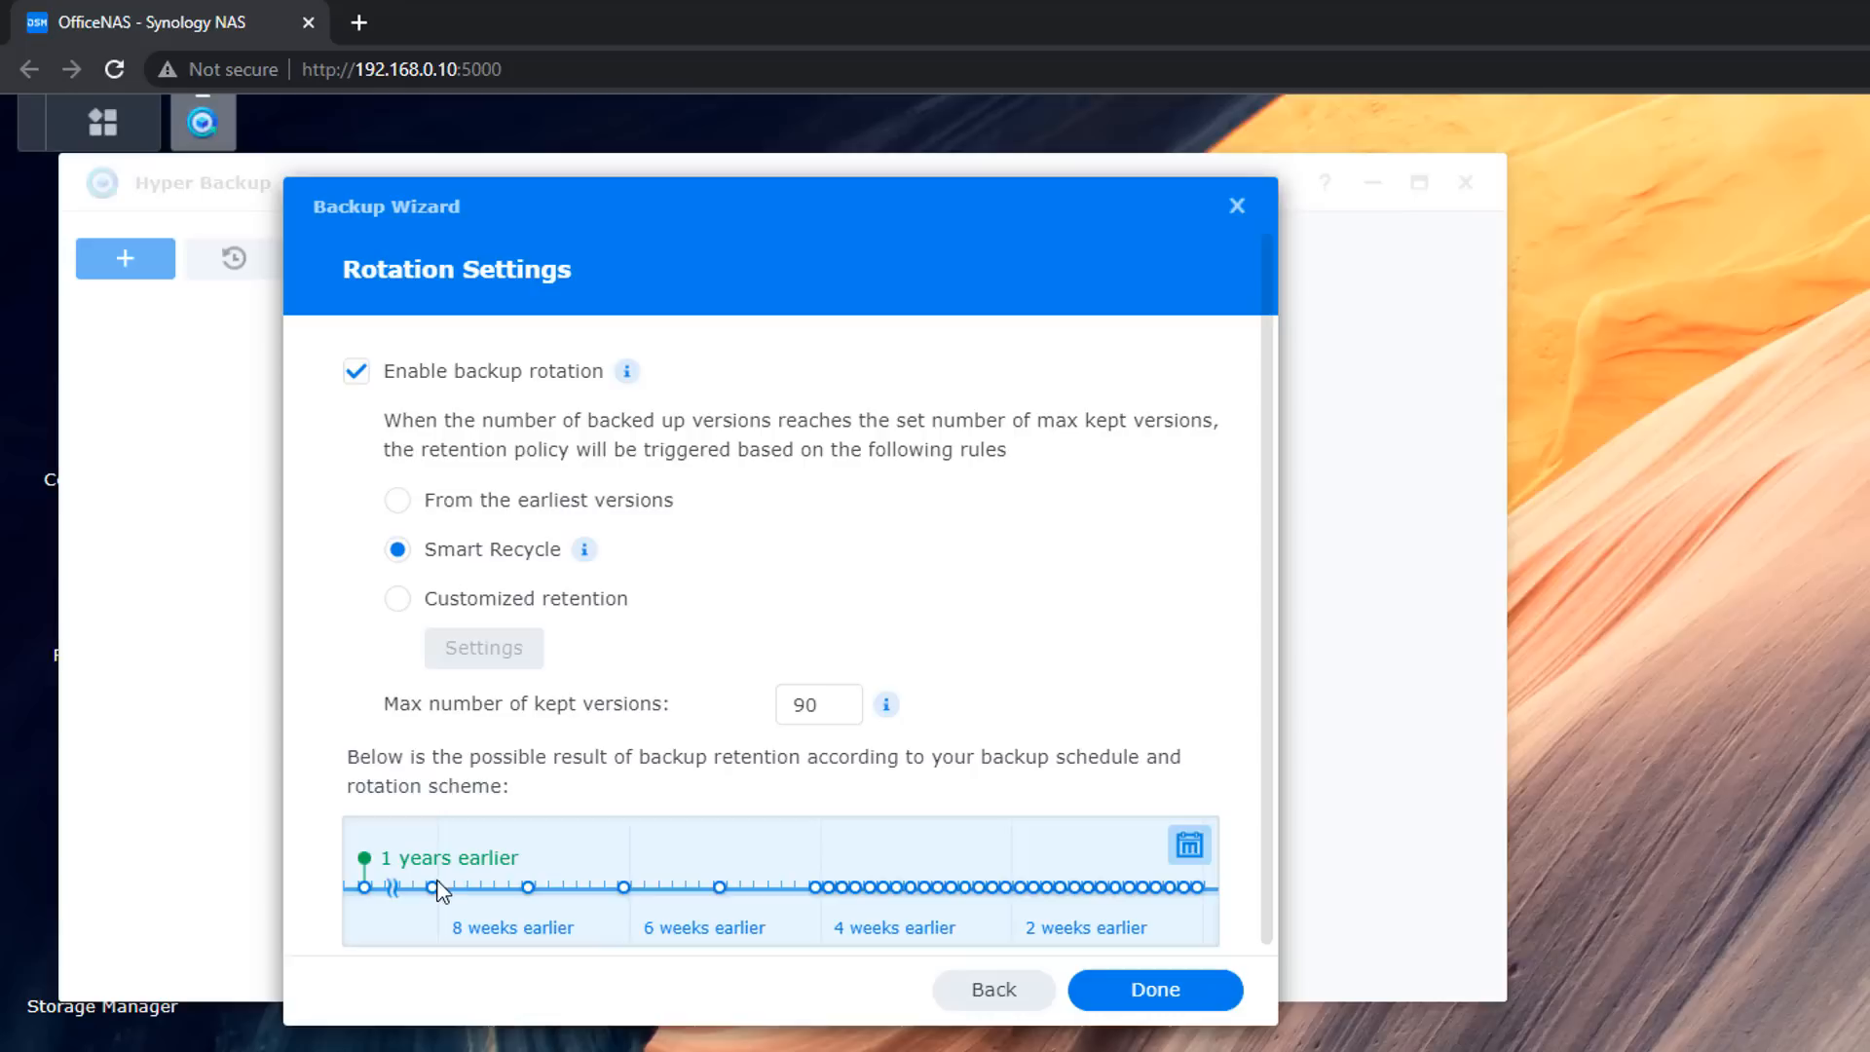
pyautogui.moveTo(1073, 885)
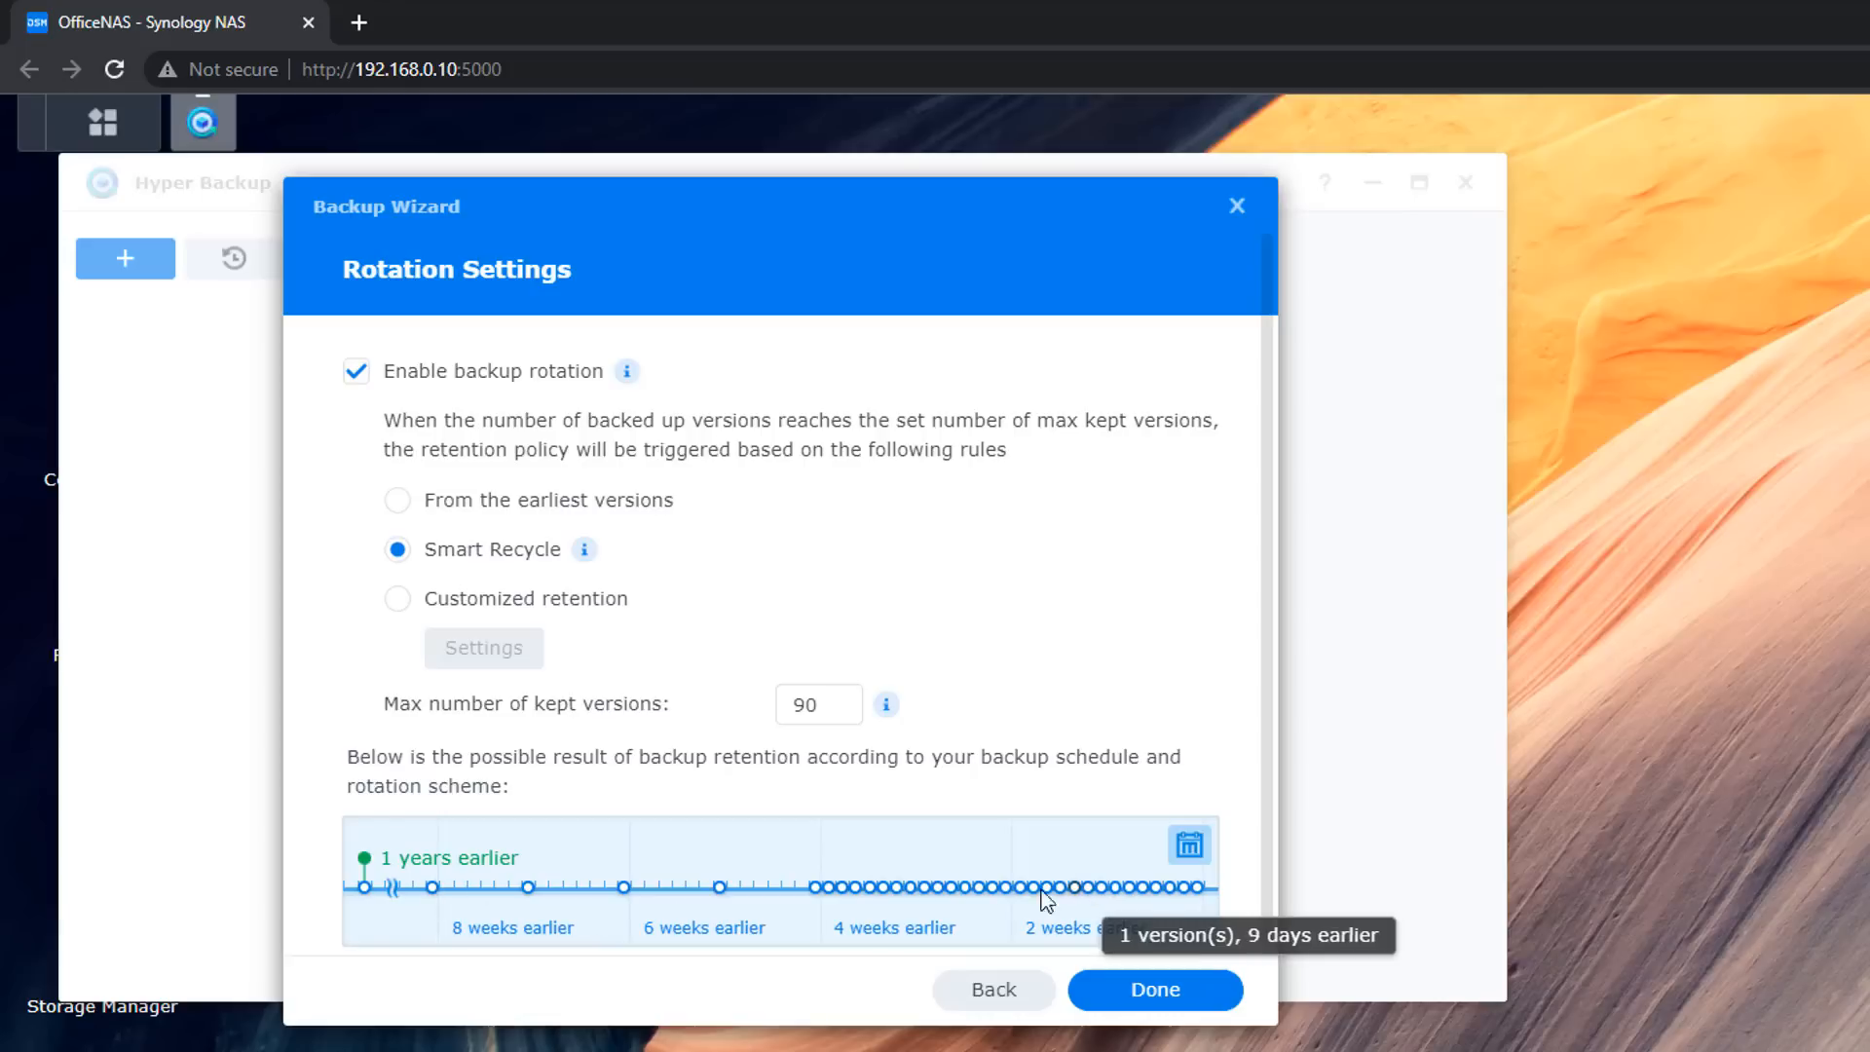
pyautogui.moveTo(398, 520)
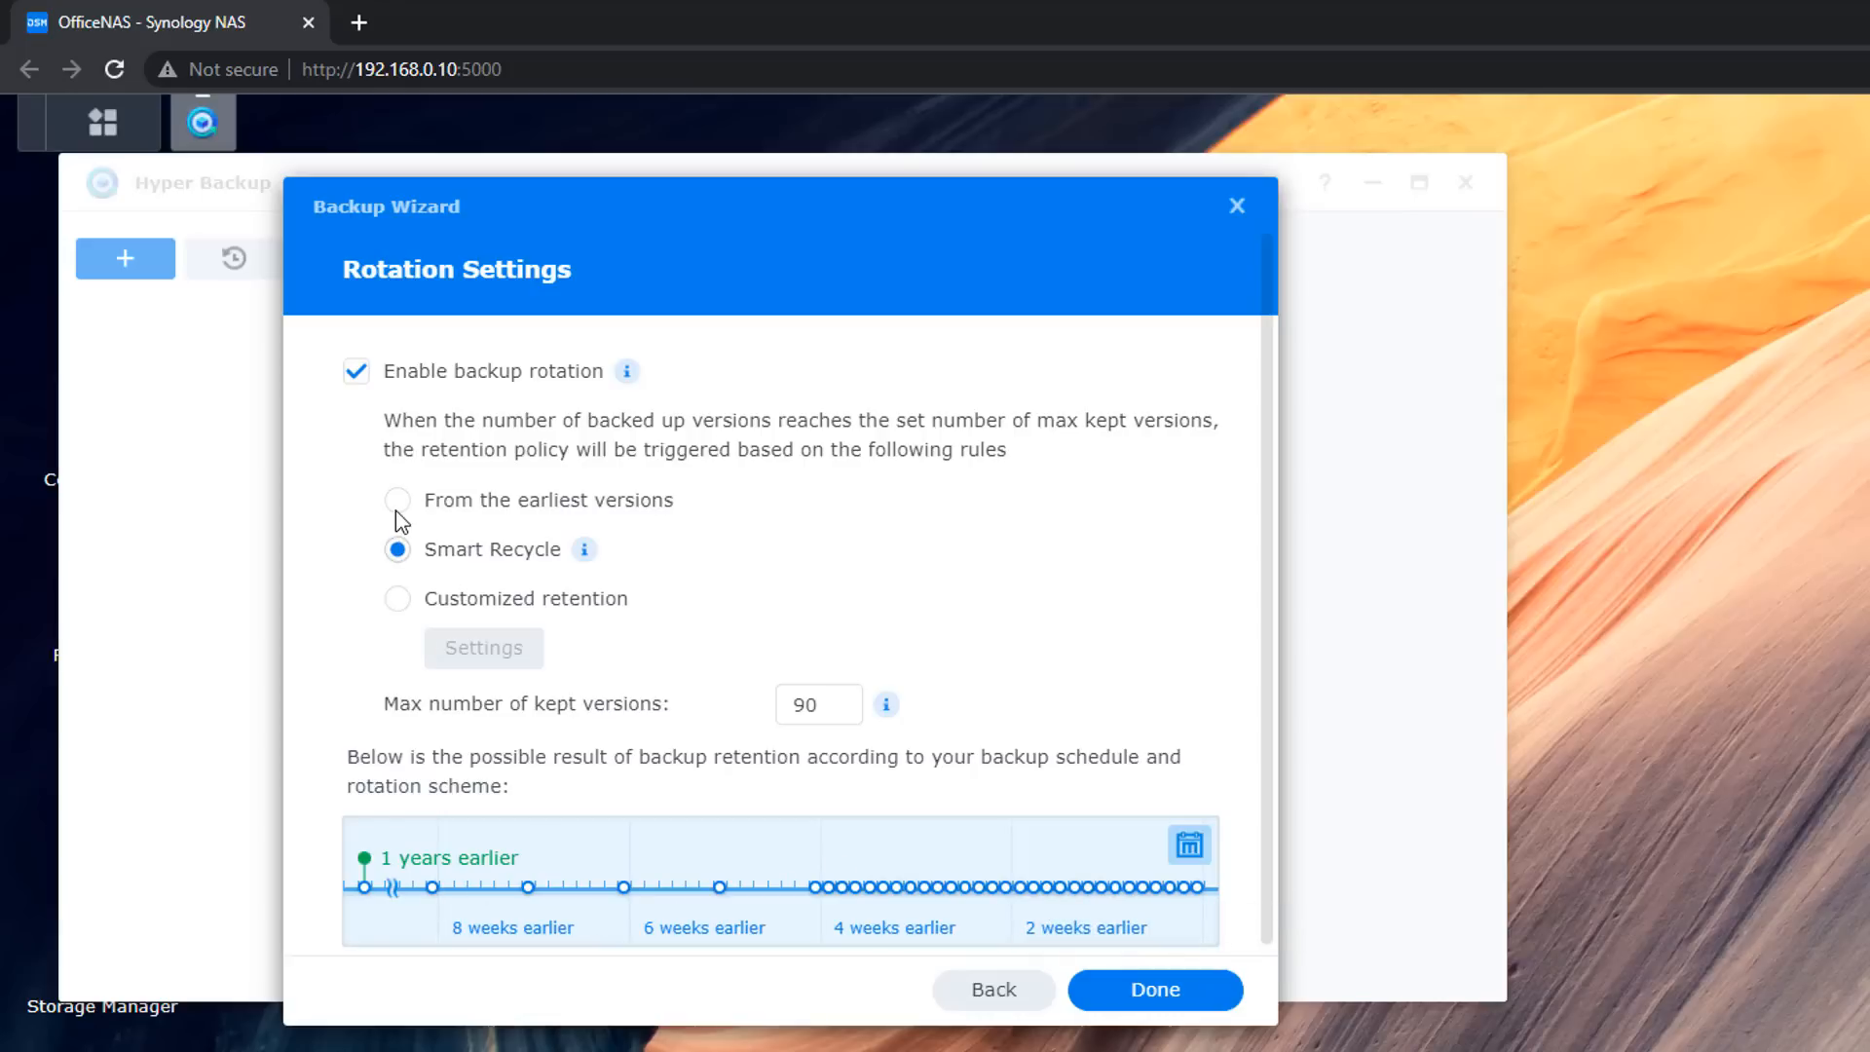
# Preview From the earliest versions, return to Customized retention, and finish the wizard
pyautogui.click(397, 500)
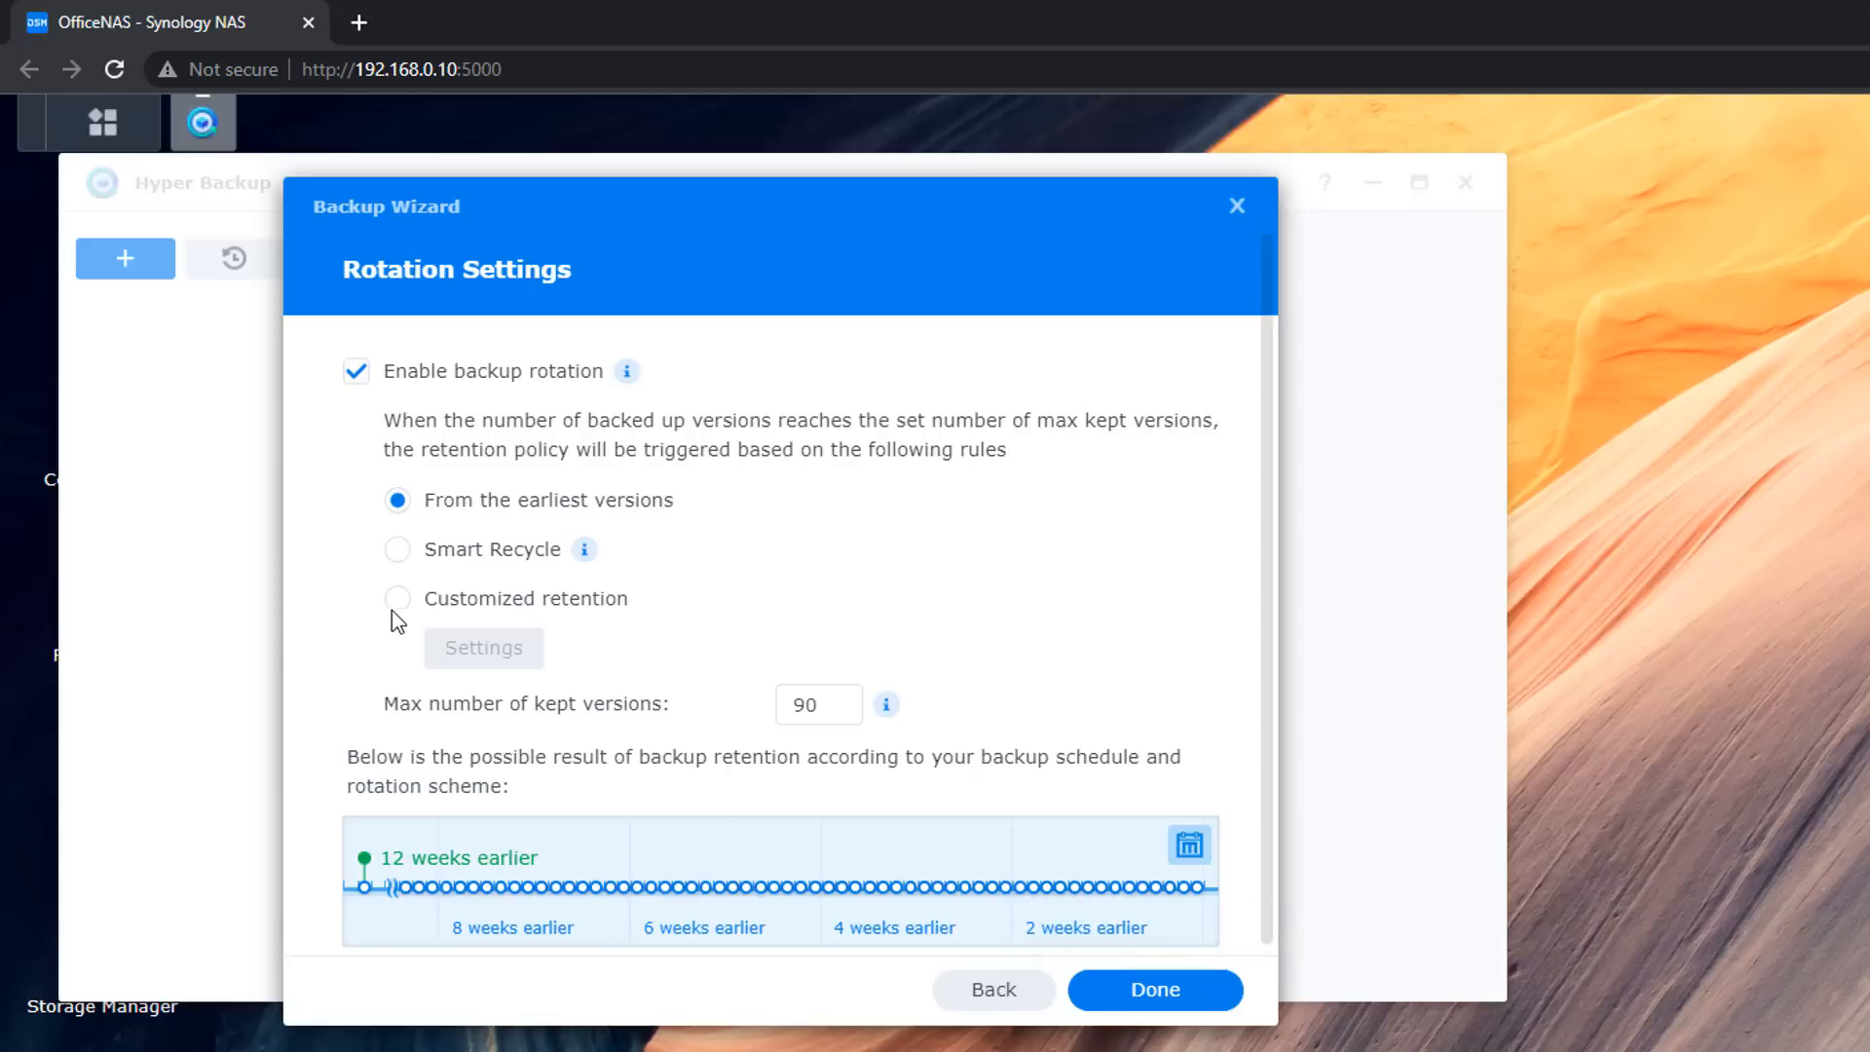
pyautogui.click(397, 597)
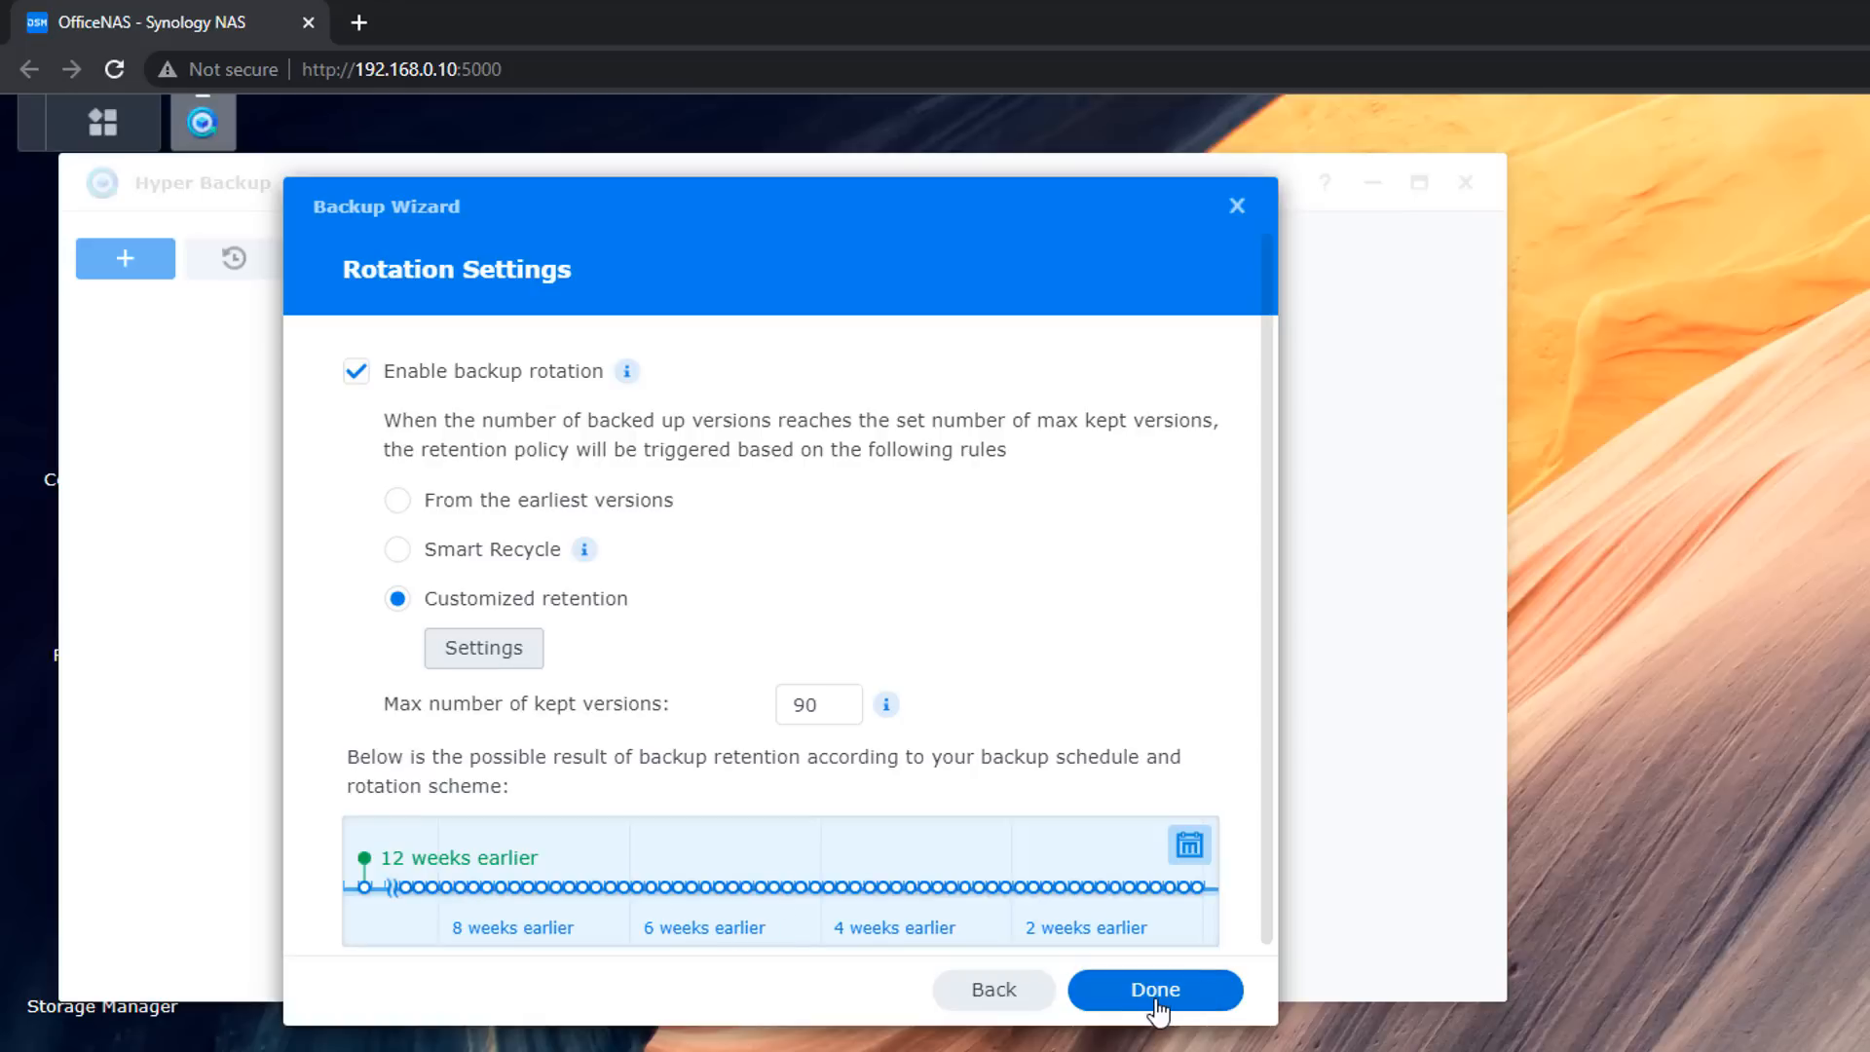
pyautogui.click(1153, 988)
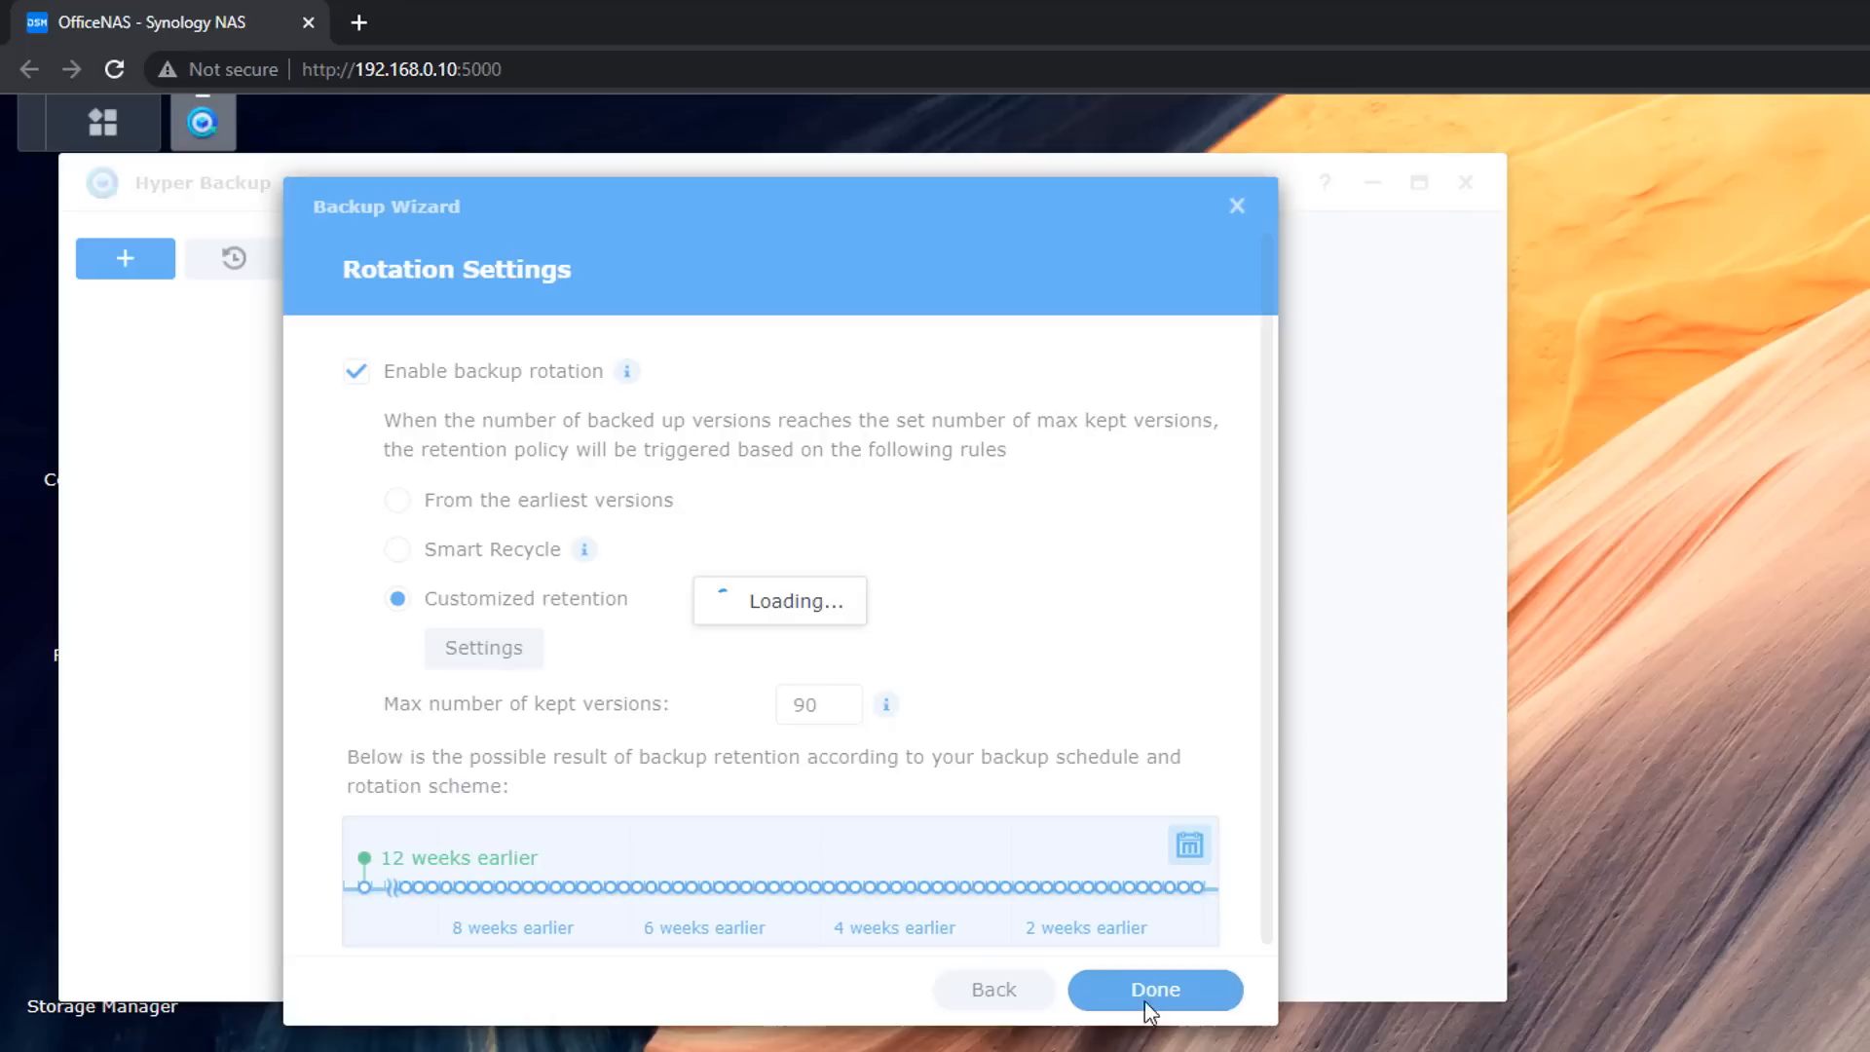
pyautogui.moveTo(910, 808)
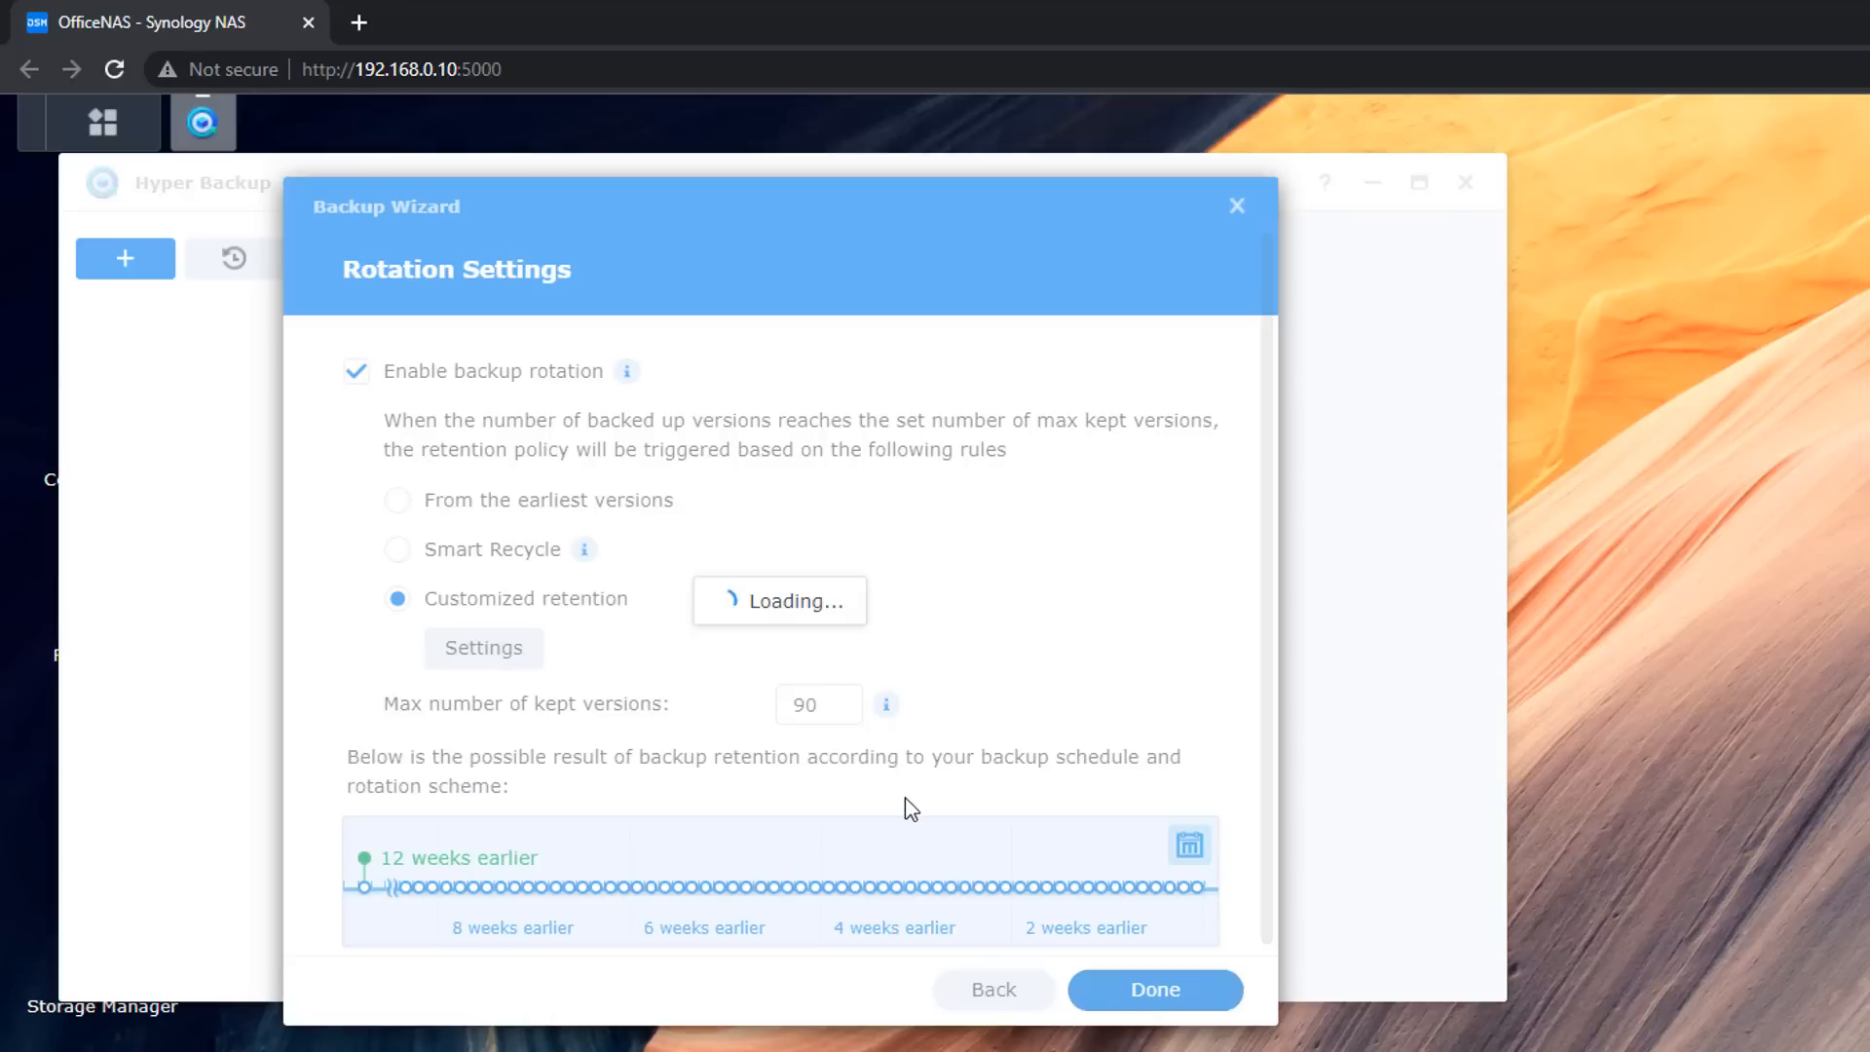
pyautogui.moveTo(898, 811)
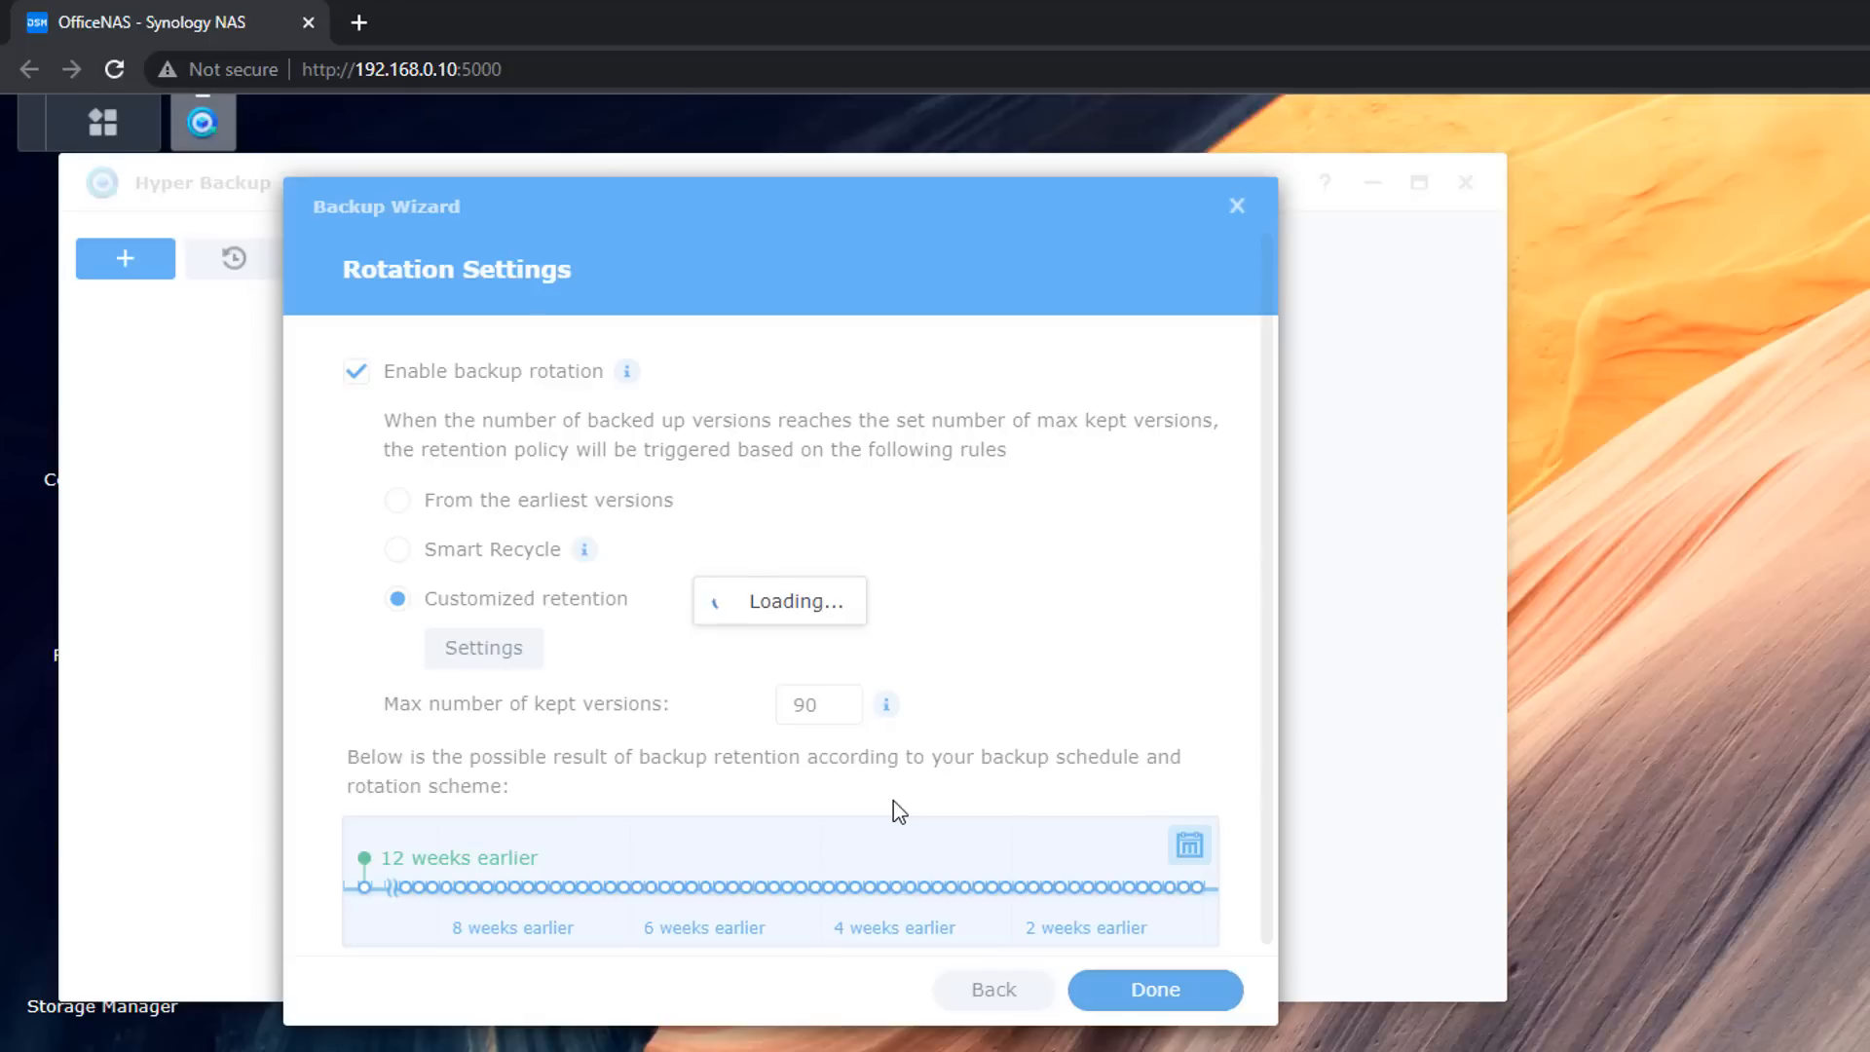
# Accept the 'Back up now?' prompt so the first backup starts immediately
pyautogui.click(1152, 989)
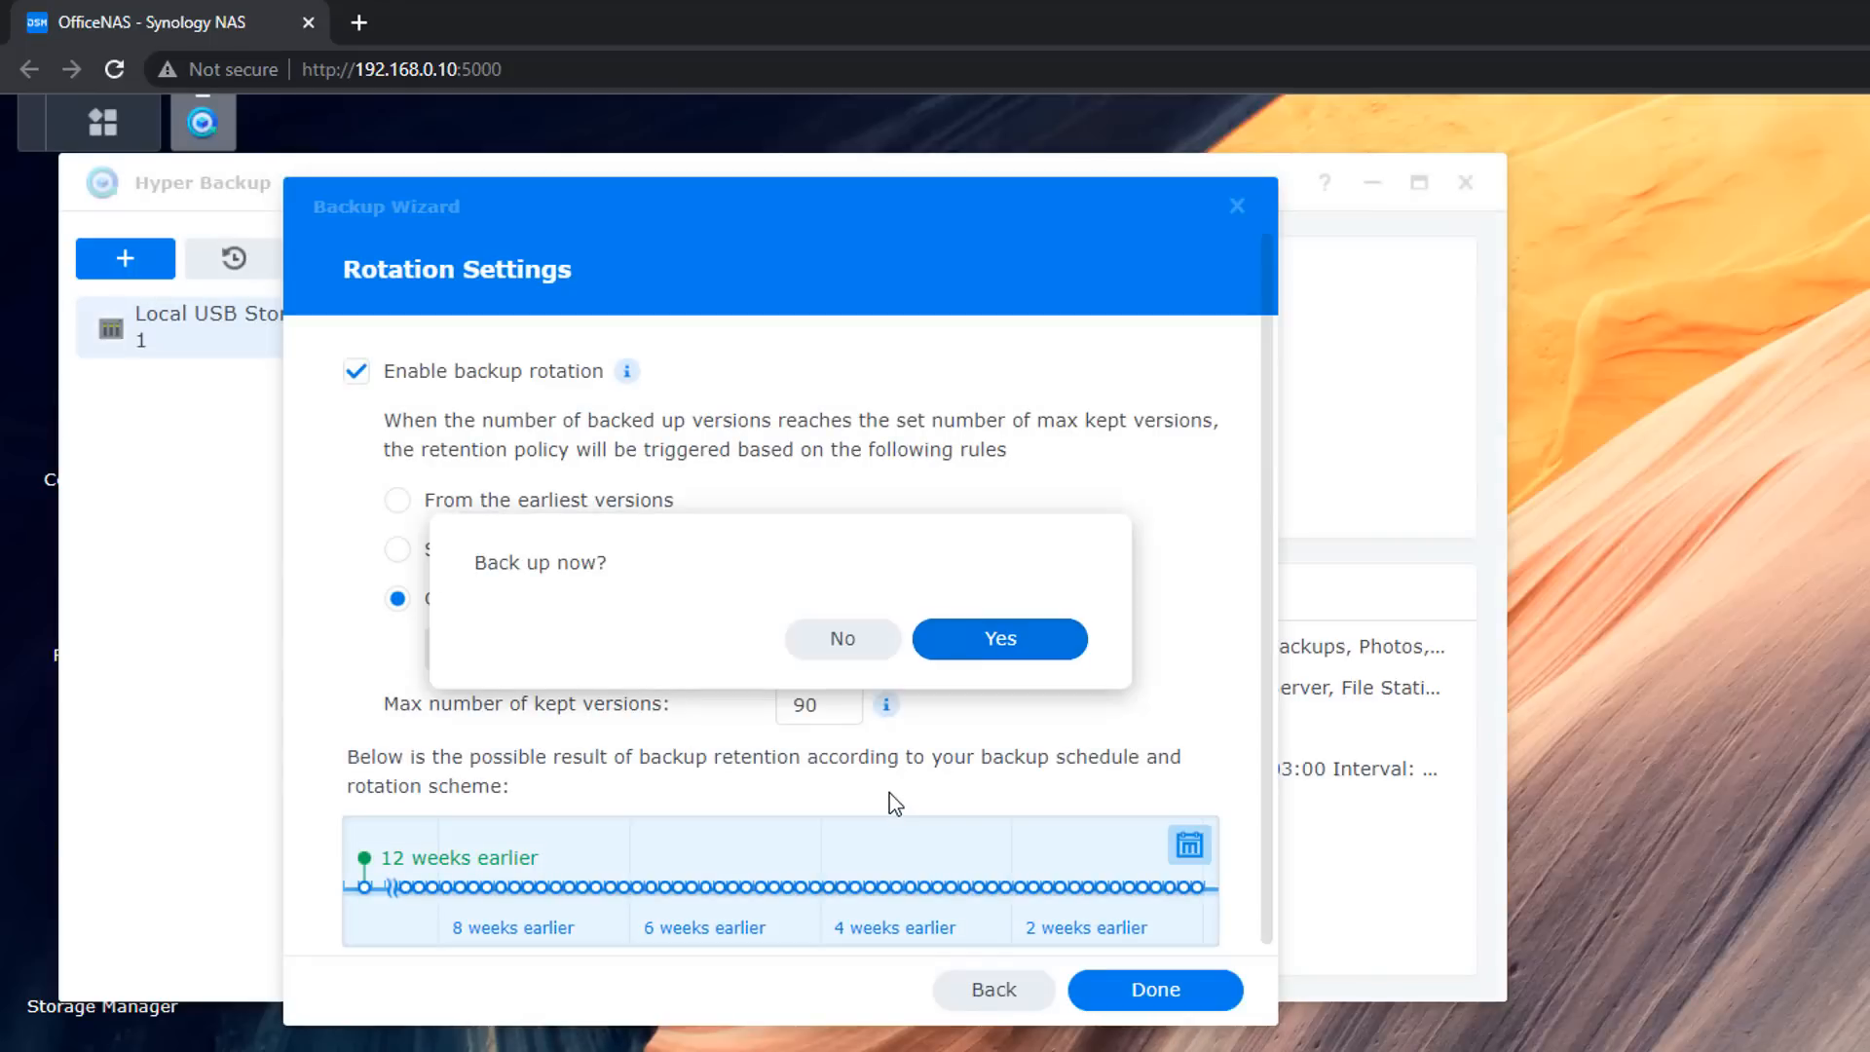
pyautogui.moveTo(878, 805)
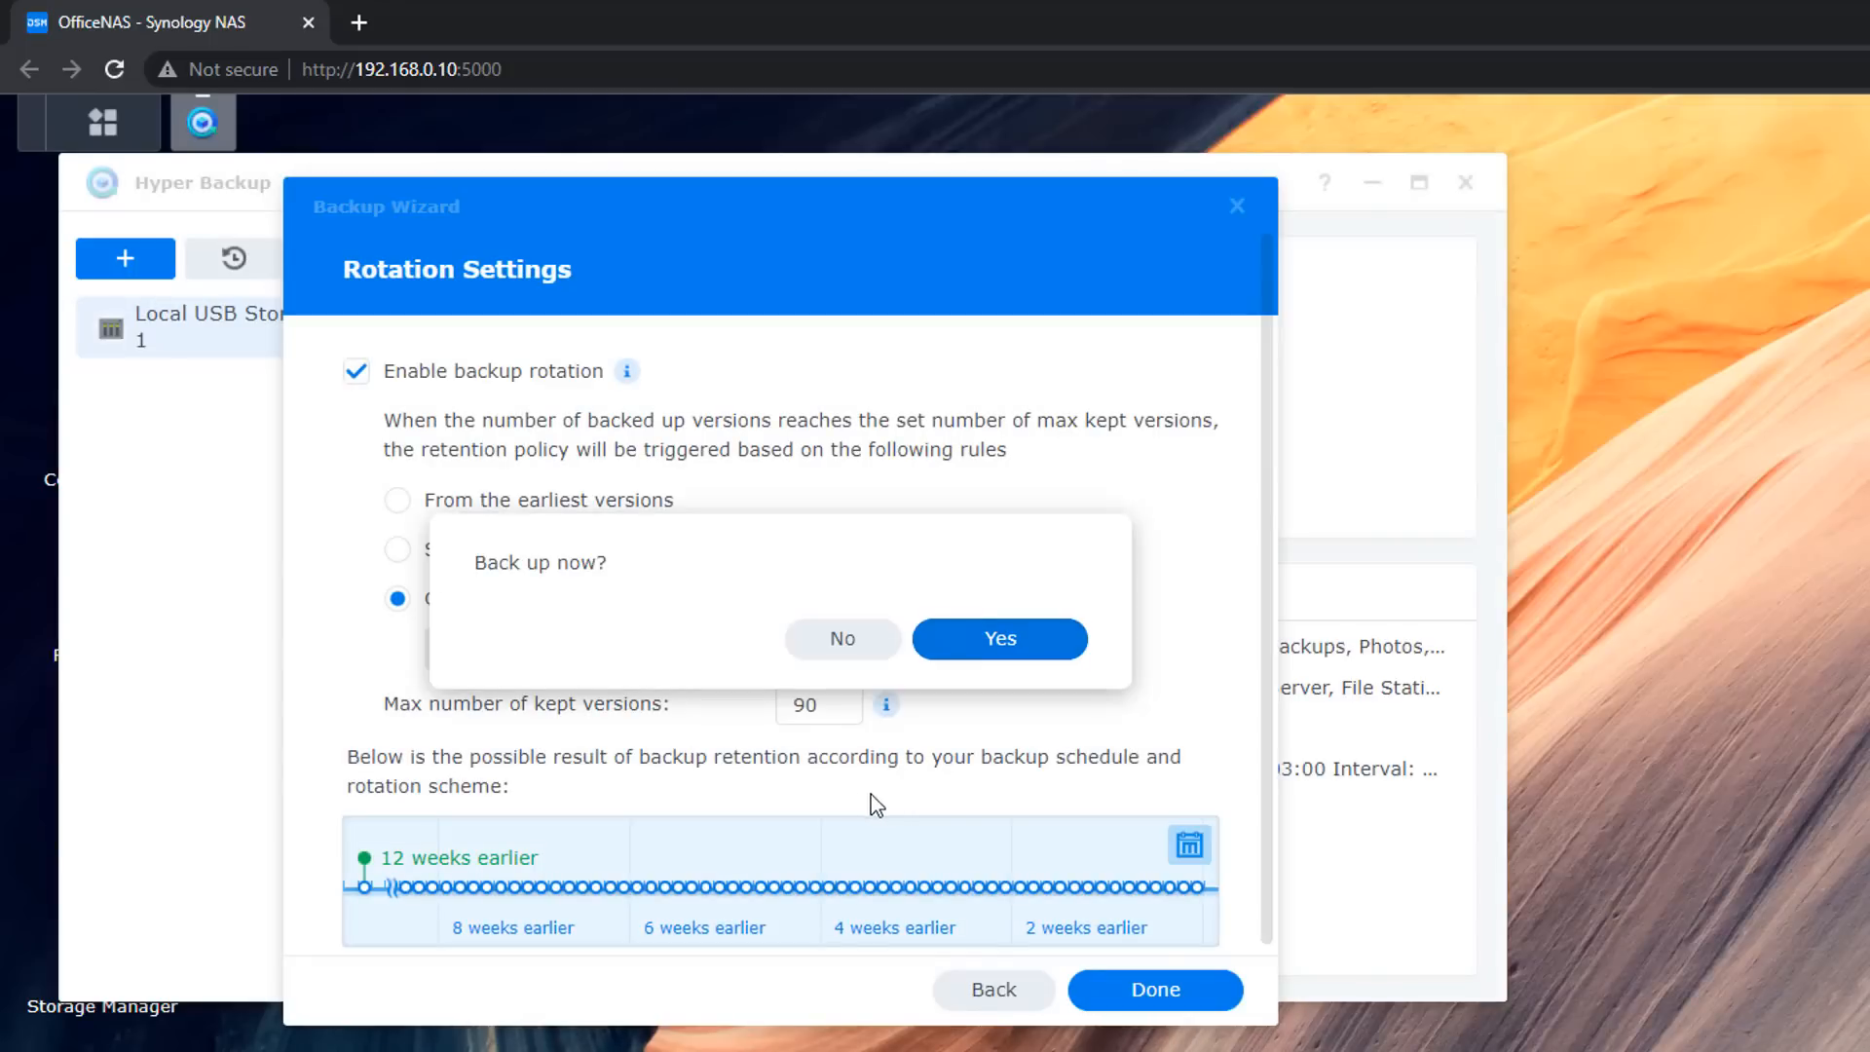
pyautogui.moveTo(475, 633)
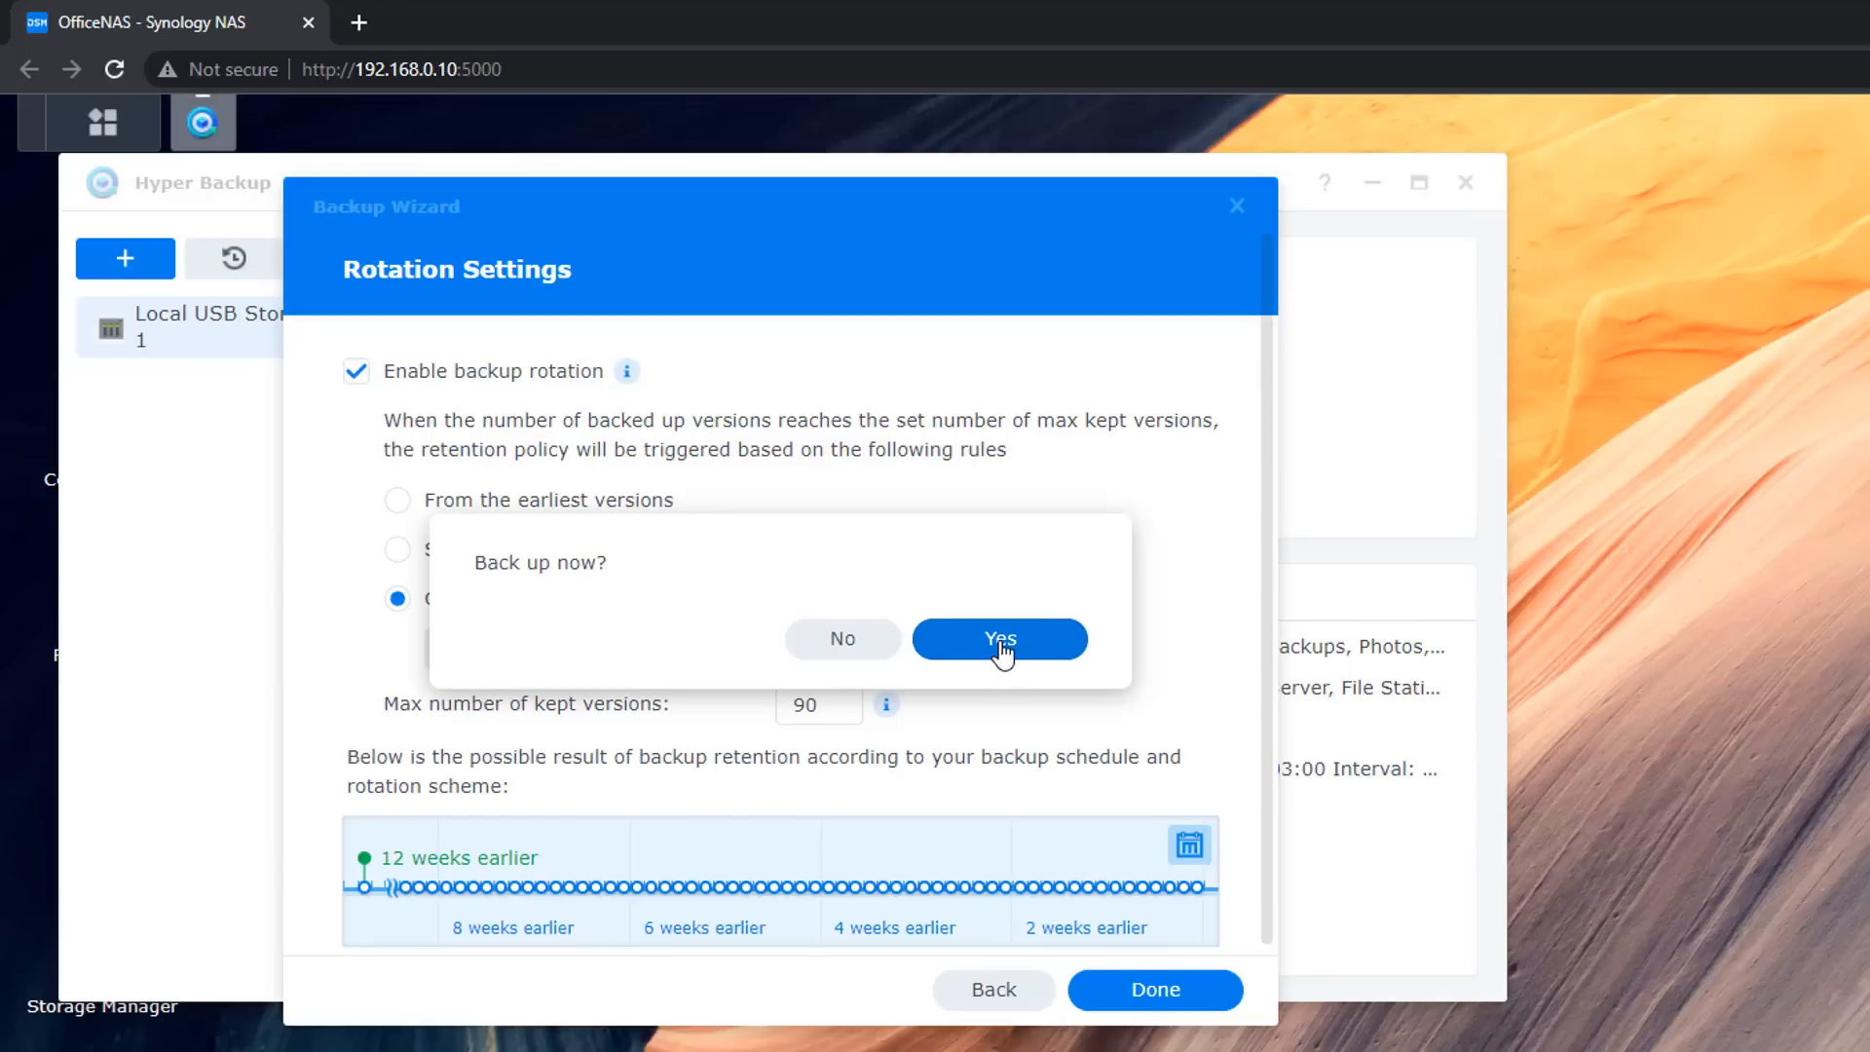
pyautogui.click(999, 638)
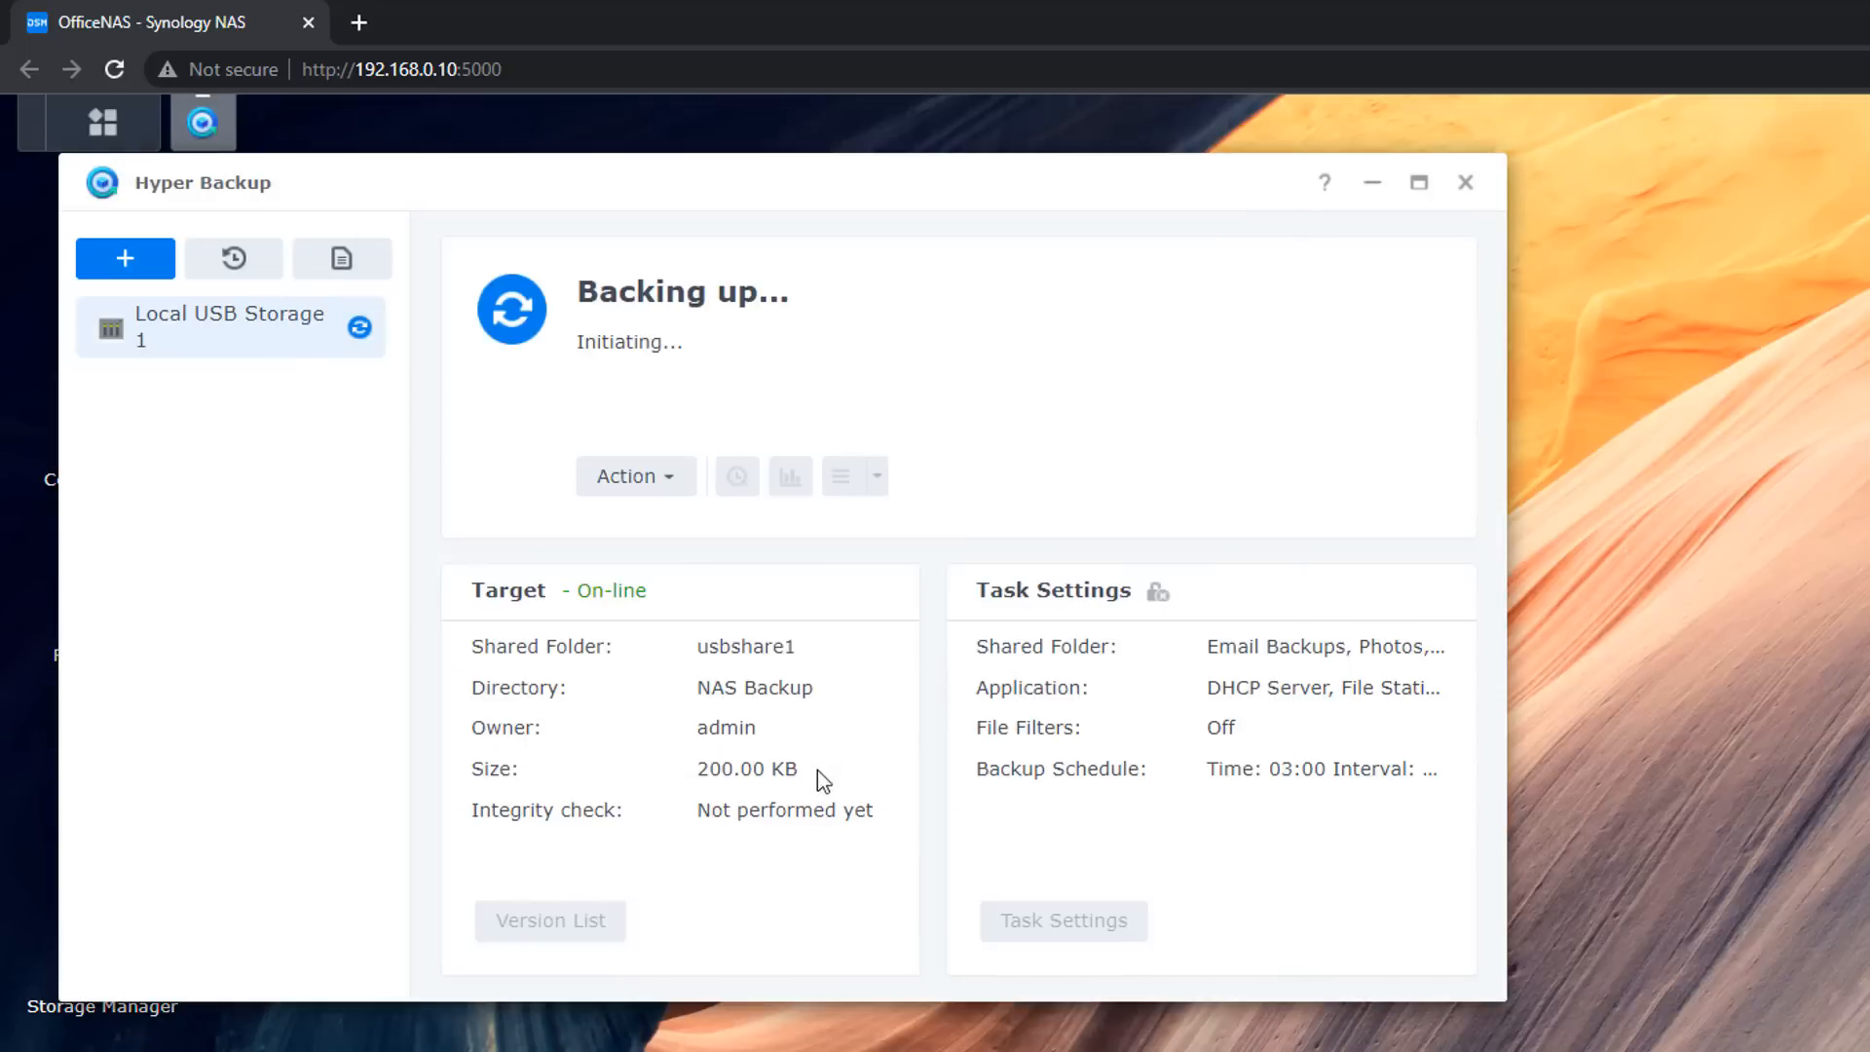
pyautogui.moveTo(783, 814)
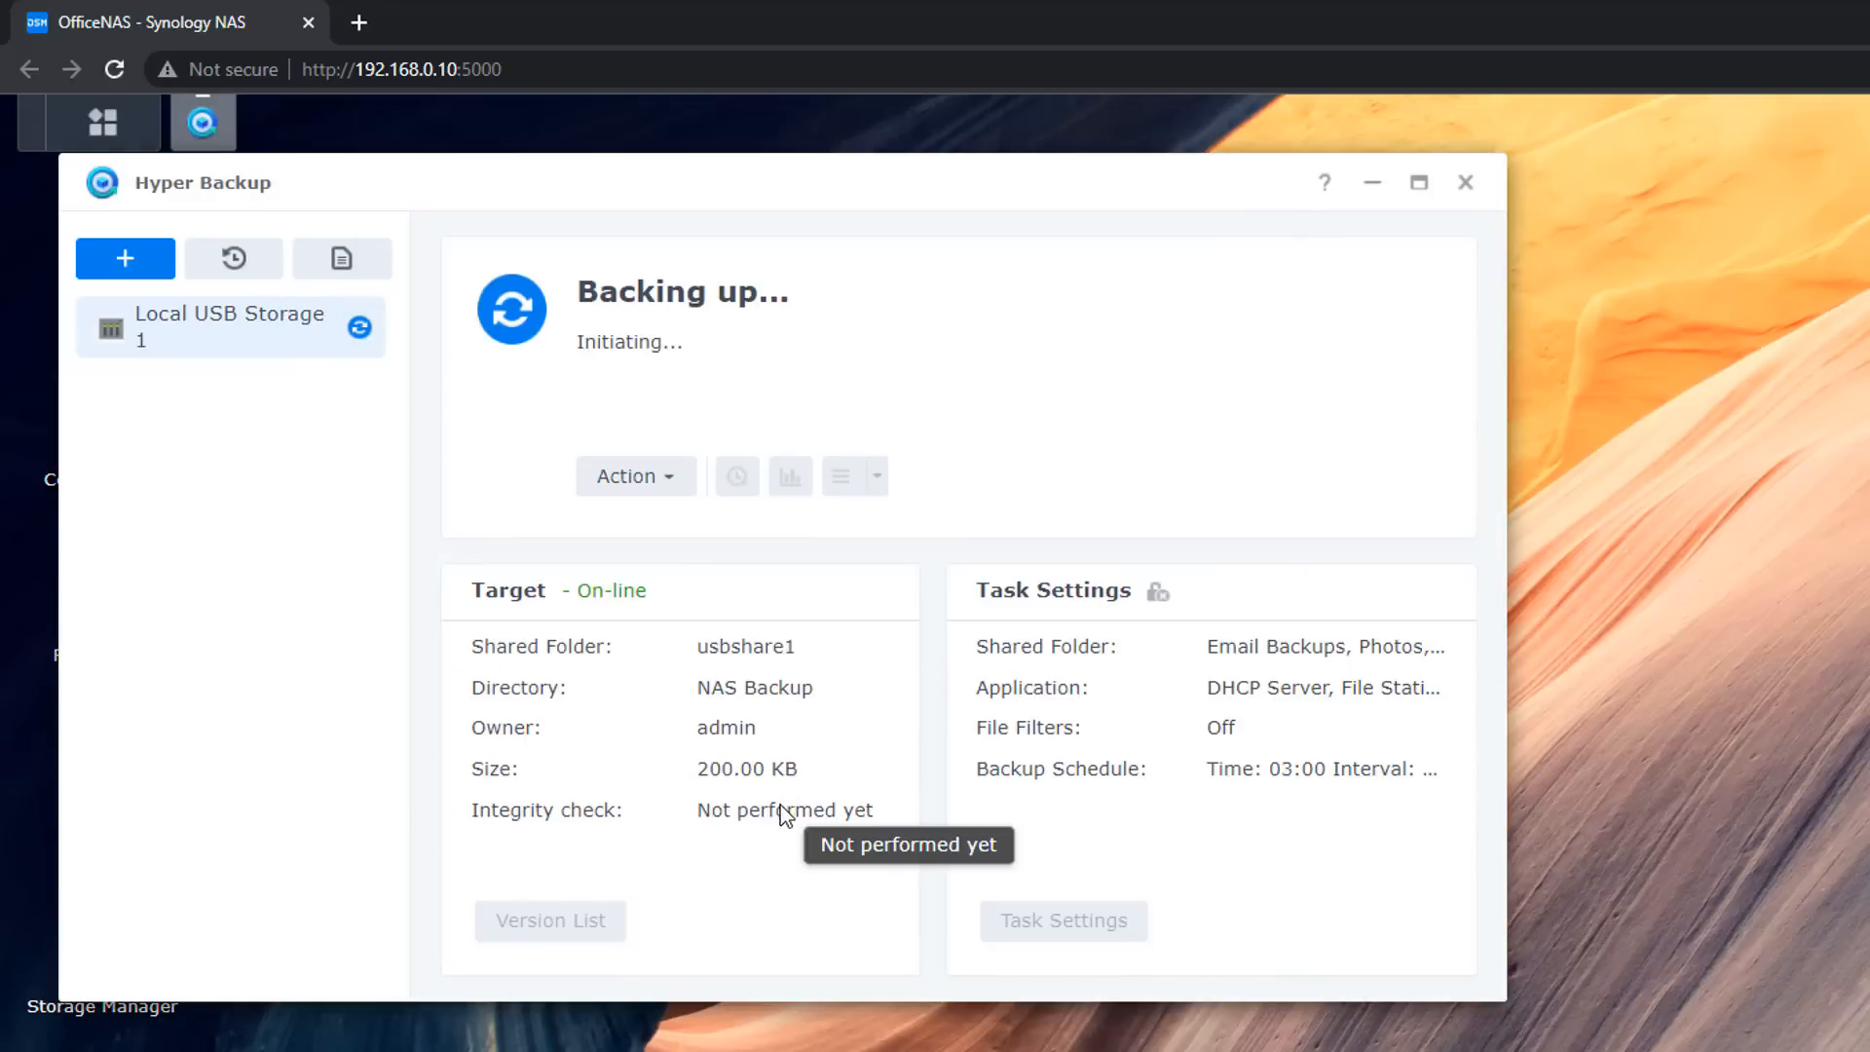
pyautogui.moveTo(733, 891)
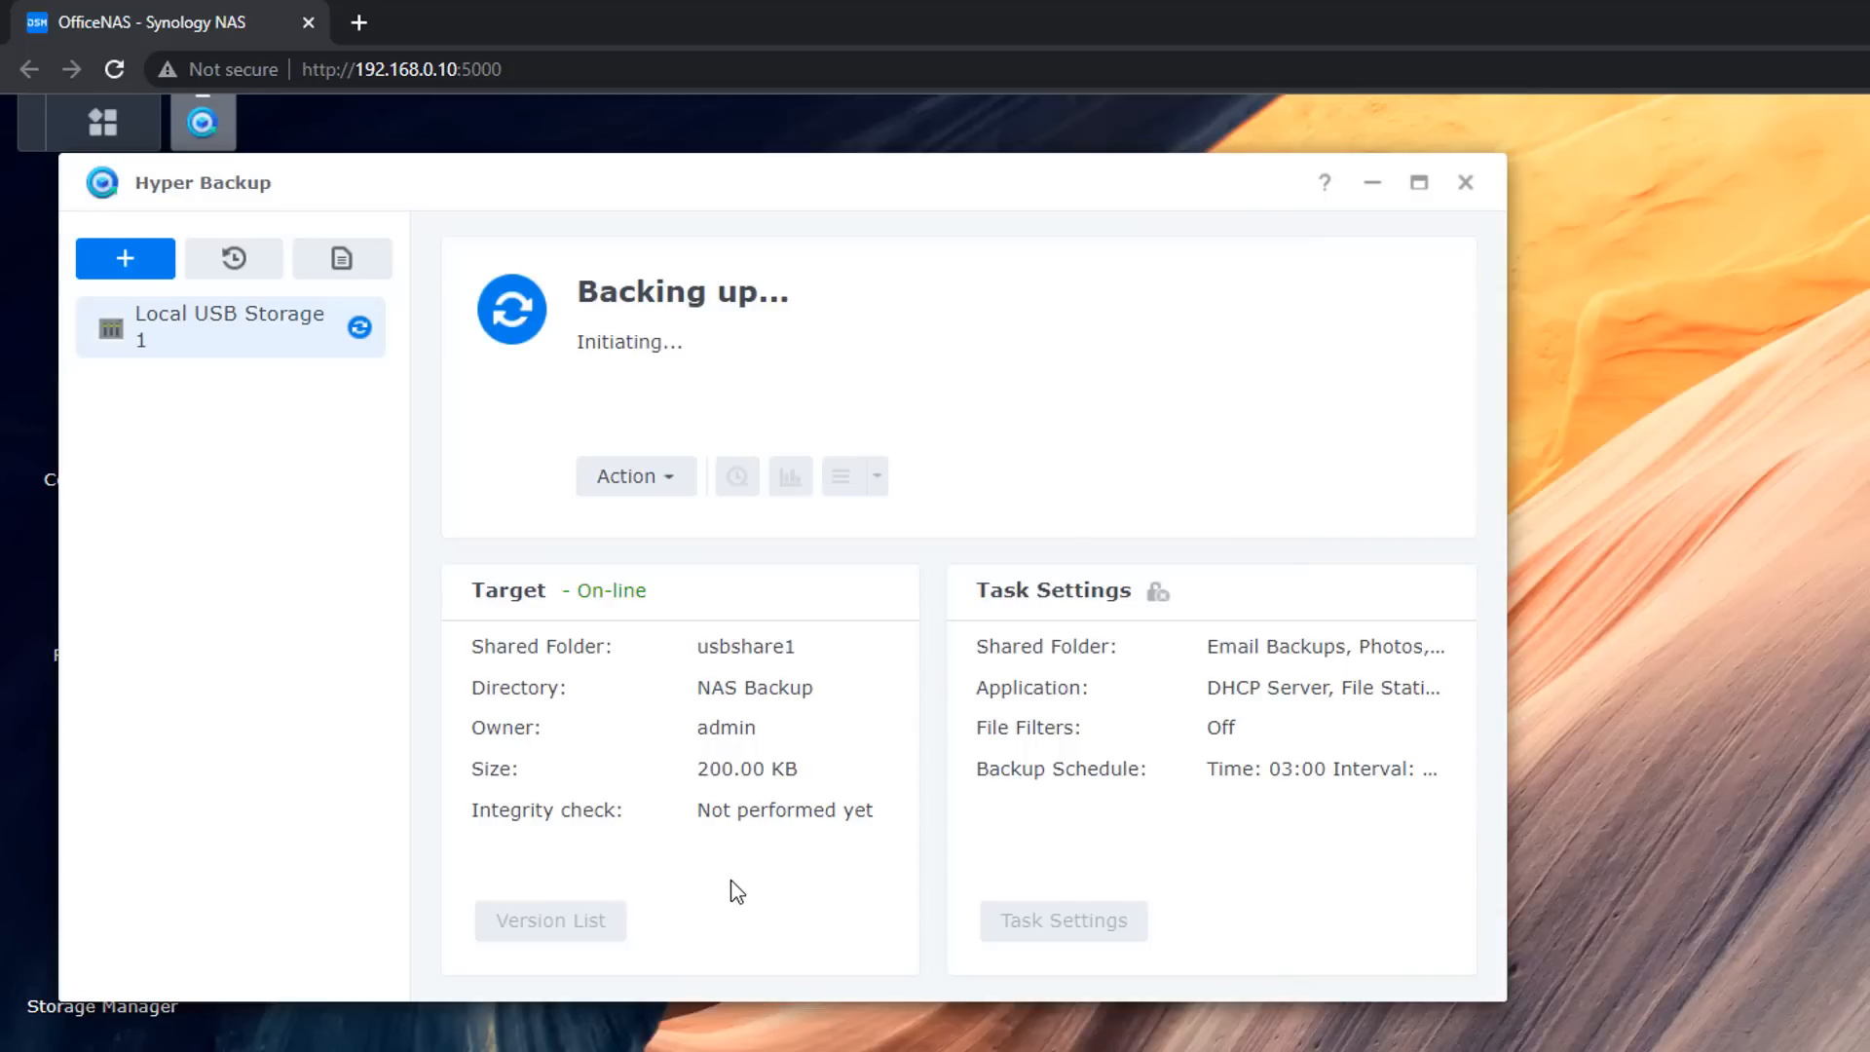
pyautogui.moveTo(565, 420)
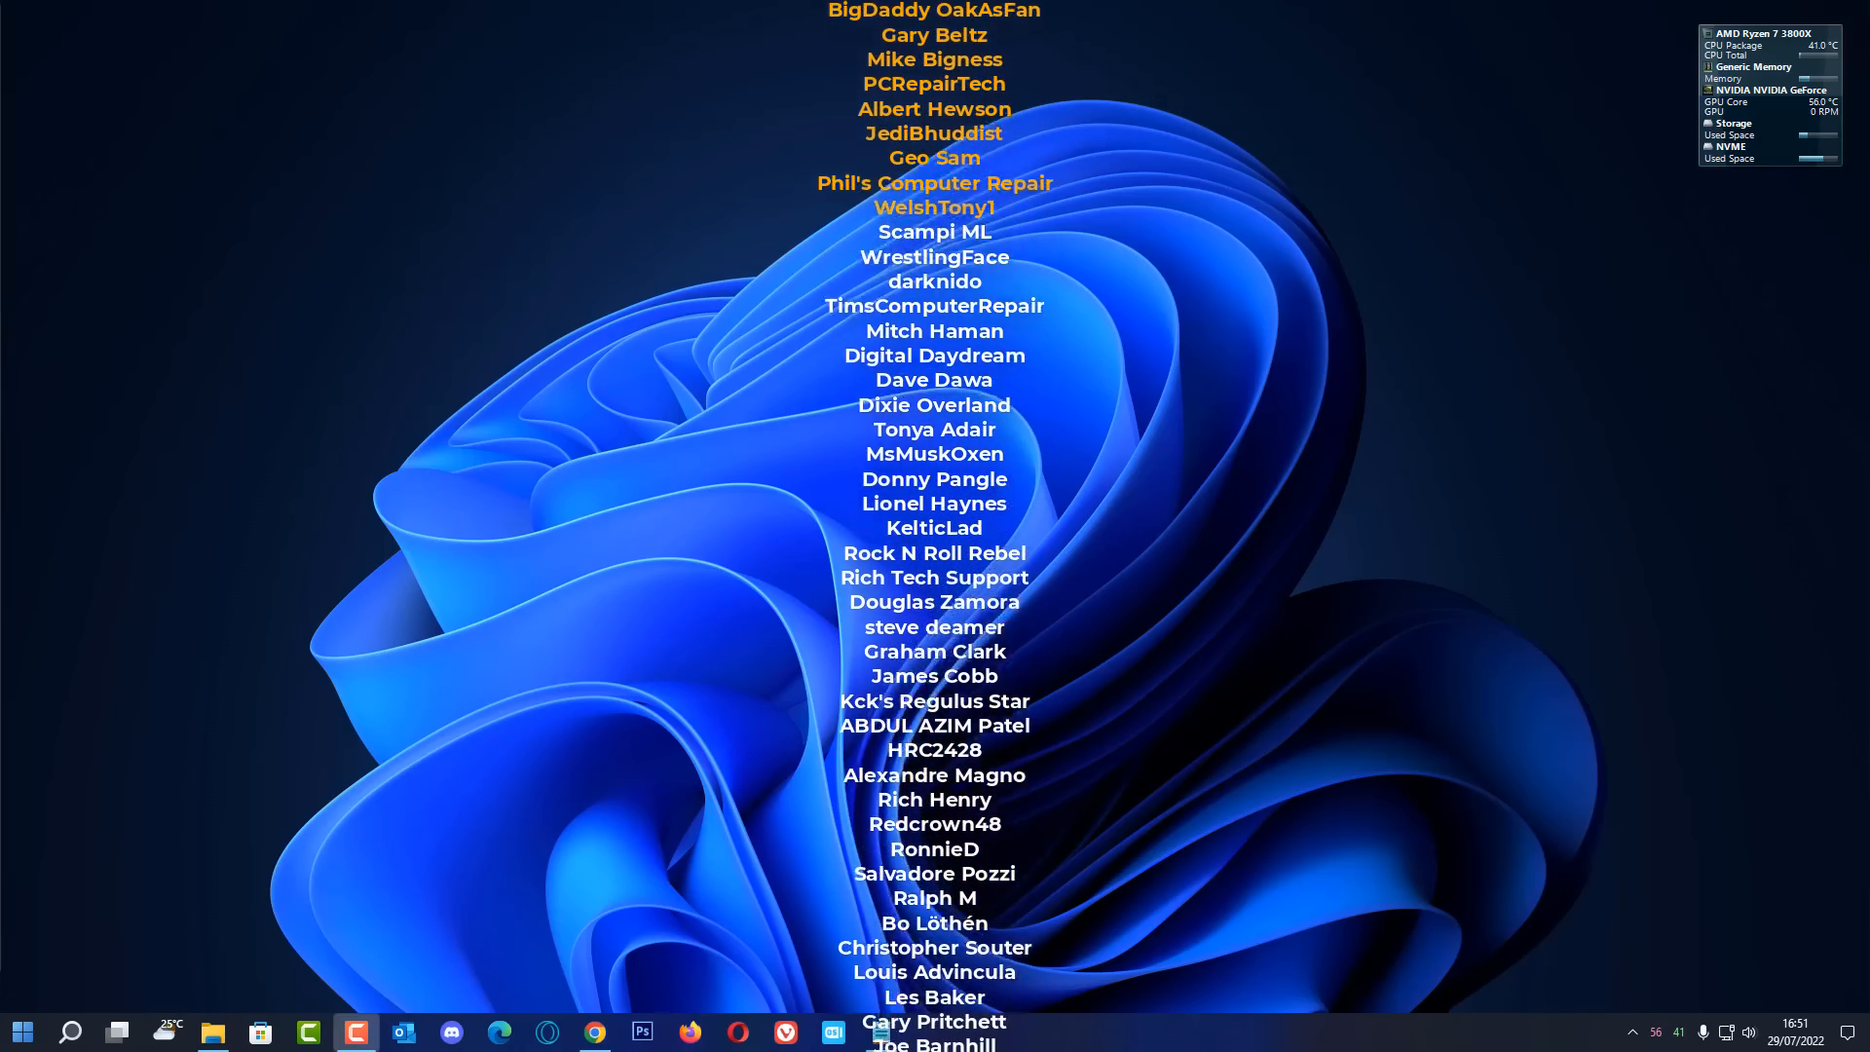
pyautogui.scroll(-3)
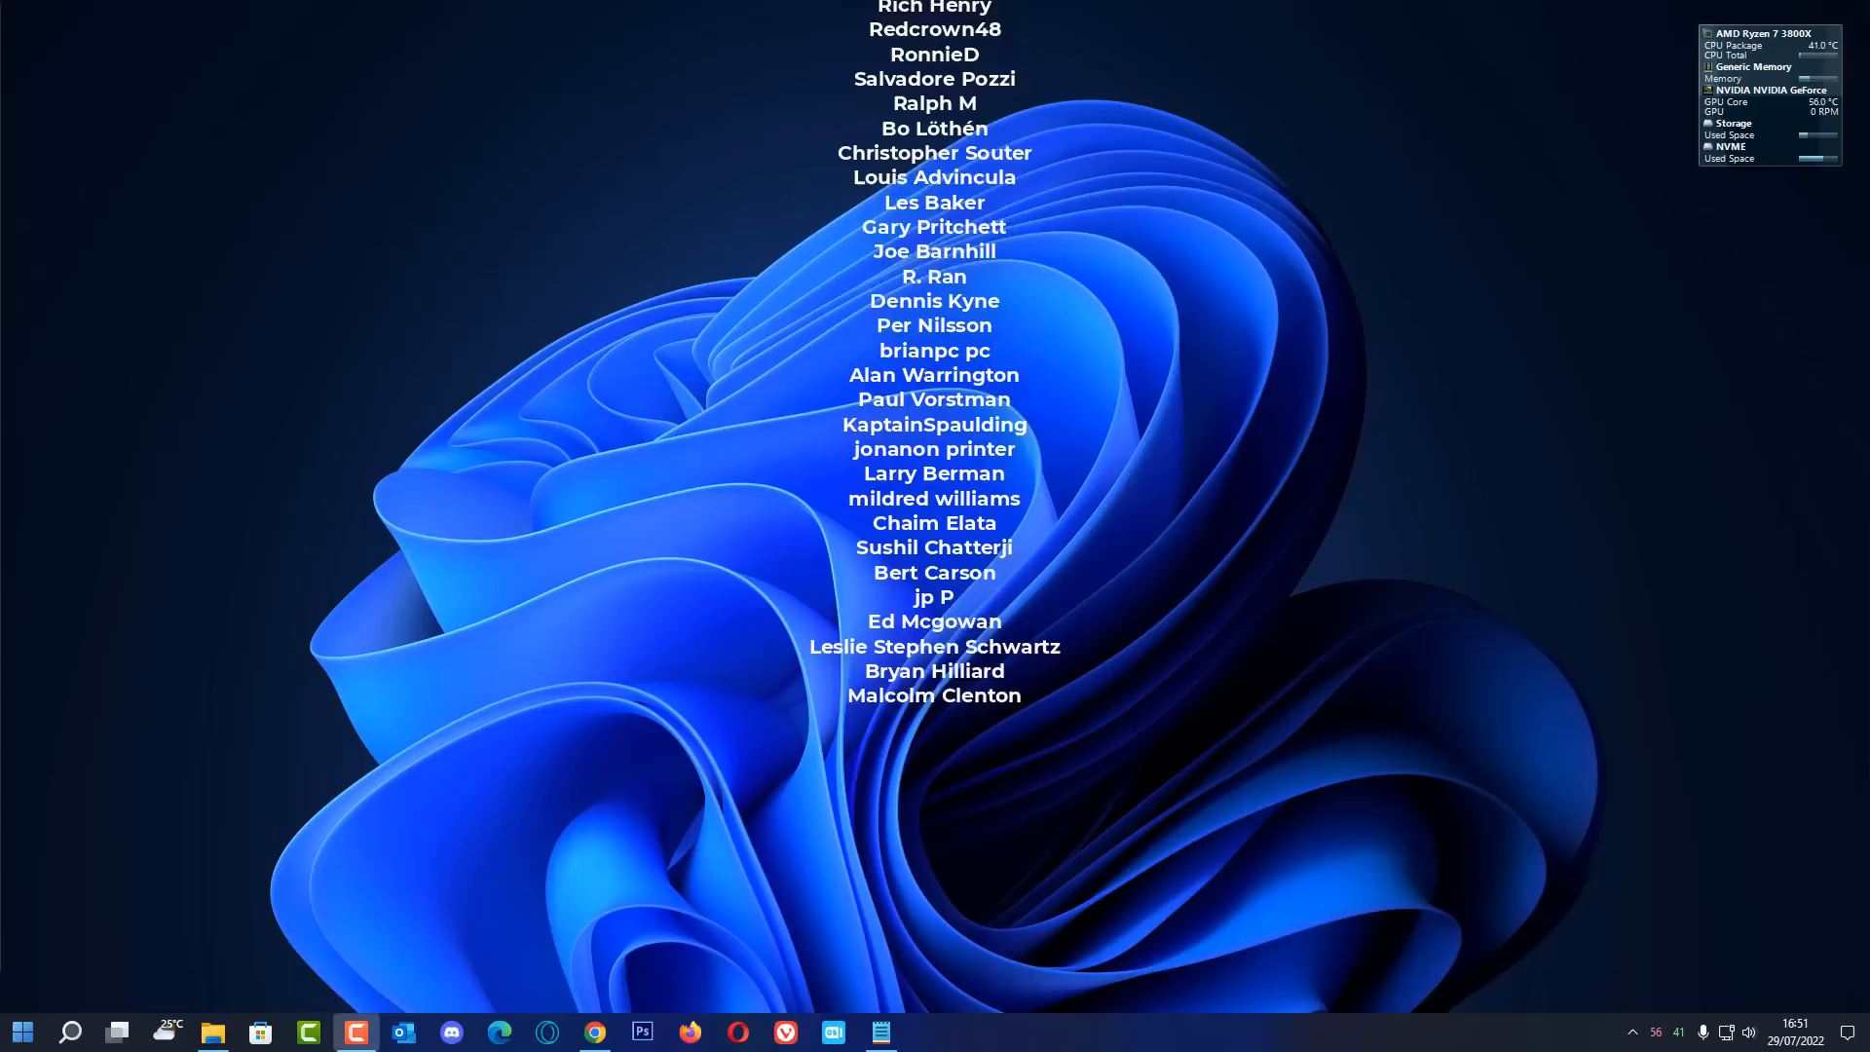
pyautogui.scroll(3)
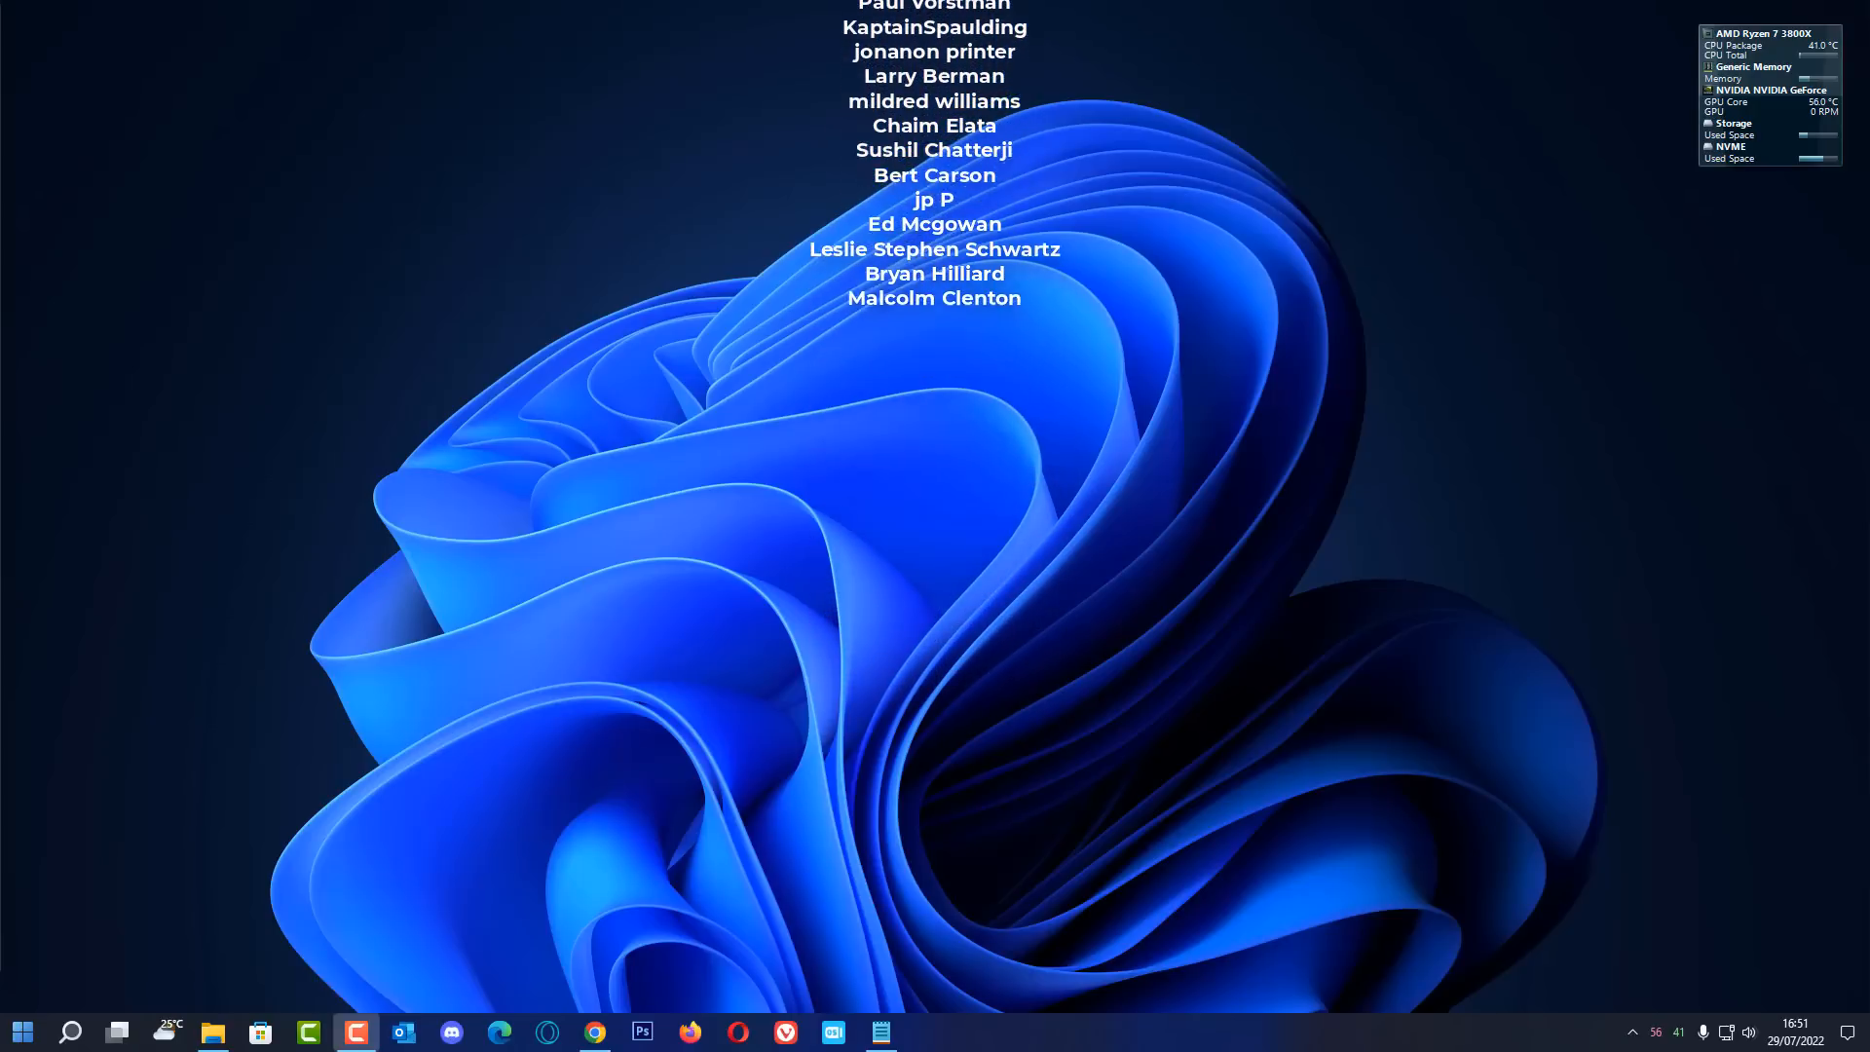